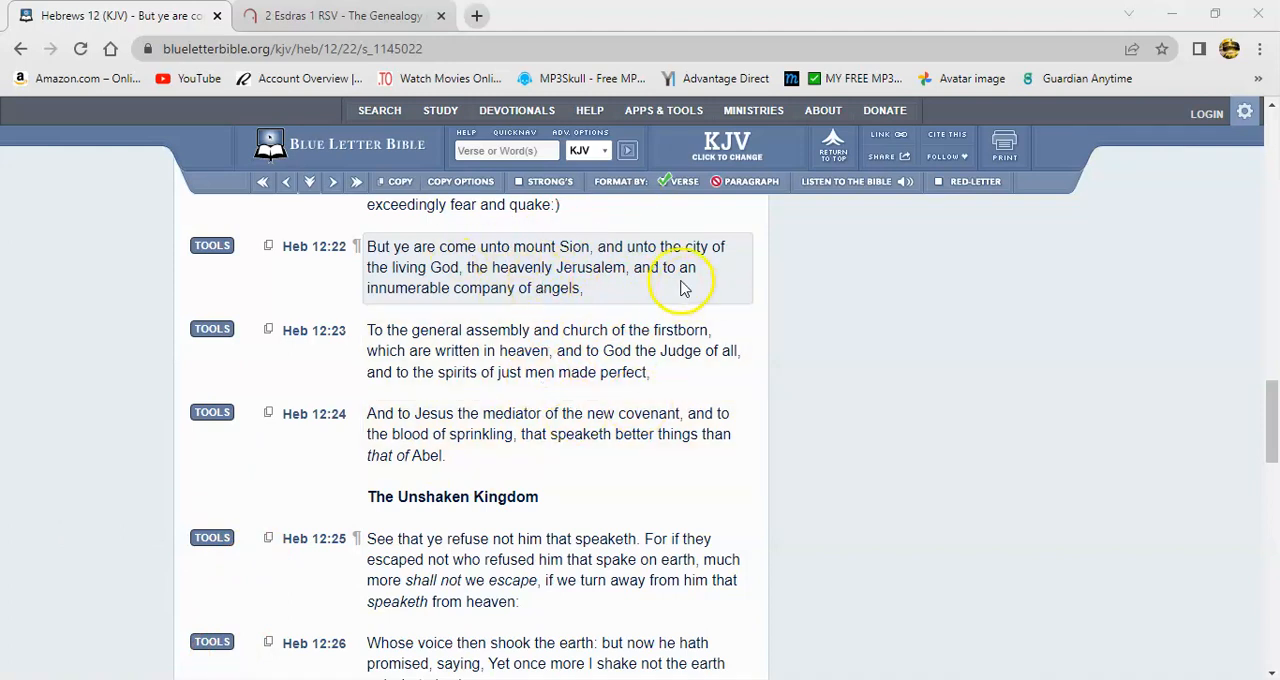
mouse_move(622, 330)
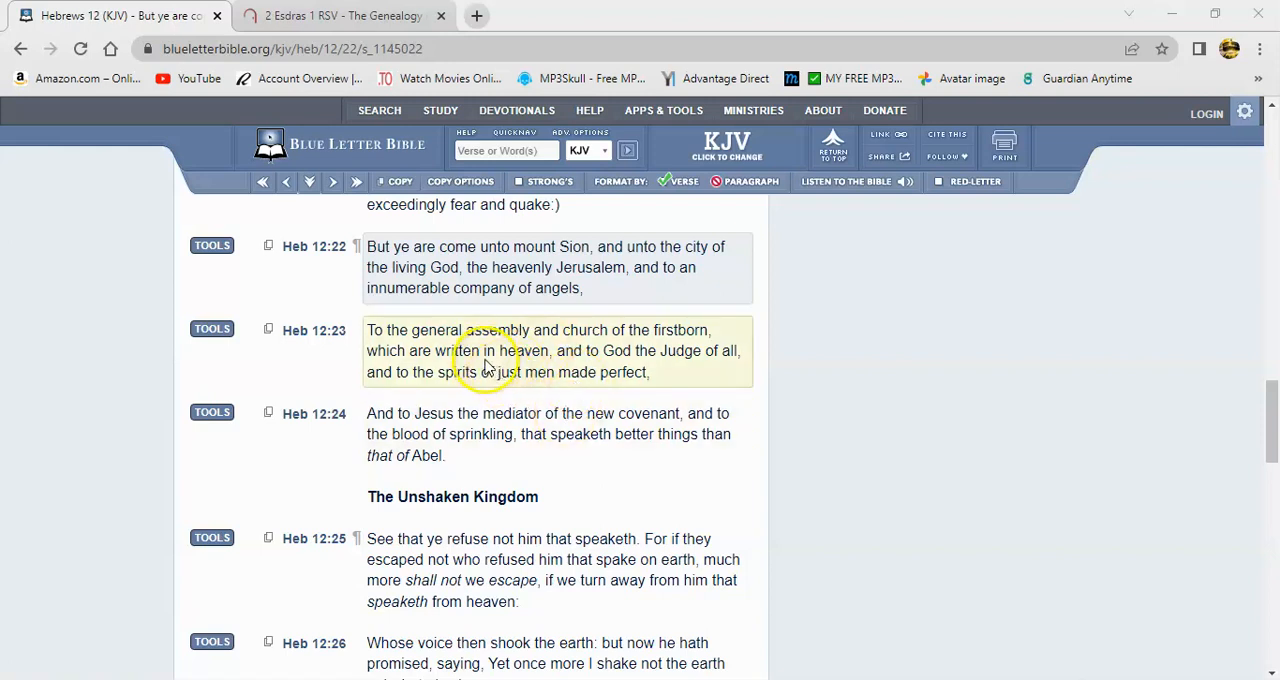
mouse_move(530, 402)
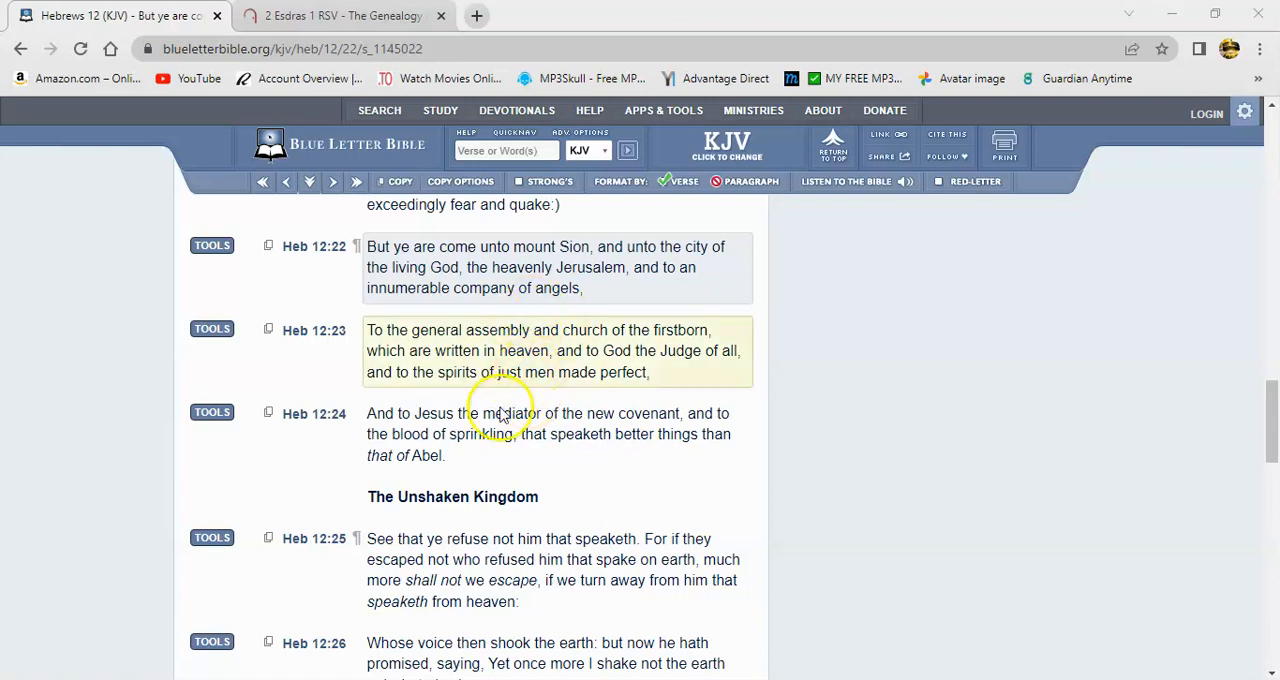
mouse_move(544, 368)
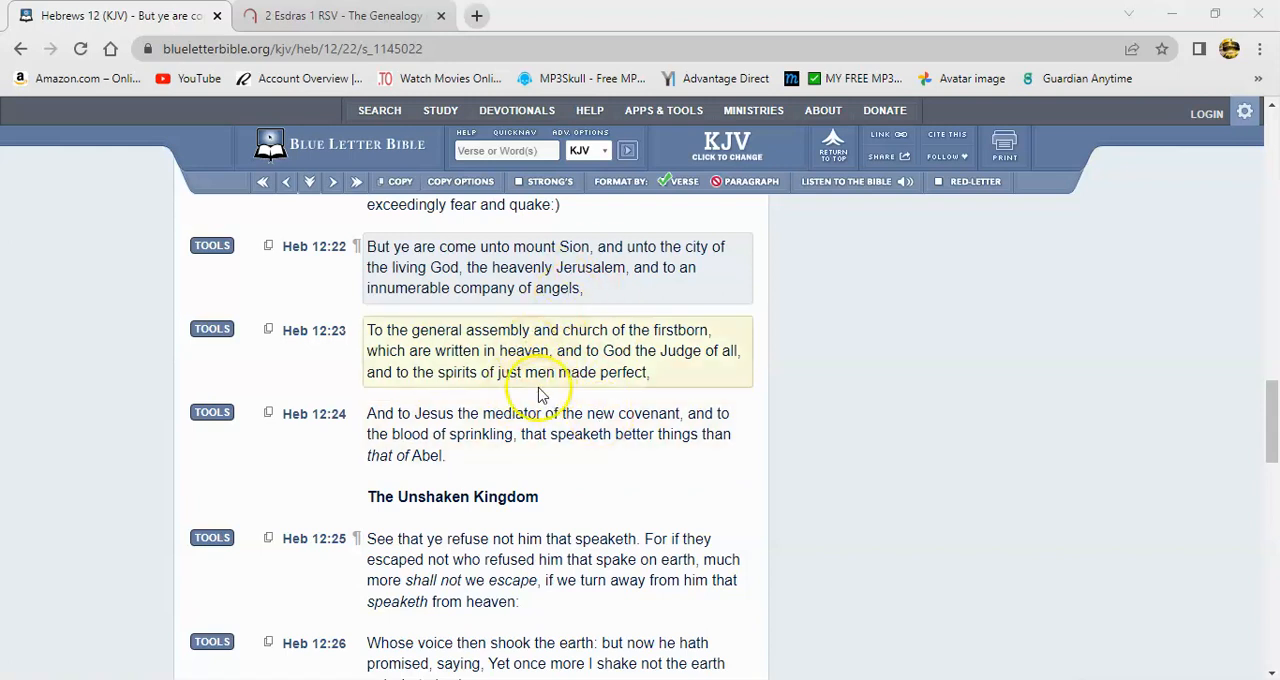
mouse_move(608, 352)
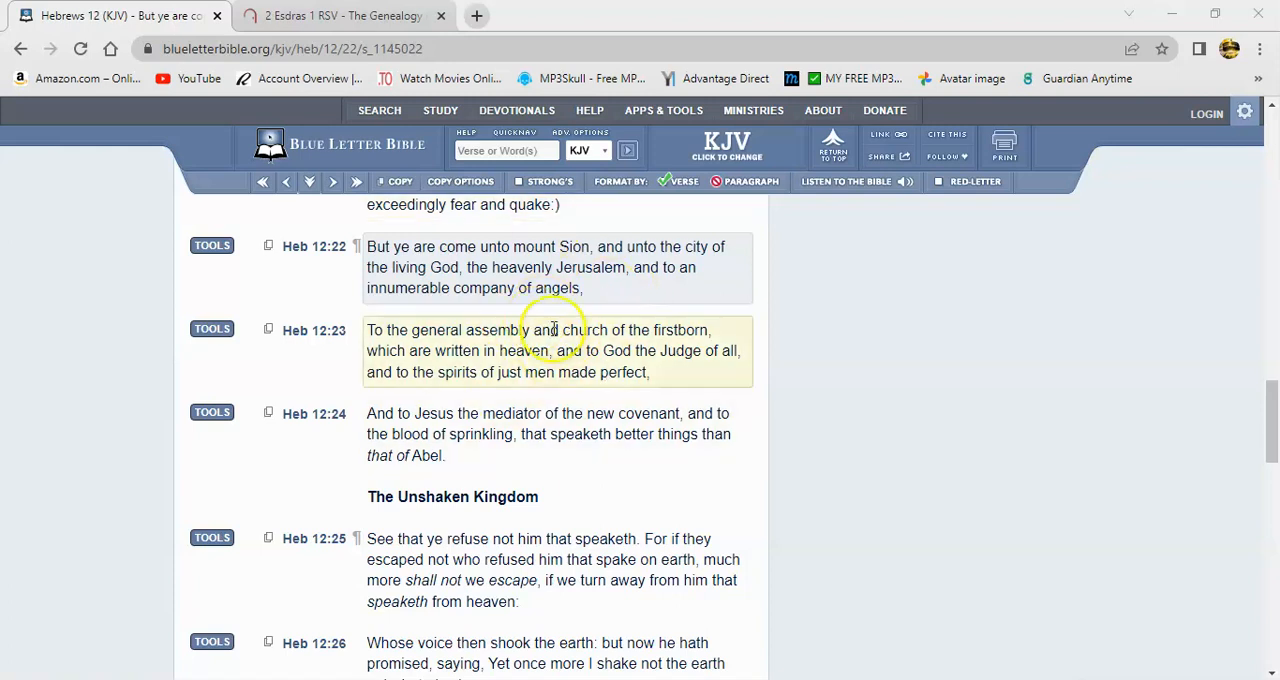
mouse_move(560, 288)
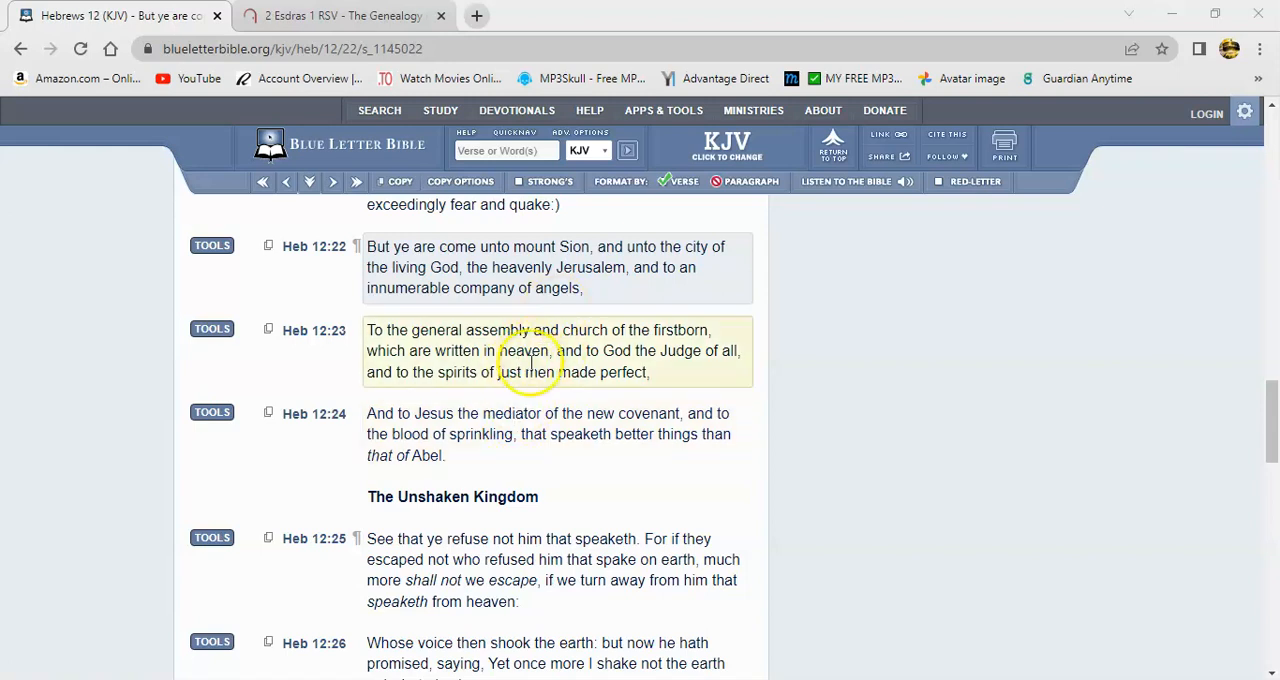
mouse_move(520, 364)
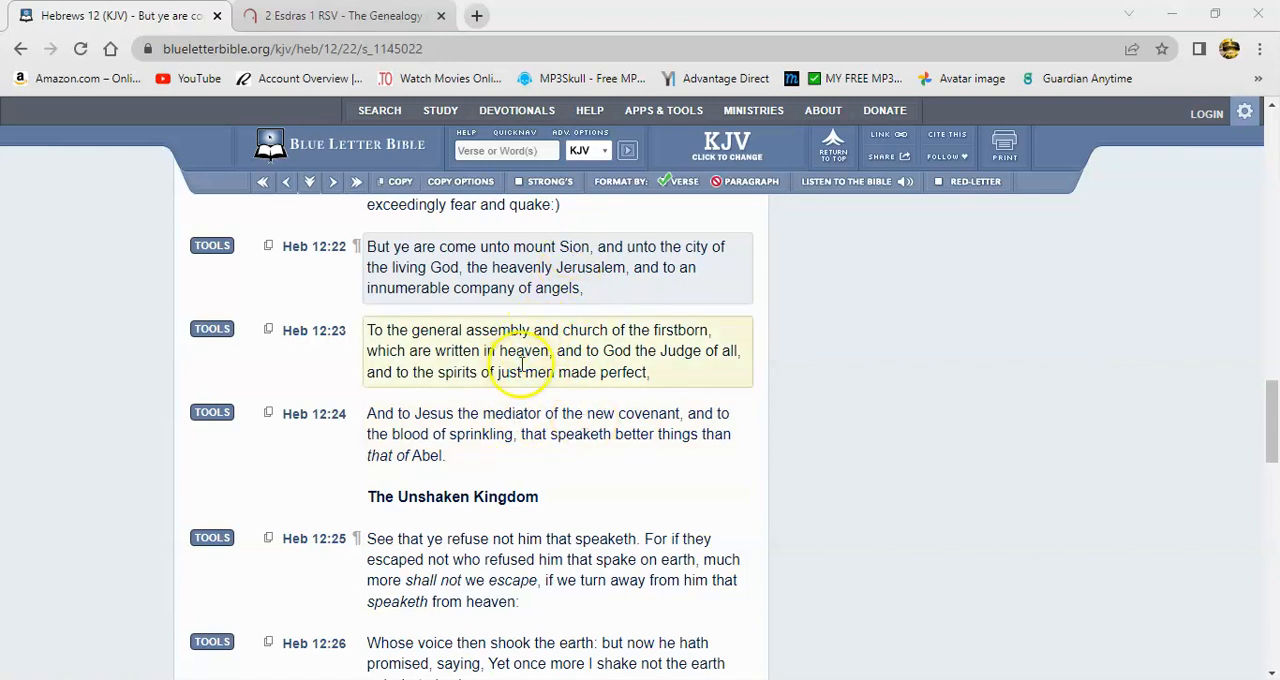
mouse_move(556, 390)
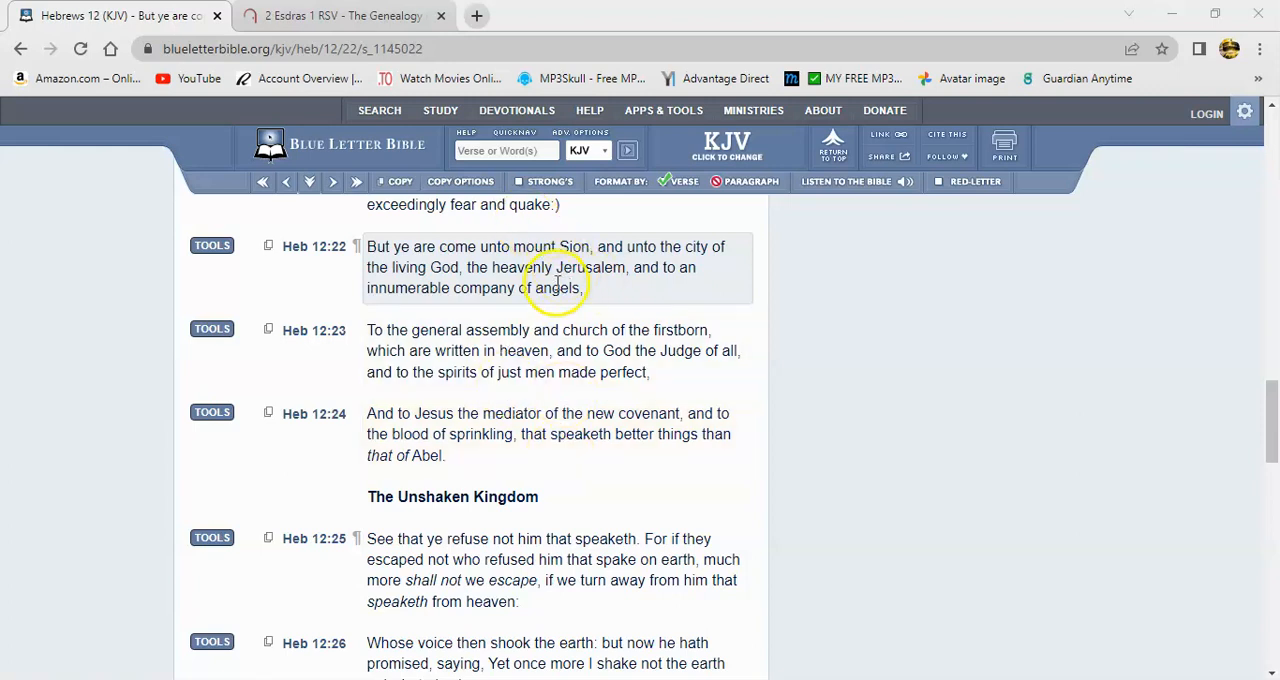
mouse_move(212, 246)
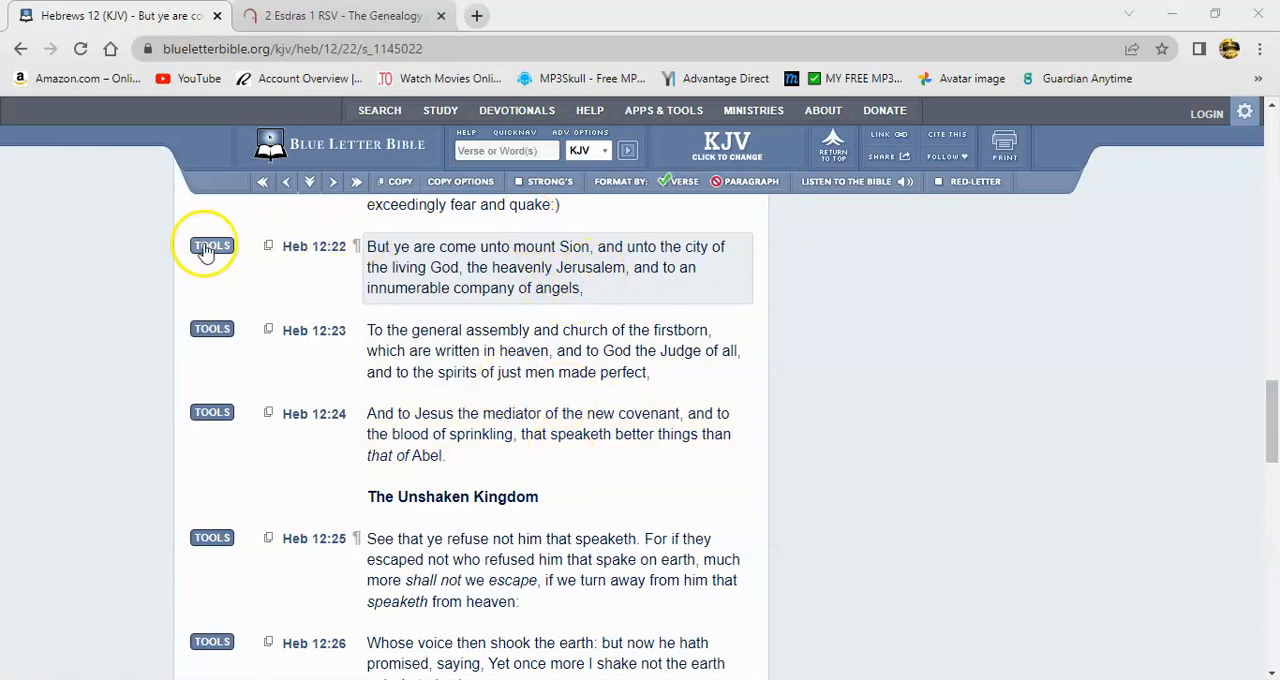
- Show the Greek interlinear for Hebrews 12:22 and scroll to the Strong's number for 'of angels'
click(212, 246)
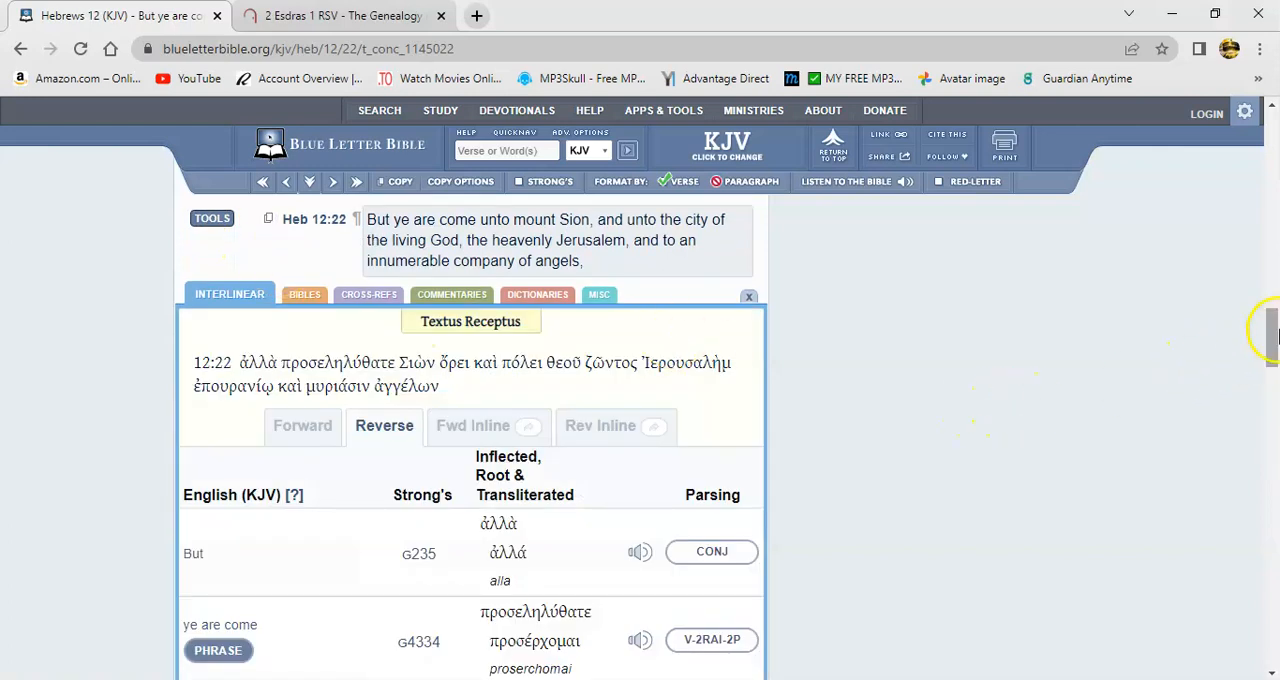
scroll(down, 3)
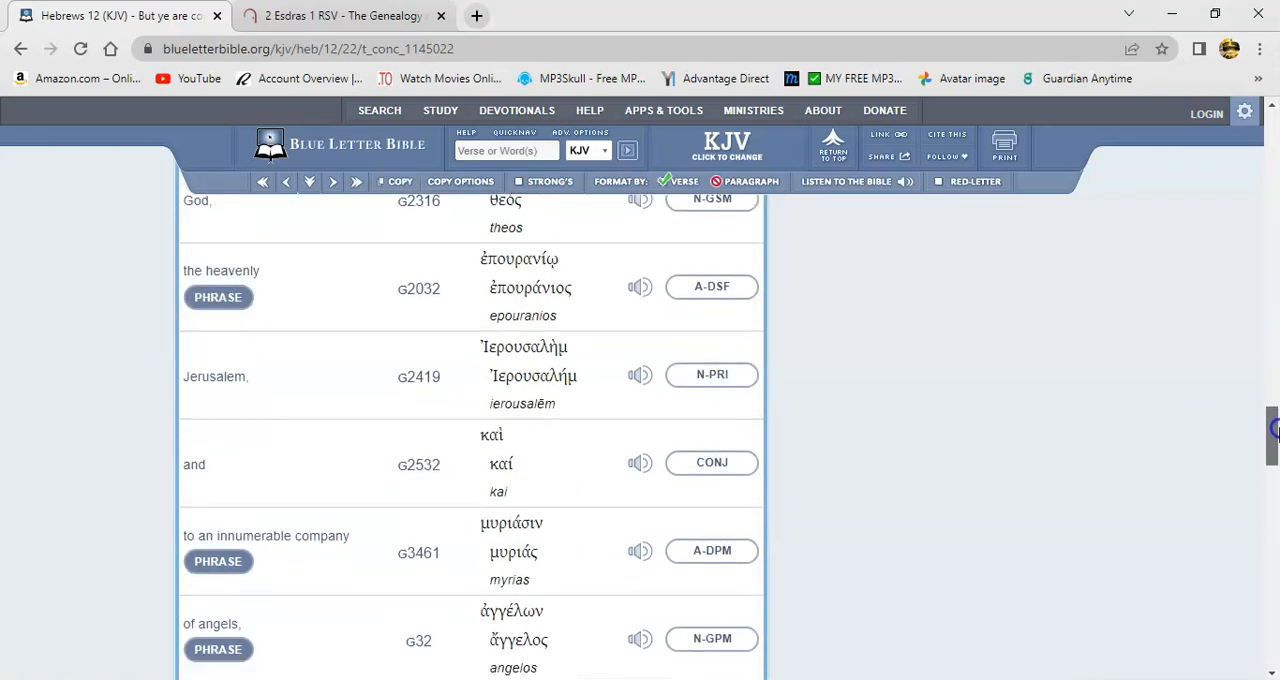
scroll(down, 3)
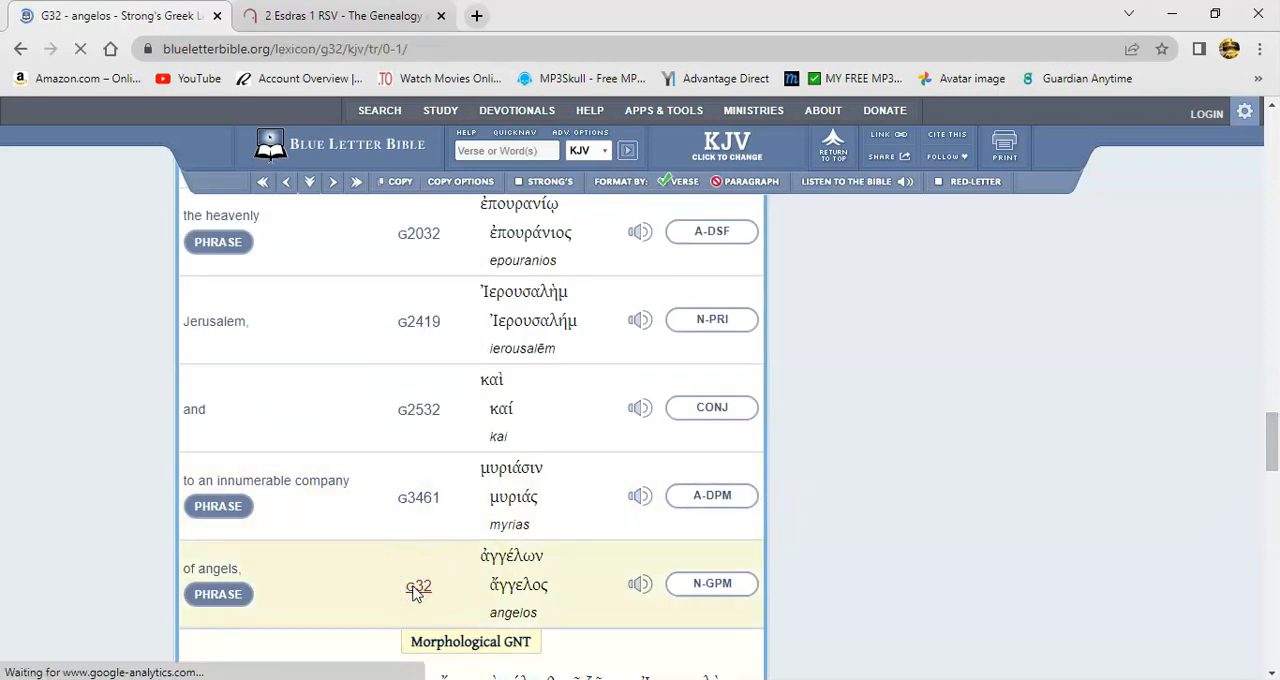
- Load the Strong's G32 angelos entry and scroll to its outline of usage as messenger or angel
click(418, 588)
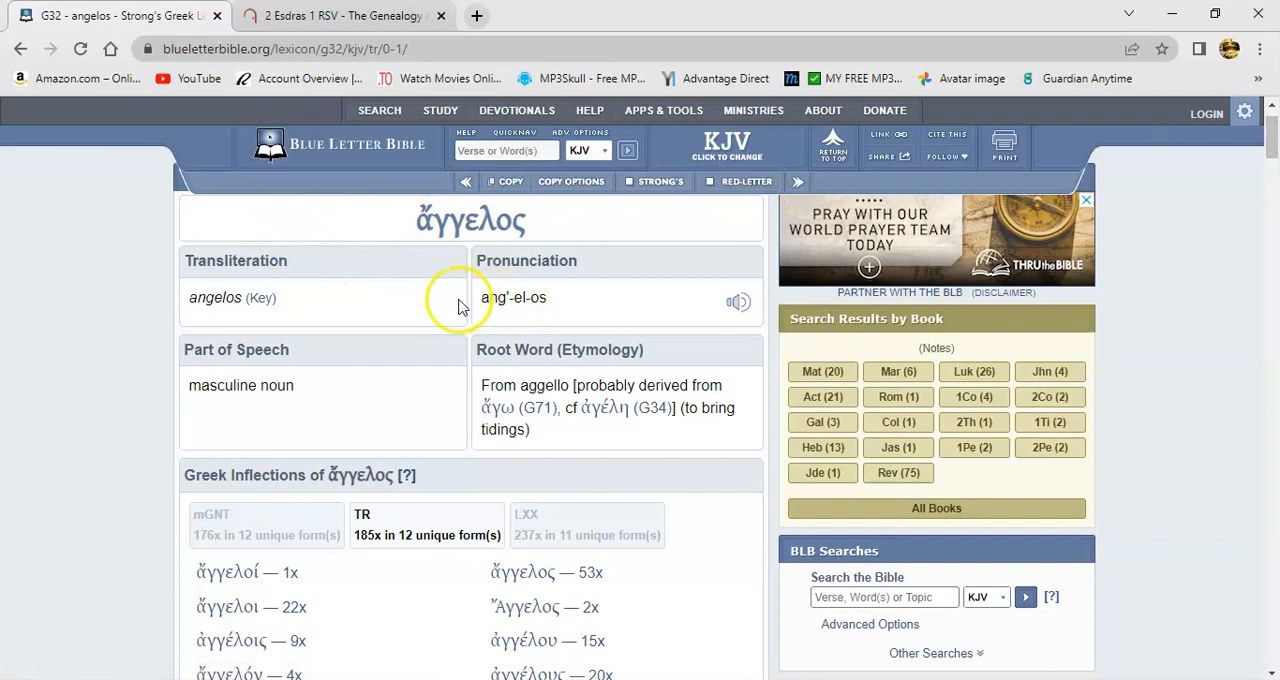
scroll(down, 3)
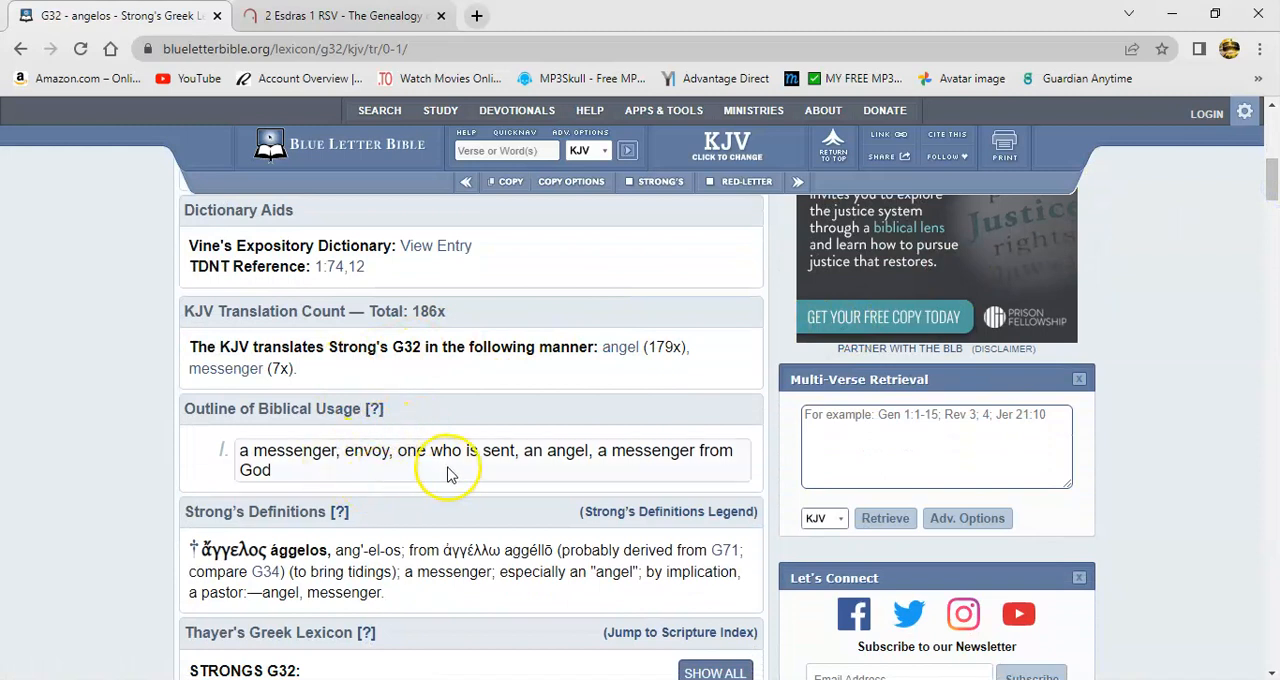
mouse_move(404, 480)
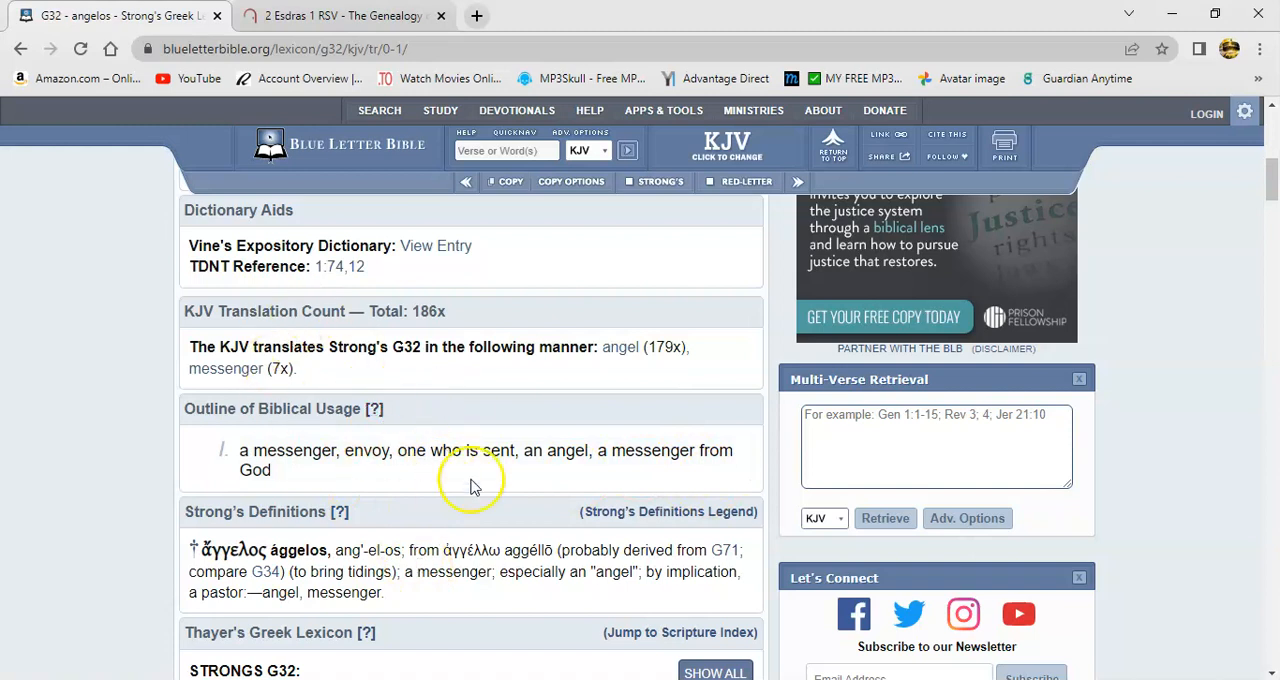
mouse_move(480, 384)
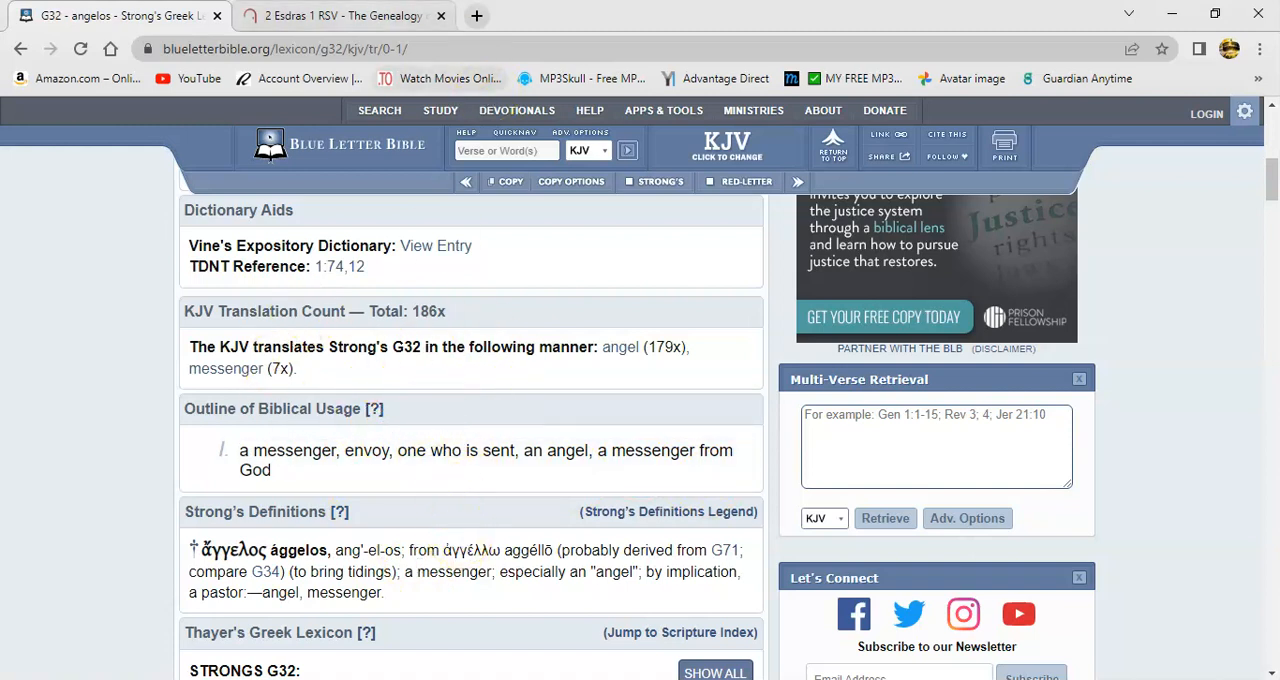
click(340, 16)
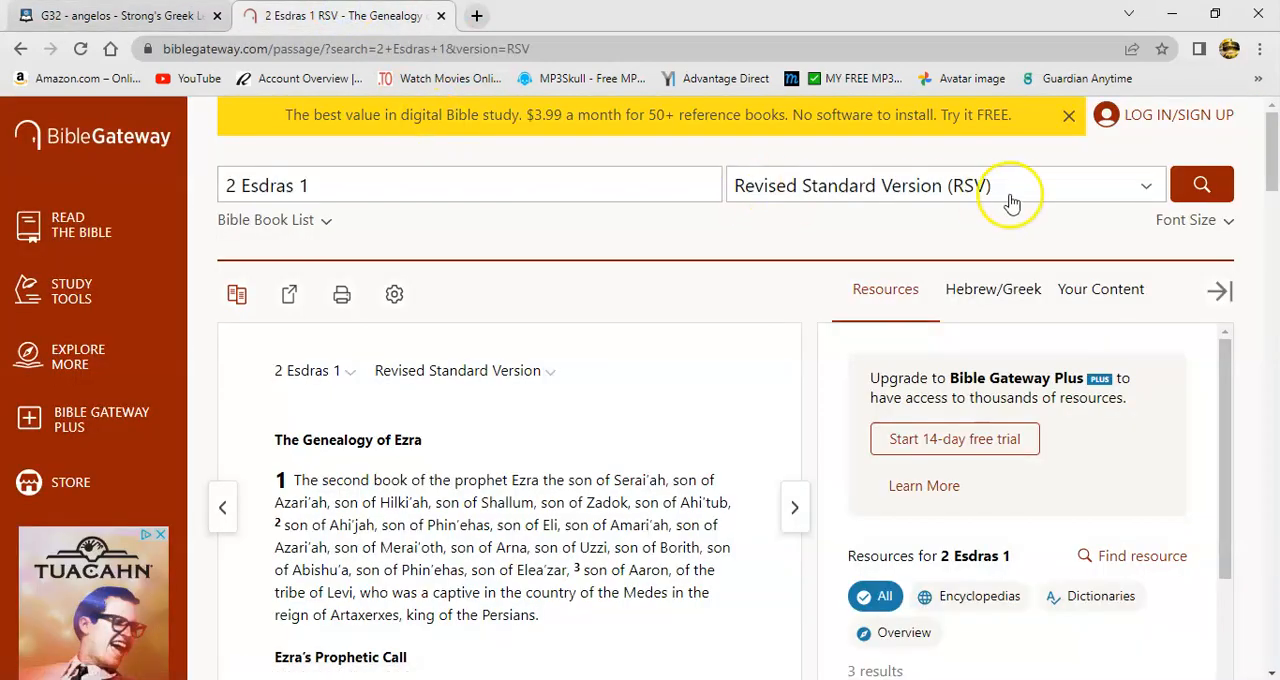
scroll(down, 3)
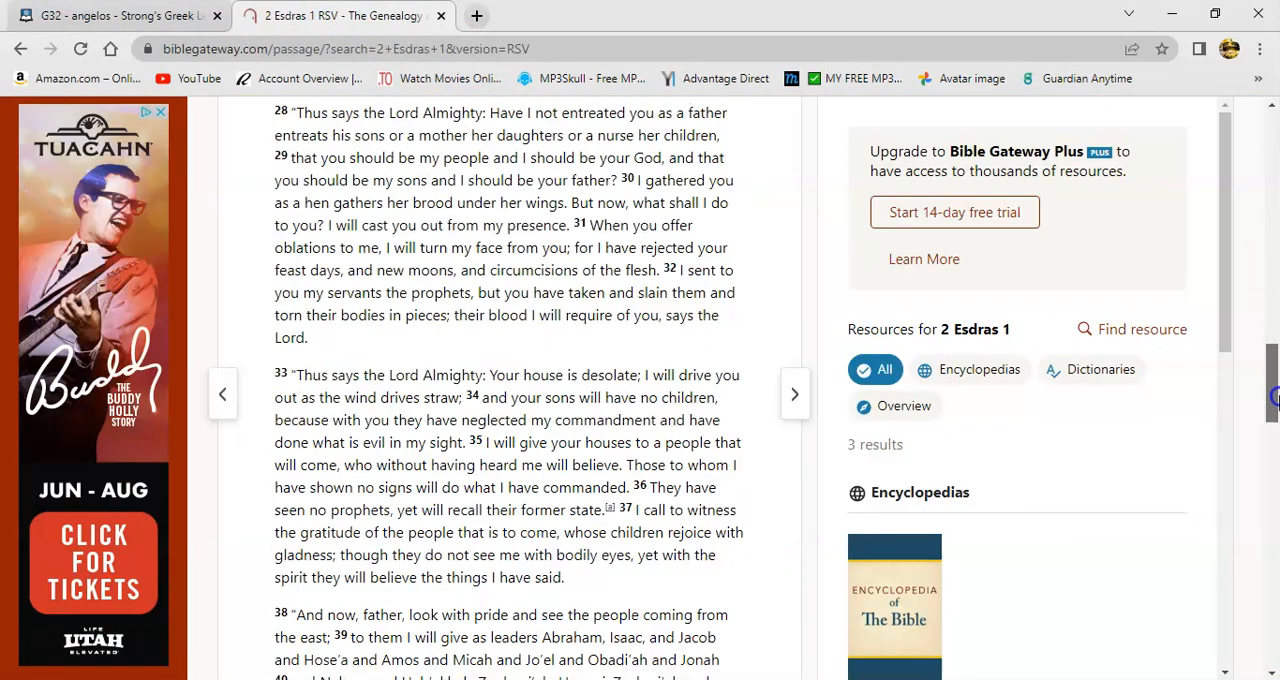
scroll(down, 3)
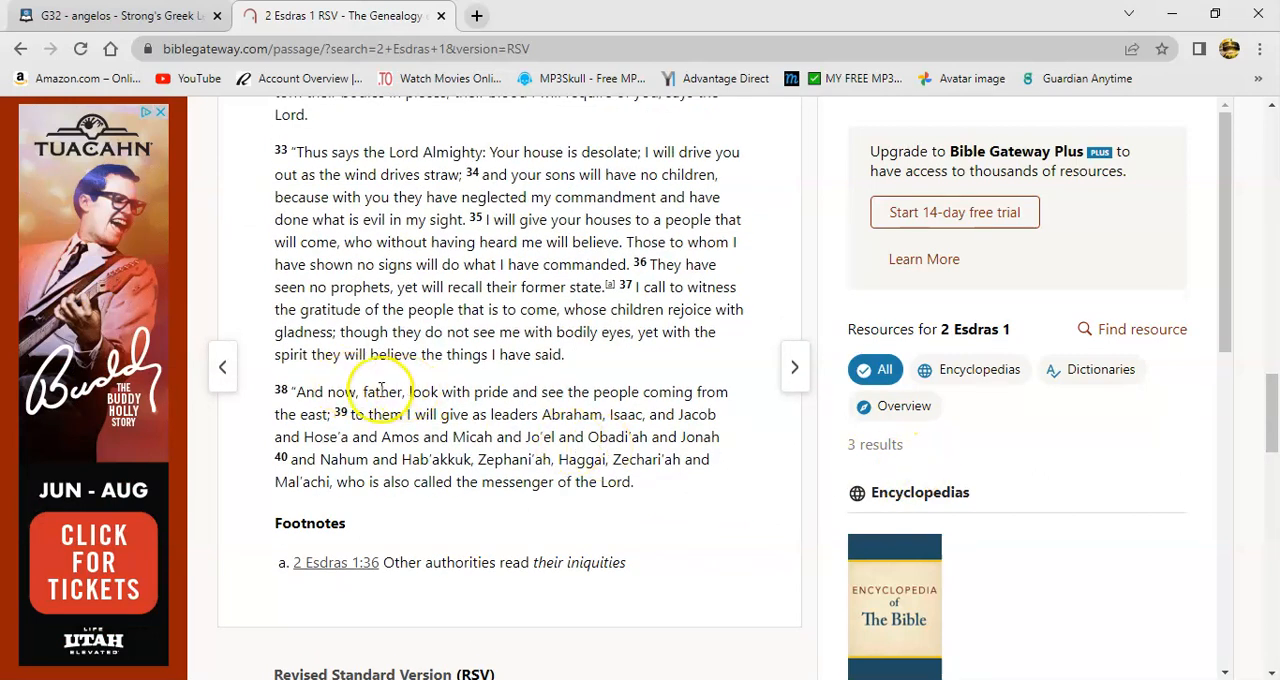
mouse_move(536, 414)
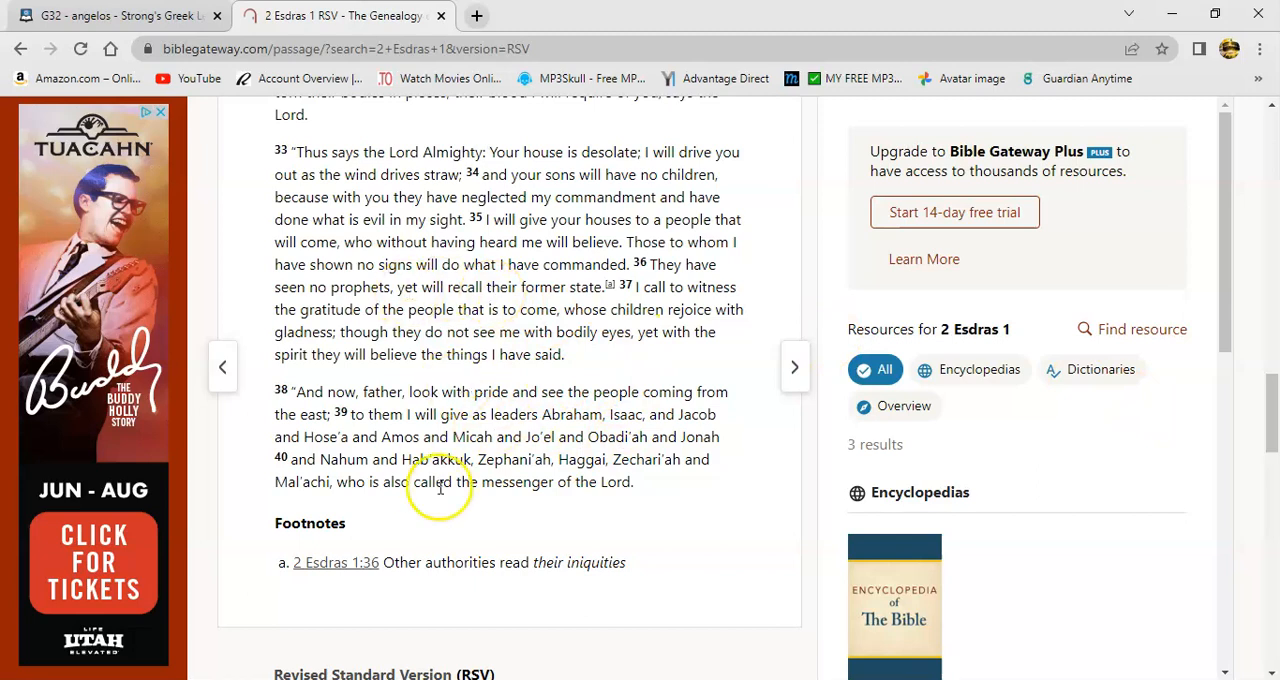
mouse_move(544, 462)
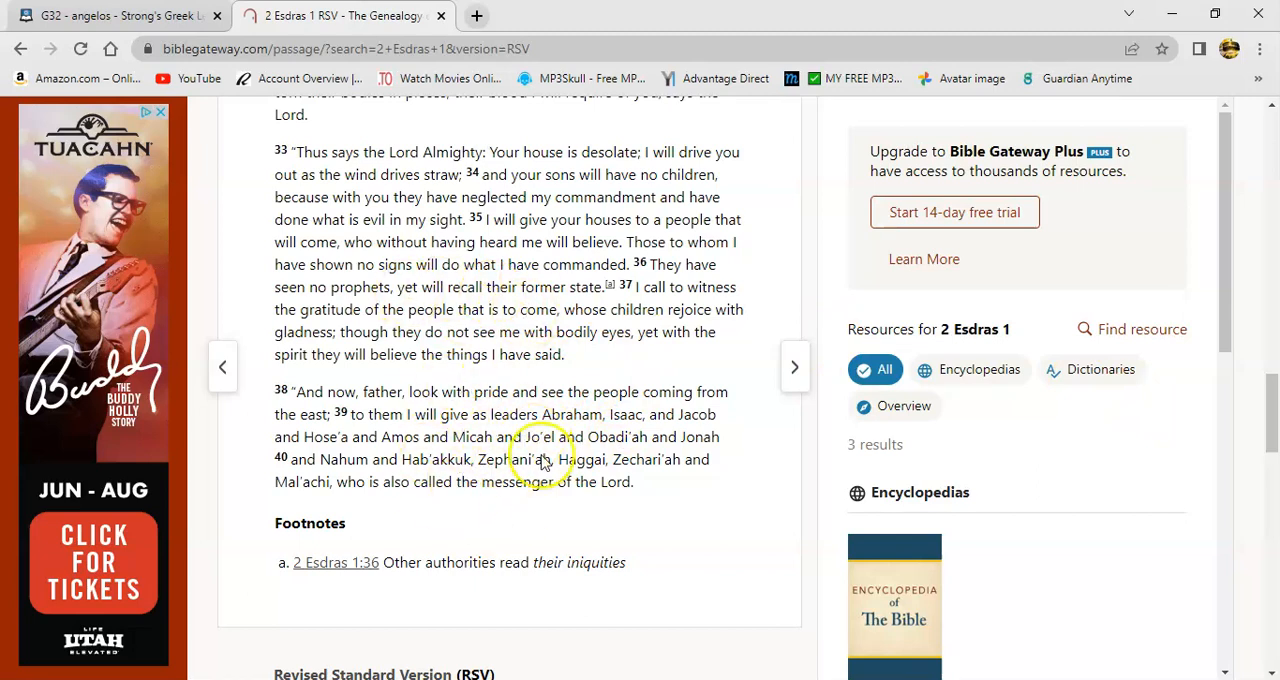
mouse_move(556, 452)
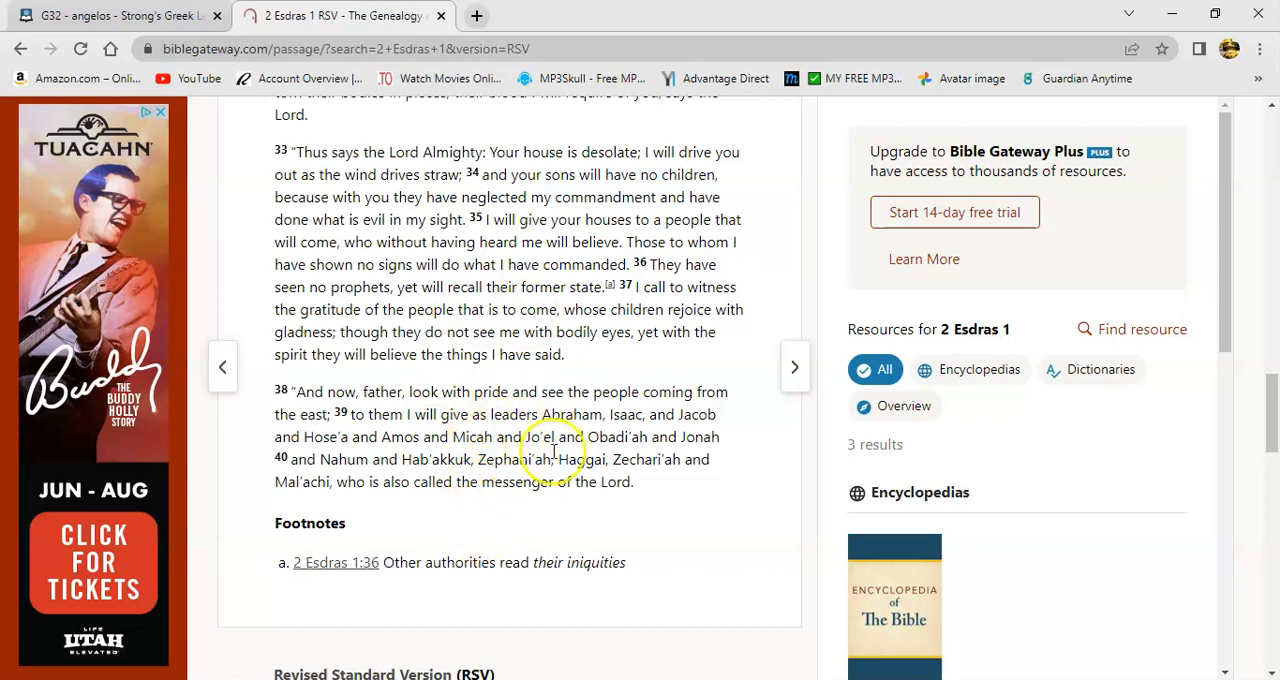
mouse_move(476, 470)
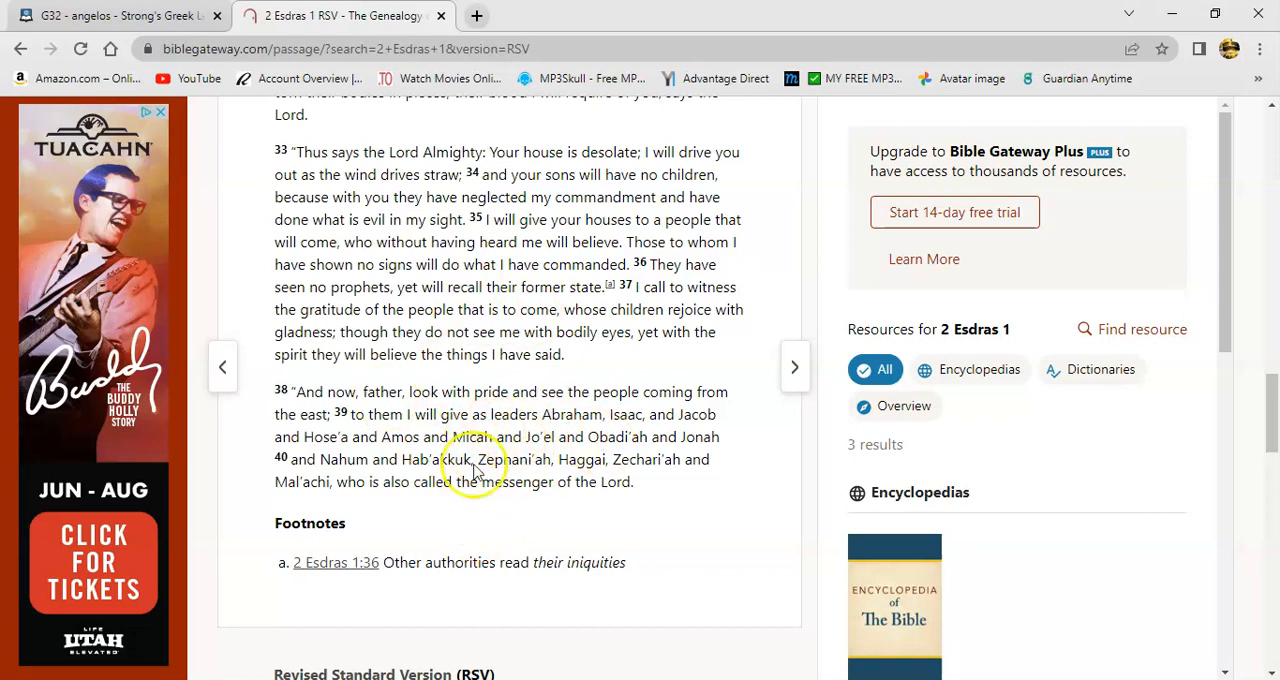
mouse_move(520, 444)
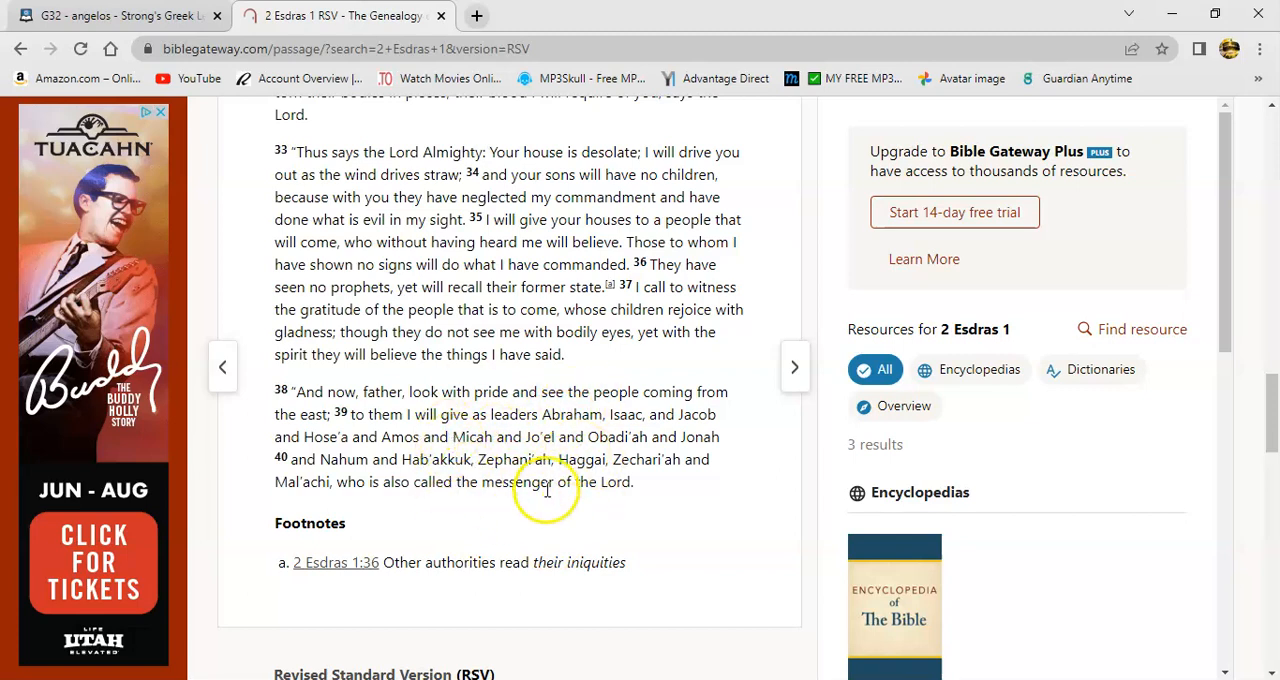
mouse_move(520, 500)
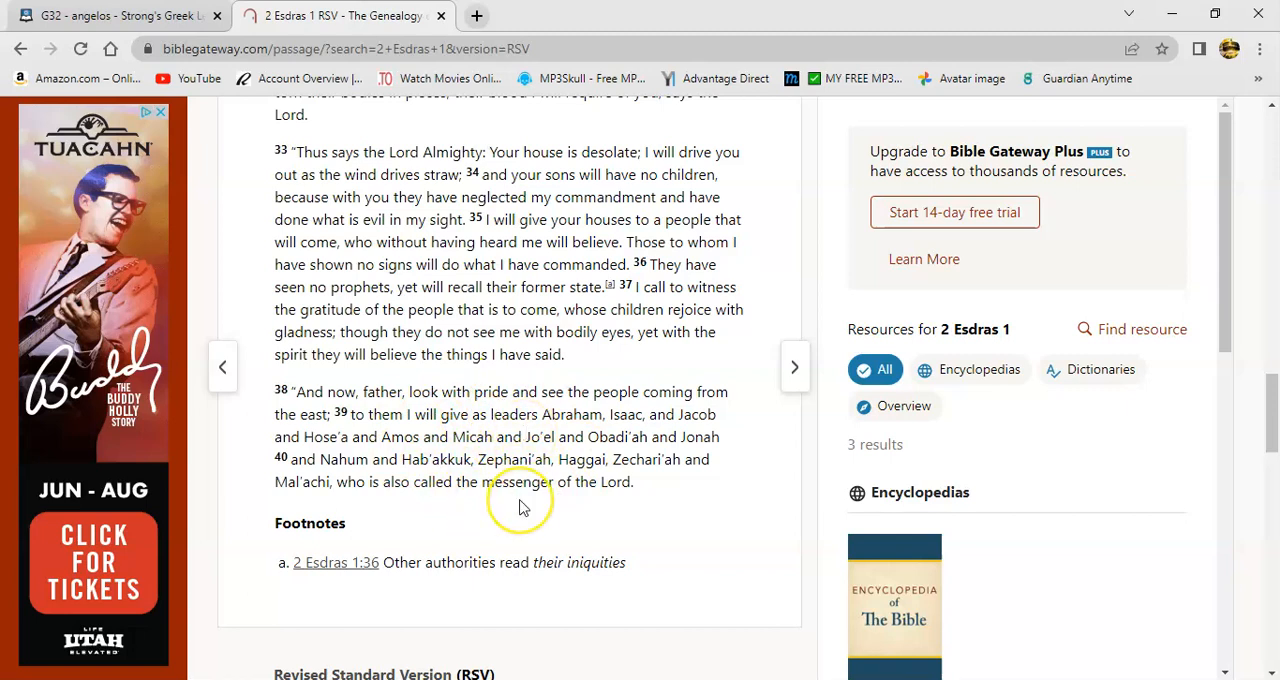
mouse_move(492, 496)
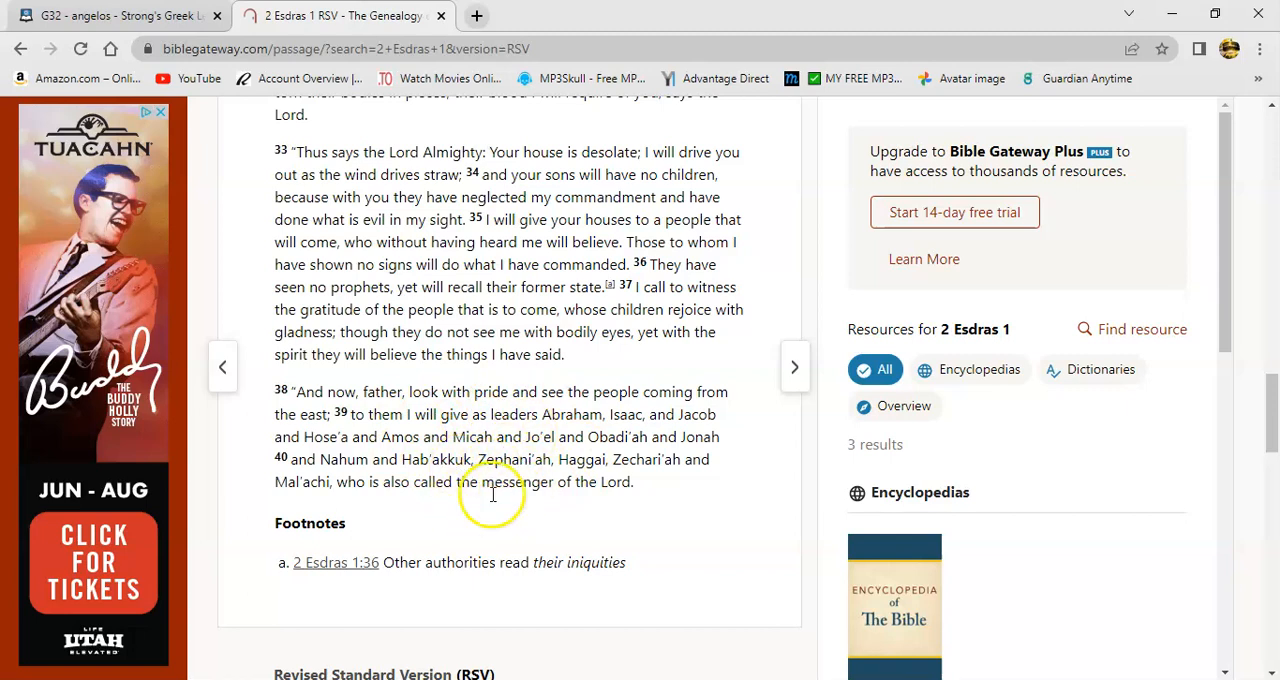
mouse_move(570, 448)
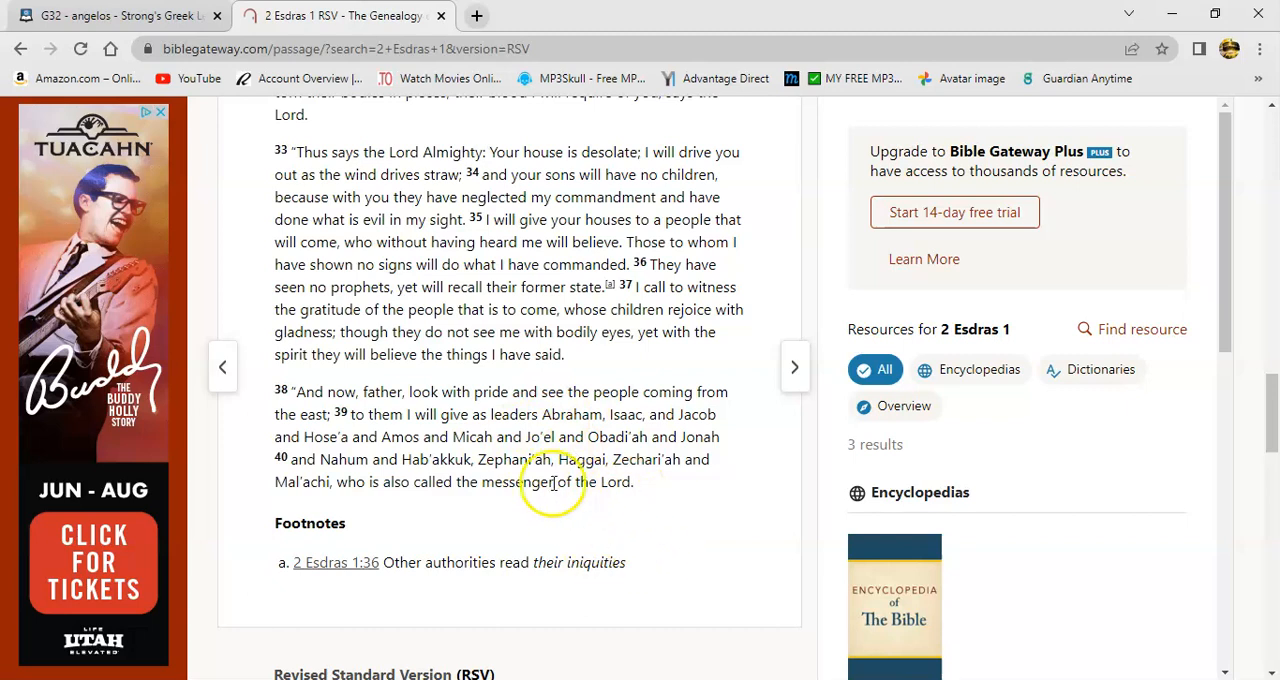
mouse_move(564, 472)
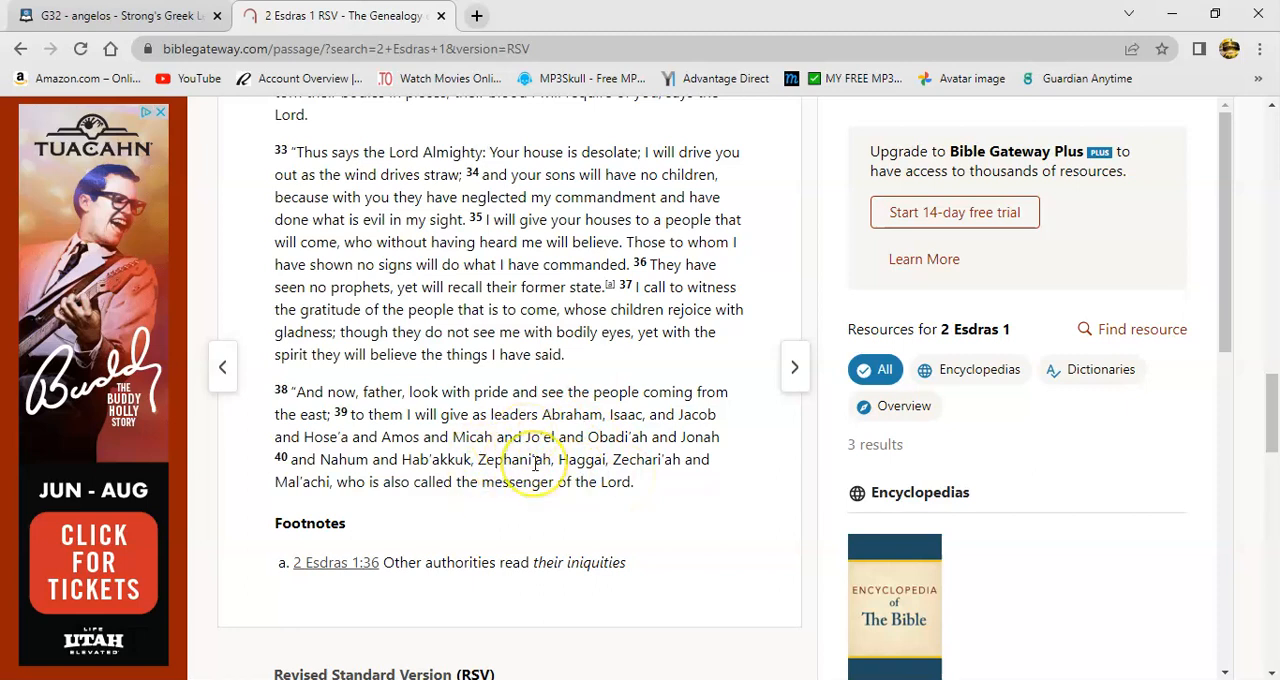
mouse_move(328, 384)
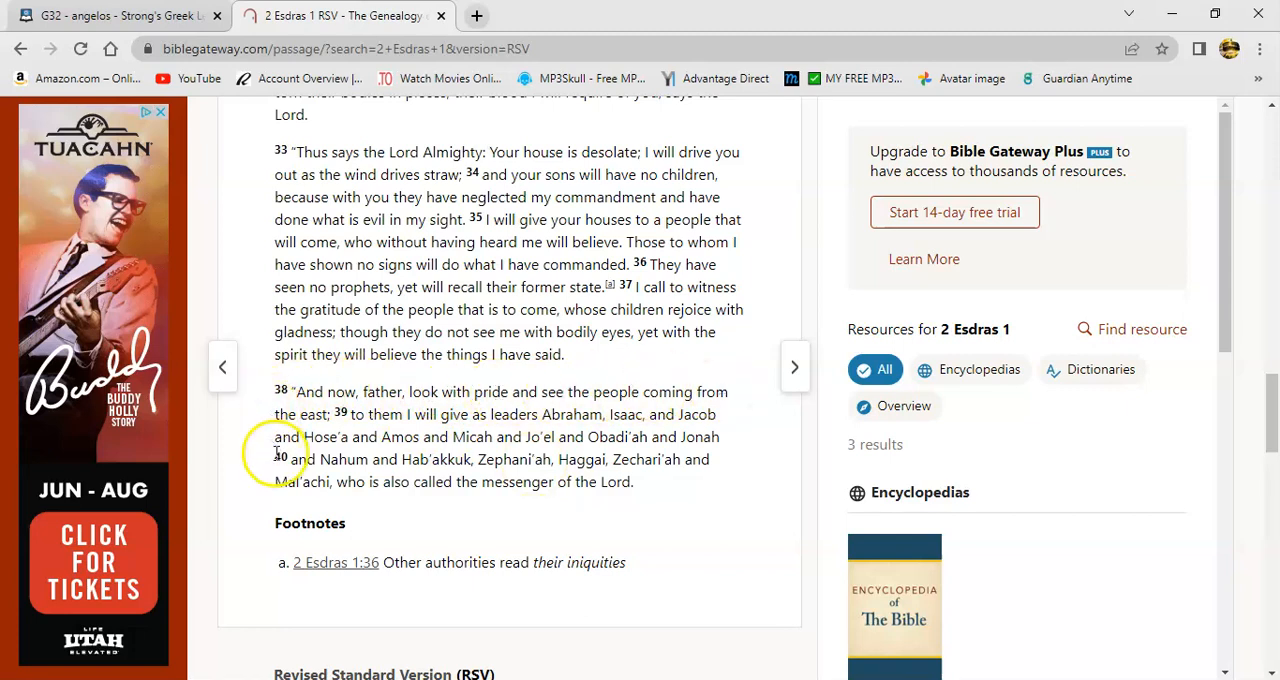
mouse_move(364, 428)
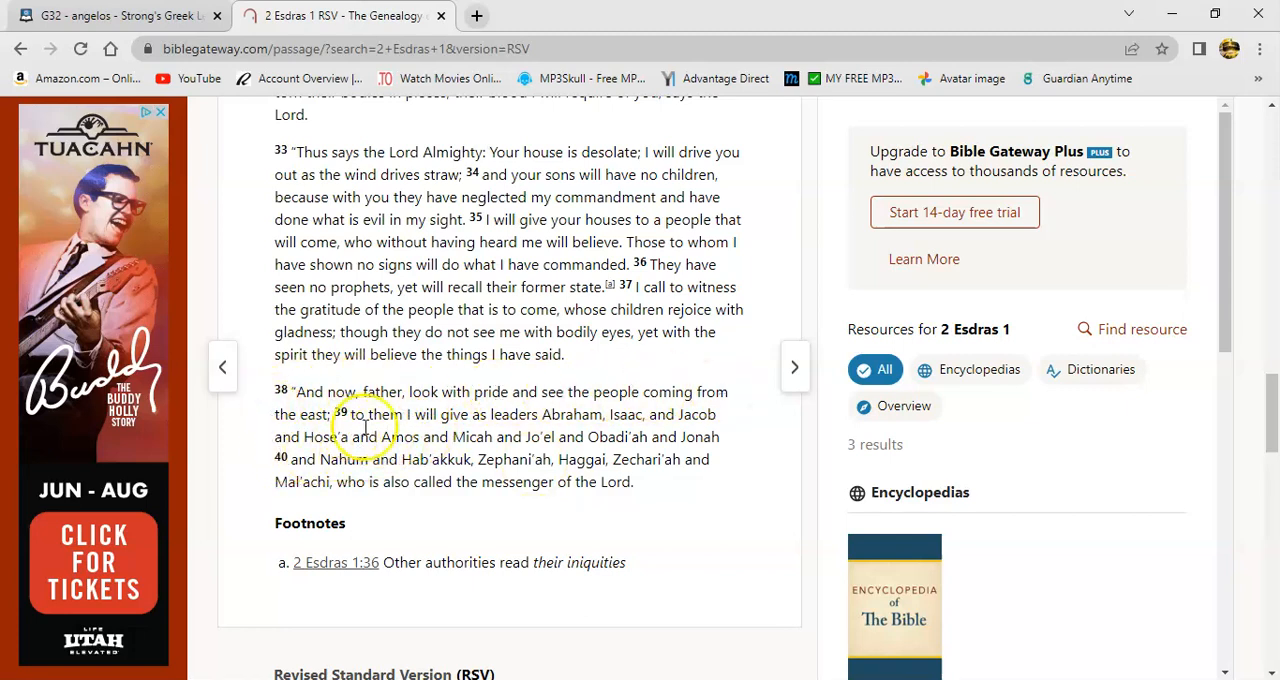
mouse_move(564, 442)
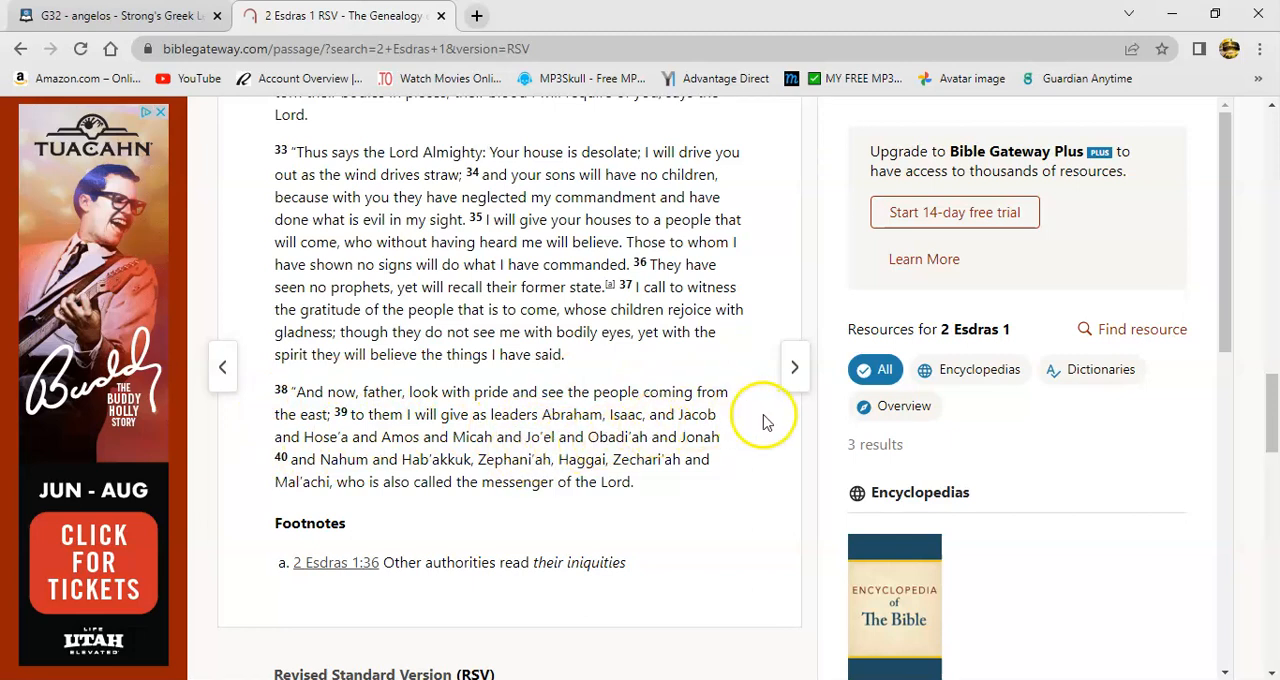
mouse_move(344, 460)
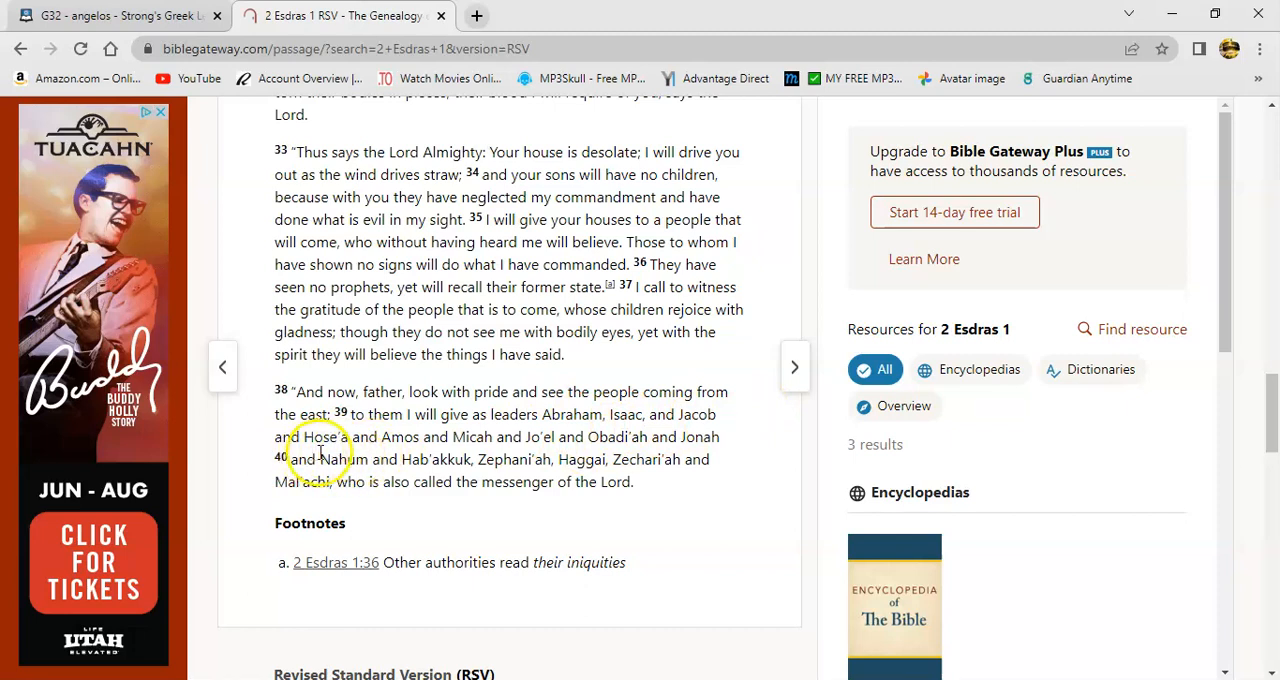
mouse_move(424, 440)
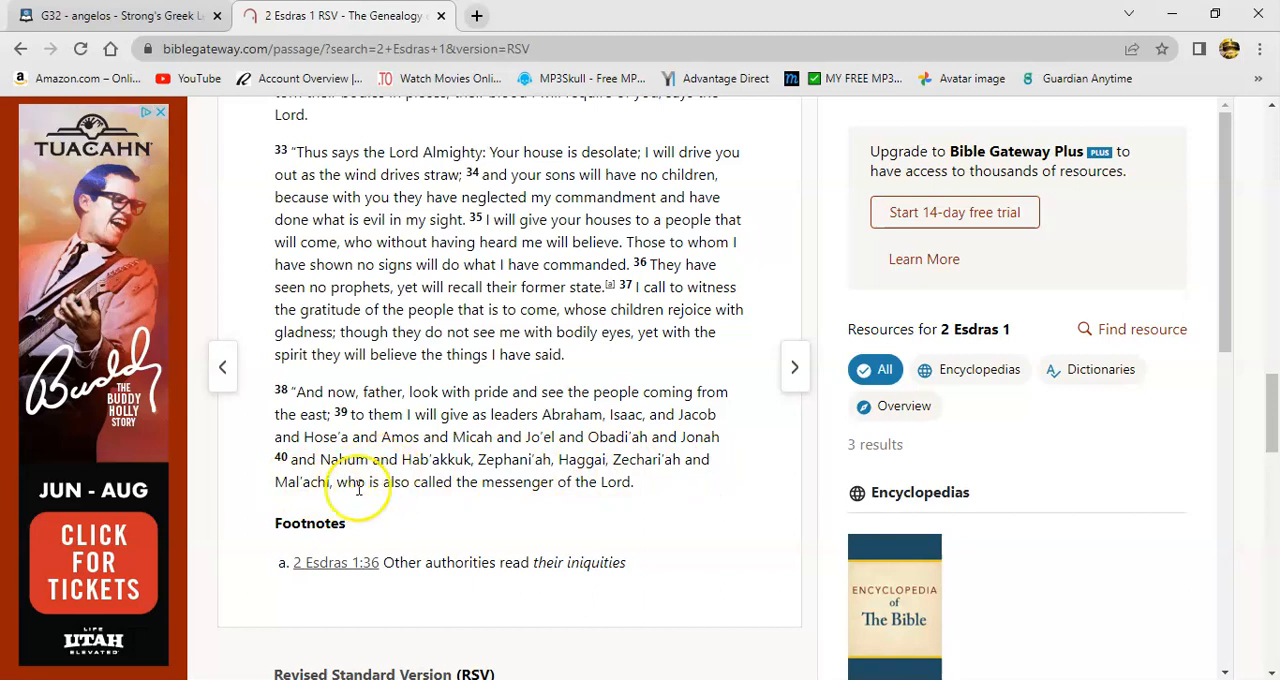
mouse_move(376, 498)
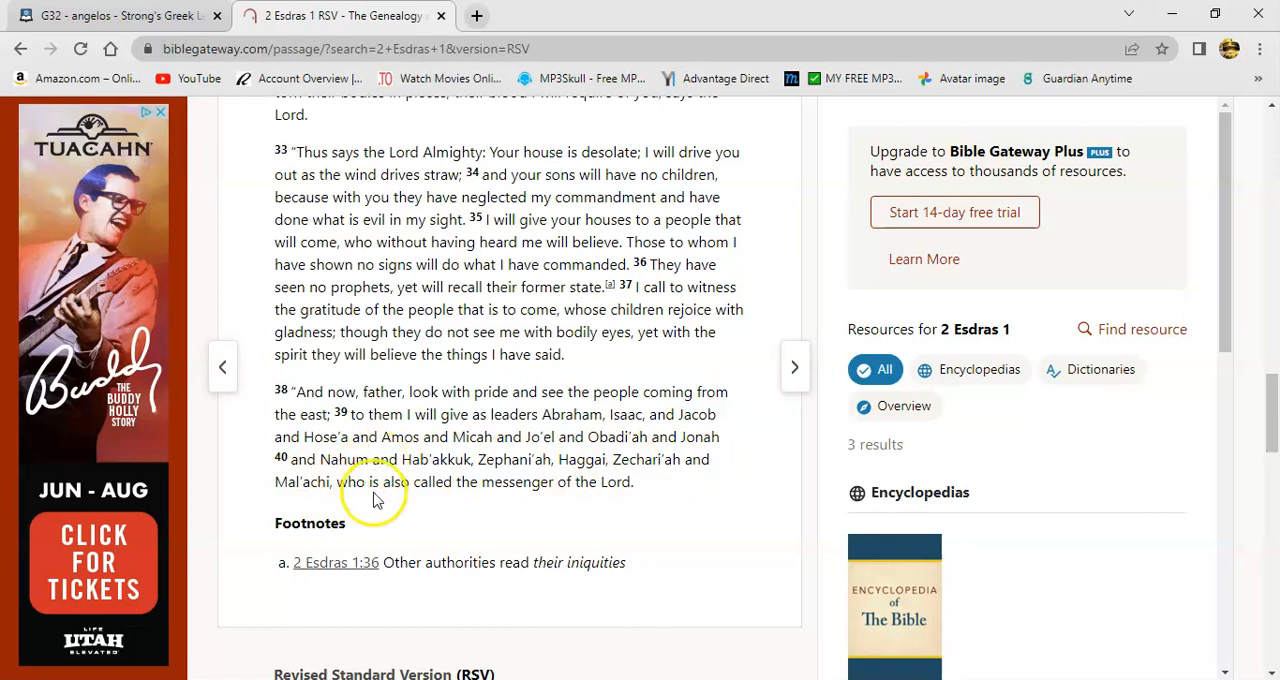
mouse_move(358, 498)
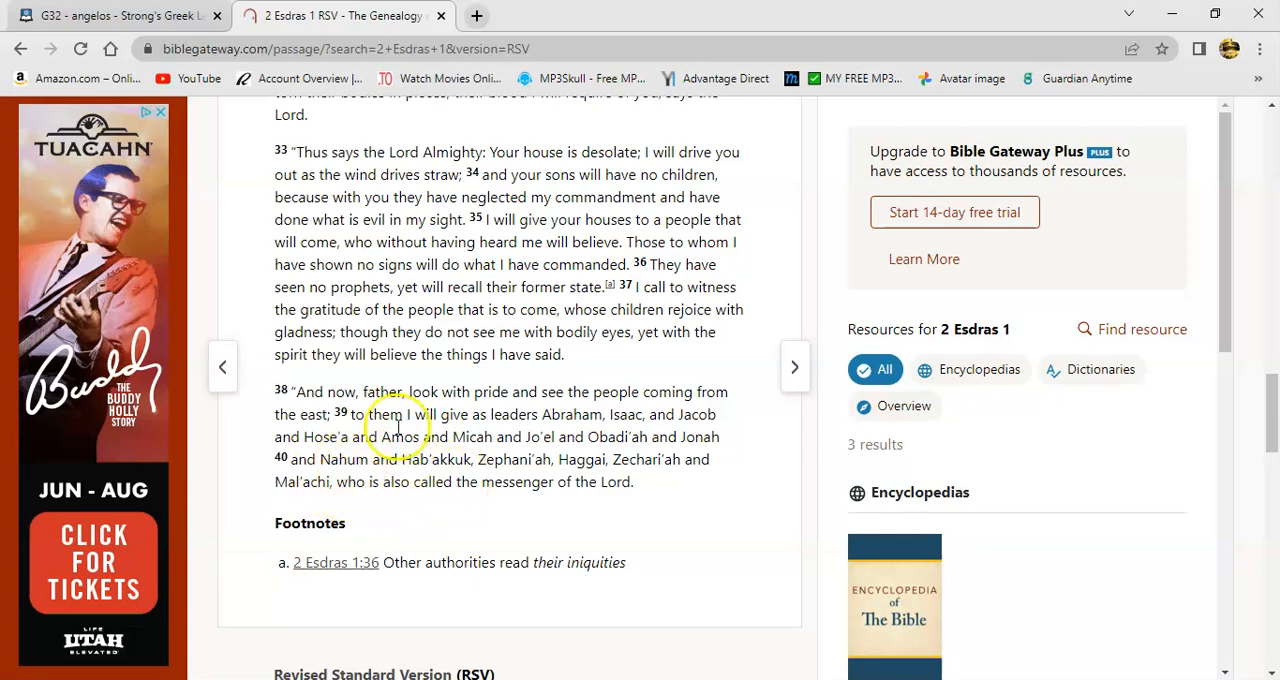
mouse_move(380, 510)
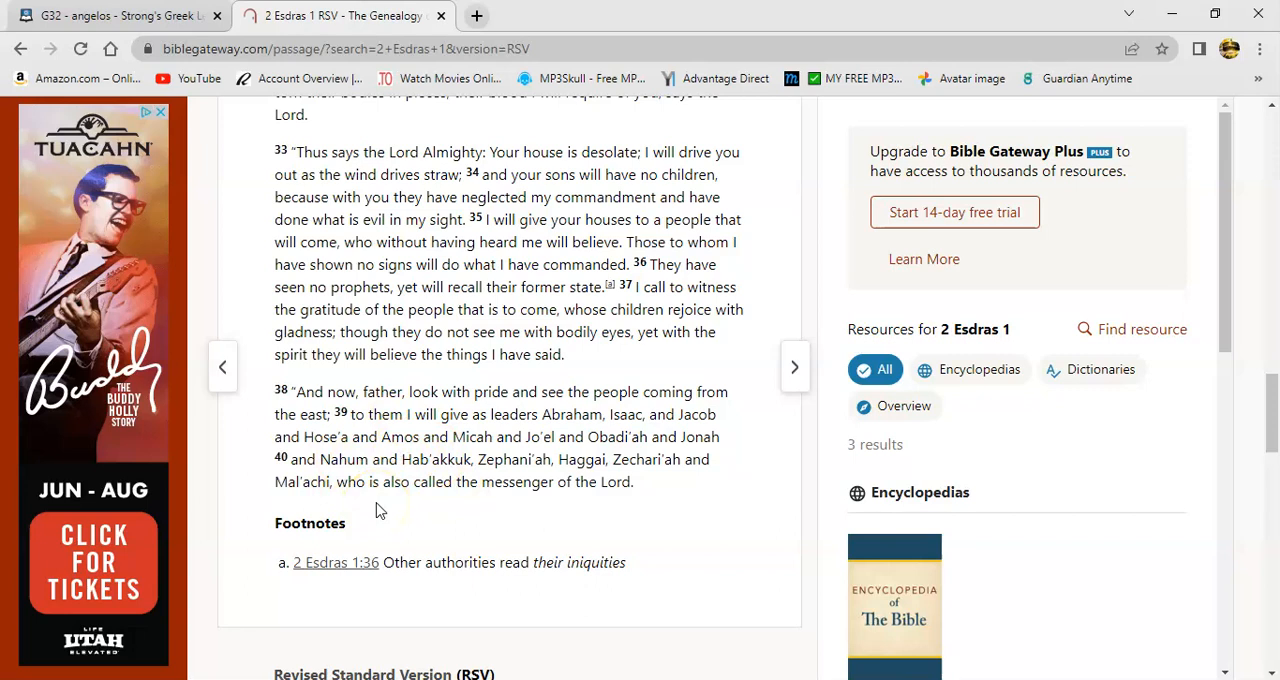
double_click(332, 460)
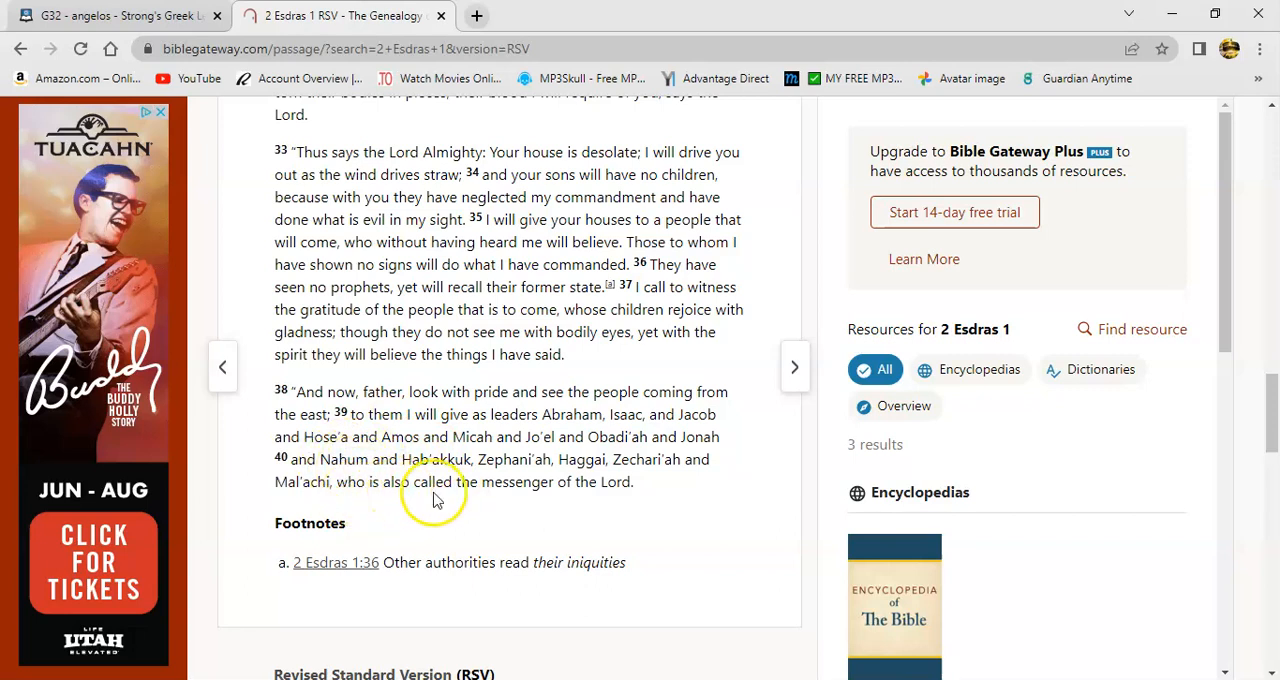
mouse_move(594, 504)
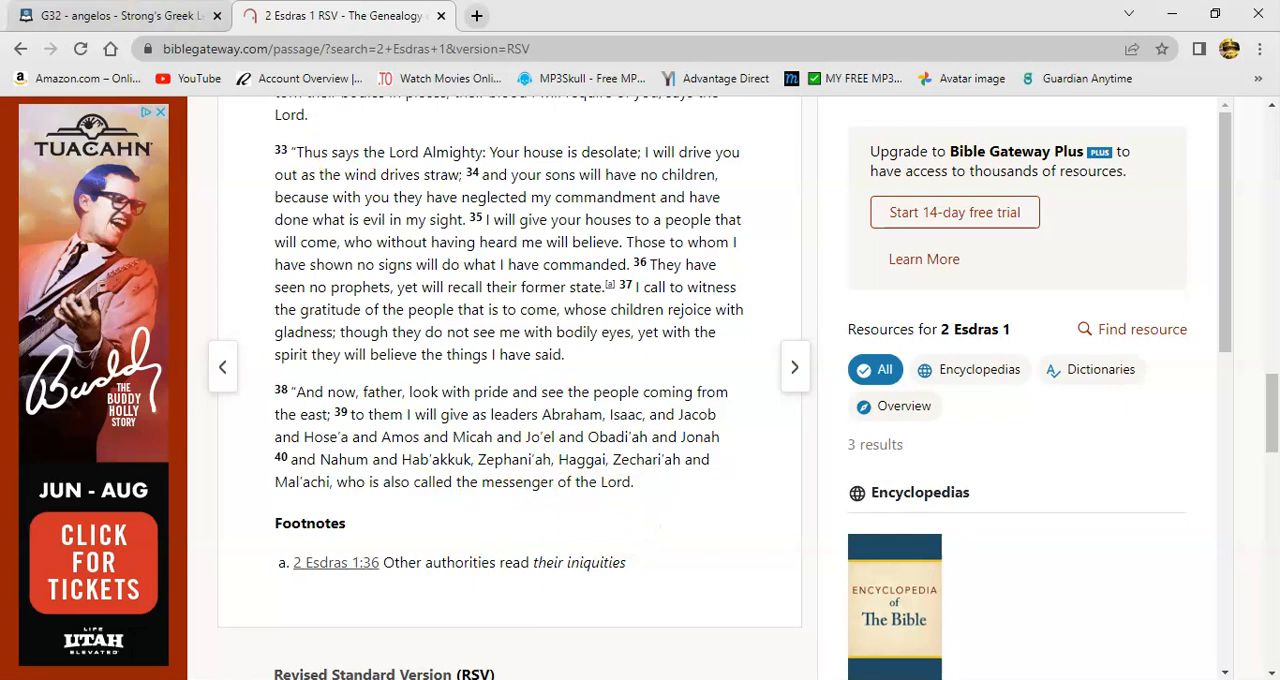
- Return to the G32 angelos browser tab to read its Outline of Biblical Usage
click(120, 20)
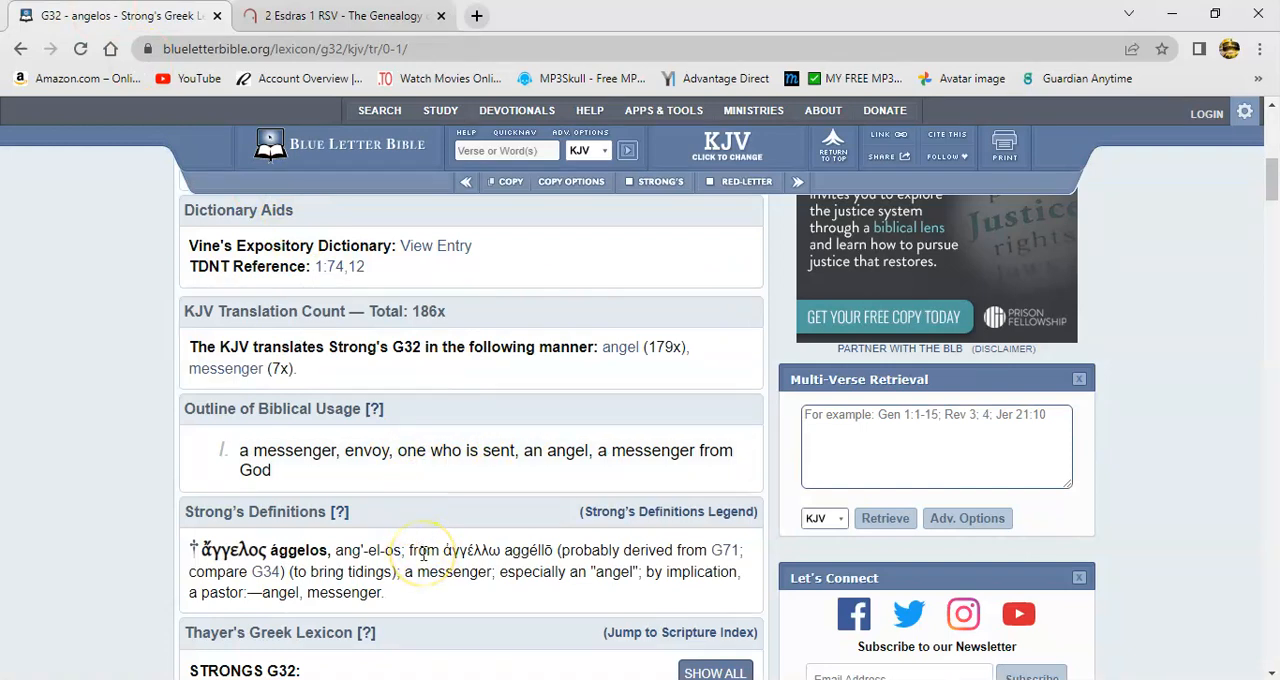
mouse_move(468, 500)
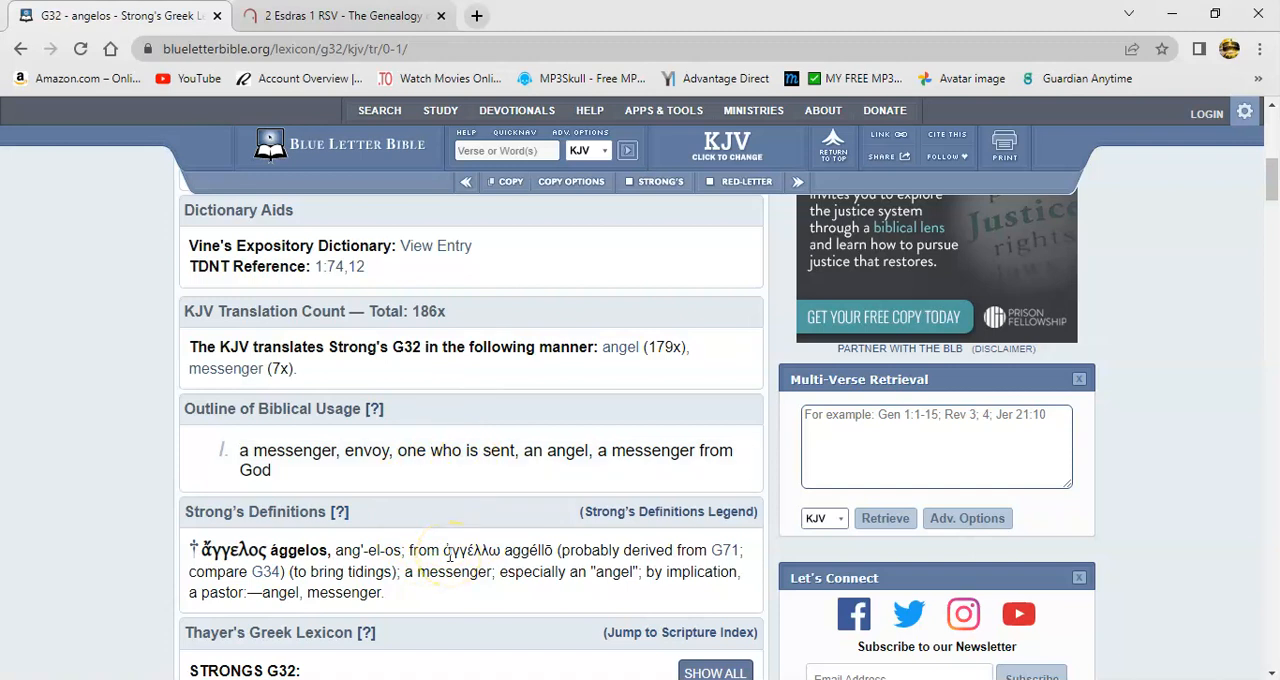
mouse_move(426, 488)
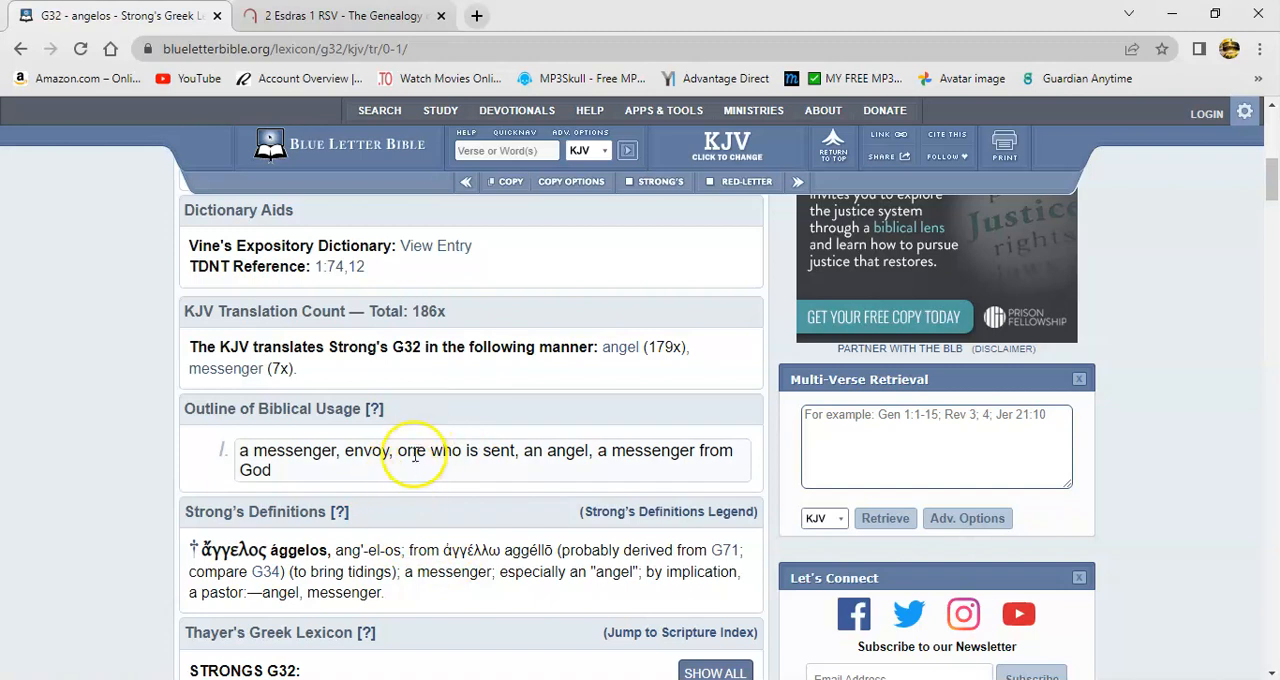
mouse_move(422, 524)
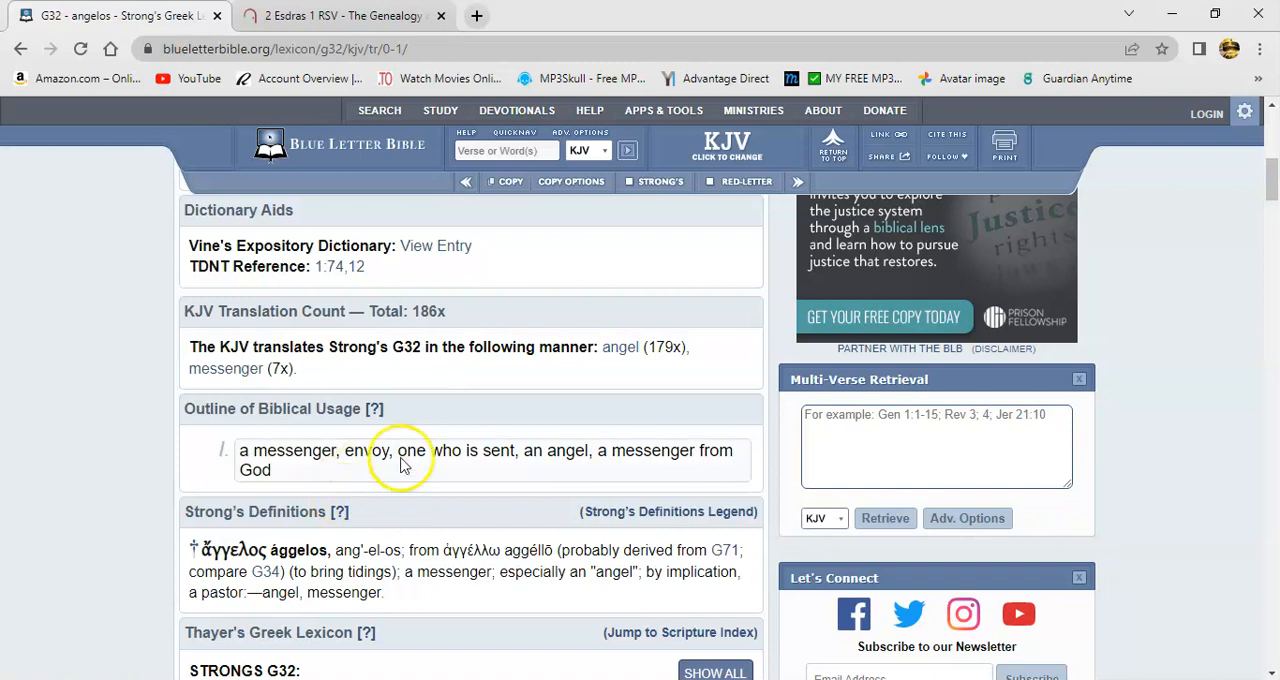
mouse_move(372, 450)
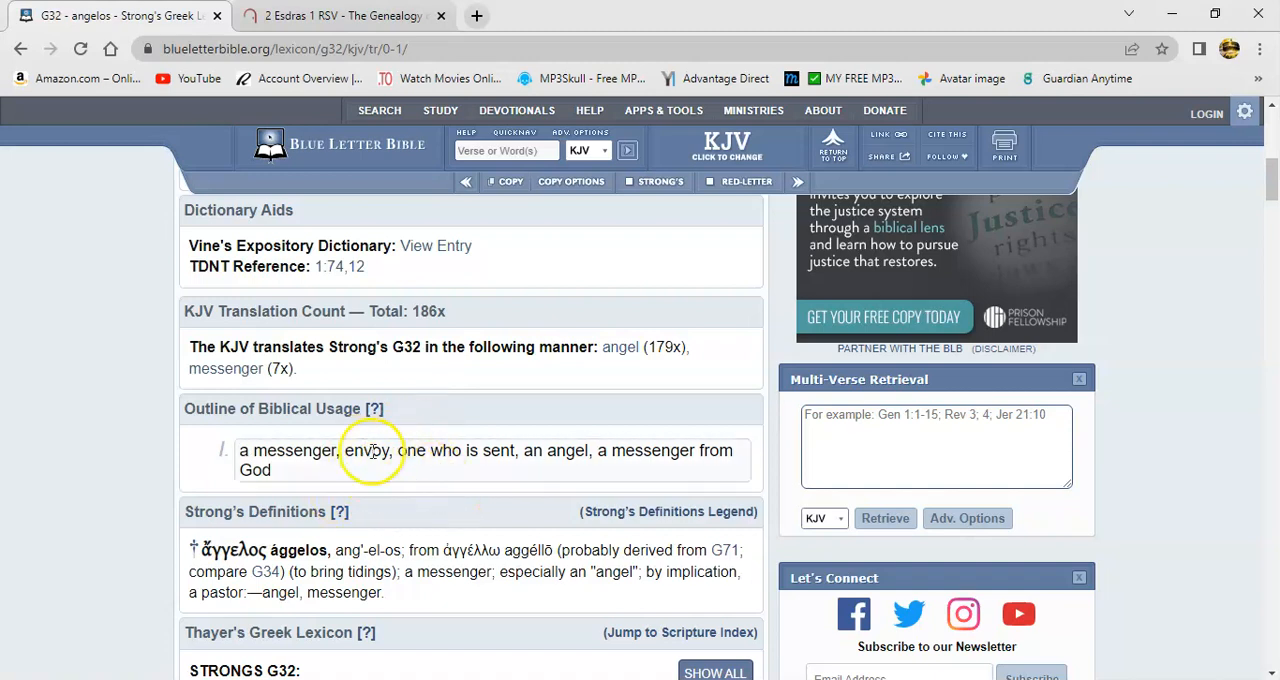
mouse_move(384, 476)
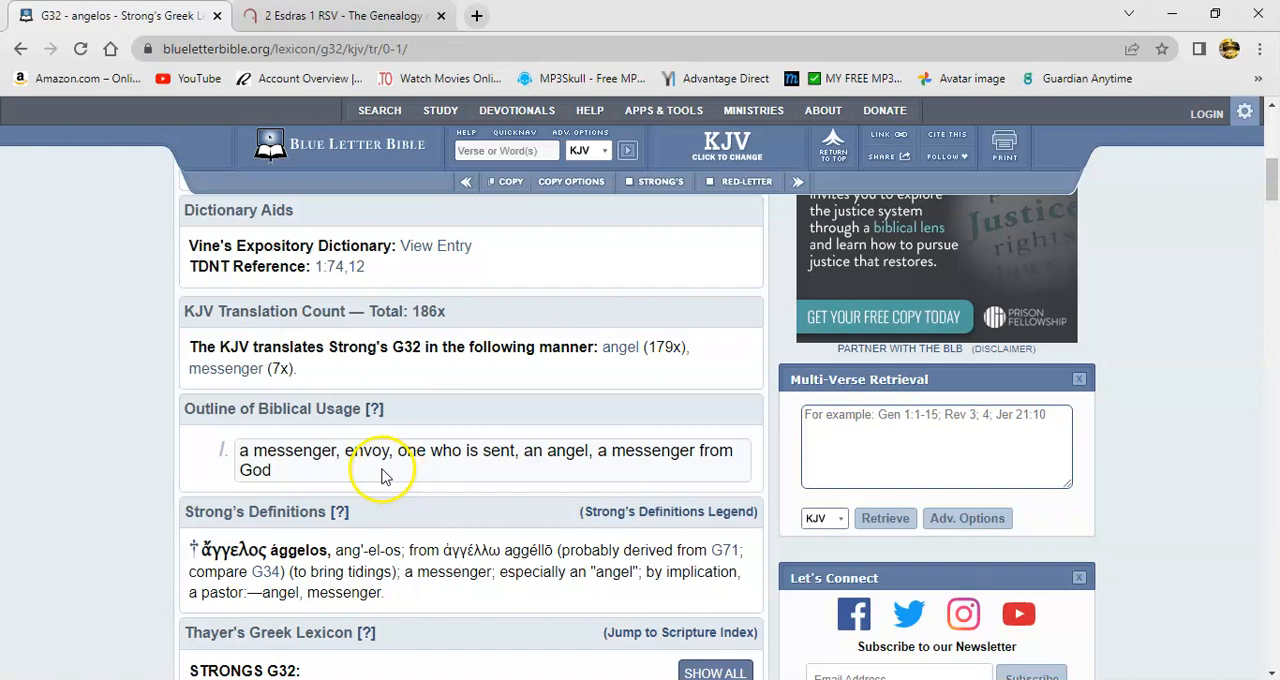
mouse_move(414, 452)
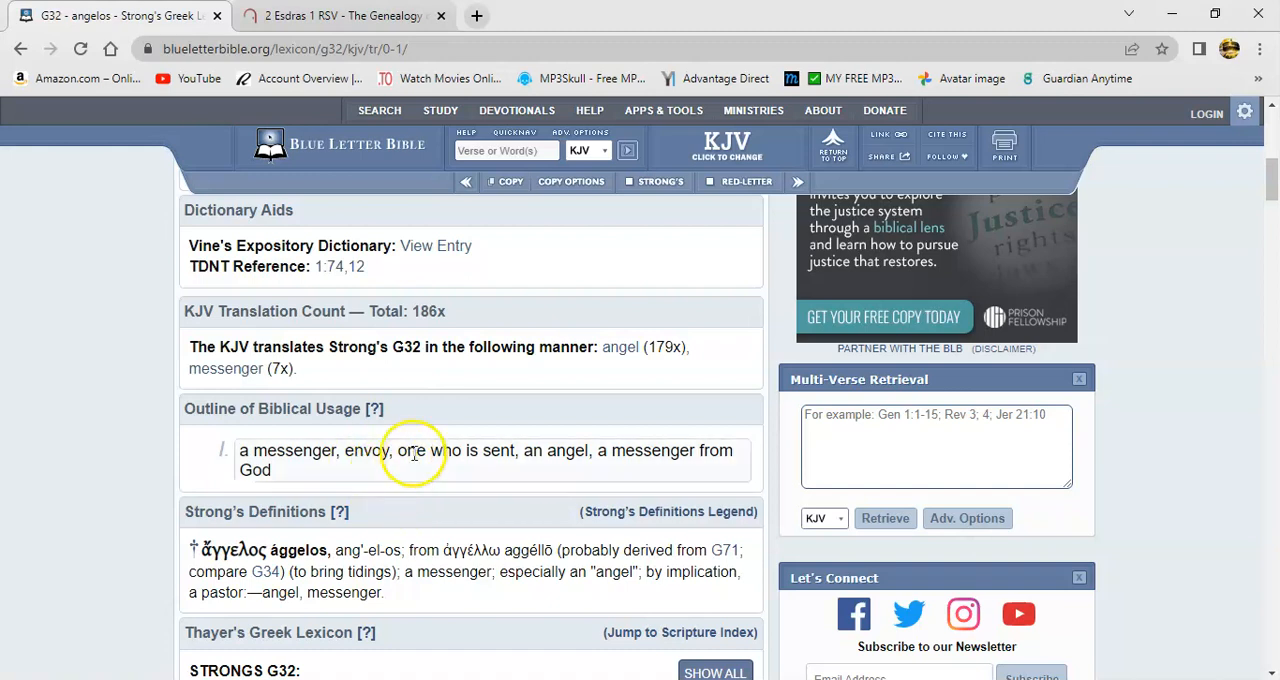
mouse_move(412, 484)
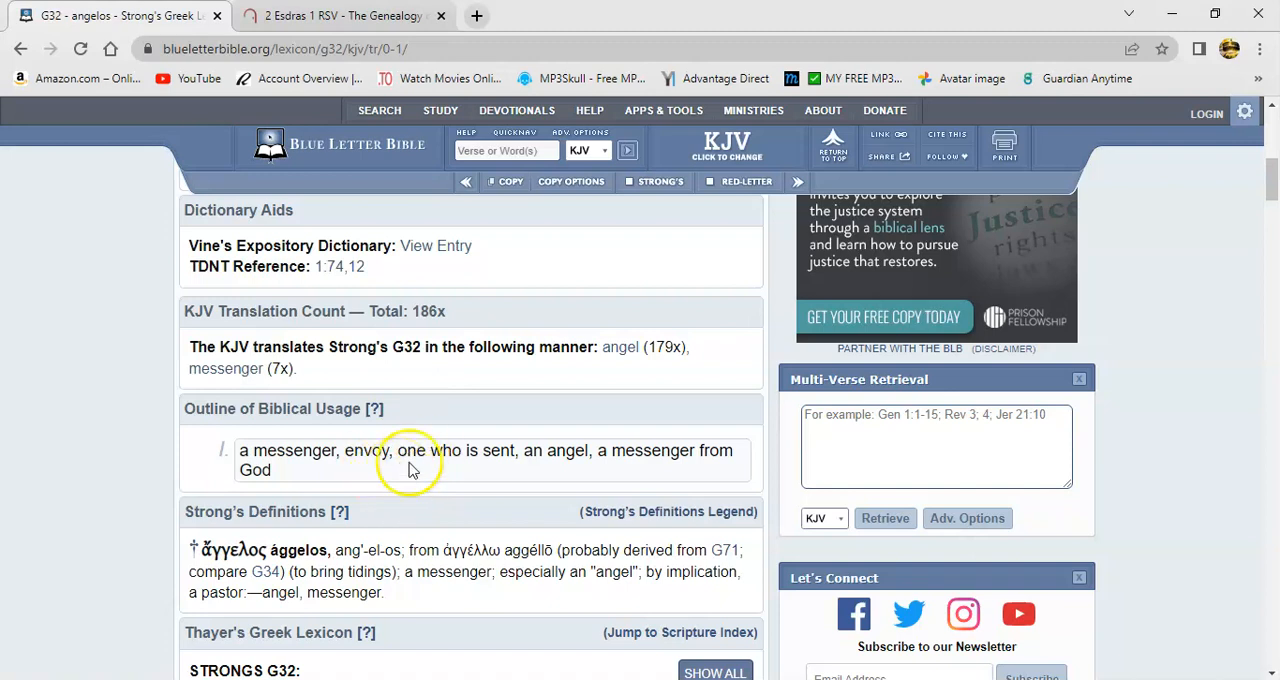
mouse_move(424, 488)
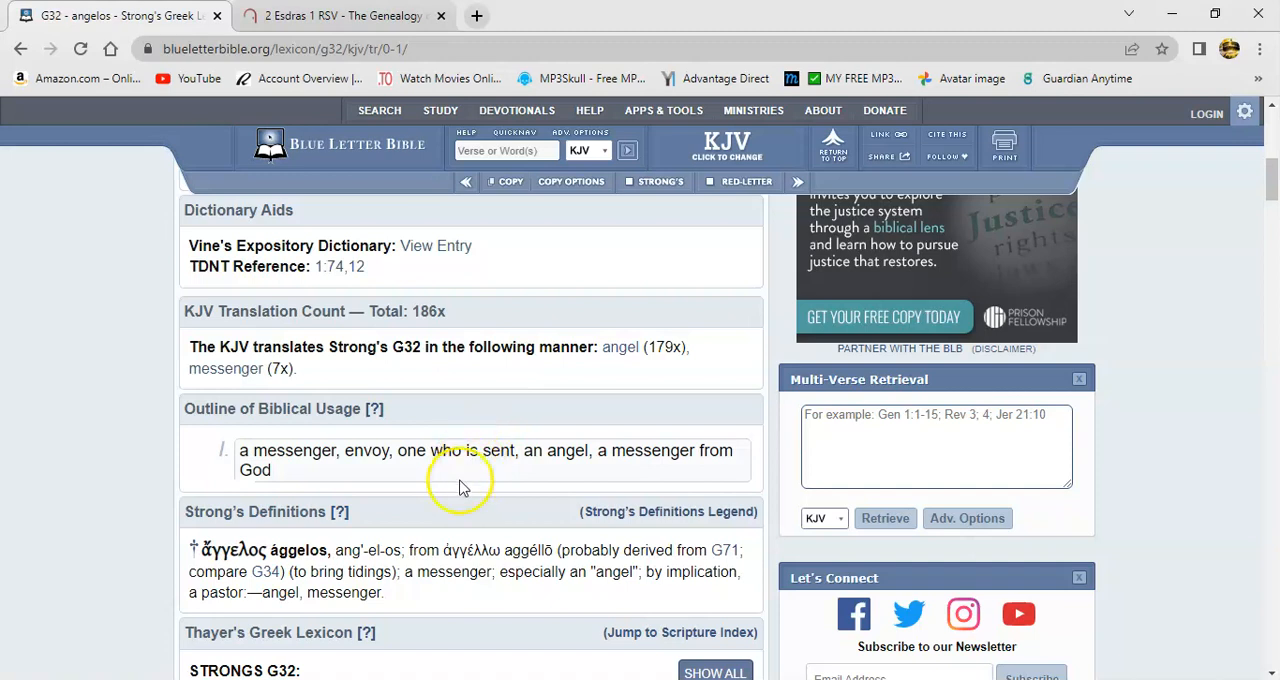
mouse_move(460, 452)
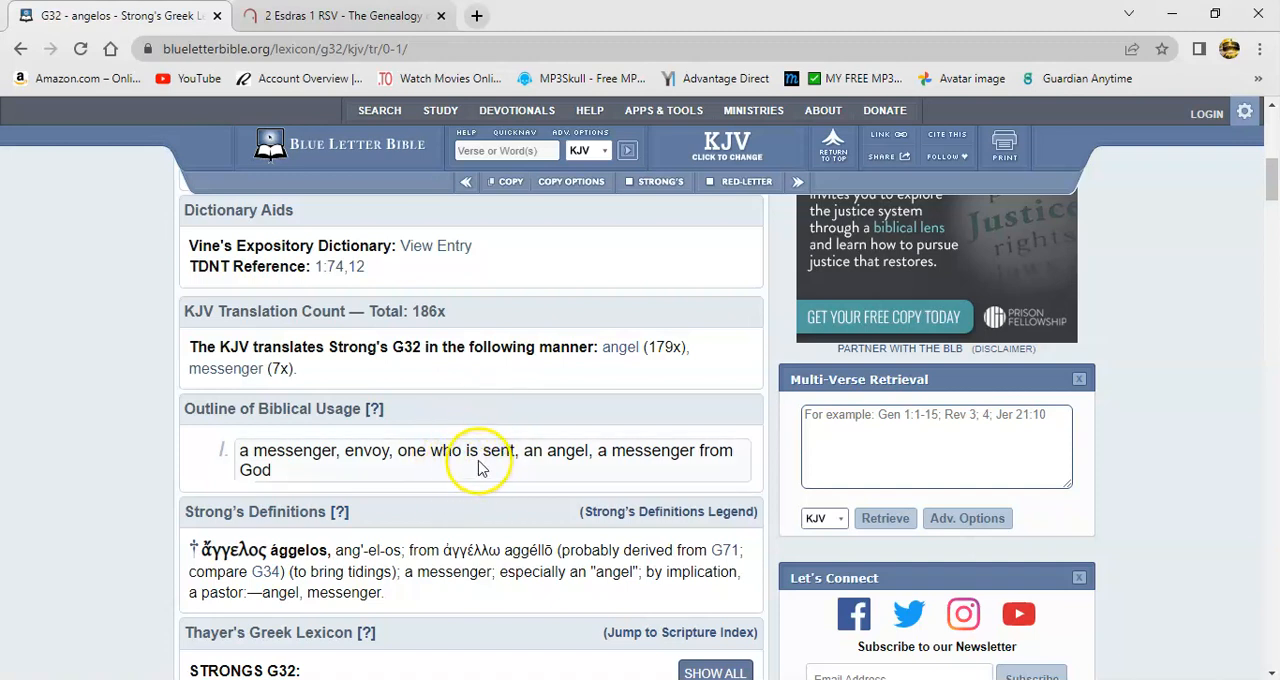
mouse_move(492, 490)
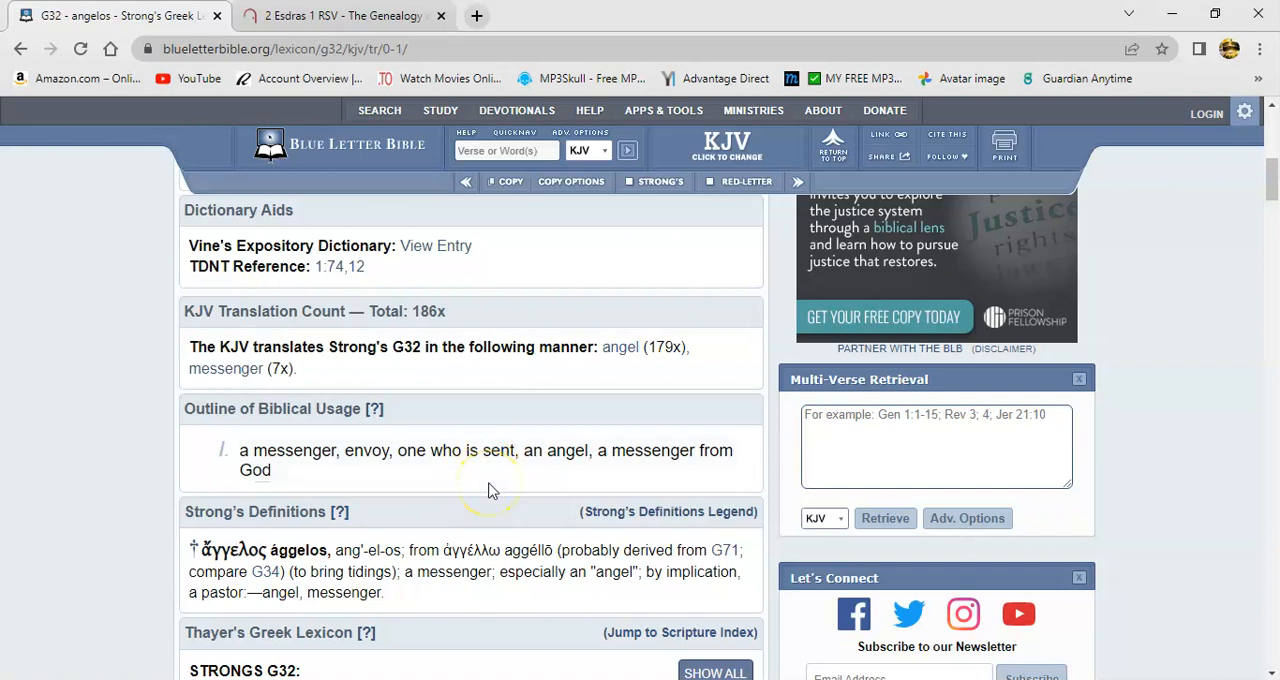
mouse_move(458, 492)
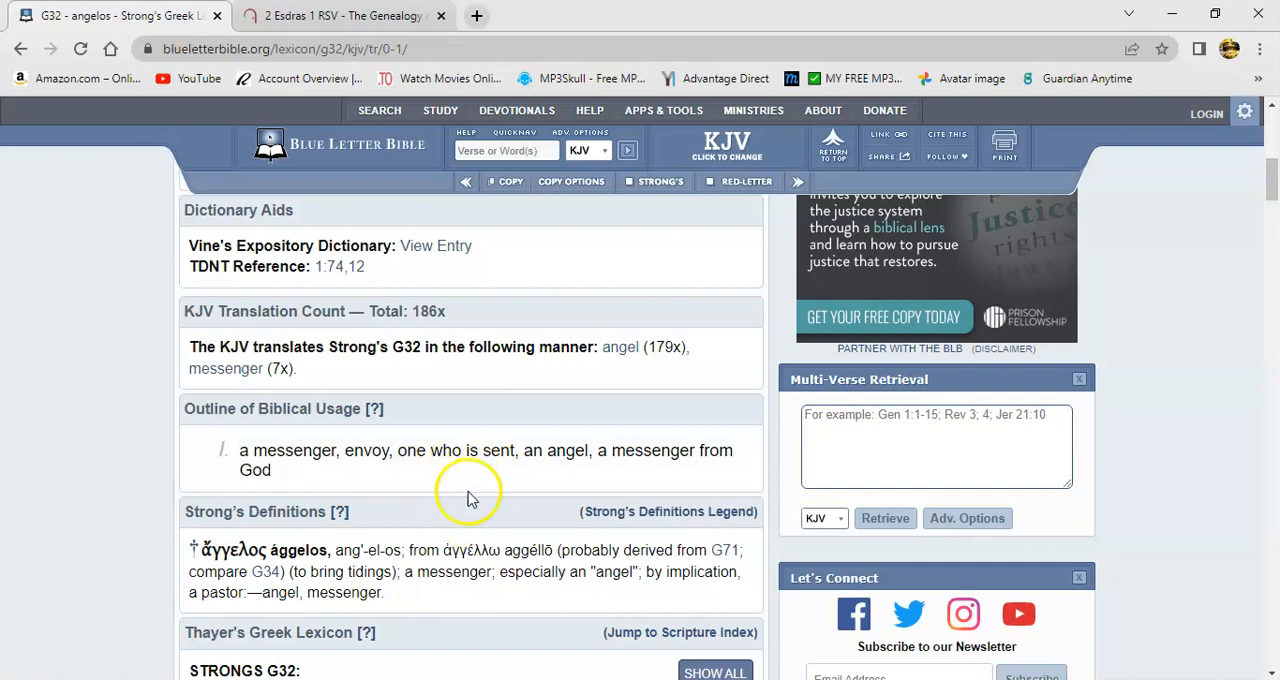
mouse_move(478, 524)
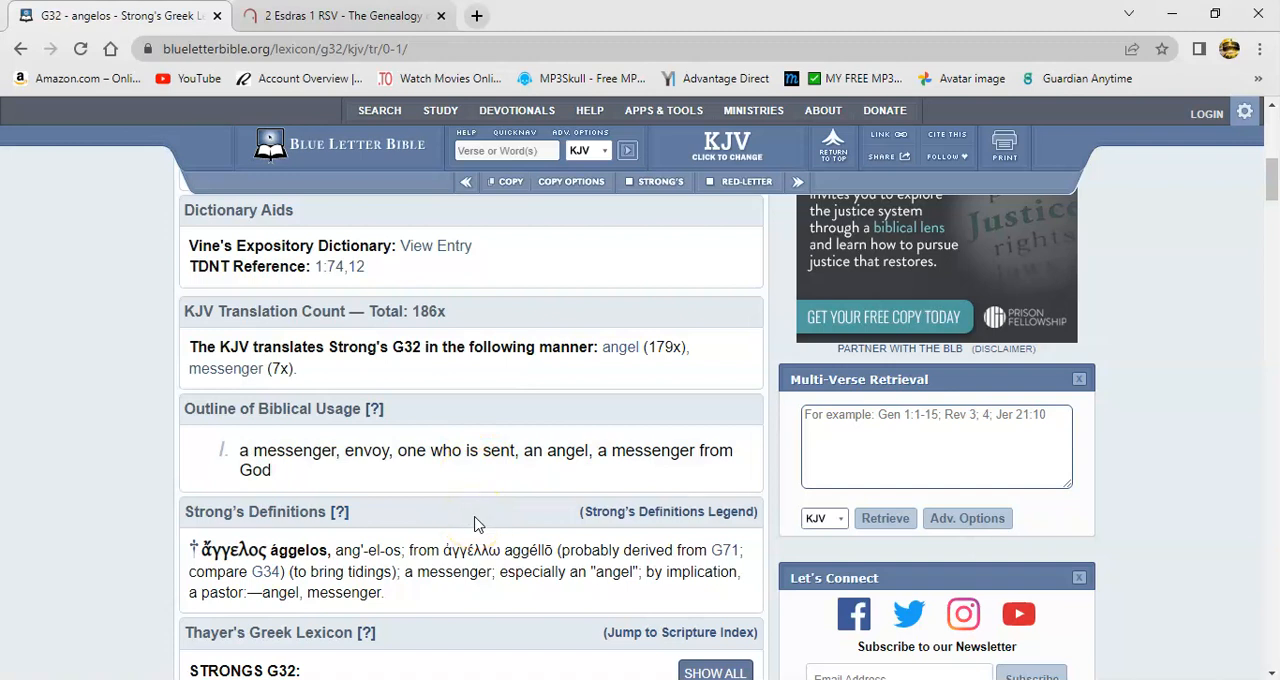
- Return to the Hebrews 12 KJV passage and close the Heb 12:22 interlinear panel
click(28, 48)
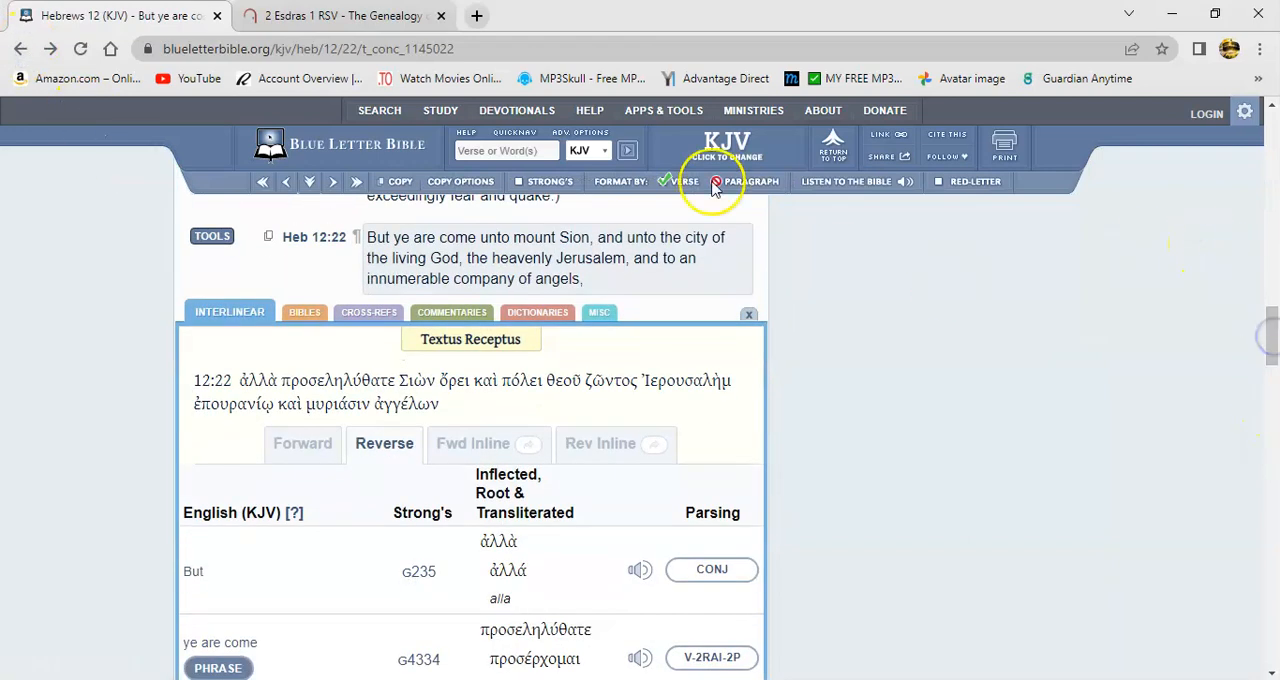
click(716, 180)
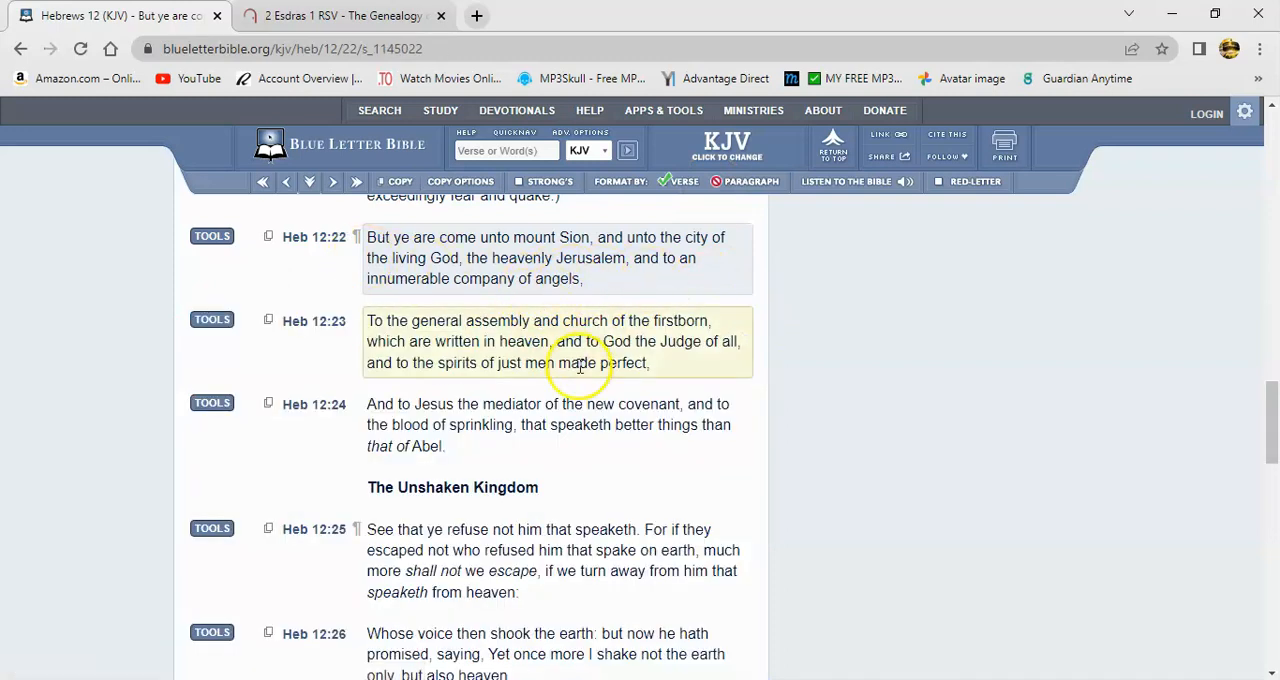
mouse_move(562, 276)
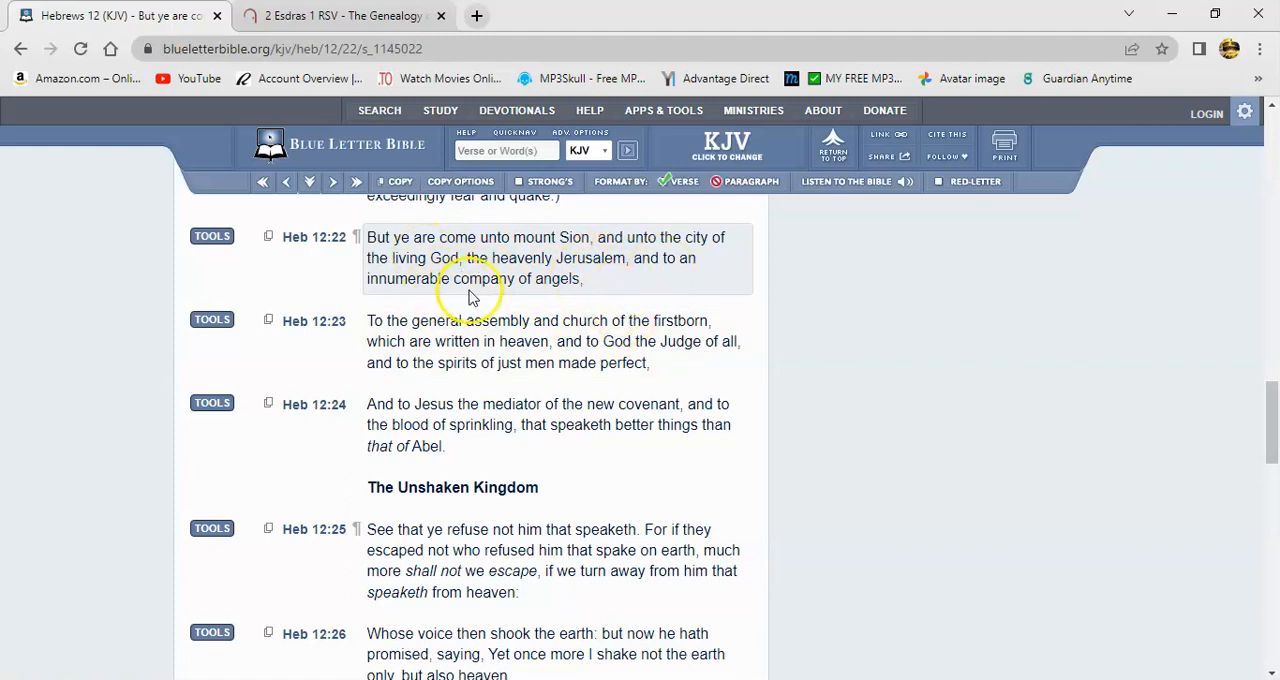
mouse_move(610, 290)
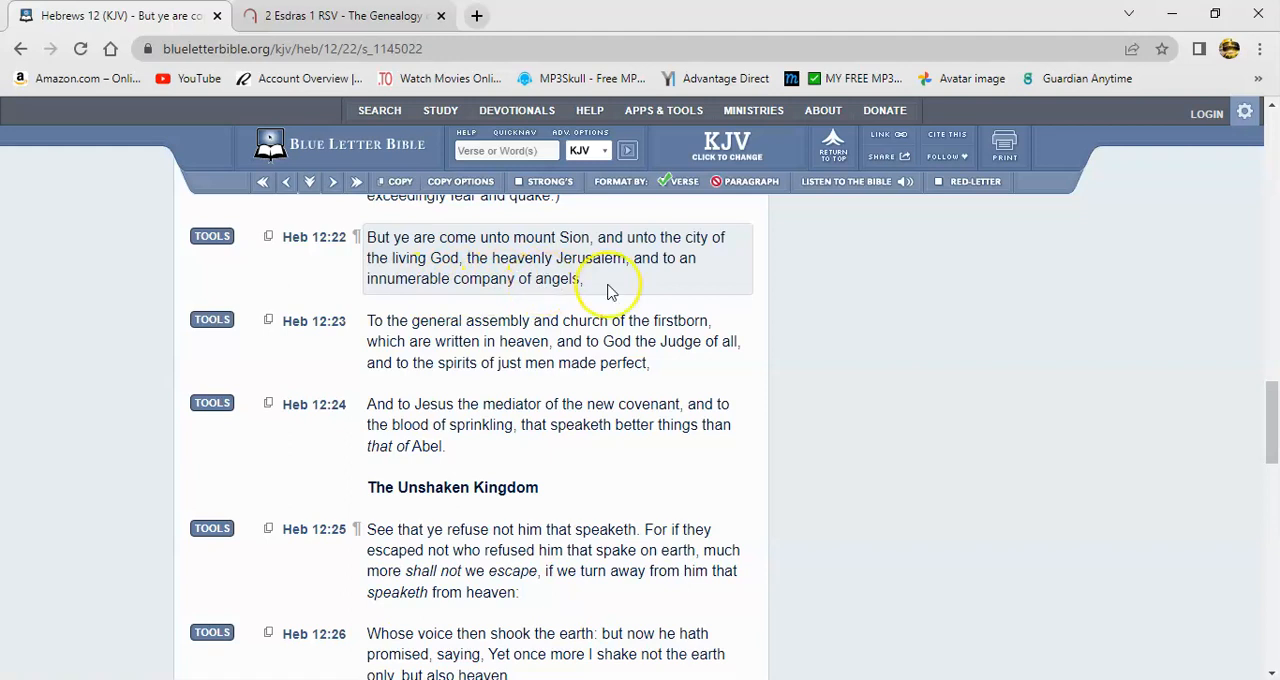
mouse_move(518, 320)
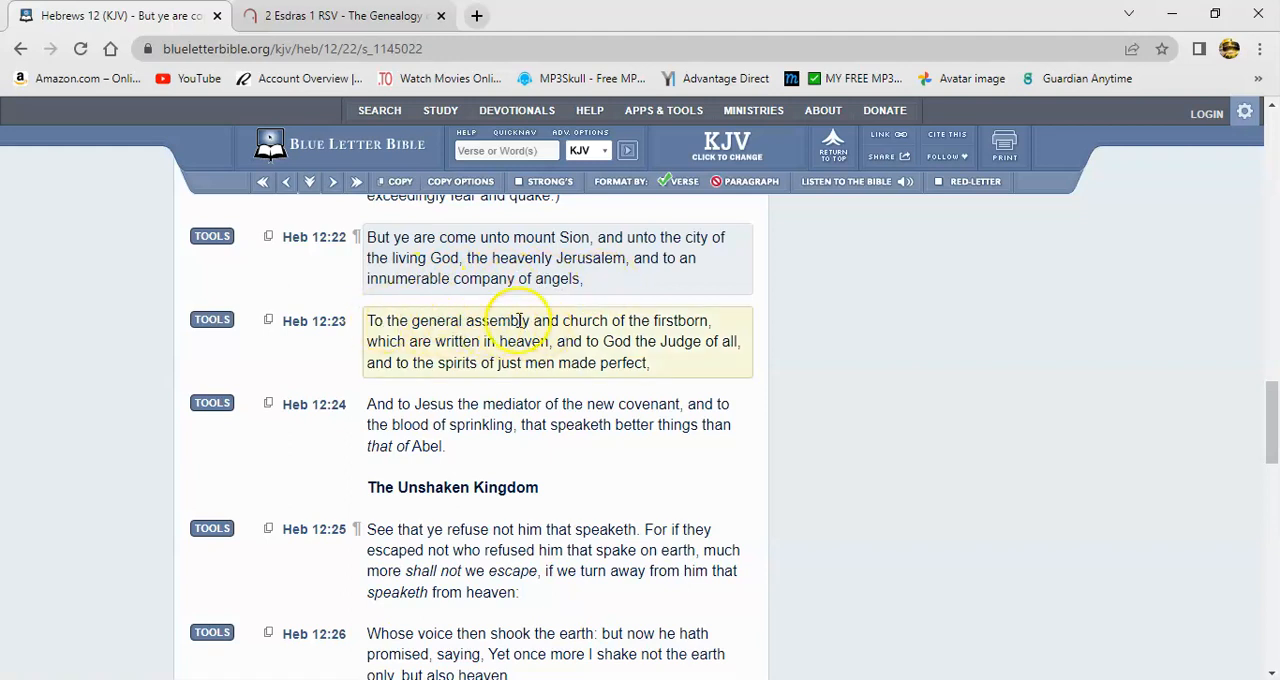
mouse_move(616, 320)
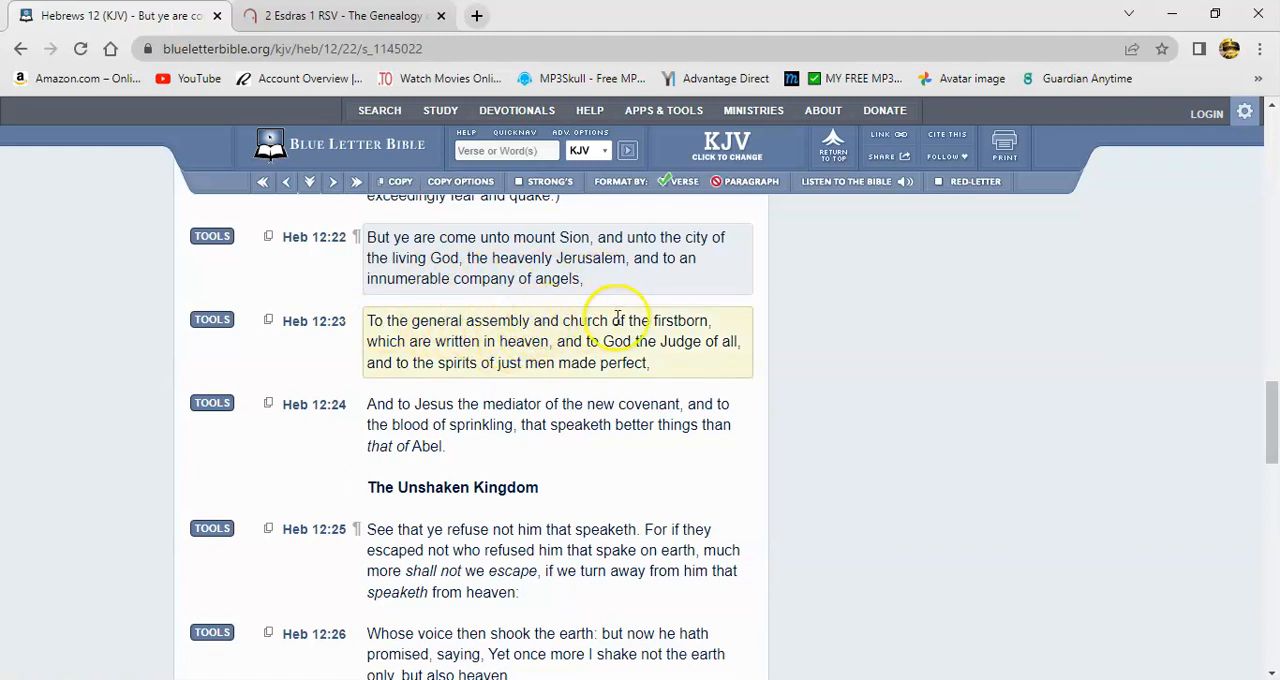
mouse_move(652, 410)
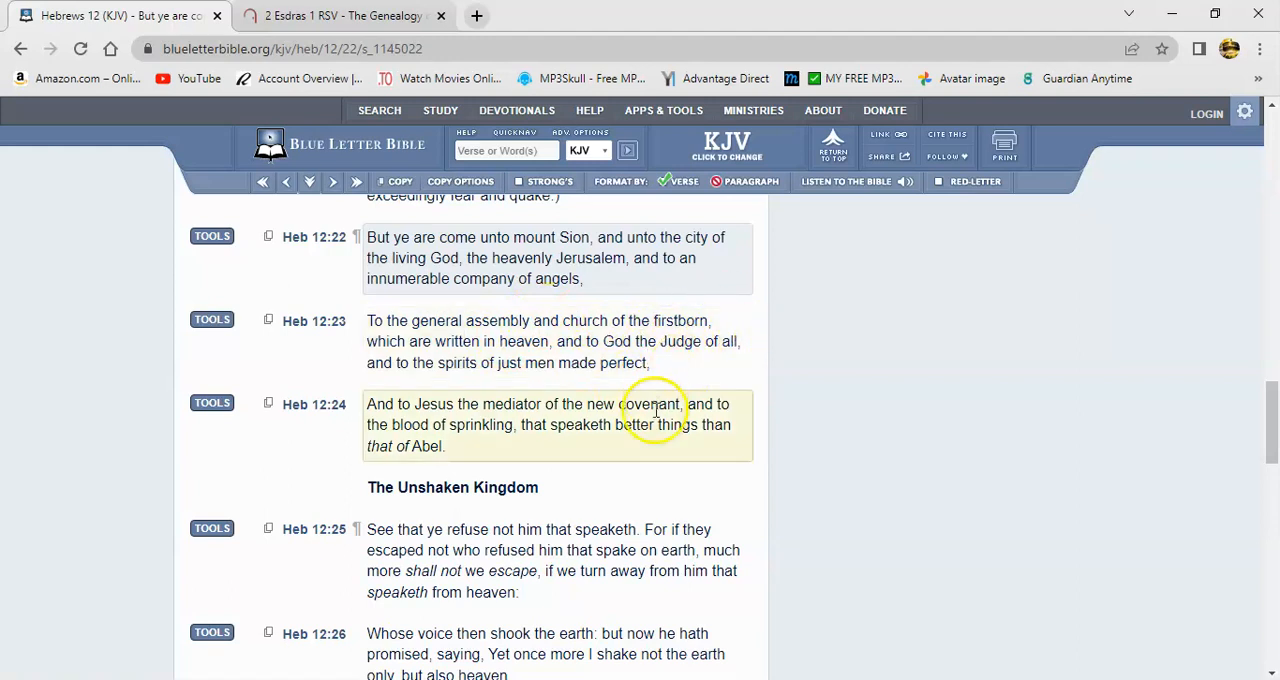
mouse_move(512, 364)
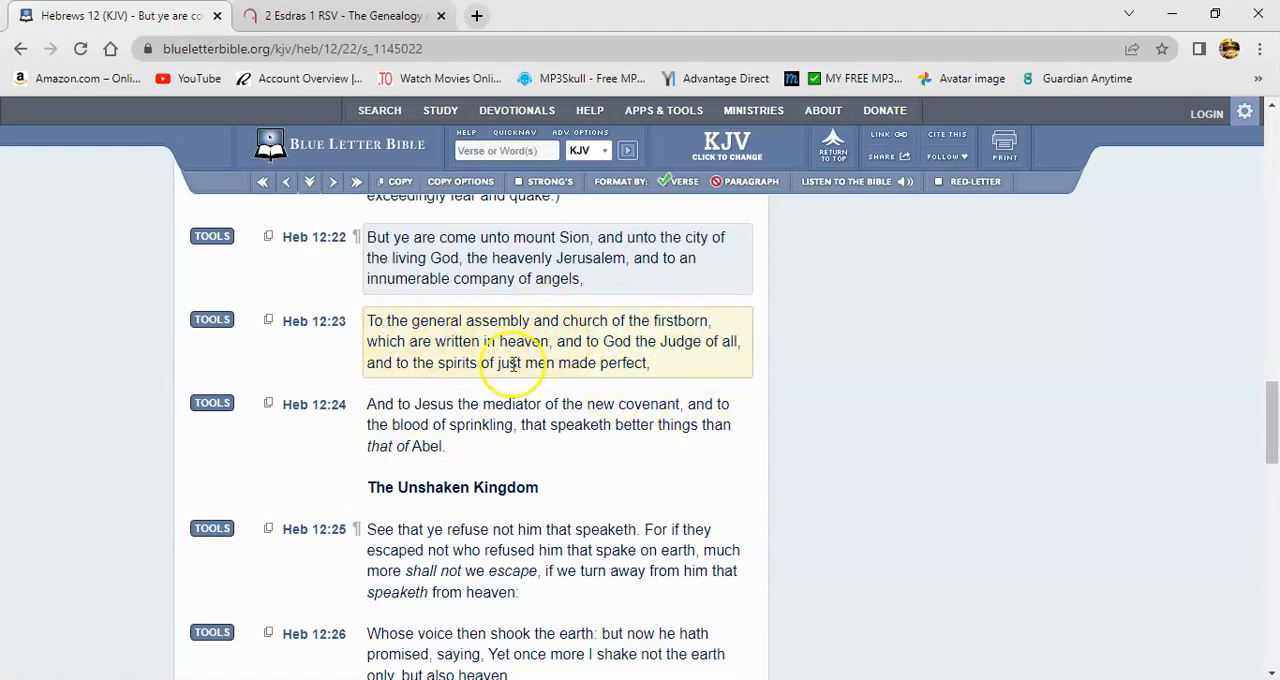
mouse_move(532, 340)
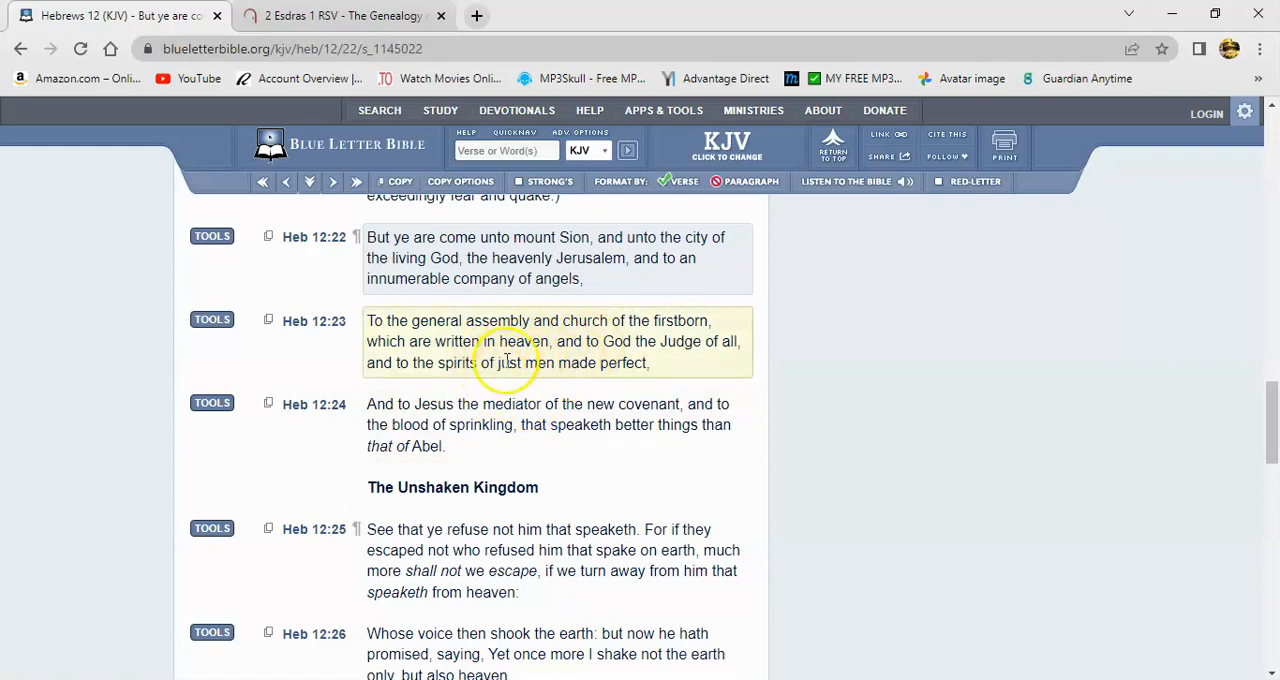
mouse_move(504, 370)
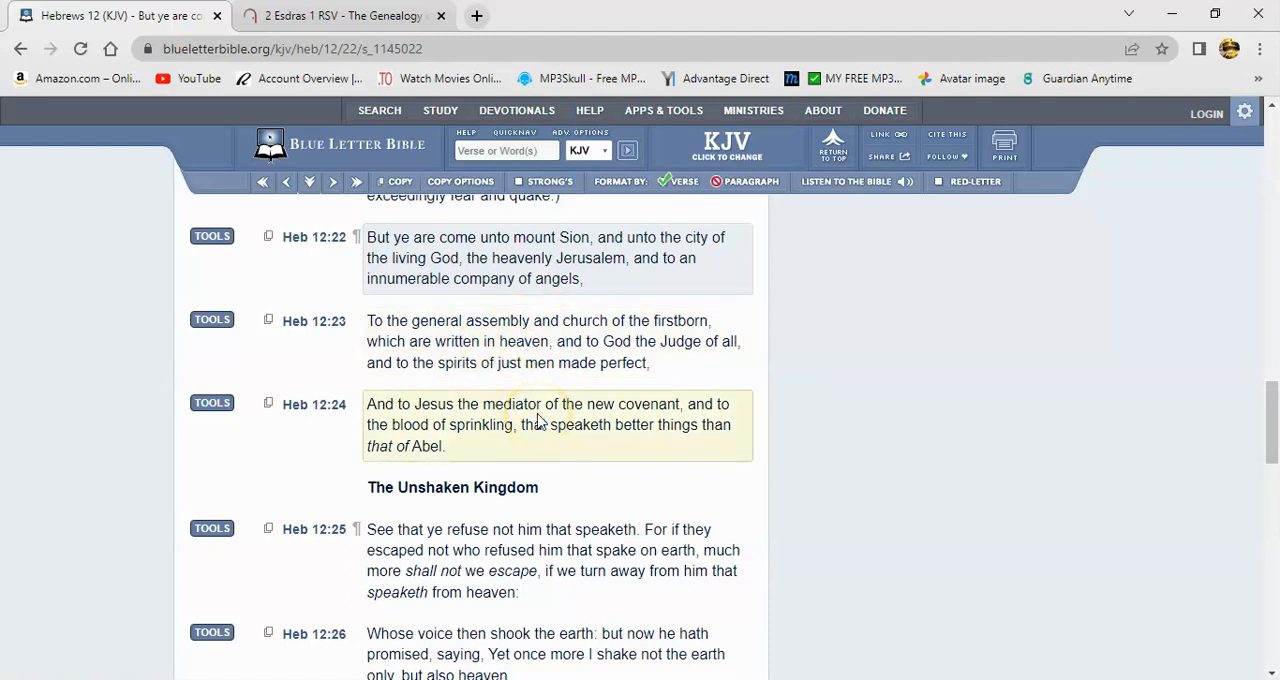
mouse_move(504, 384)
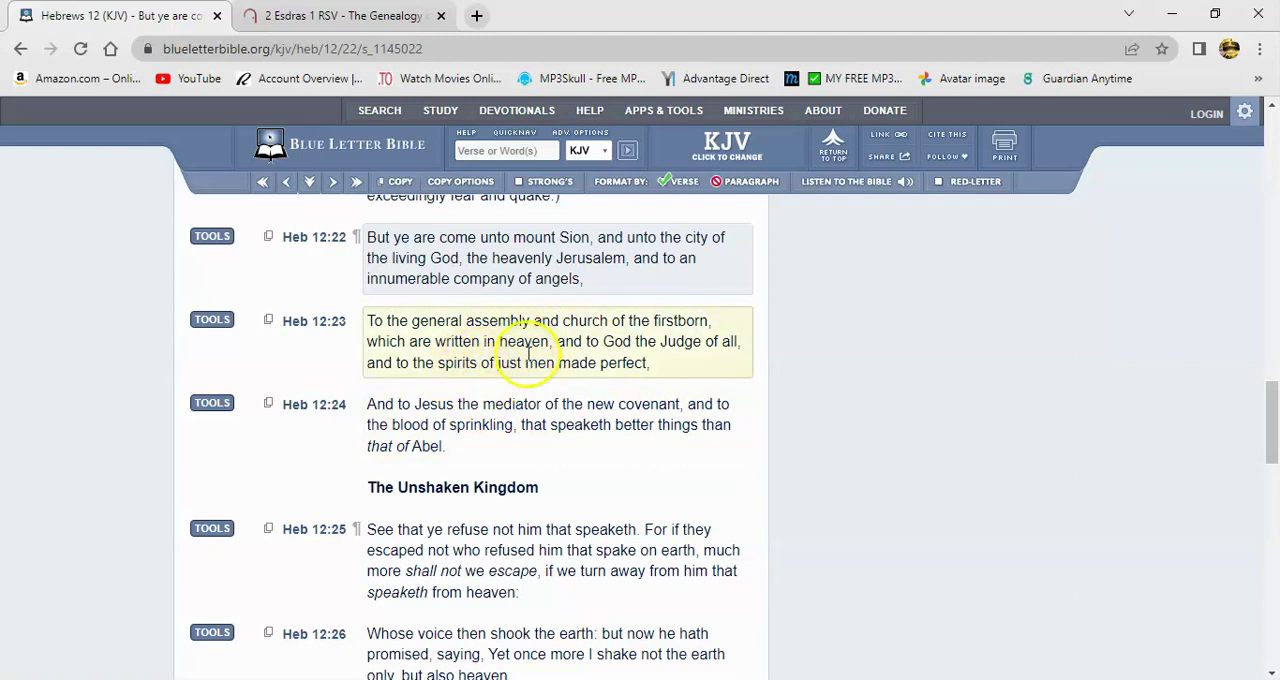
mouse_move(490, 412)
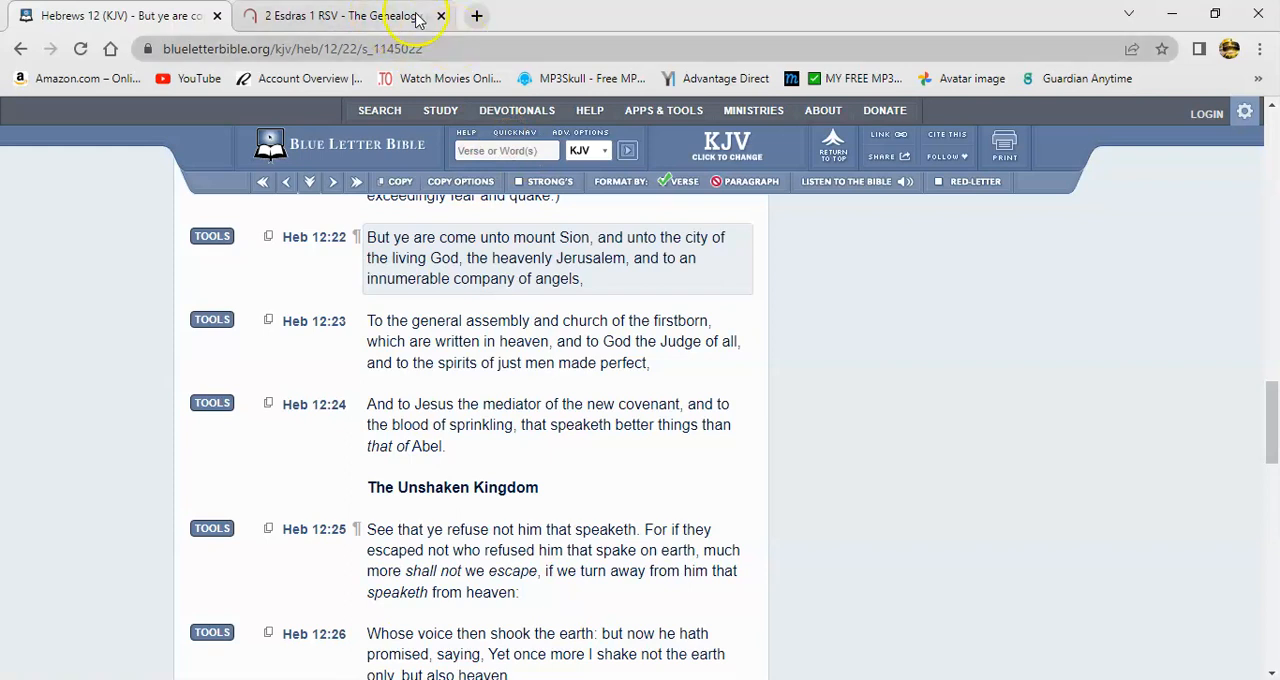
- Switch to the artbible.info Apocrypha page and scroll to its list of King James Apocrypha books
click(350, 16)
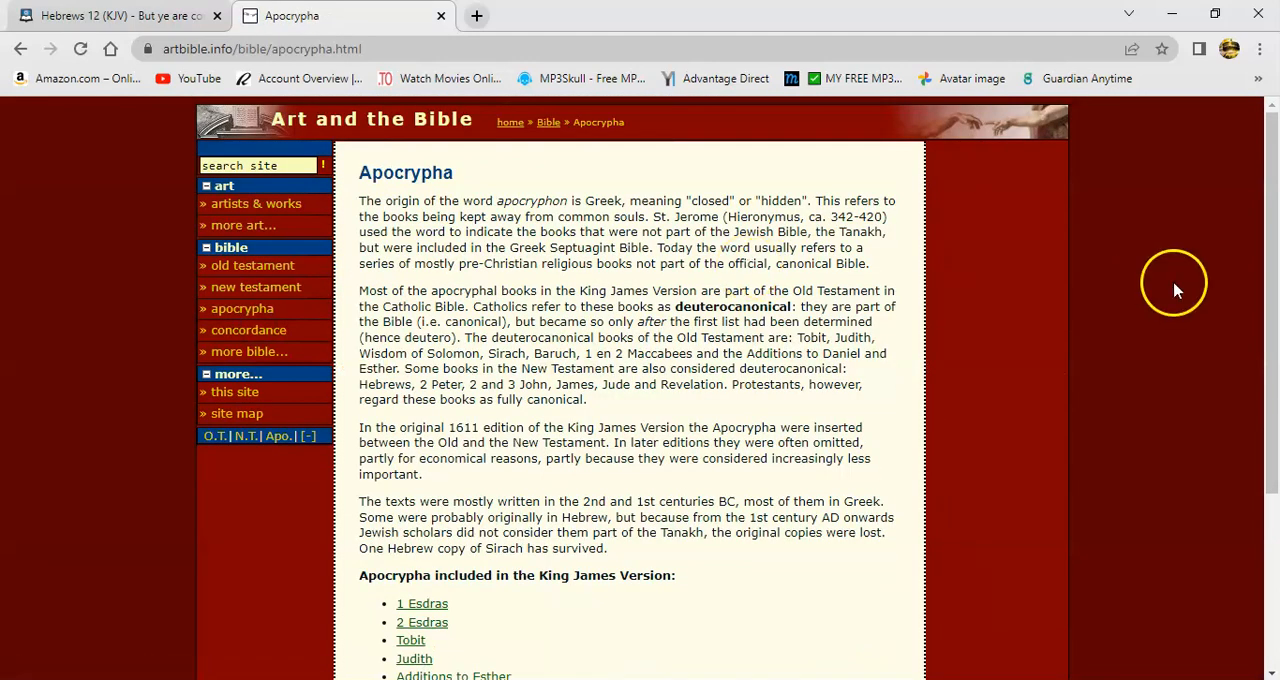
scroll(down, 3)
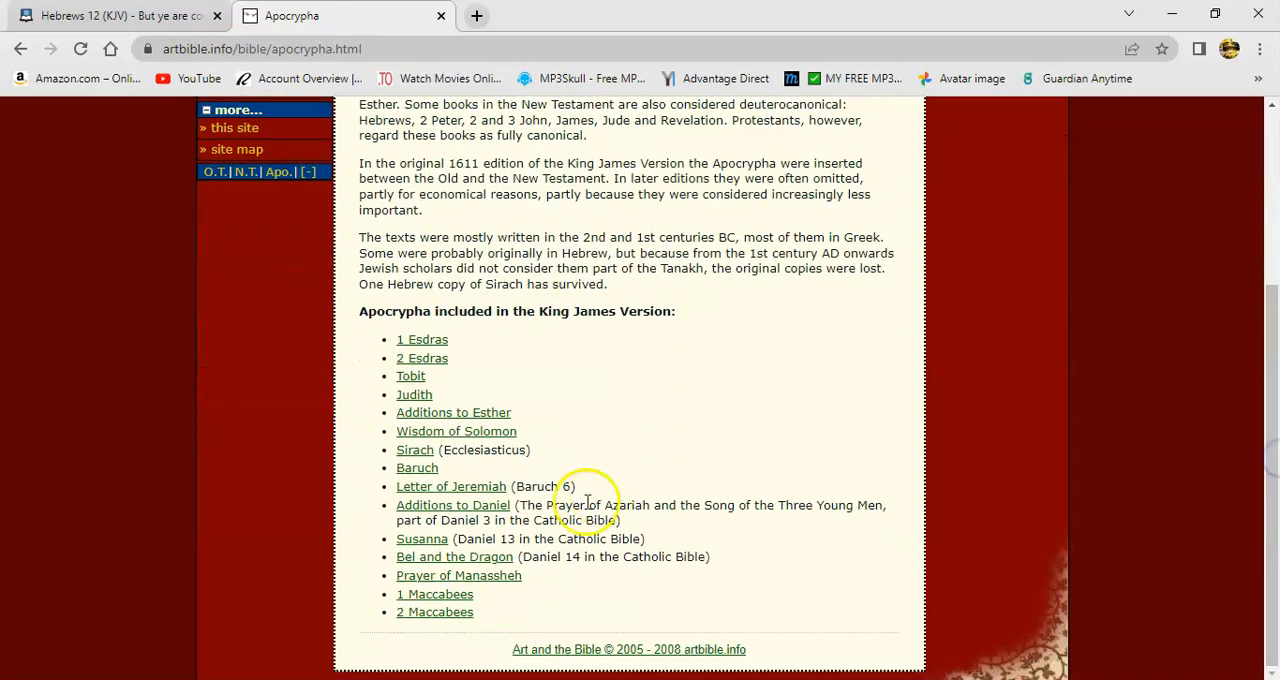
mouse_move(632, 458)
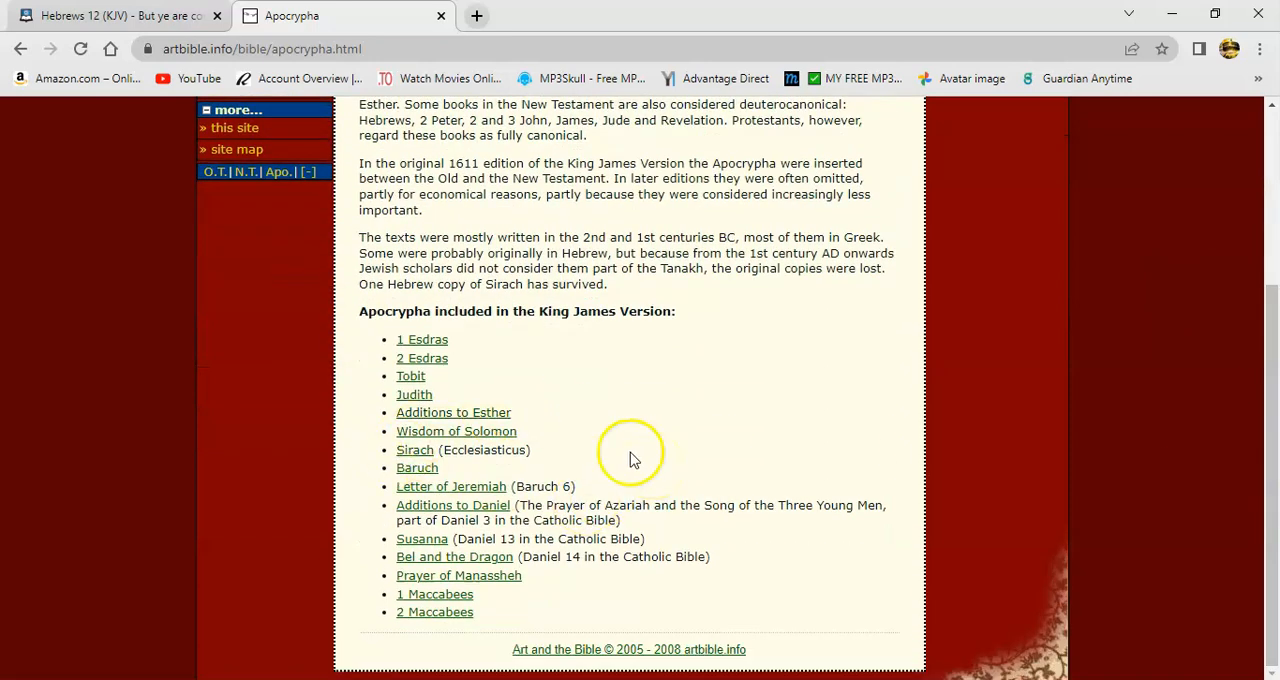
mouse_move(584, 470)
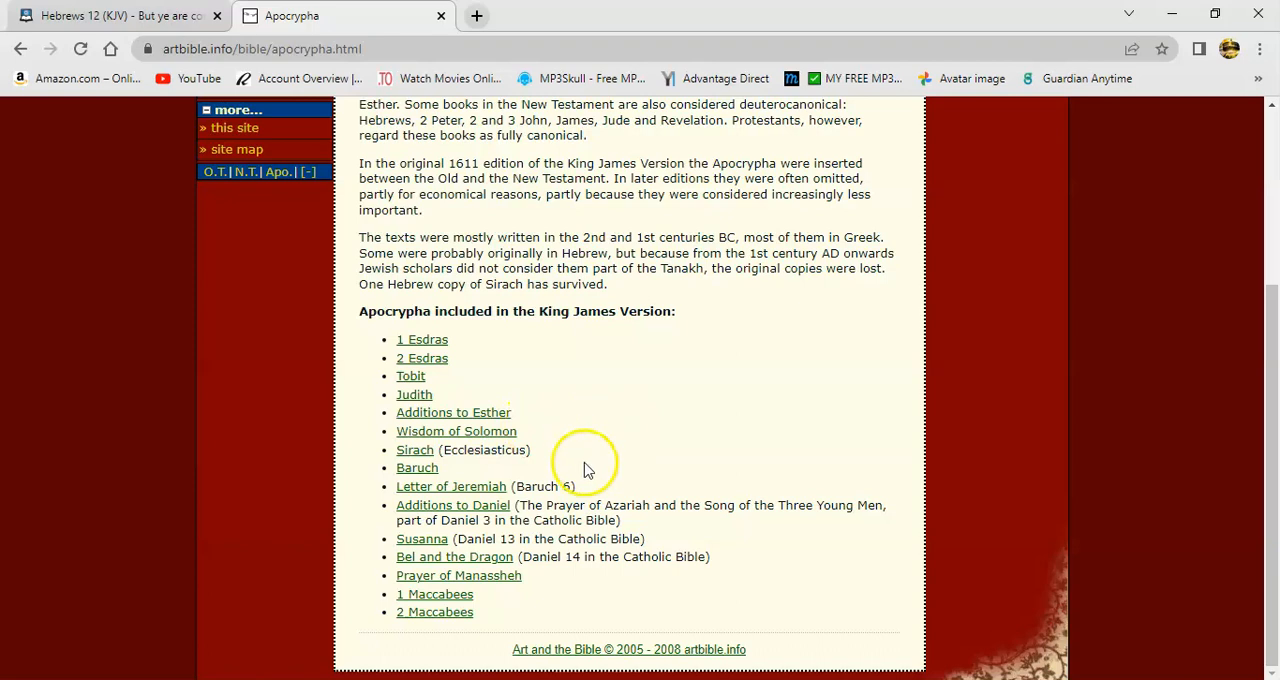
mouse_move(568, 452)
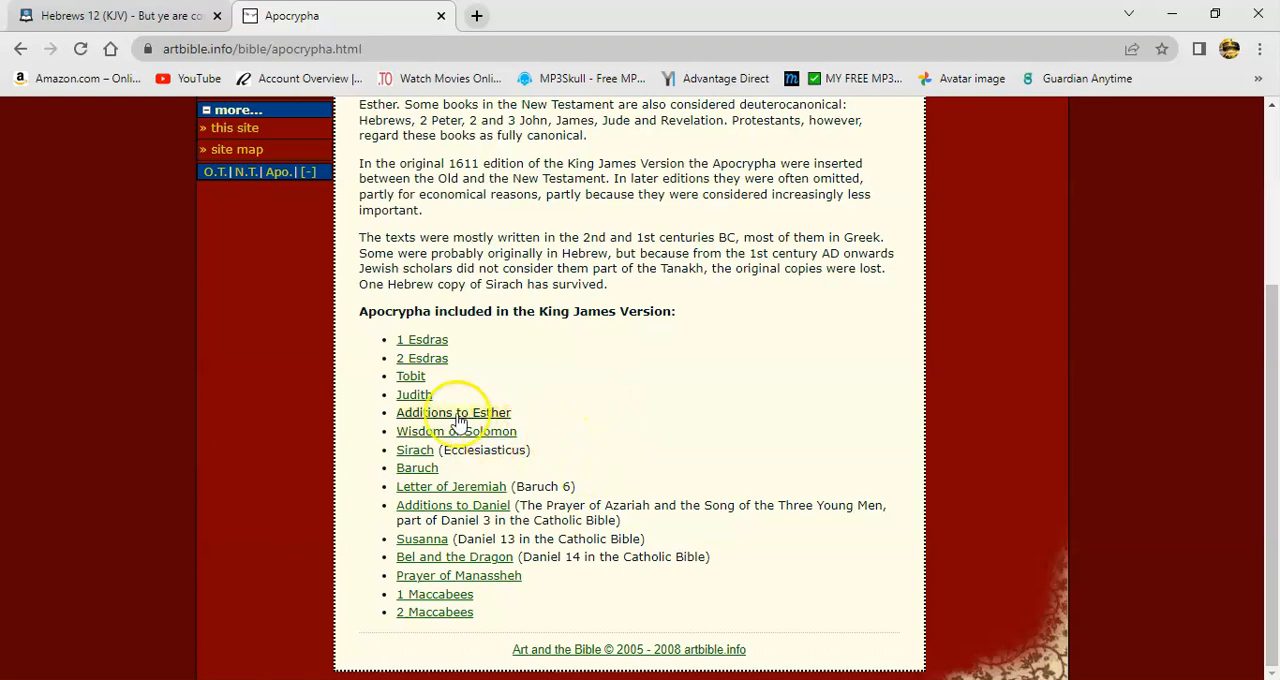
mouse_move(416, 450)
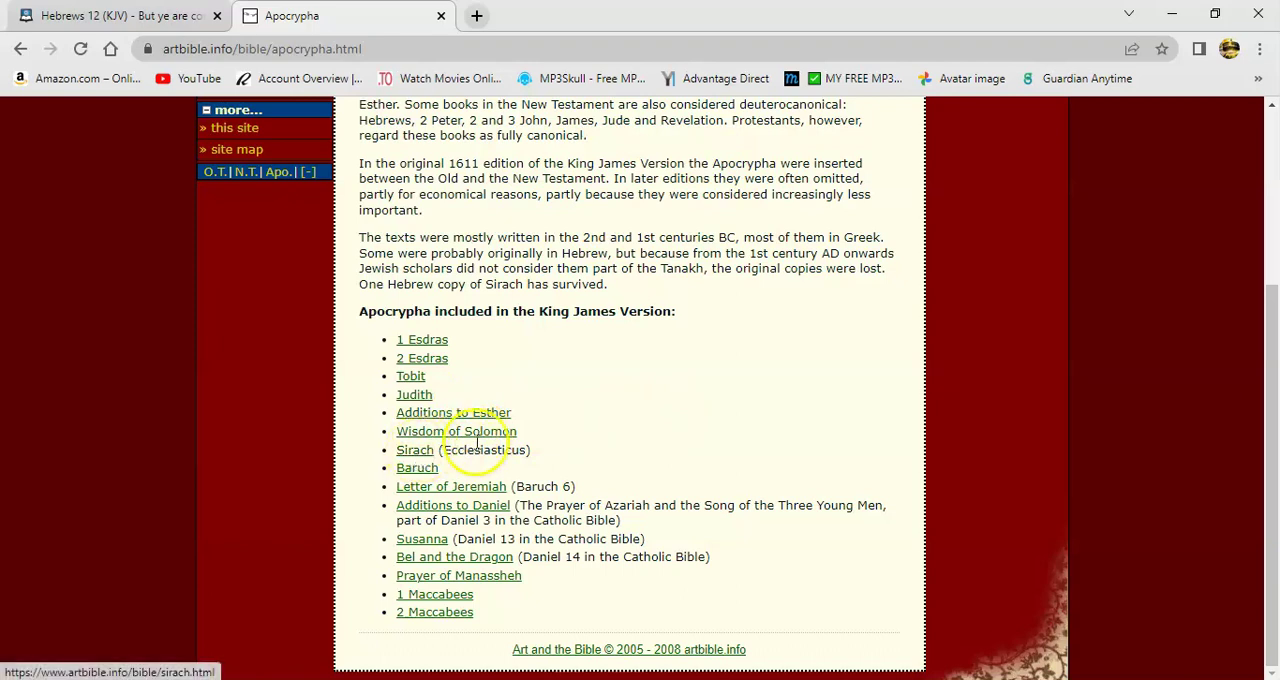
mouse_move(594, 462)
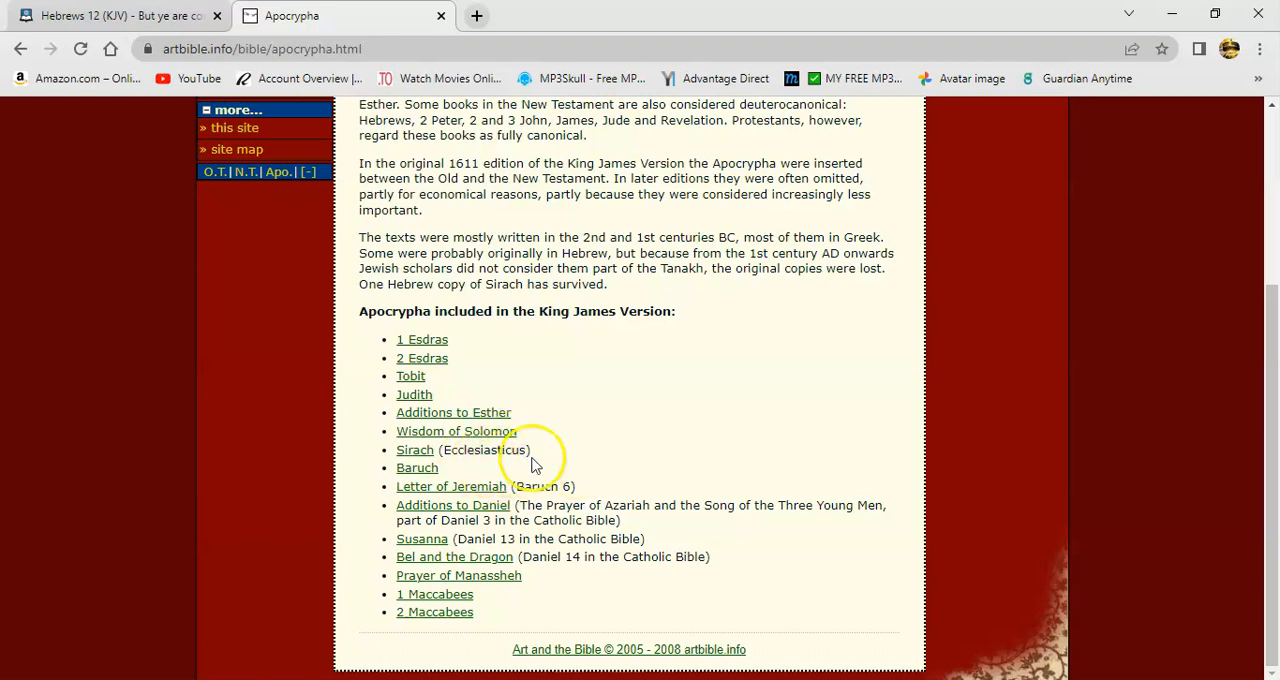
mouse_move(568, 470)
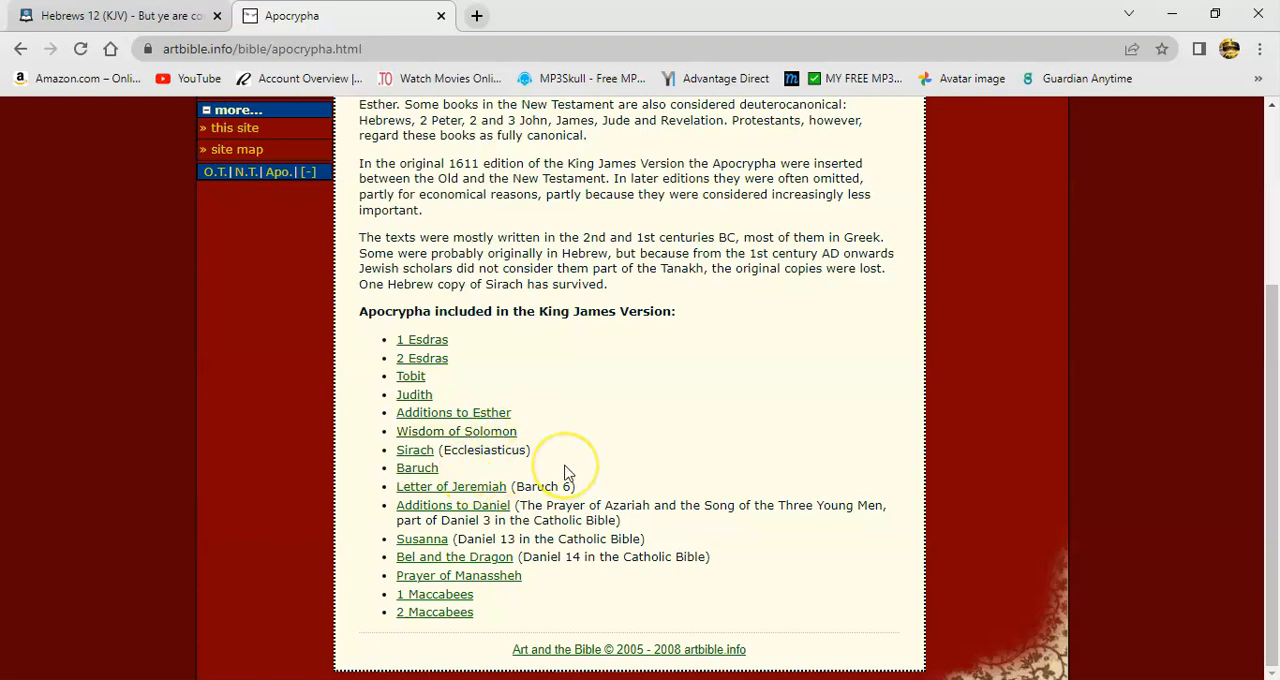
mouse_move(504, 454)
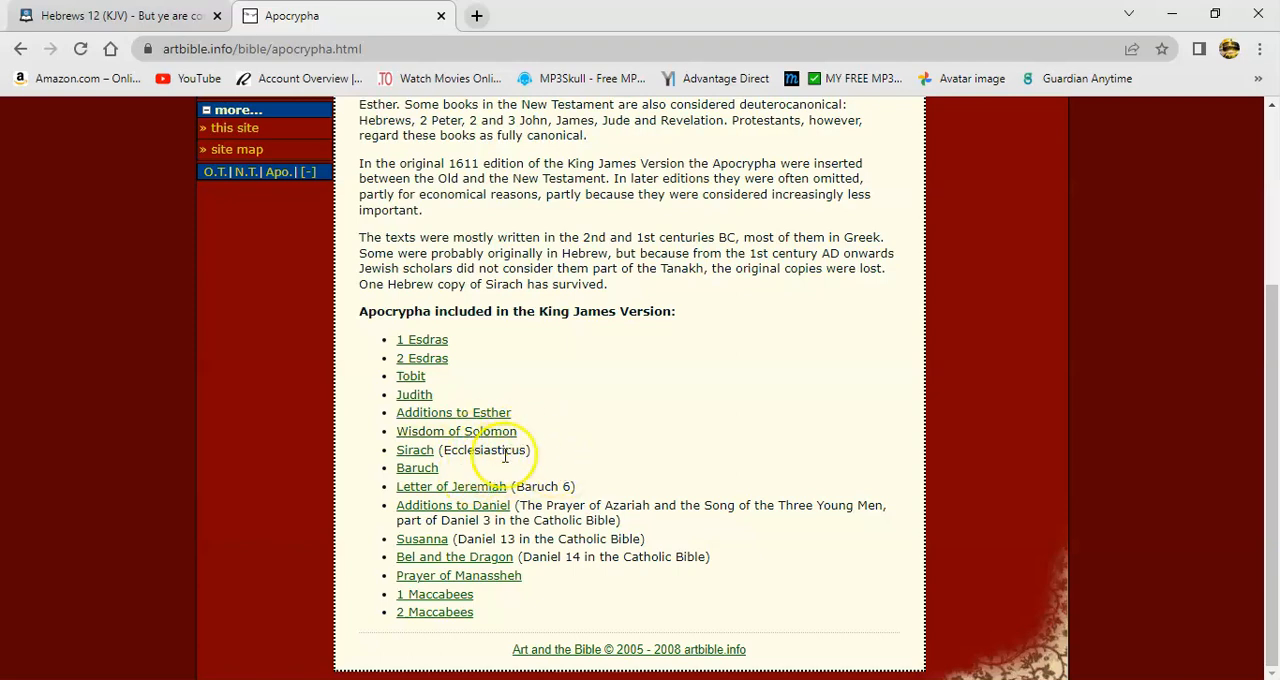
mouse_move(564, 480)
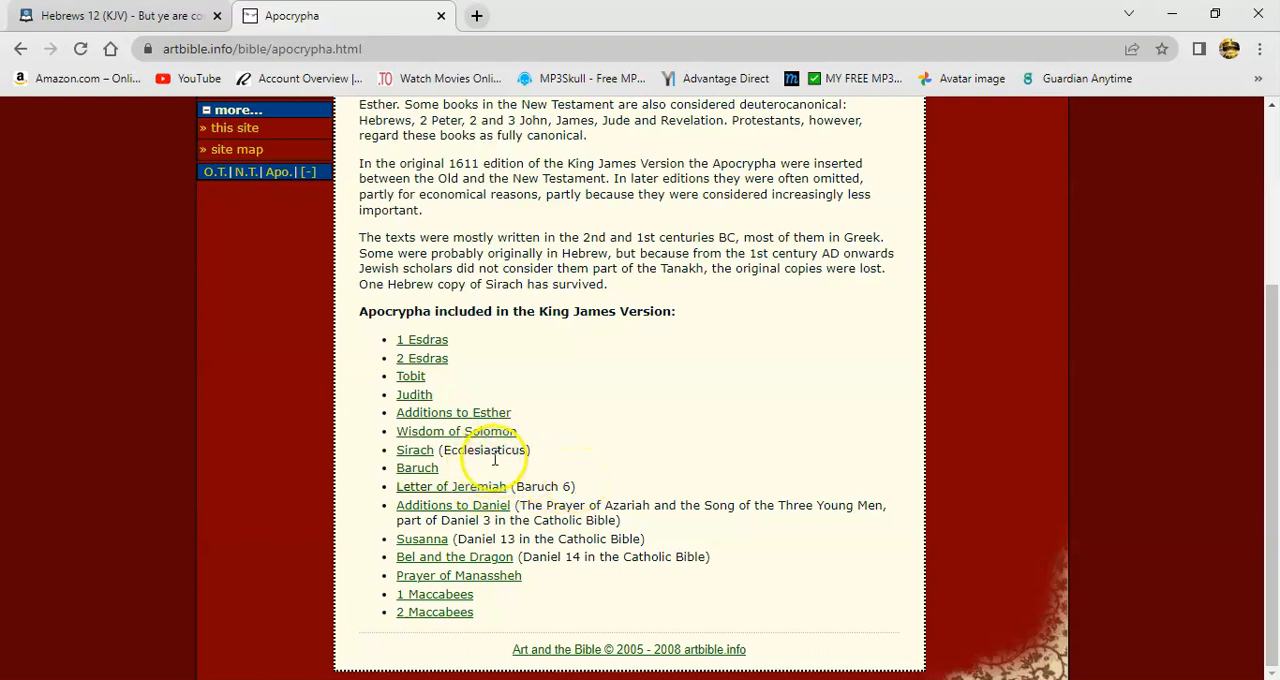
mouse_move(588, 458)
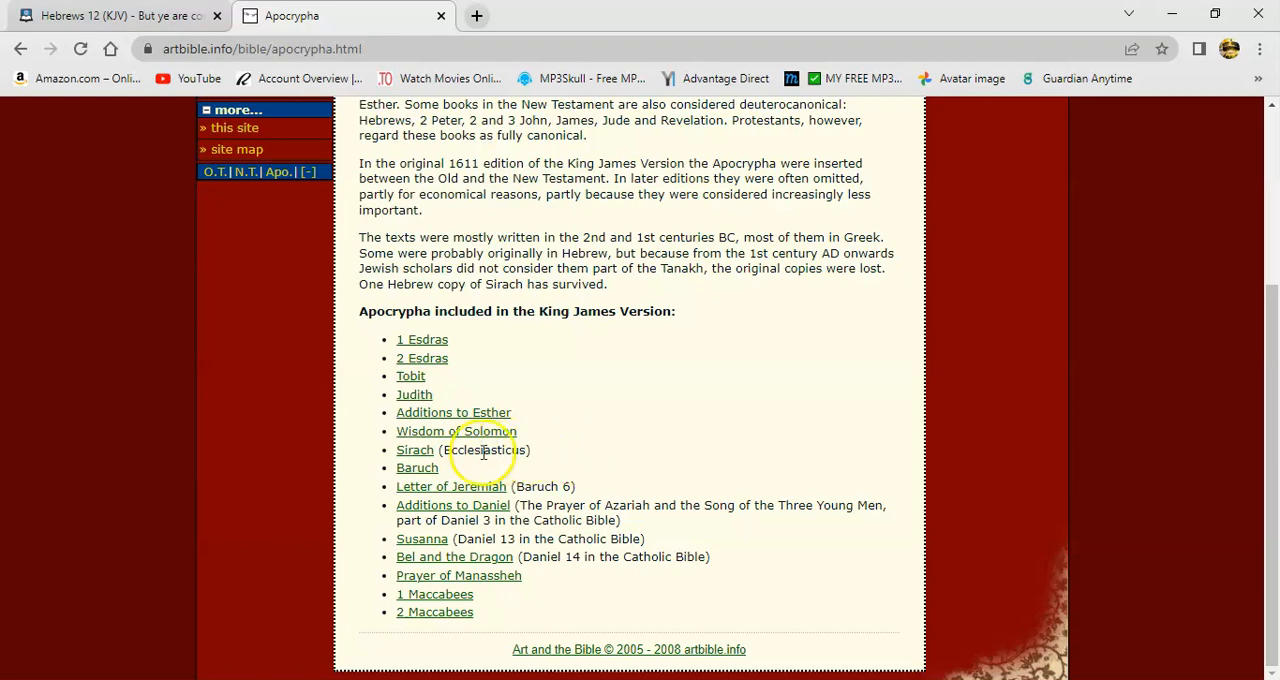
- Open the book of Sirach and scroll down to chapter 36 verse 14
click(414, 450)
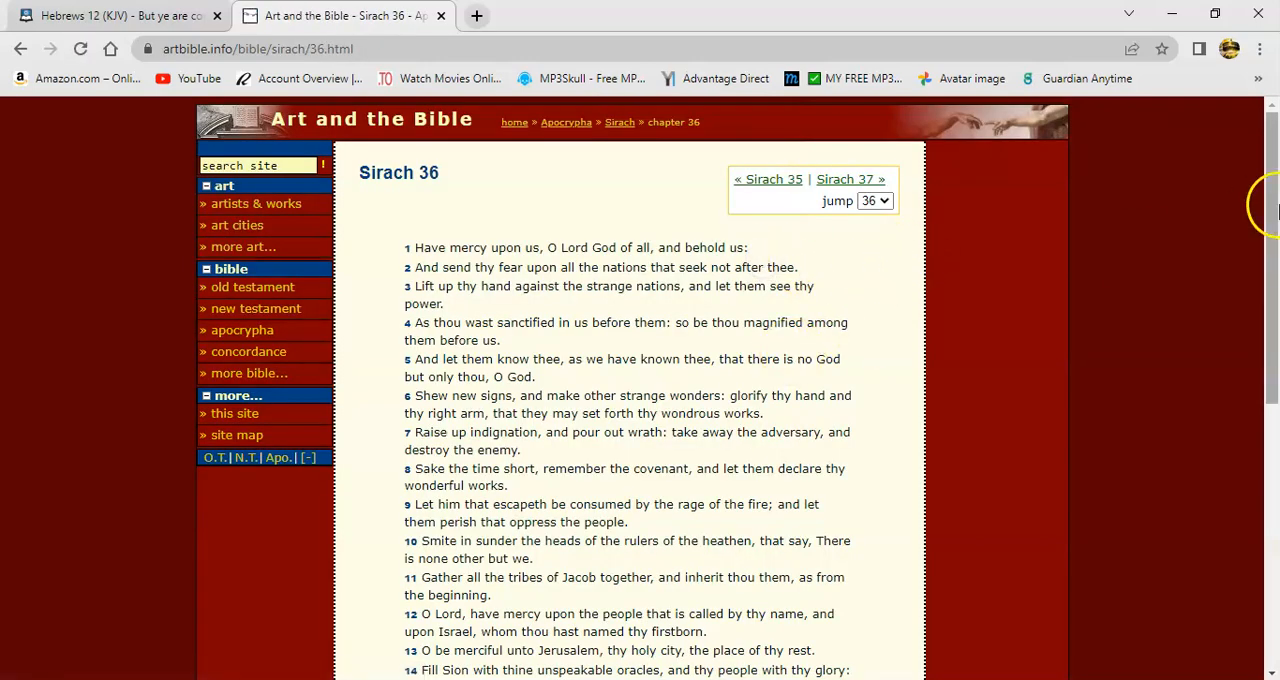
scroll(down, 3)
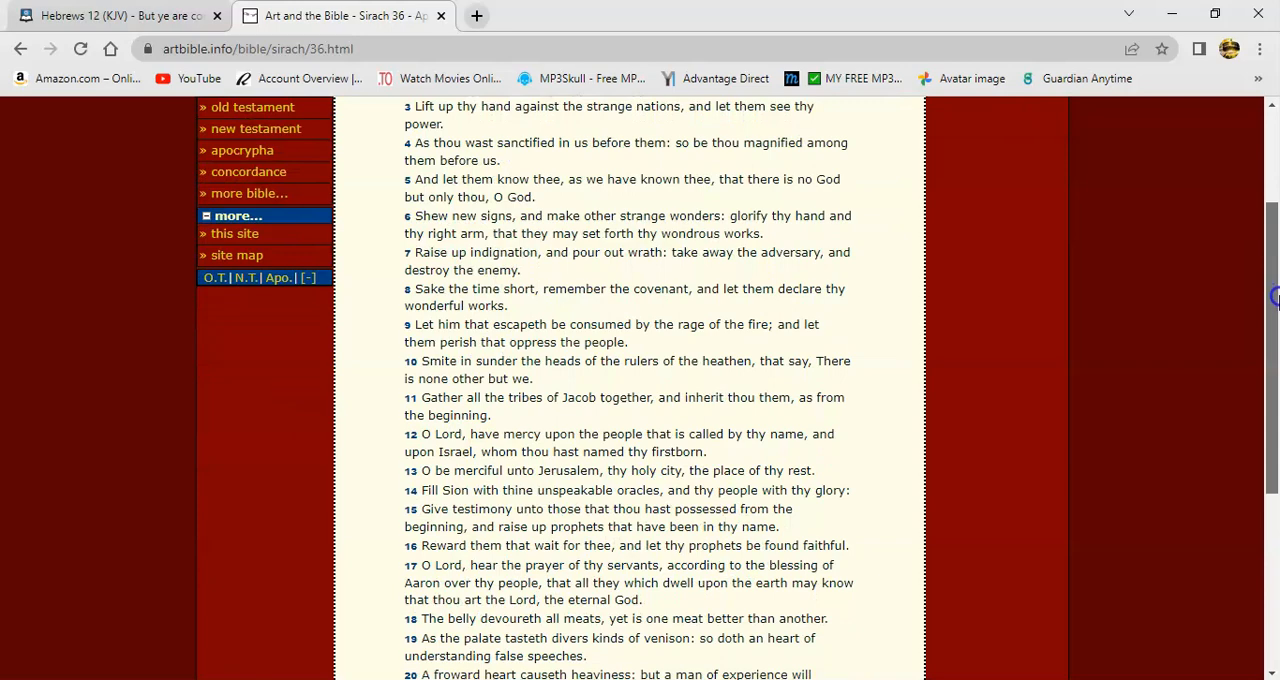
scroll(down, 3)
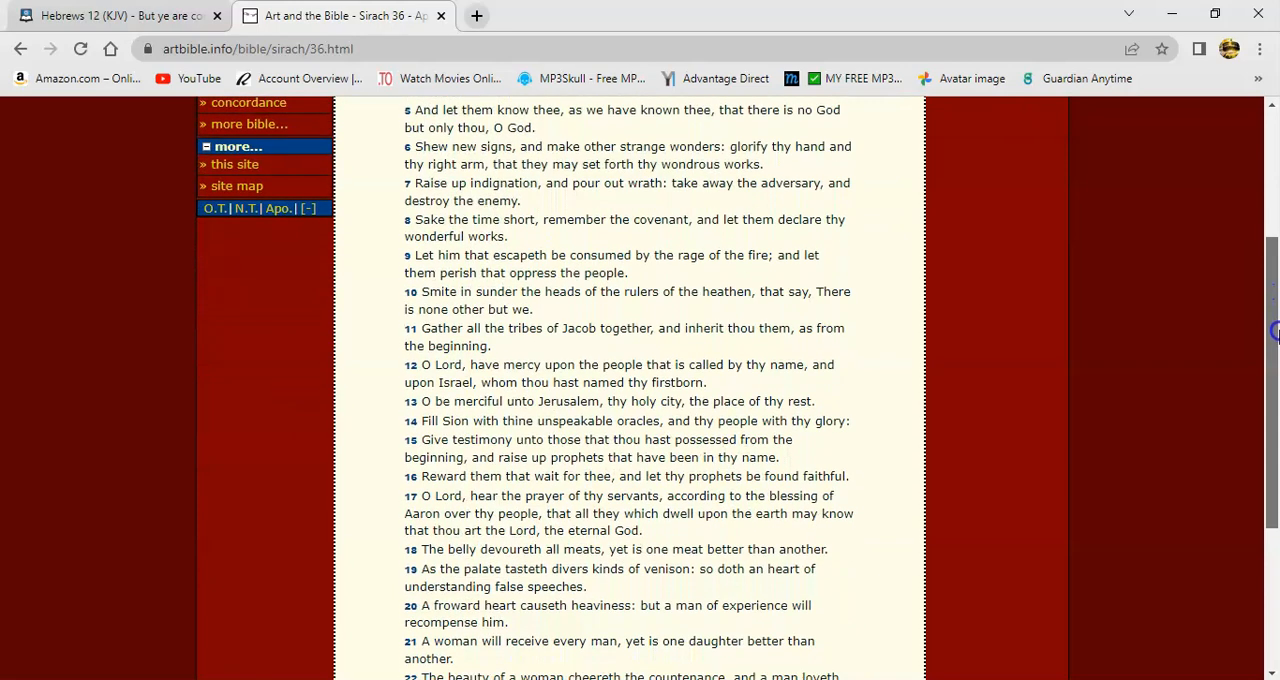
scroll(down, 3)
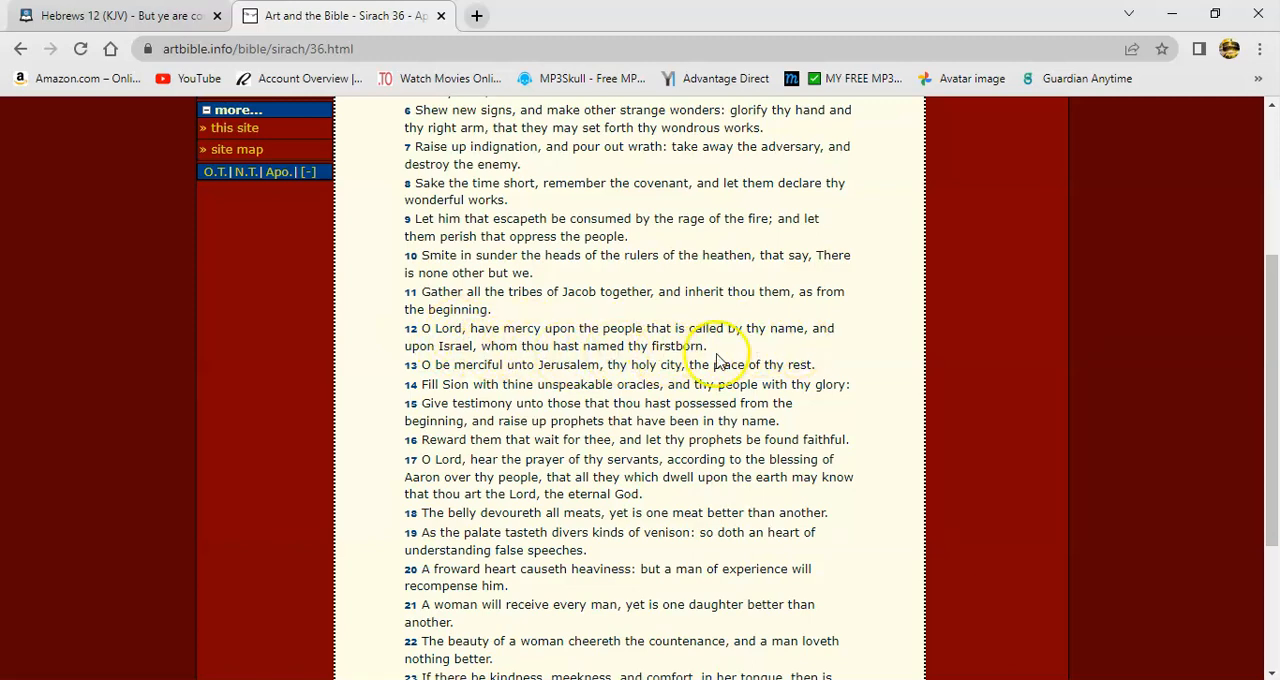
mouse_move(524, 380)
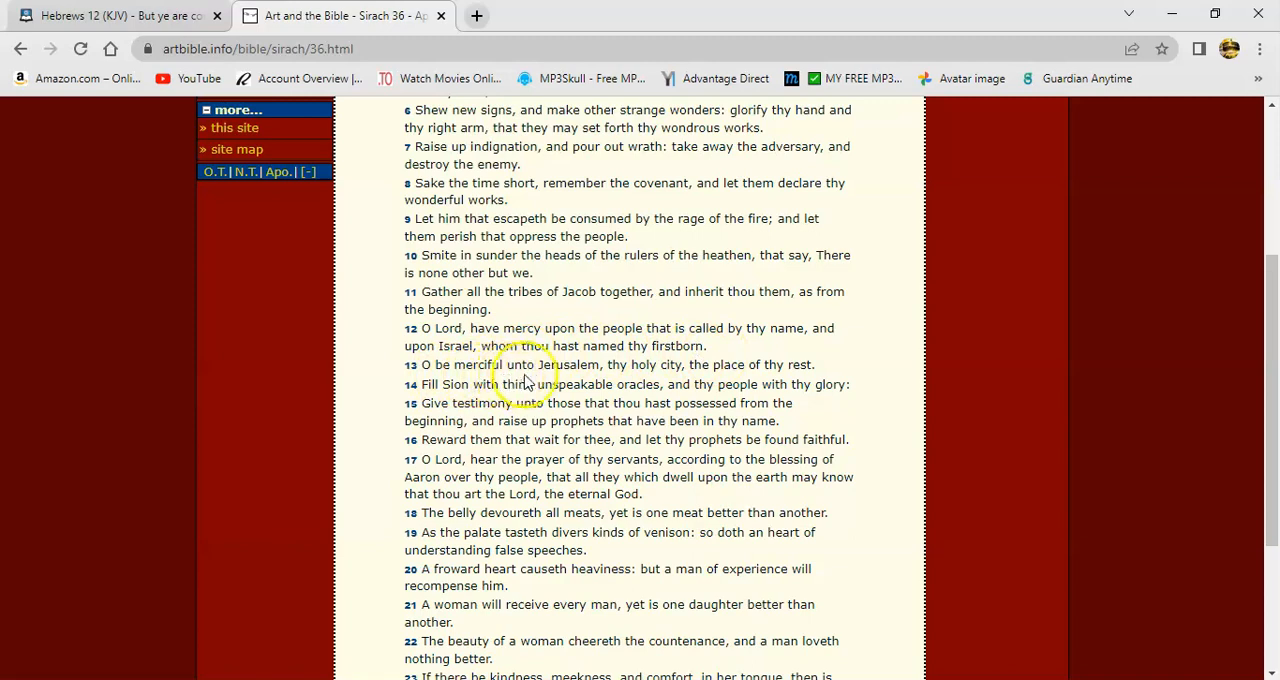
mouse_move(692, 364)
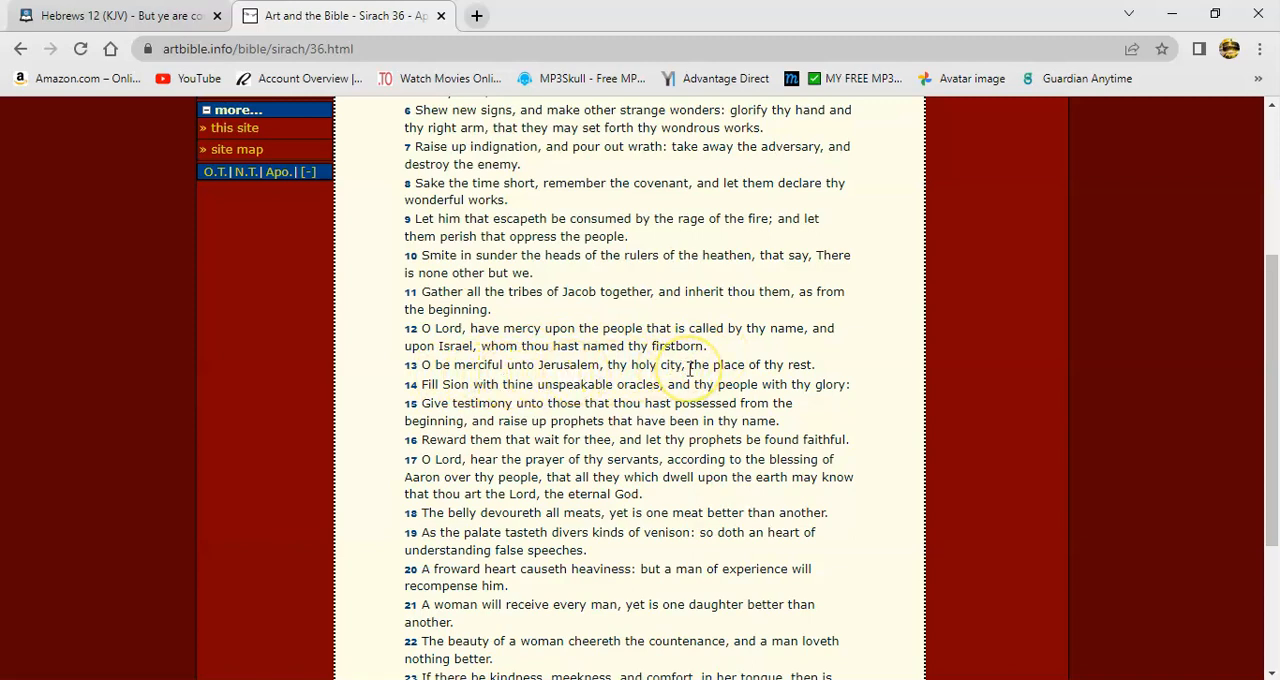
mouse_move(452, 402)
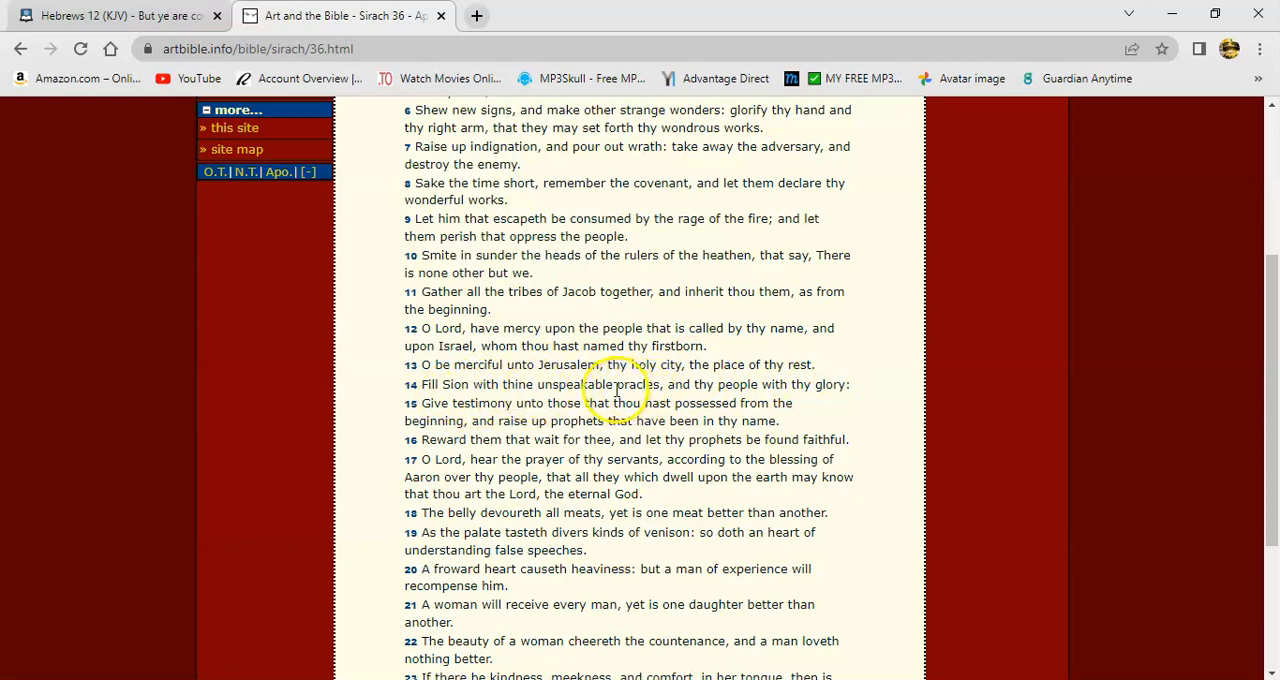
- Select the word 'oracles' in verse 14 and bring up its context menu for a lookup
double_click(640, 384)
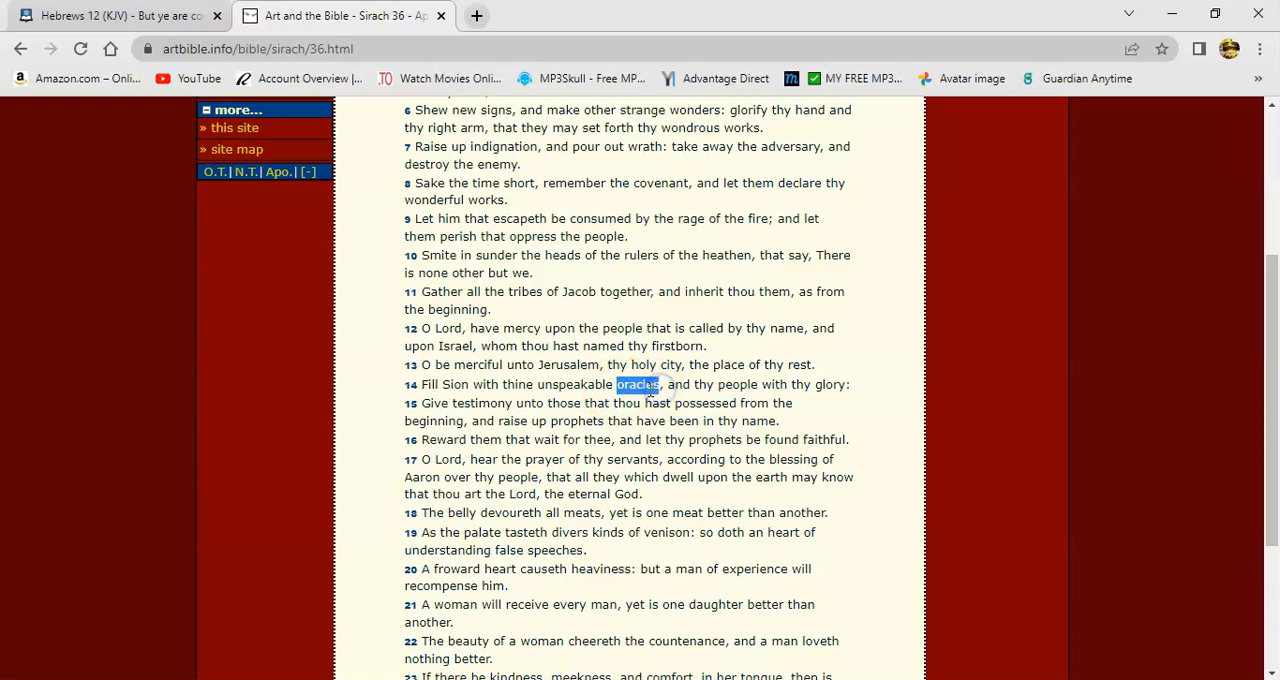
right_click(638, 384)
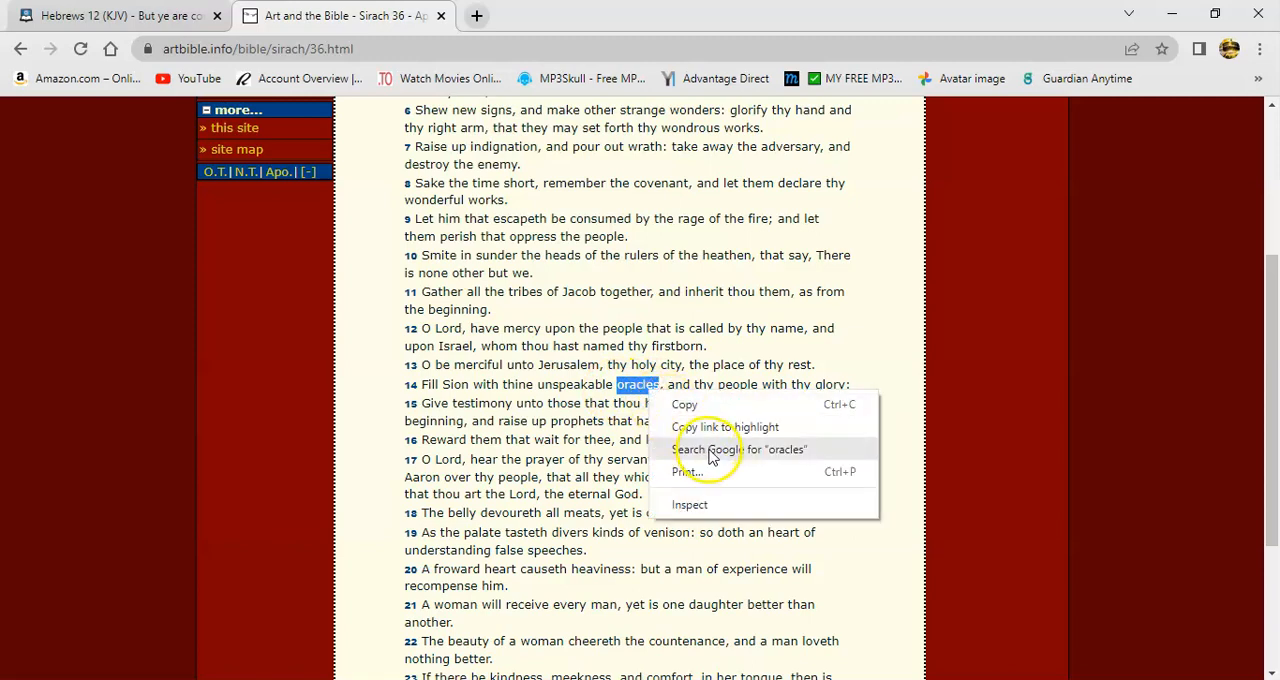
- Search Google for 'oracles' and scroll through the dictionary definition and Wikipedia summary
click(742, 450)
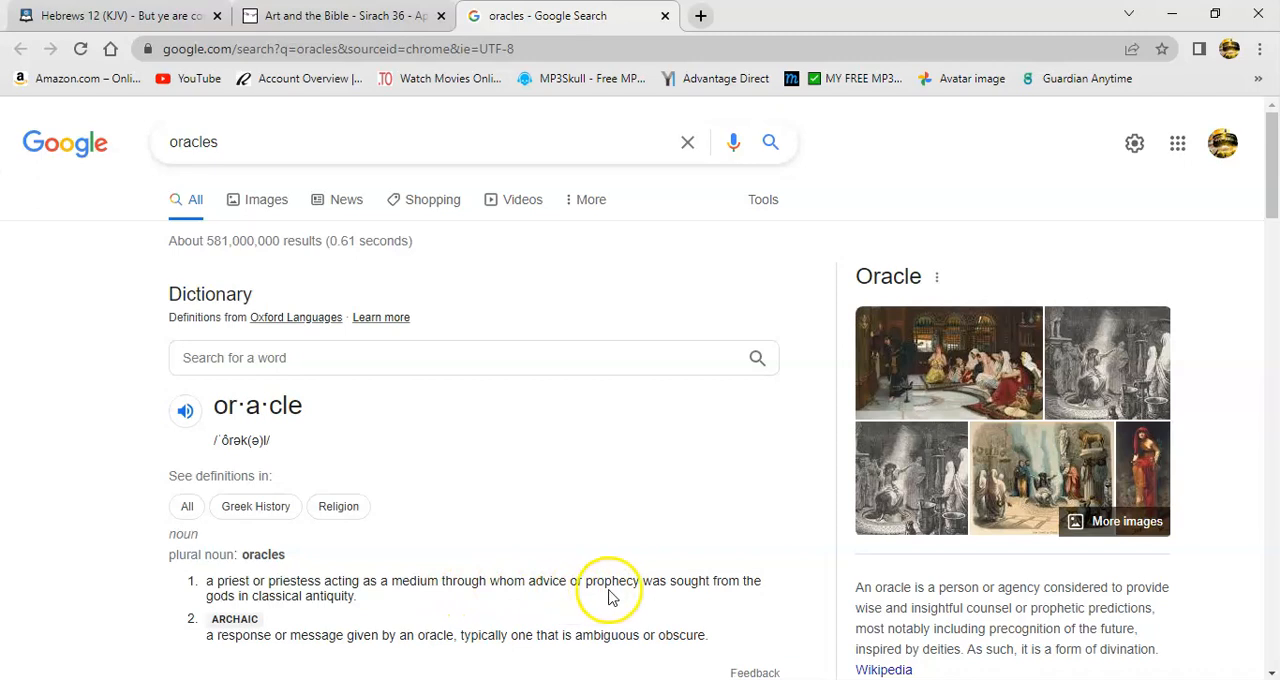
mouse_move(260, 608)
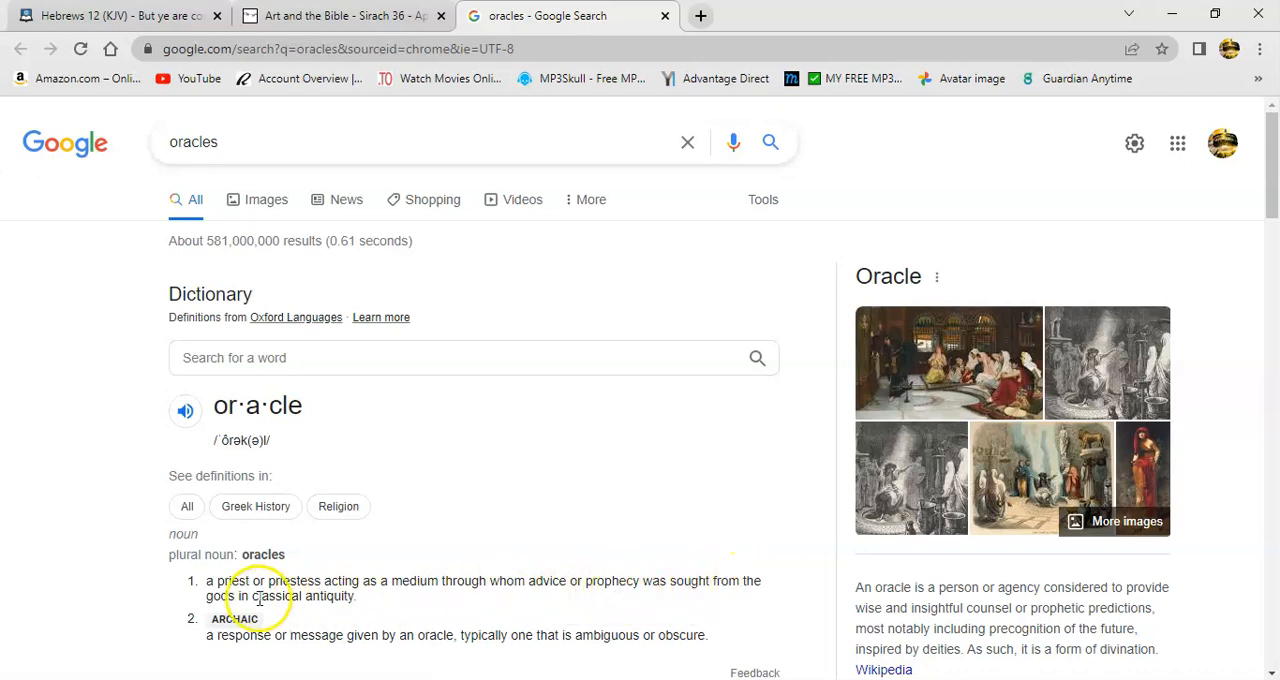
mouse_move(348, 600)
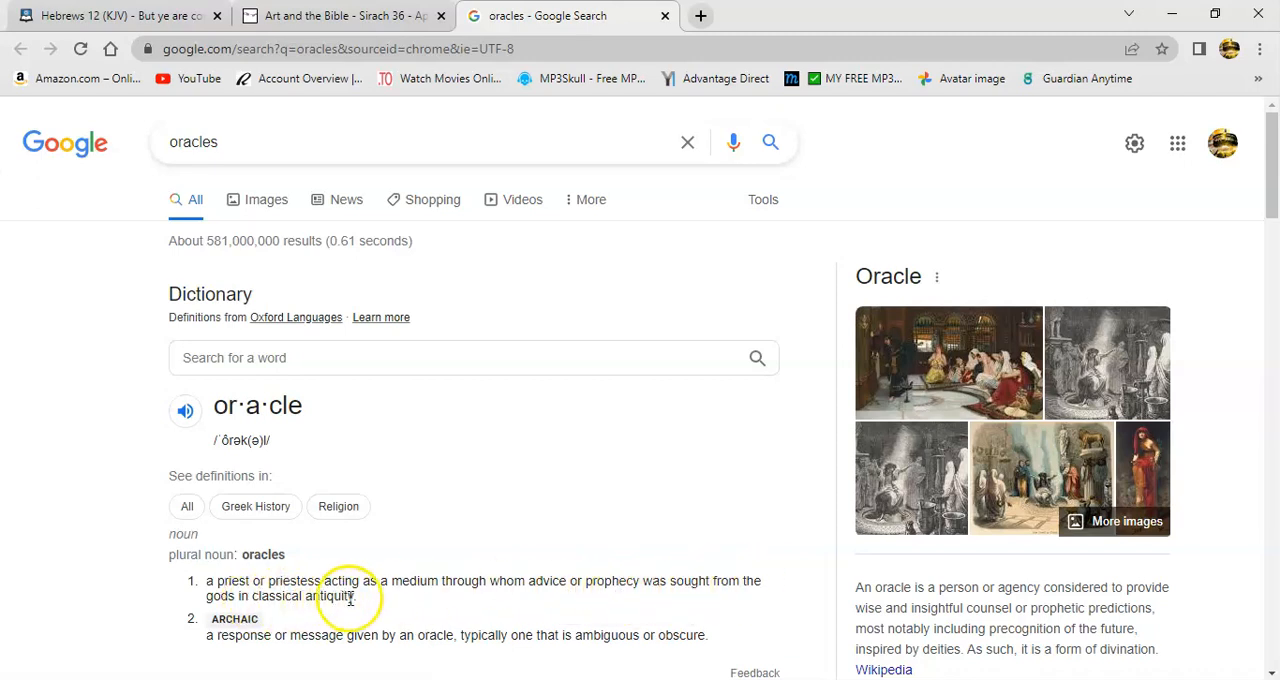
scroll(down, 3)
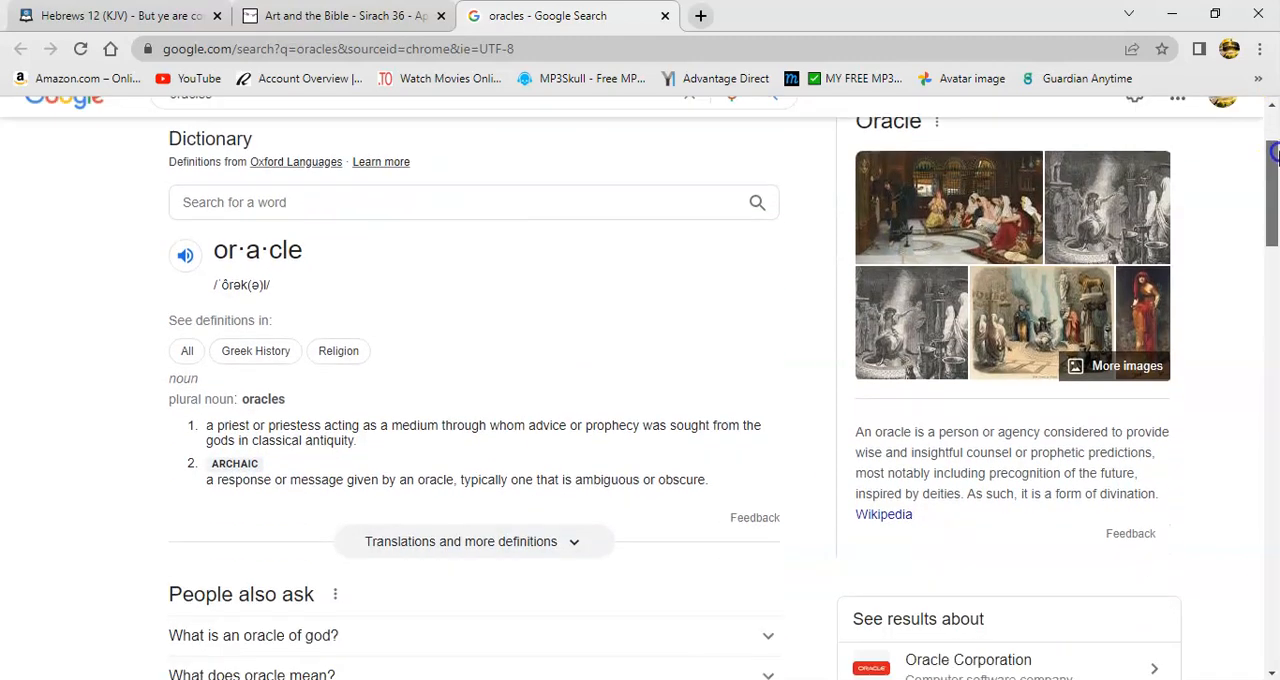
scroll(down, 3)
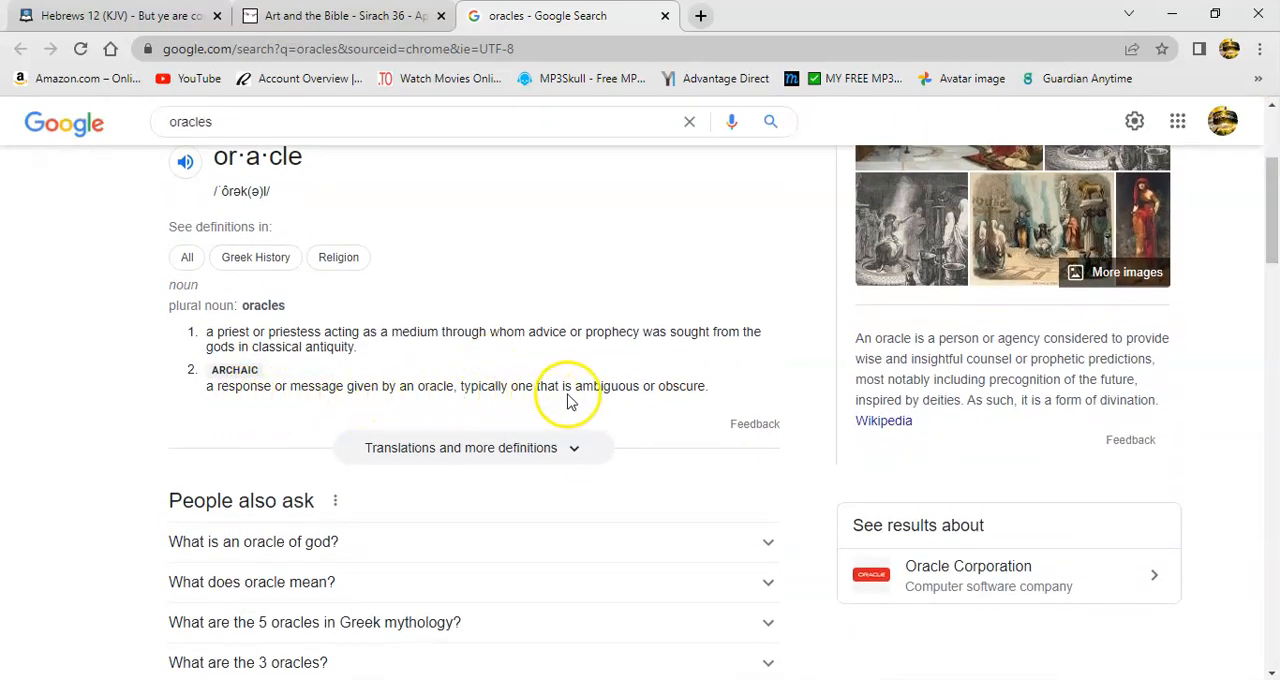
mouse_move(720, 388)
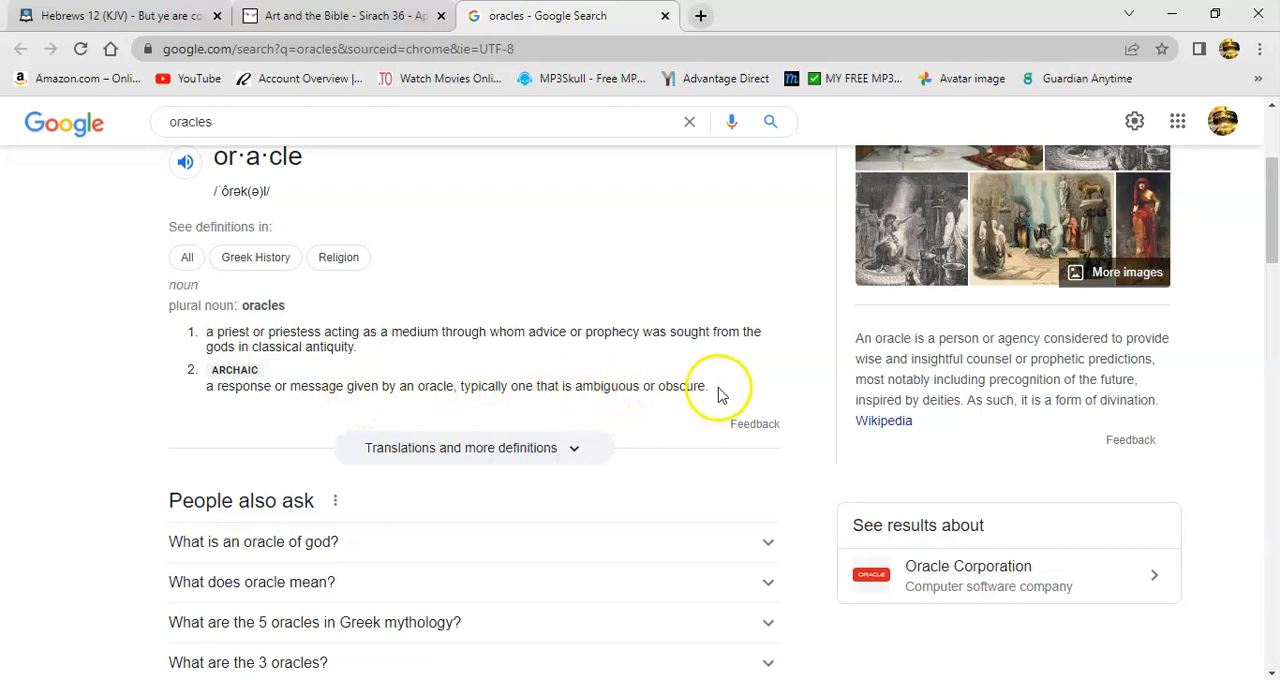
mouse_move(1064, 324)
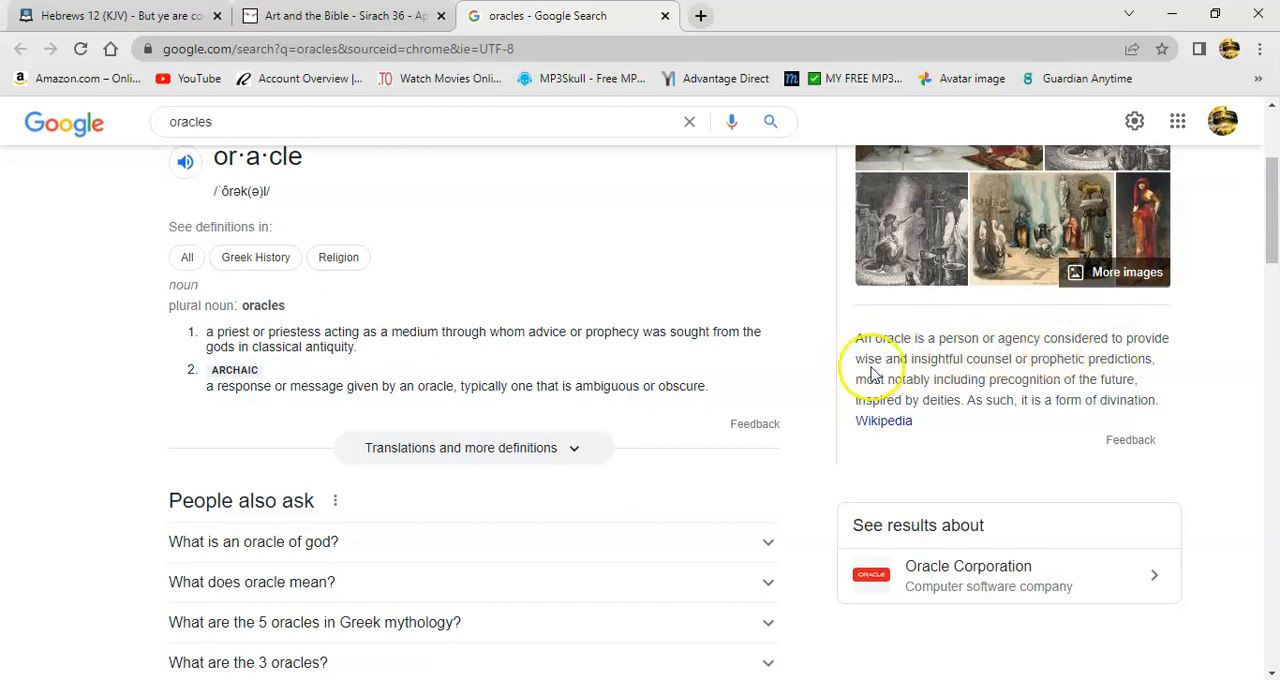
mouse_move(950, 396)
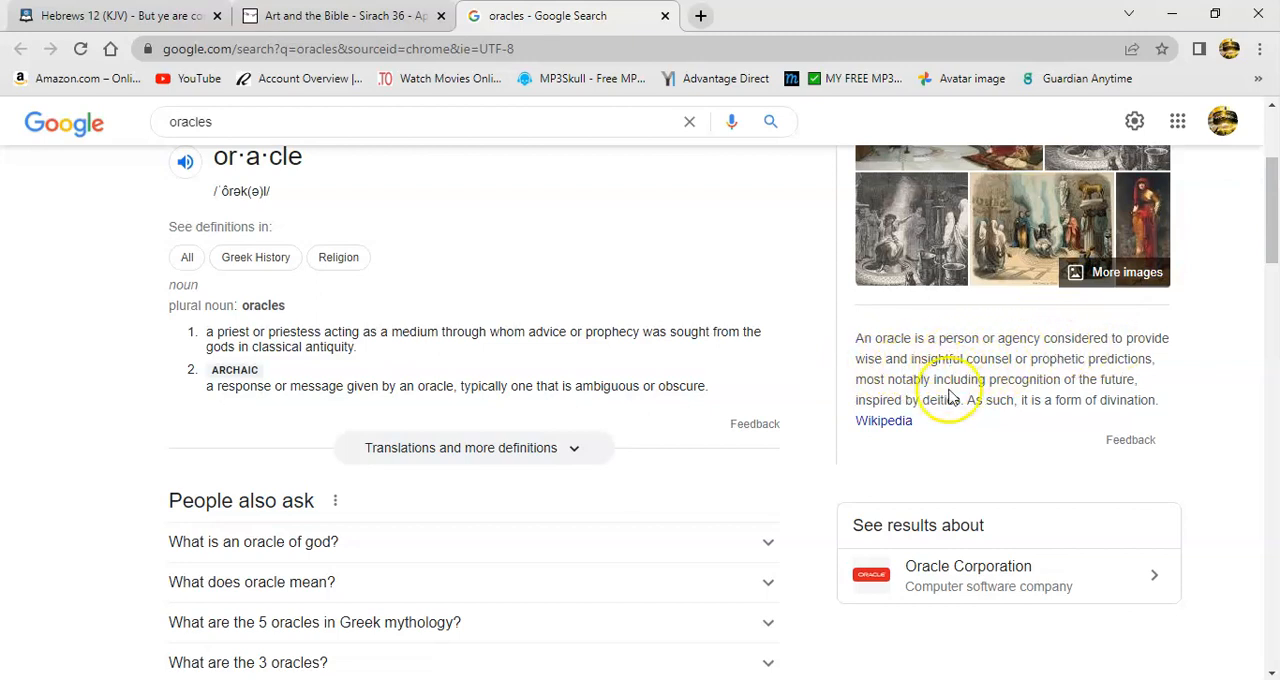
mouse_move(1130, 400)
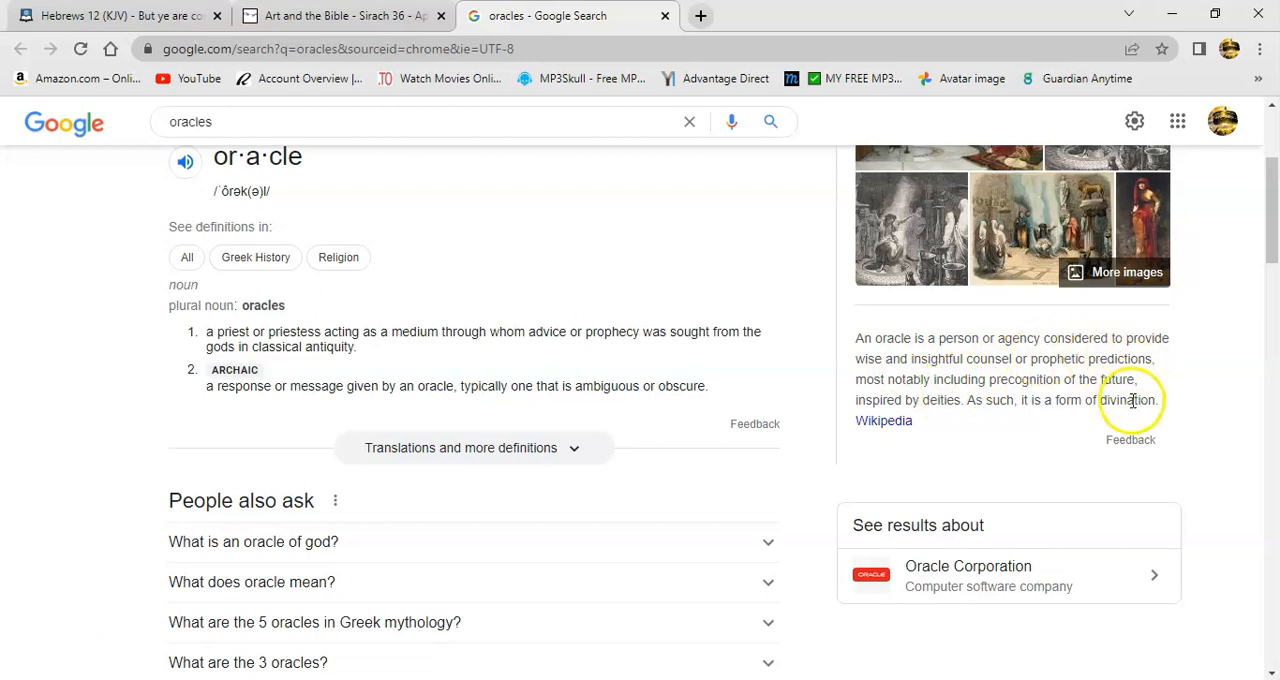
mouse_move(976, 396)
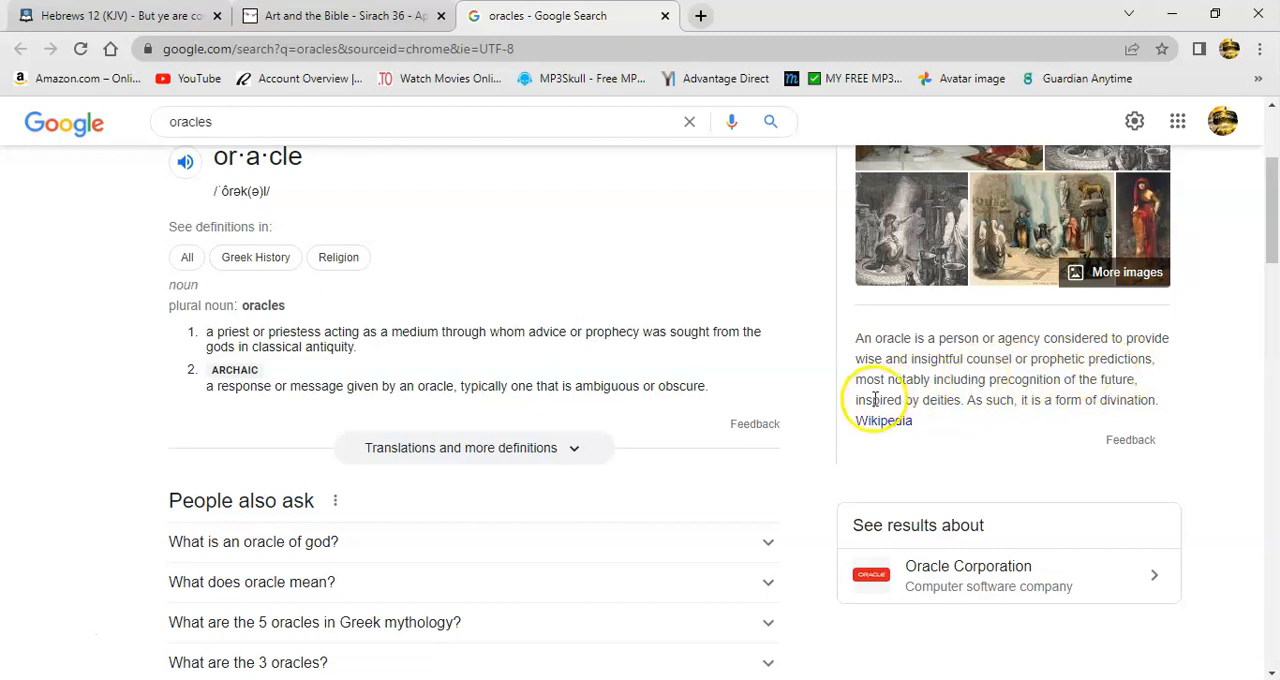
mouse_move(942, 400)
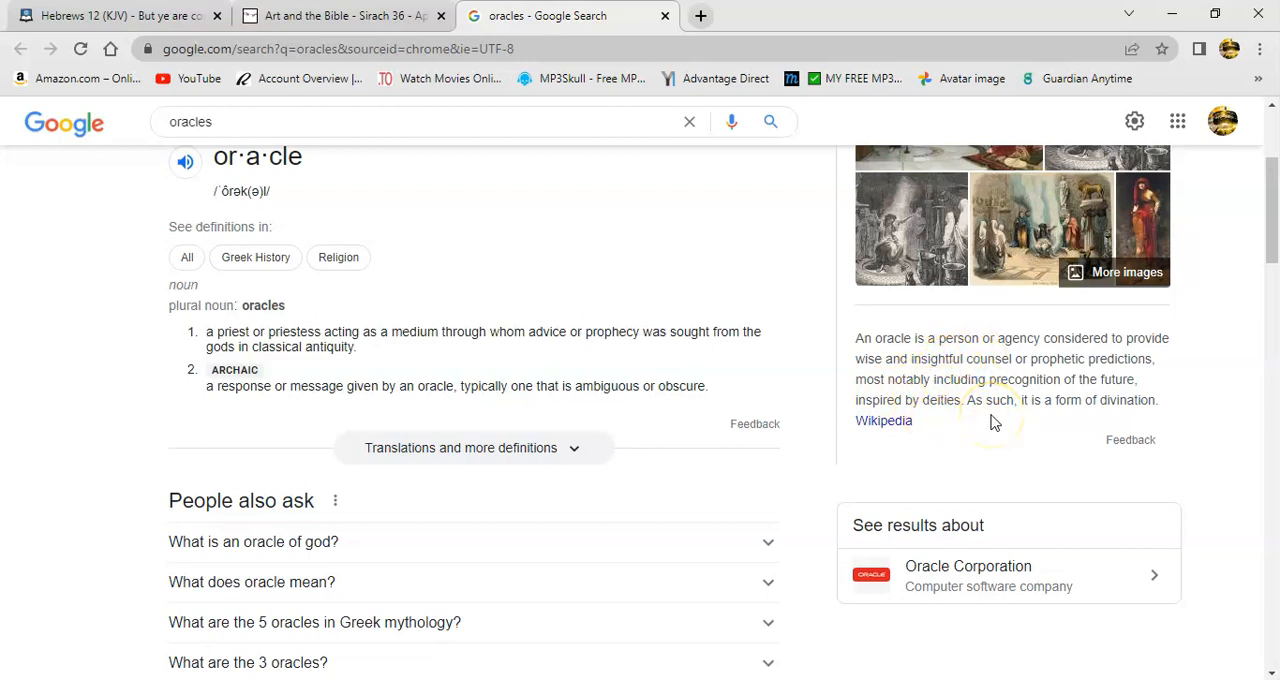
mouse_move(944, 442)
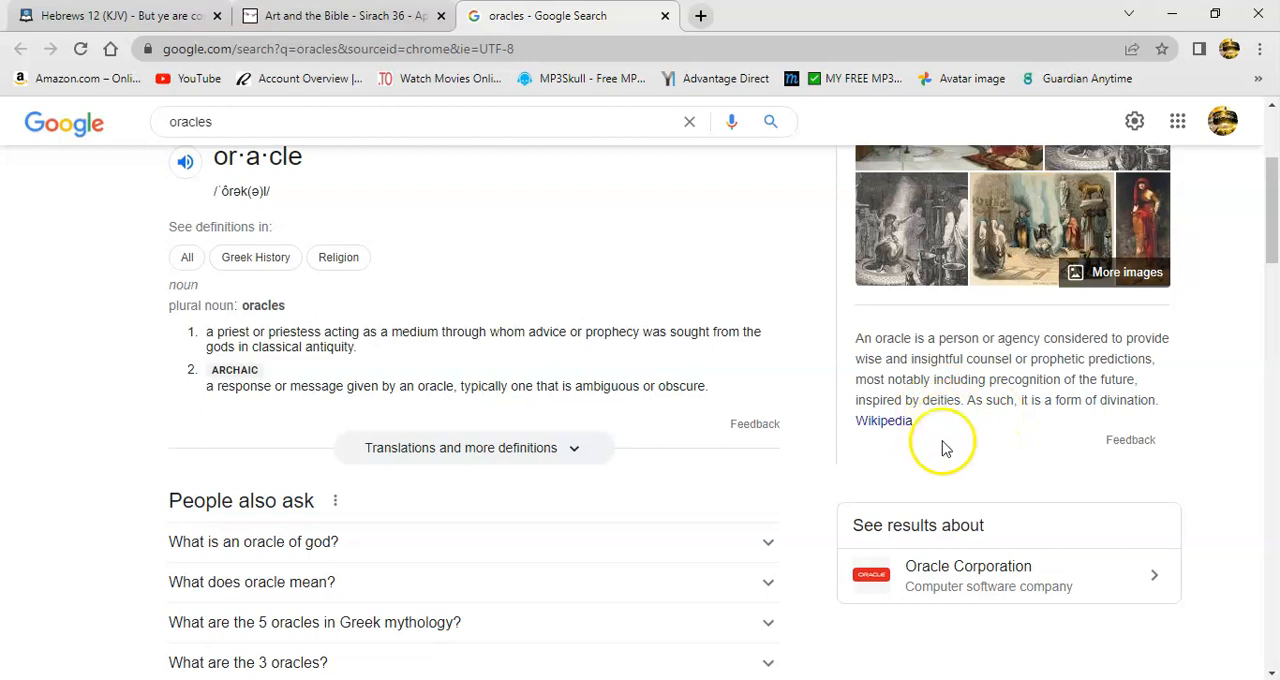
mouse_move(1044, 408)
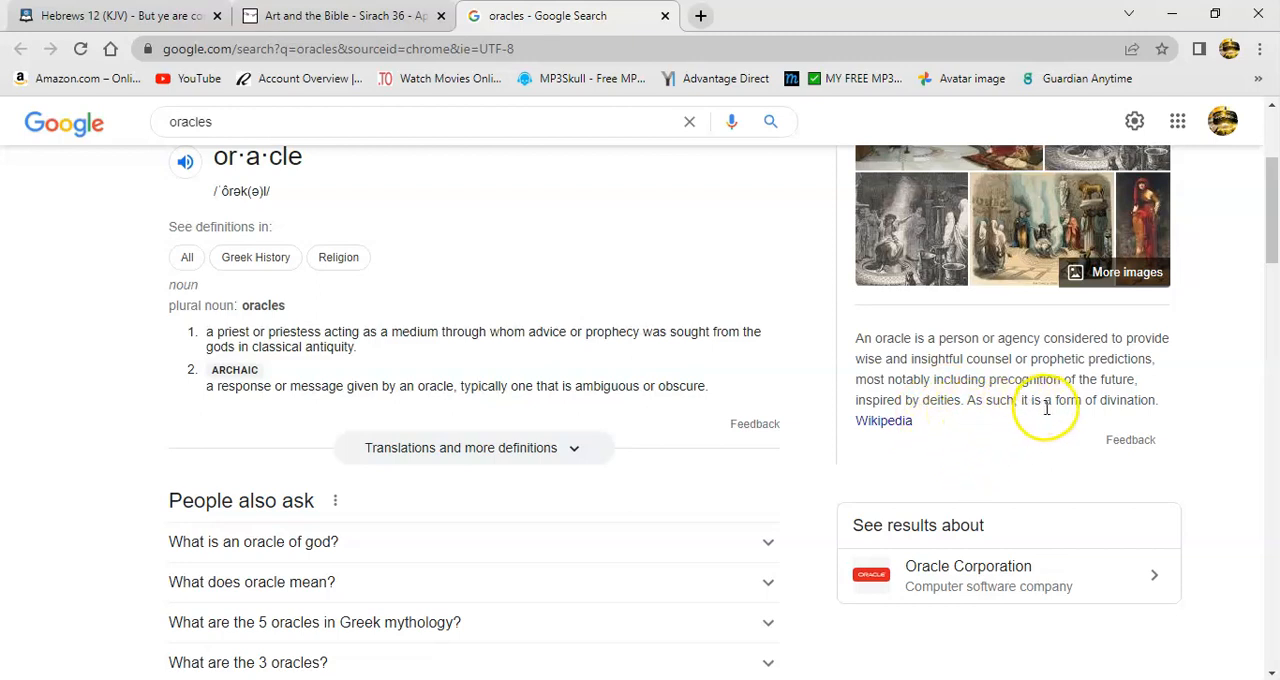
mouse_move(1092, 416)
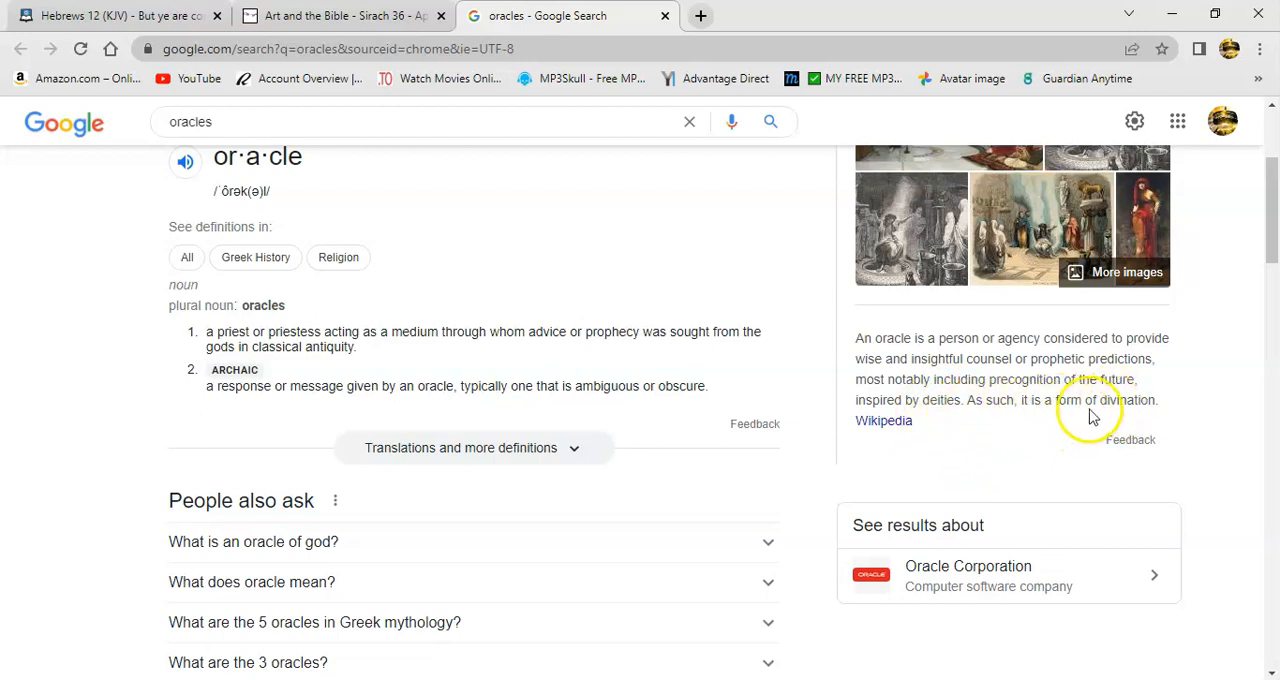
mouse_move(848, 348)
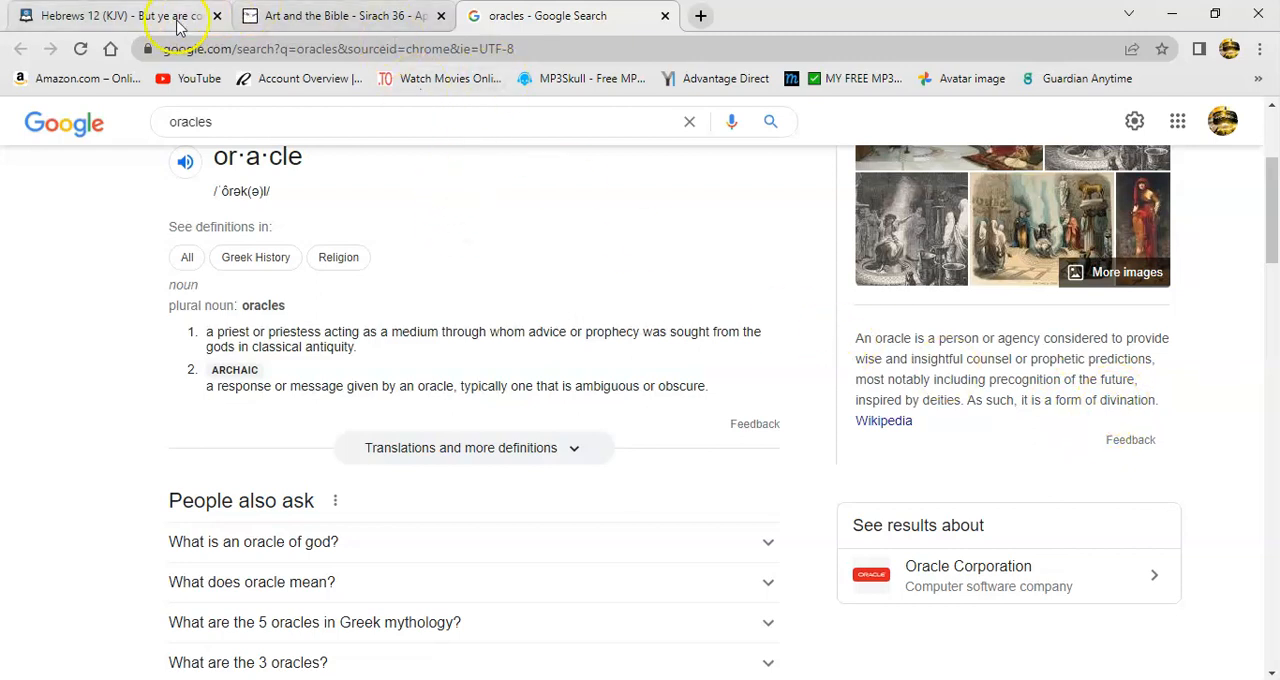
mouse_move(312, 110)
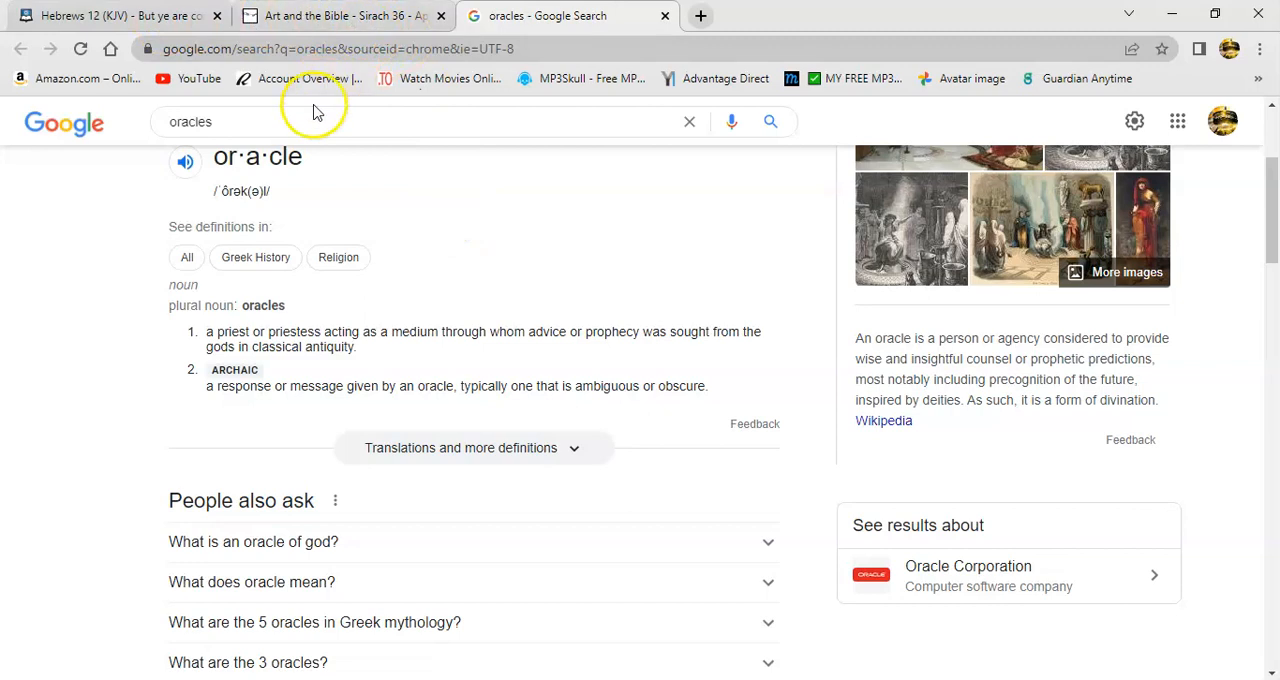
mouse_move(410, 160)
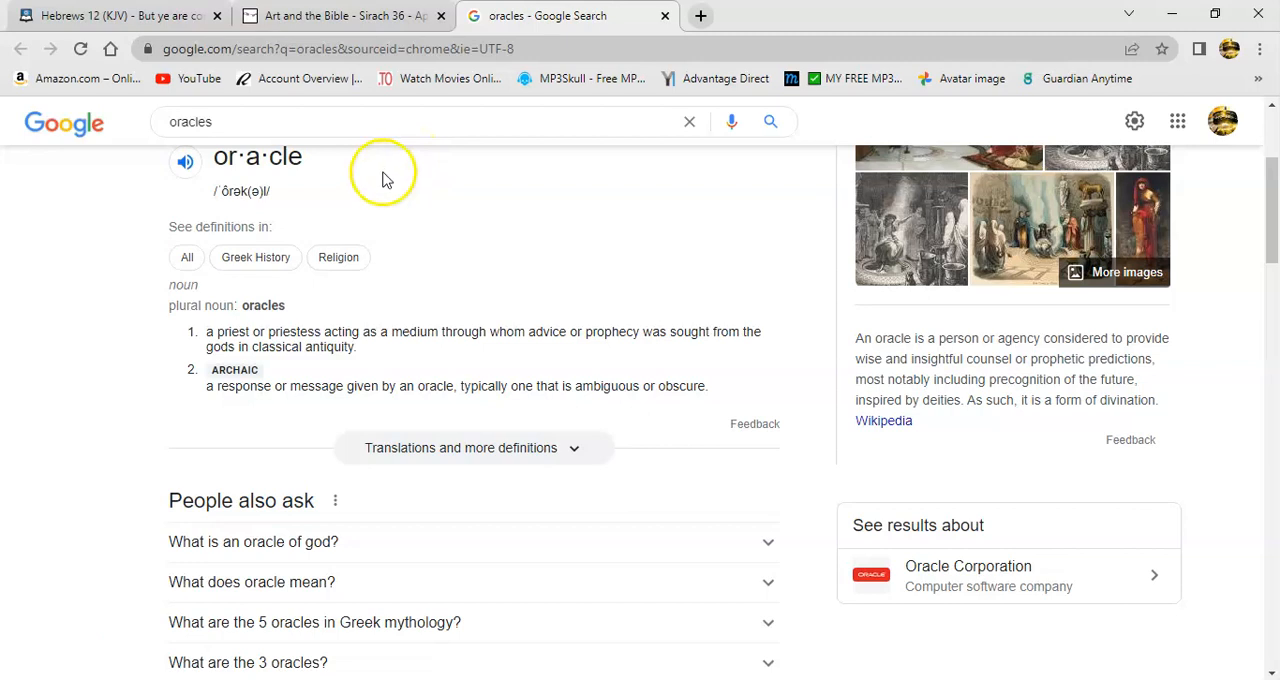
mouse_move(430, 232)
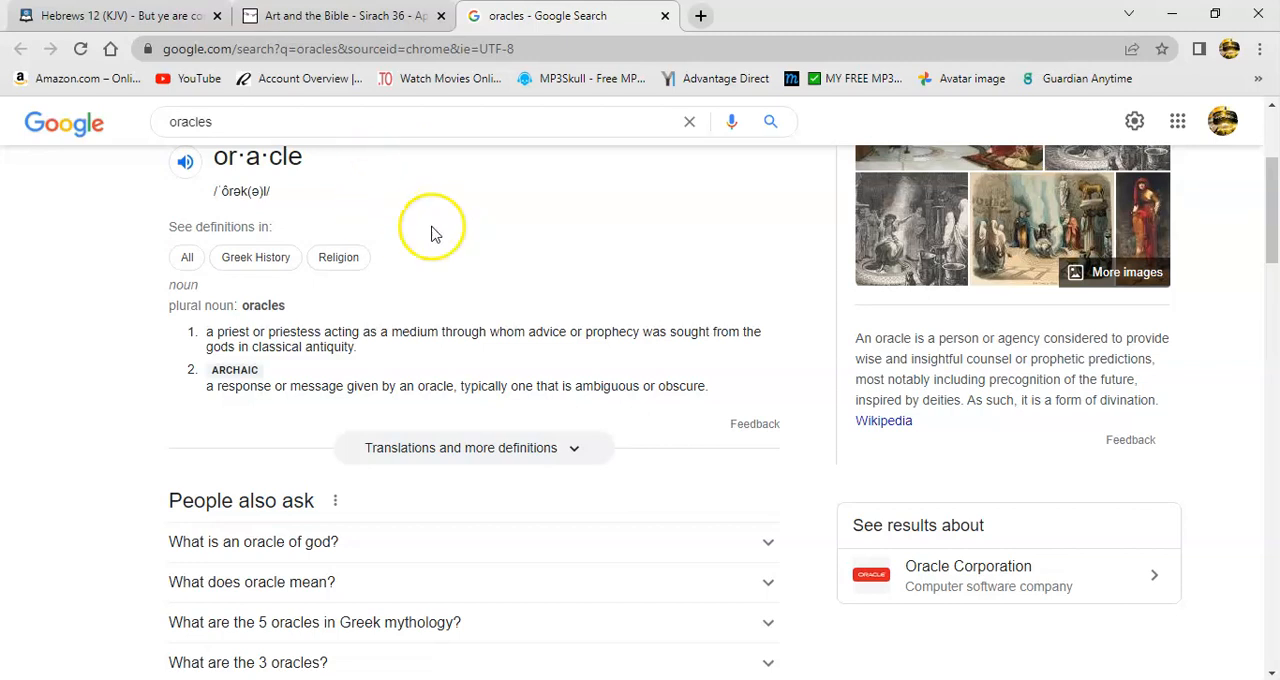
mouse_move(446, 248)
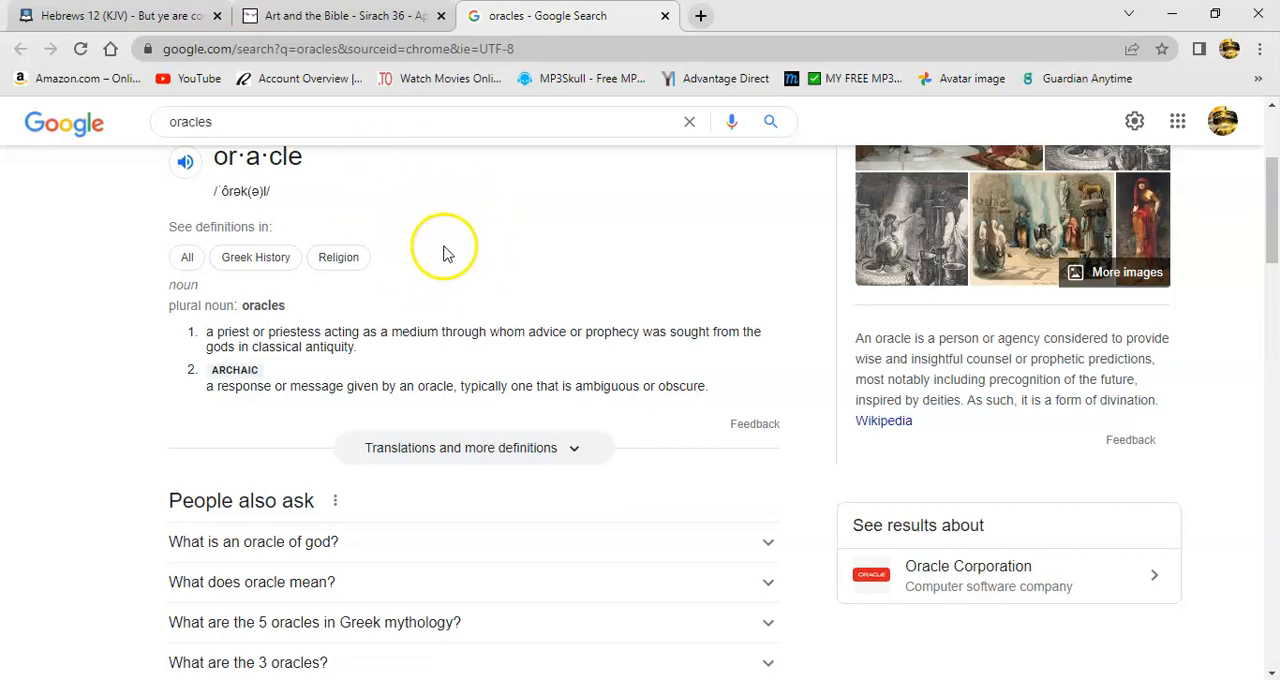
mouse_move(550, 290)
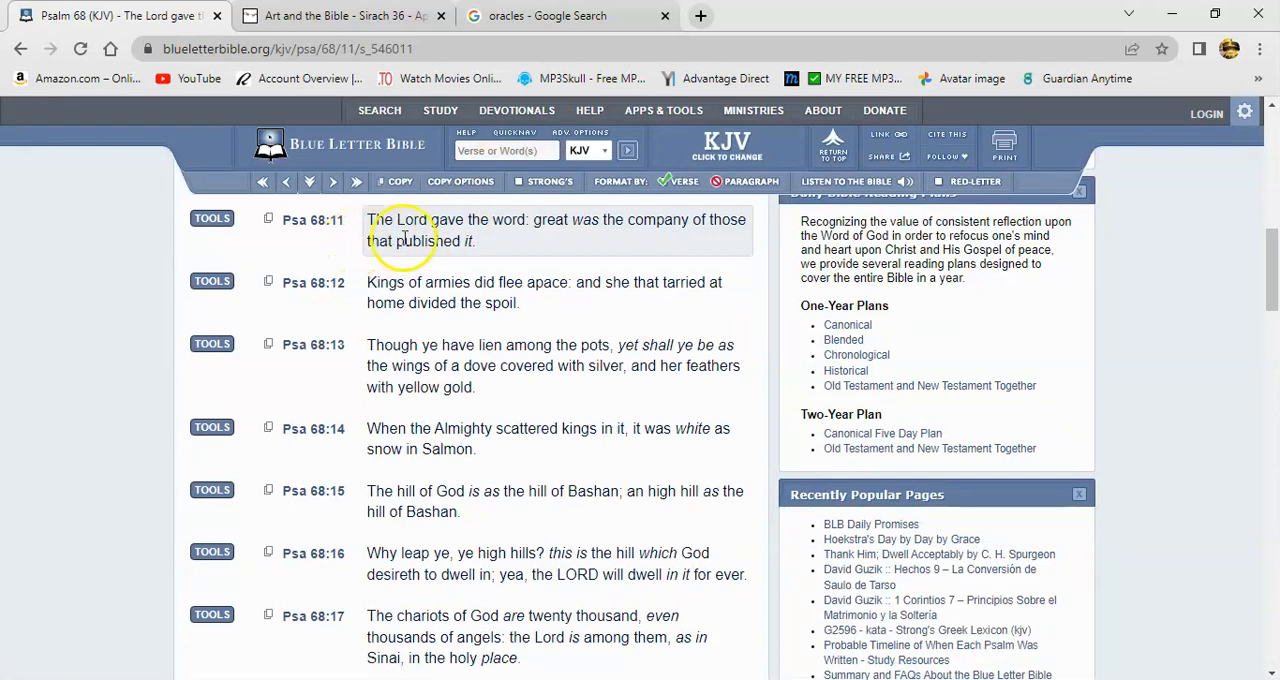
mouse_move(624, 238)
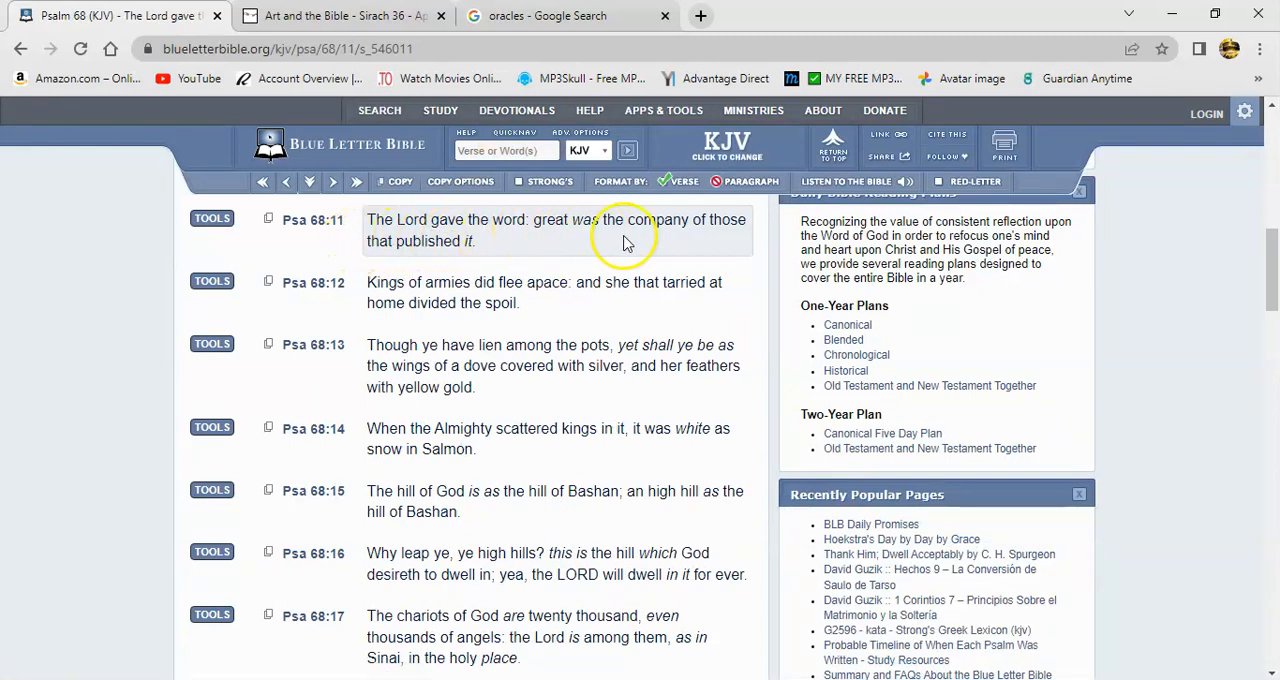
mouse_move(200, 224)
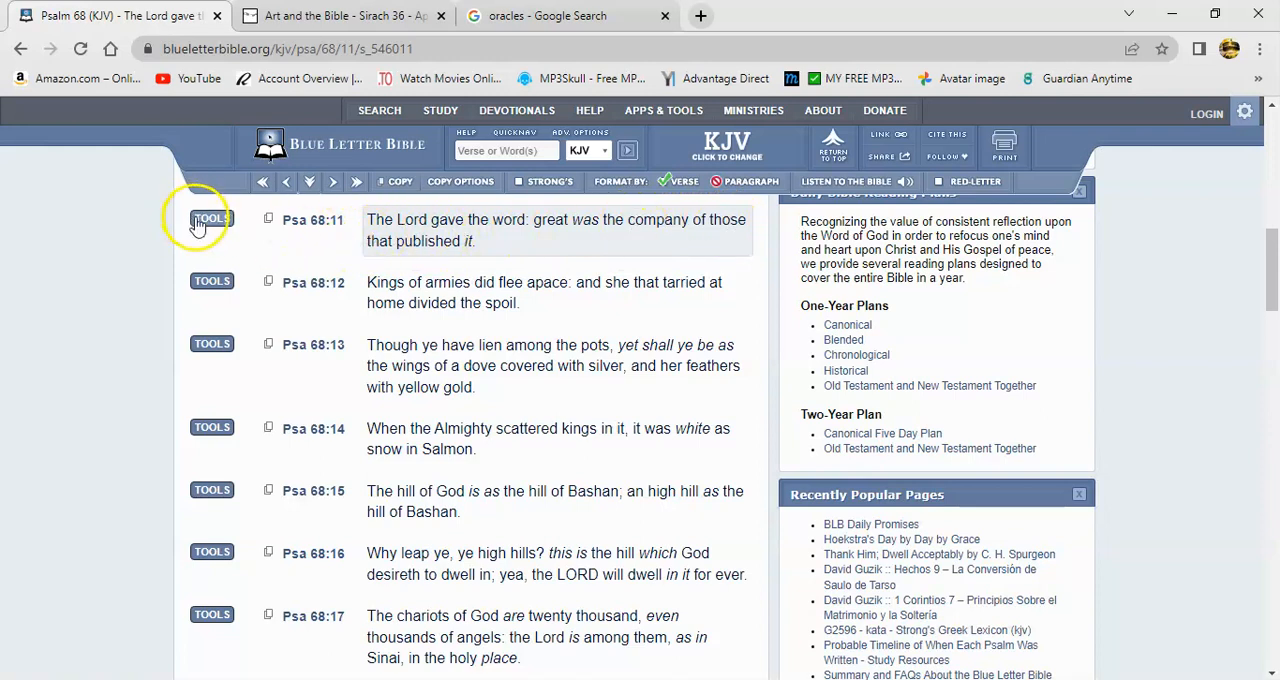
- Show the Hebrew interlinear for Psalm 68:11 and scroll to the Strong's number H6635 beside 'the company'
click(212, 218)
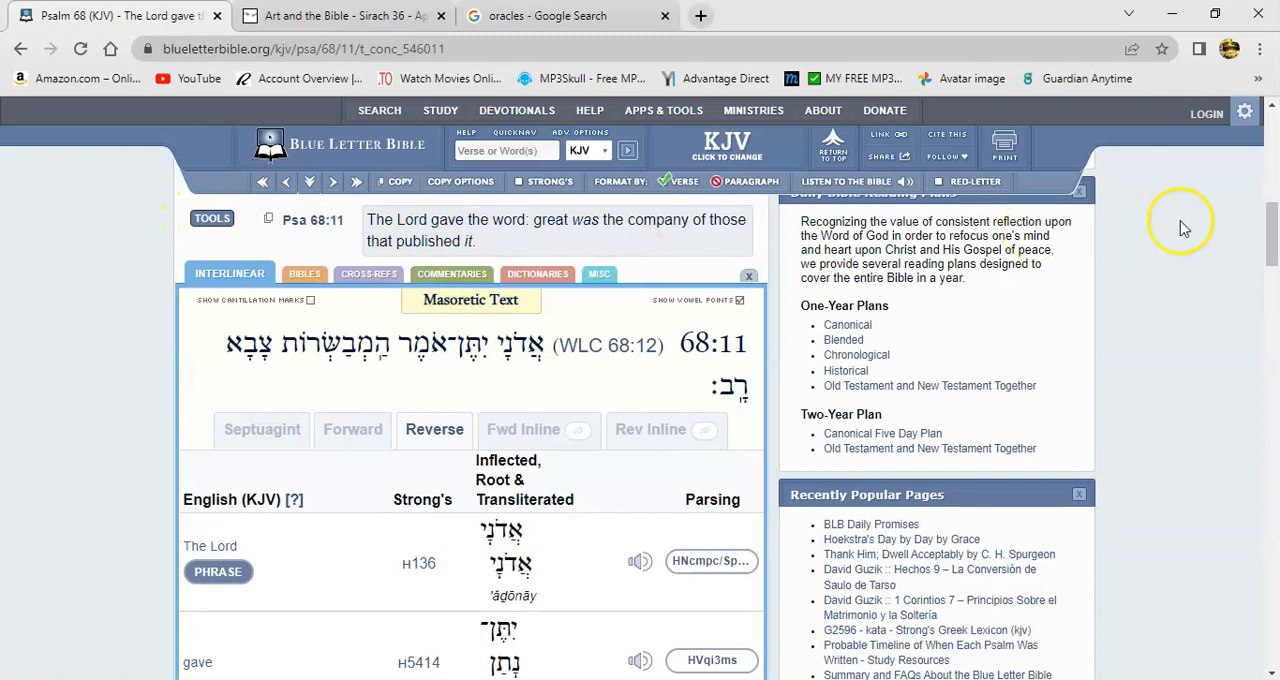
scroll(down, 3)
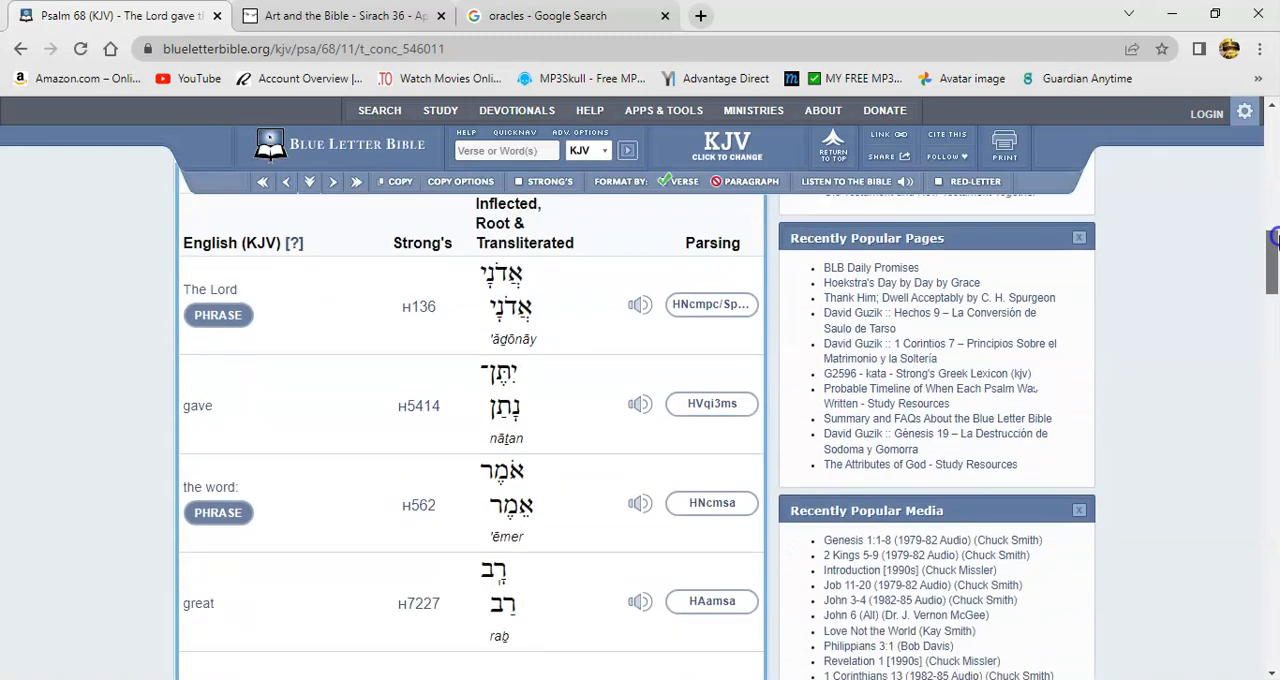
scroll(down, 3)
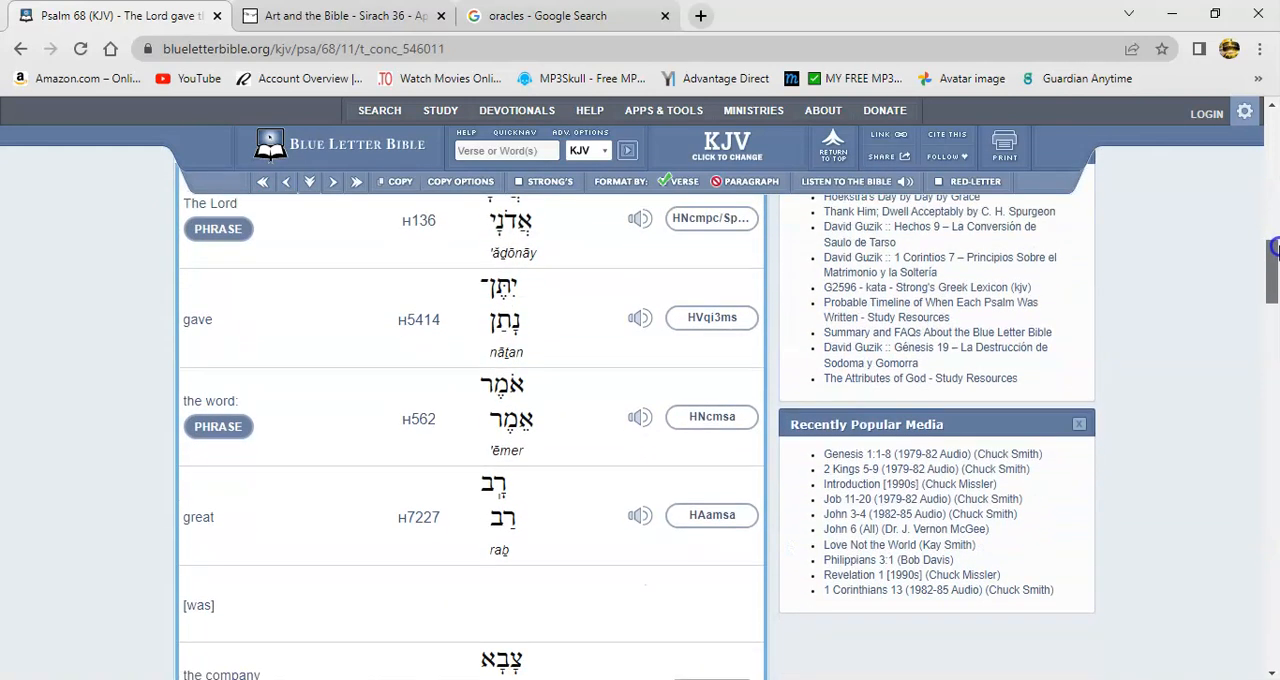
scroll(down, 3)
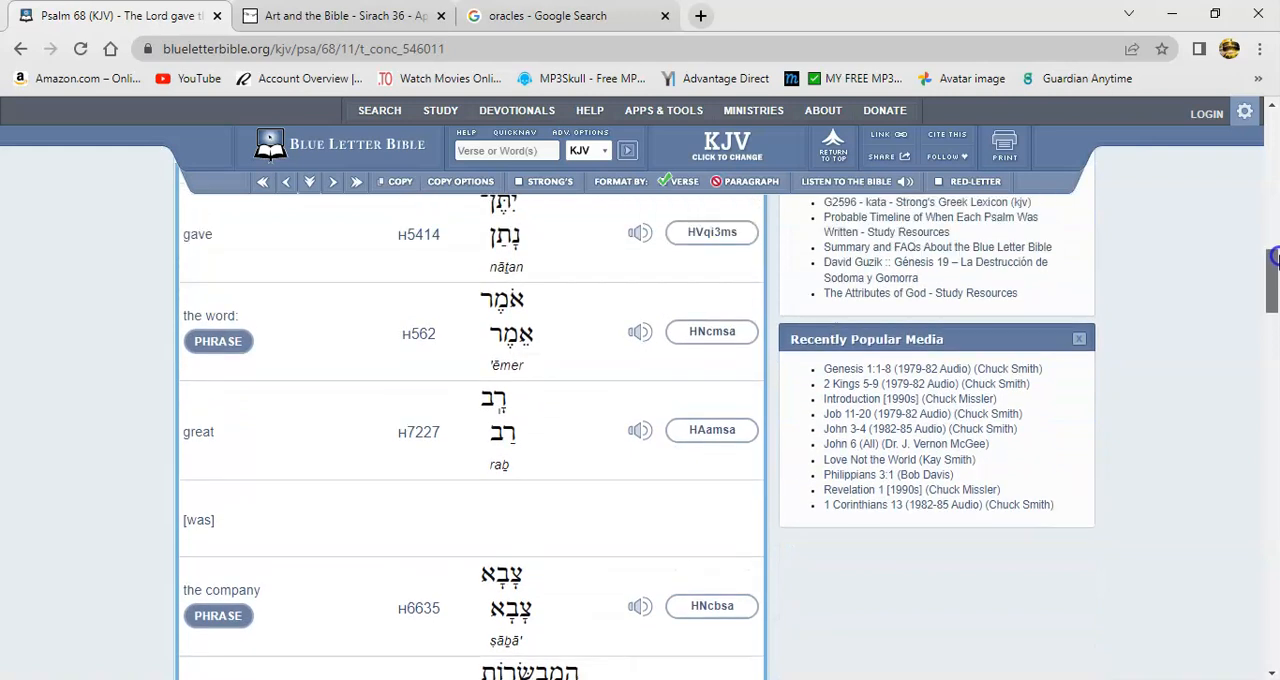
scroll(down, 3)
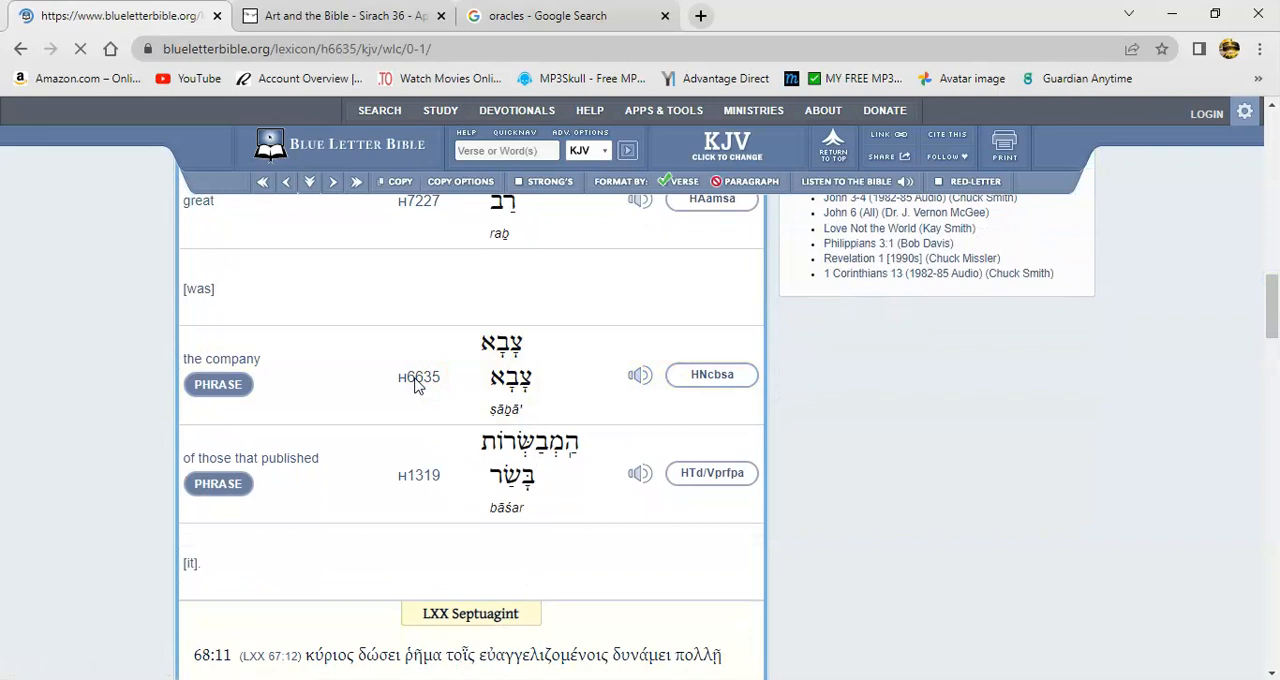
- Load the Strong's H6635 tsaba' entry and scroll to its outline of usage as army or host
click(418, 376)
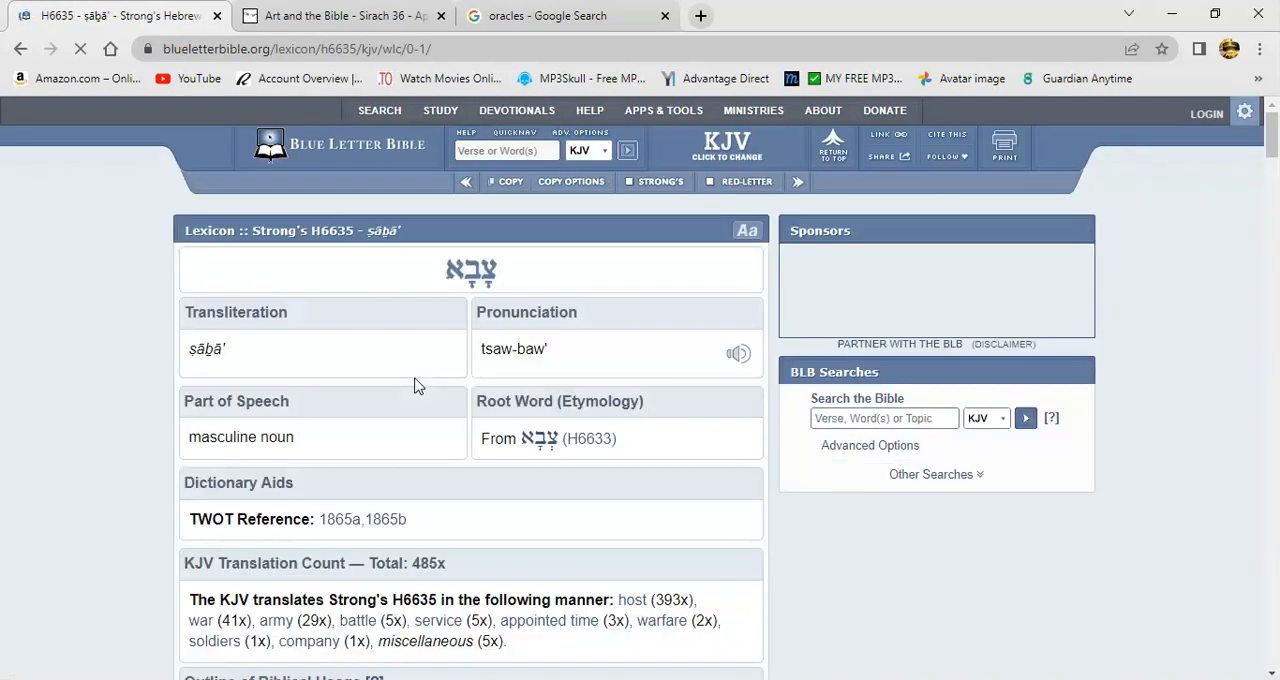
scroll(down, 3)
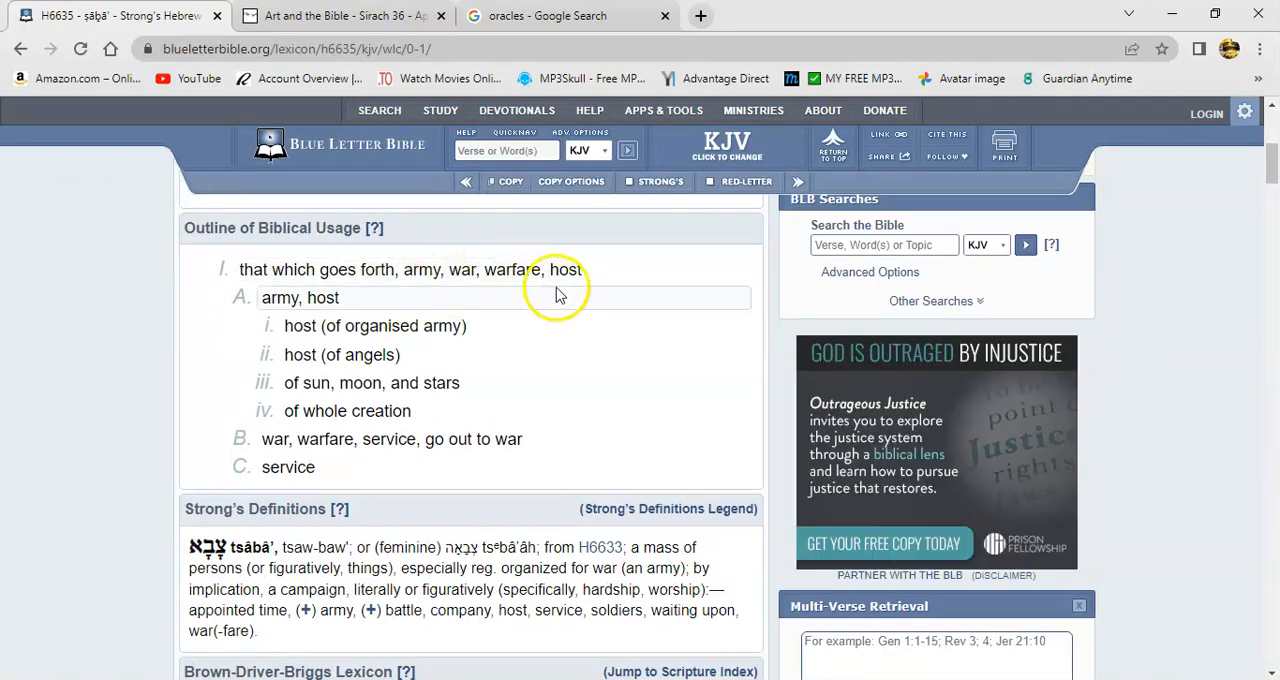
mouse_move(548, 304)
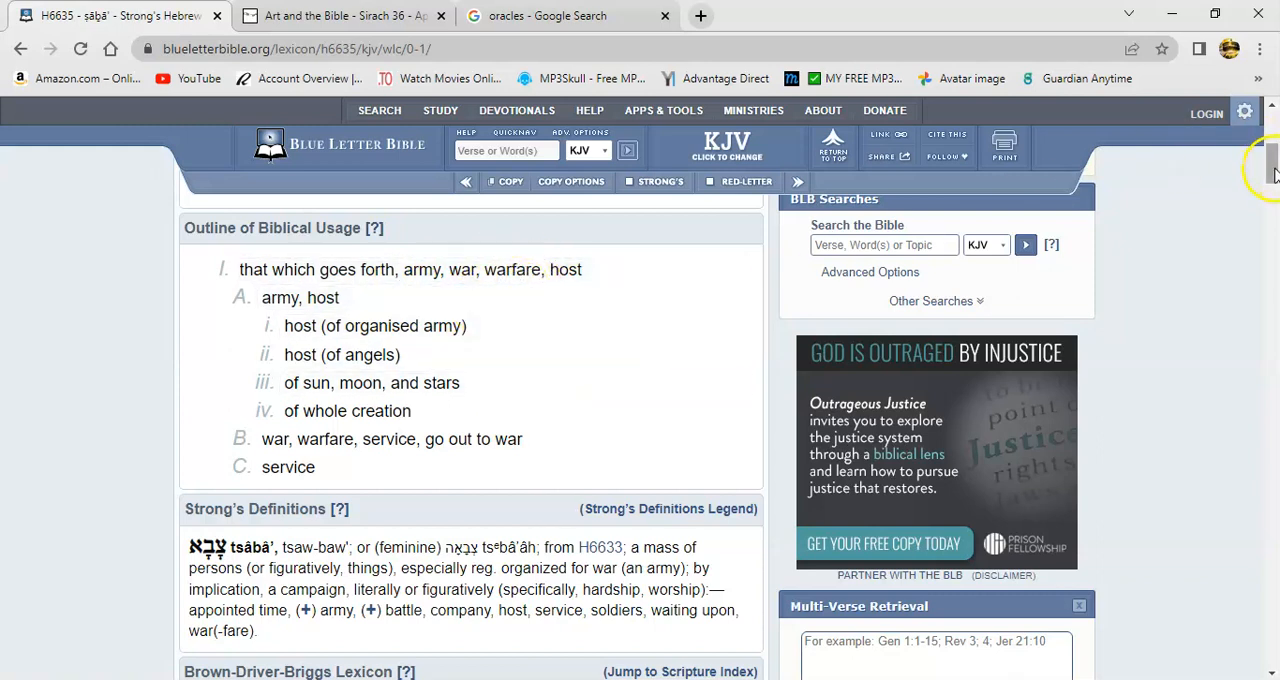
scroll(down, 3)
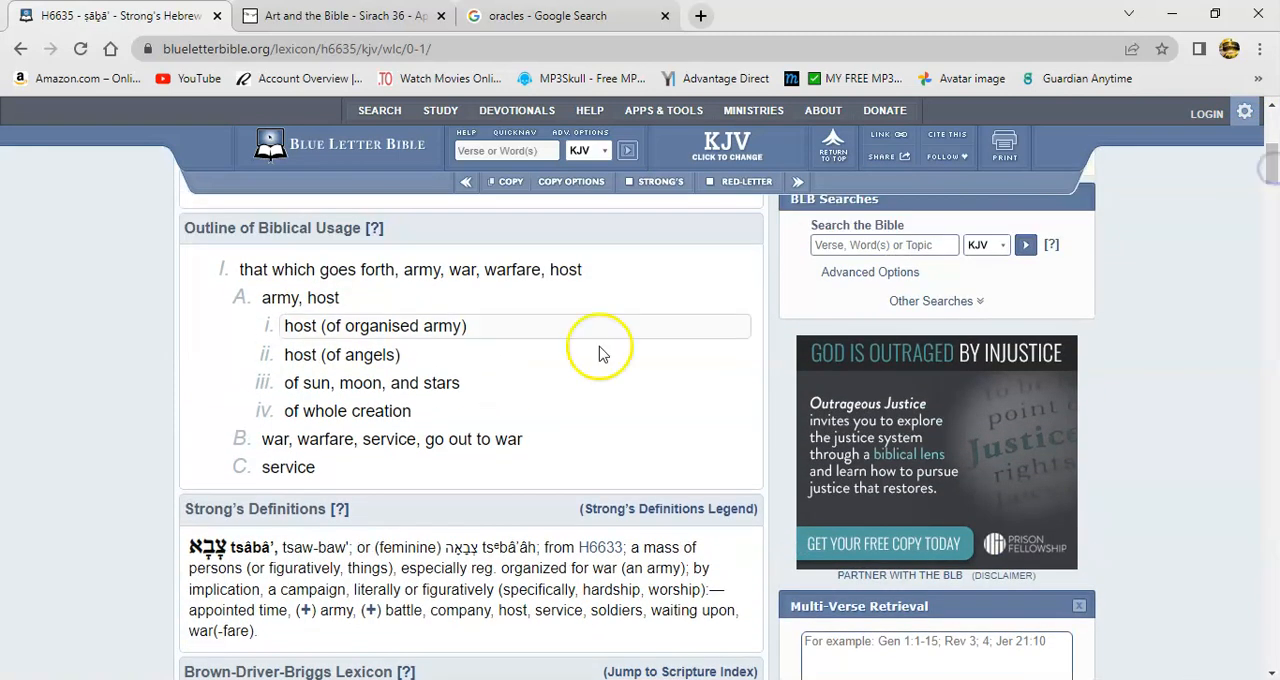
mouse_move(250, 364)
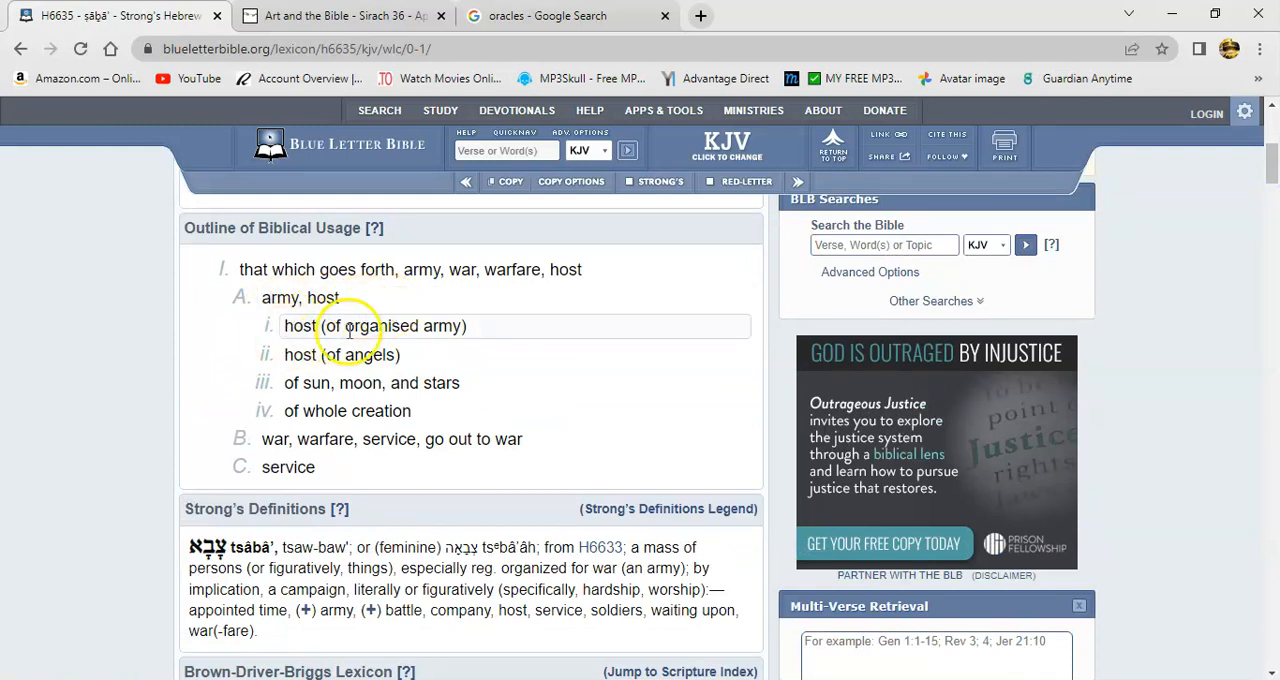
mouse_move(470, 372)
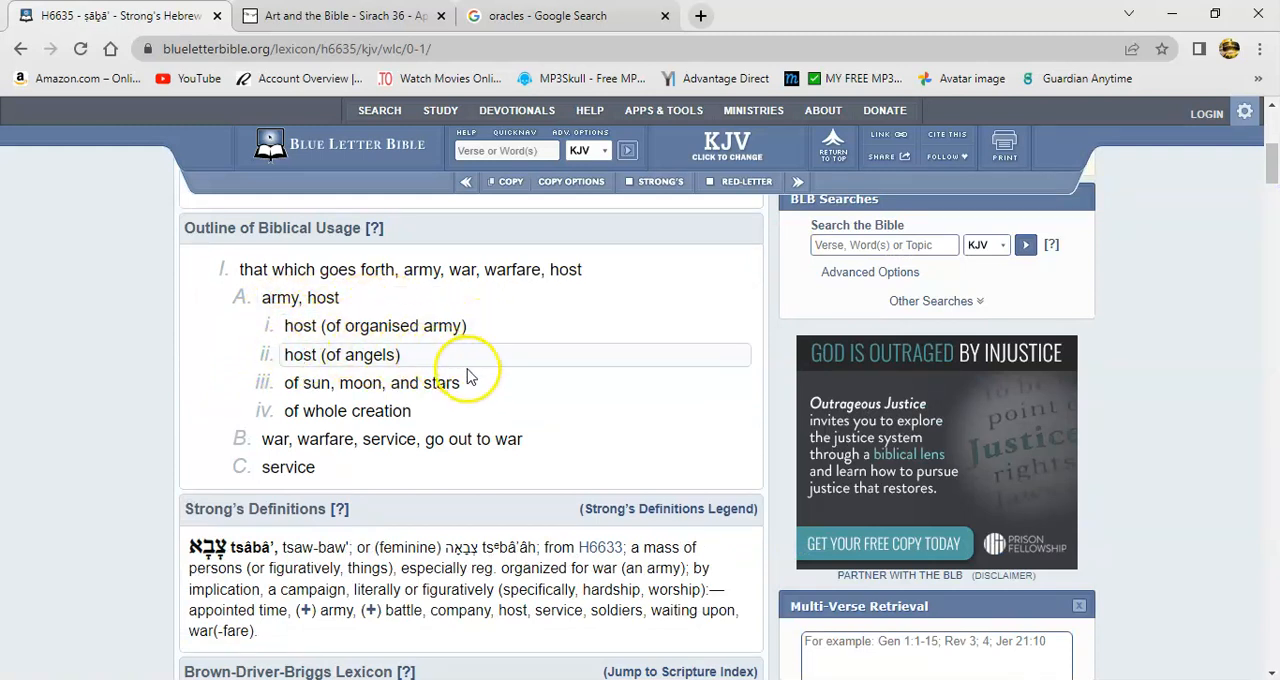
mouse_move(276, 364)
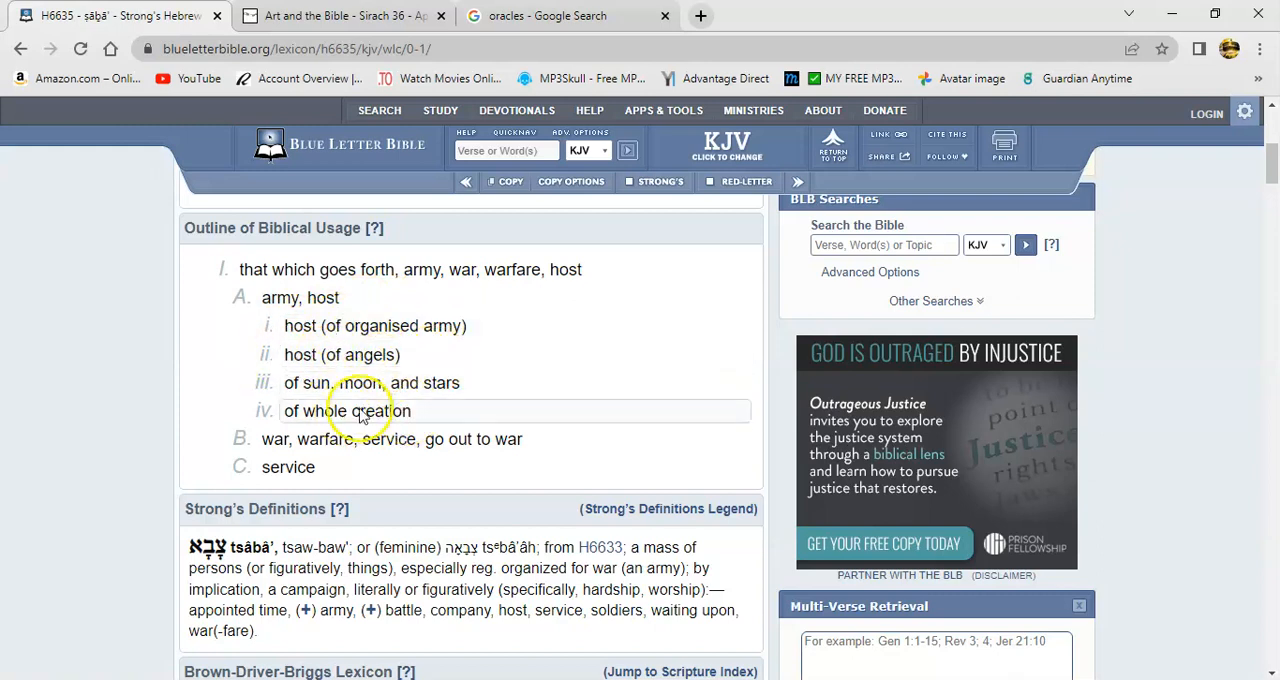
mouse_move(368, 412)
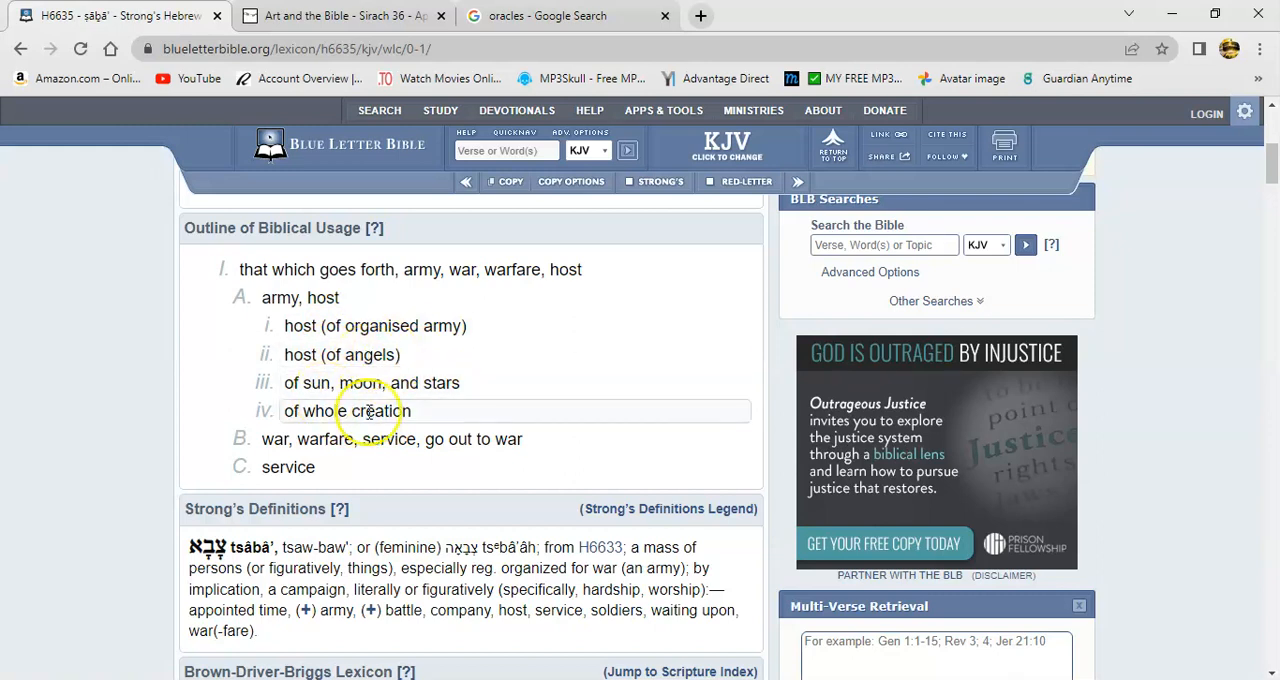
mouse_move(304, 382)
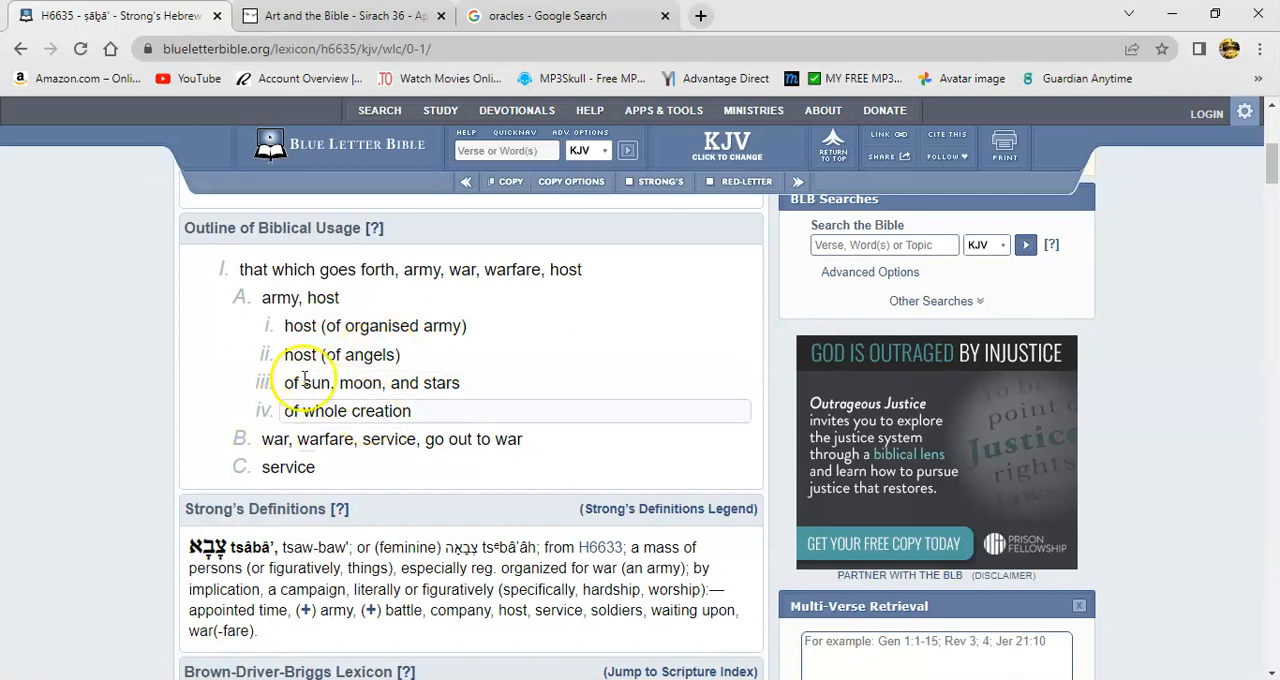
mouse_move(504, 392)
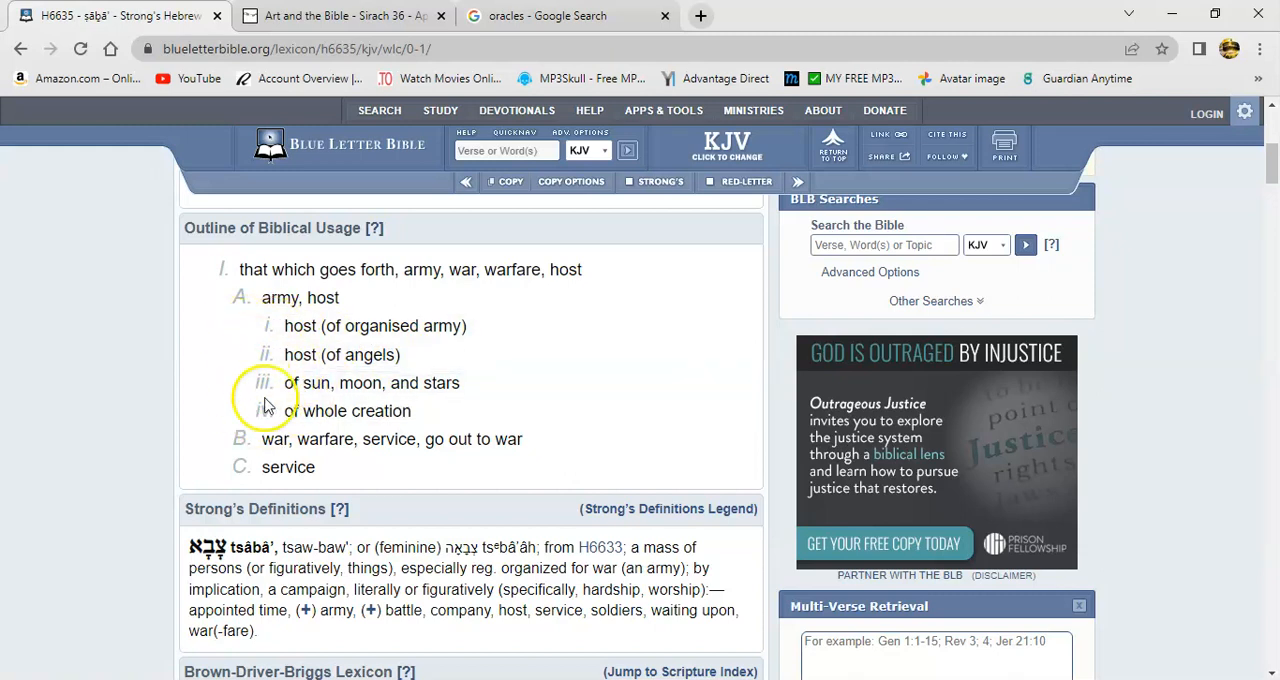
mouse_move(222, 356)
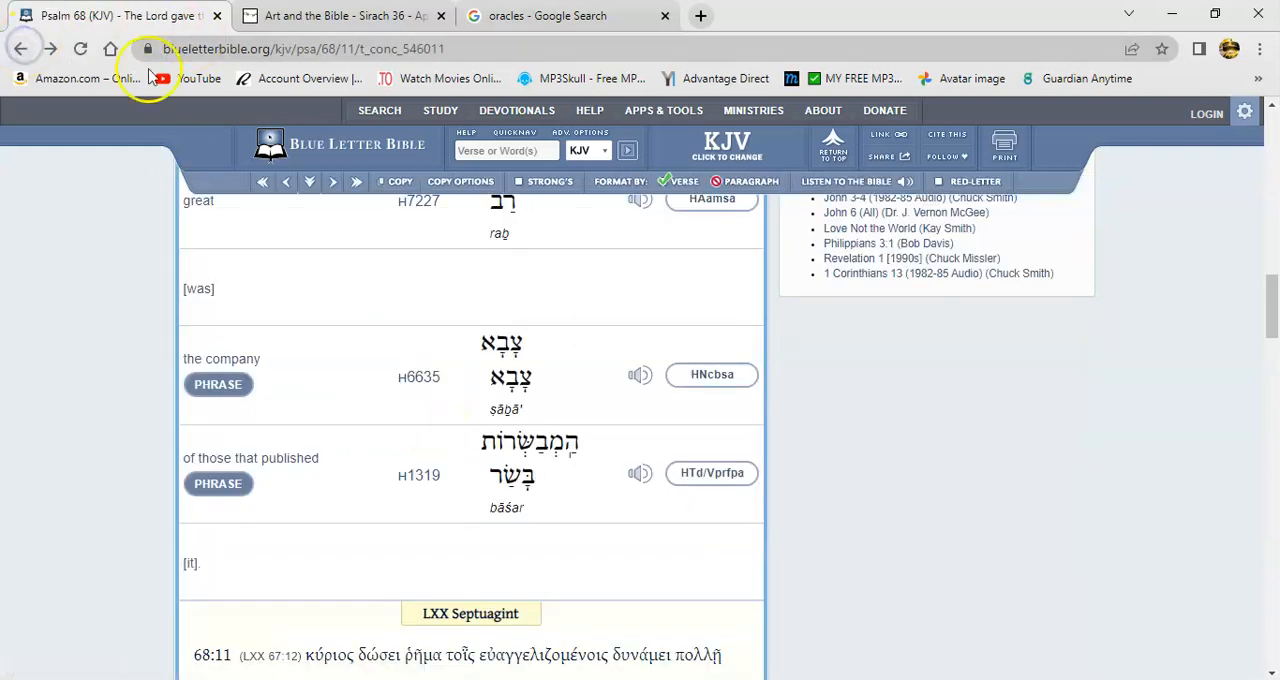
mouse_move(426, 538)
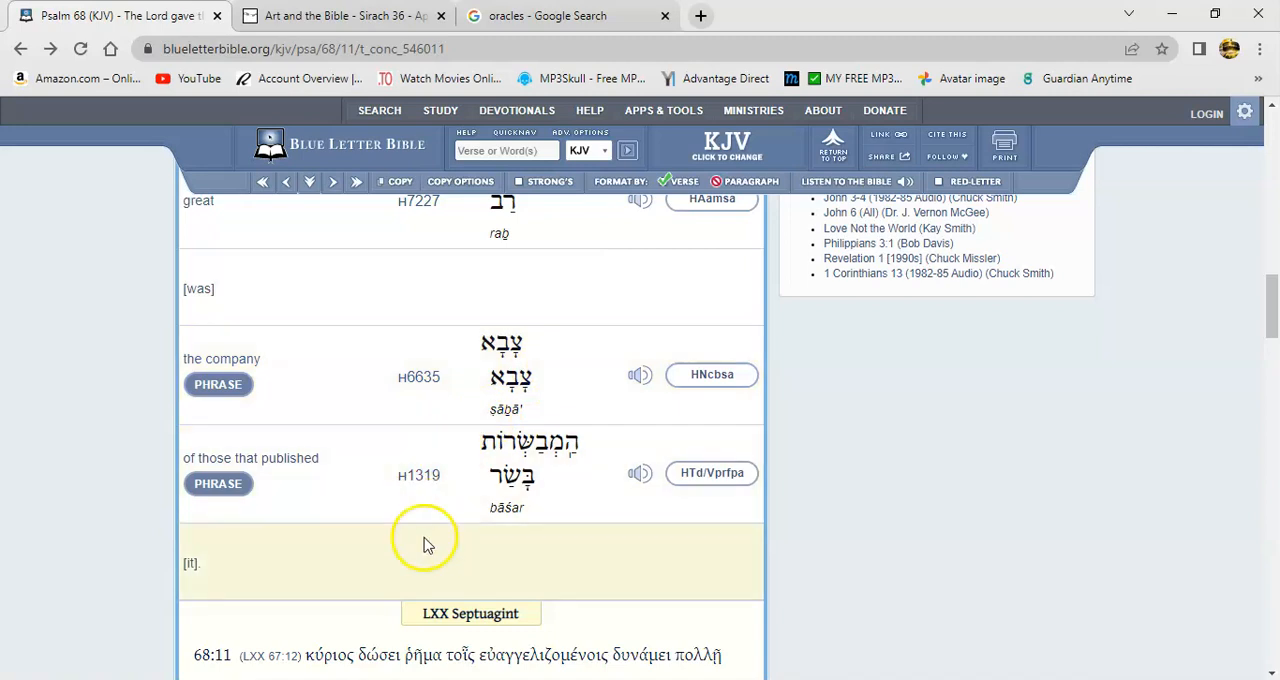
mouse_move(370, 488)
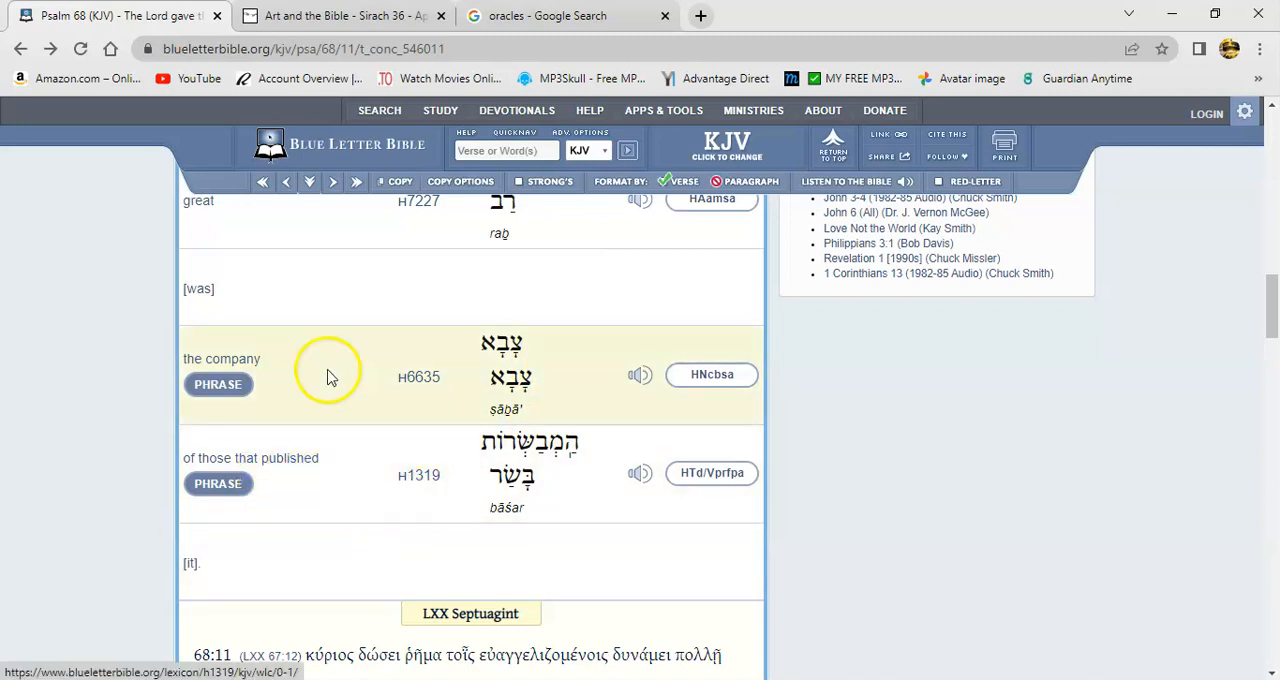
mouse_move(452, 396)
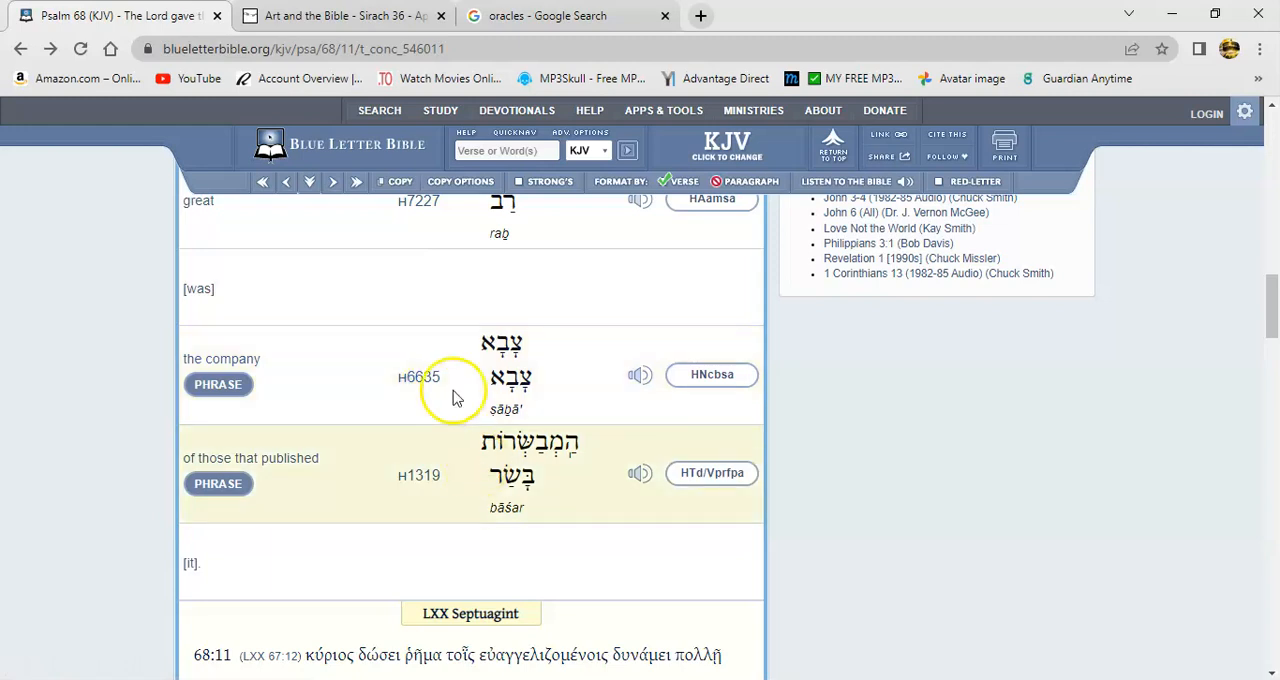
- Follow Strong's H1319 beside 'of those that published' to its basar lexicon entry
click(416, 476)
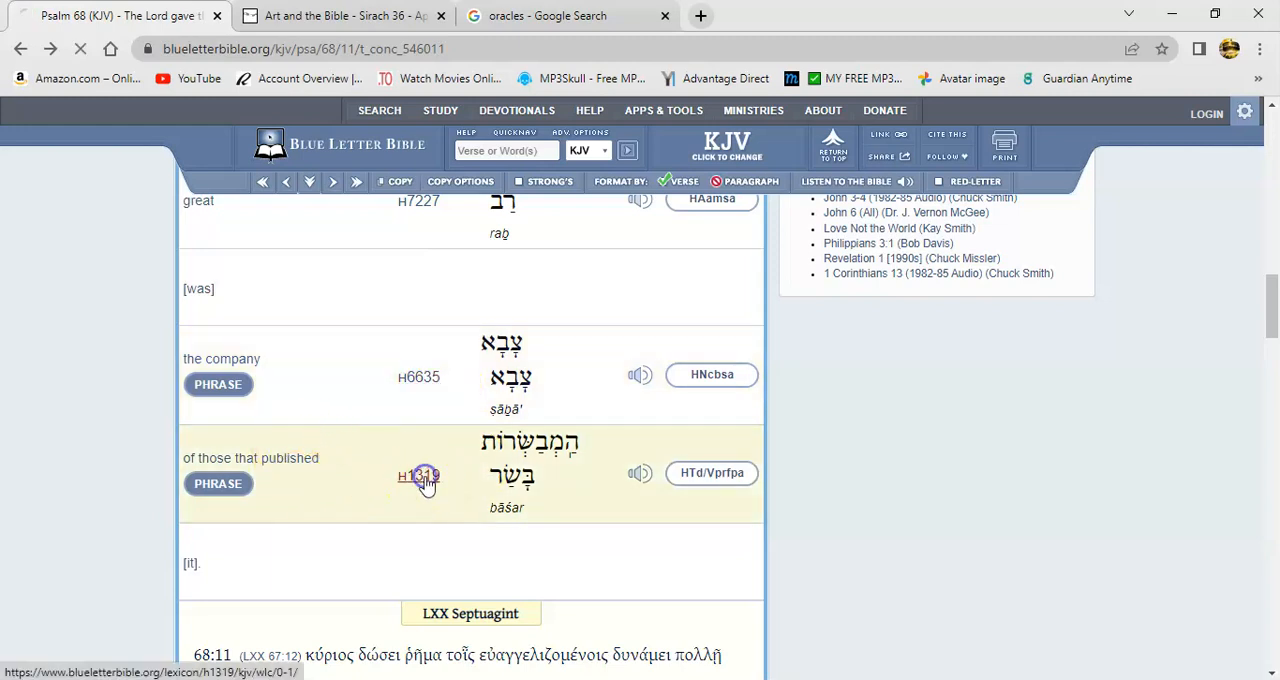
click(416, 476)
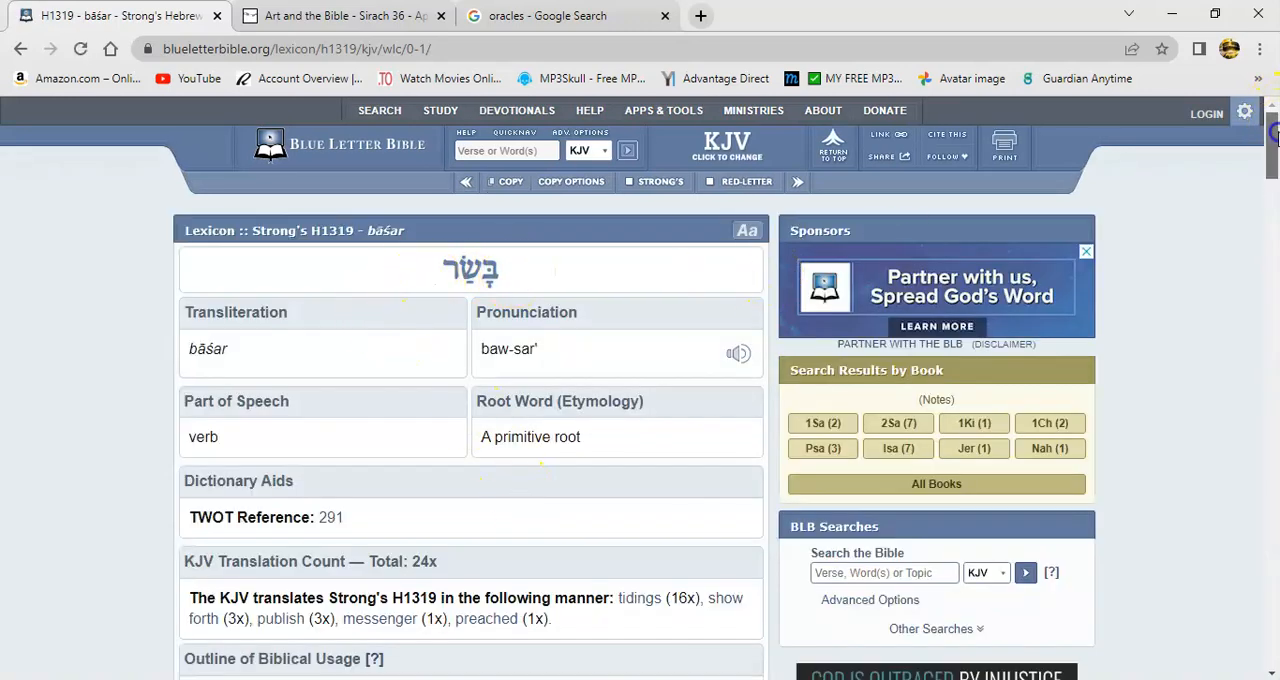
scroll(down, 3)
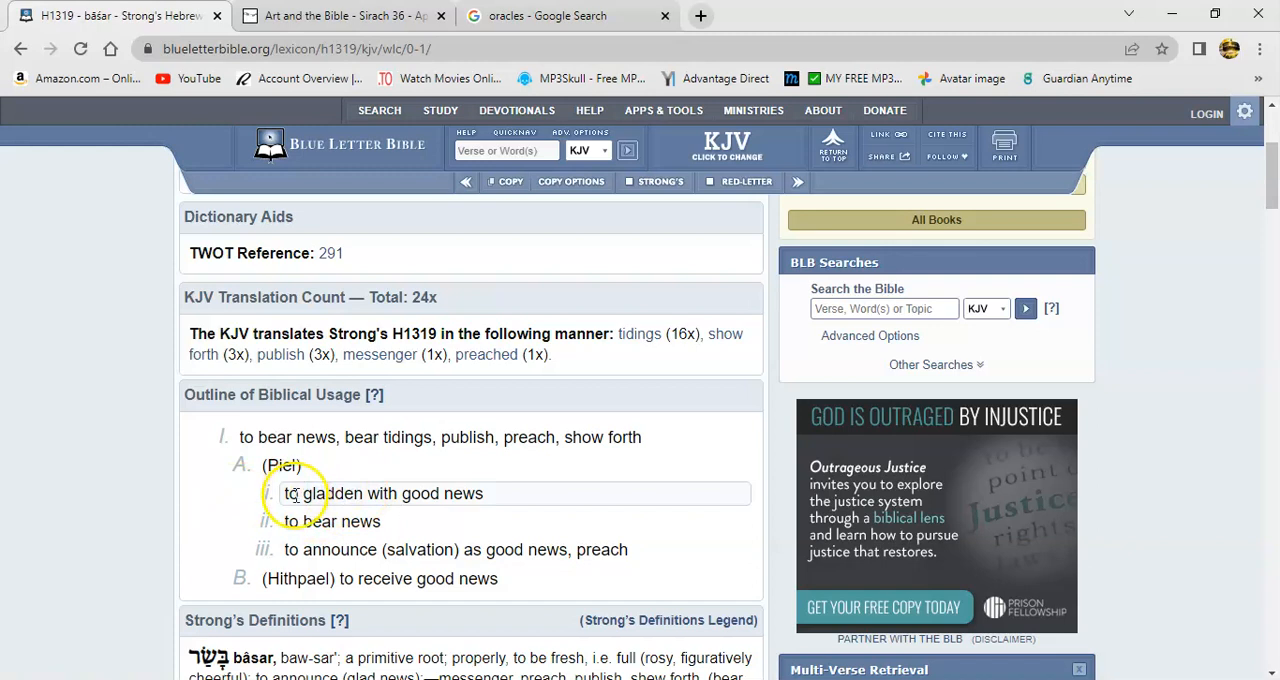
mouse_move(410, 472)
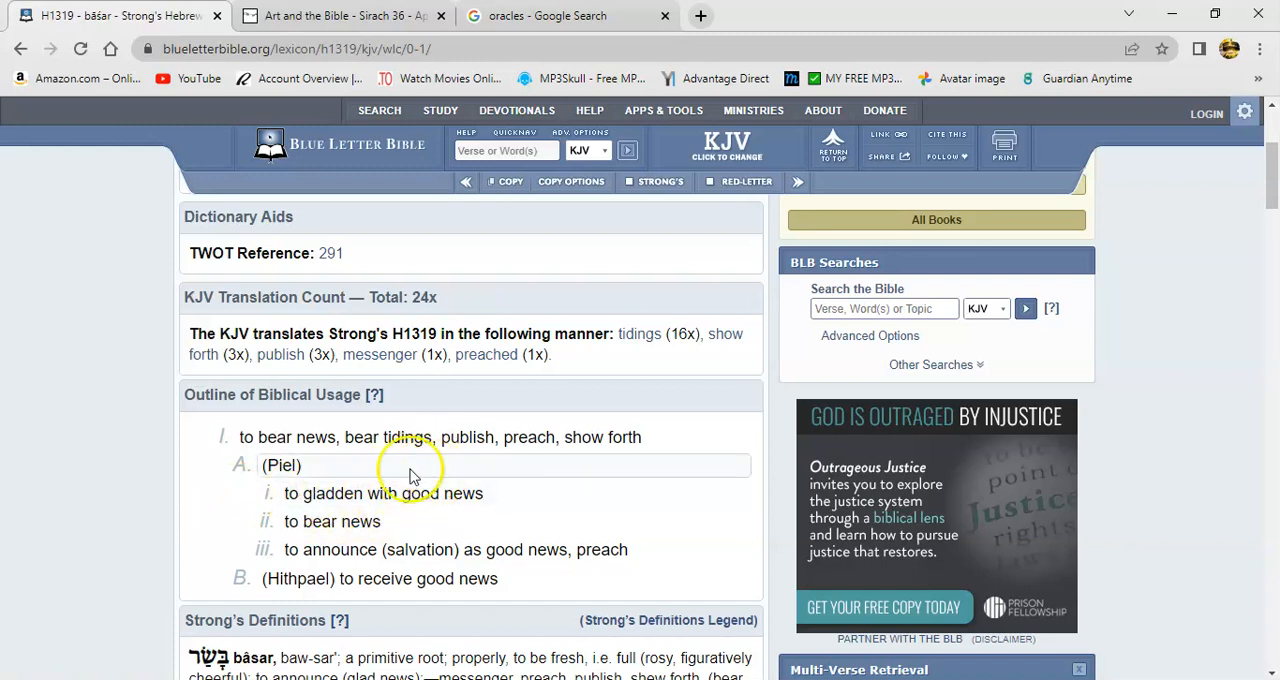
mouse_move(480, 528)
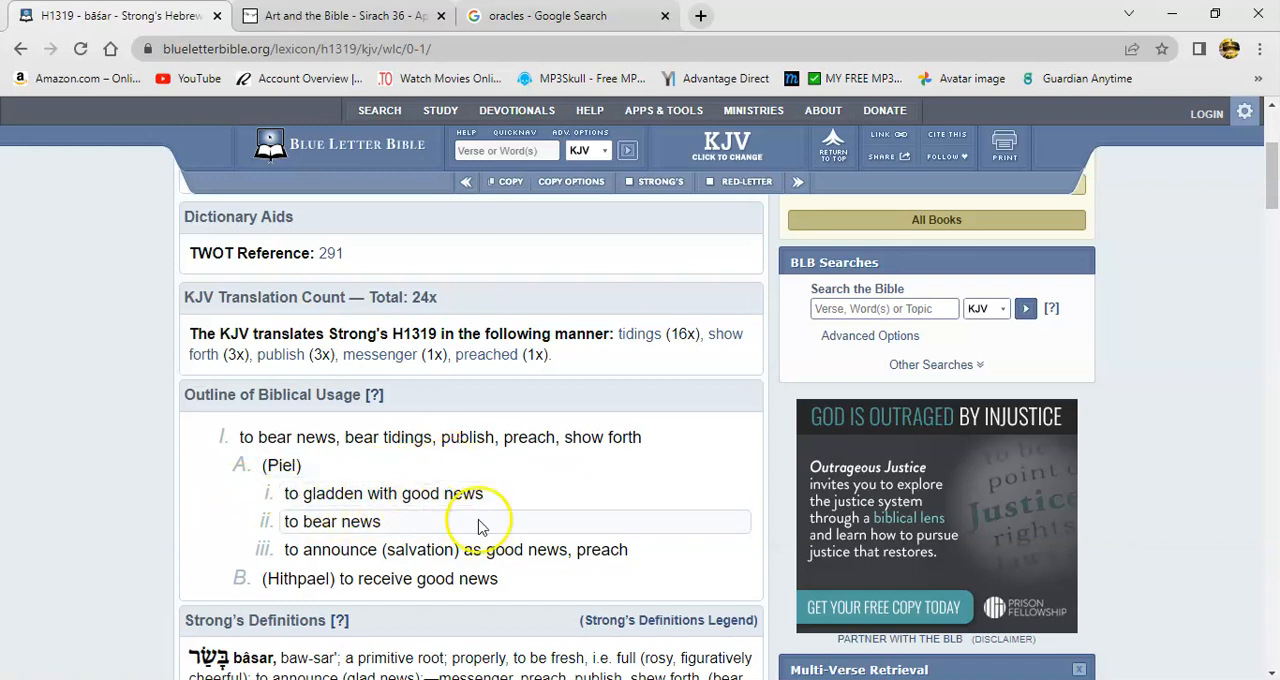
mouse_move(436, 480)
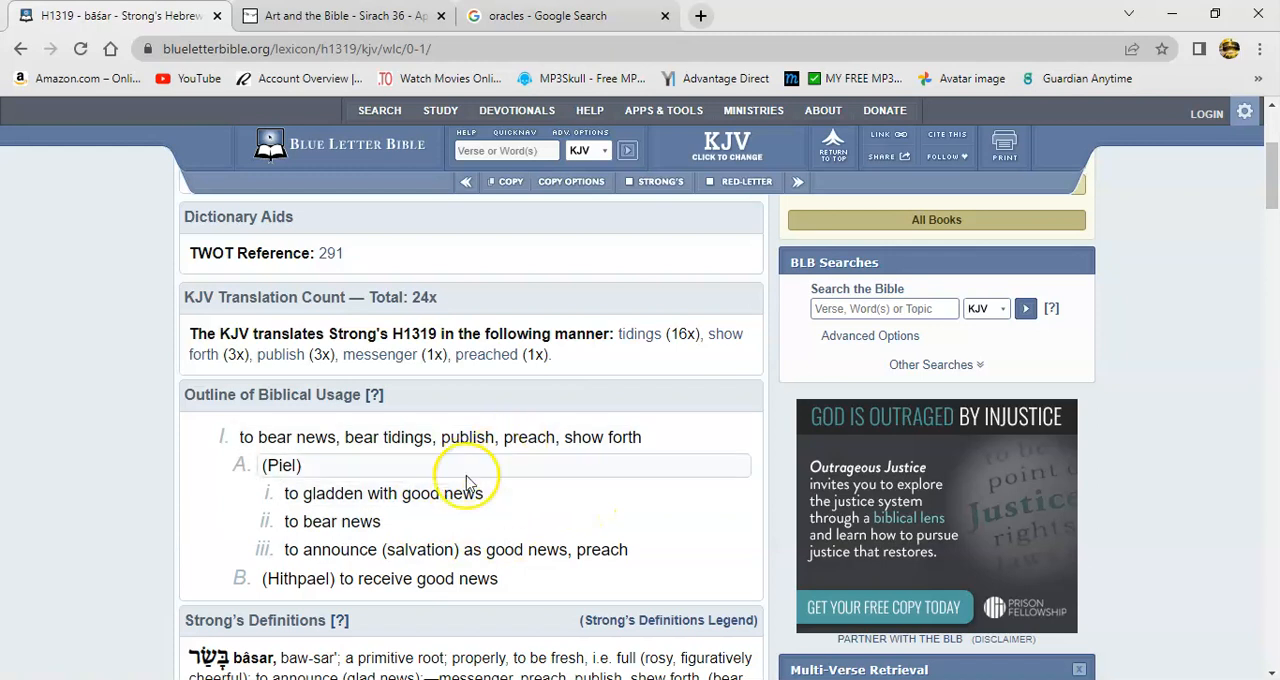
mouse_move(458, 488)
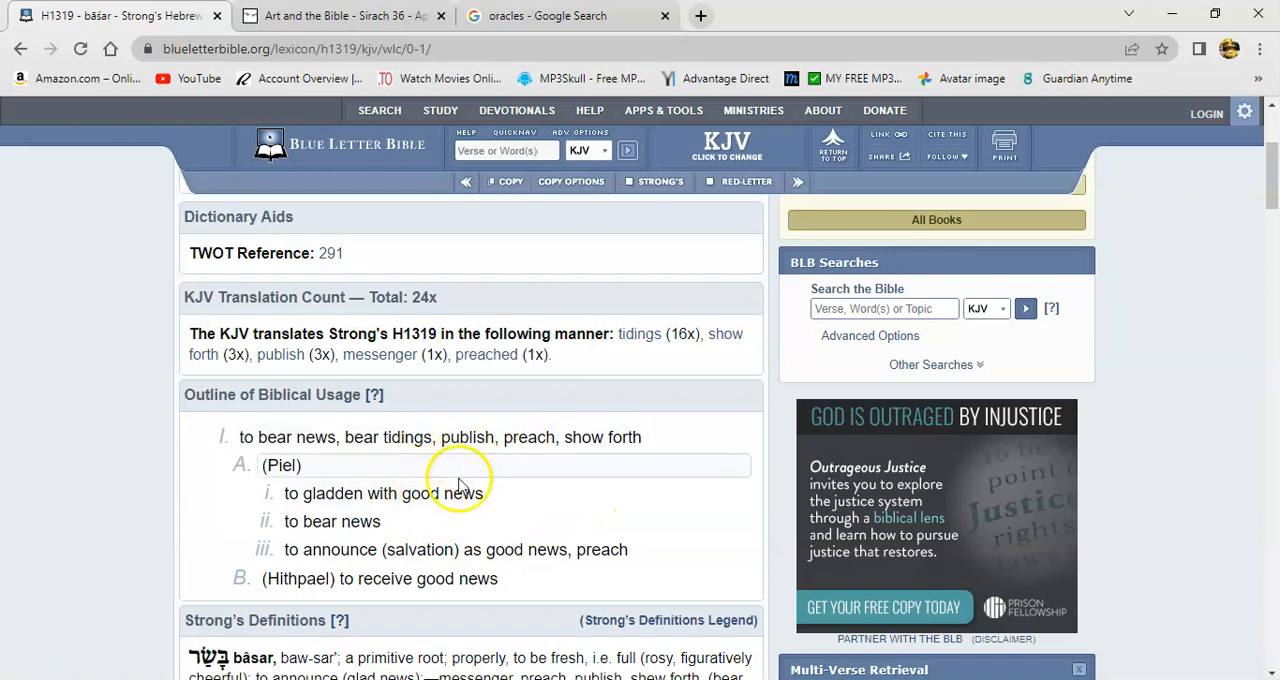
mouse_move(480, 522)
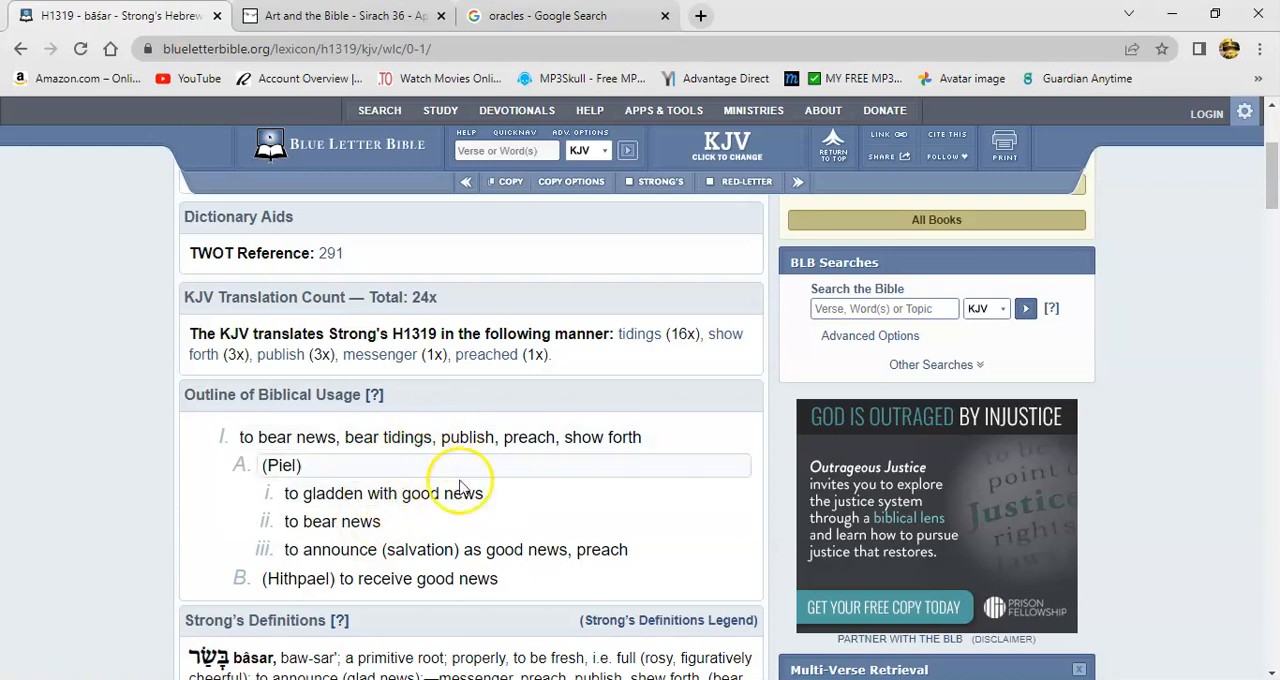
mouse_move(472, 472)
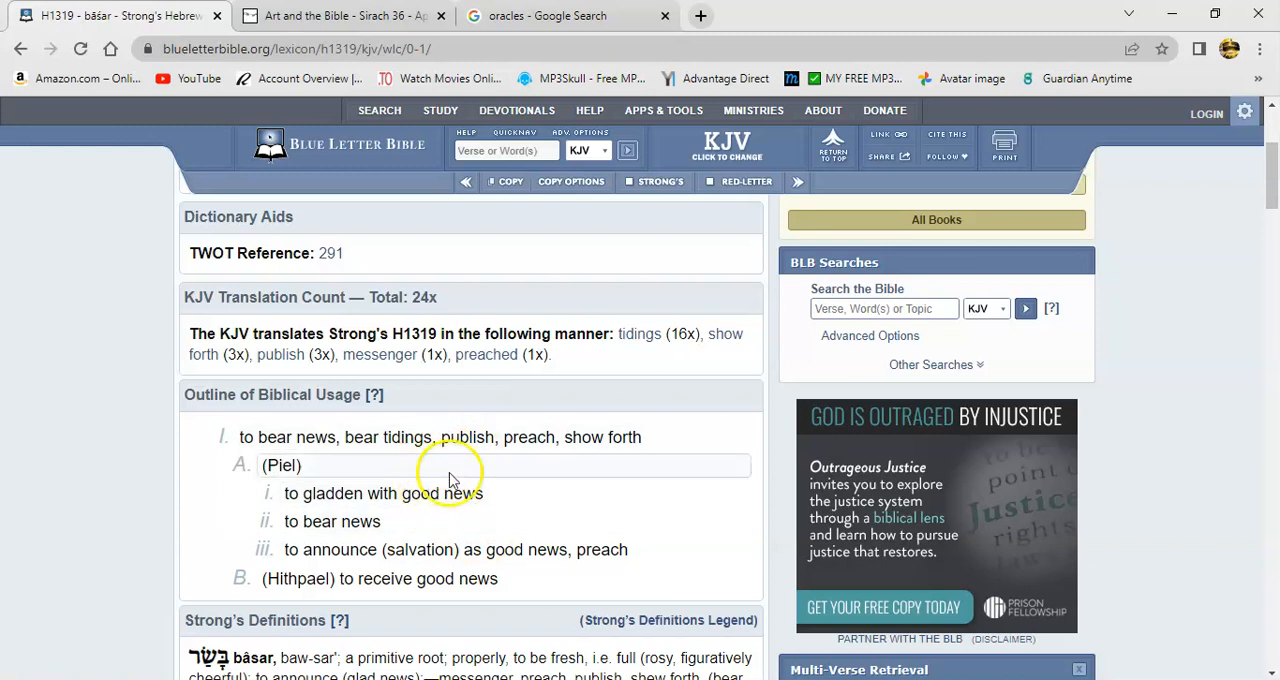
mouse_move(460, 522)
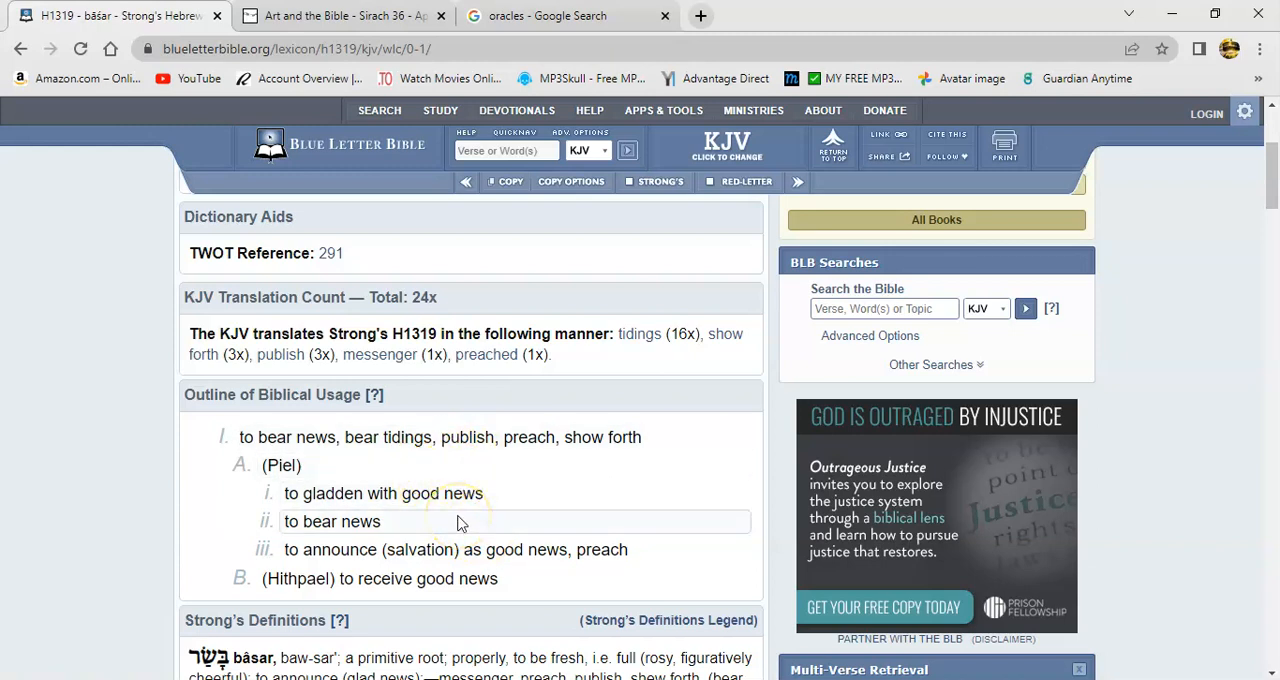
mouse_move(452, 464)
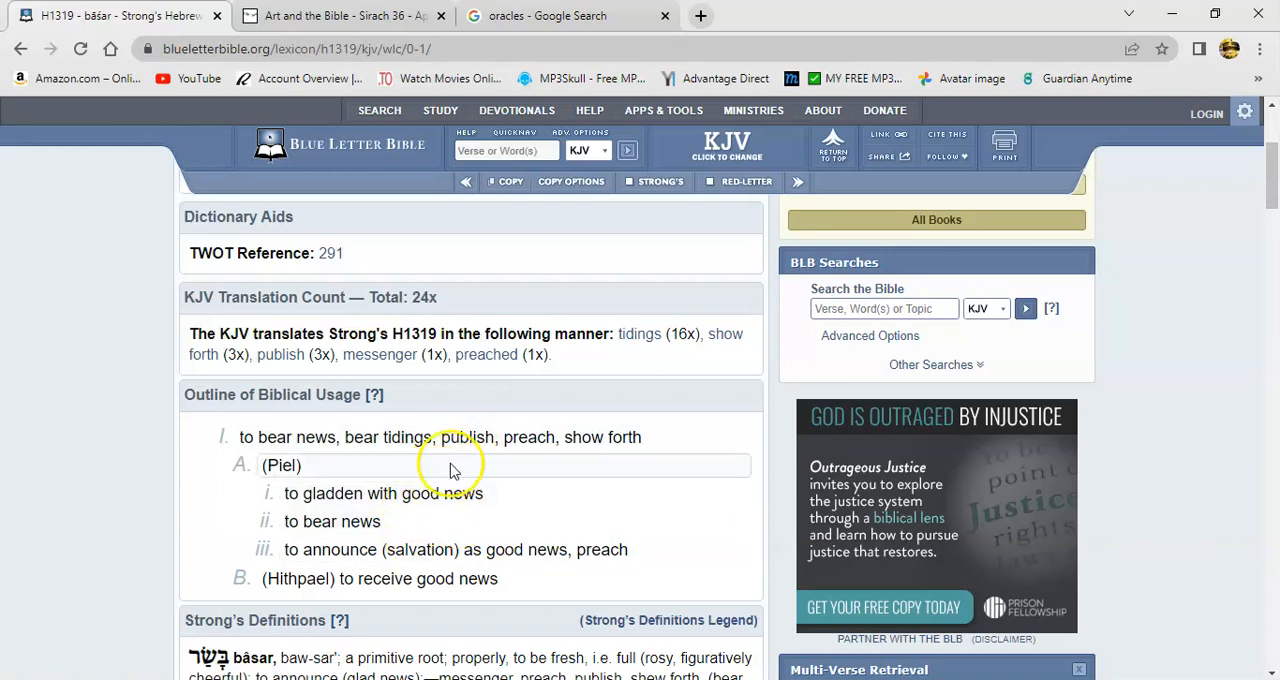
mouse_move(516, 488)
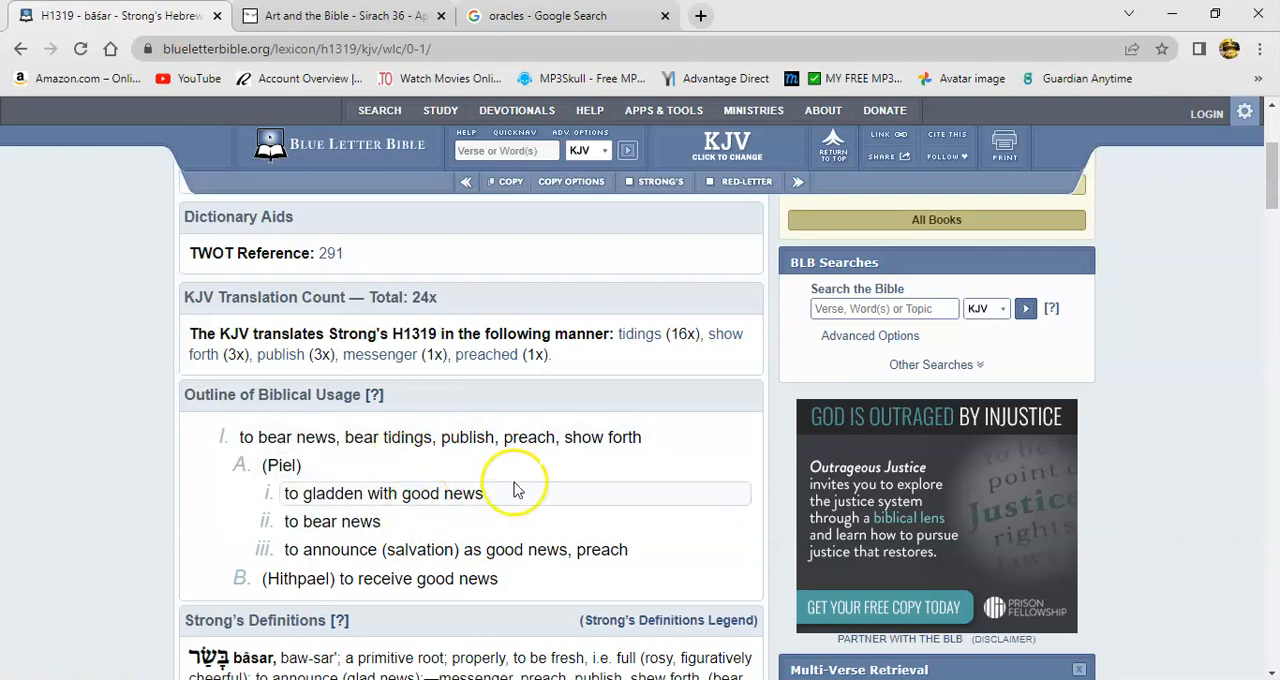
mouse_move(456, 486)
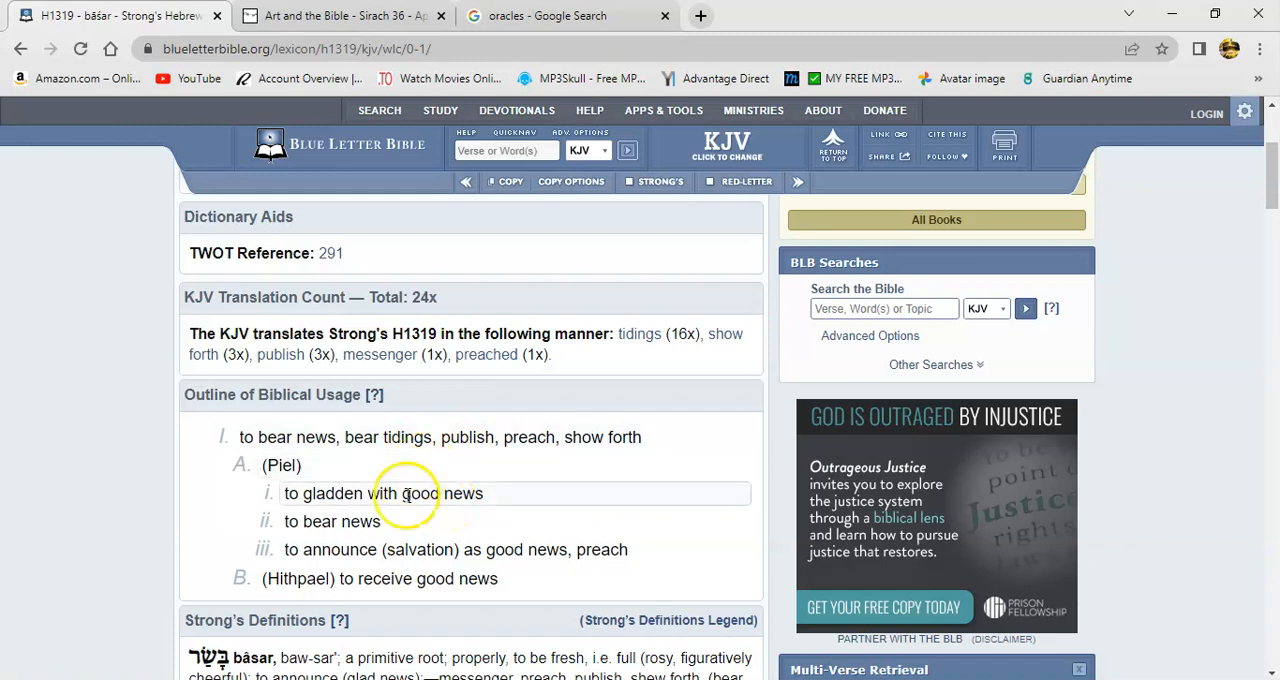
mouse_move(516, 494)
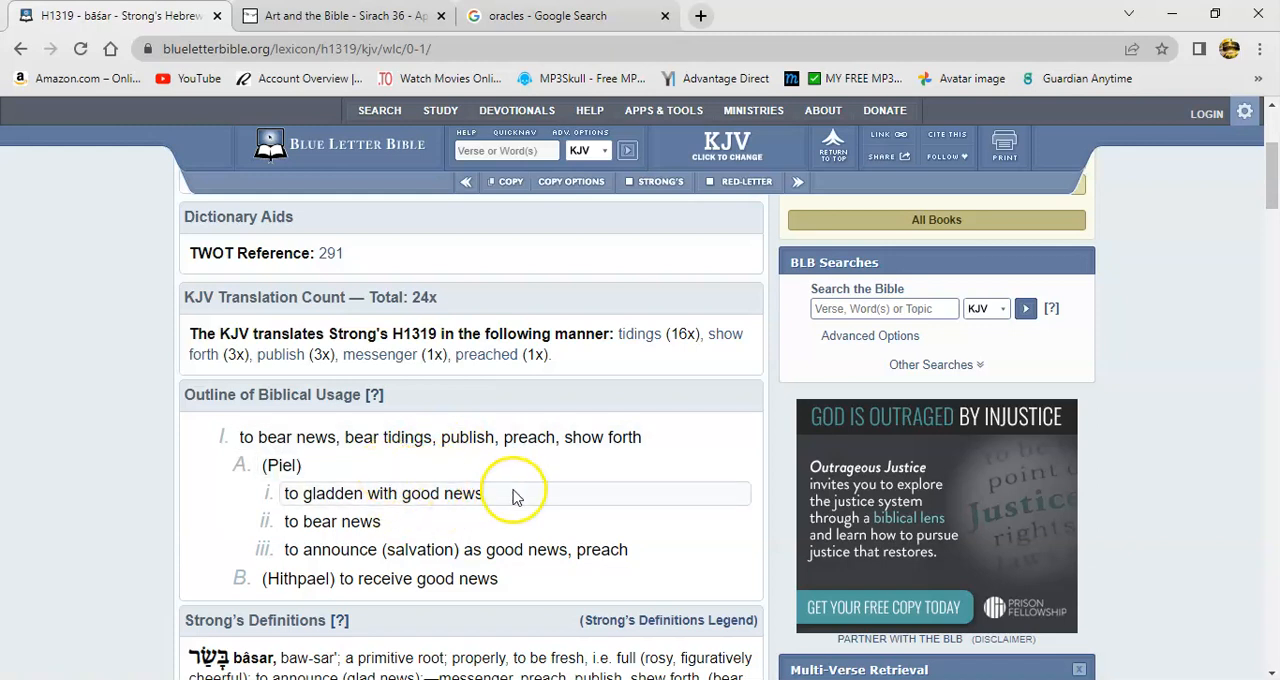
mouse_move(508, 512)
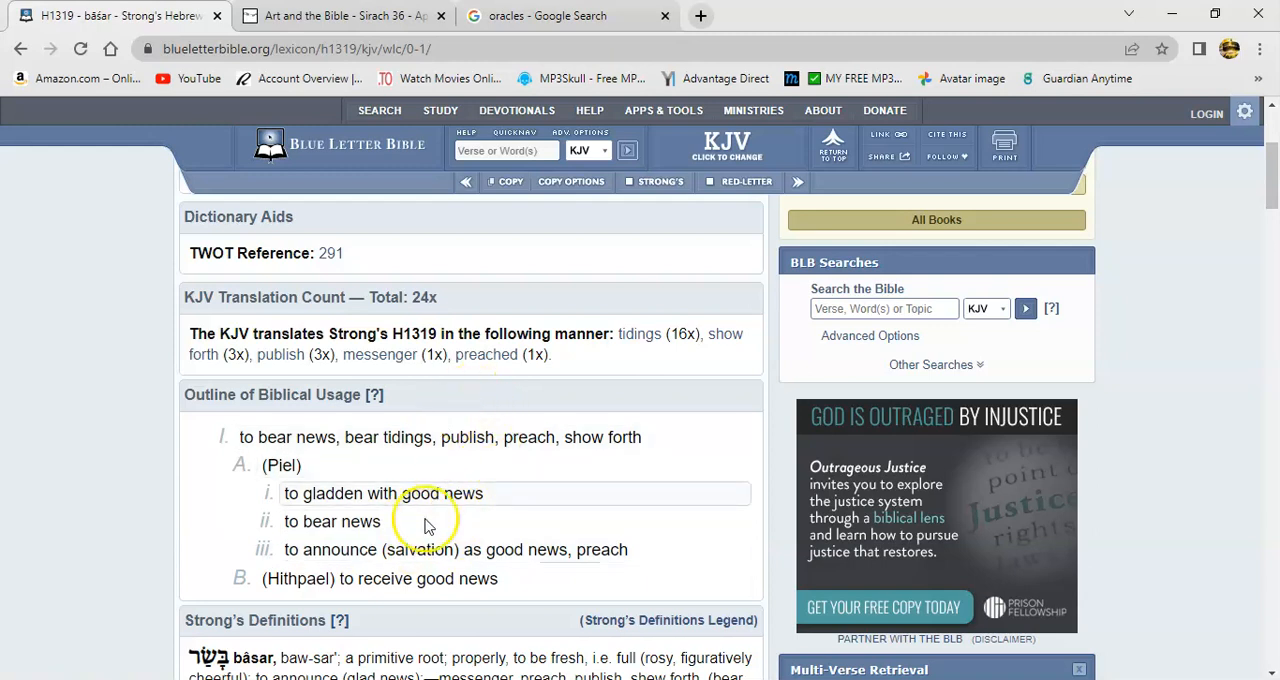
mouse_move(476, 448)
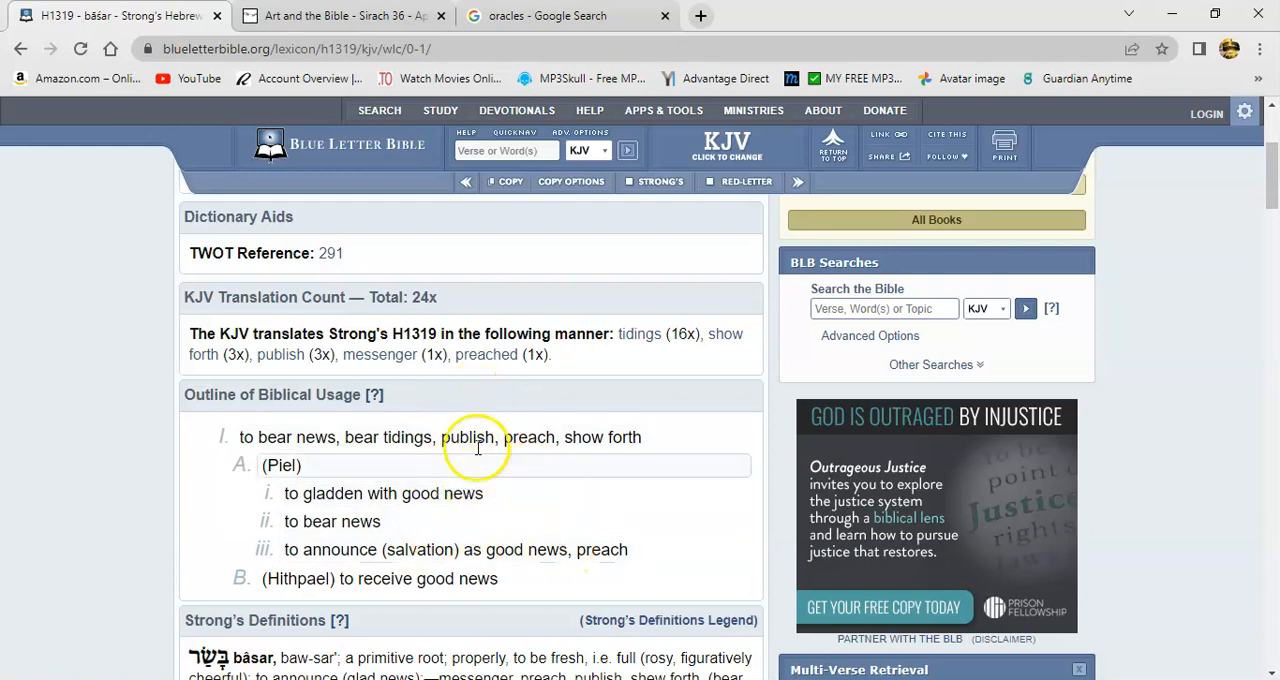
mouse_move(496, 476)
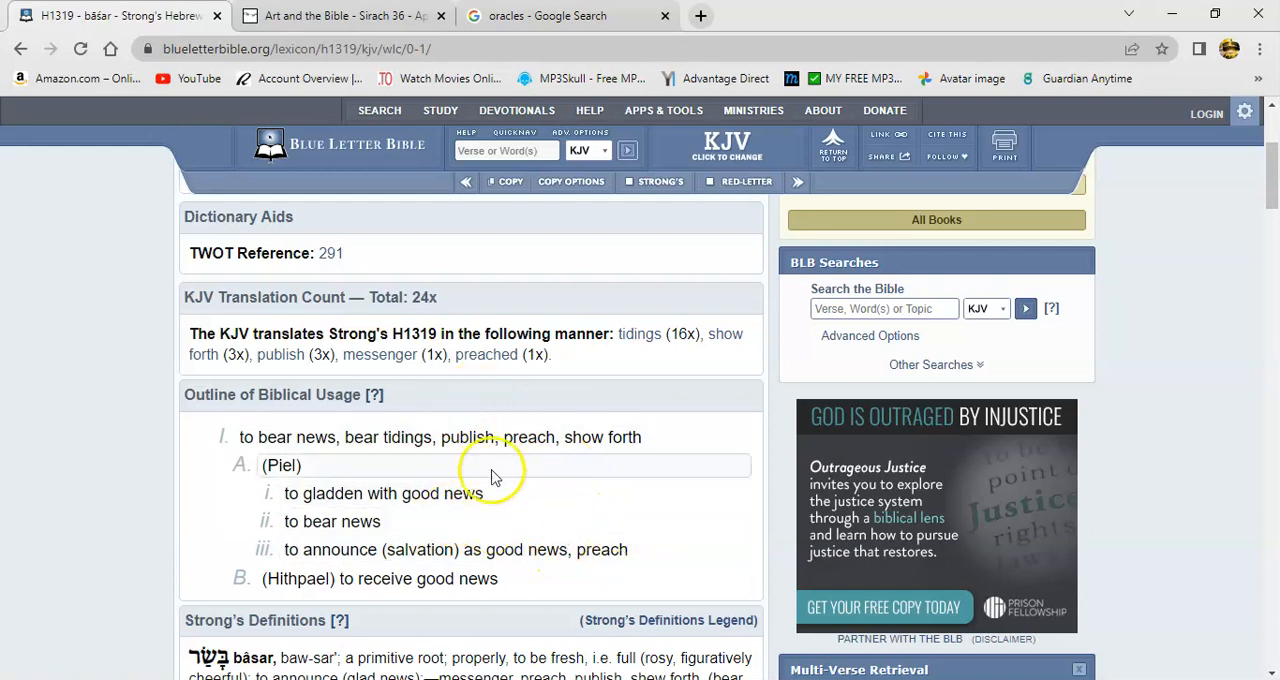
mouse_move(516, 492)
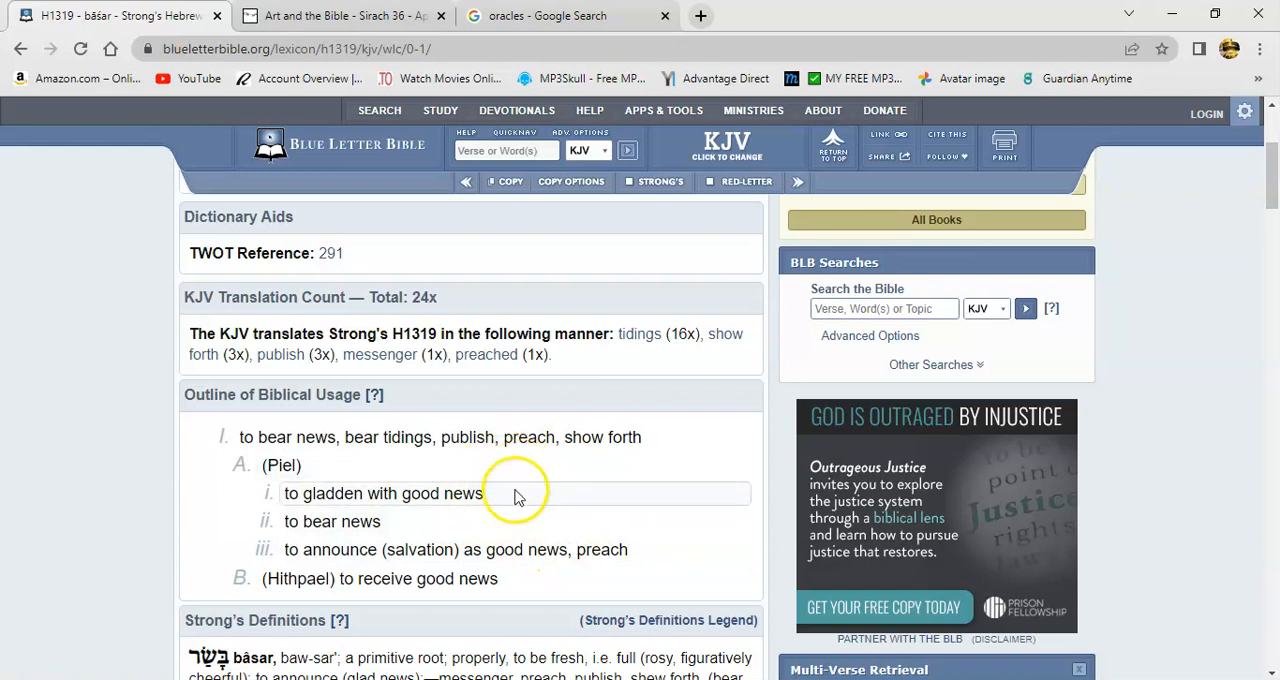
mouse_move(588, 530)
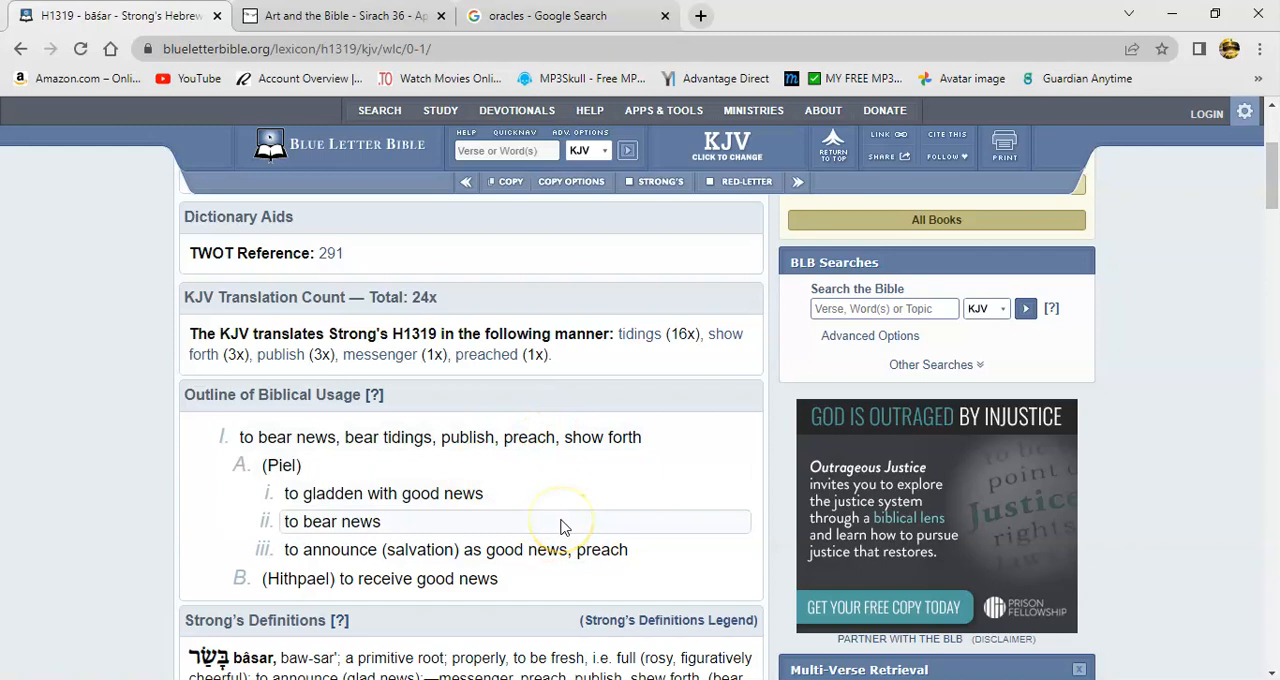
mouse_move(530, 474)
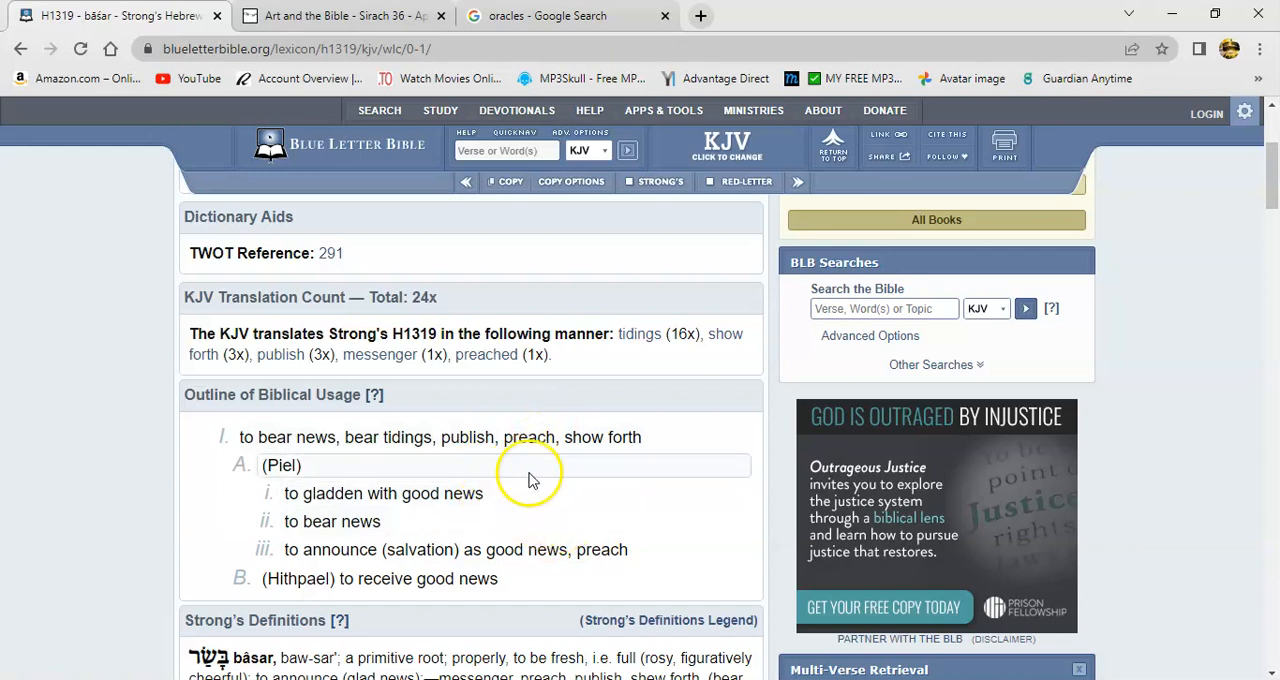
mouse_move(542, 516)
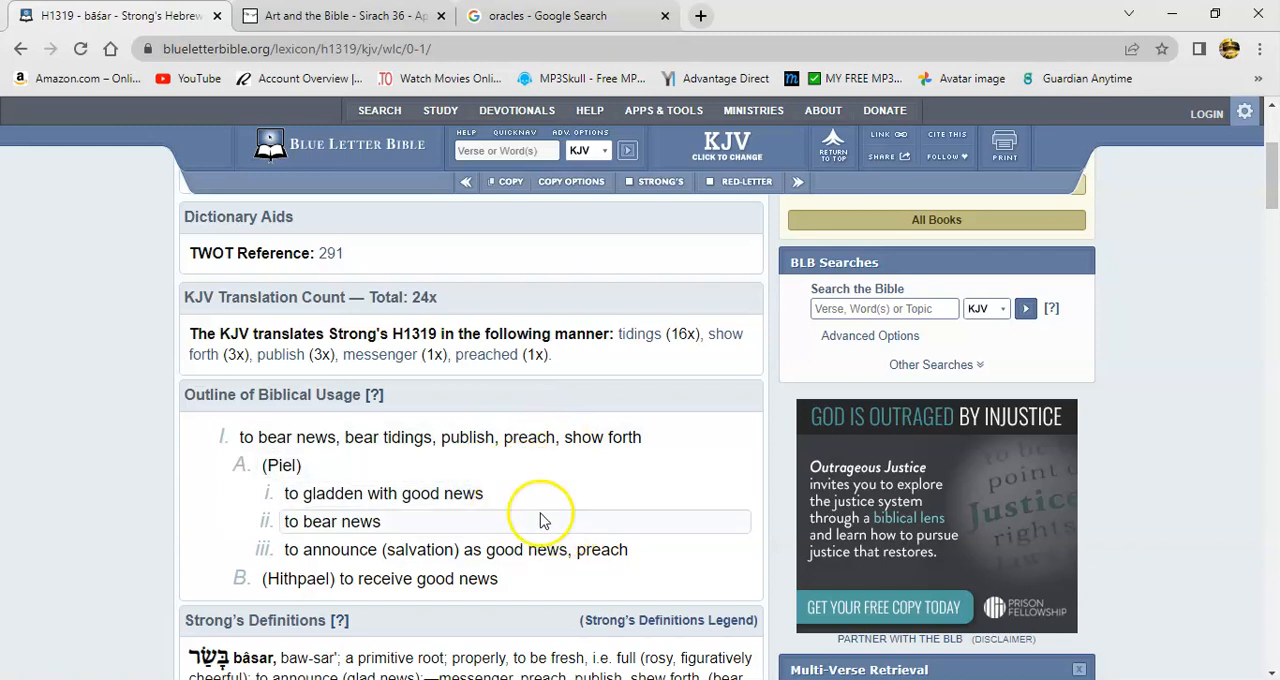
mouse_move(544, 520)
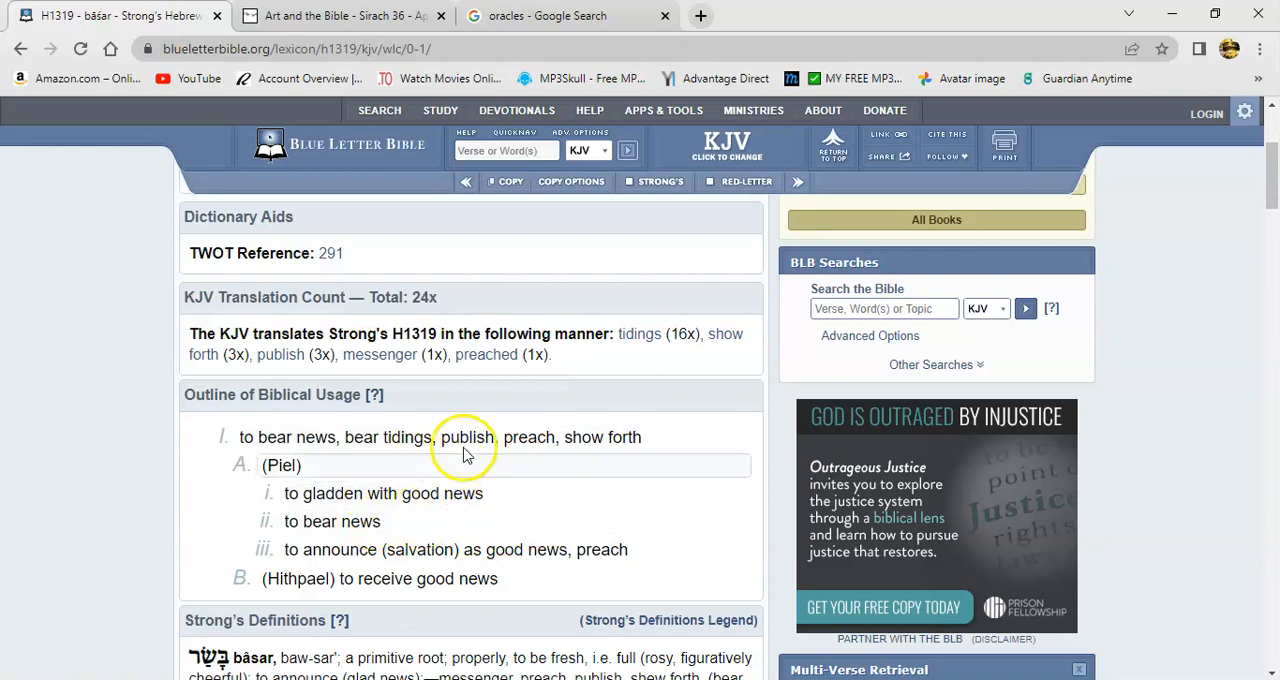
mouse_move(548, 492)
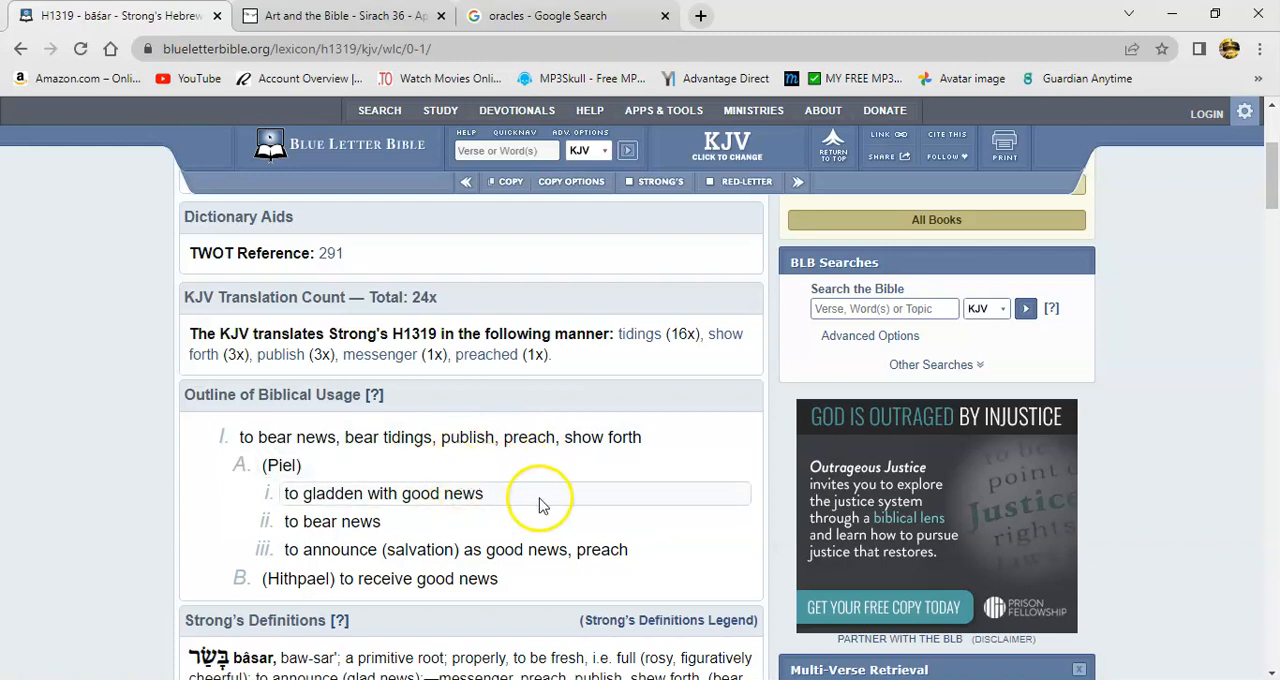
mouse_move(484, 532)
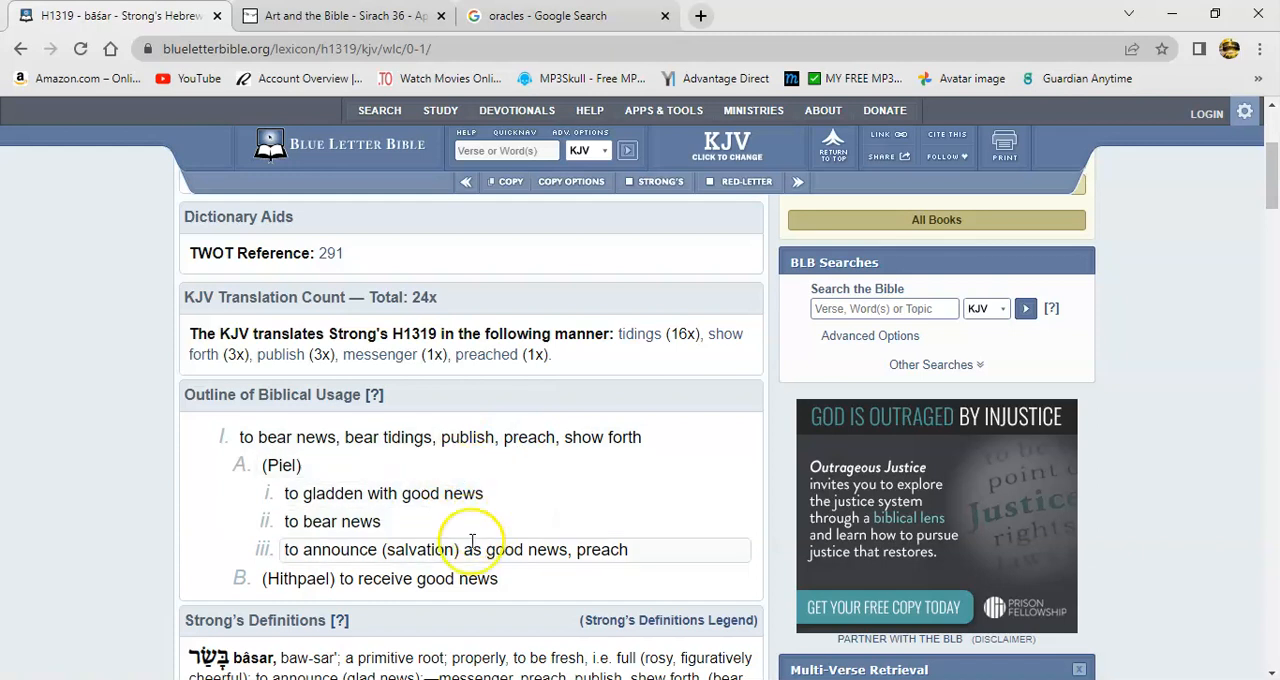
mouse_move(524, 538)
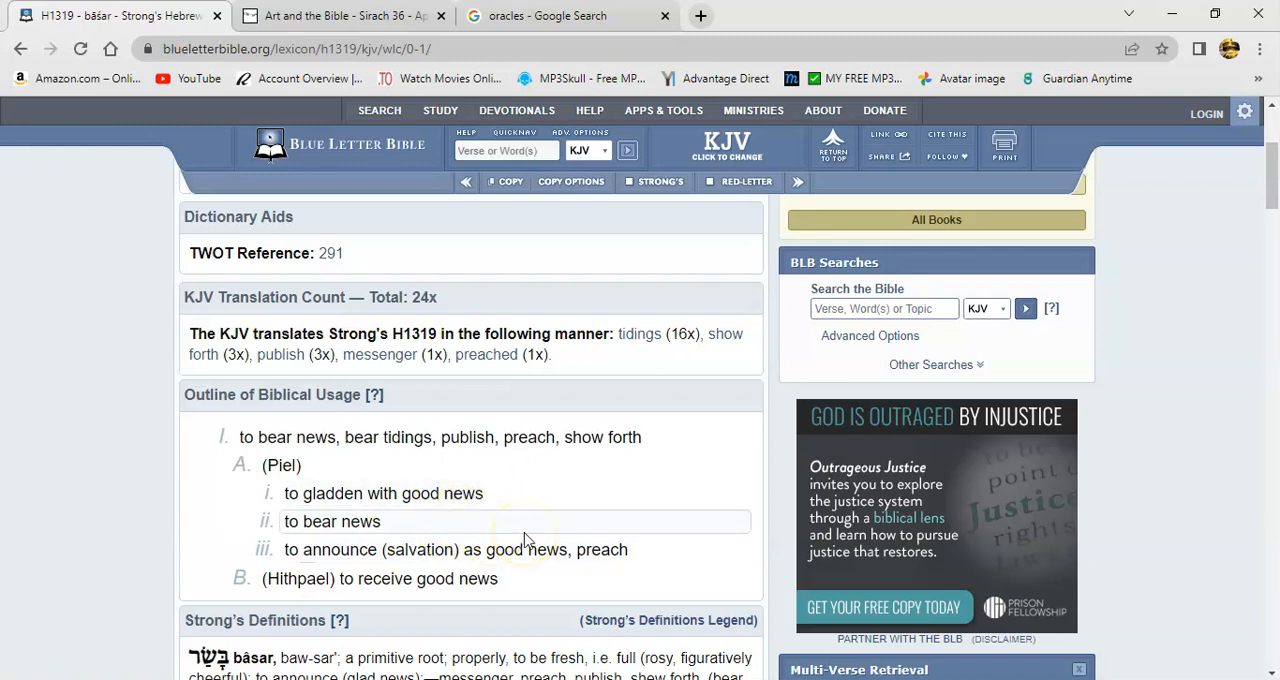
mouse_move(484, 498)
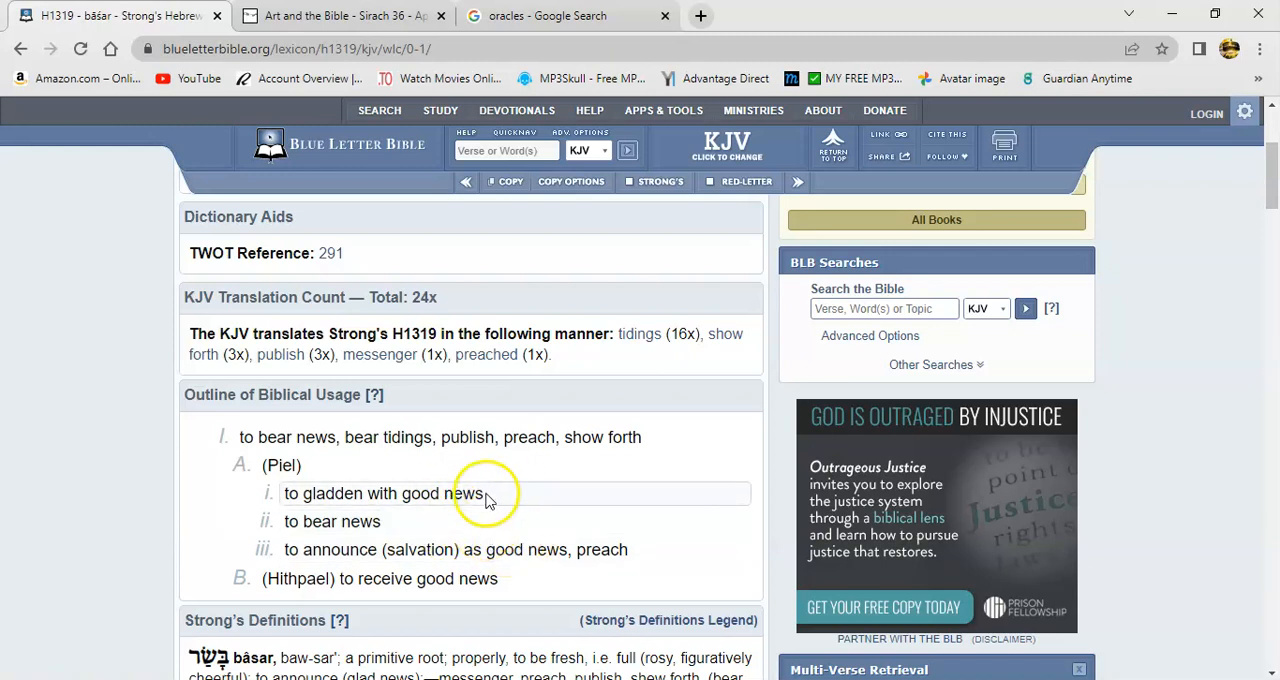
mouse_move(524, 504)
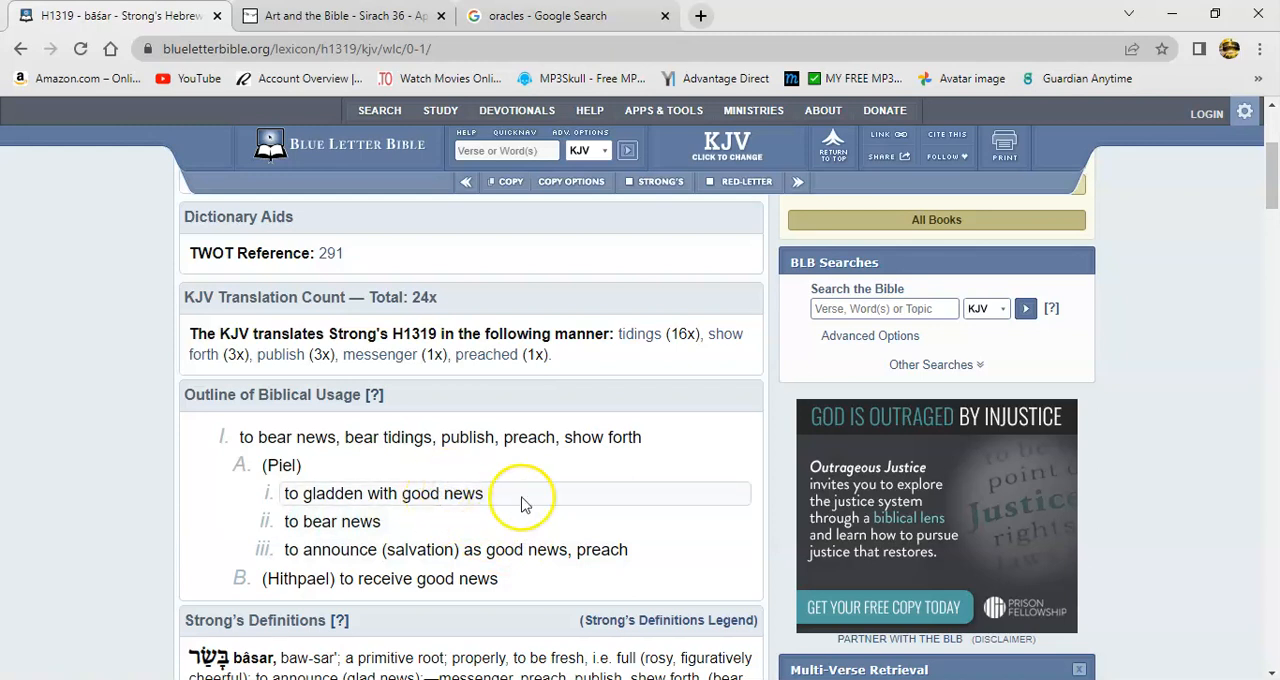
mouse_move(472, 516)
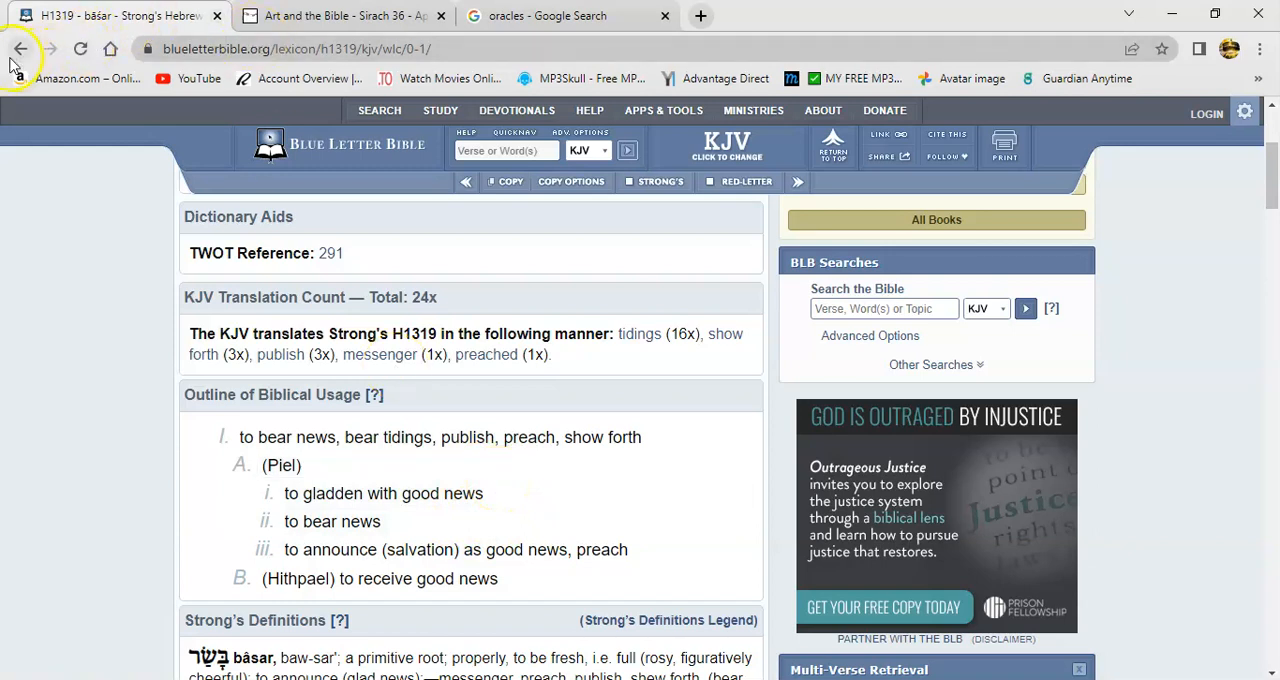
- Go back to the Psalm 68:11 interlinear page, then over to the Sirach 36 chapter page
click(18, 48)
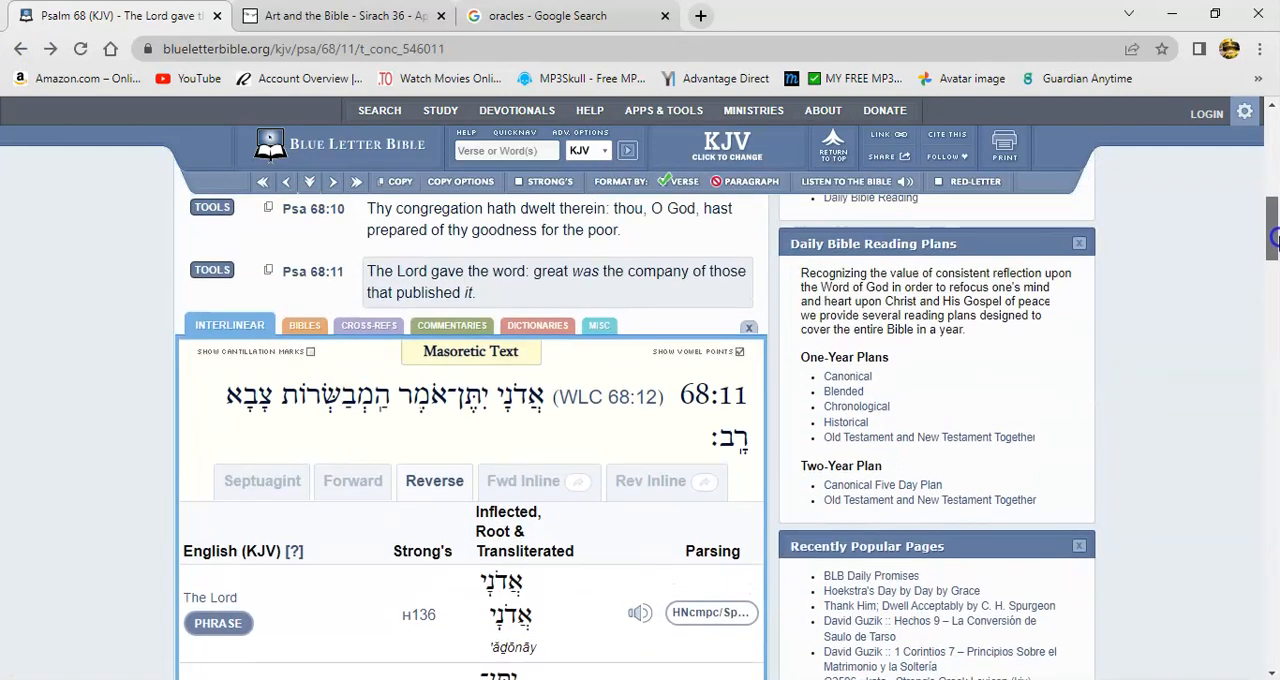
click(748, 328)
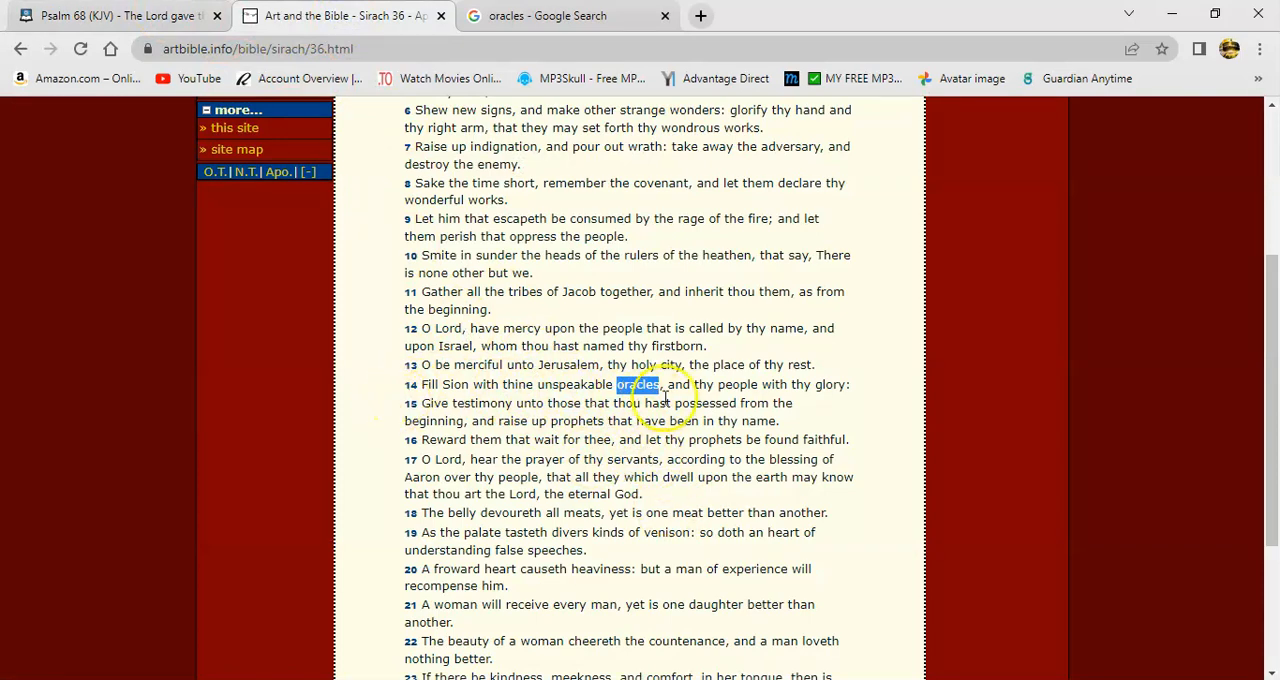
mouse_move(864, 392)
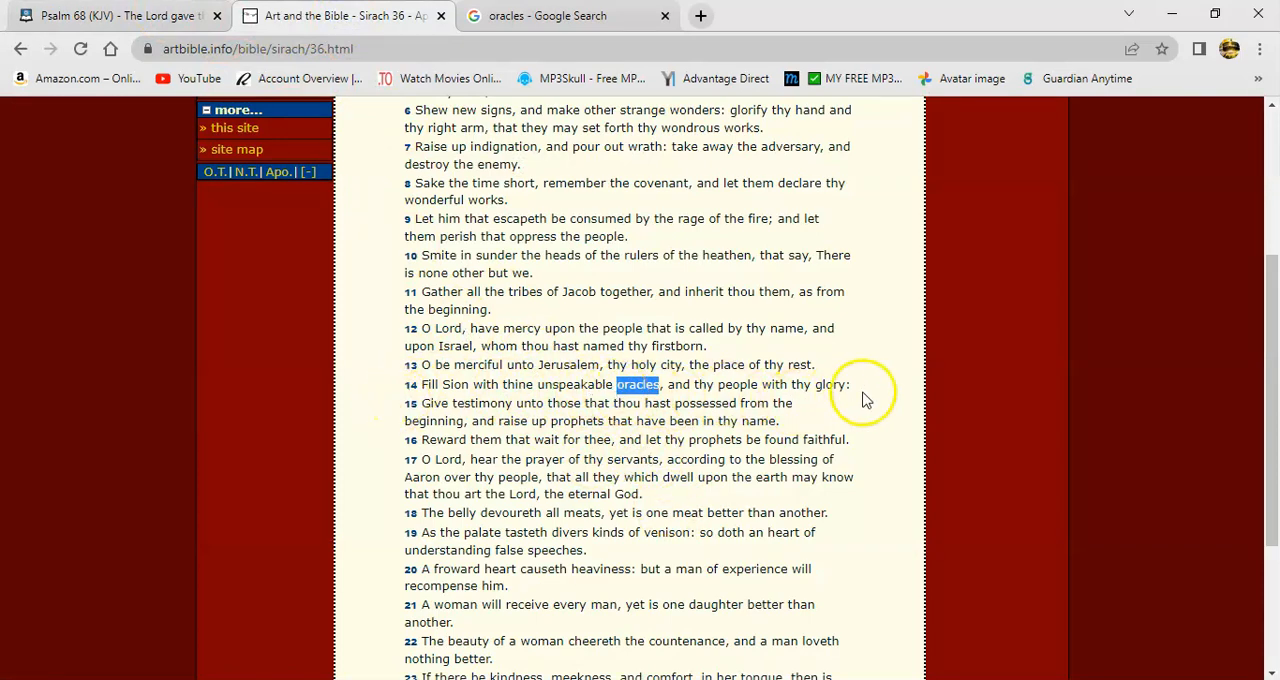
mouse_move(510, 430)
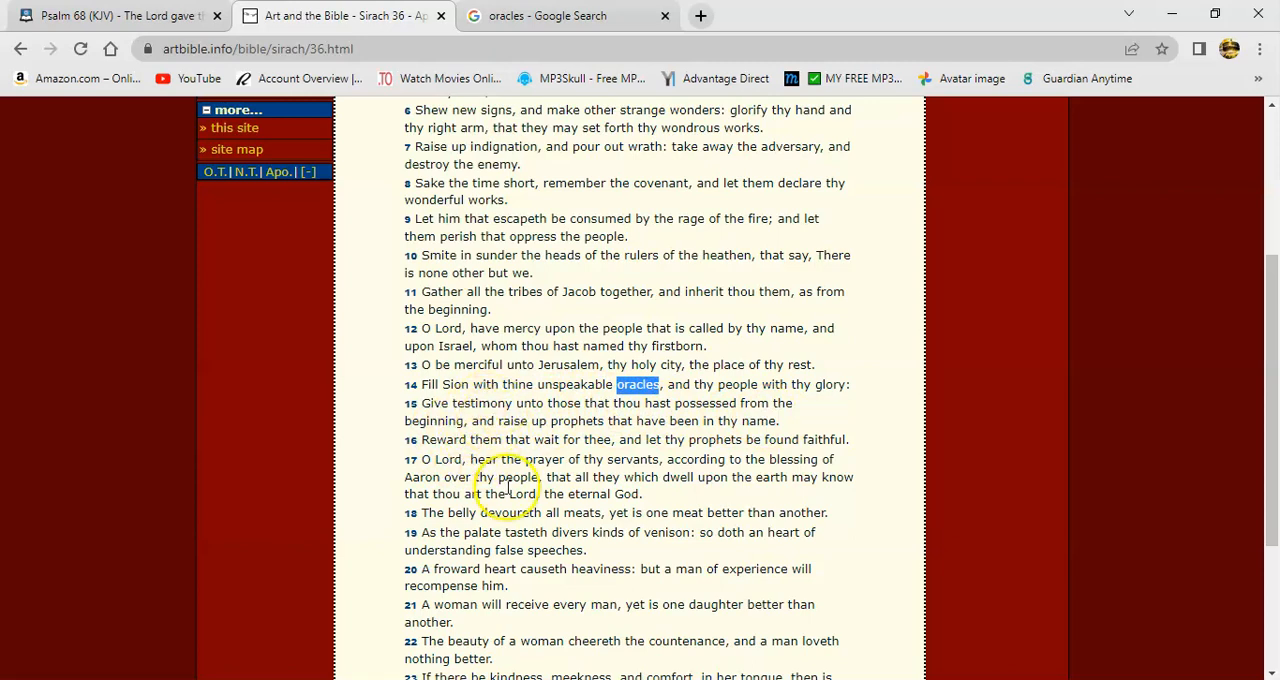
mouse_move(476, 438)
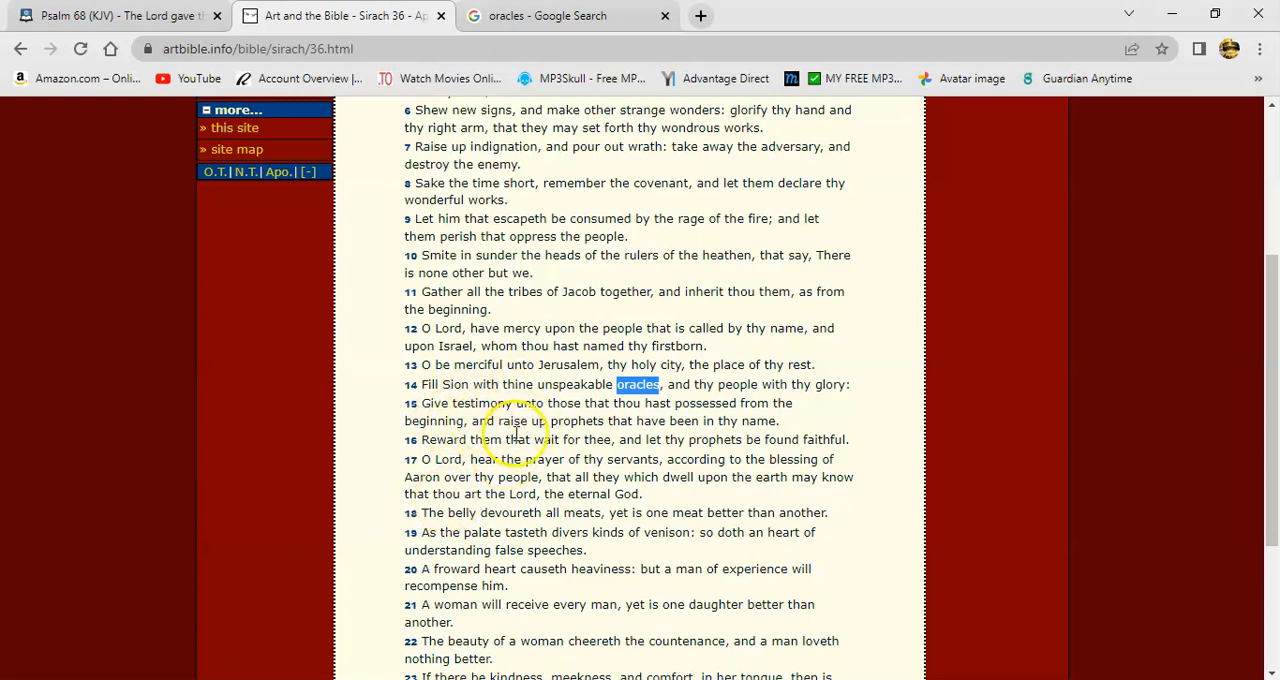
mouse_move(508, 412)
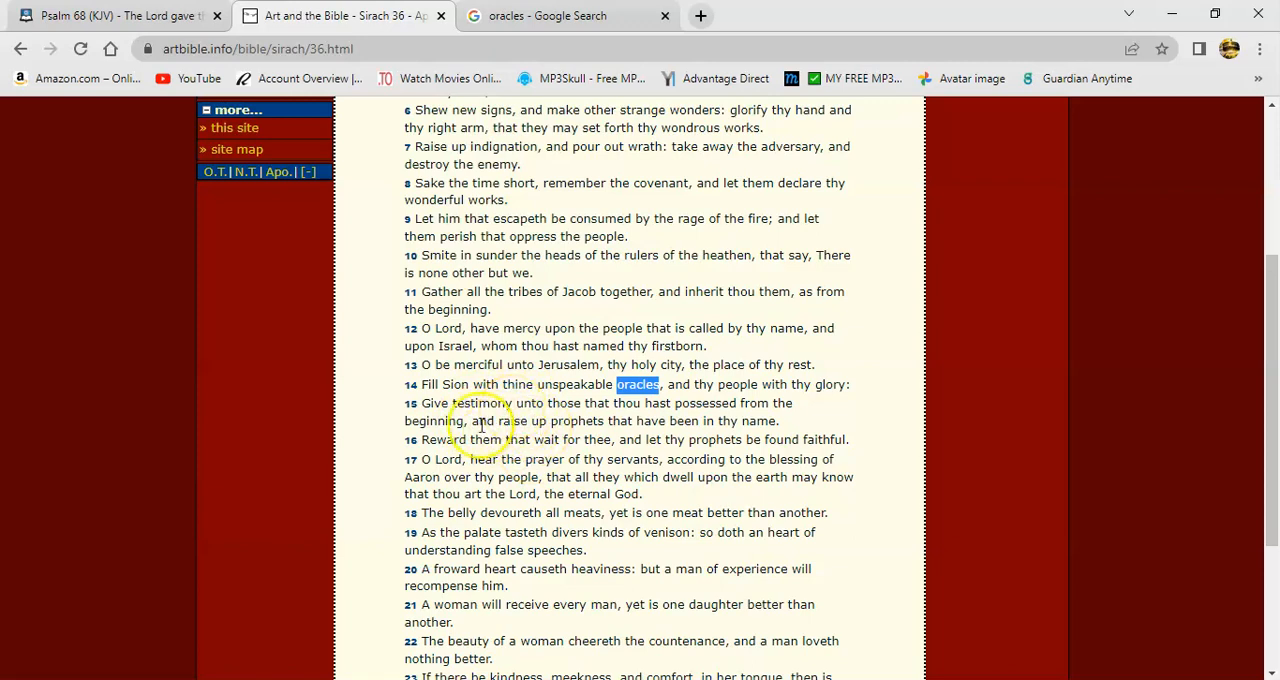
mouse_move(490, 424)
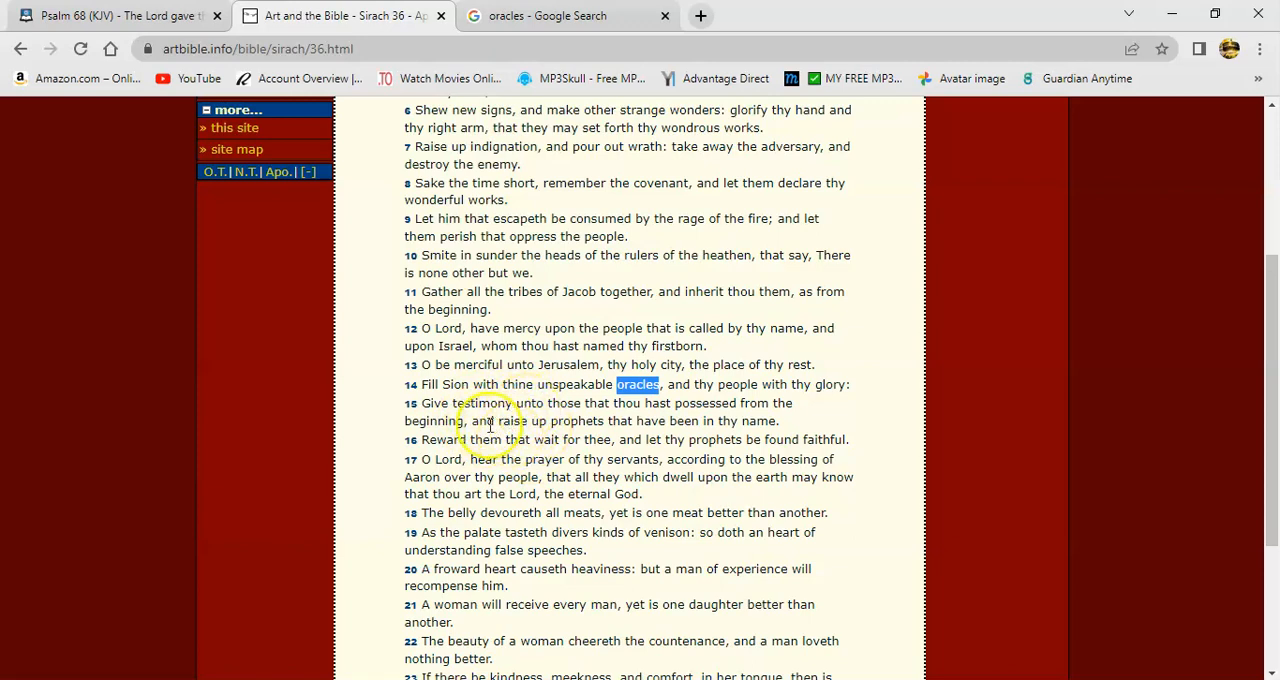
mouse_move(568, 420)
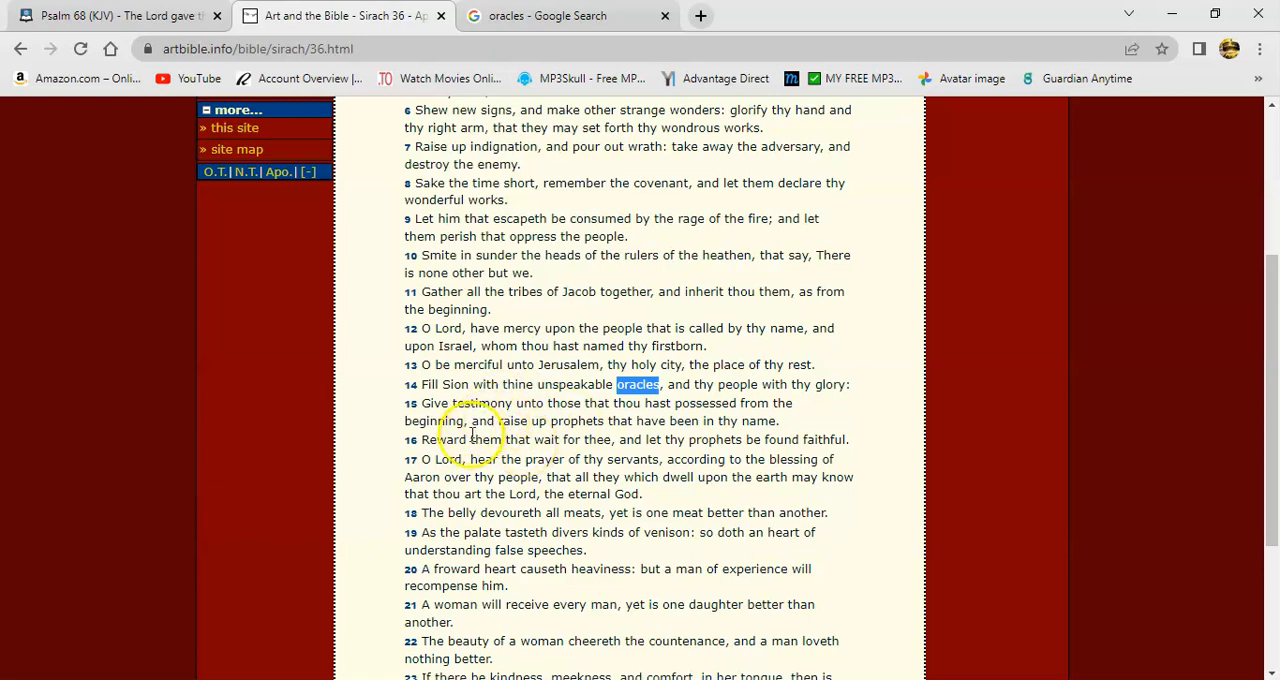
mouse_move(532, 430)
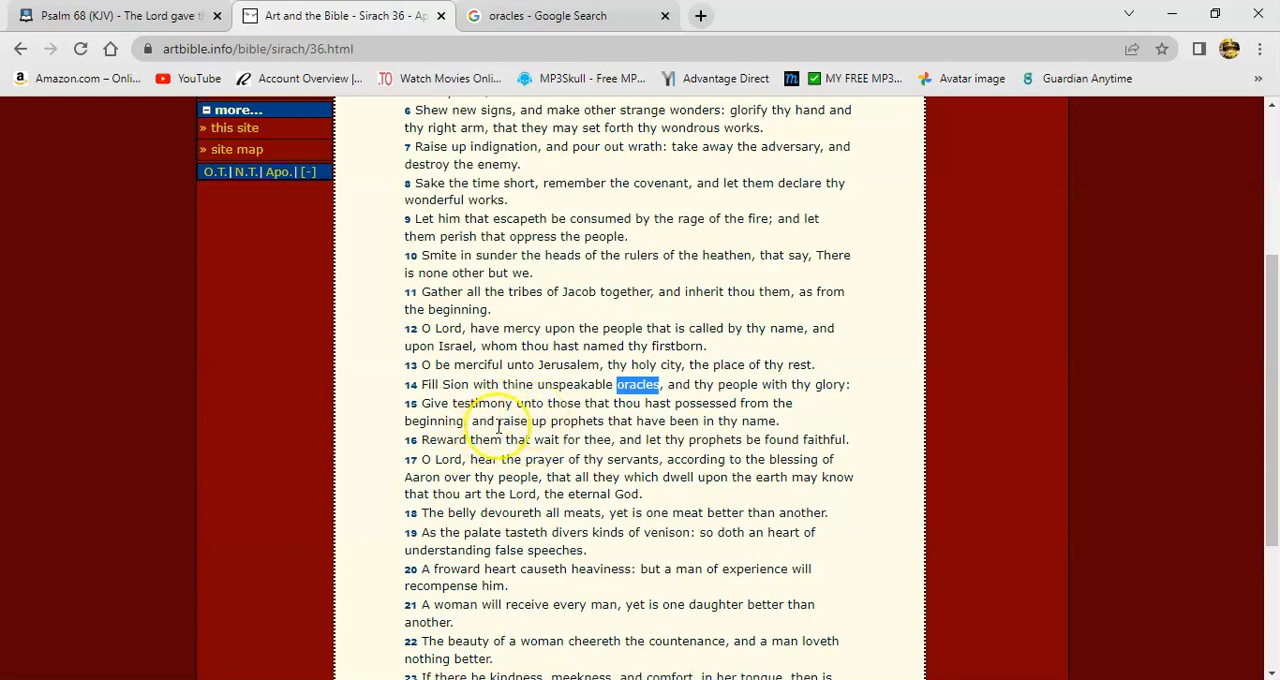
mouse_move(516, 412)
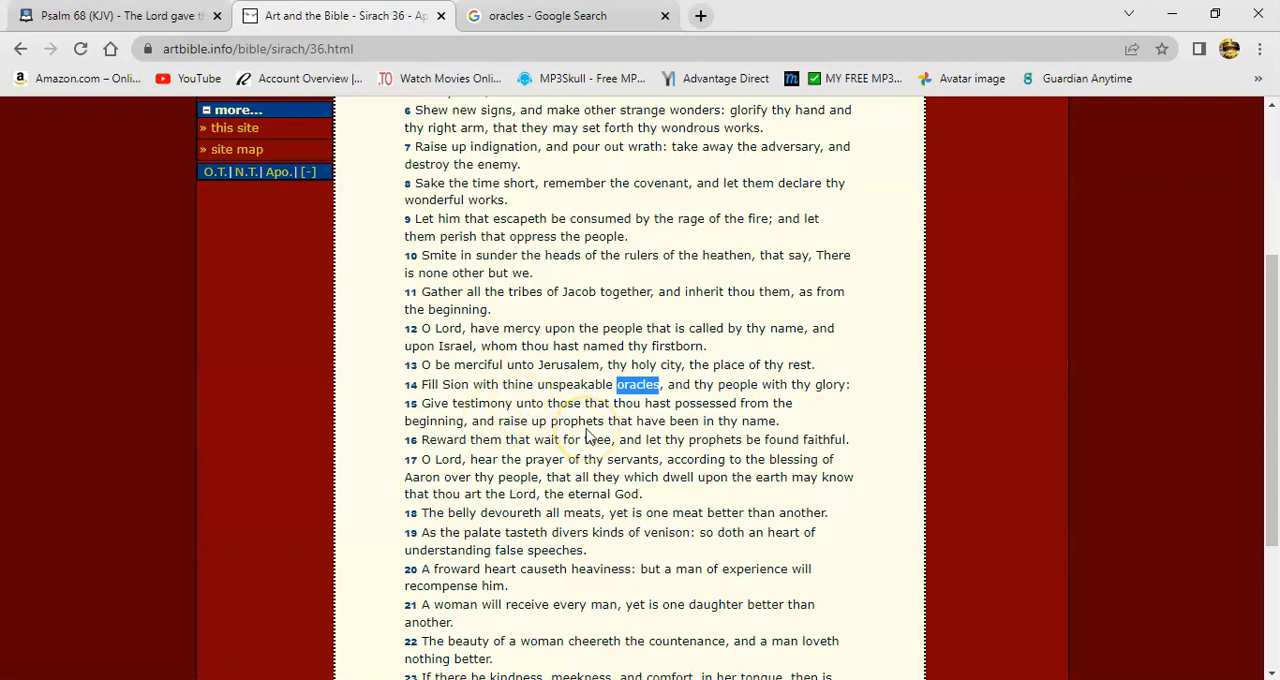
mouse_move(652, 434)
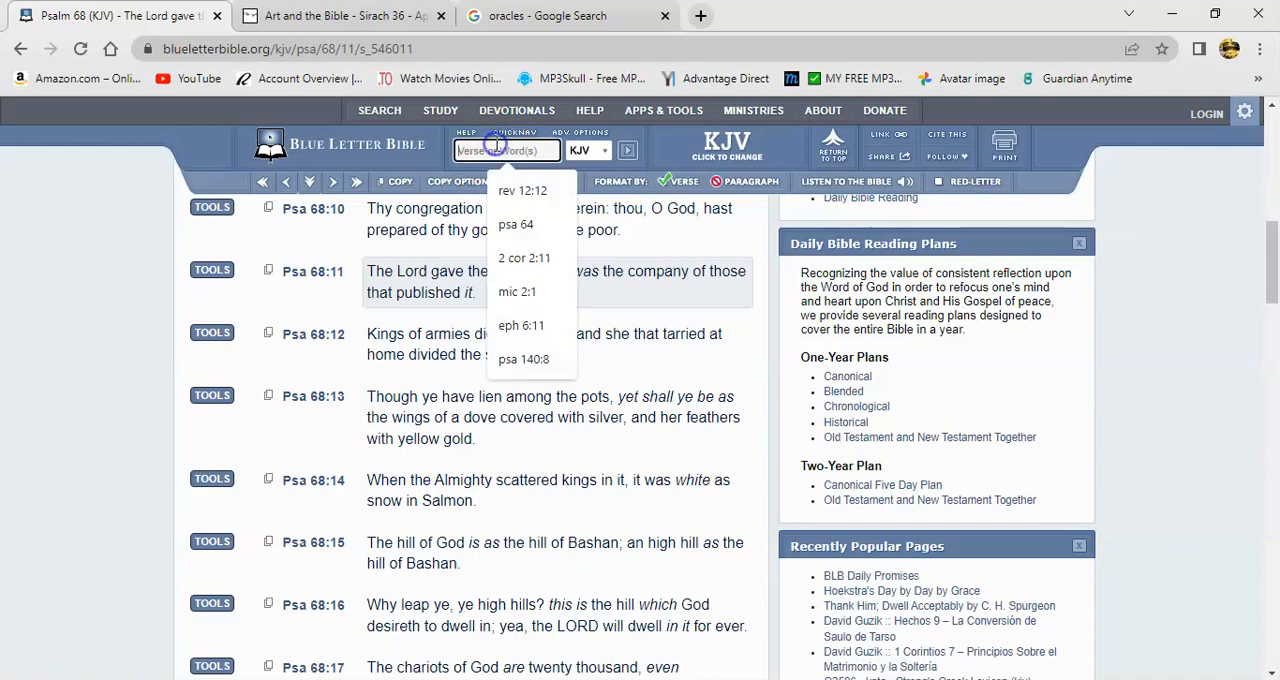
- Enter the reference 'Jhn 4' in the verse search box with KJV selected
text(Jhn 4:38)
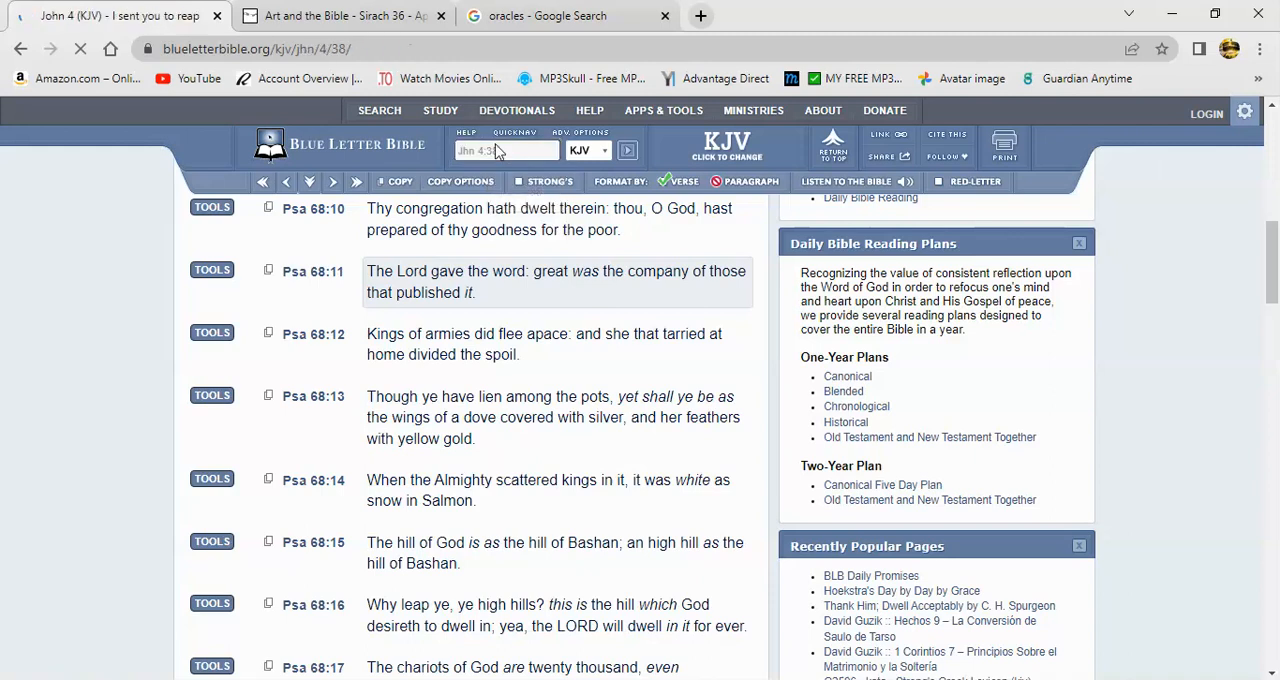
- Load John 4 KJV at verse 38, read verses 34–39, and bring up the tools for verse 38
click(628, 150)
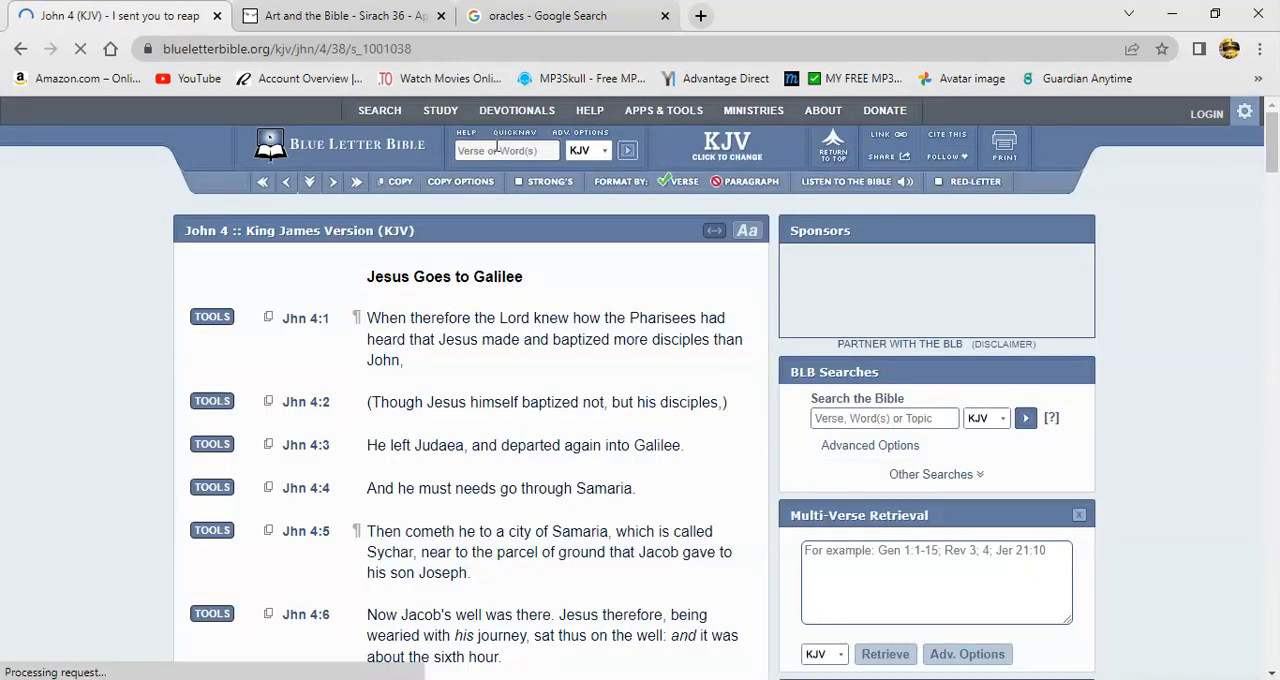
scroll(down, 3)
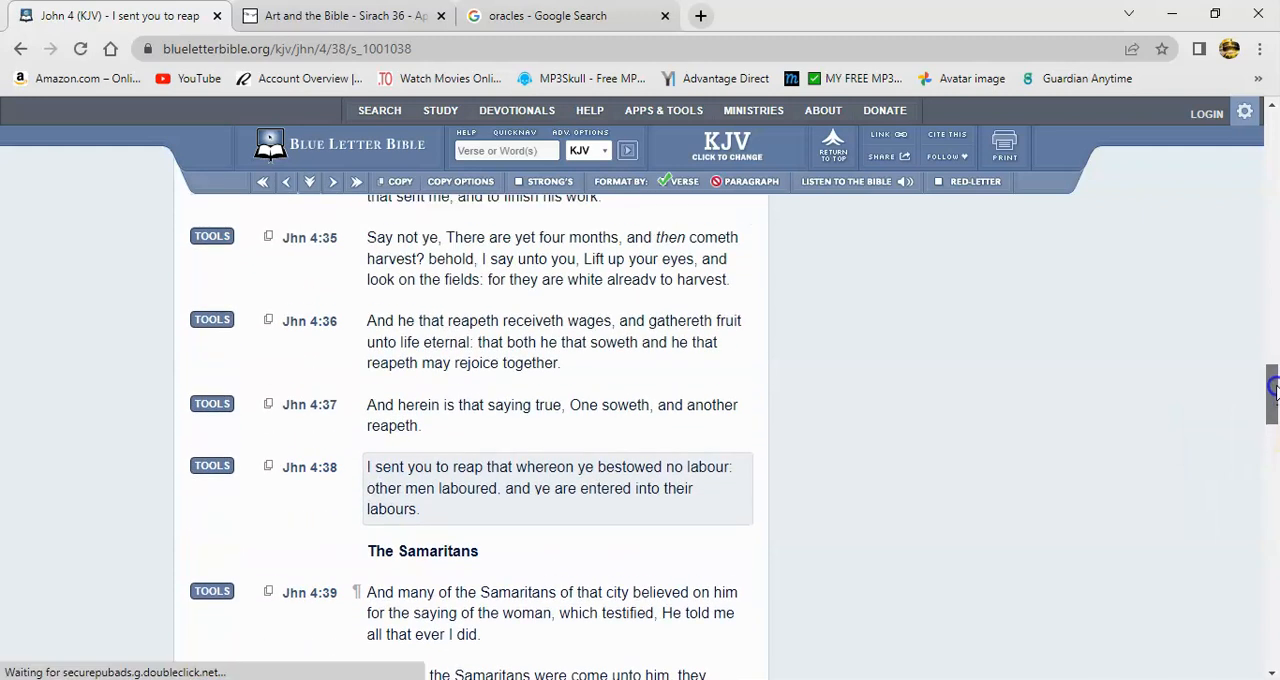
scroll(up, 3)
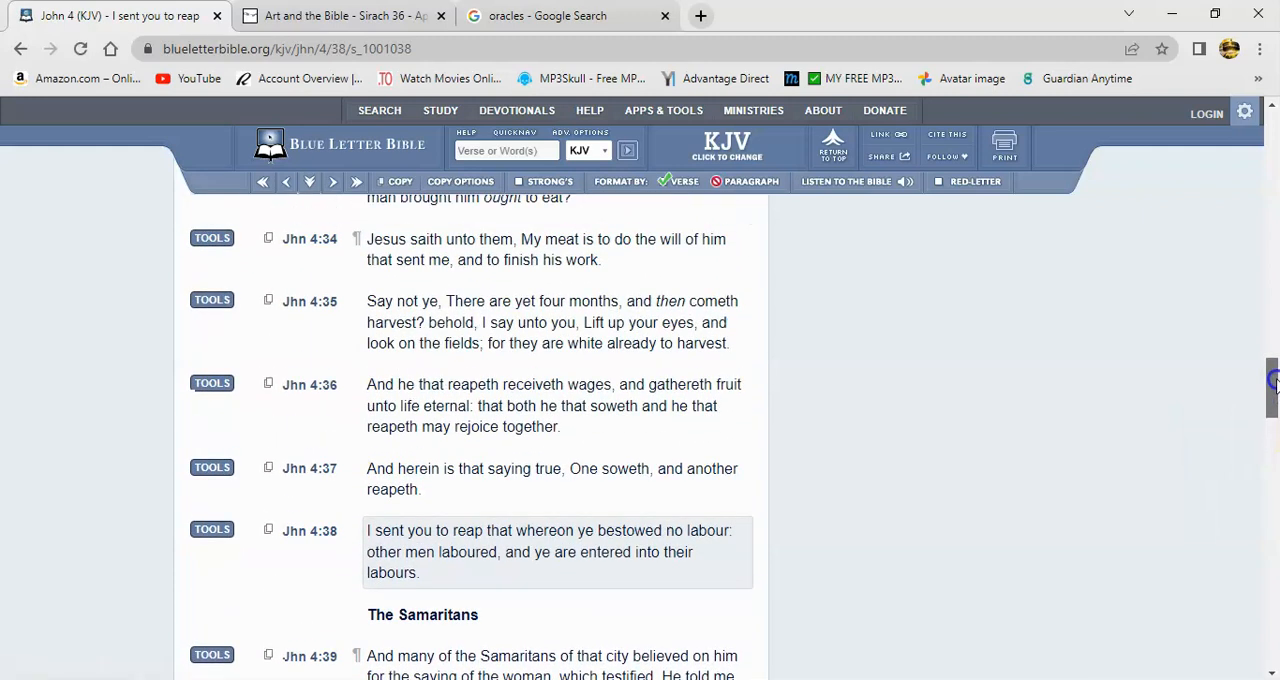
scroll(down, 3)
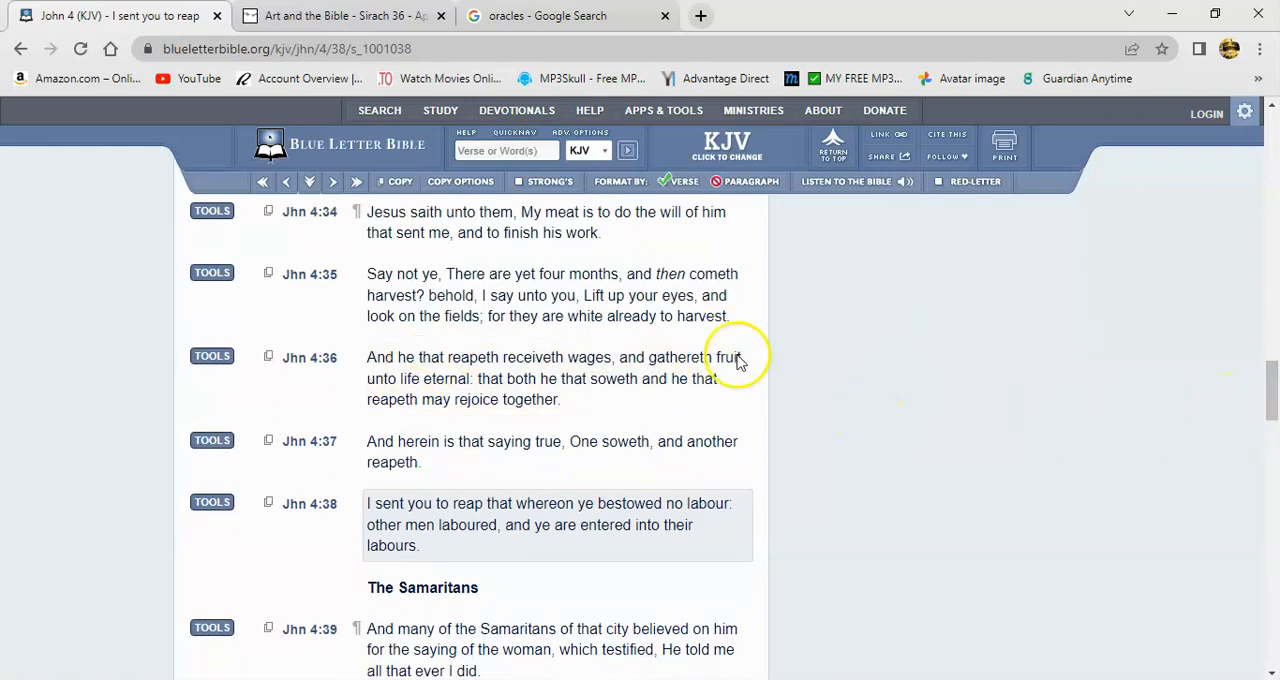
mouse_move(332, 236)
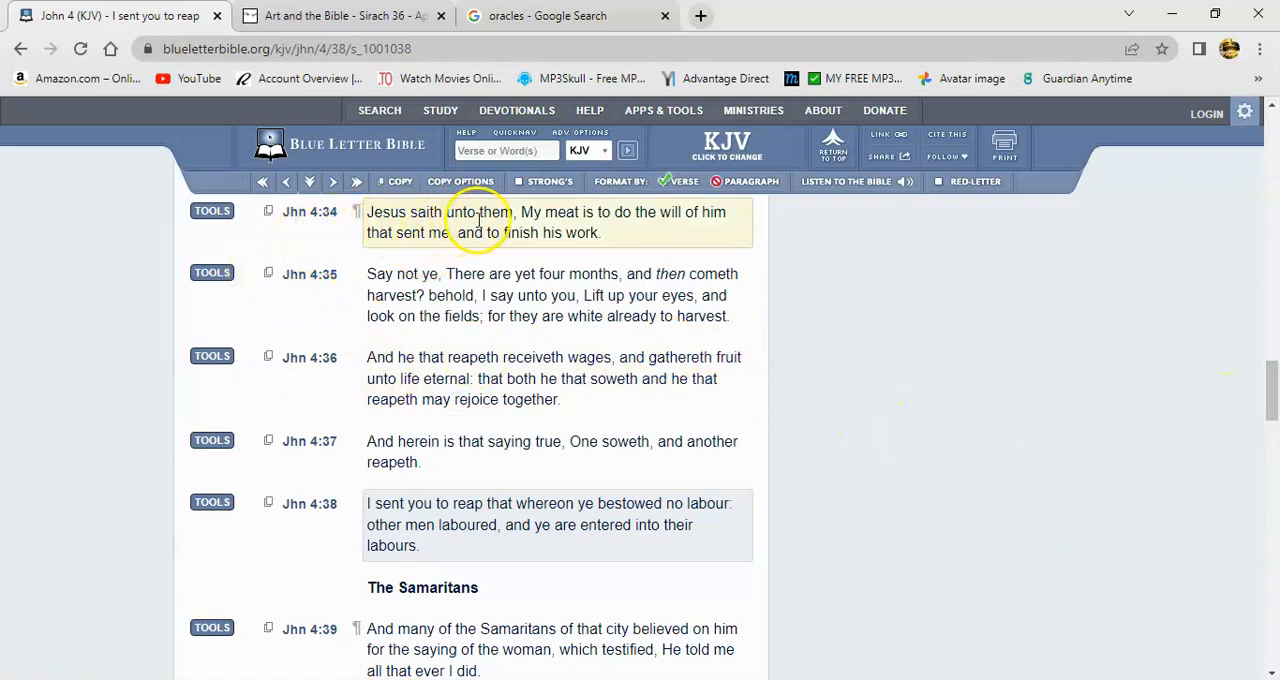
mouse_move(388, 236)
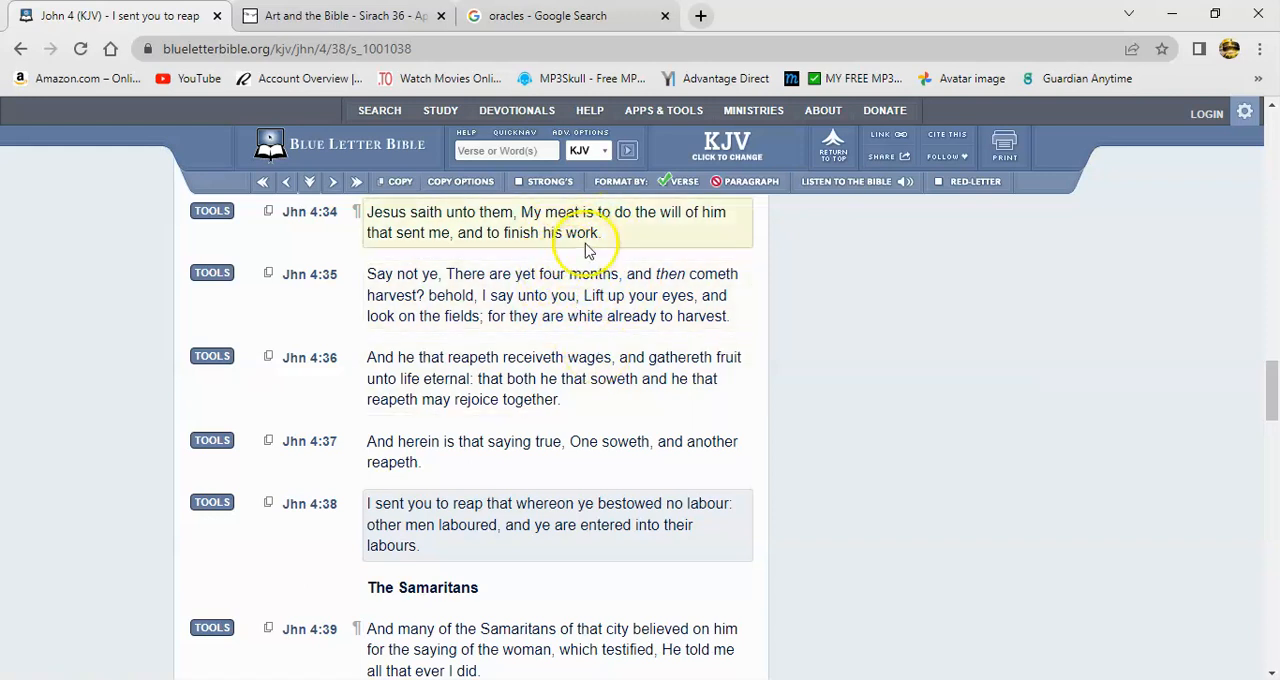
mouse_move(640, 320)
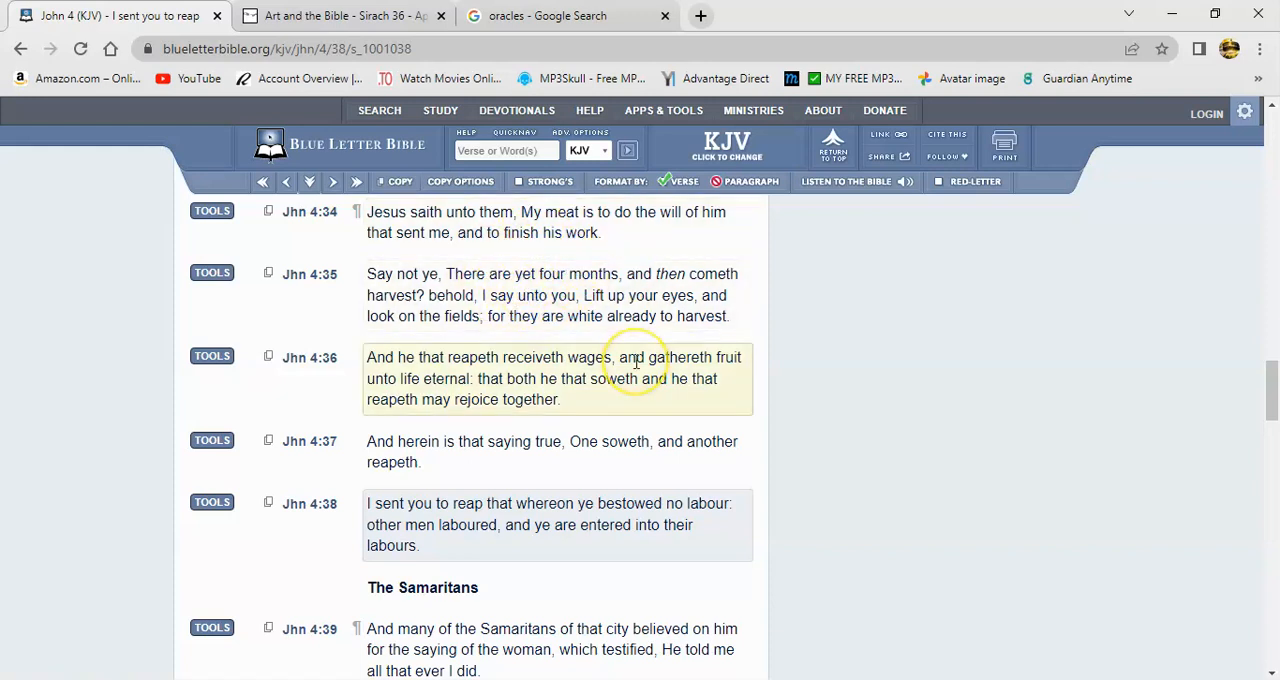
mouse_move(578, 392)
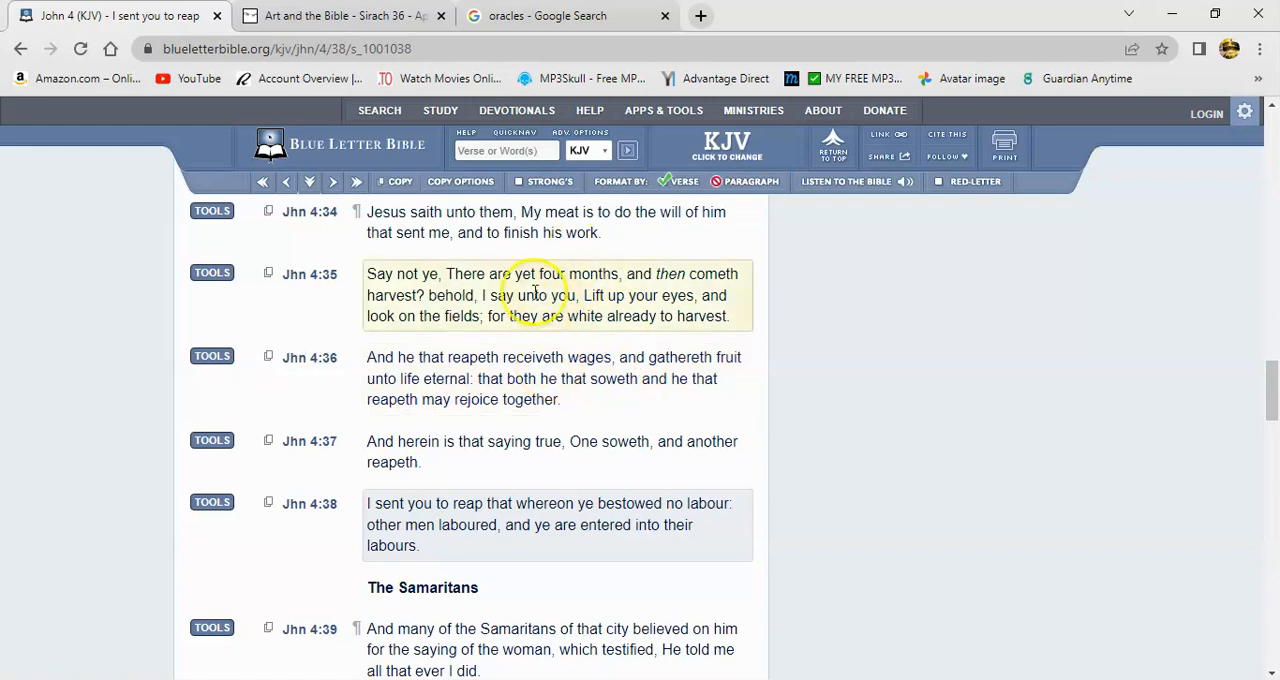
mouse_move(500, 268)
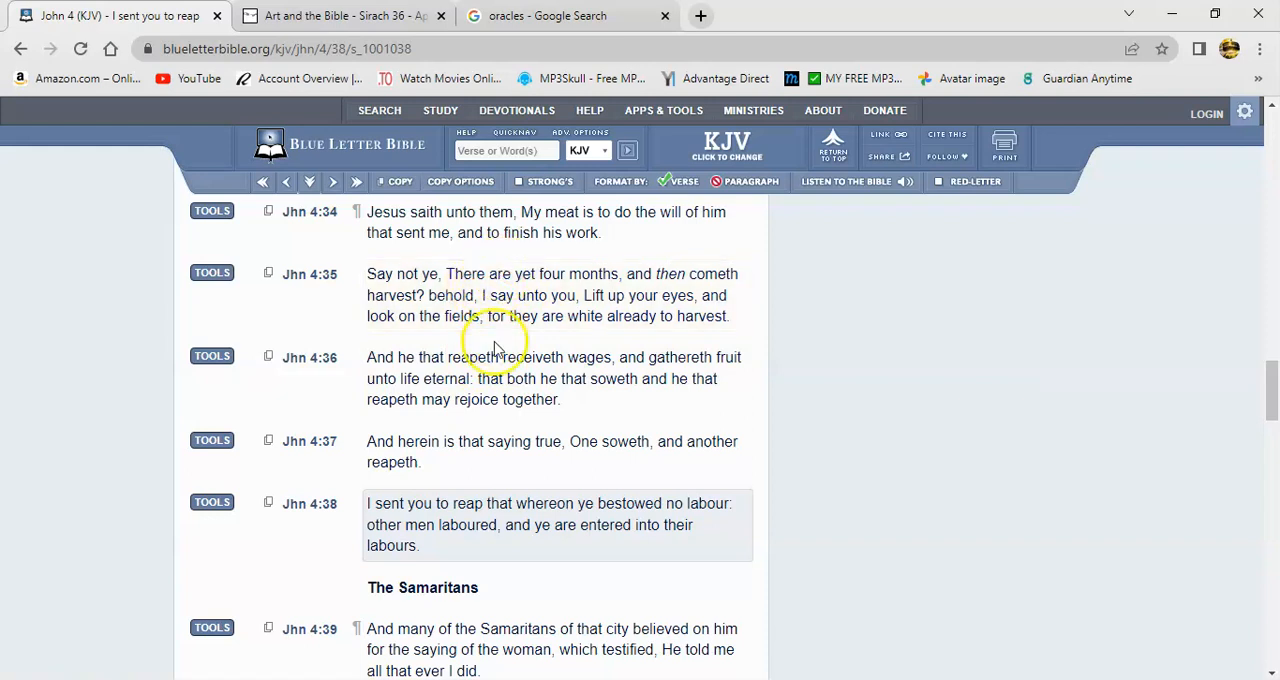
click(490, 296)
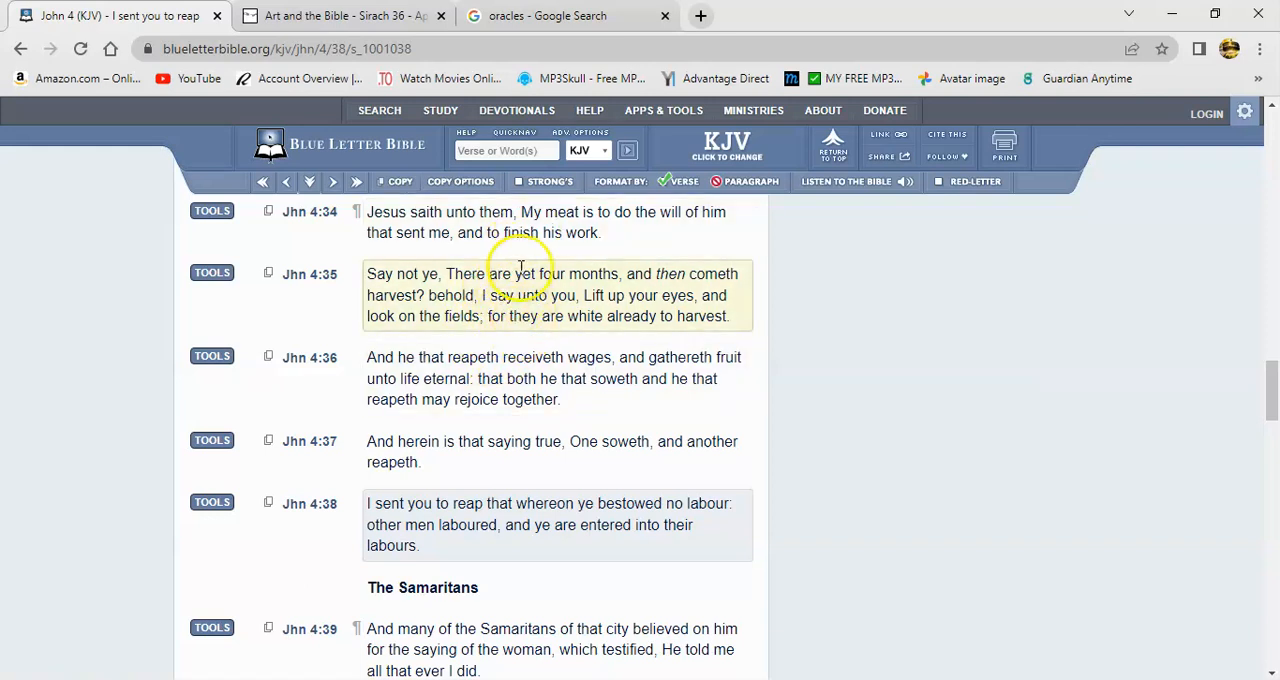
mouse_move(500, 320)
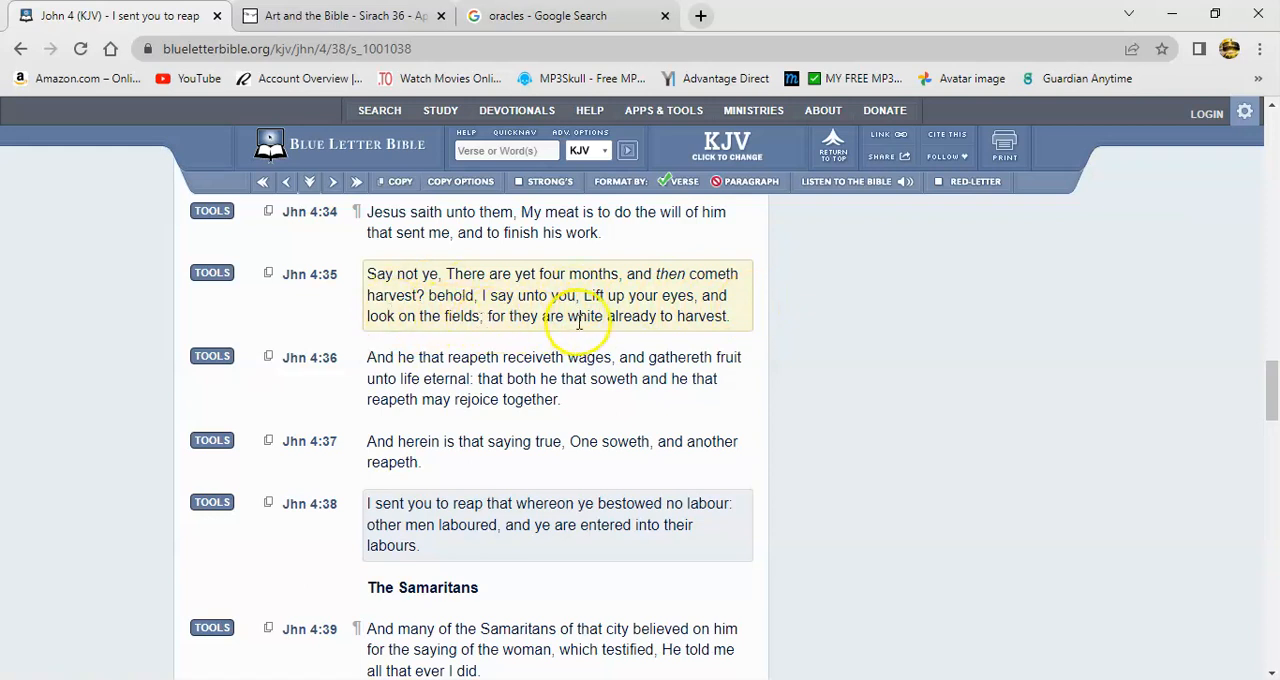
mouse_move(624, 416)
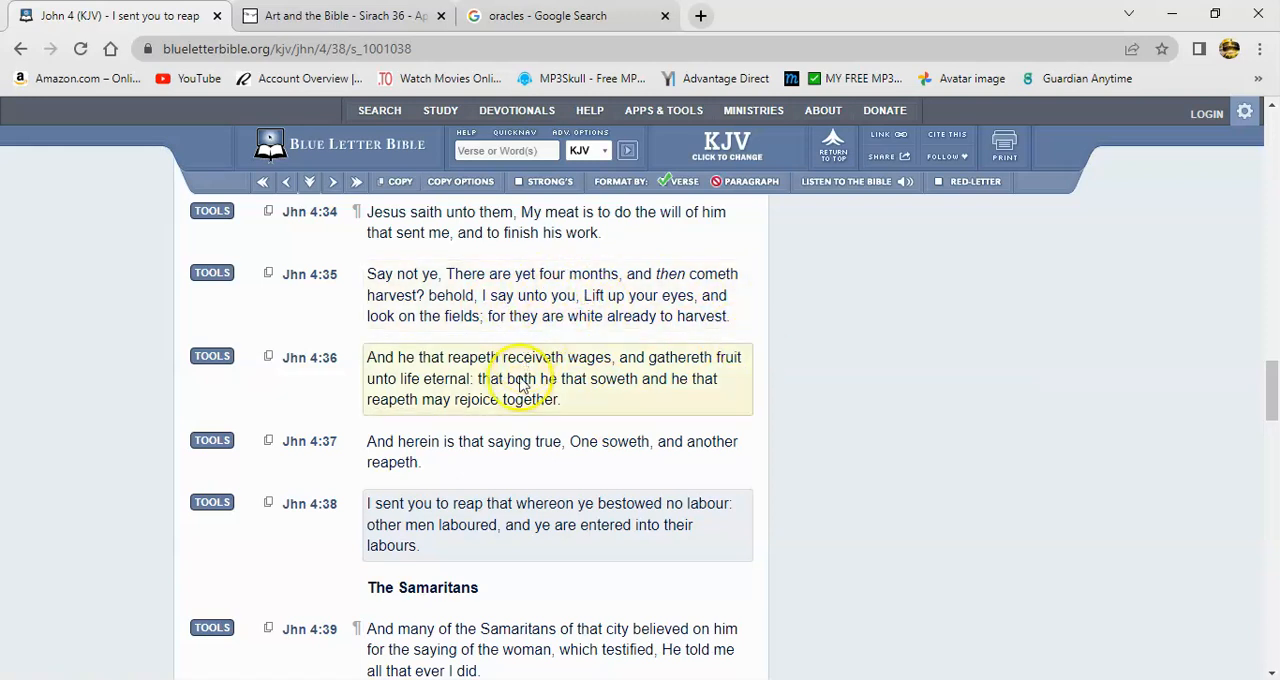
mouse_move(716, 396)
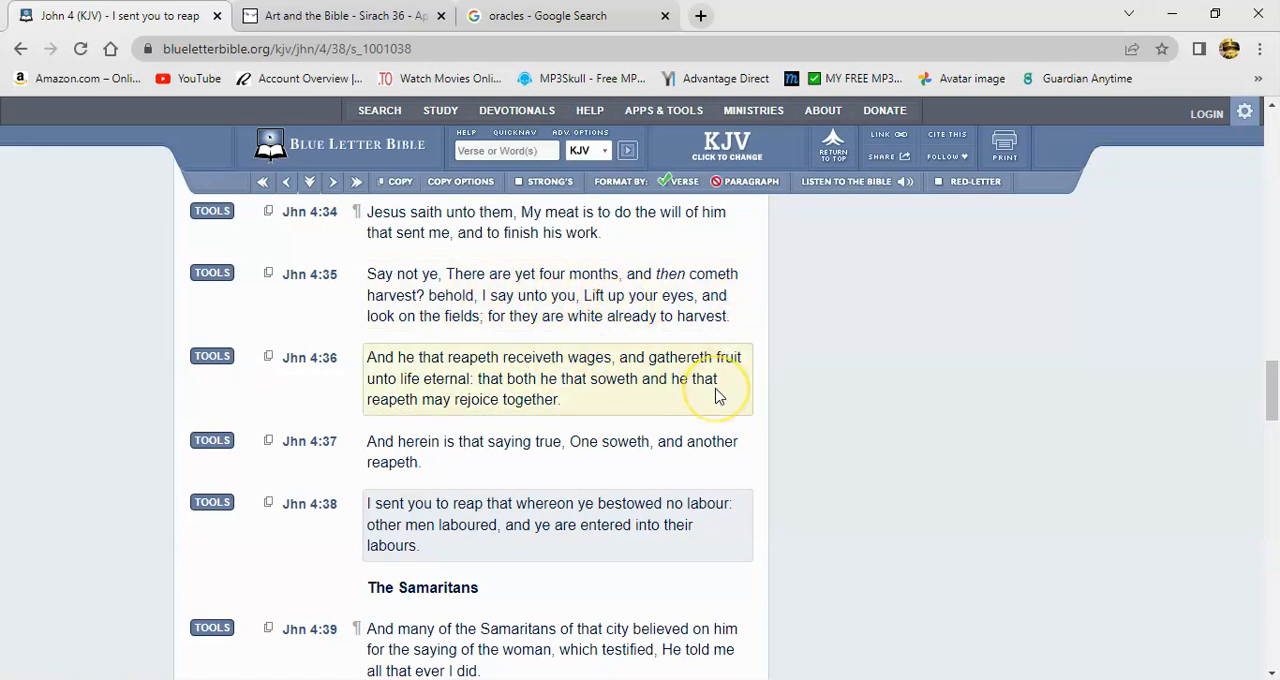
mouse_move(452, 296)
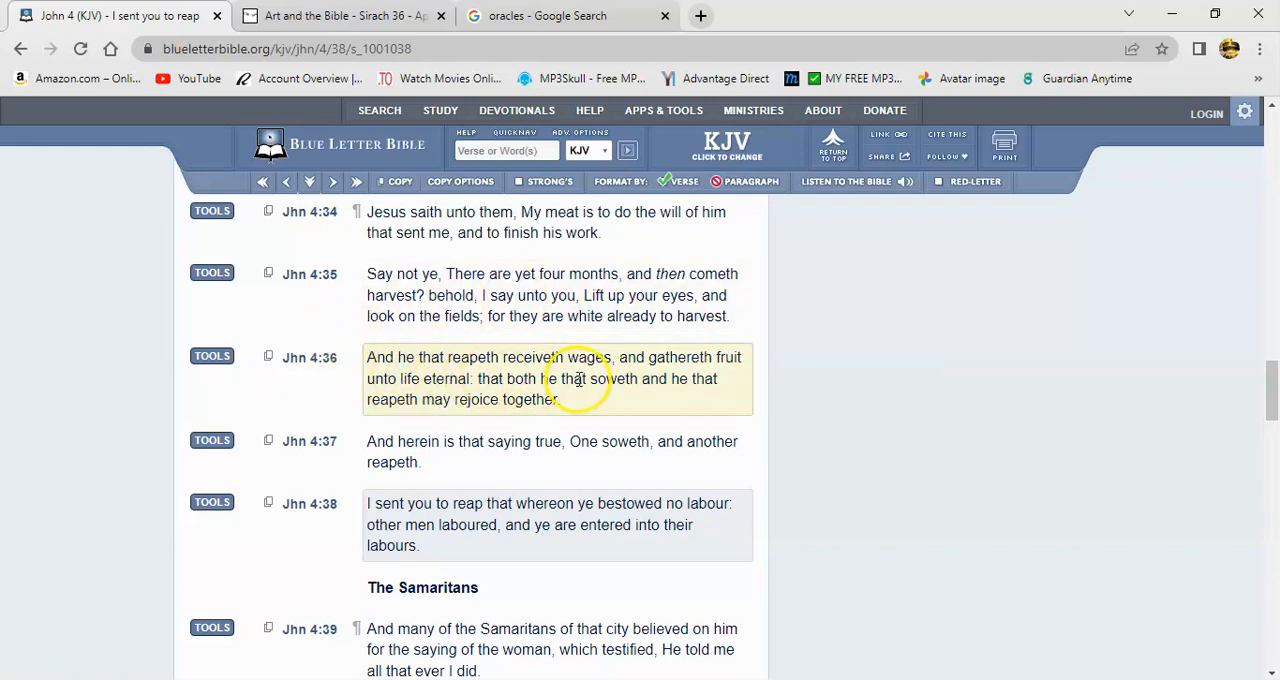
mouse_move(752, 380)
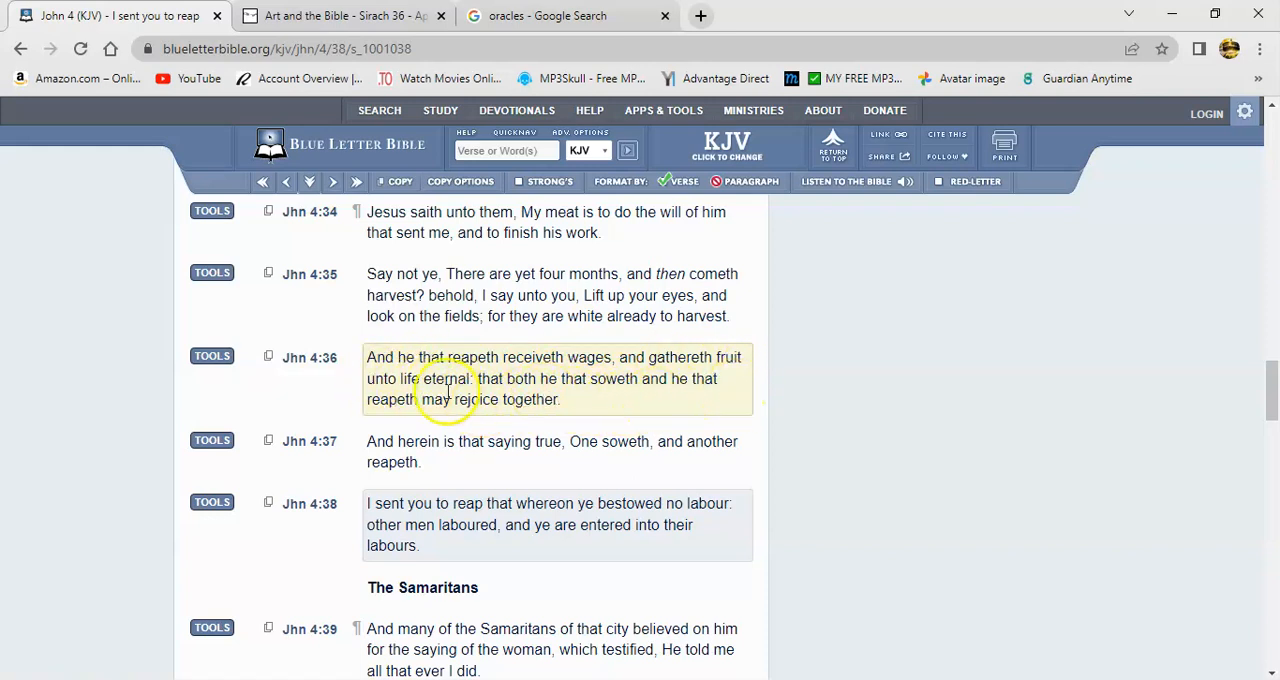
mouse_move(540, 476)
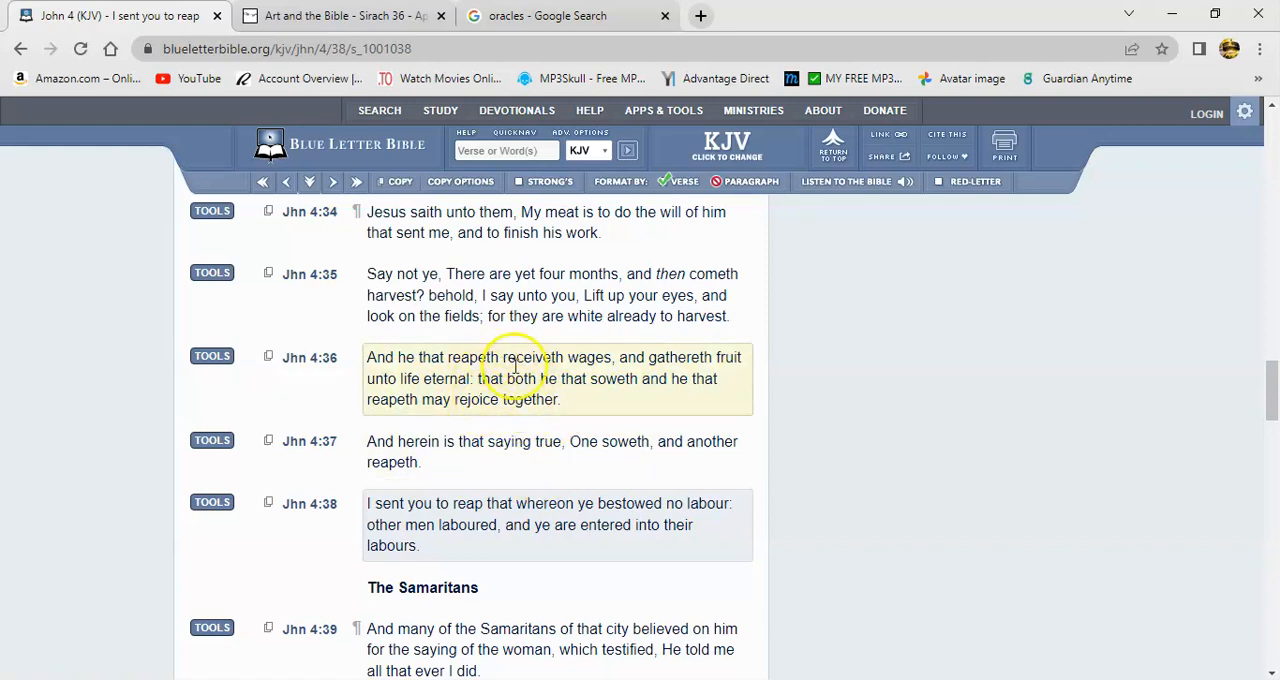
mouse_move(524, 344)
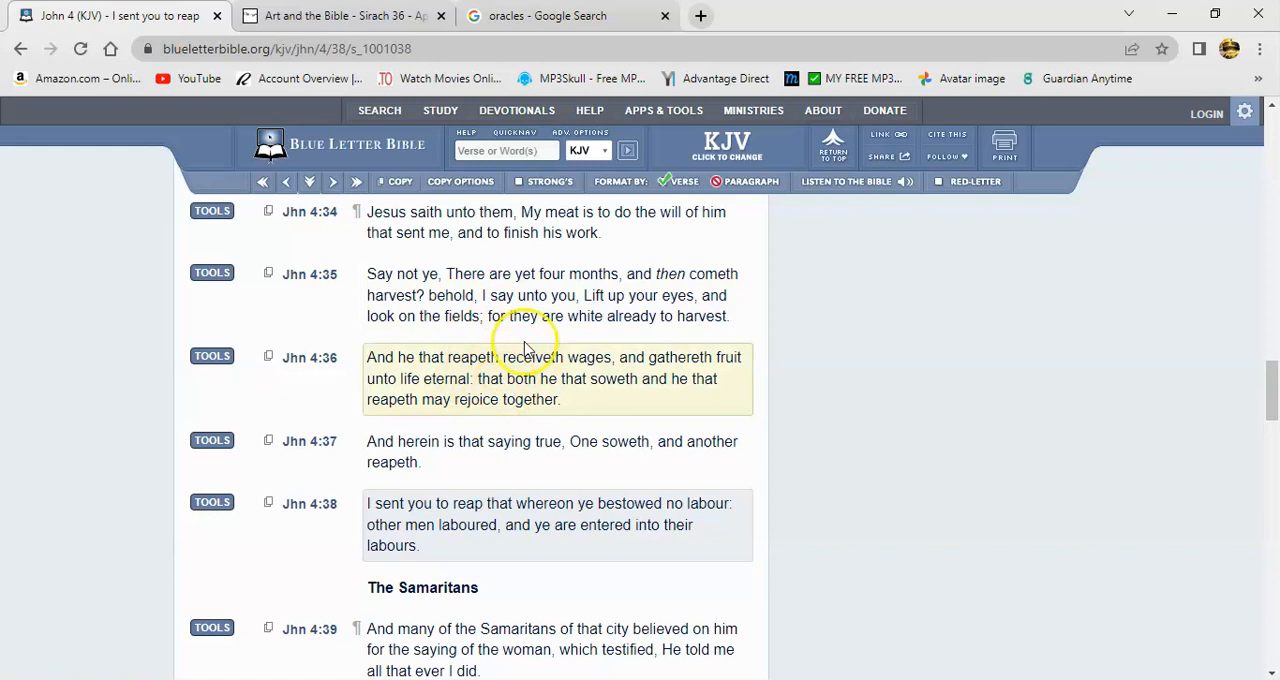
mouse_move(580, 352)
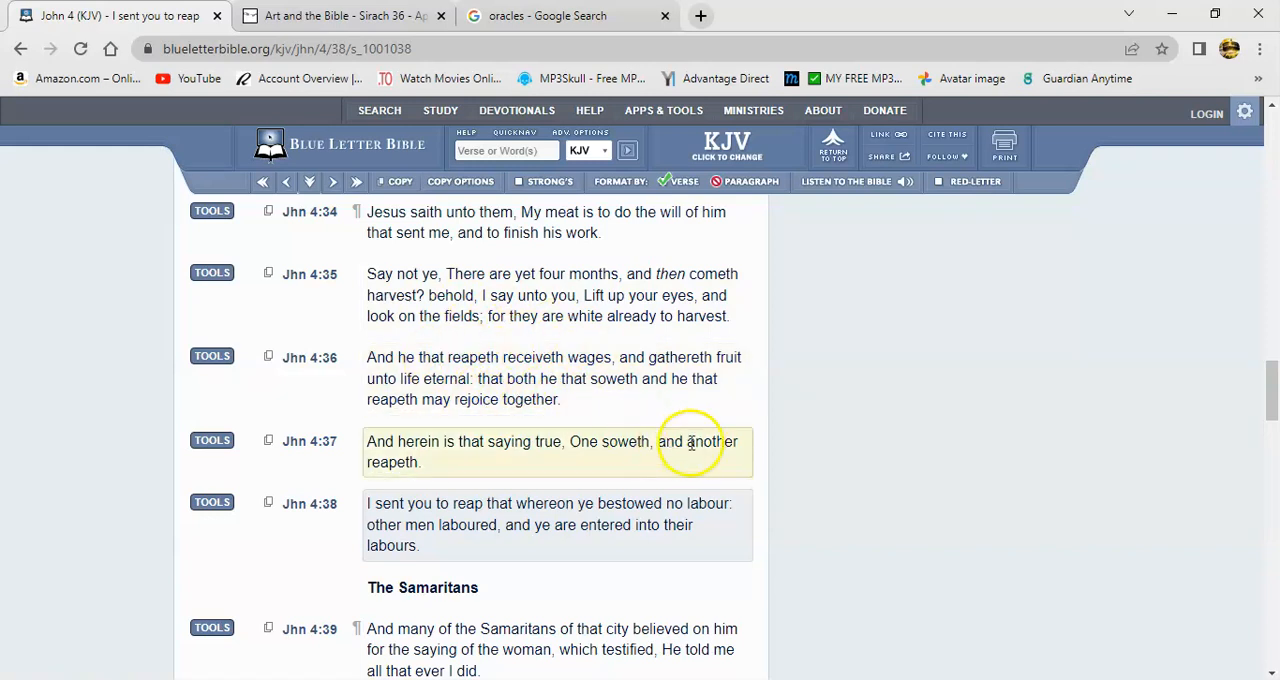
mouse_move(676, 440)
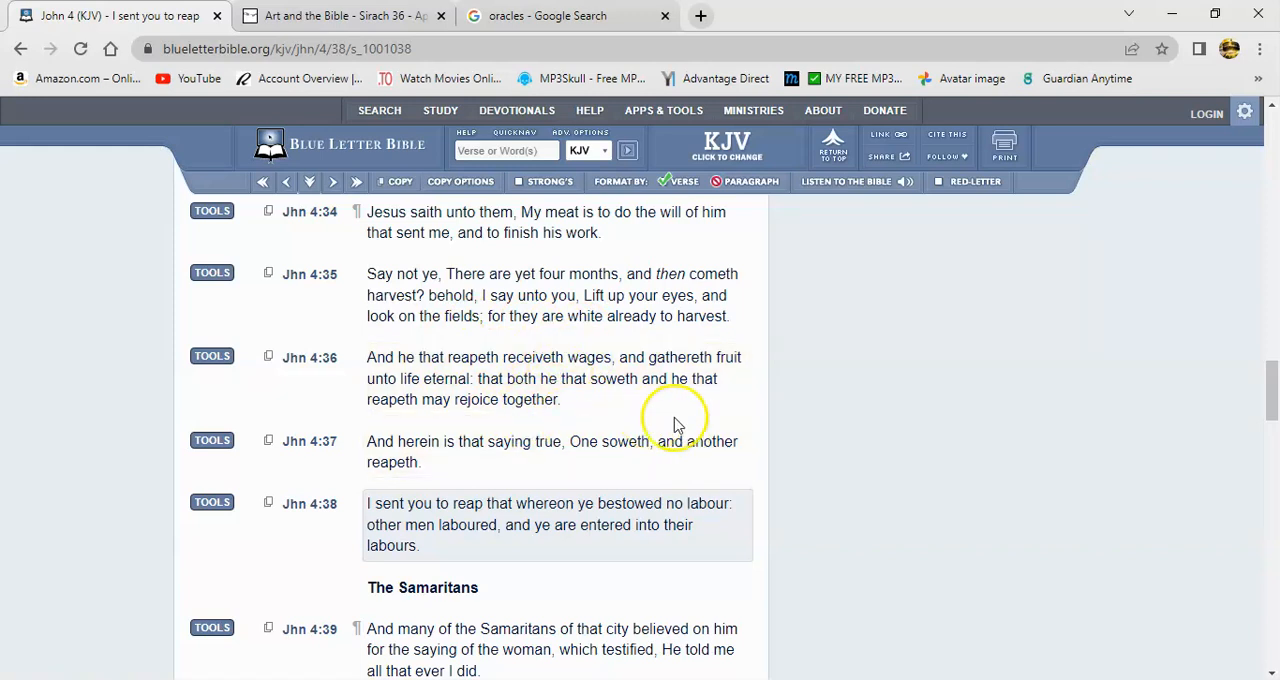
click(550, 378)
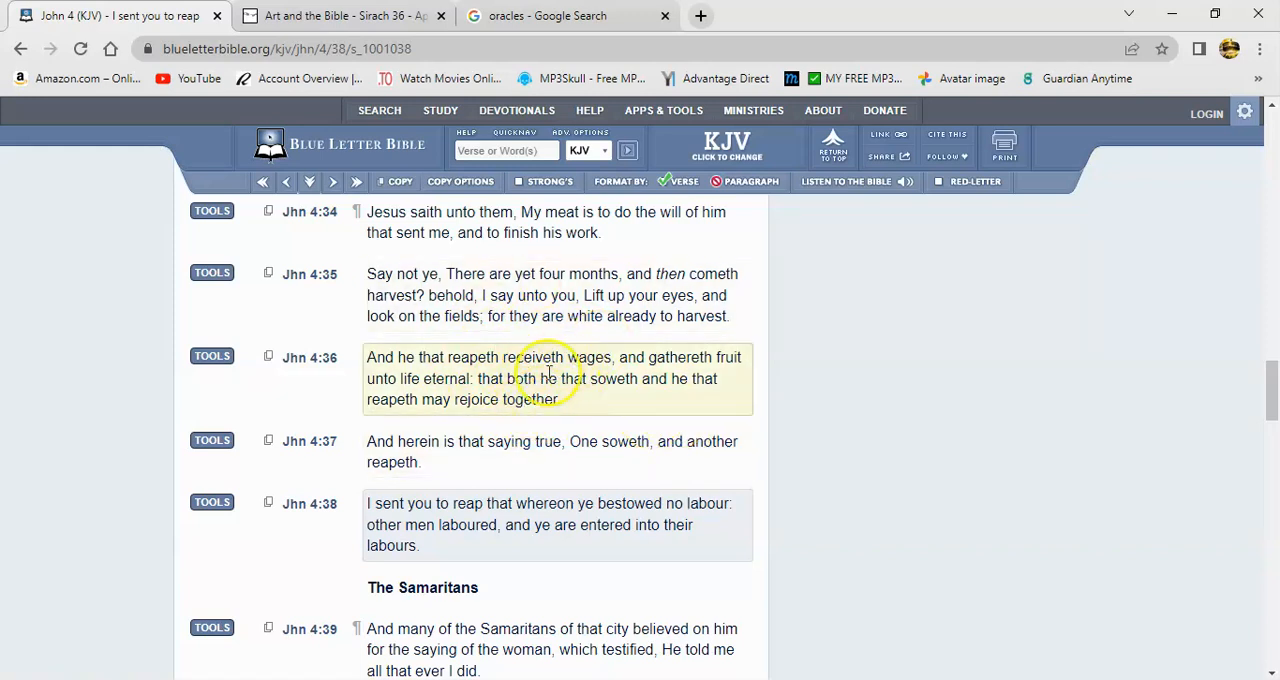
mouse_move(636, 414)
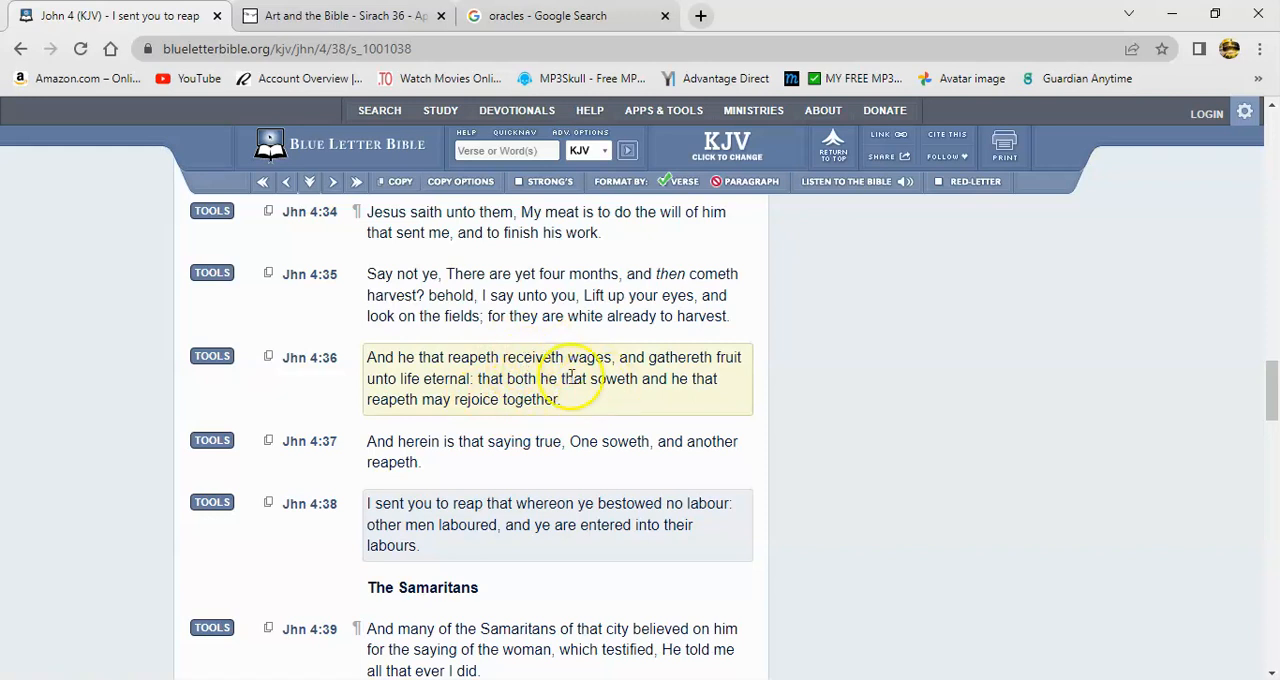
mouse_move(660, 388)
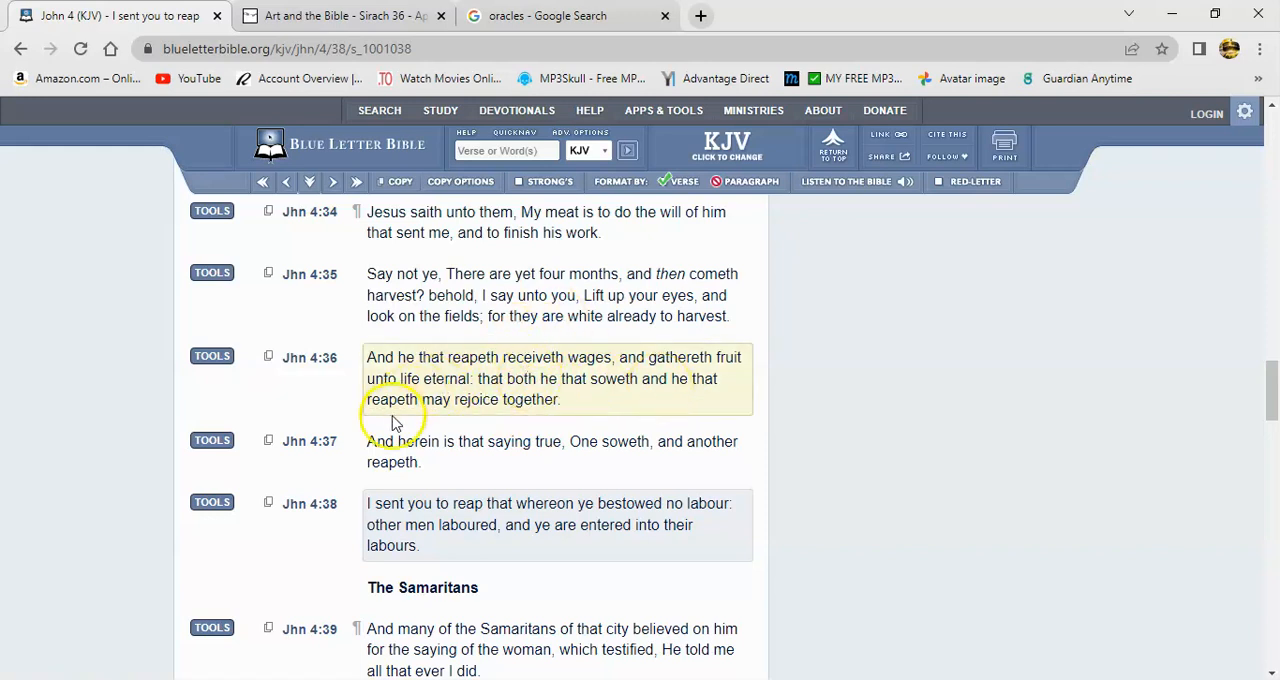
mouse_move(564, 448)
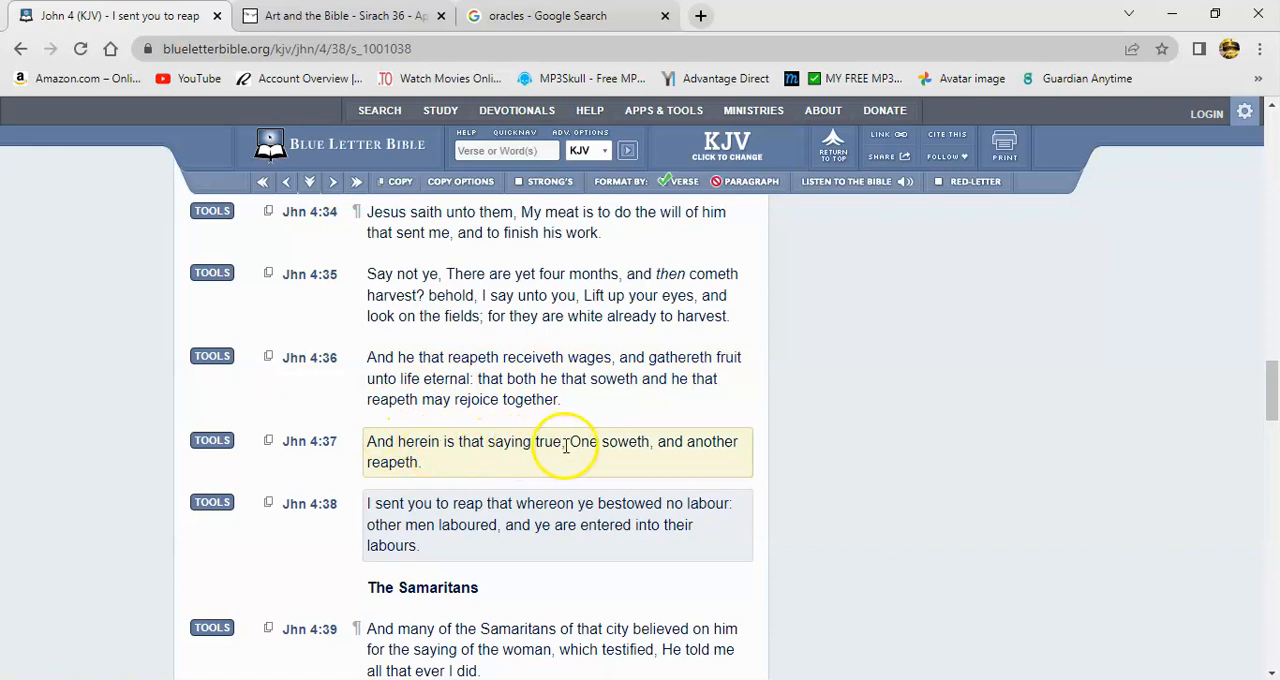
mouse_move(418, 472)
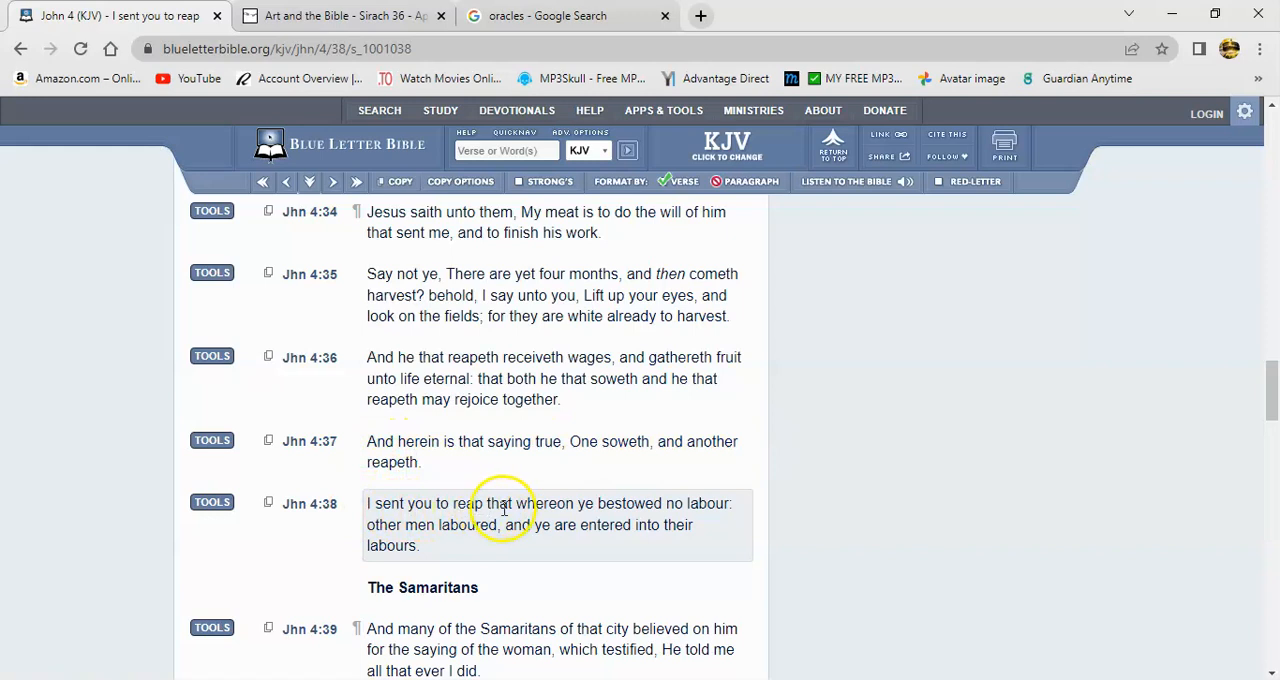
mouse_move(668, 512)
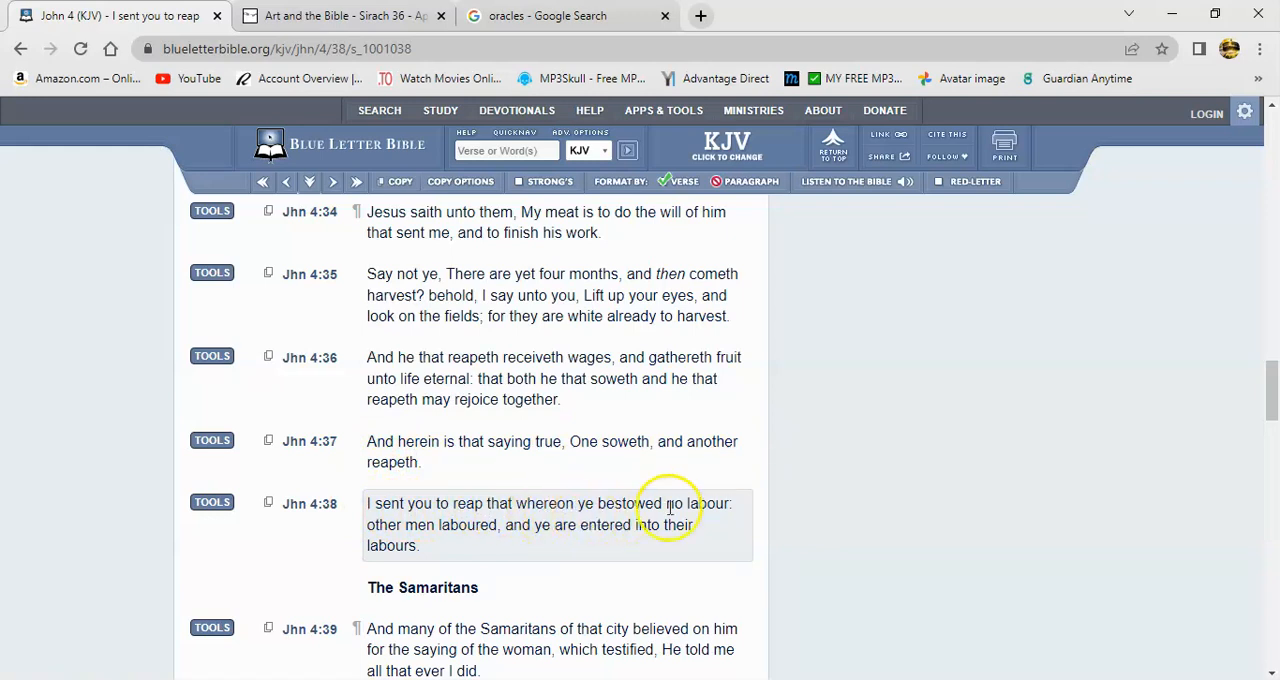
mouse_move(636, 498)
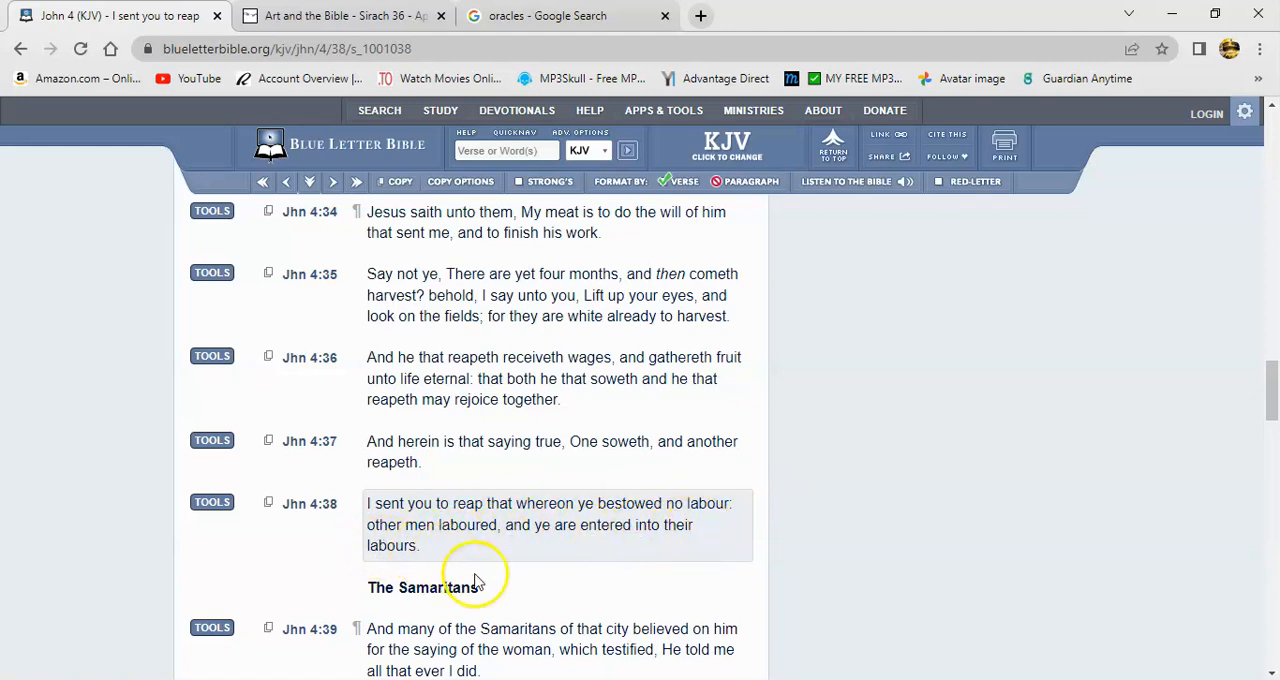
mouse_move(516, 524)
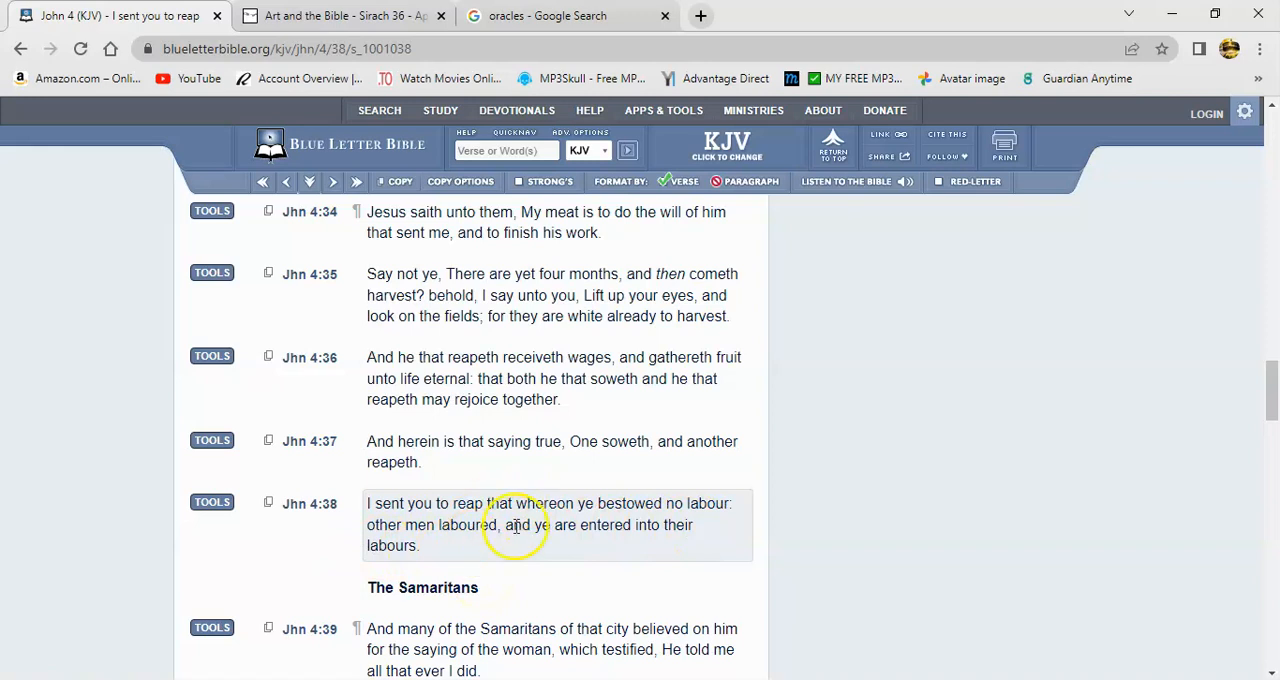
mouse_move(548, 468)
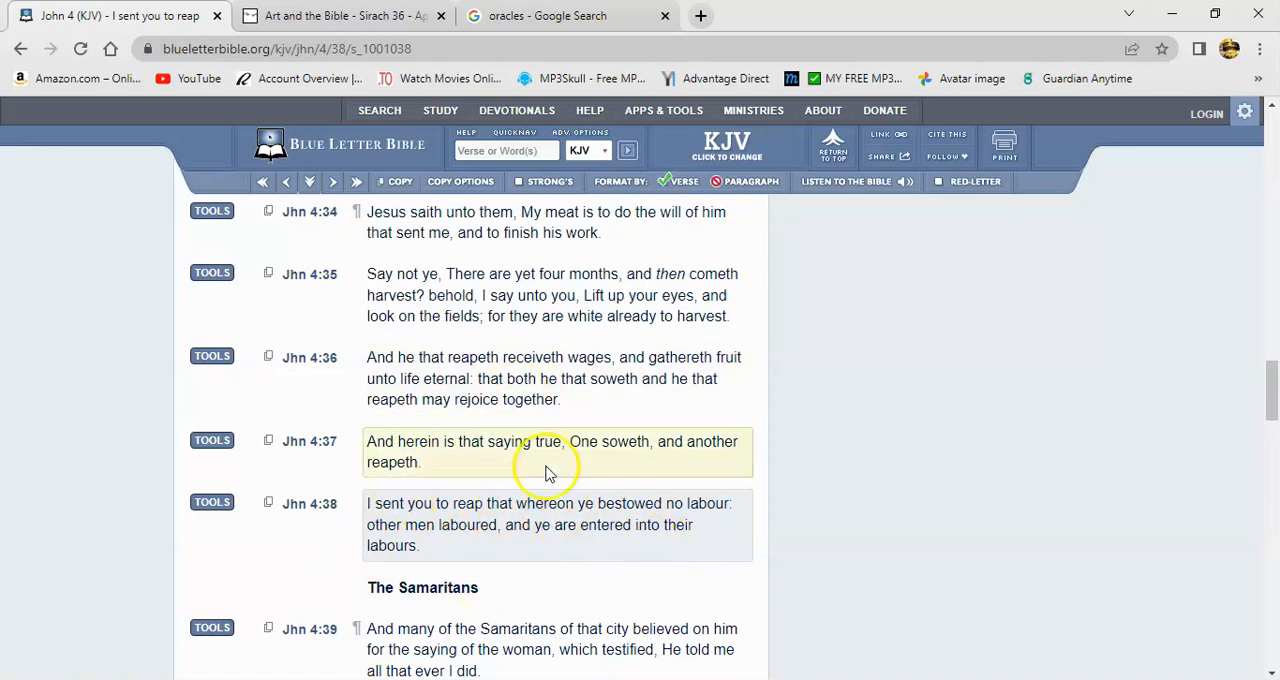
mouse_move(528, 556)
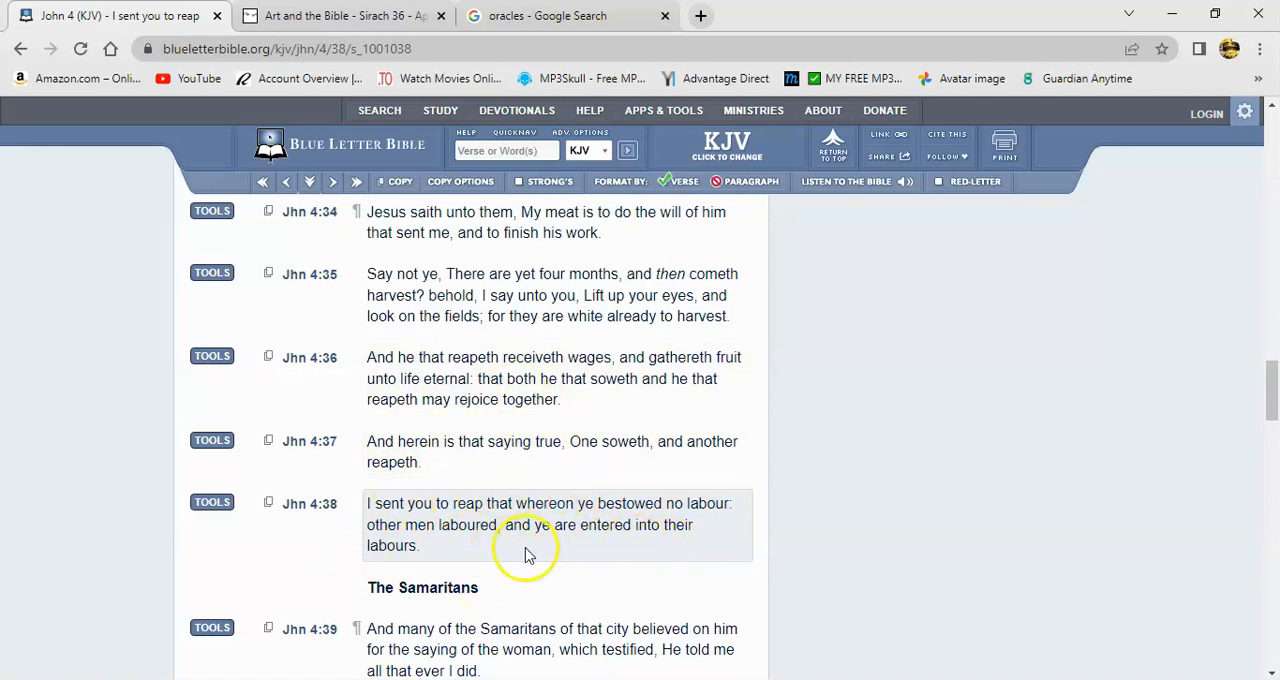
mouse_move(472, 428)
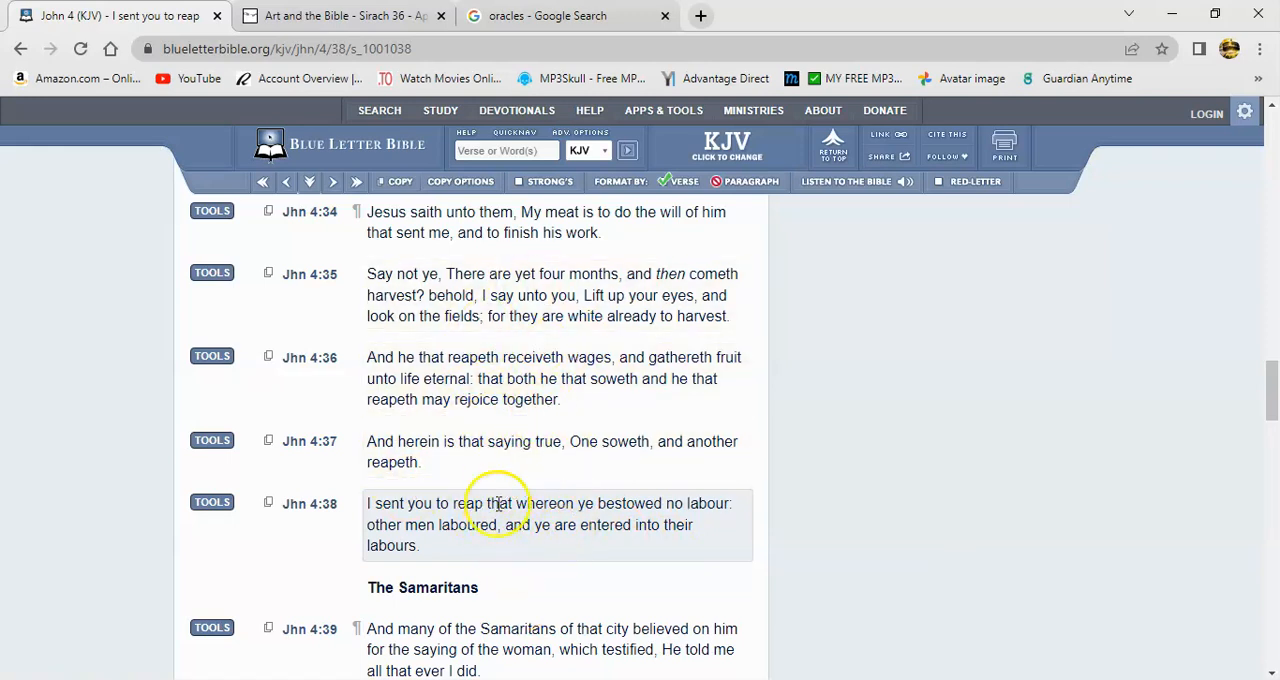
mouse_move(462, 378)
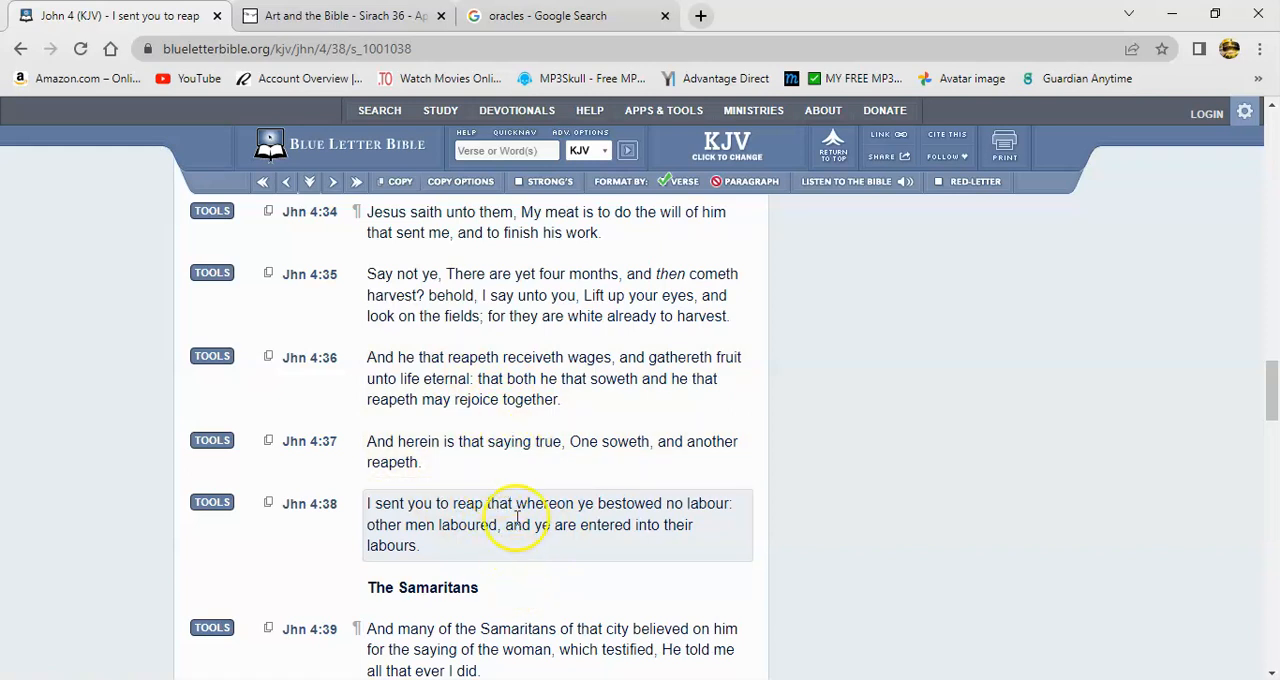
mouse_move(544, 406)
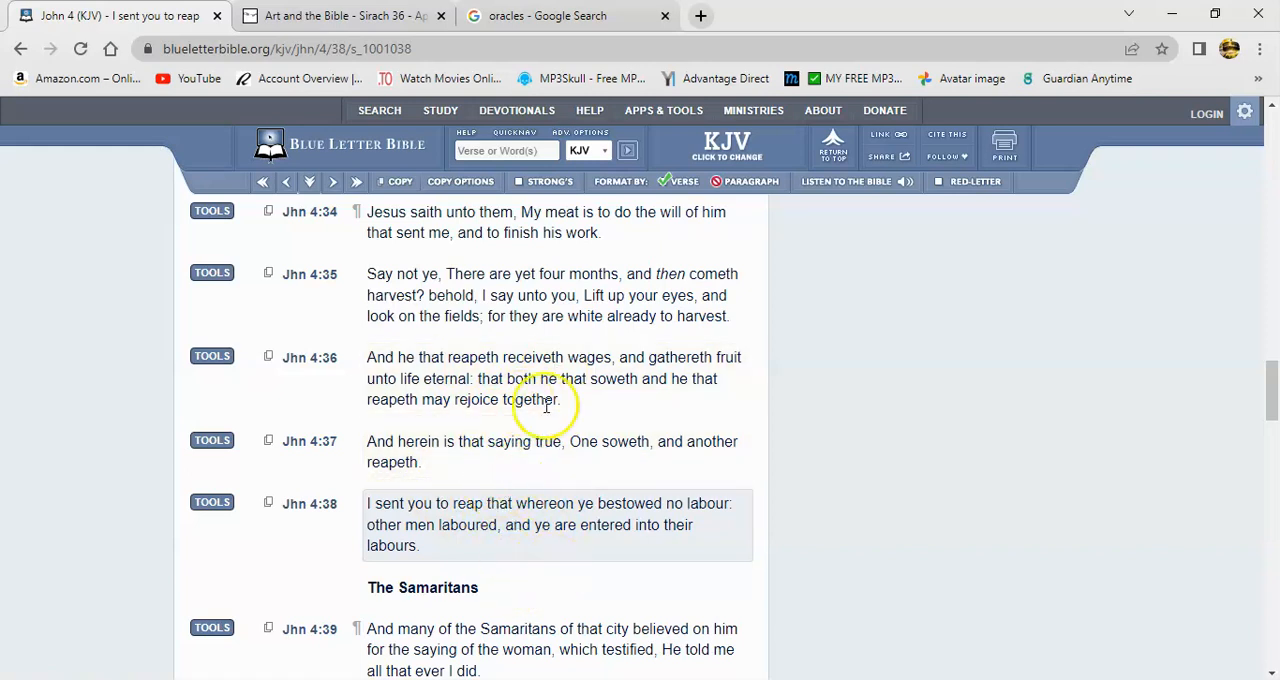
mouse_move(562, 568)
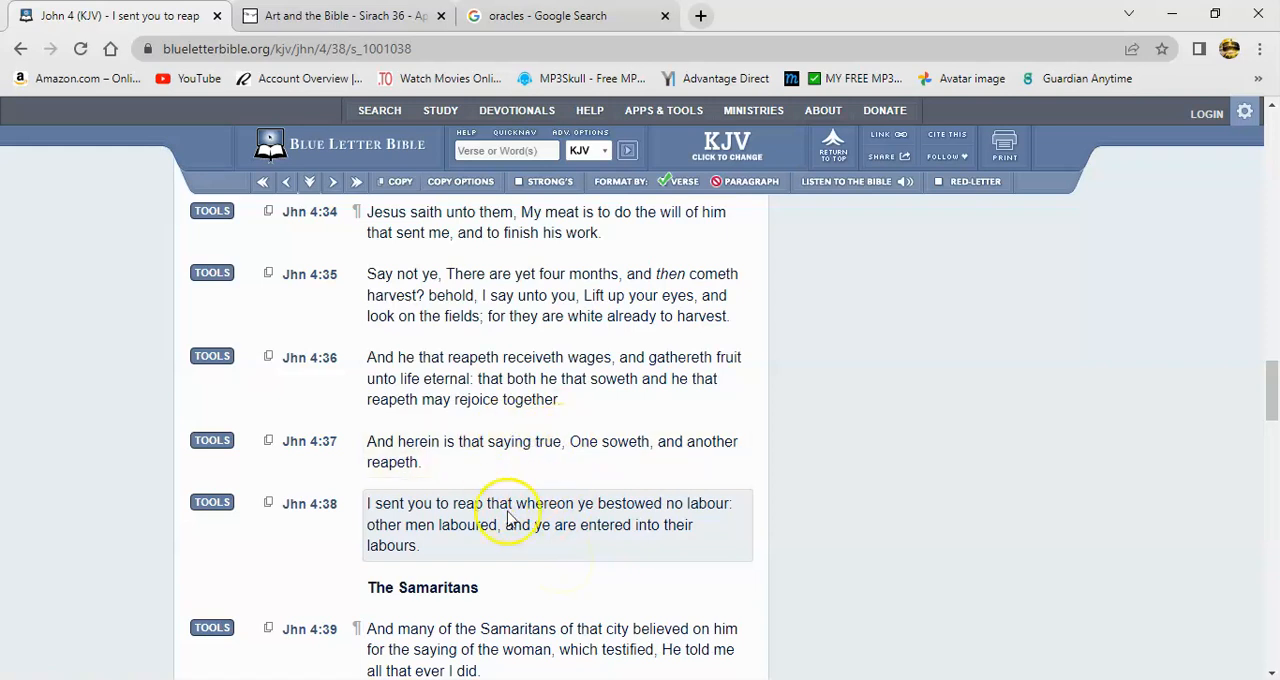
mouse_move(560, 576)
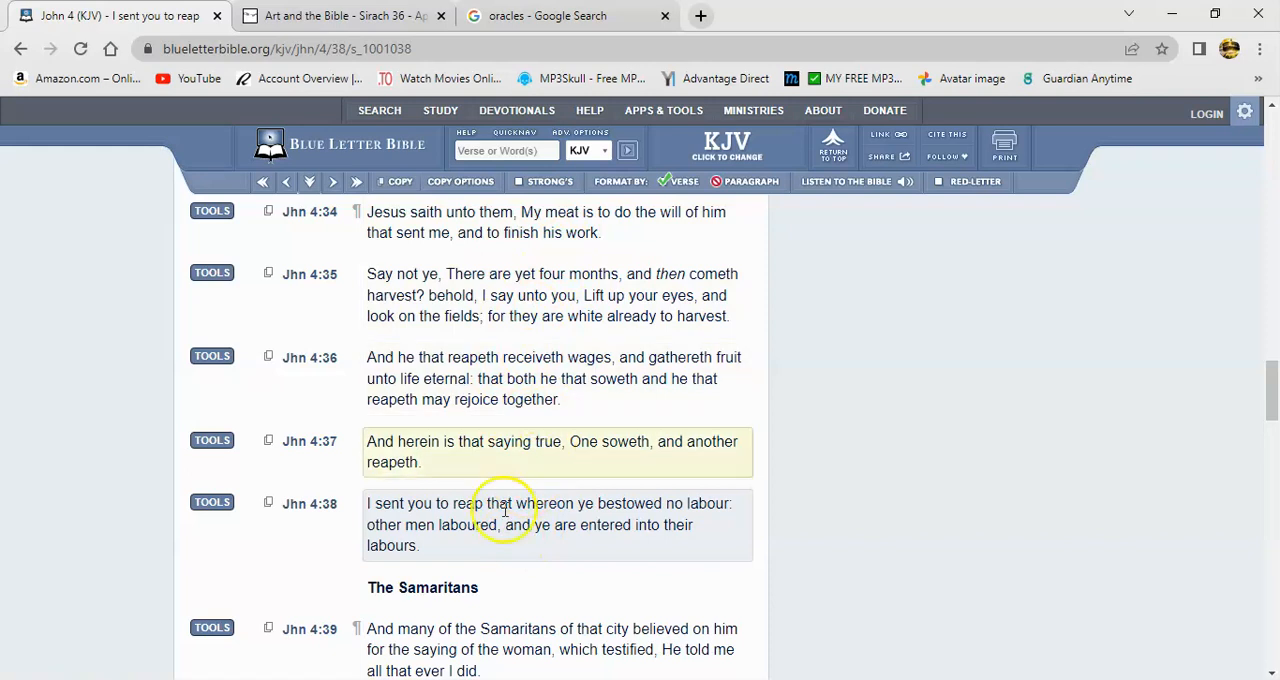
mouse_move(576, 440)
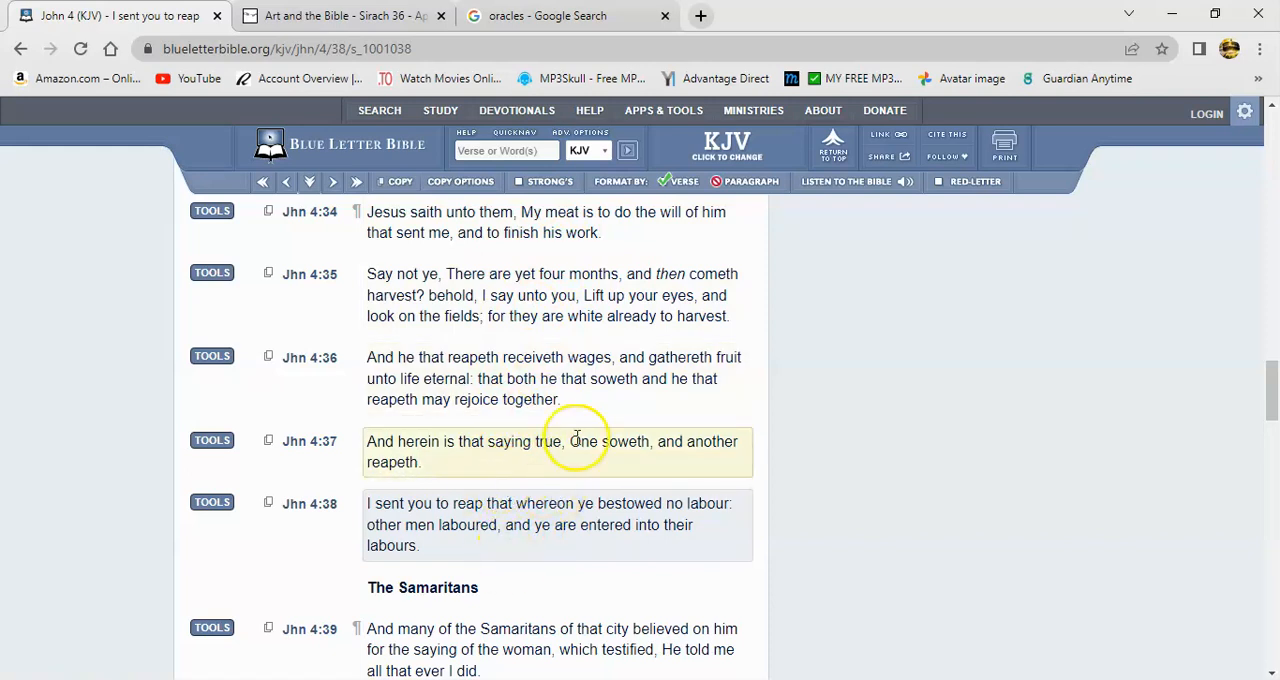
mouse_move(516, 490)
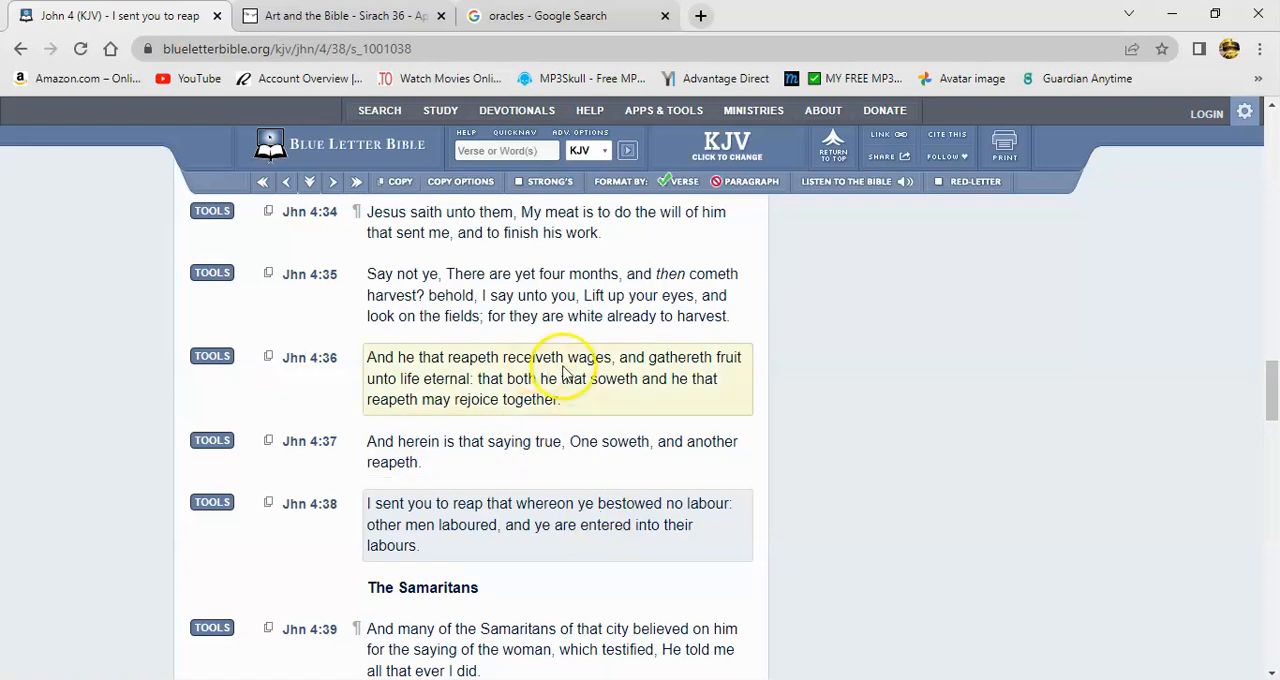
mouse_move(540, 524)
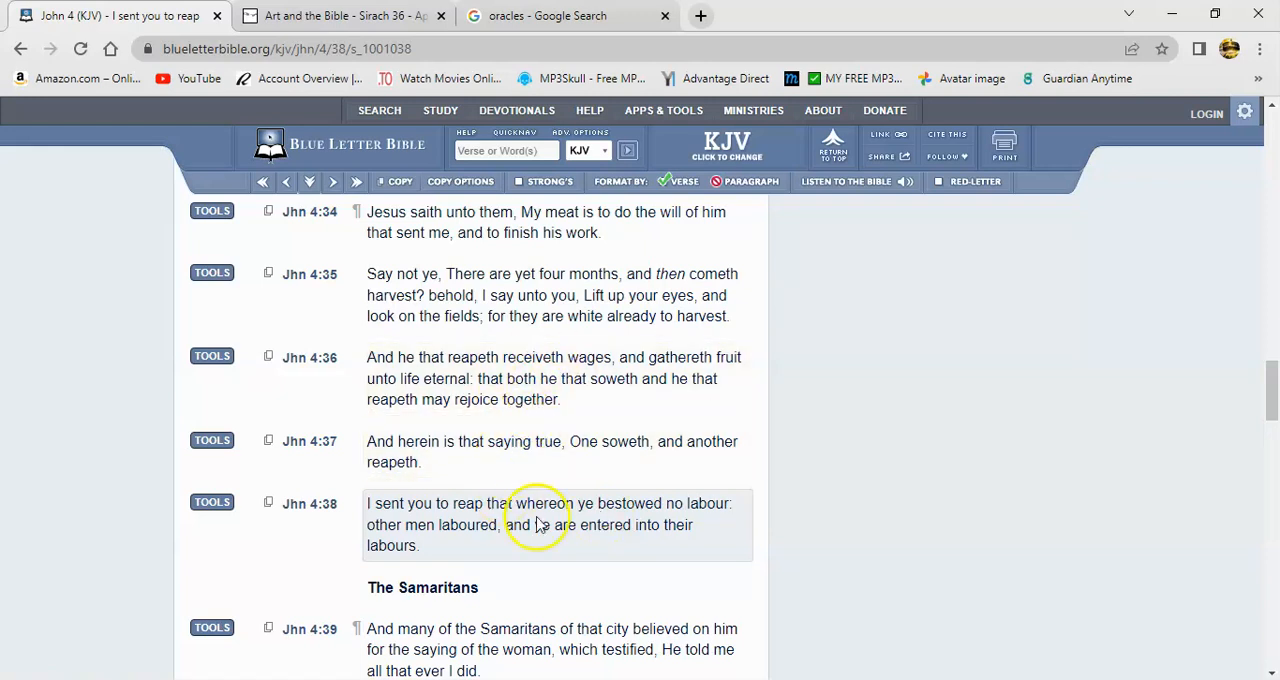
mouse_move(542, 336)
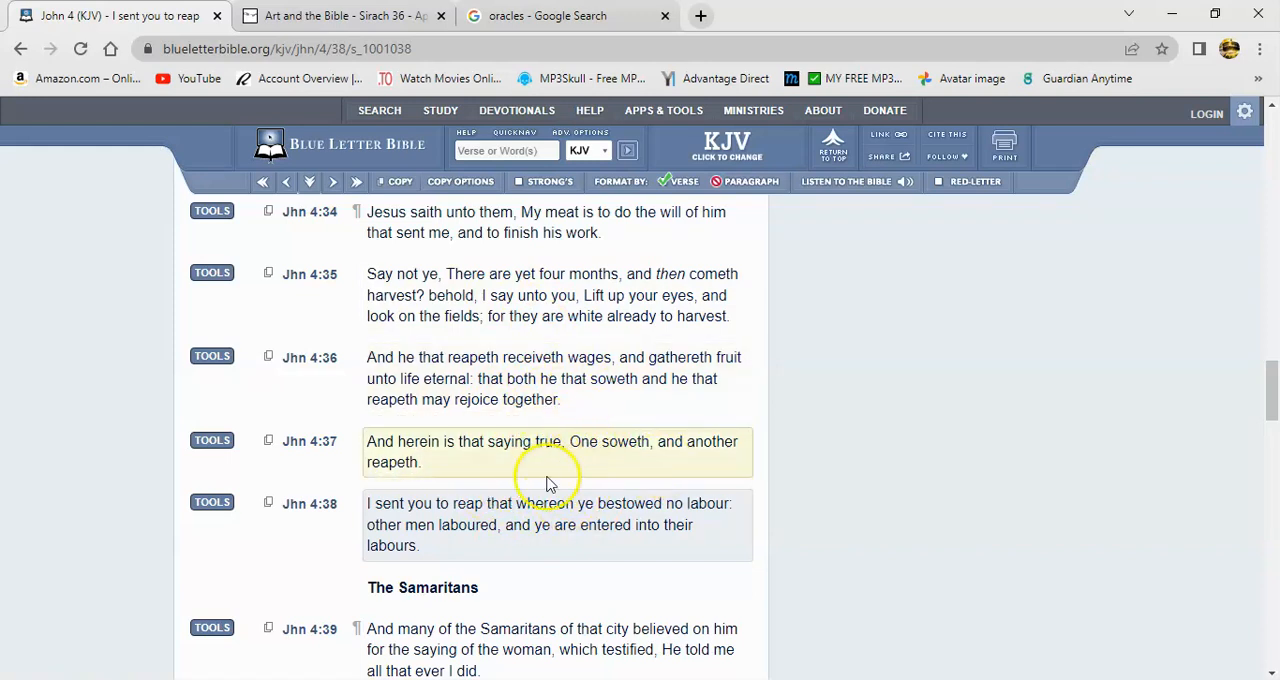
mouse_move(536, 444)
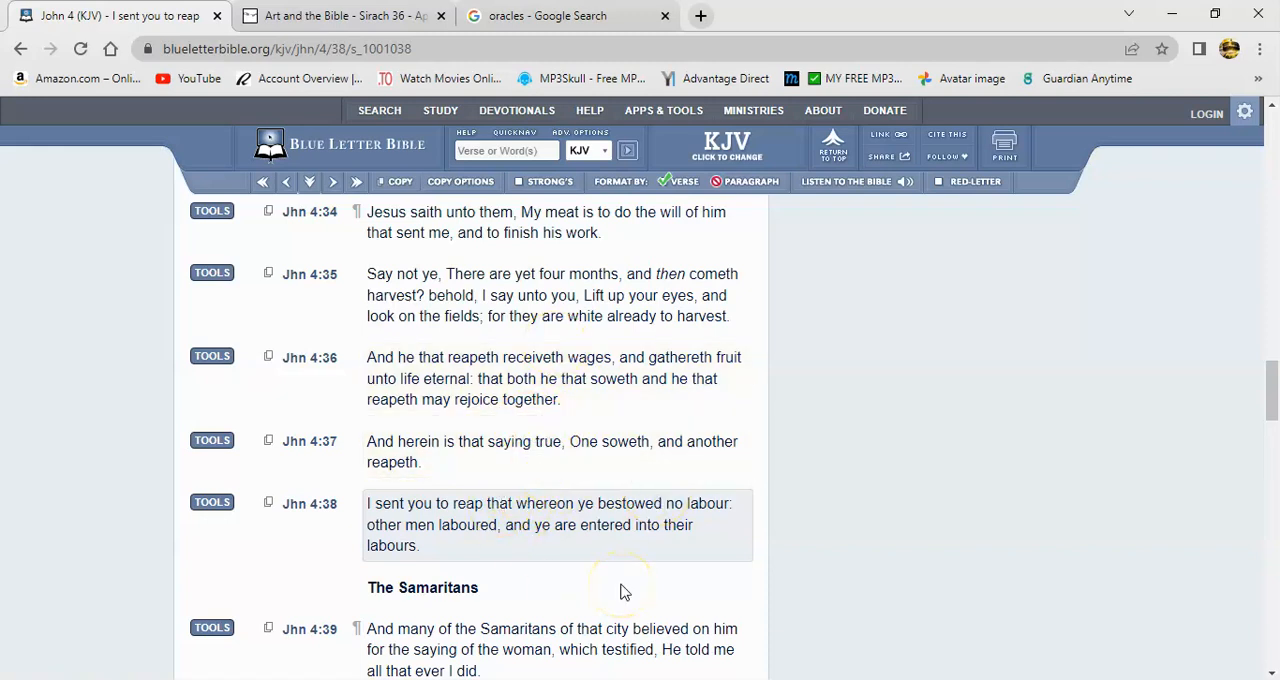
mouse_move(552, 462)
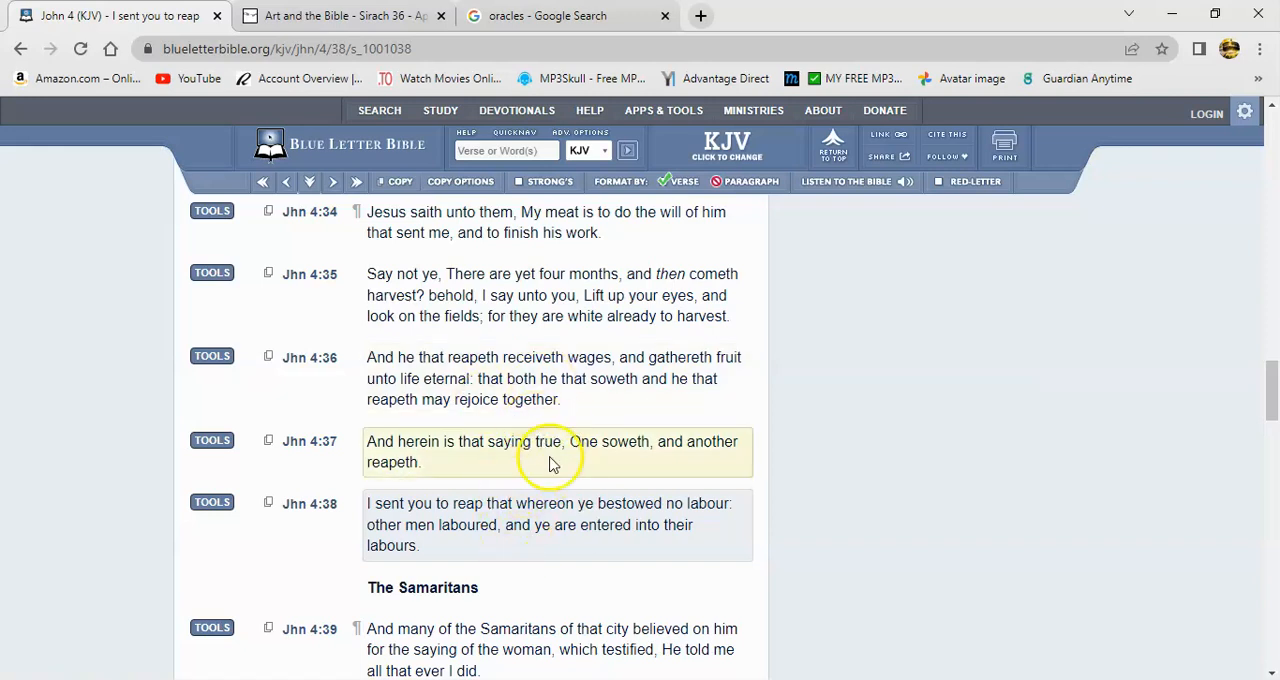
mouse_move(616, 510)
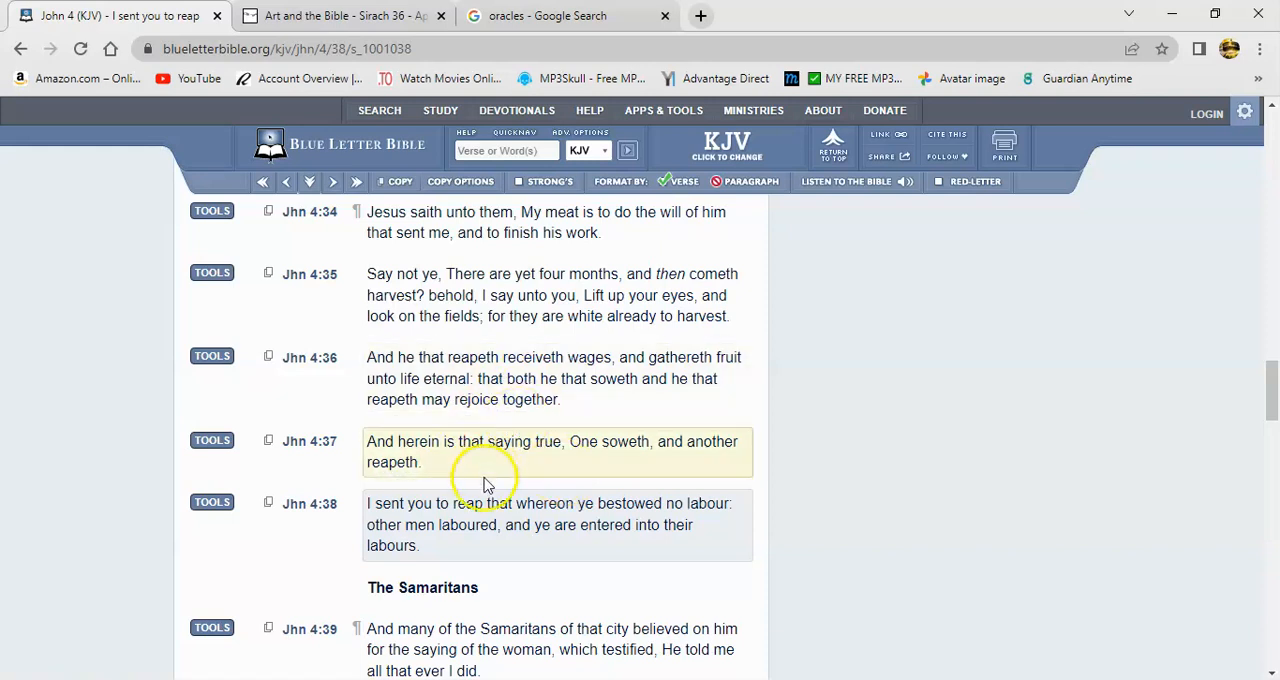
mouse_move(584, 486)
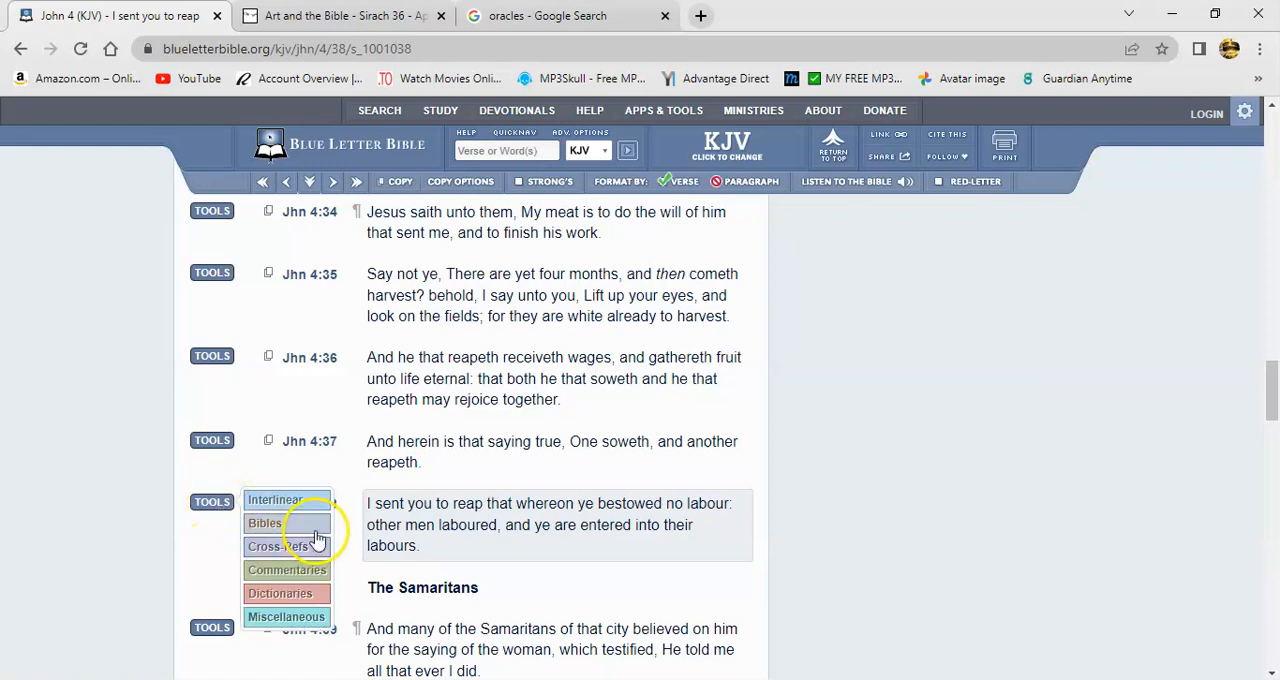
- From the John 4:38 tools, list the commentaries and open Matthew Henry's Commentary on John 4
click(264, 524)
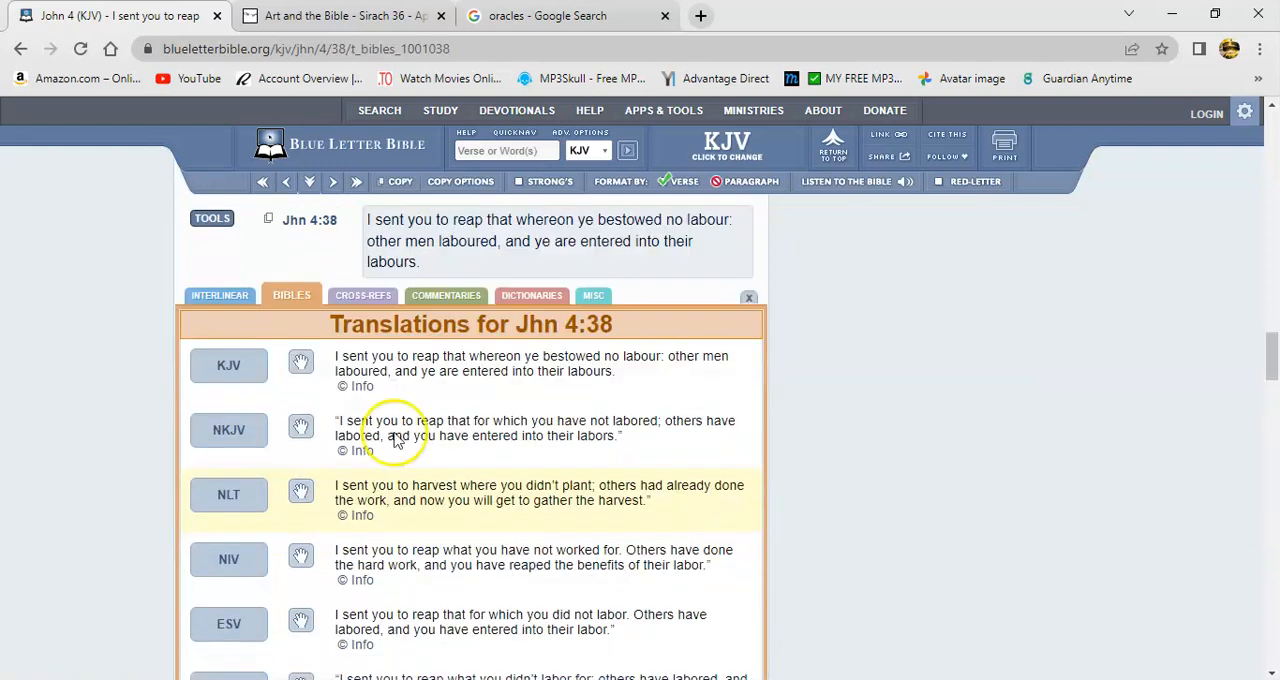
click(444, 296)
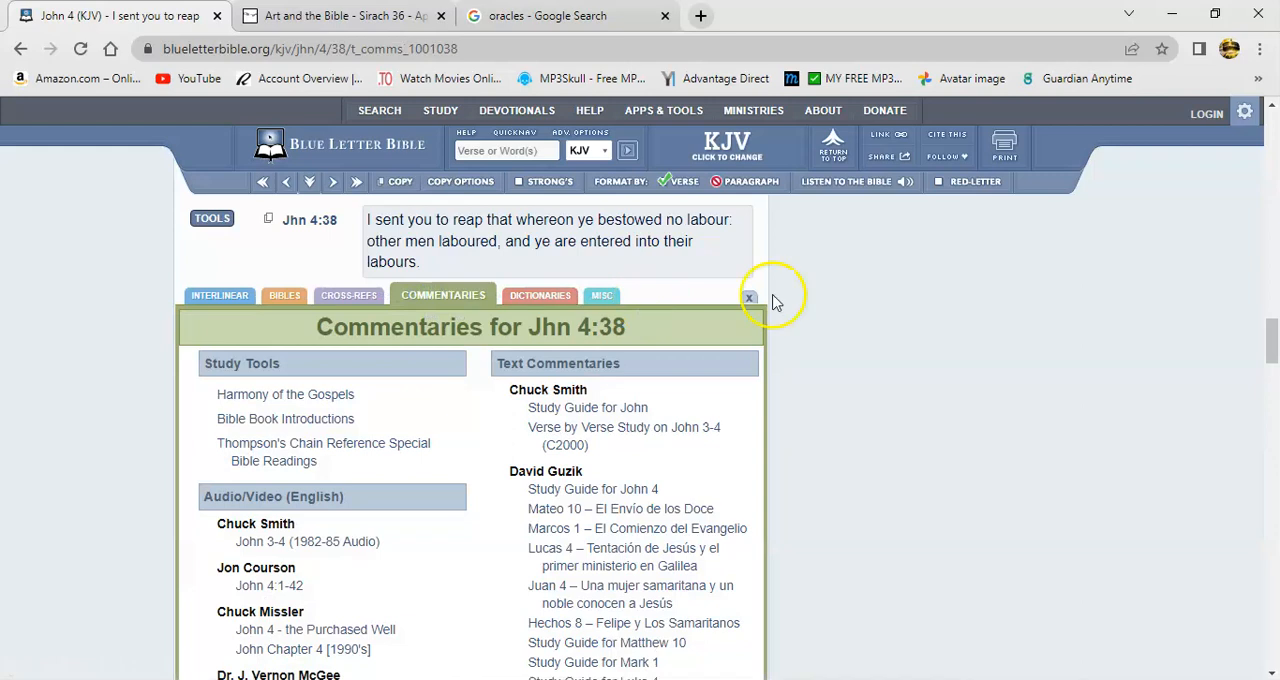
scroll(down, 3)
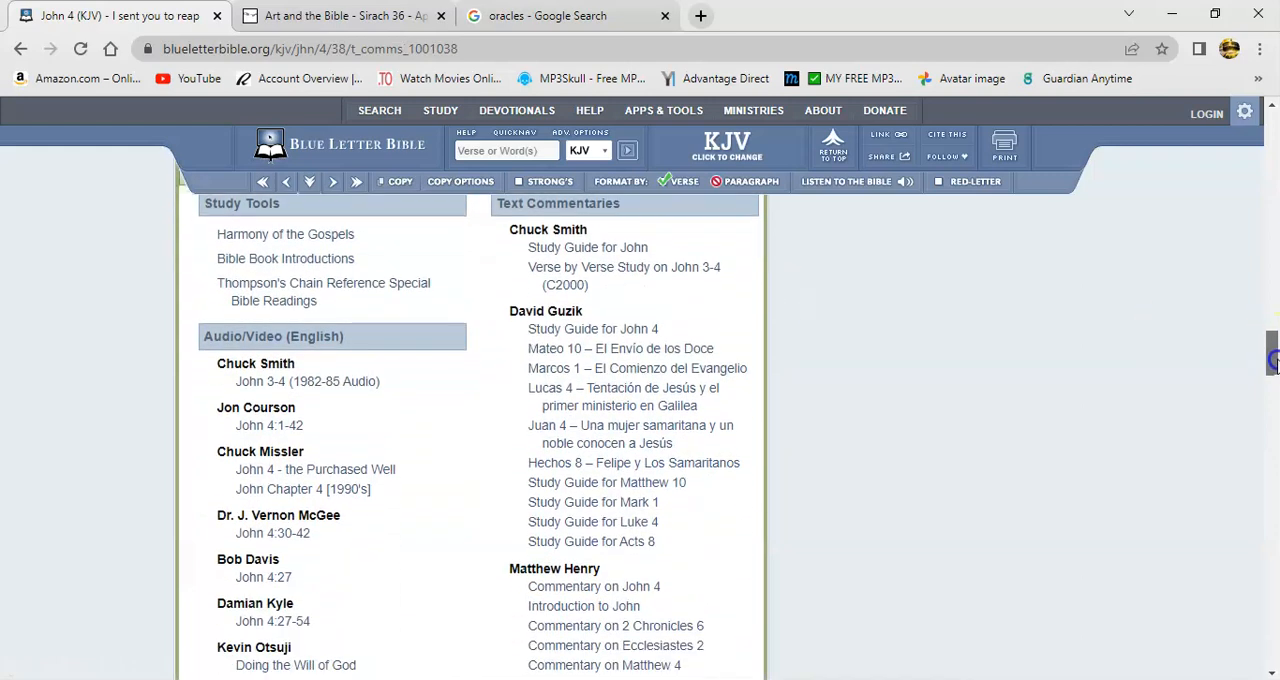
click(594, 378)
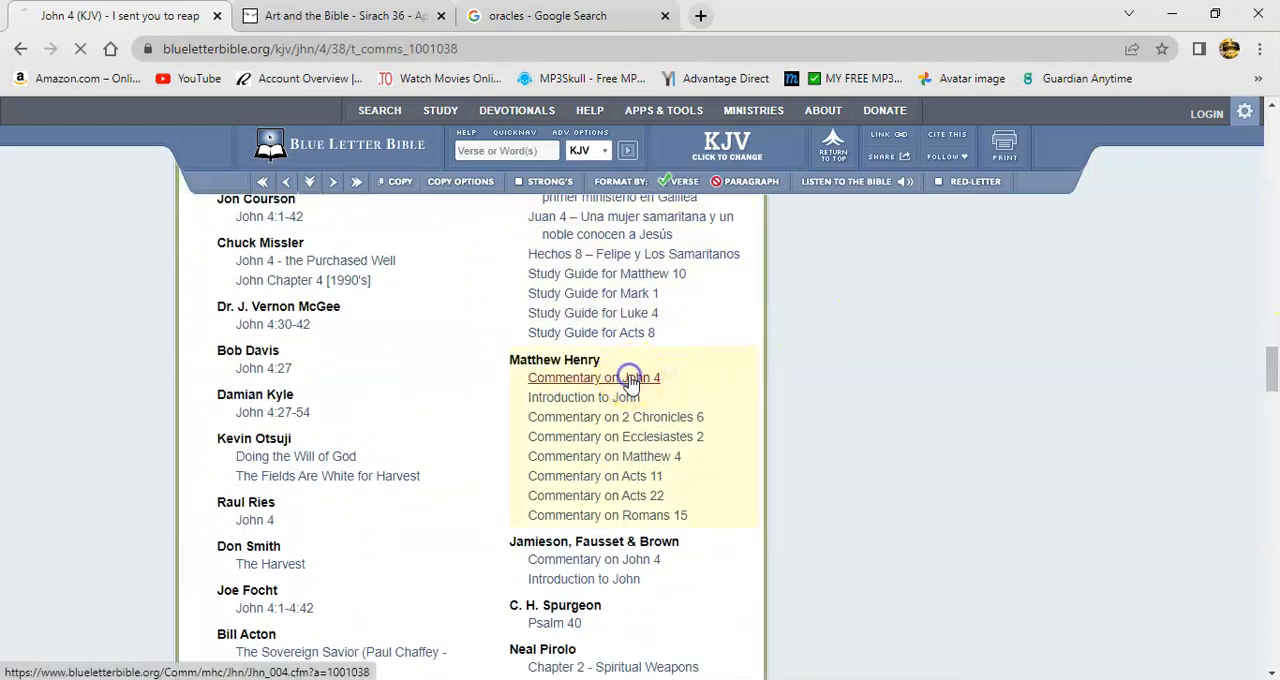
click(592, 378)
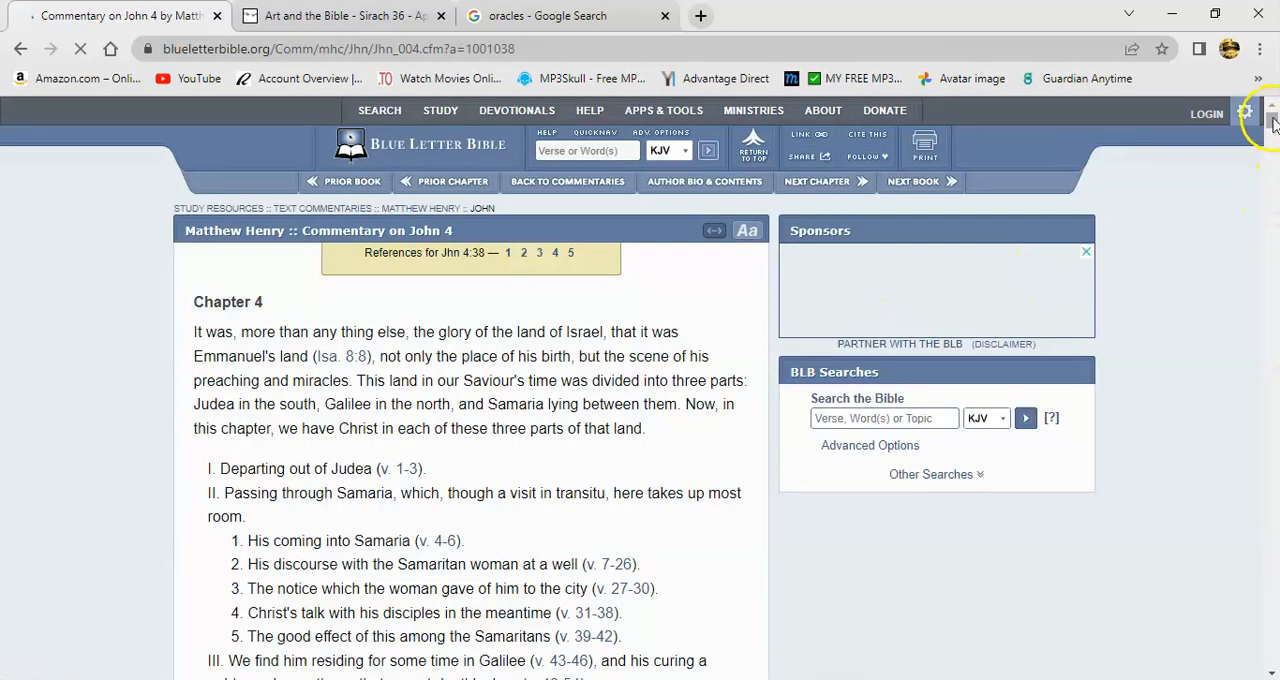
- Scroll down Matthew Henry's John 4 commentary to the passage on the fields white unto the harvest
scroll(down, 3)
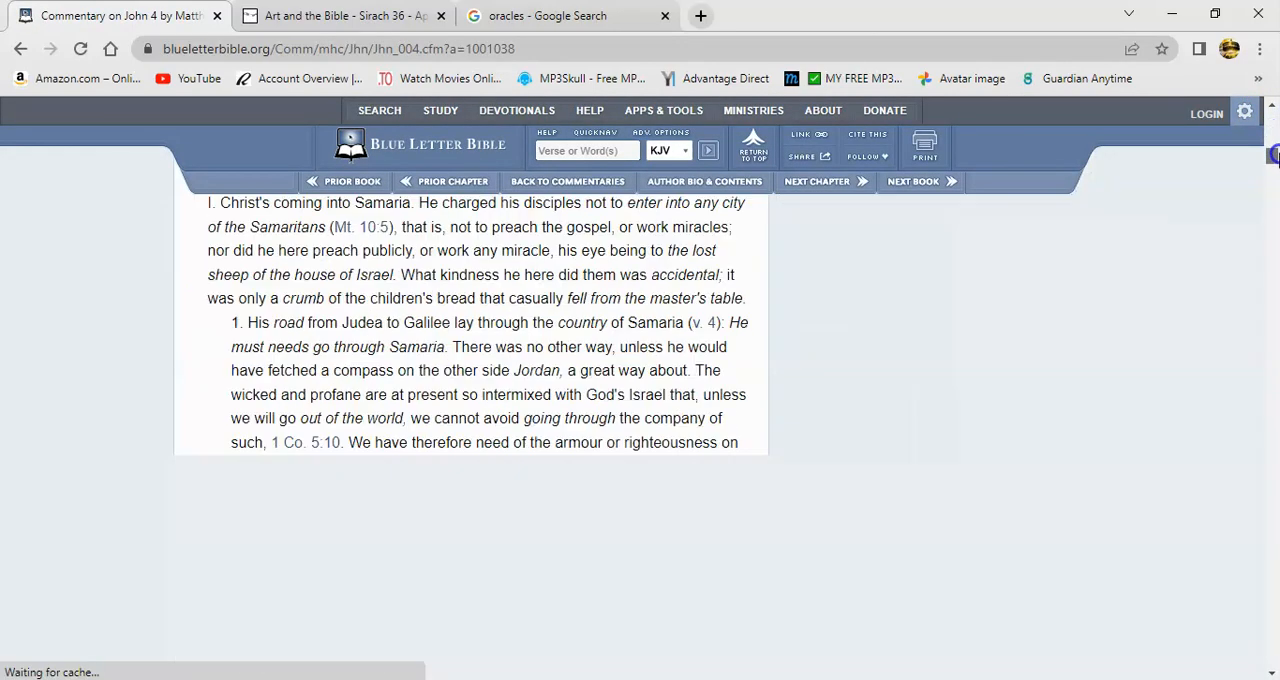
scroll(down, 3)
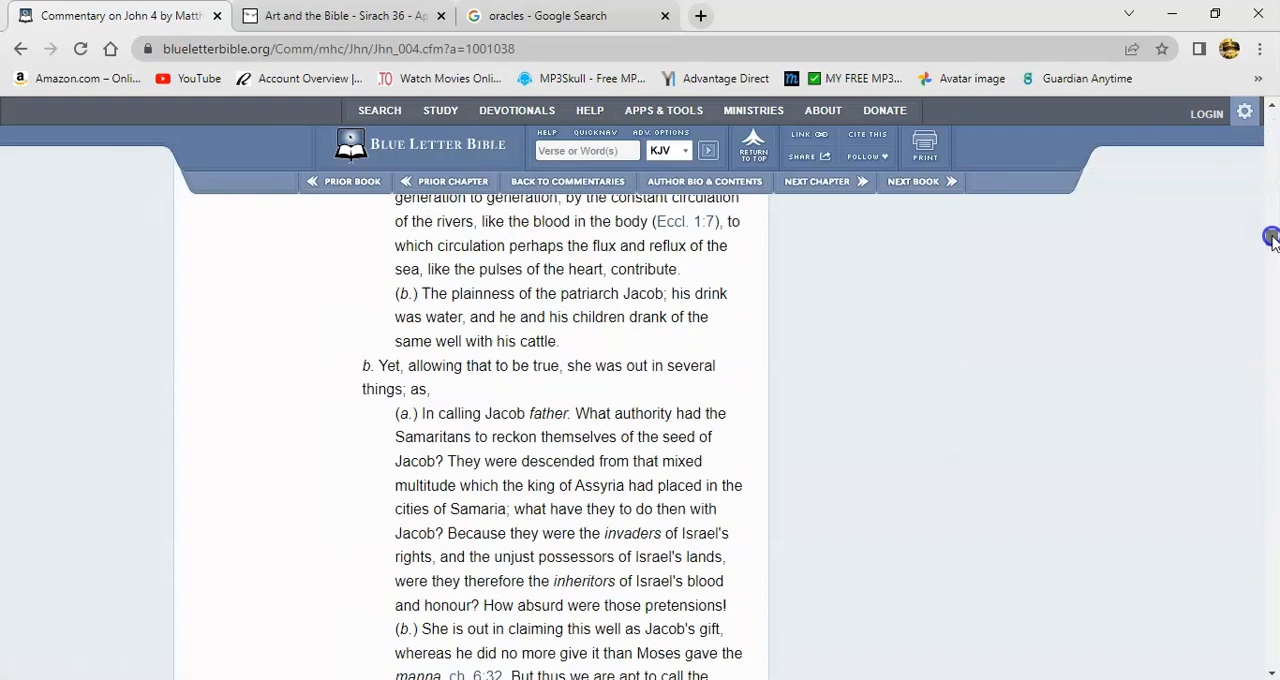
scroll(down, 3)
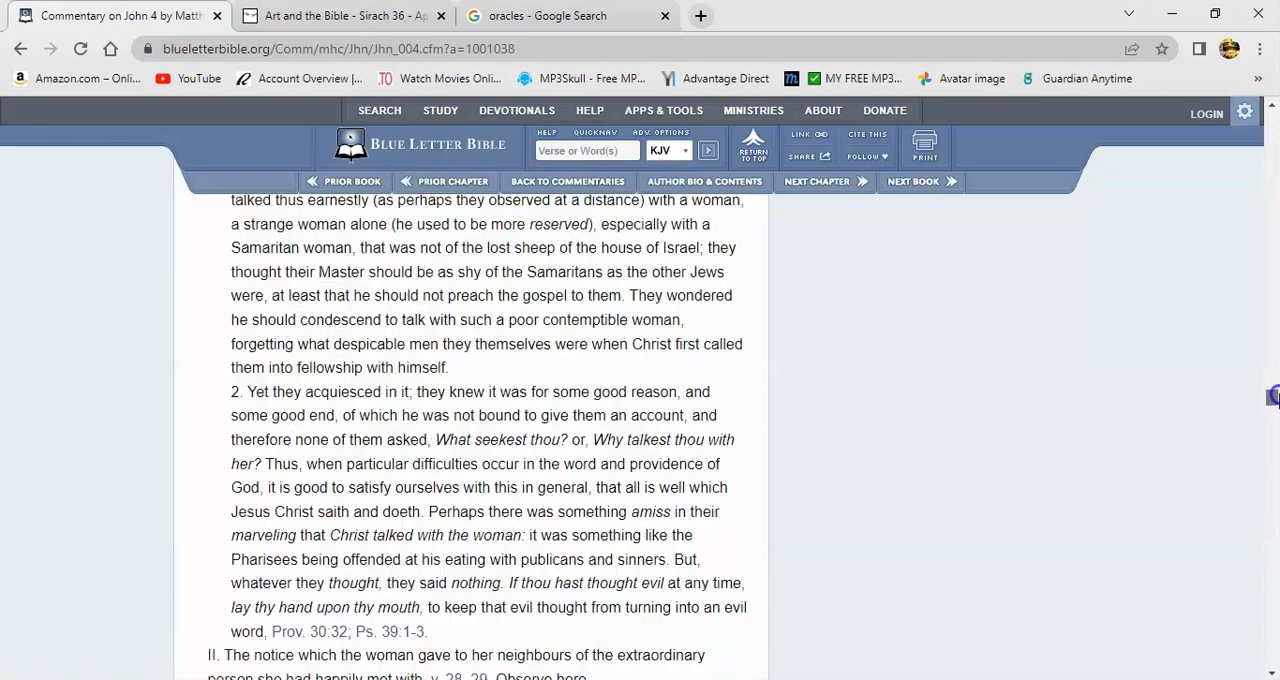
scroll(down, 3)
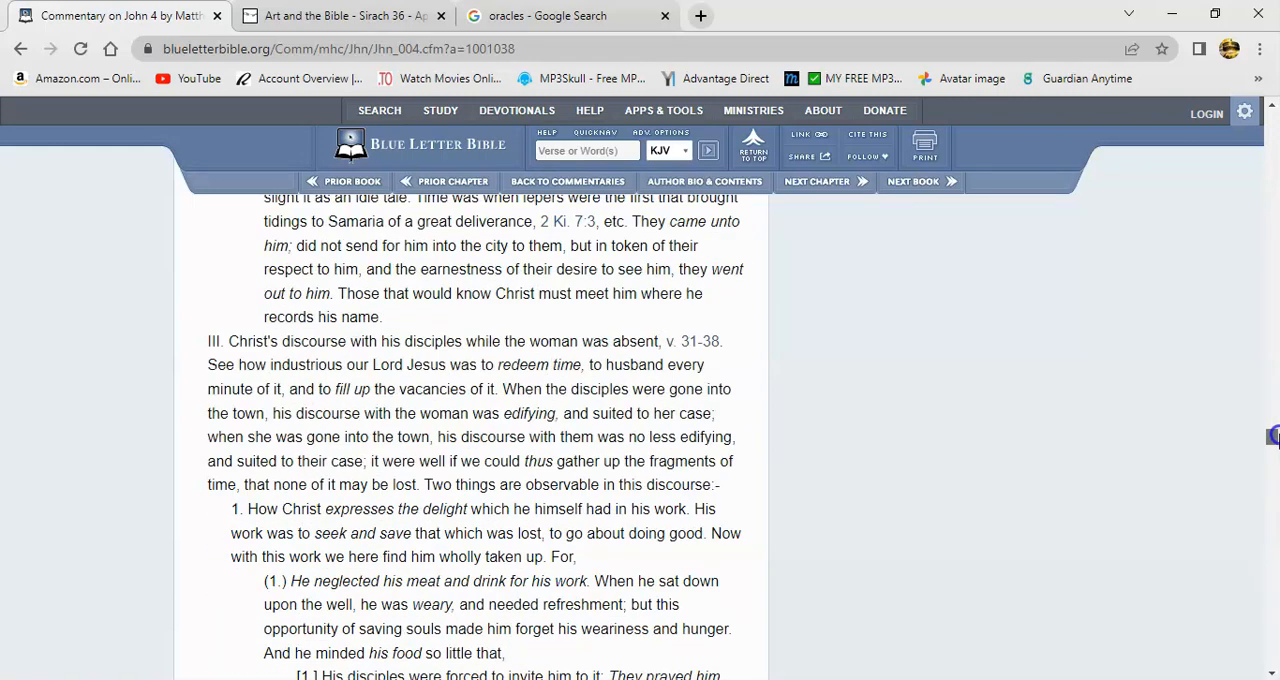
scroll(down, 3)
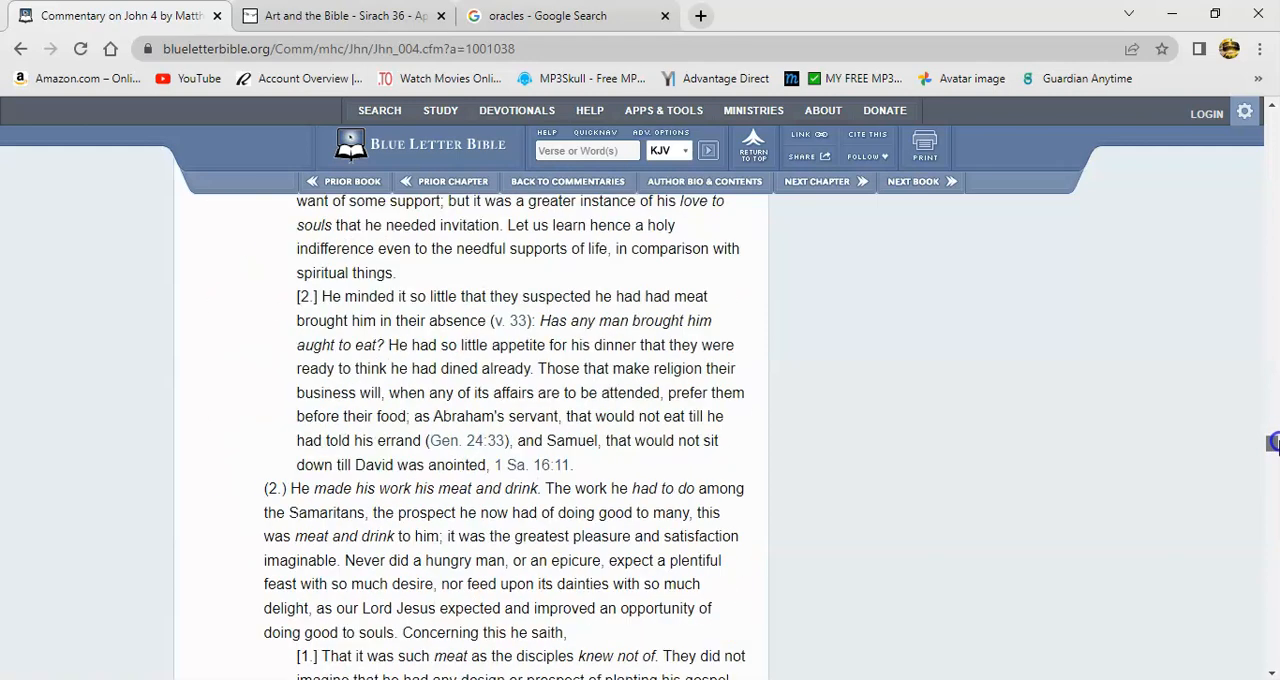
scroll(down, 3)
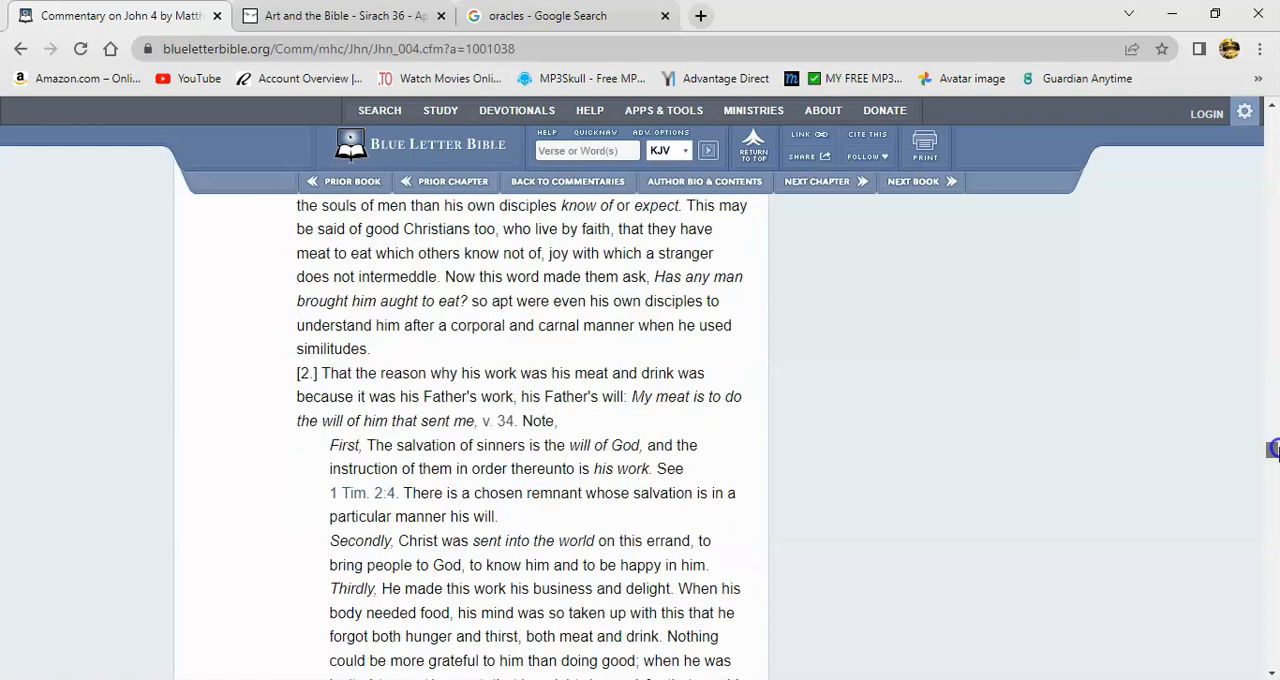
scroll(down, 3)
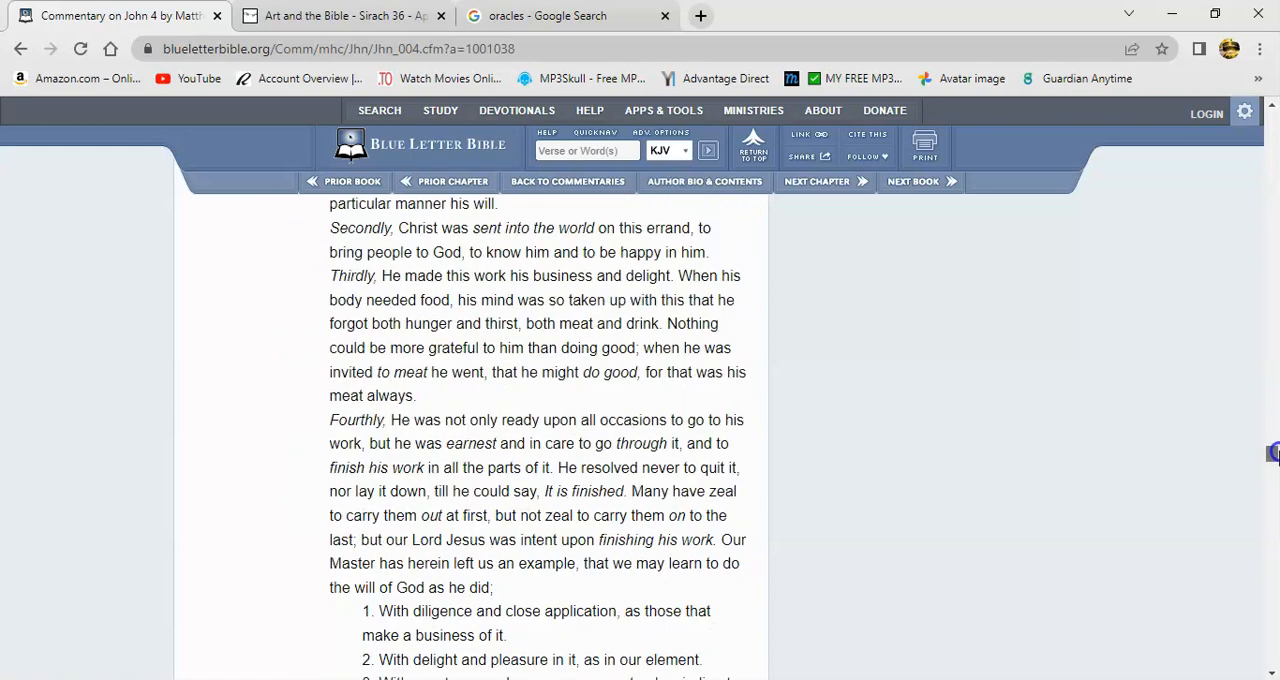
scroll(down, 3)
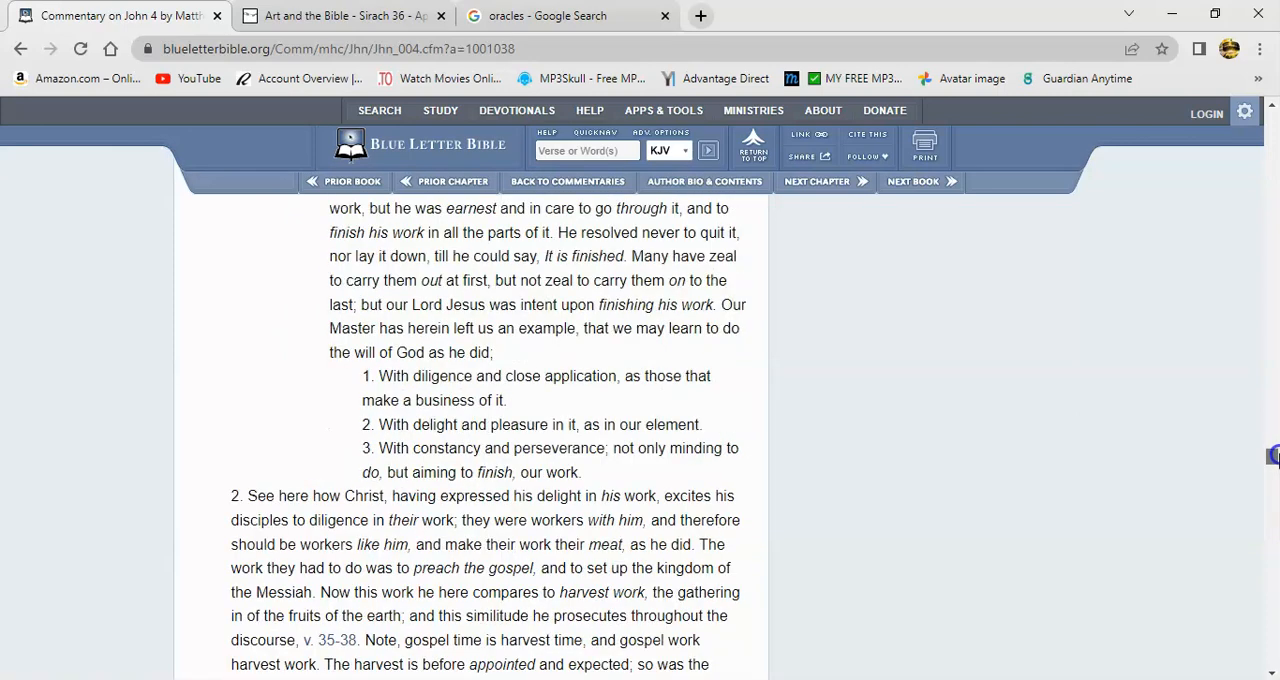
scroll(down, 3)
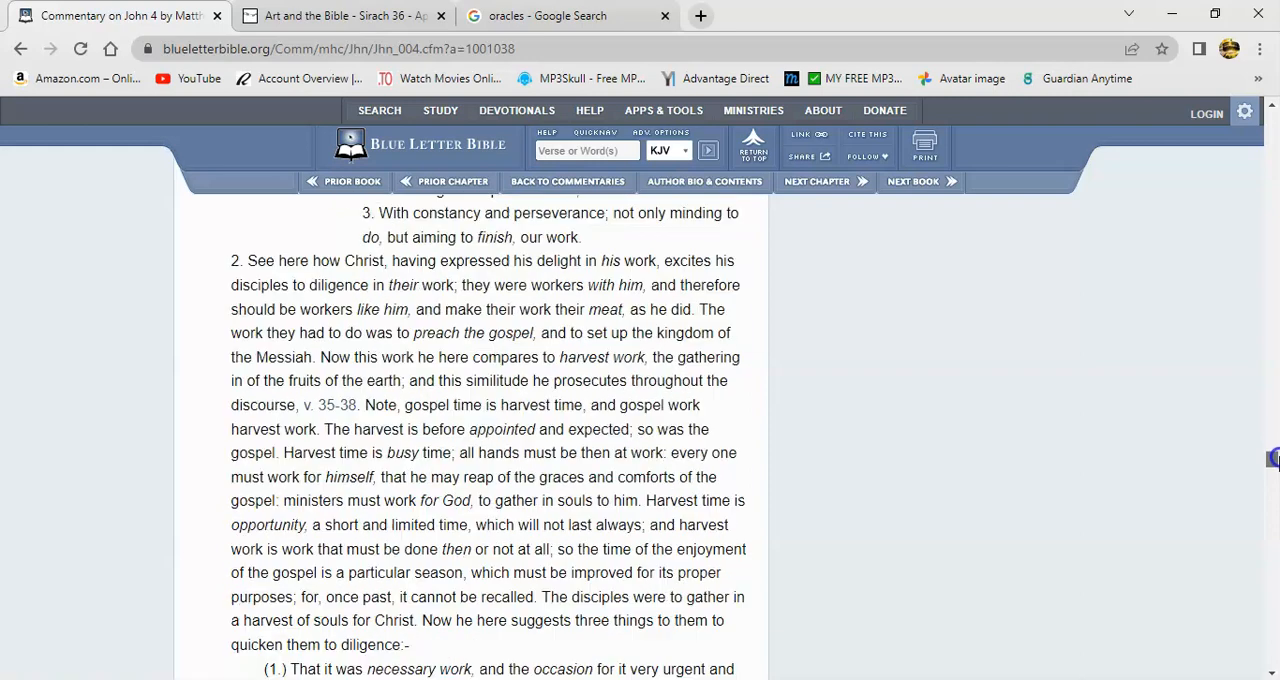
scroll(down, 3)
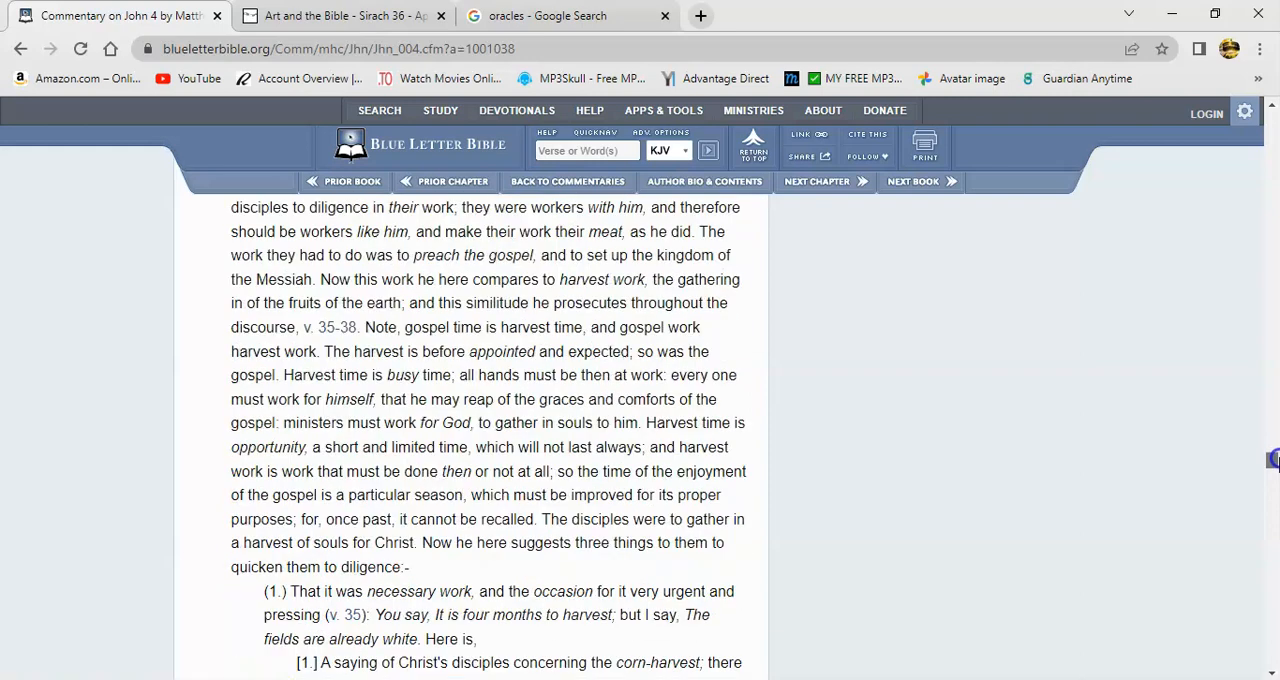
scroll(down, 3)
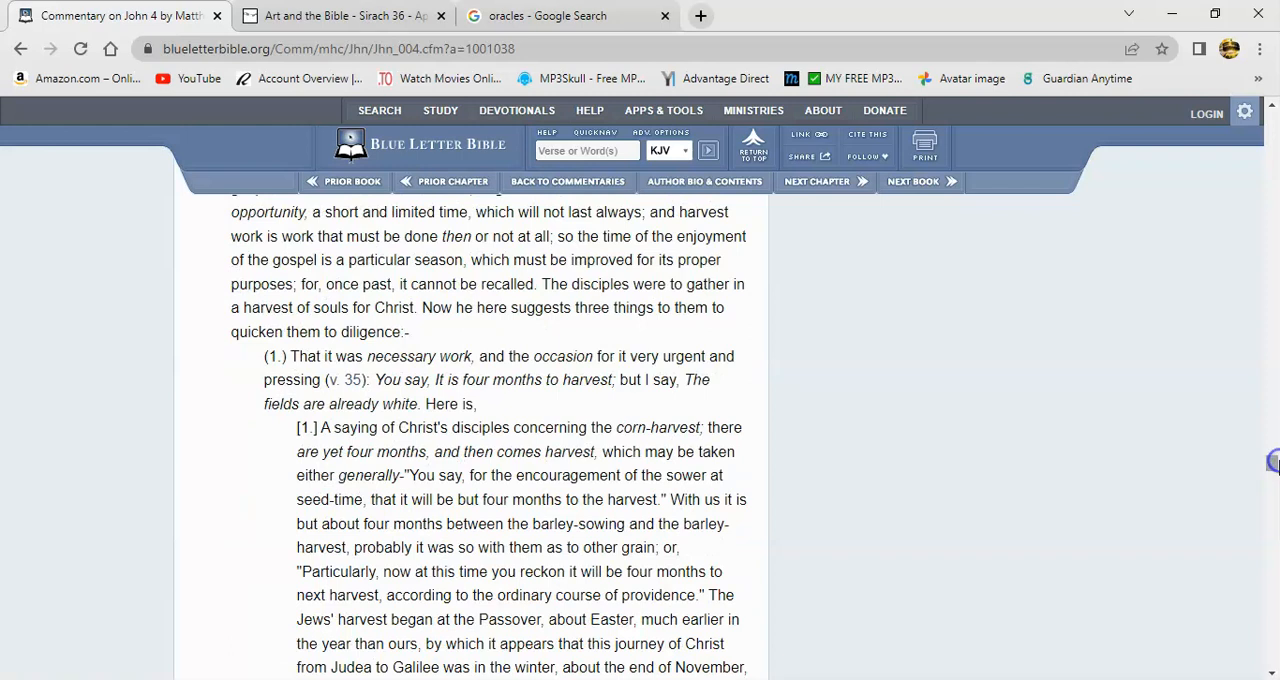
mouse_move(884, 492)
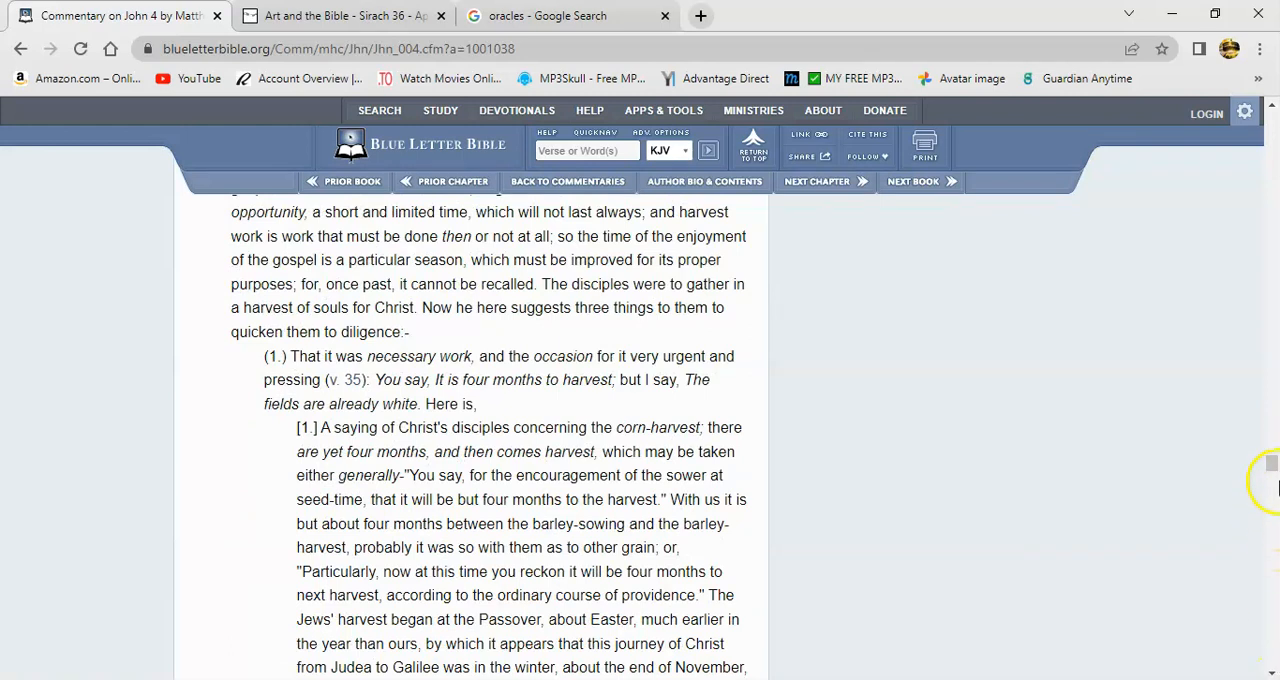
scroll(down, 3)
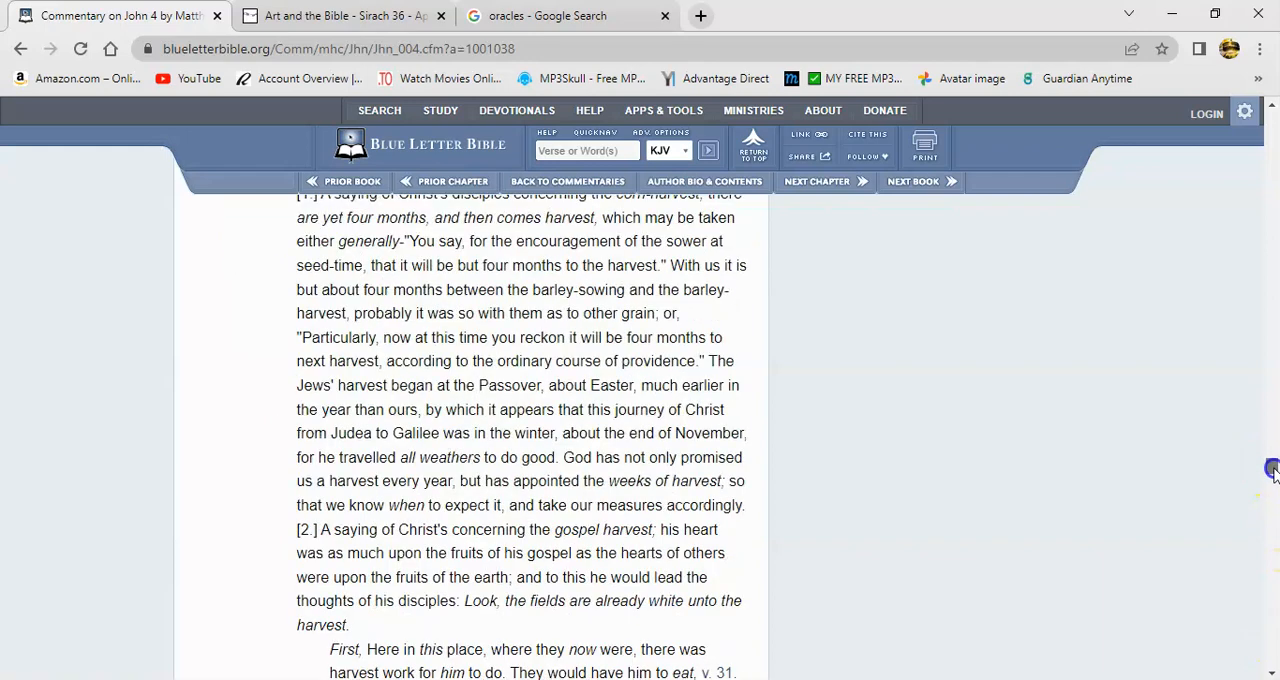
scroll(down, 3)
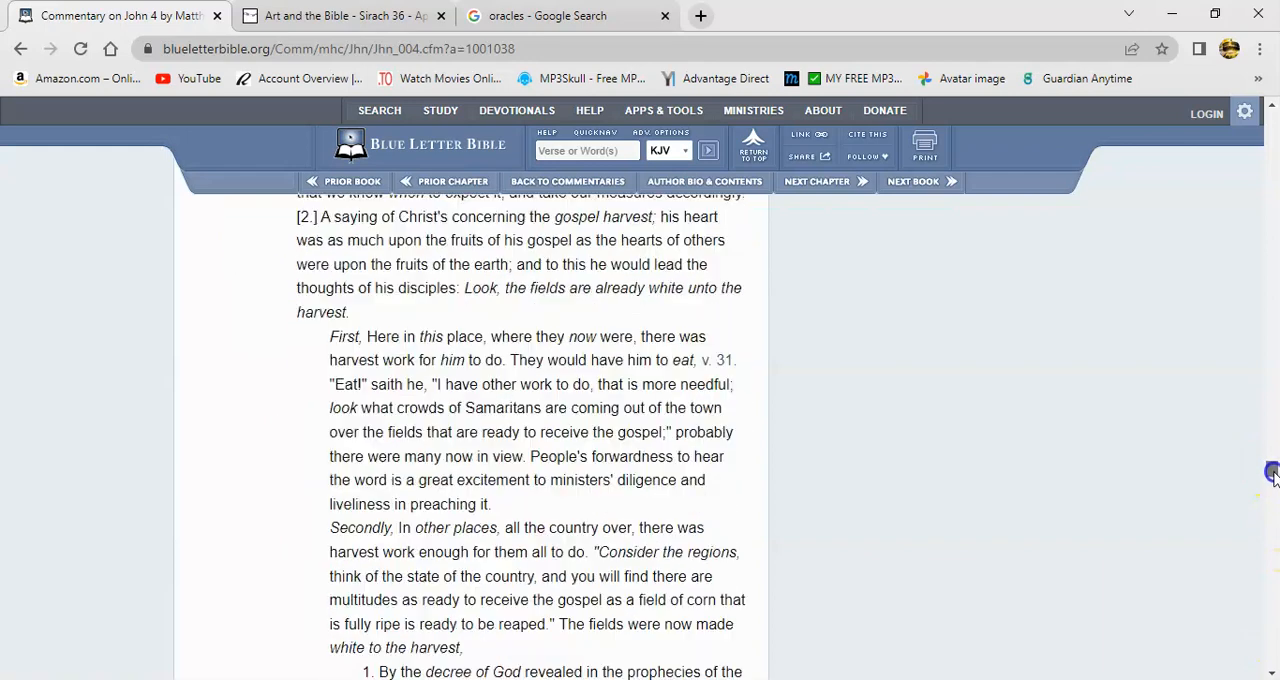
scroll(down, 3)
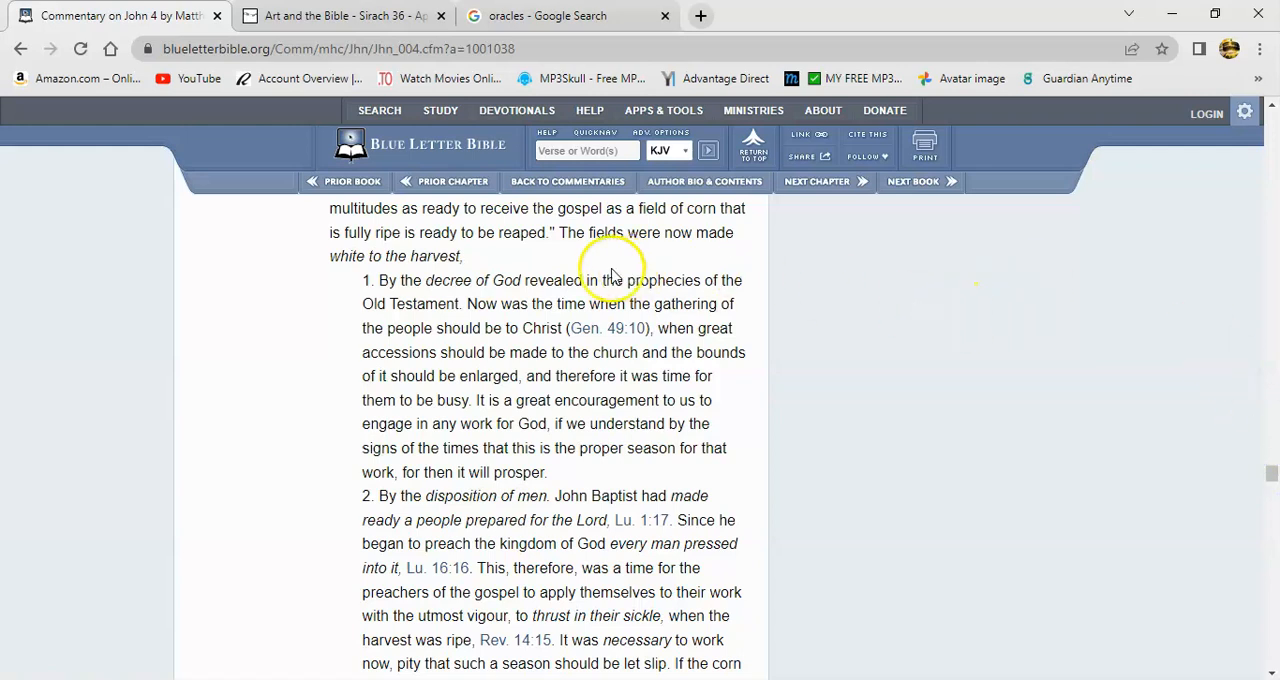
mouse_move(770, 262)
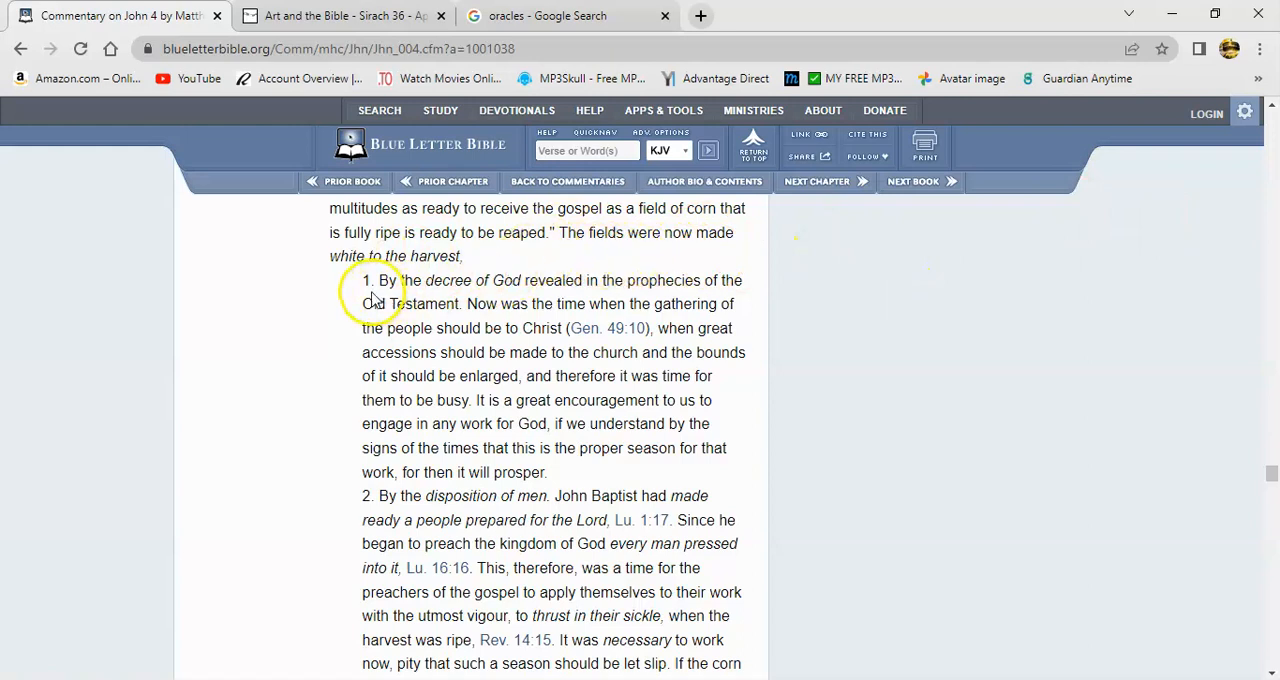
mouse_move(550, 298)
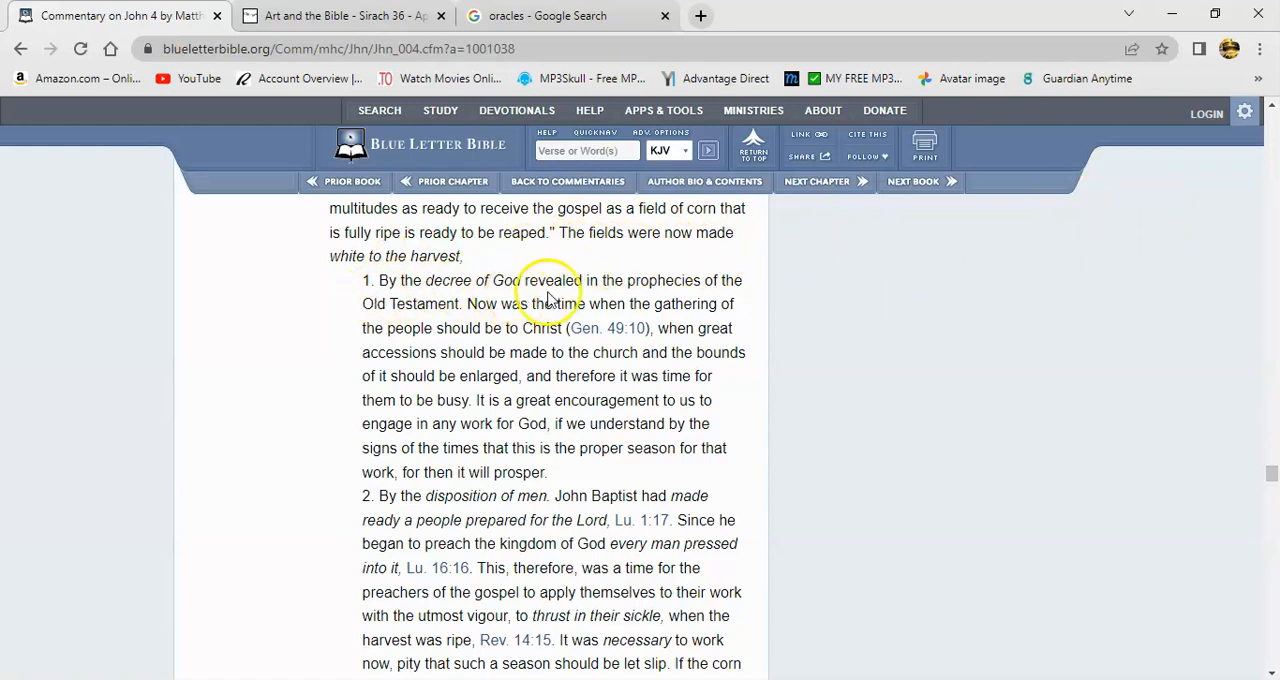
mouse_move(464, 322)
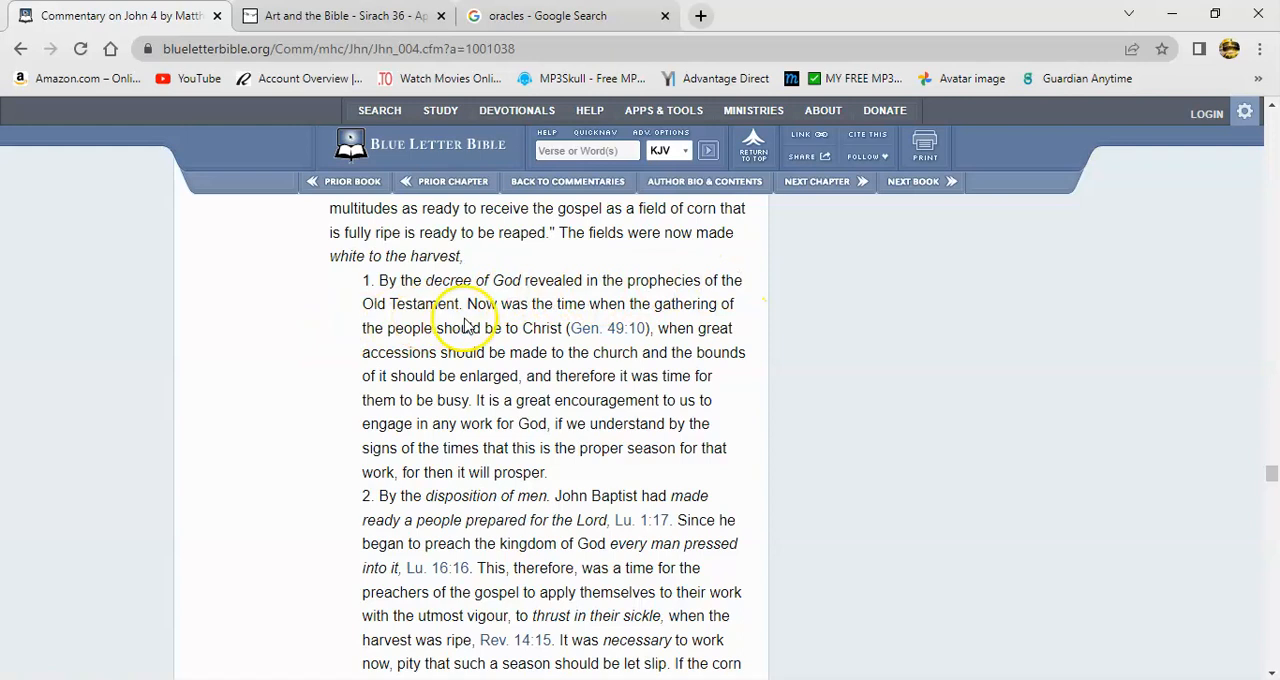
mouse_move(396, 320)
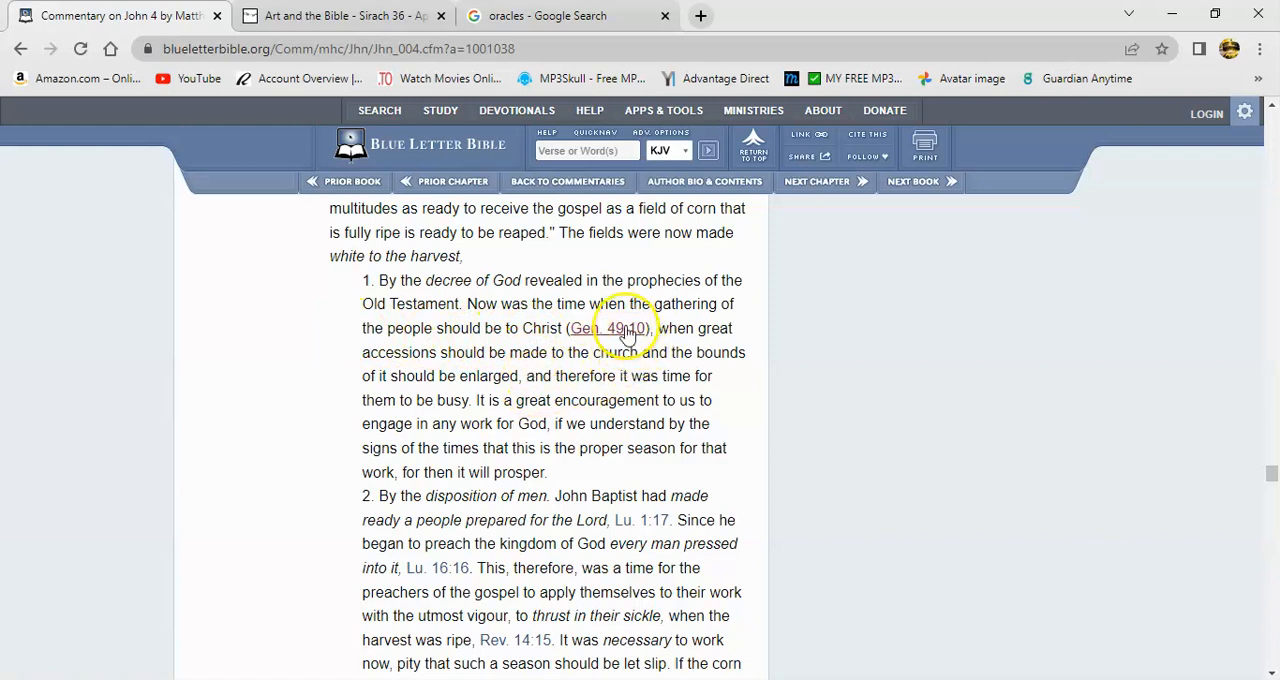
mouse_move(624, 328)
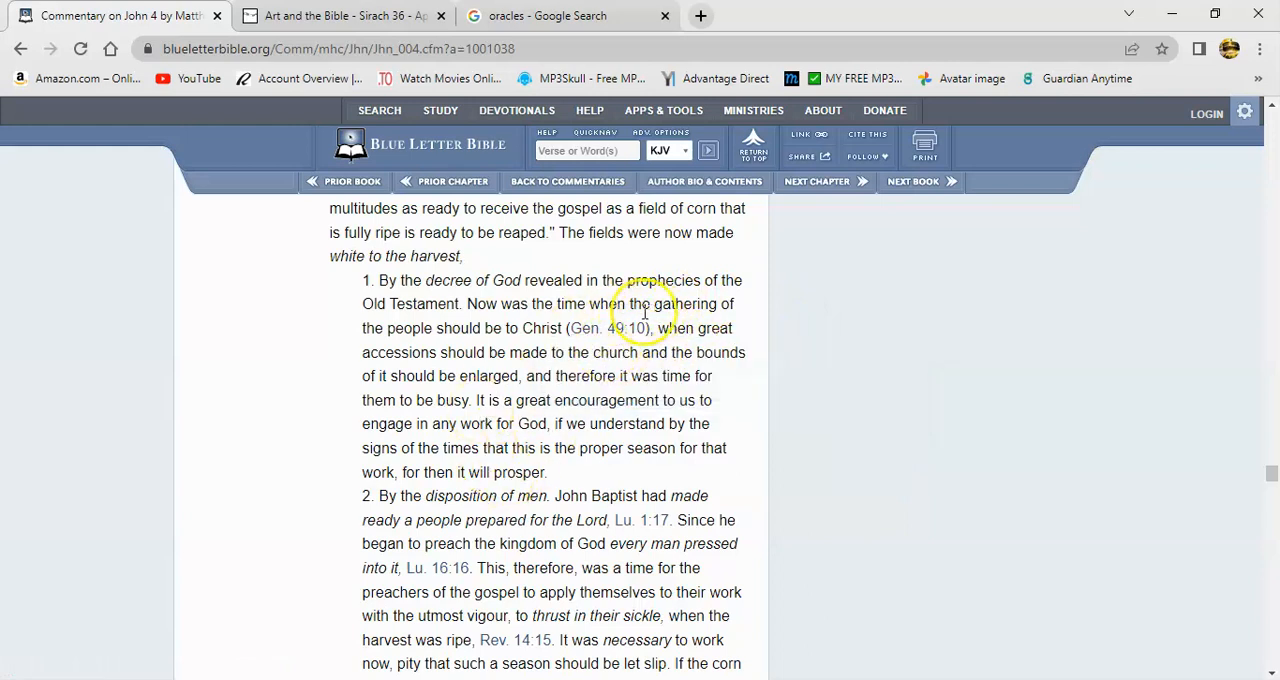
mouse_move(584, 400)
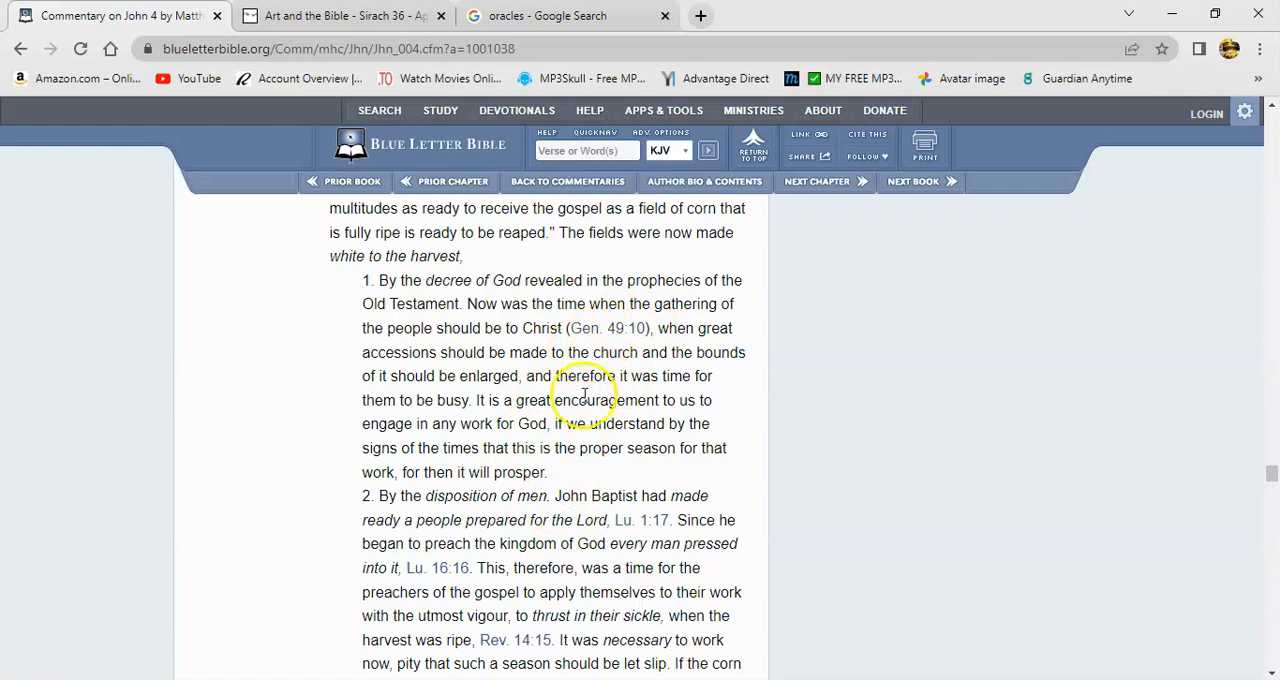
mouse_move(604, 340)
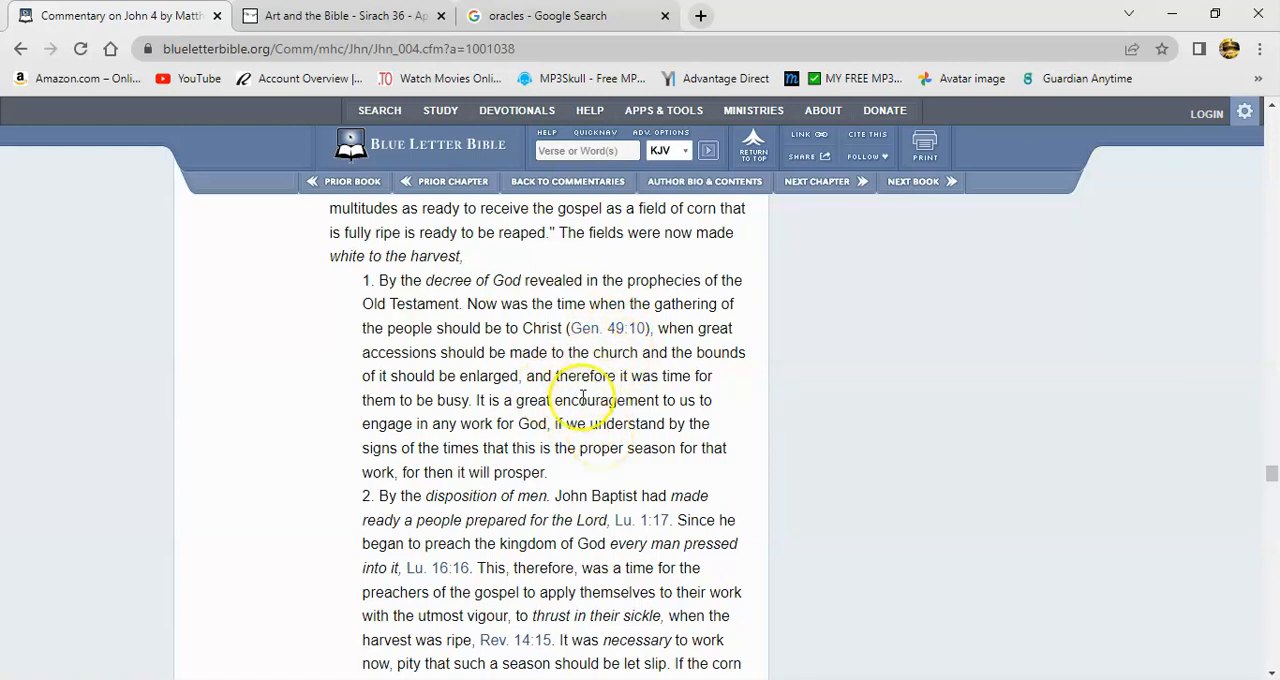
mouse_move(596, 364)
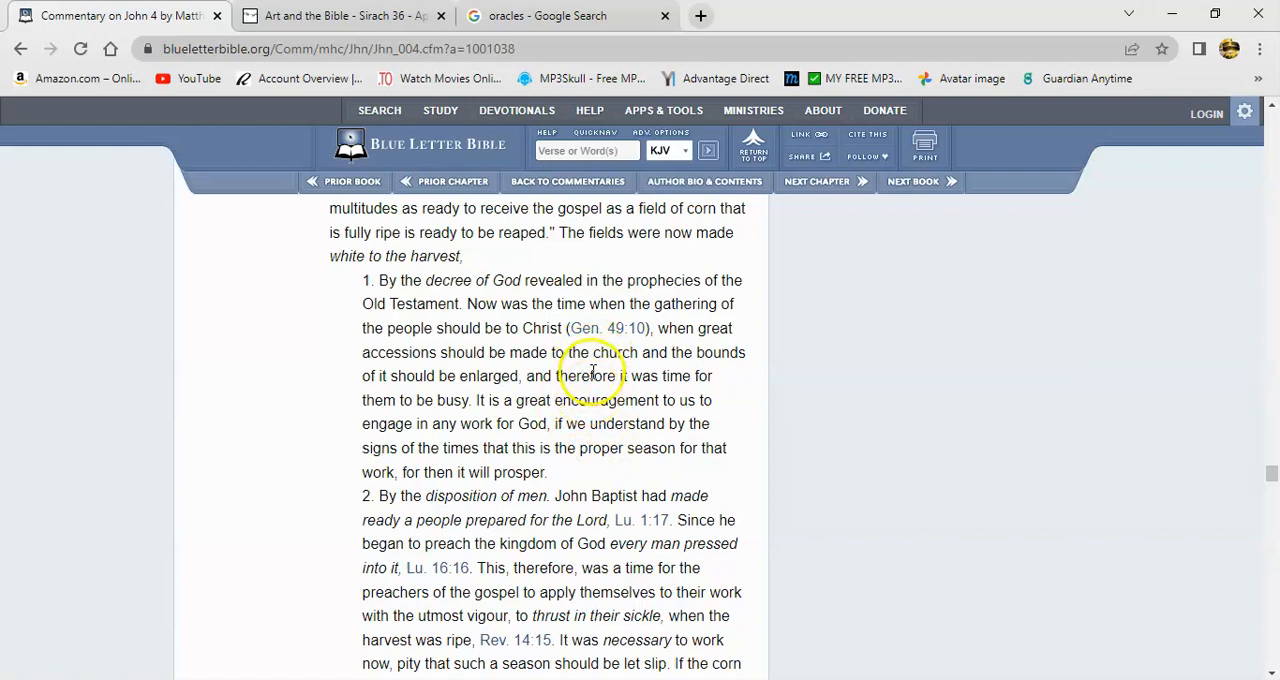
mouse_move(582, 416)
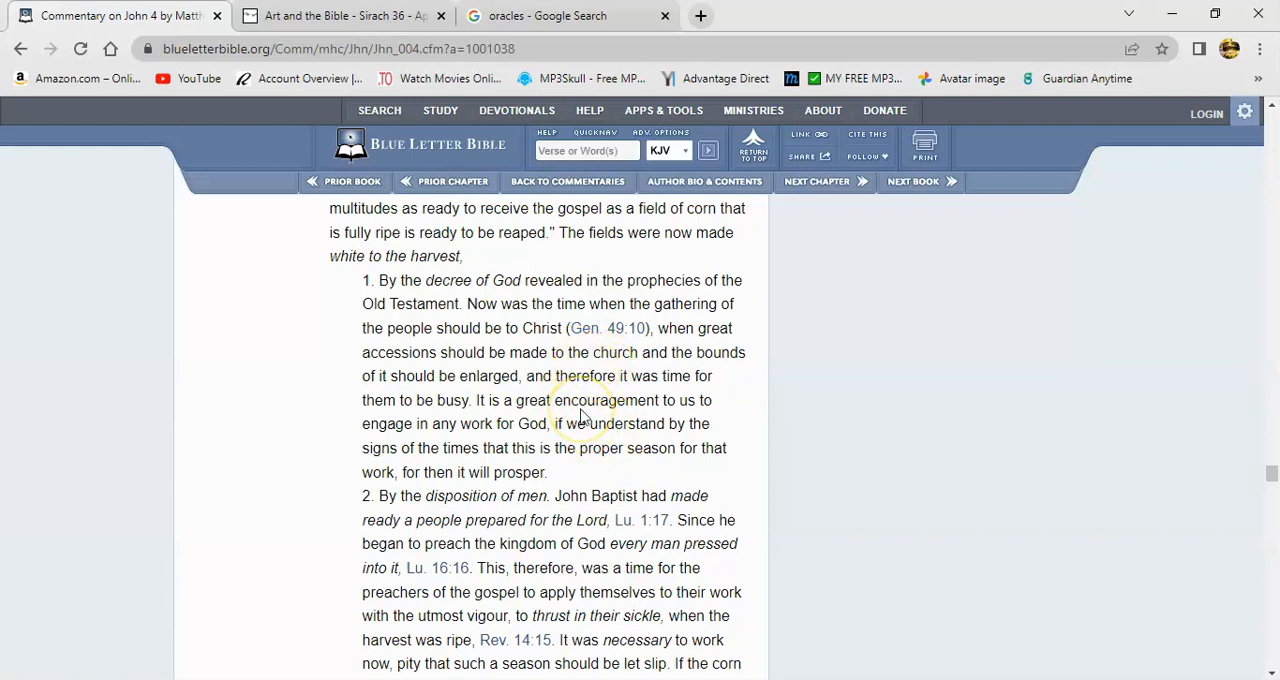
mouse_move(570, 388)
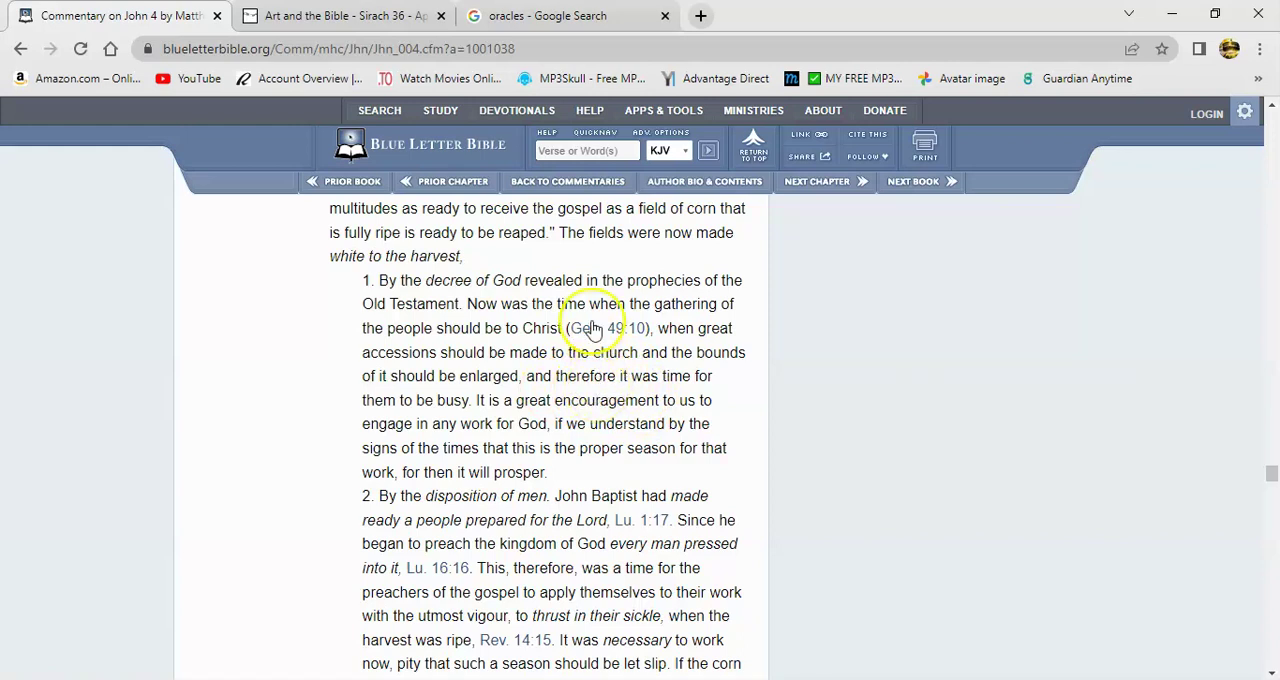
mouse_move(636, 386)
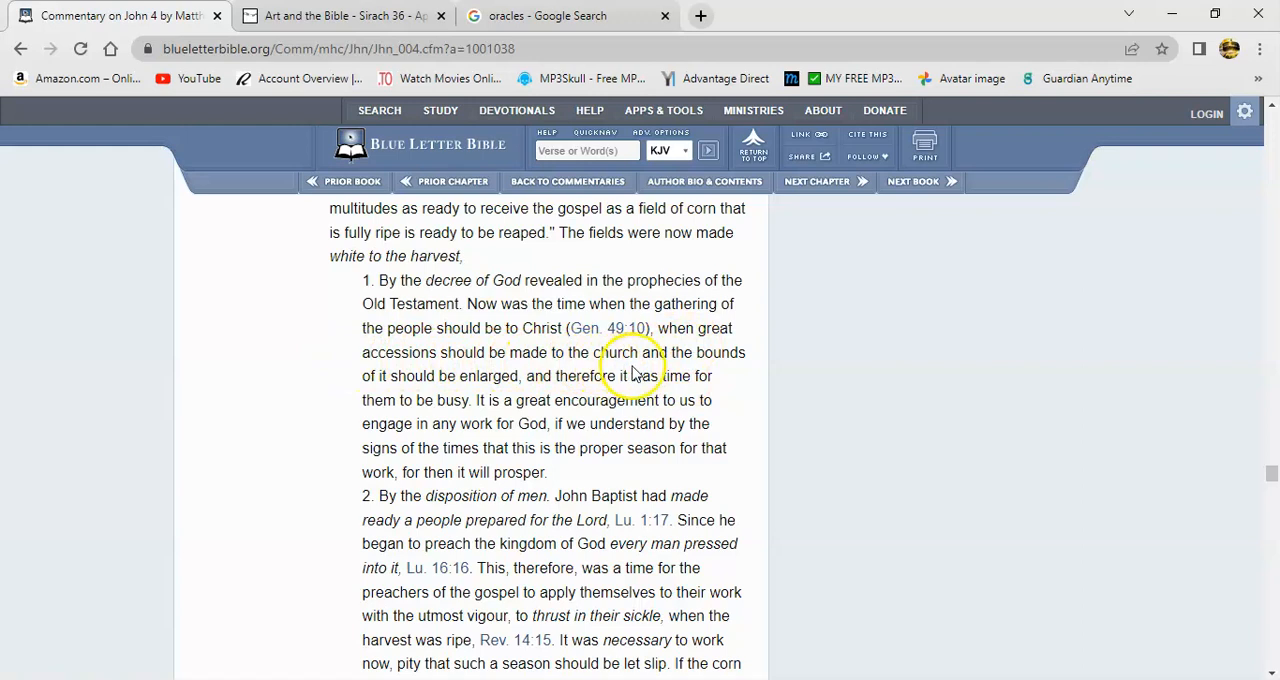
mouse_move(540, 376)
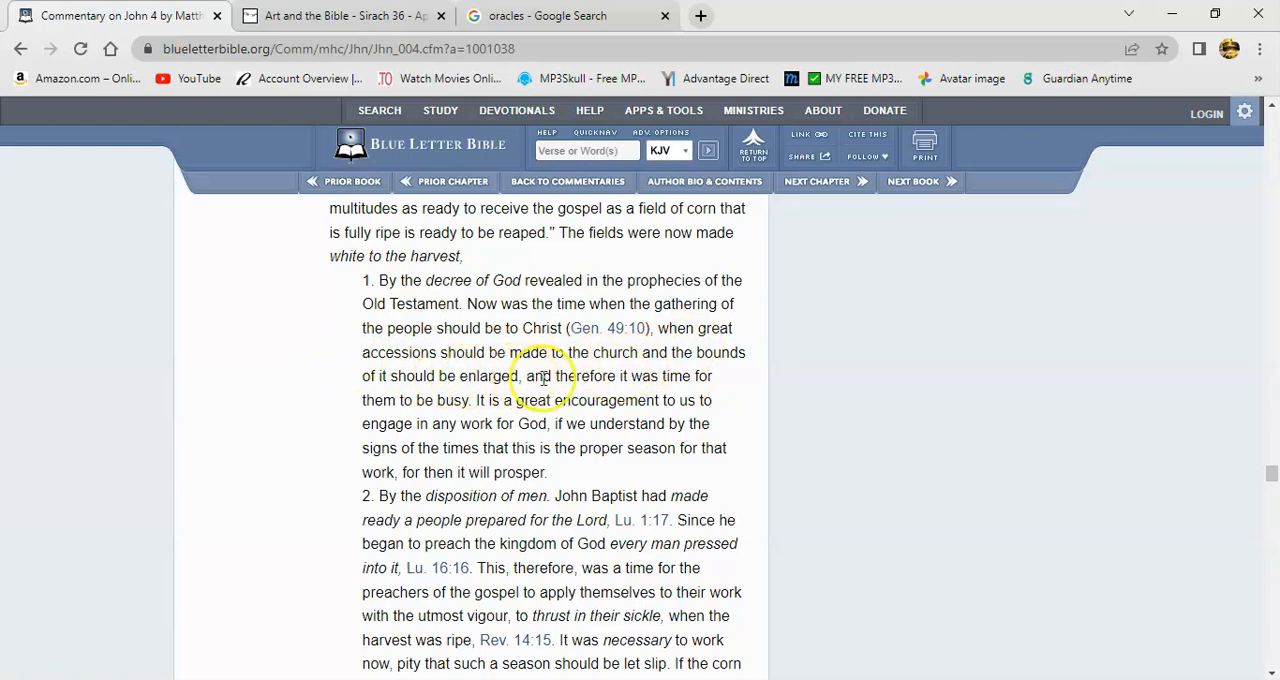
mouse_move(476, 412)
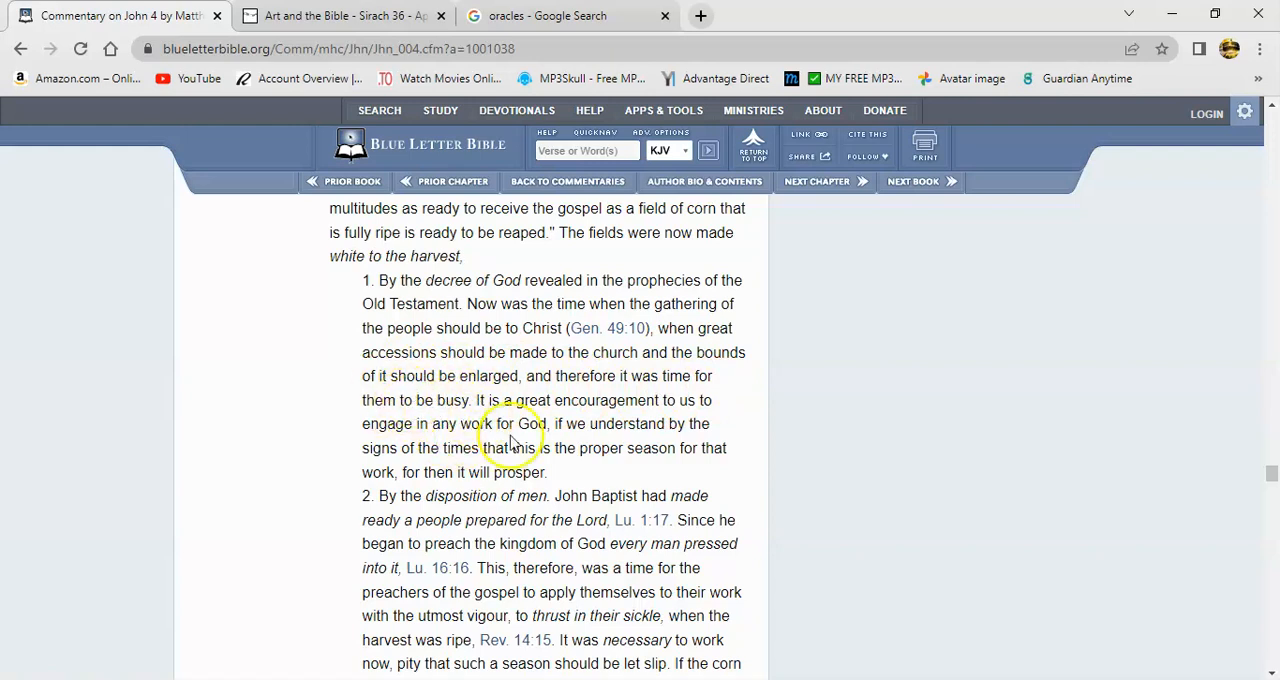
mouse_move(442, 508)
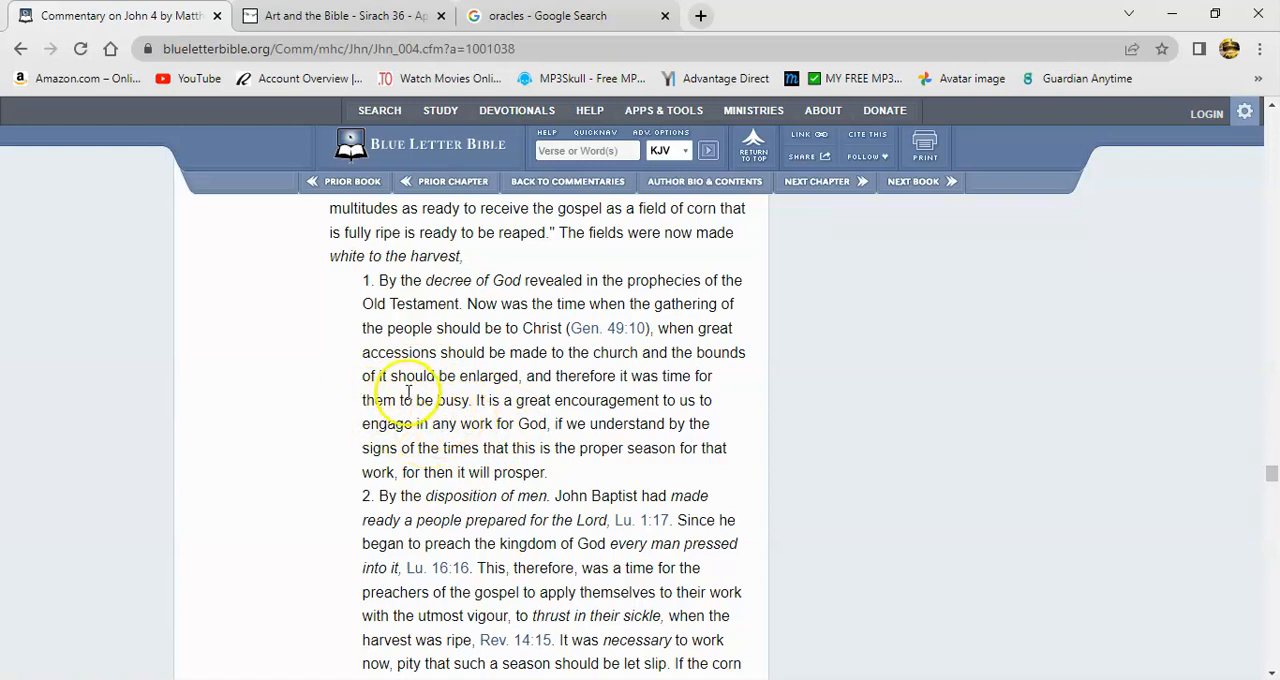
mouse_move(520, 480)
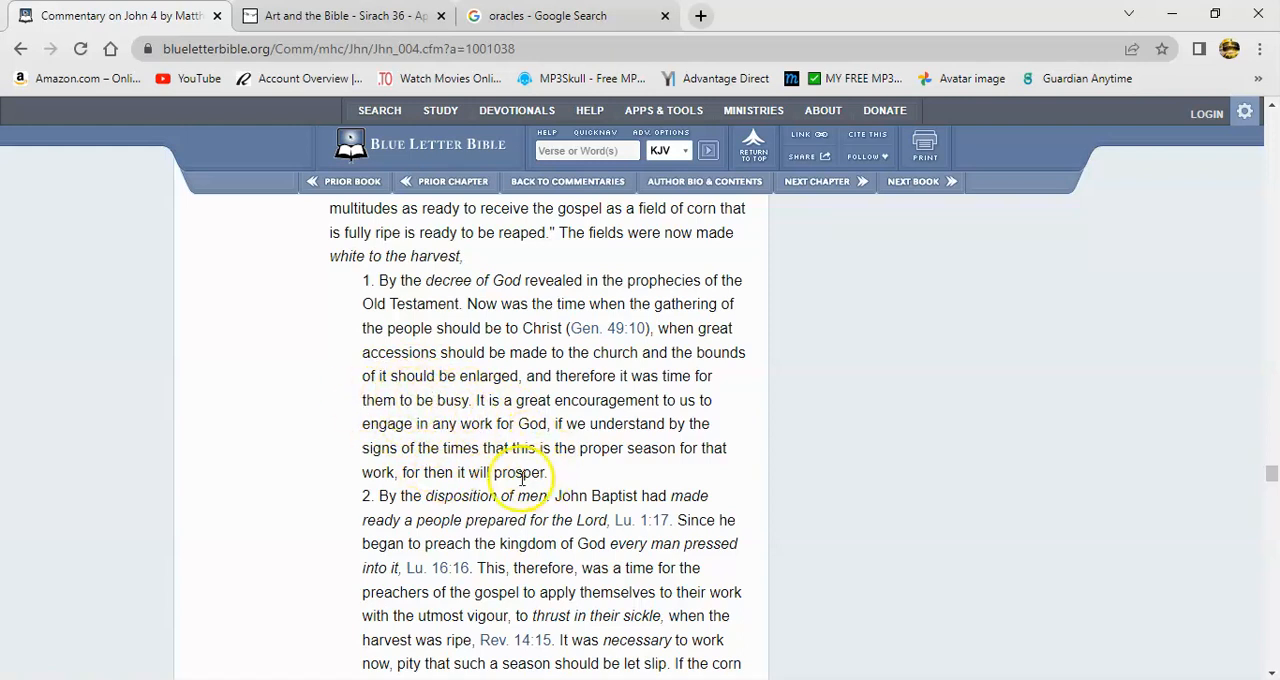
mouse_move(696, 408)
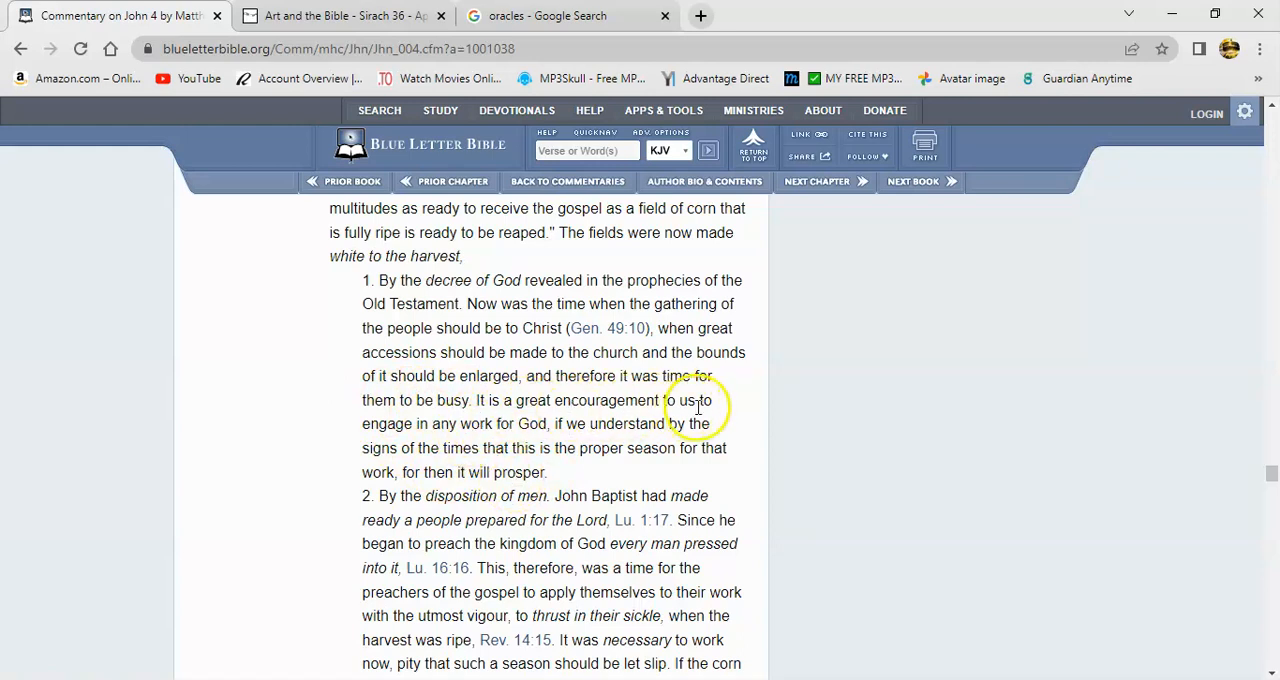
mouse_move(548, 426)
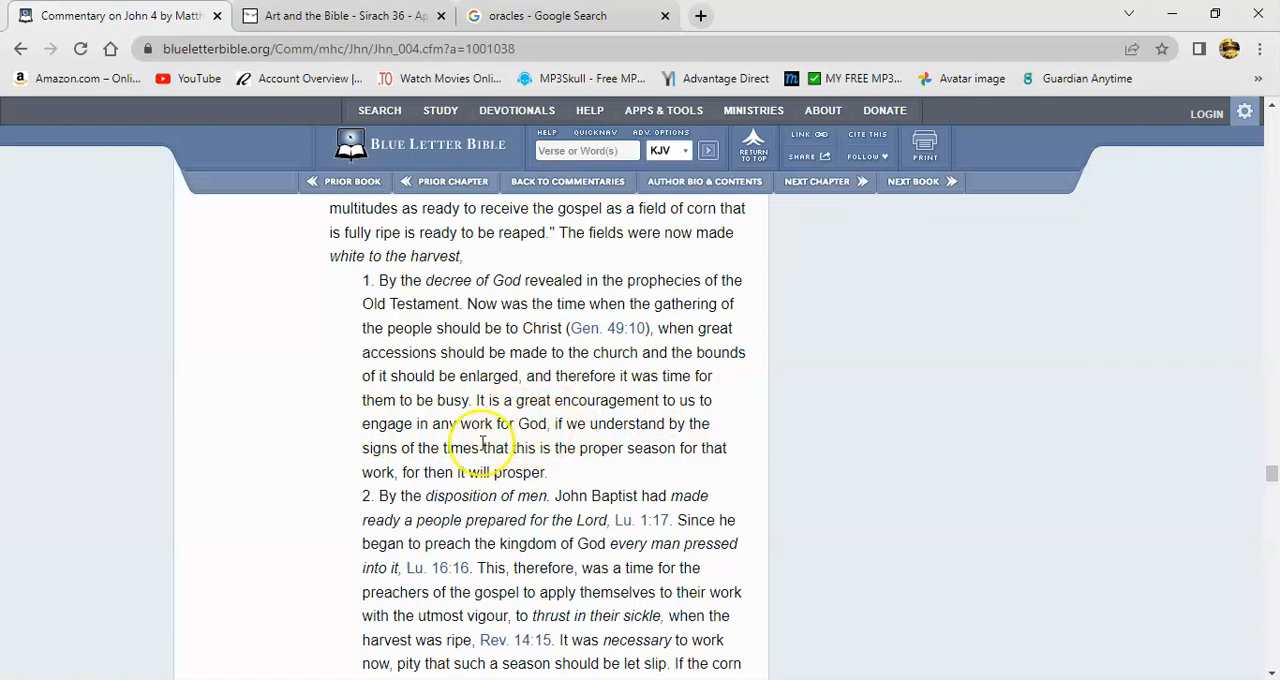
mouse_move(528, 484)
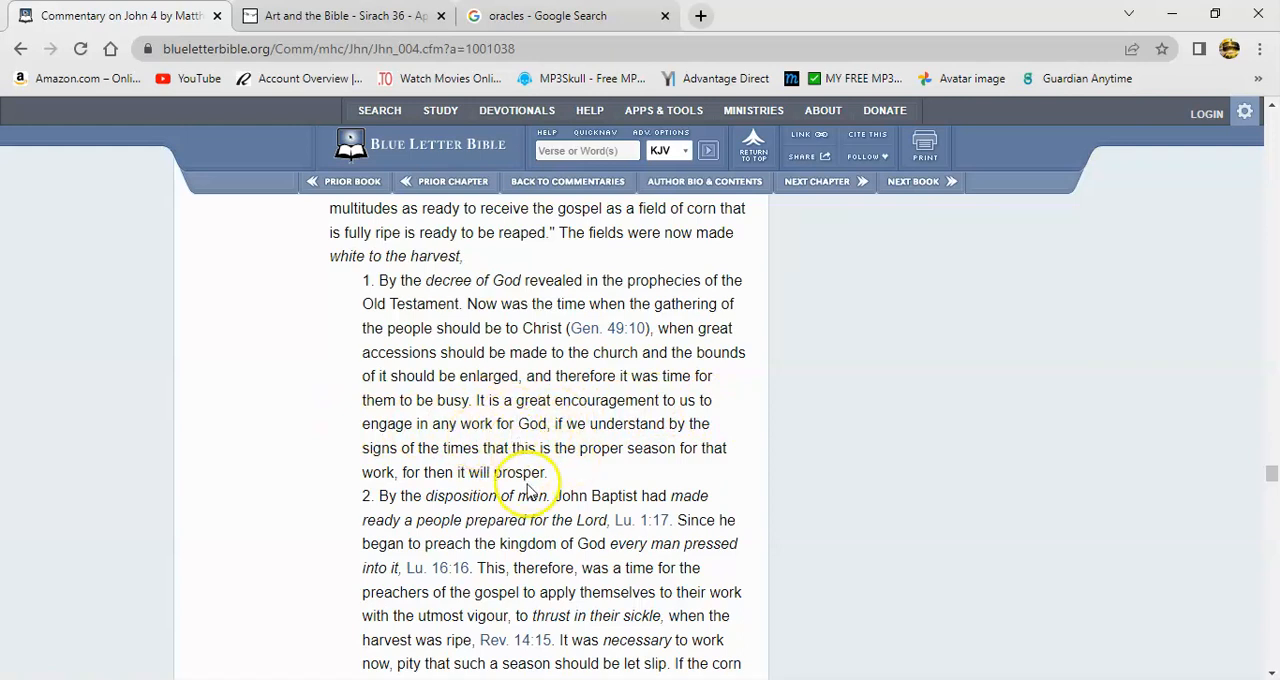
mouse_move(506, 424)
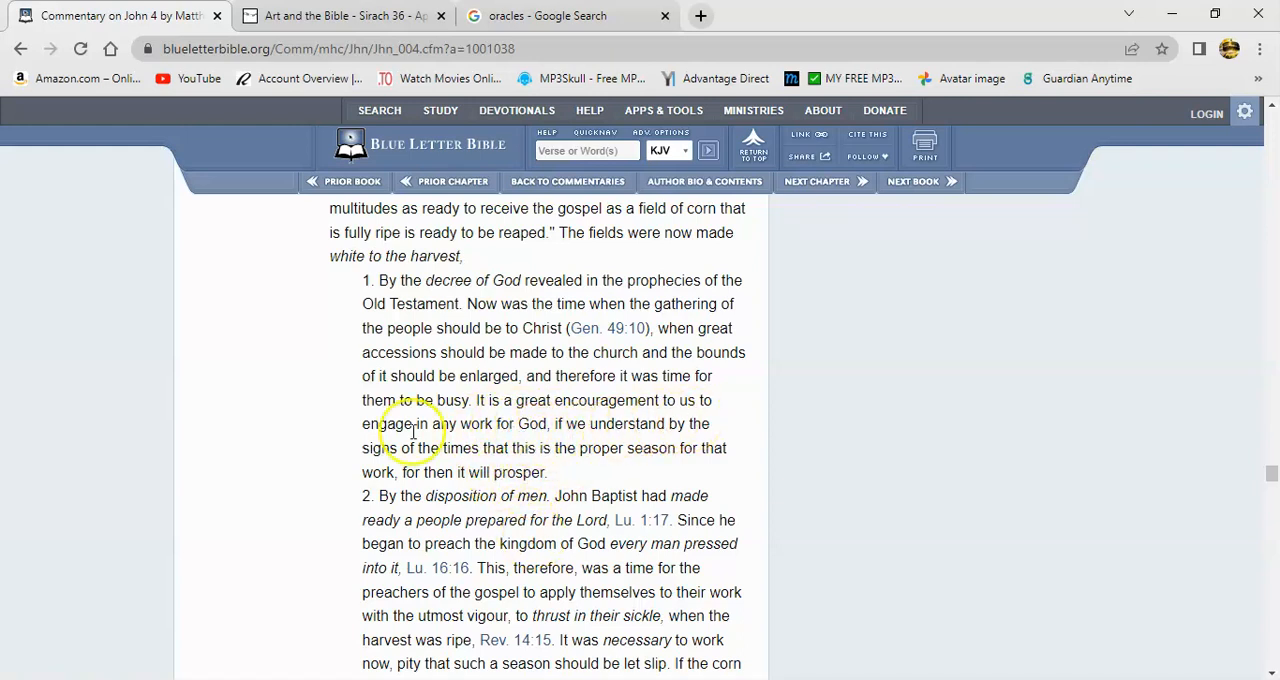
mouse_move(672, 454)
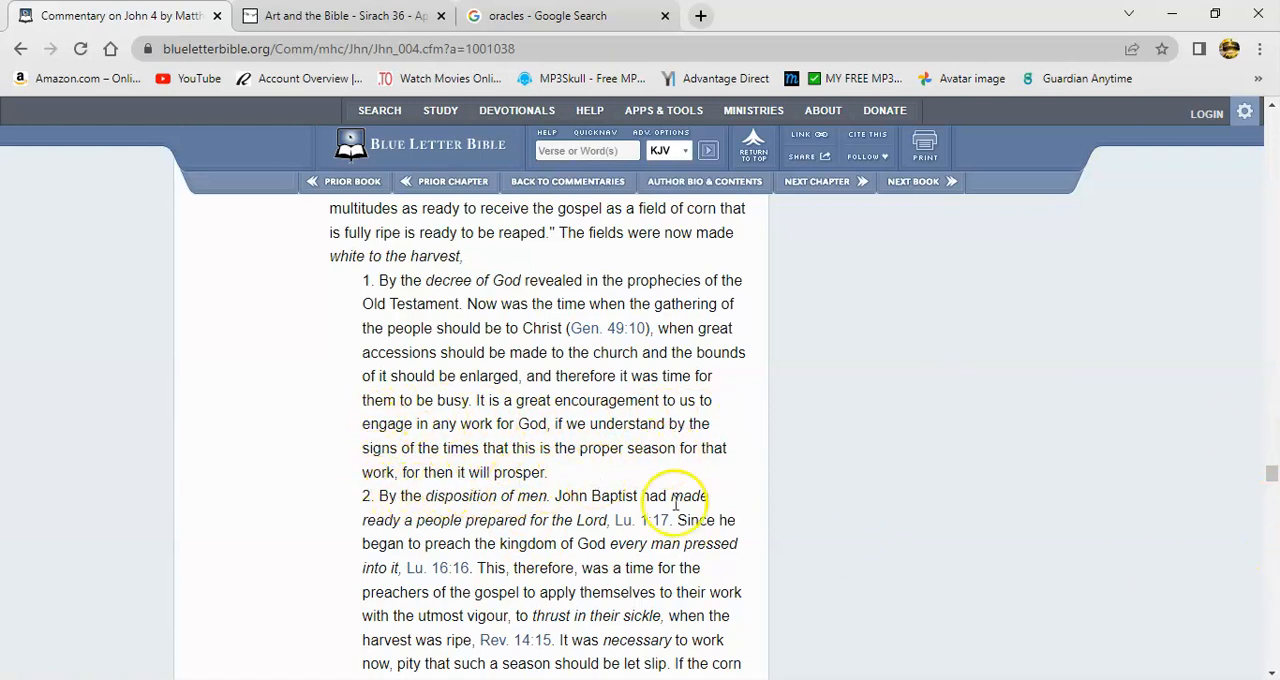
mouse_move(480, 472)
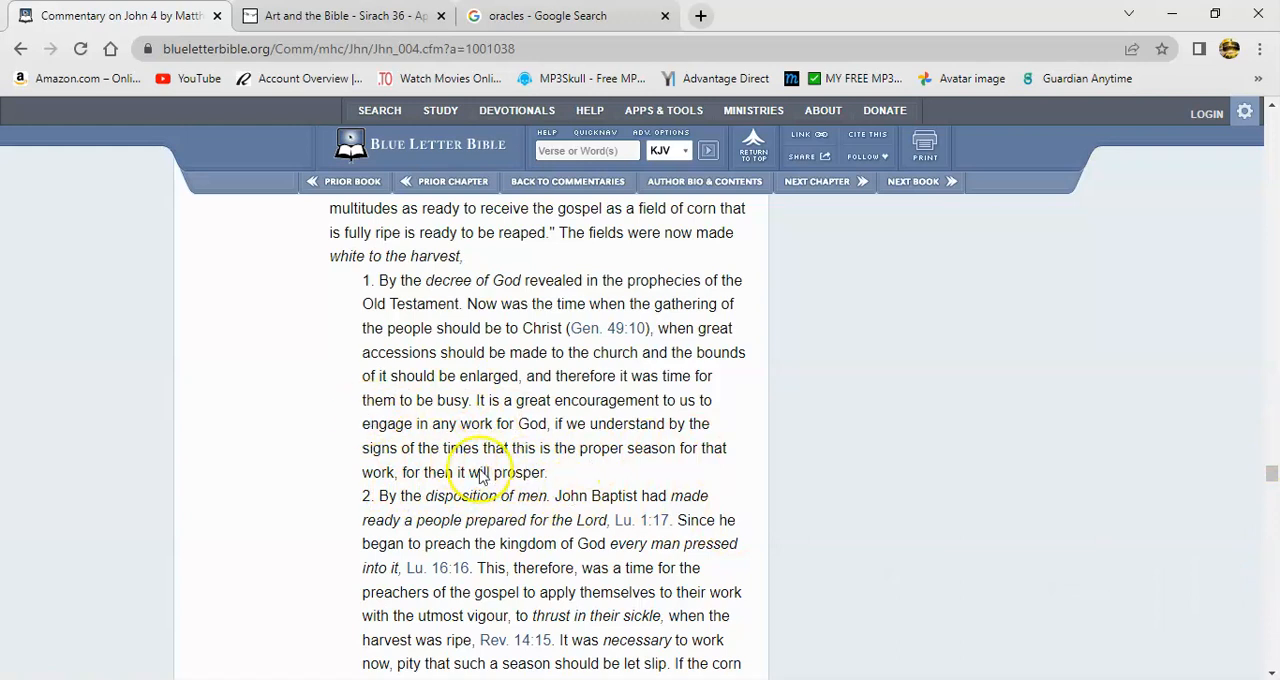
mouse_move(568, 468)
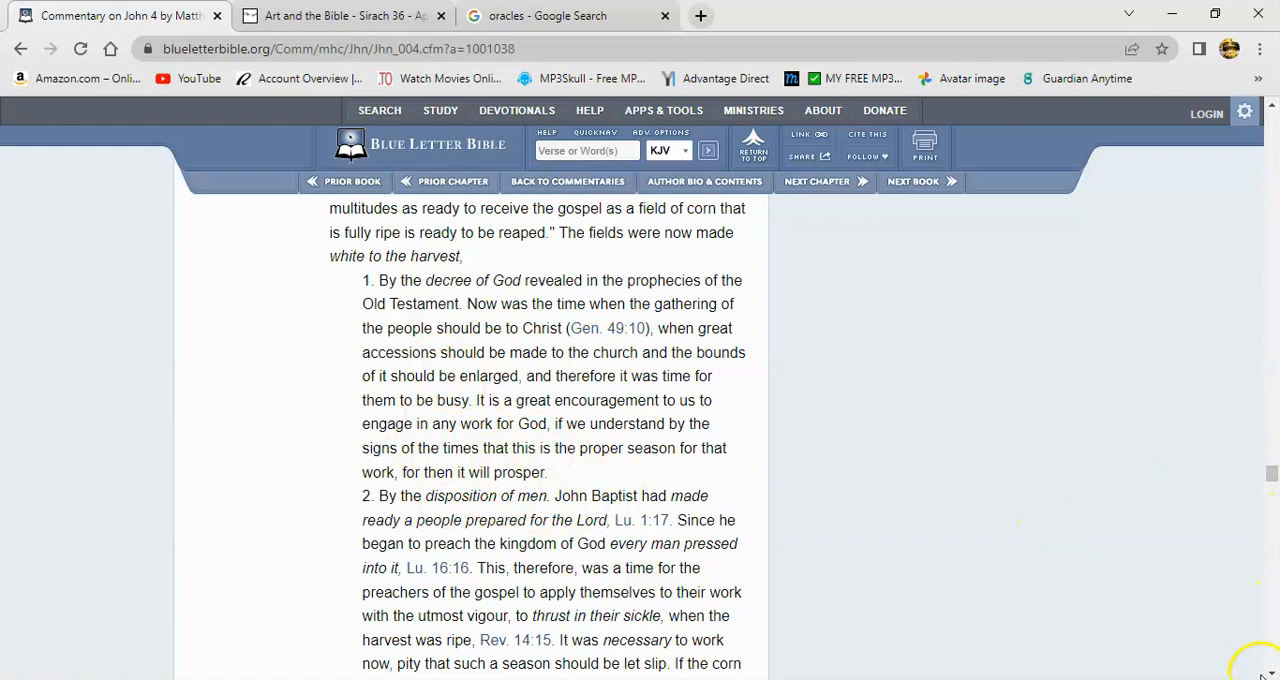
- Read the commentary through point (2.), that Christ's reapers do profitable work and receive wages
scroll(down, 3)
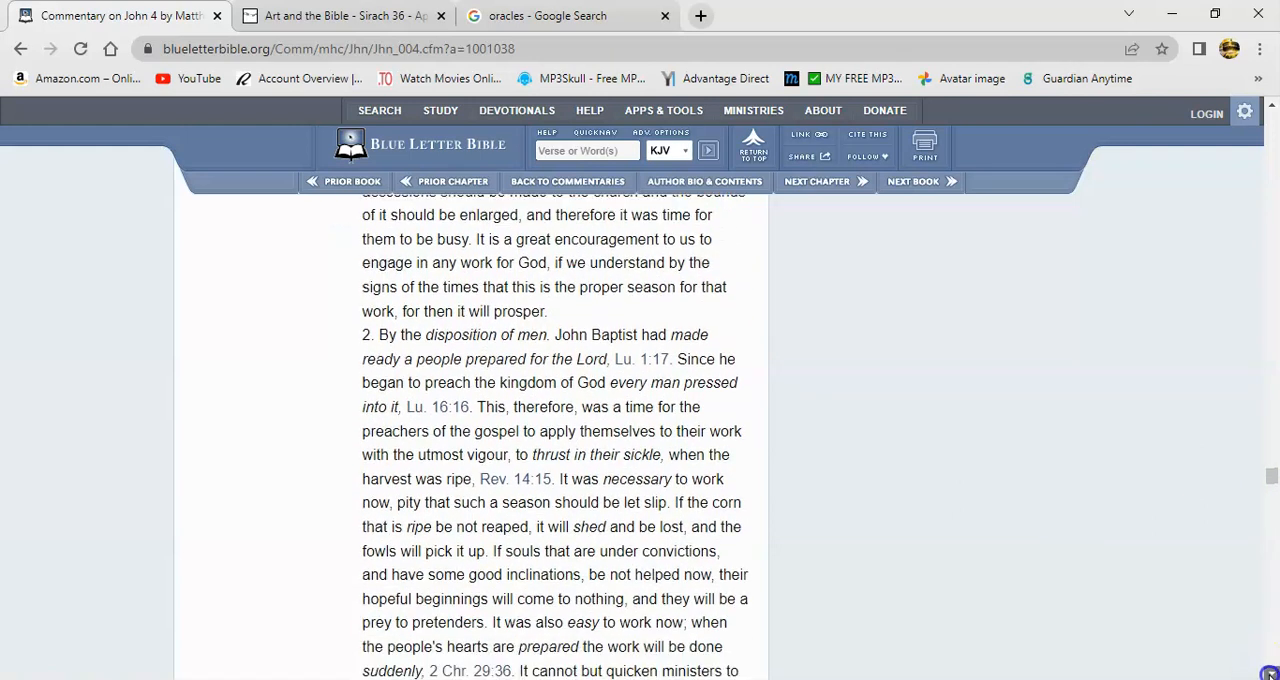
scroll(down, 3)
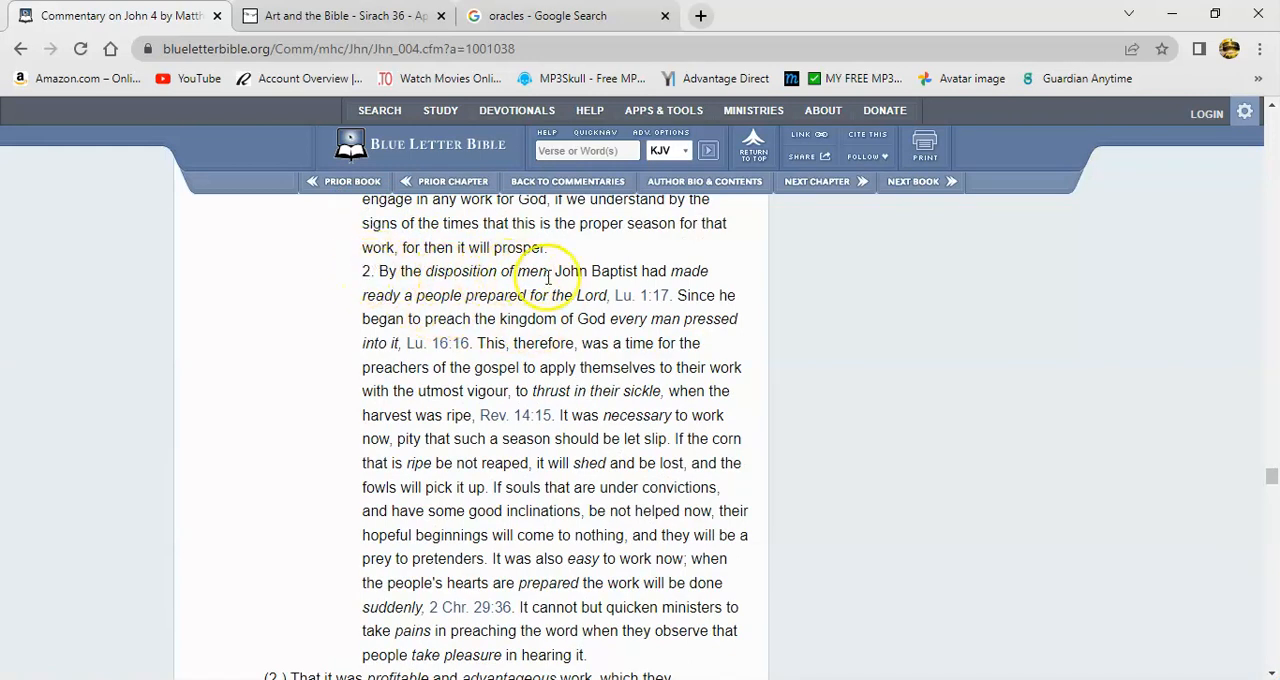
mouse_move(404, 296)
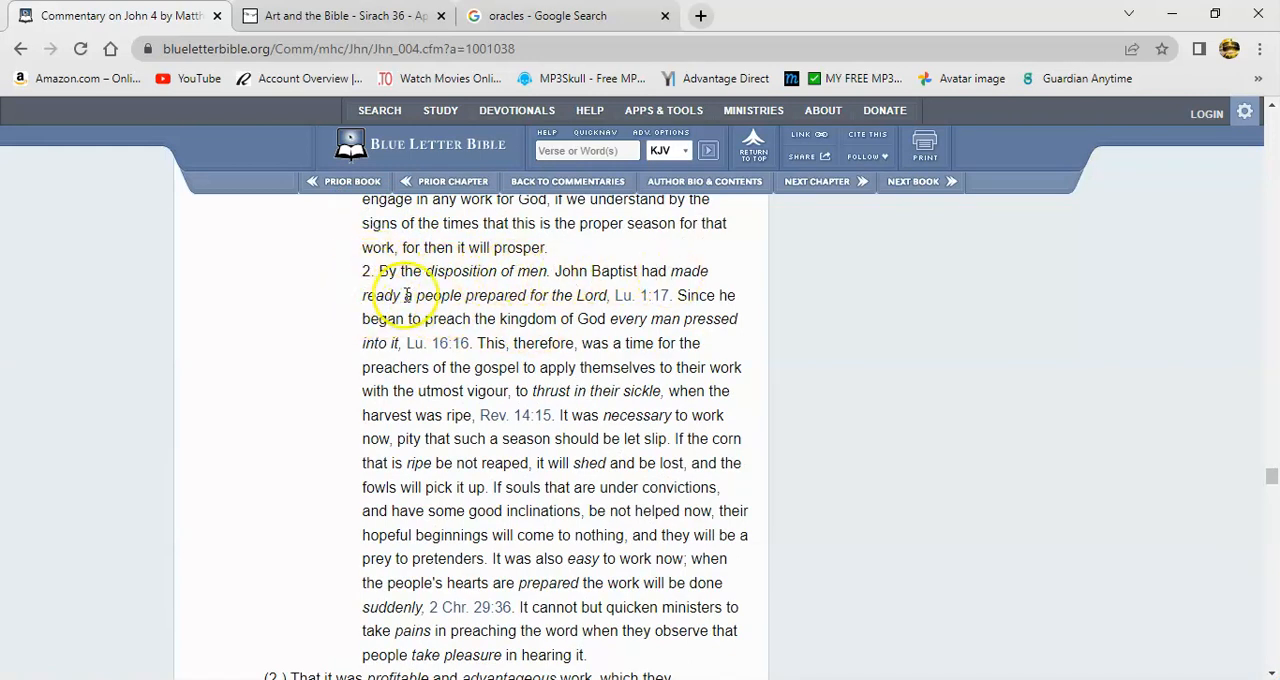
mouse_move(600, 330)
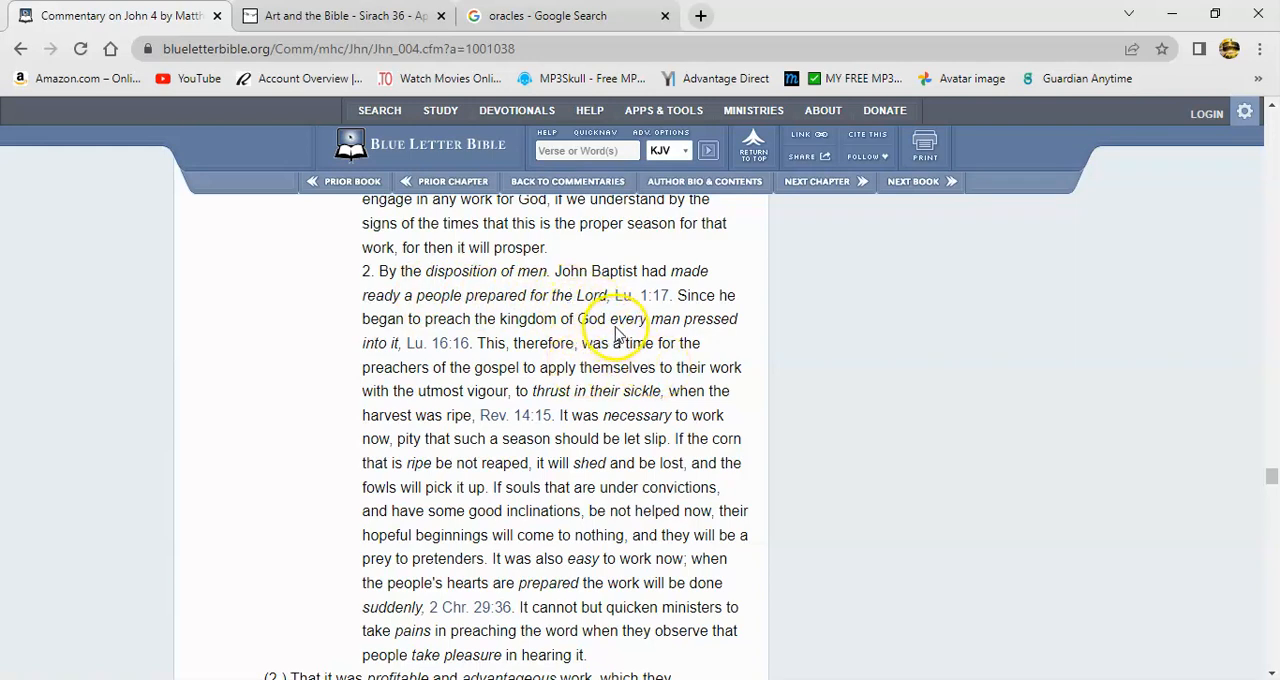
mouse_move(688, 312)
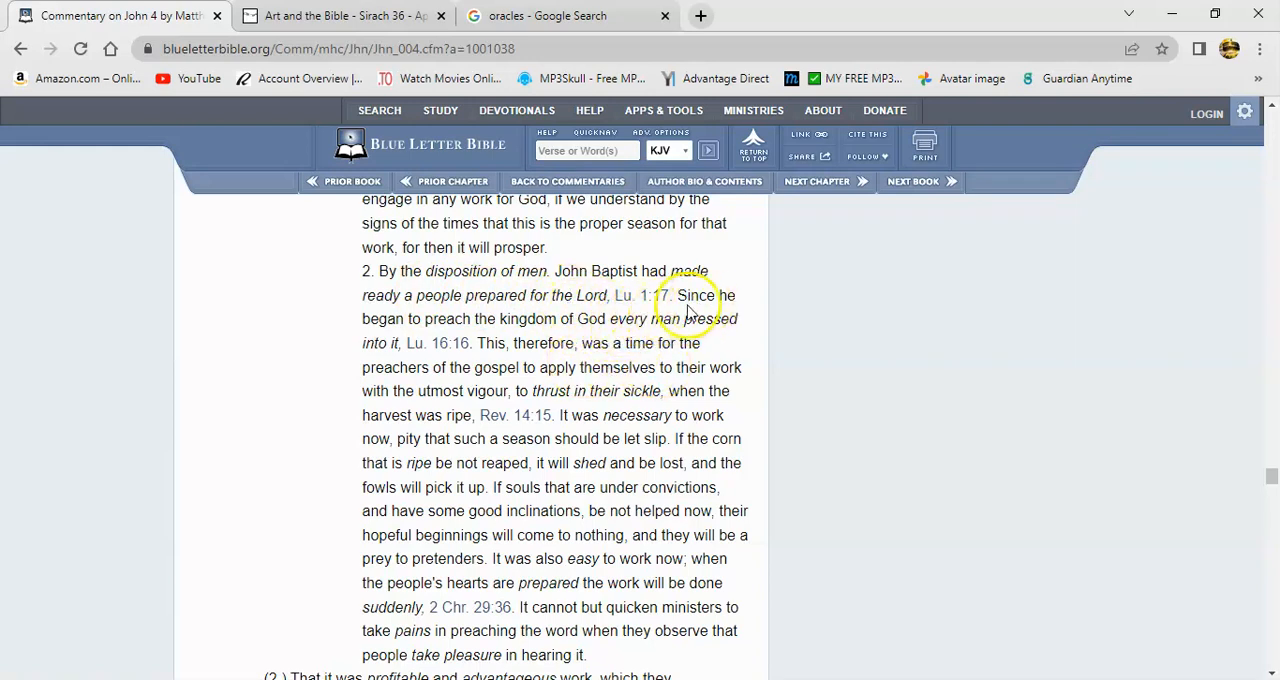
mouse_move(428, 332)
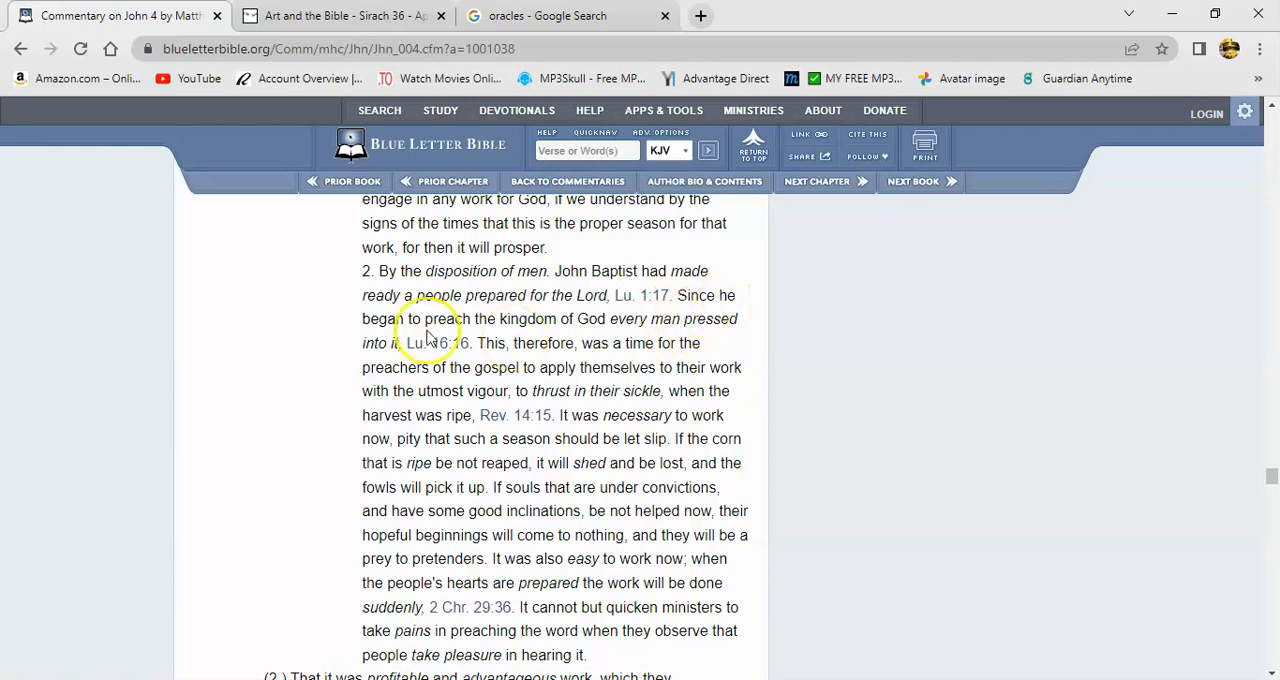
mouse_move(620, 324)
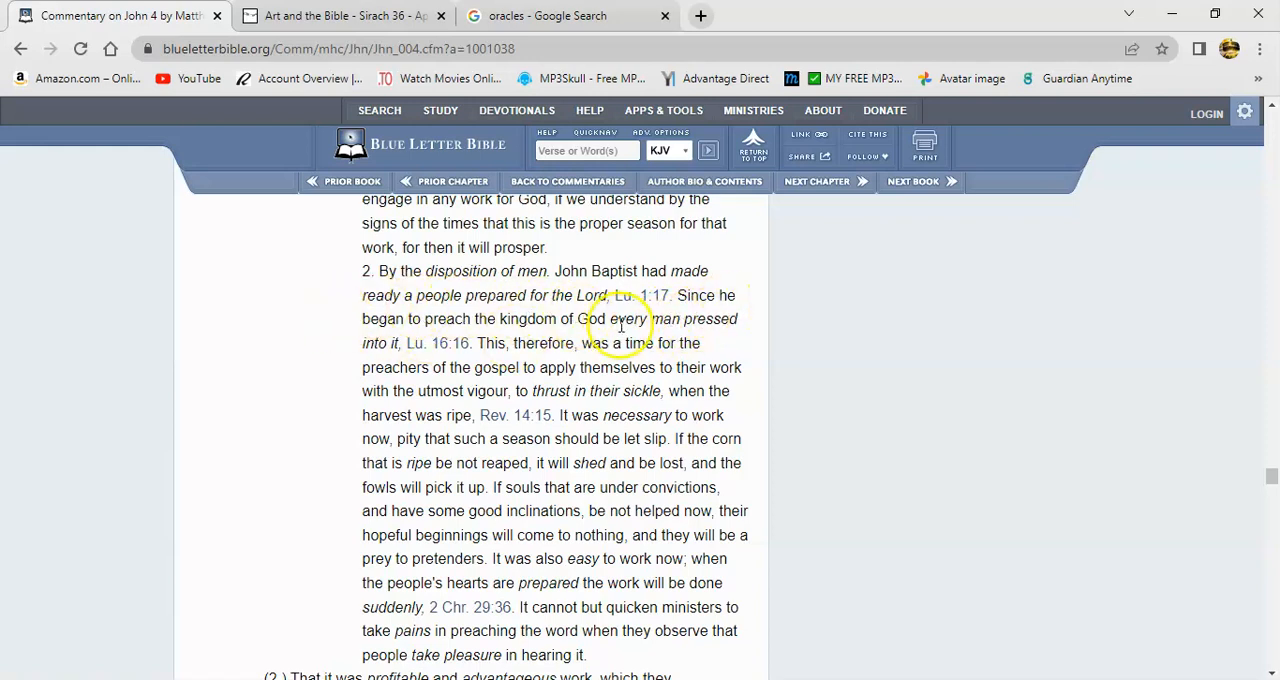
click(436, 344)
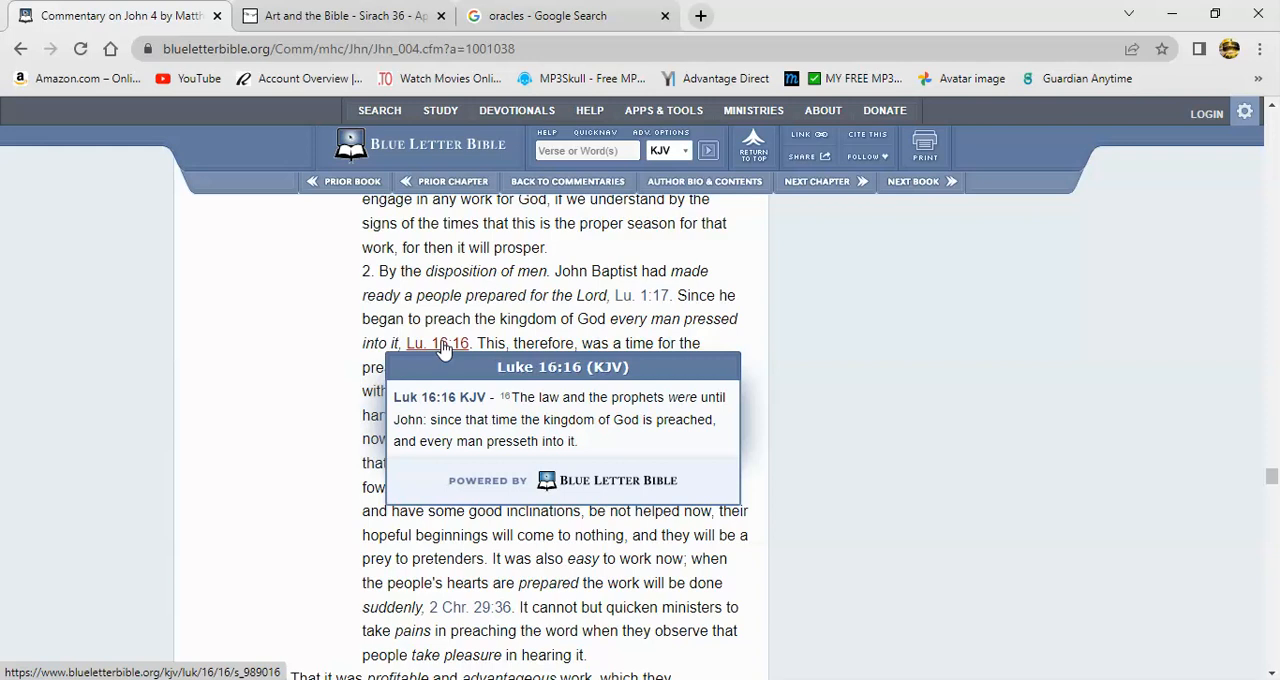
mouse_move(448, 348)
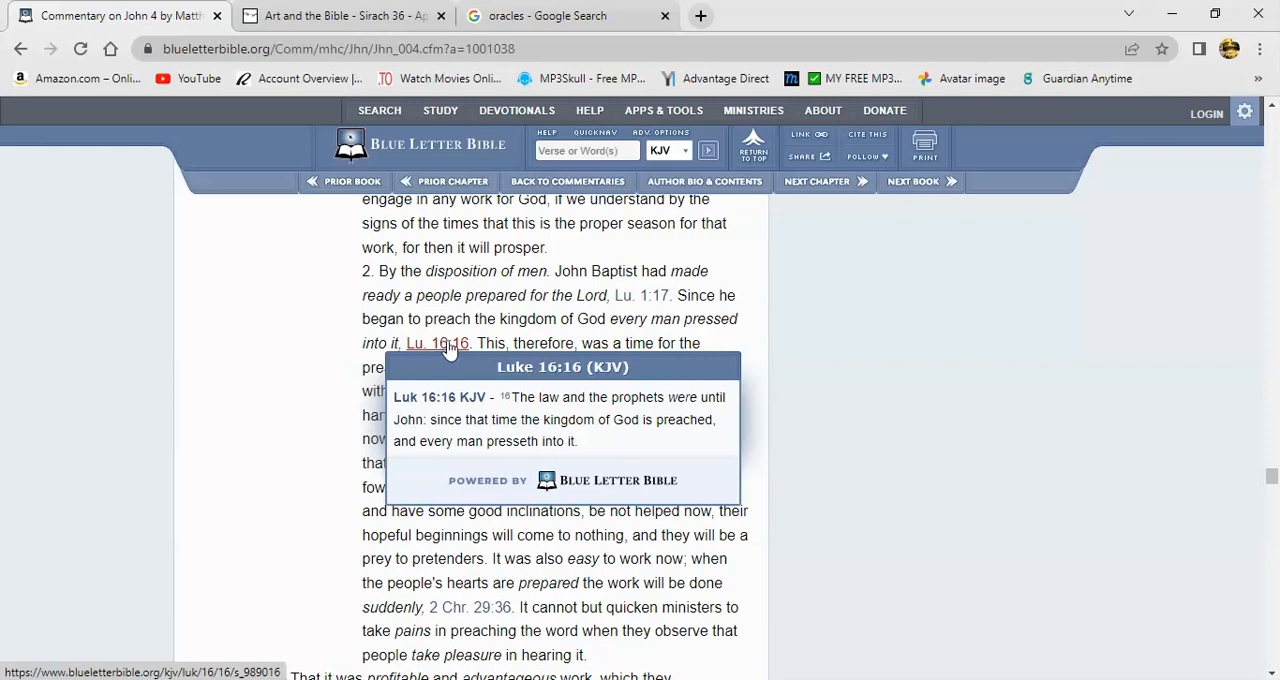
mouse_move(484, 324)
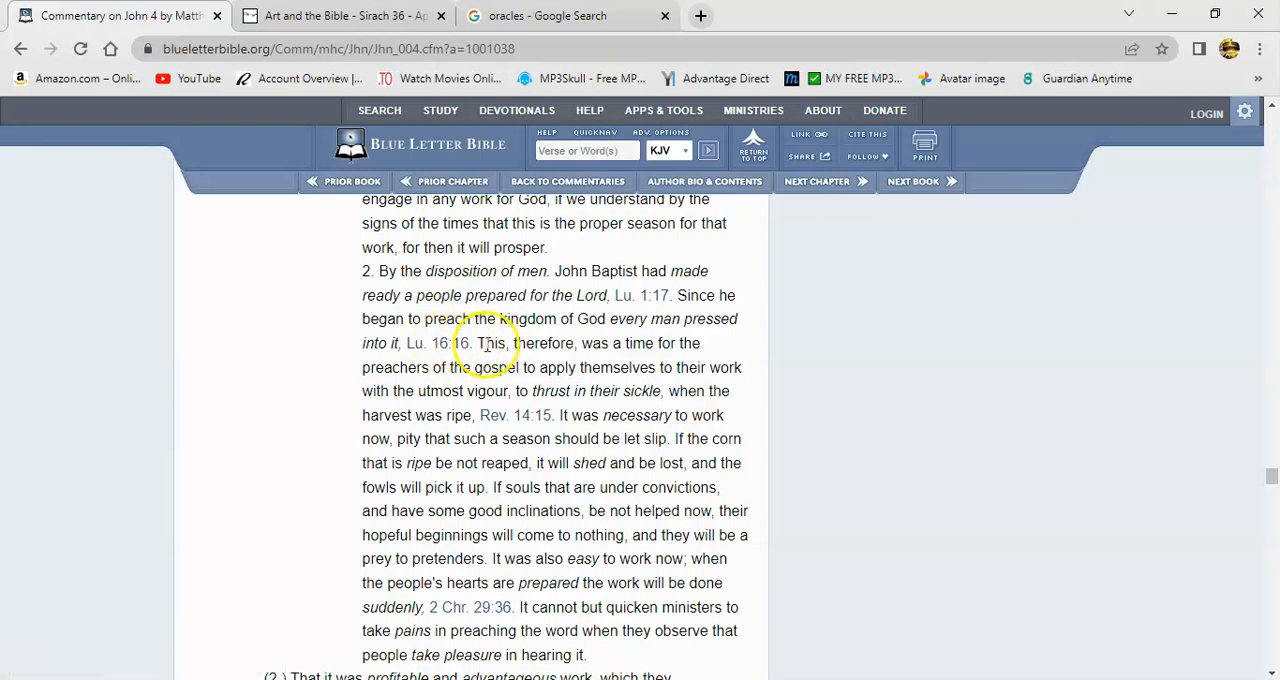
mouse_move(536, 330)
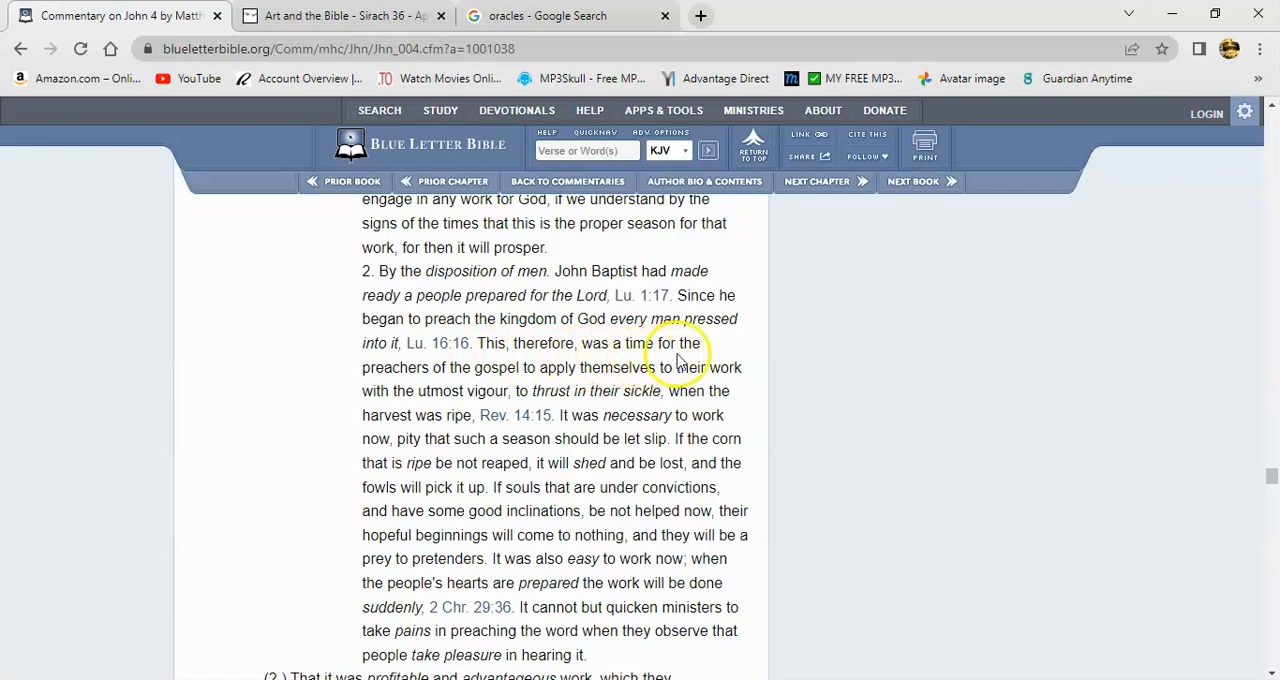
mouse_move(696, 374)
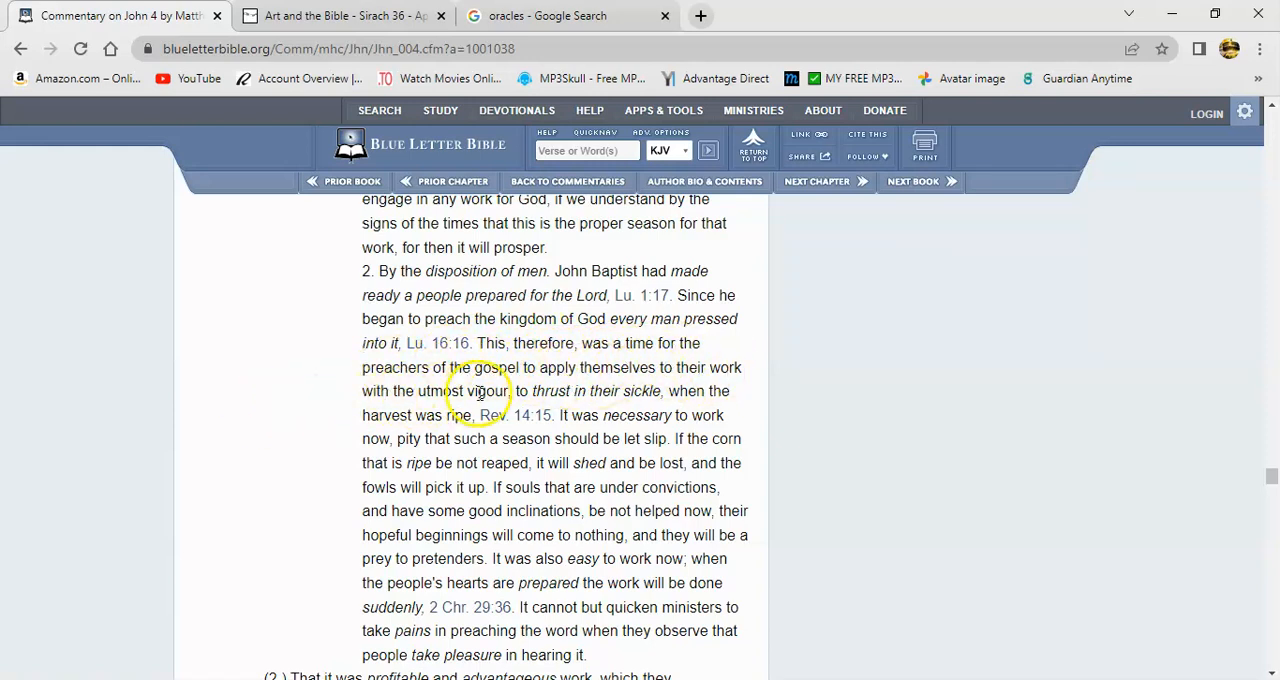
mouse_move(650, 390)
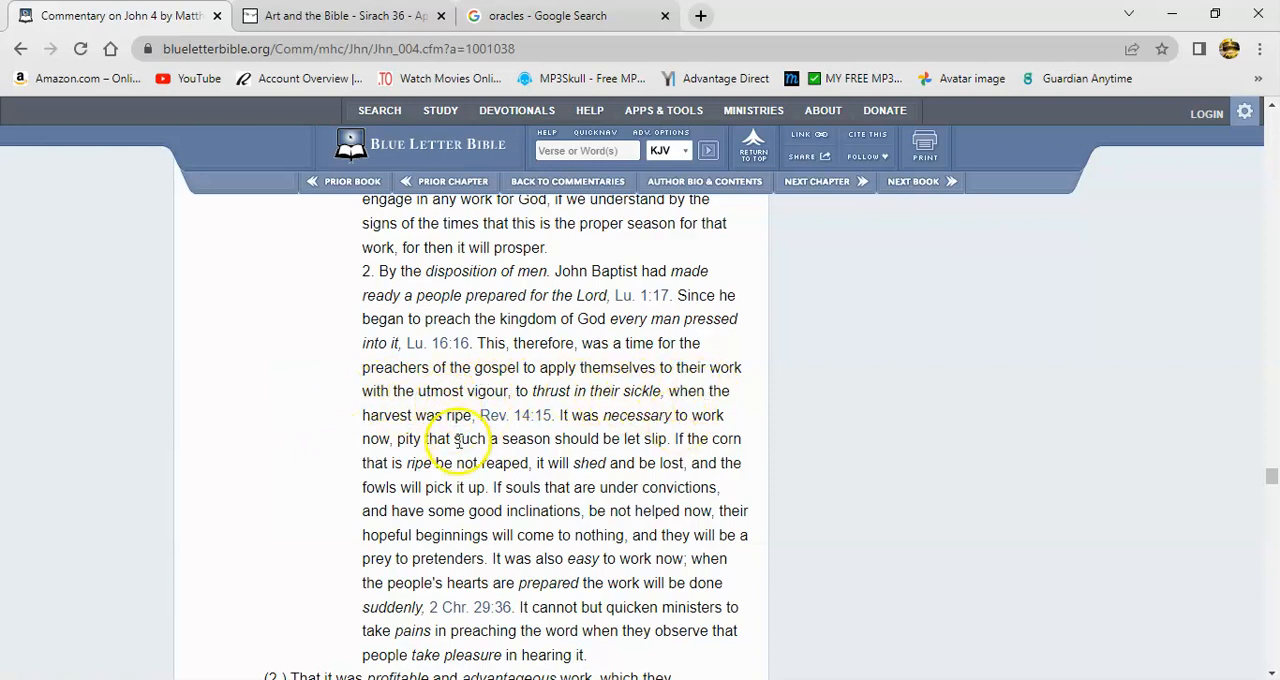
mouse_move(584, 476)
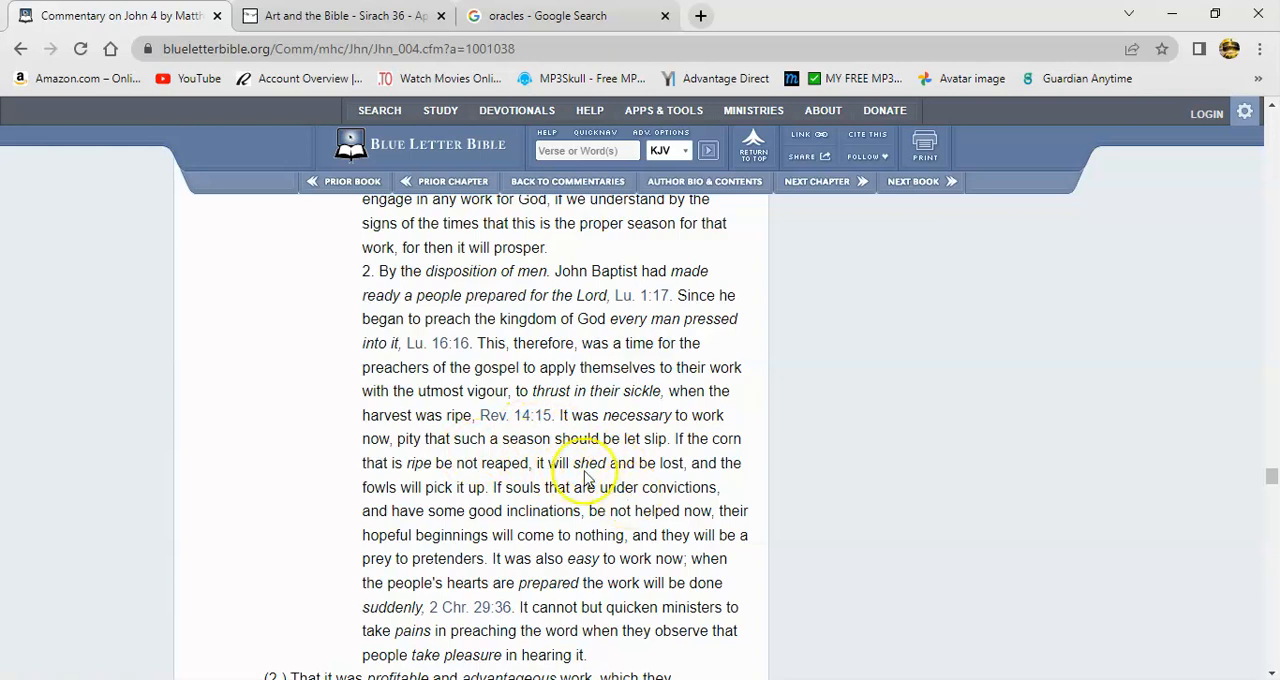
click(516, 416)
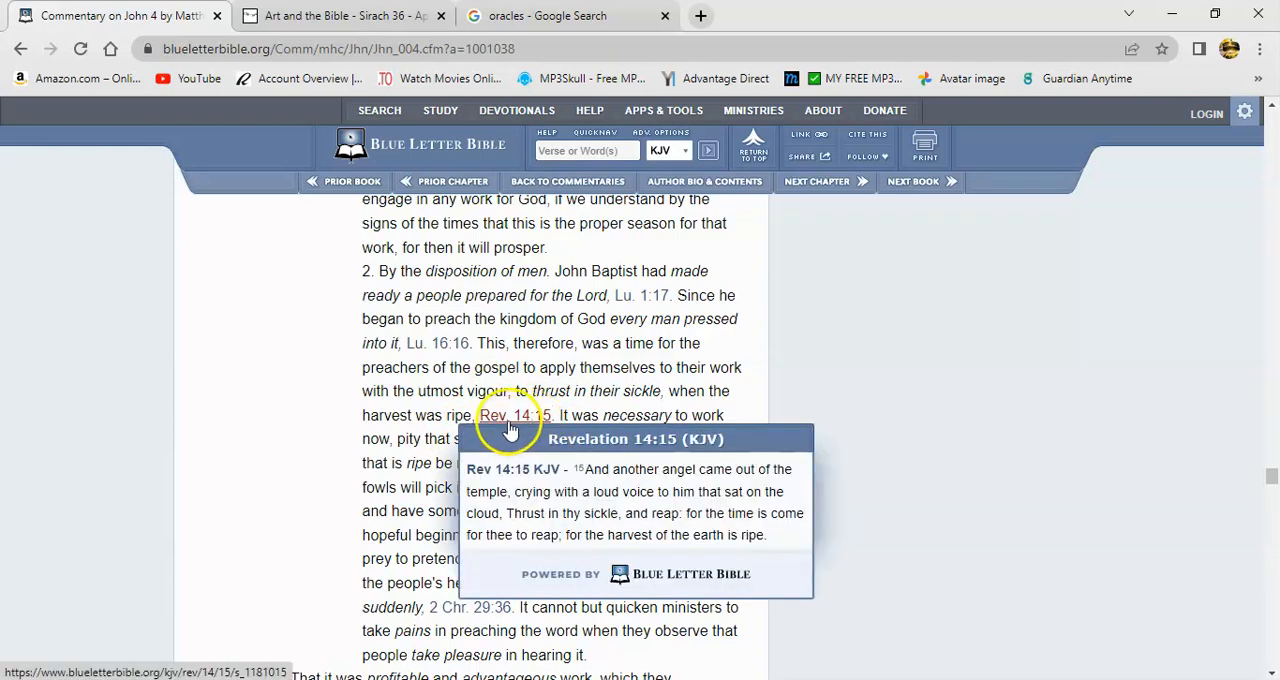
mouse_move(560, 446)
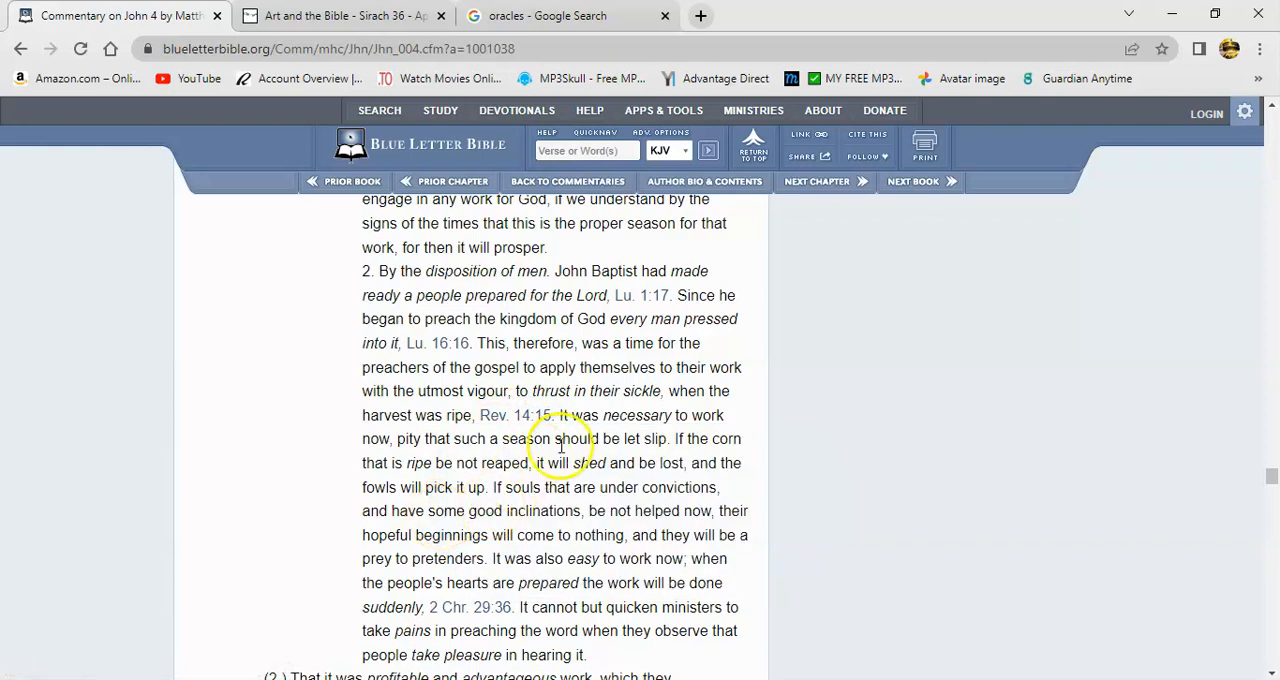
mouse_move(630, 462)
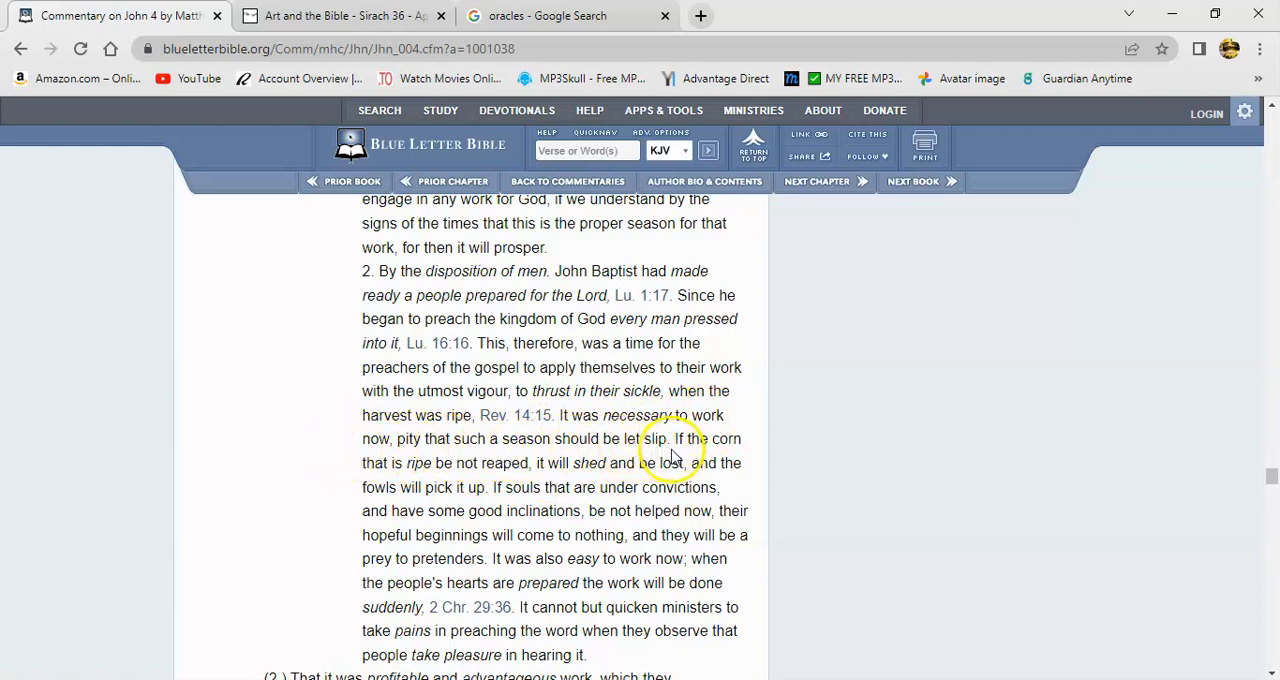
mouse_move(484, 476)
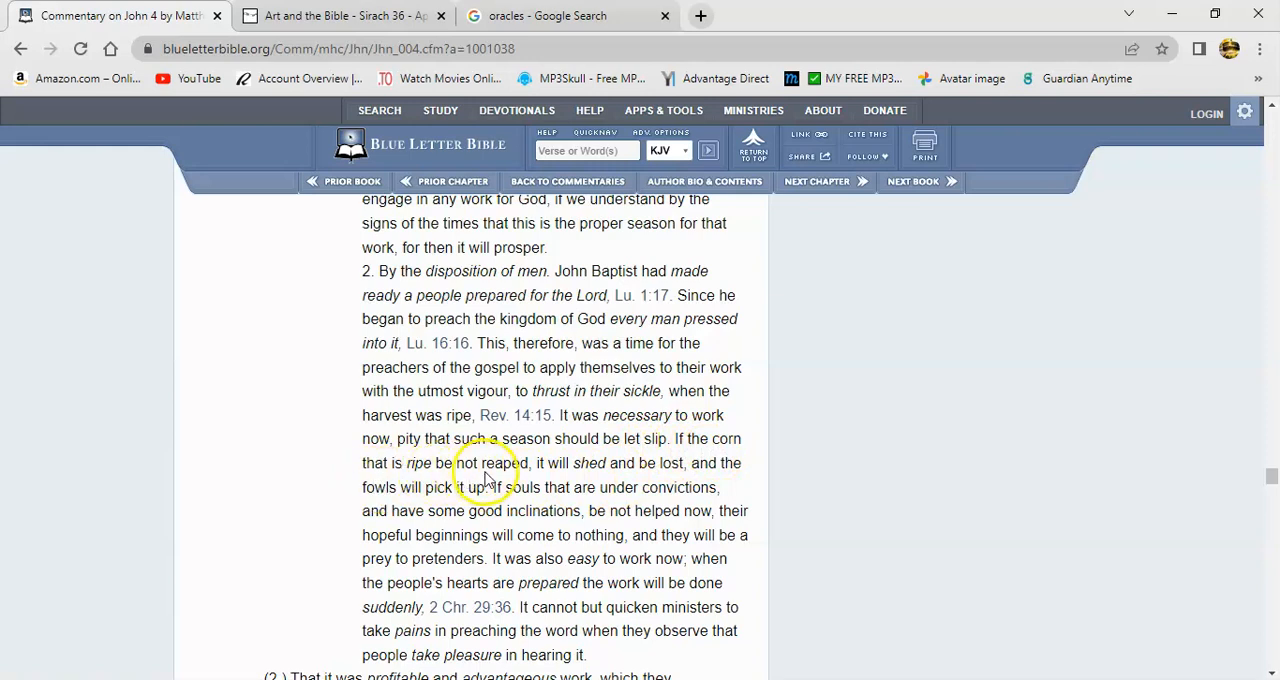
mouse_move(628, 472)
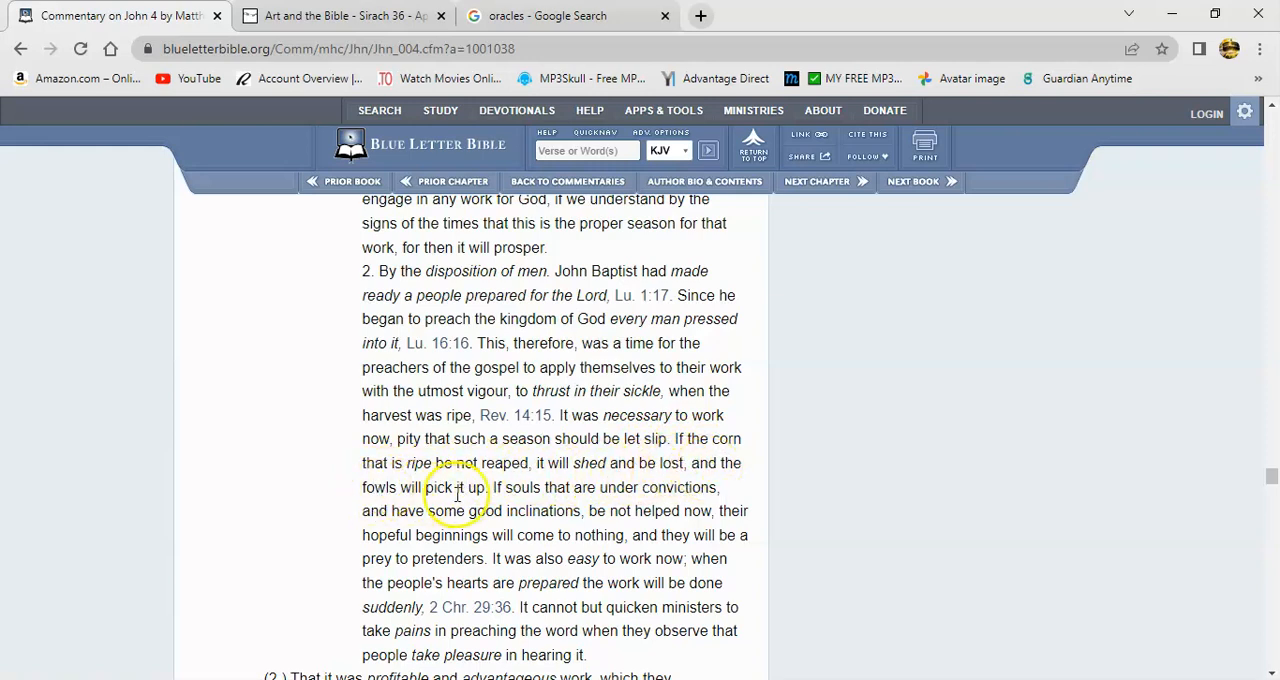
mouse_move(586, 496)
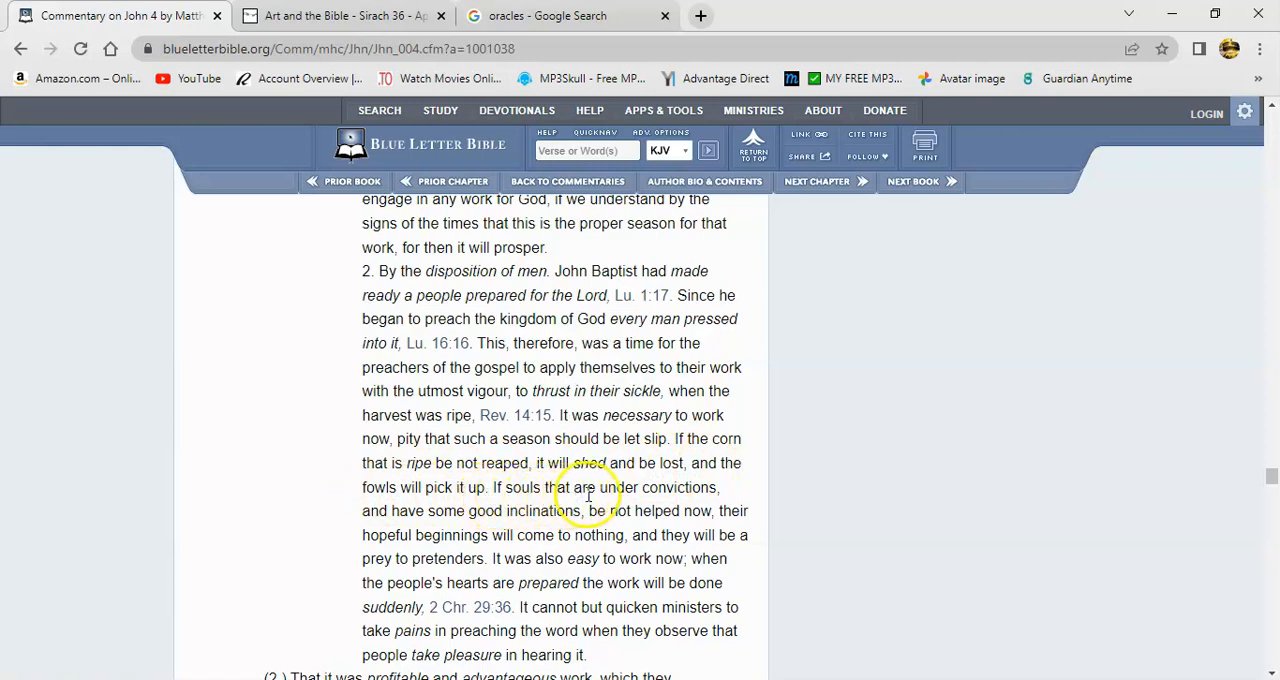
mouse_move(490, 512)
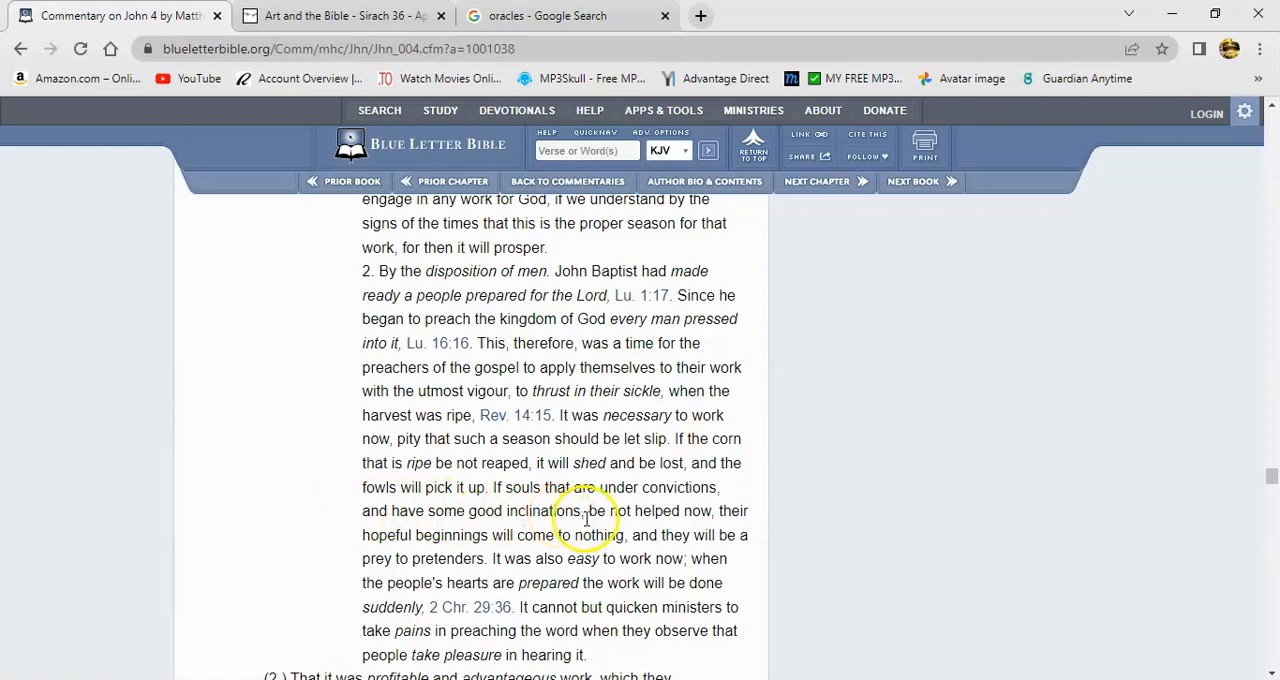
mouse_move(400, 530)
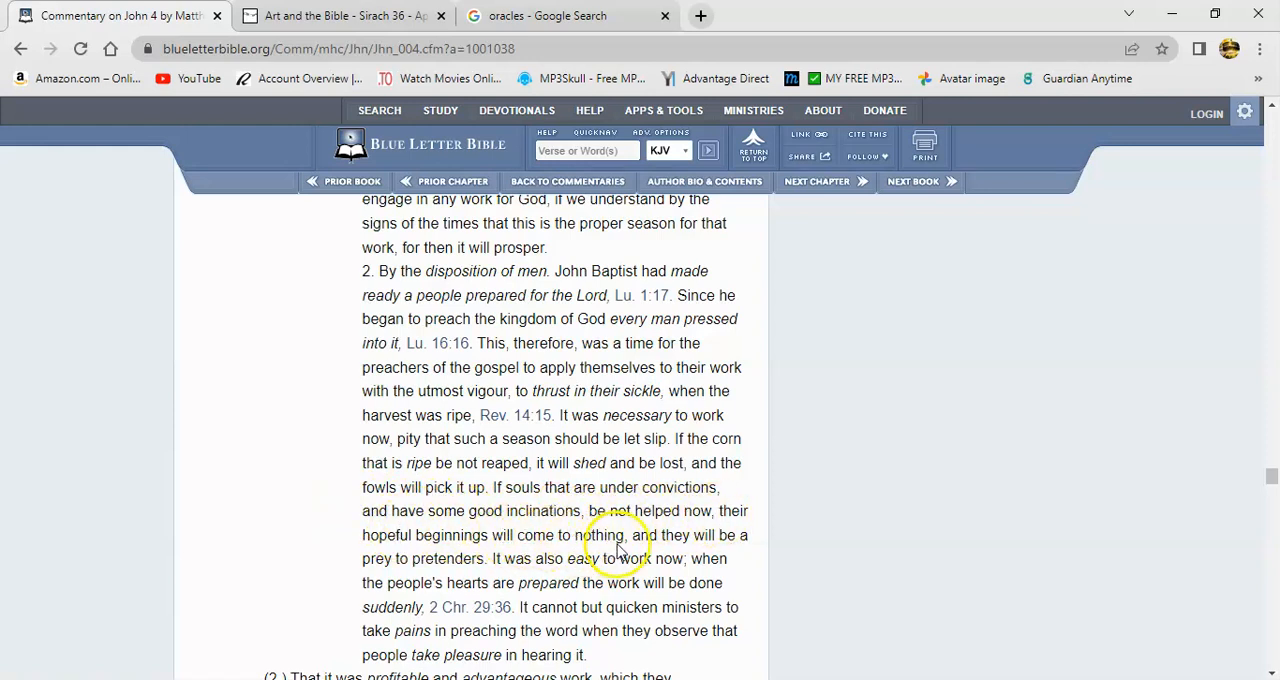
mouse_move(552, 556)
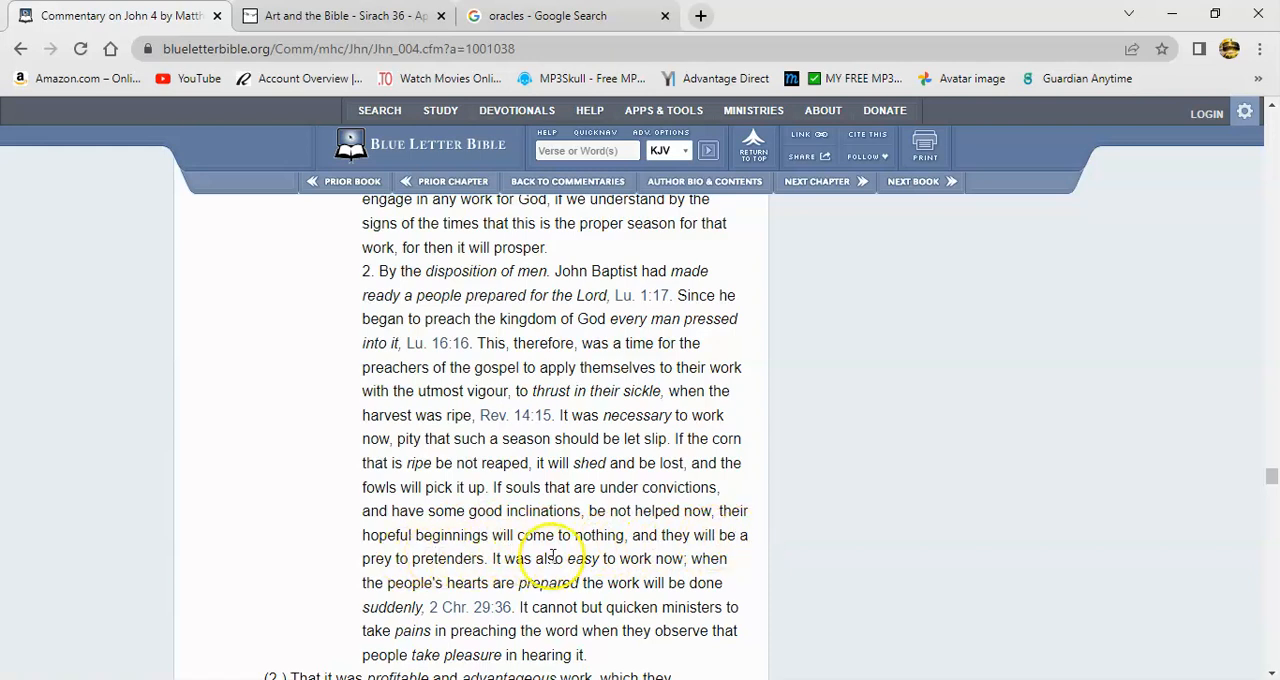
mouse_move(928, 516)
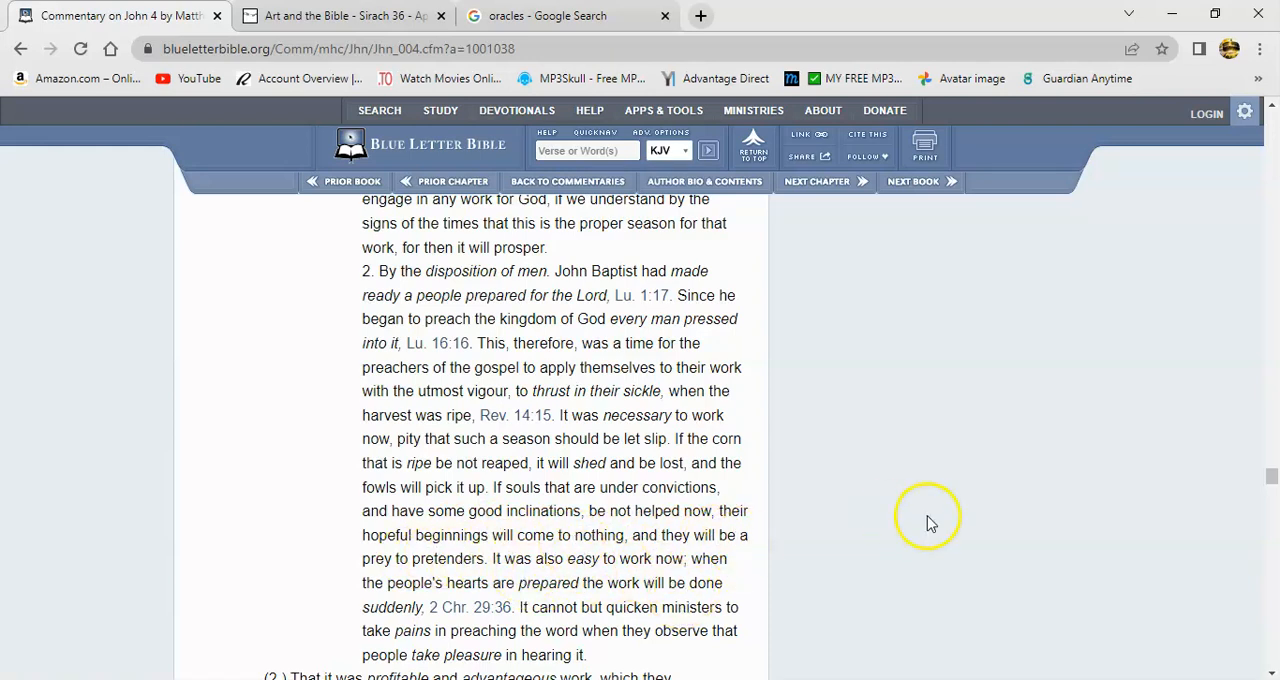
mouse_move(1268, 672)
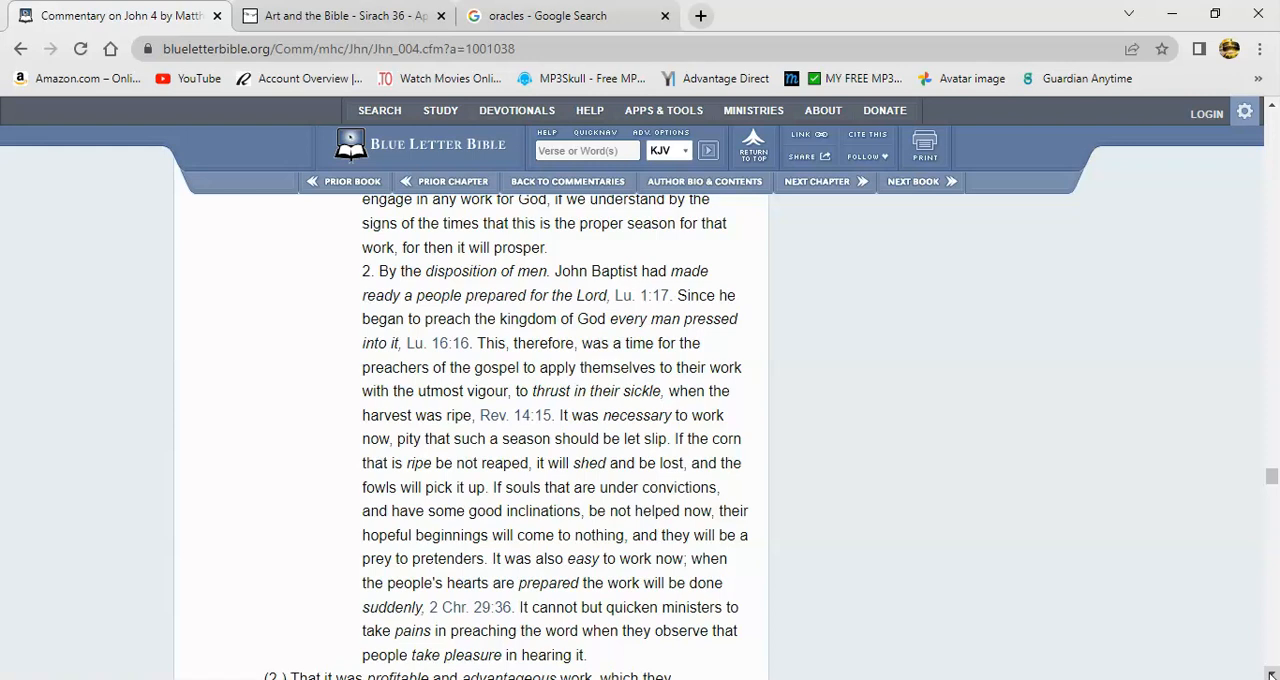
scroll(down, 3)
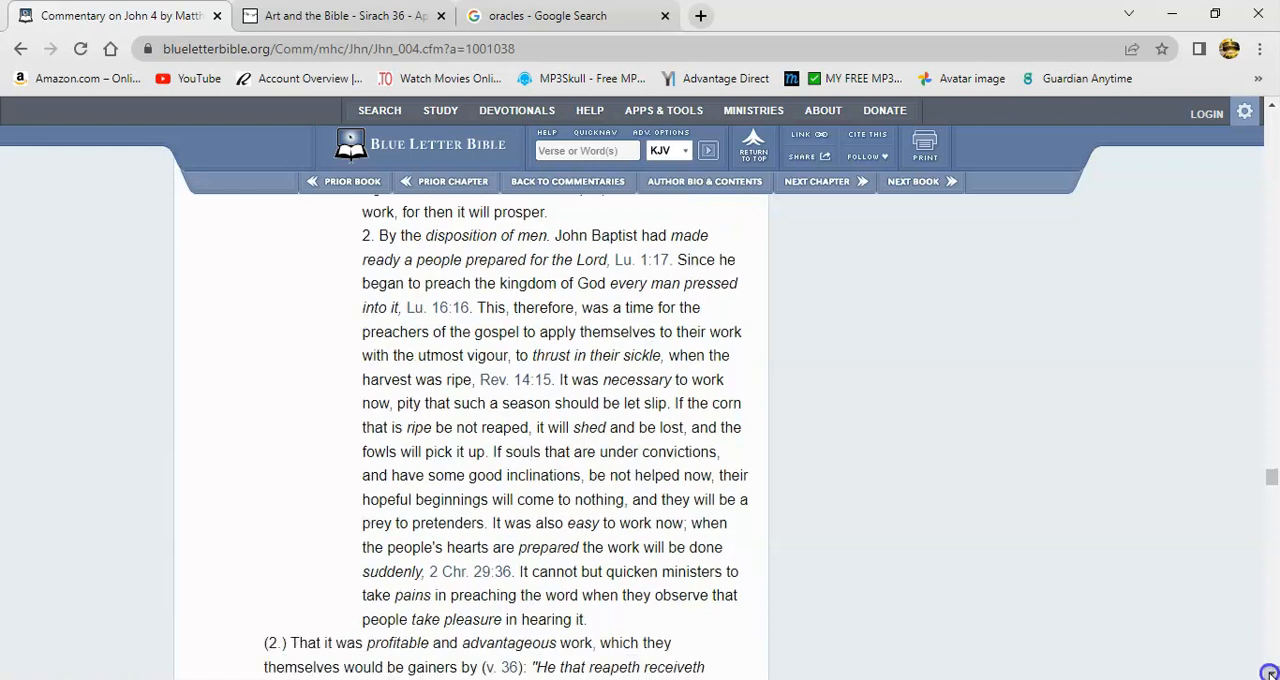
scroll(down, 3)
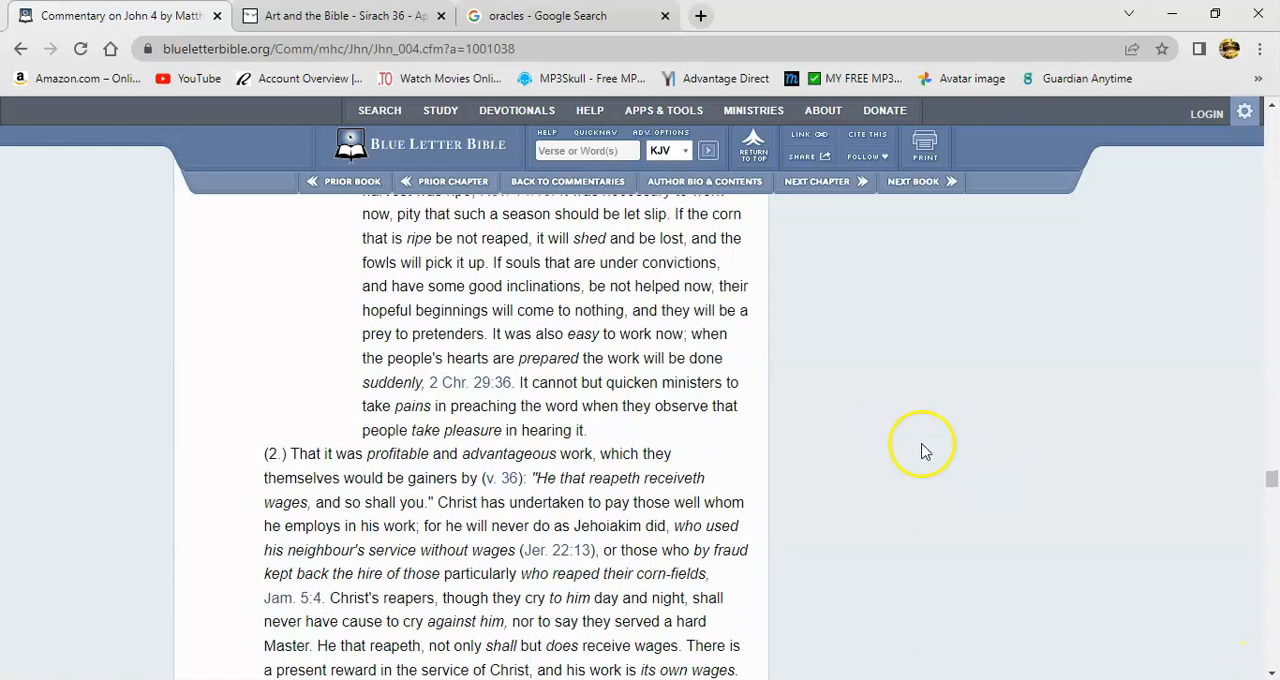
mouse_move(636, 372)
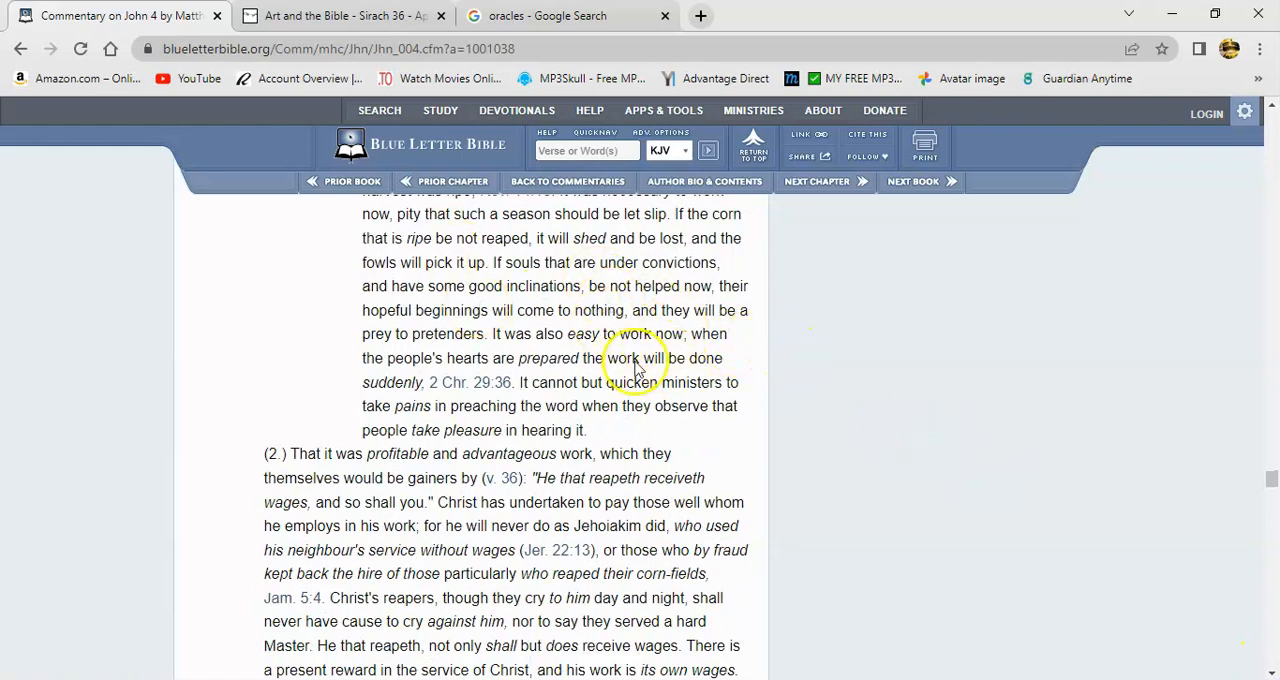
mouse_move(796, 448)
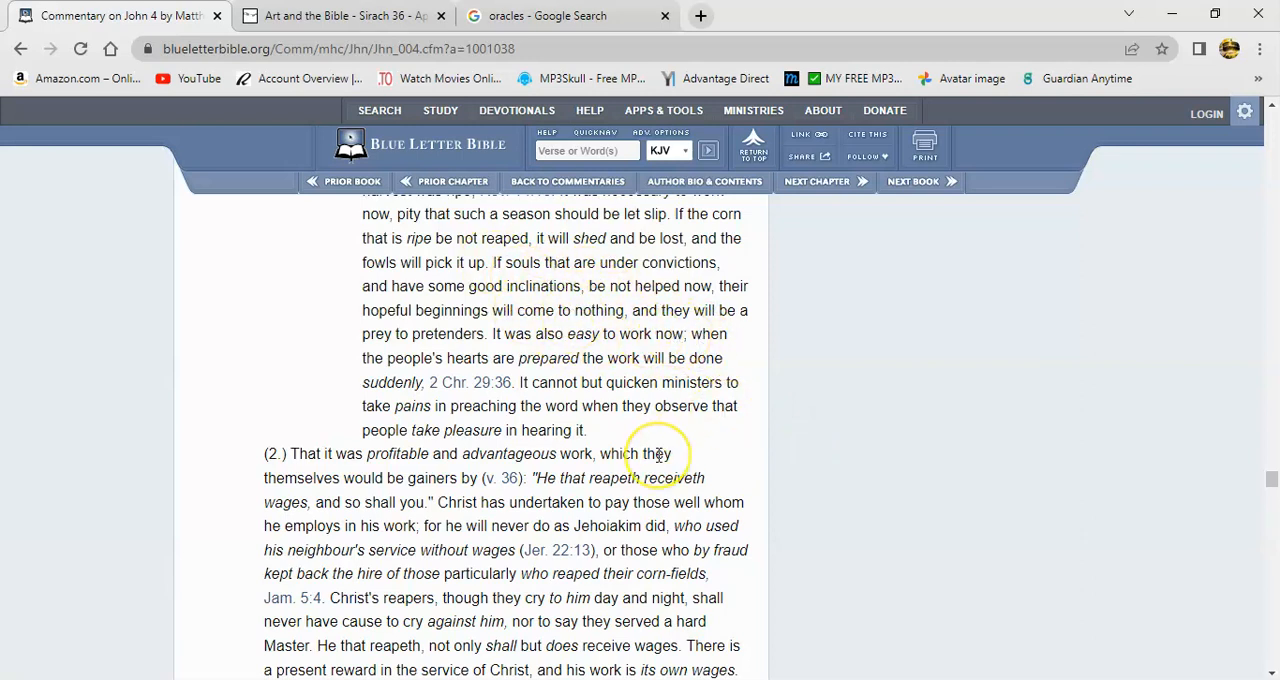
mouse_move(560, 288)
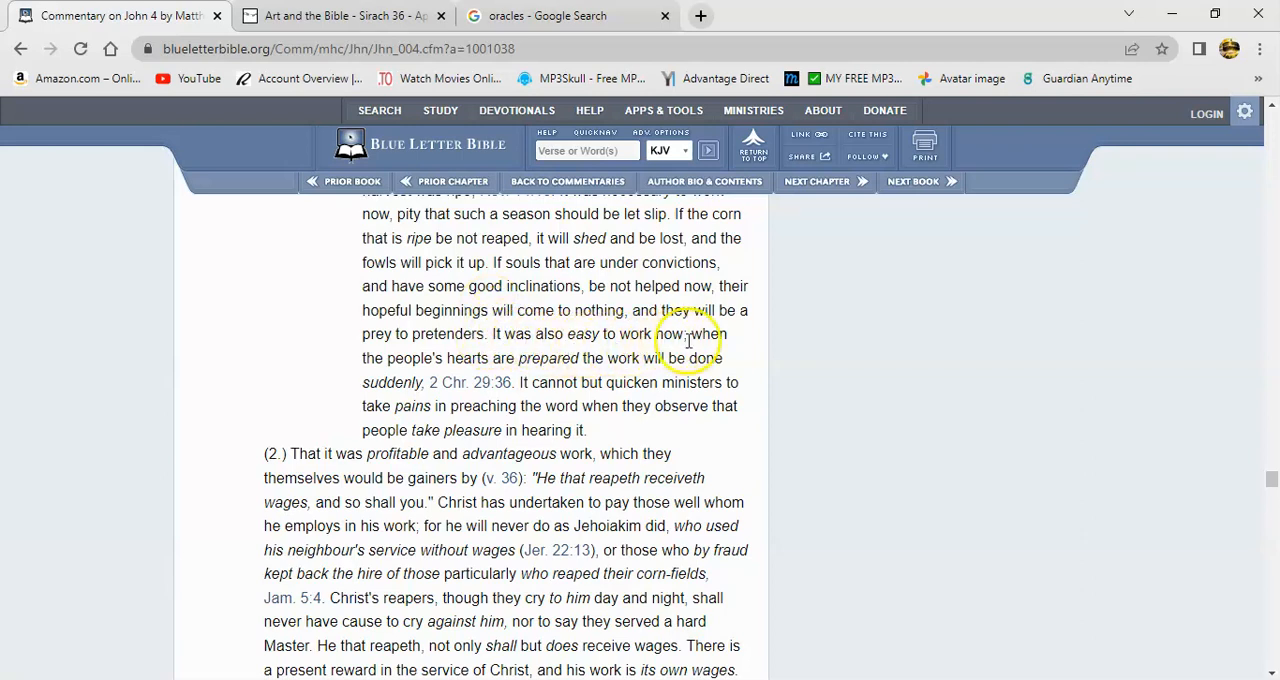
mouse_move(464, 350)
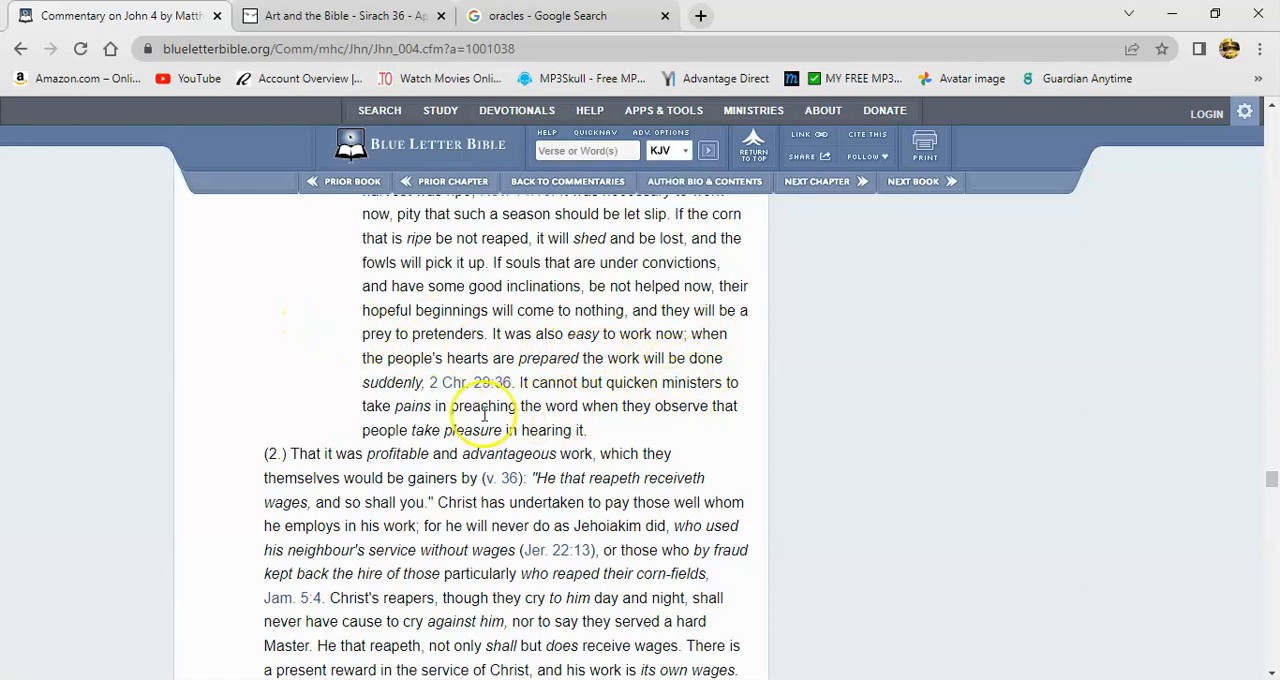
mouse_move(500, 476)
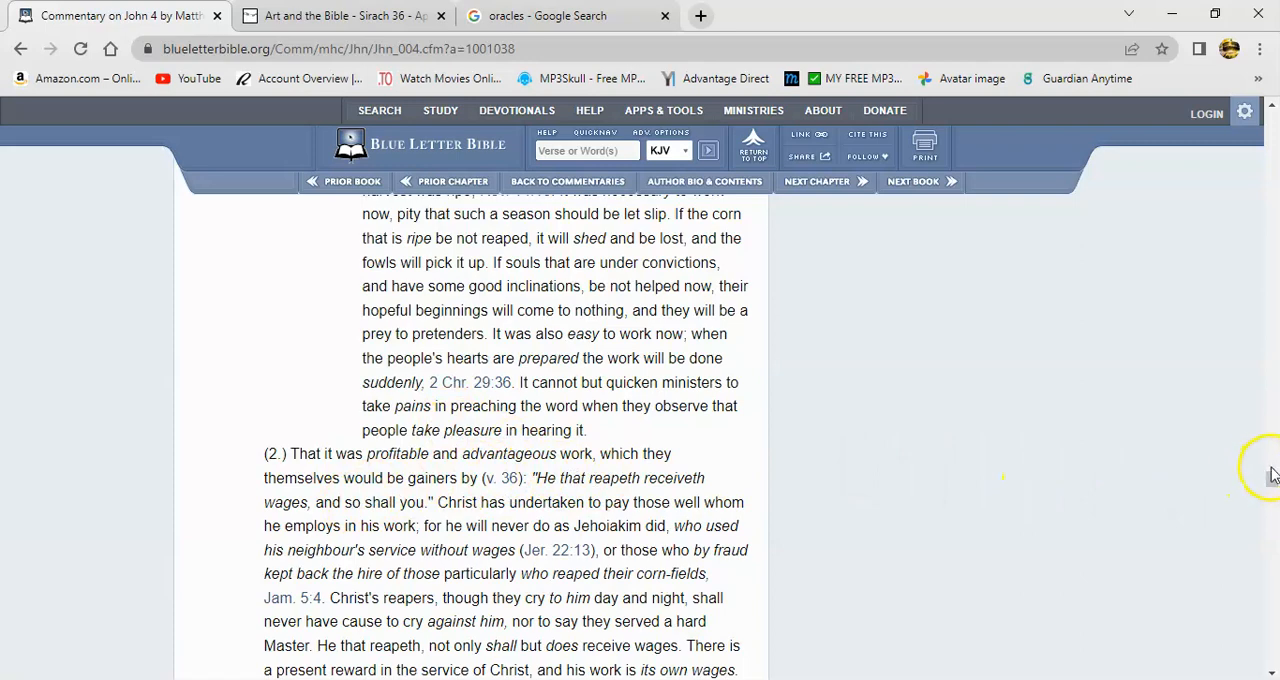
- Scroll on to point (3.), that it was easy work with others having sown before them
scroll(down, 3)
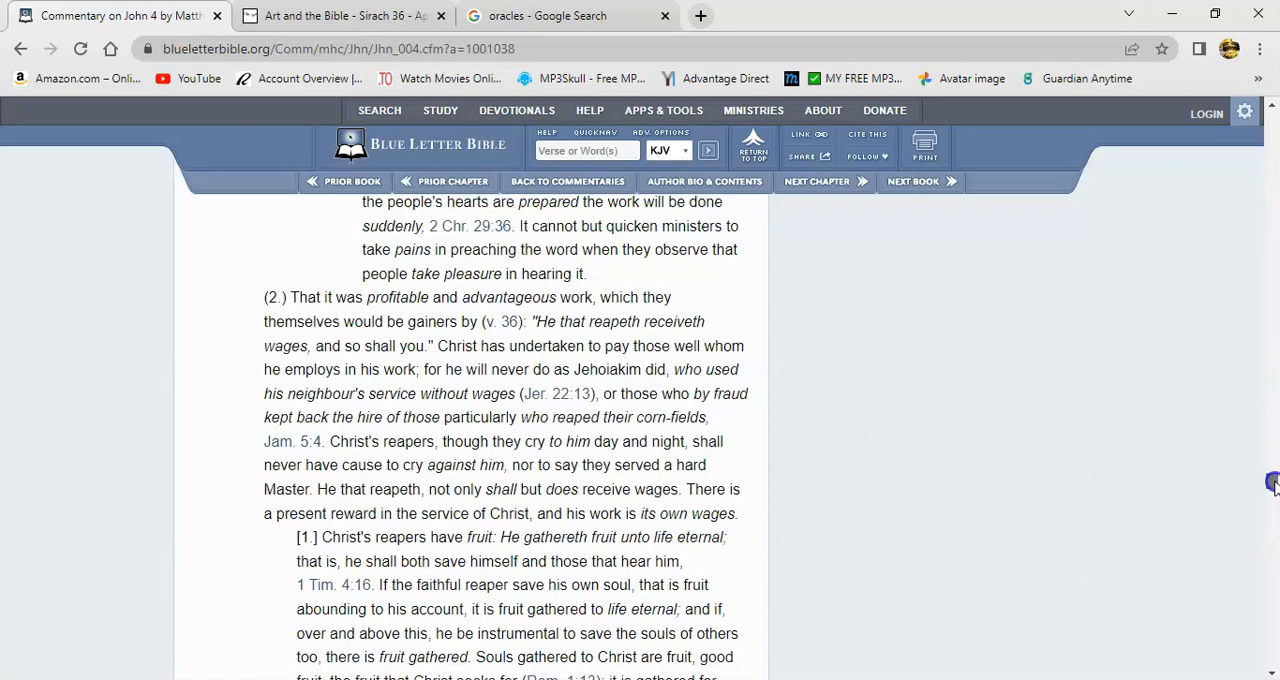
scroll(down, 3)
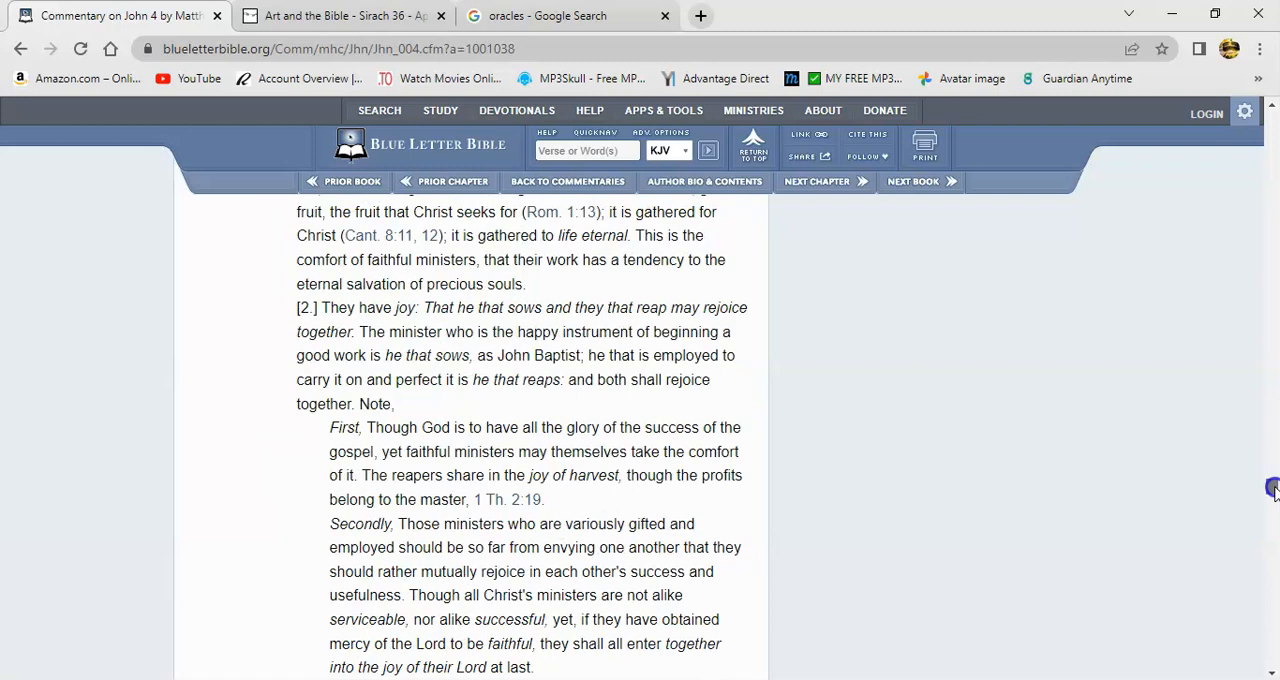
scroll(down, 3)
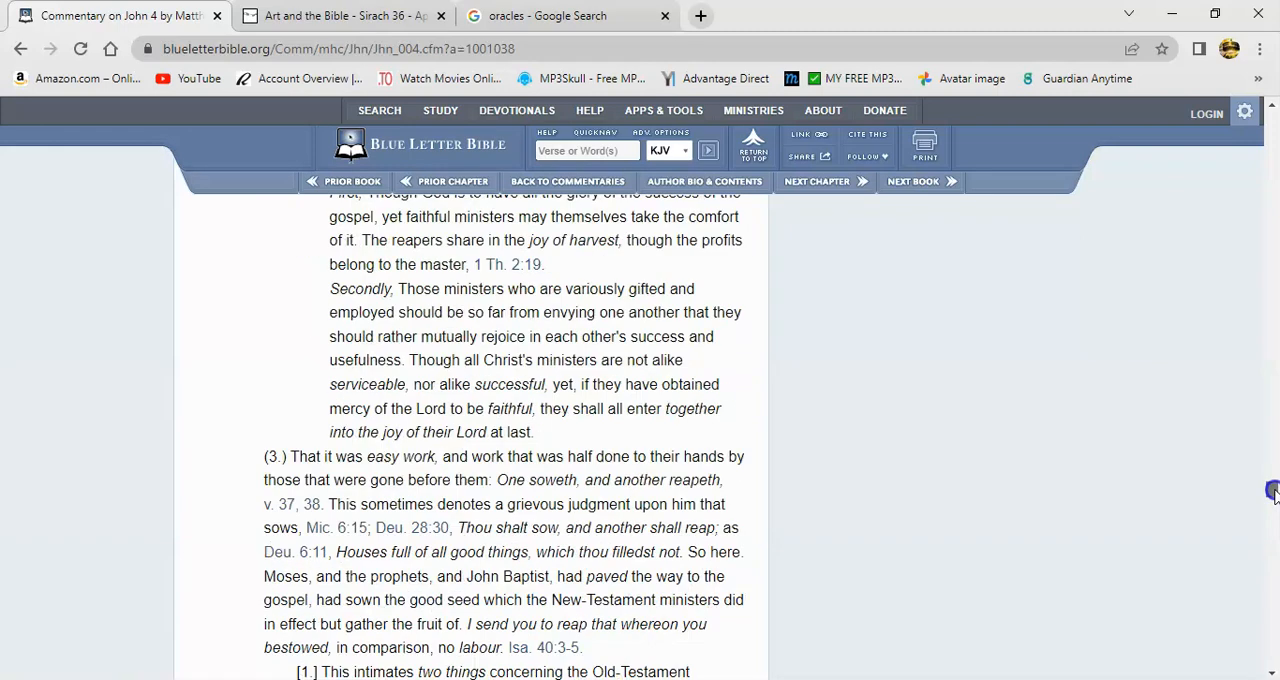
scroll(down, 3)
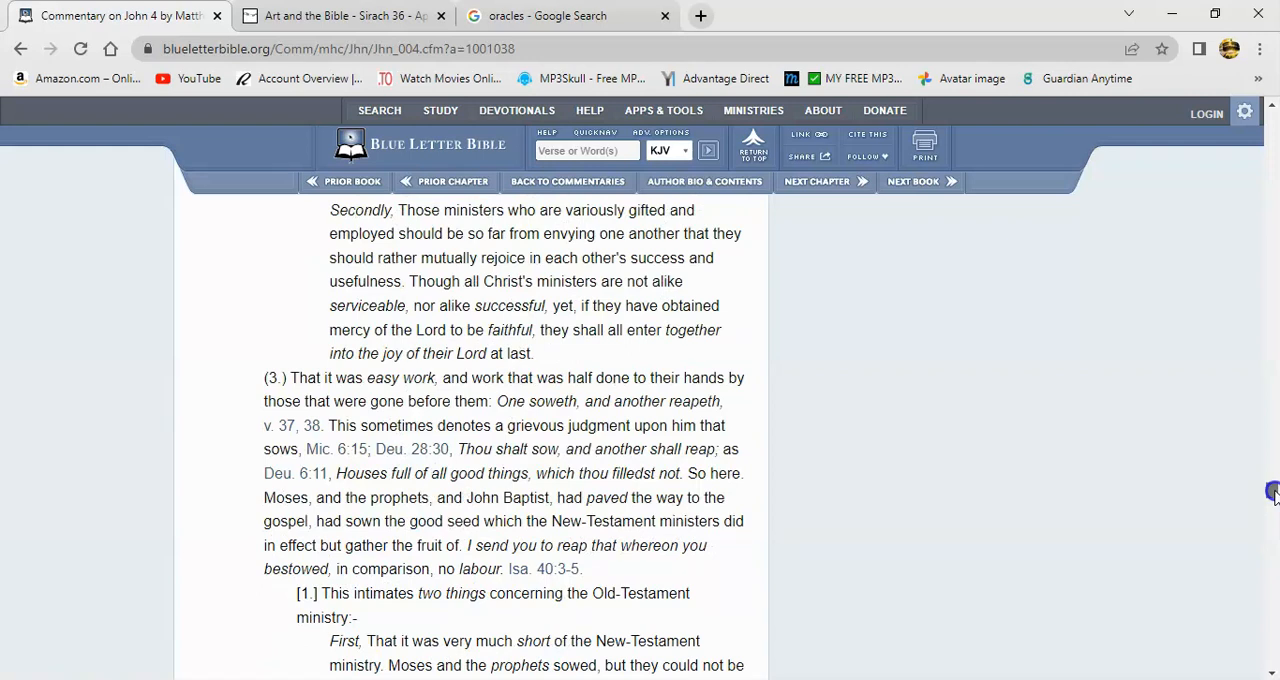
scroll(down, 3)
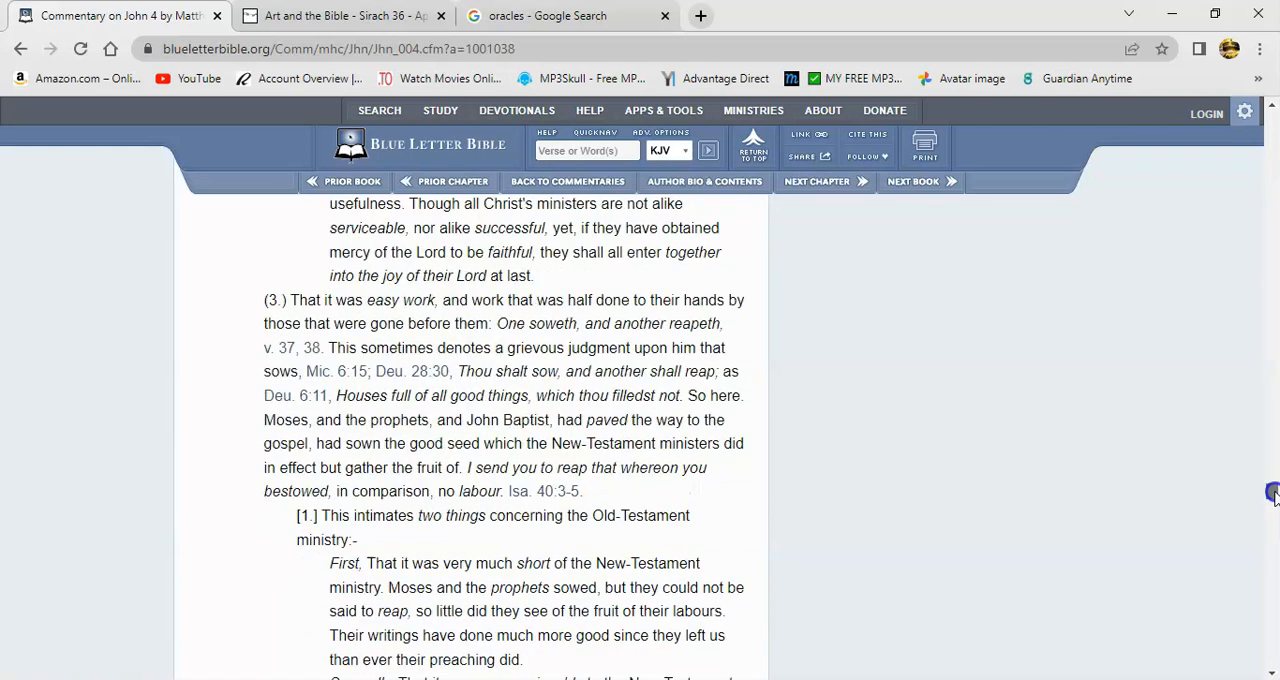
scroll(down, 3)
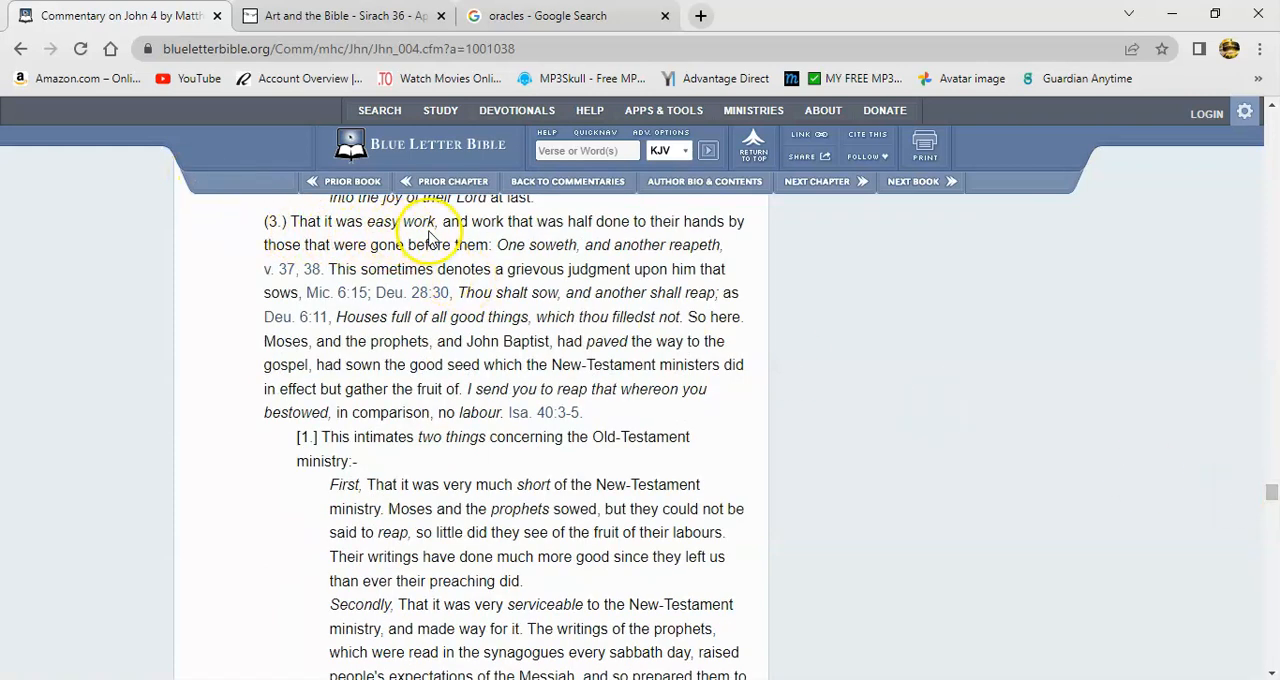
mouse_move(616, 222)
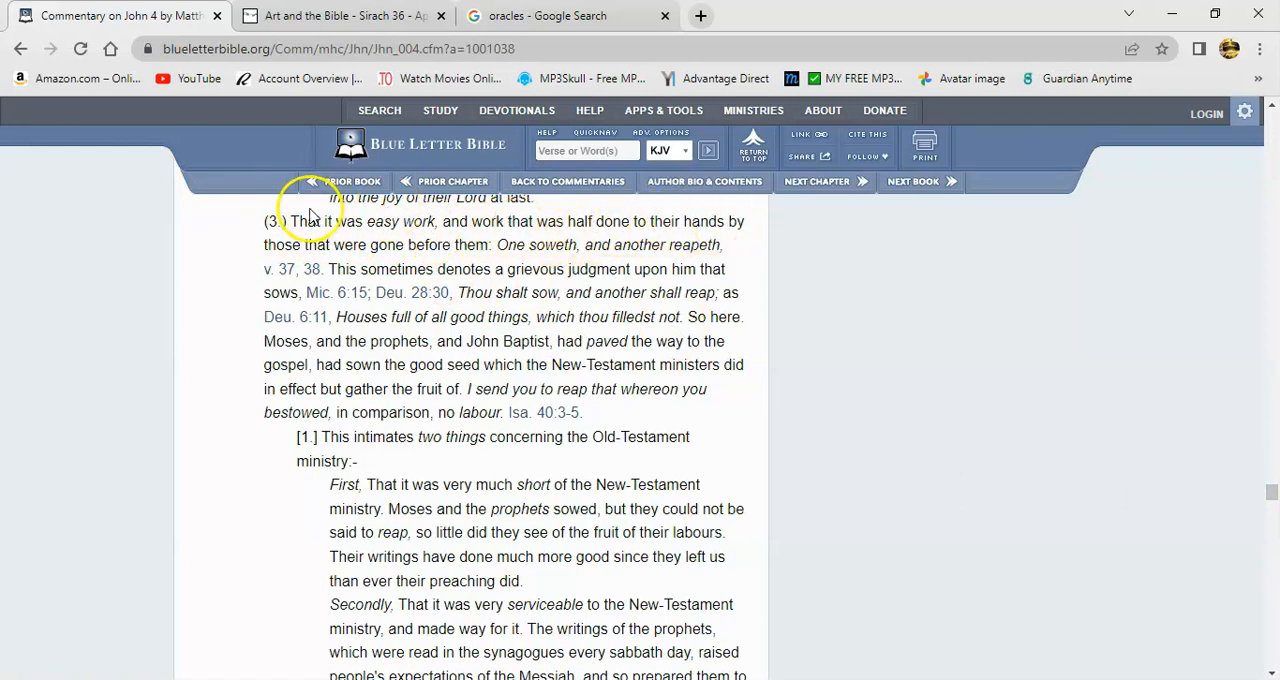
mouse_move(520, 252)
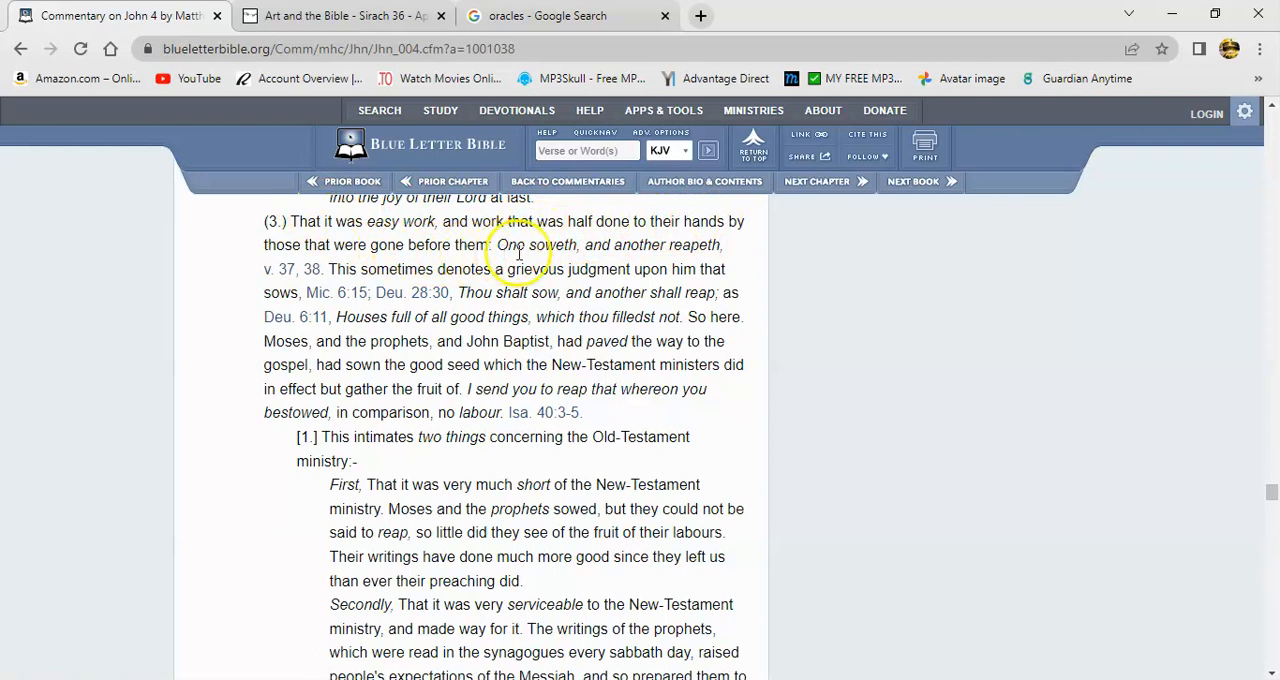
mouse_move(376, 248)
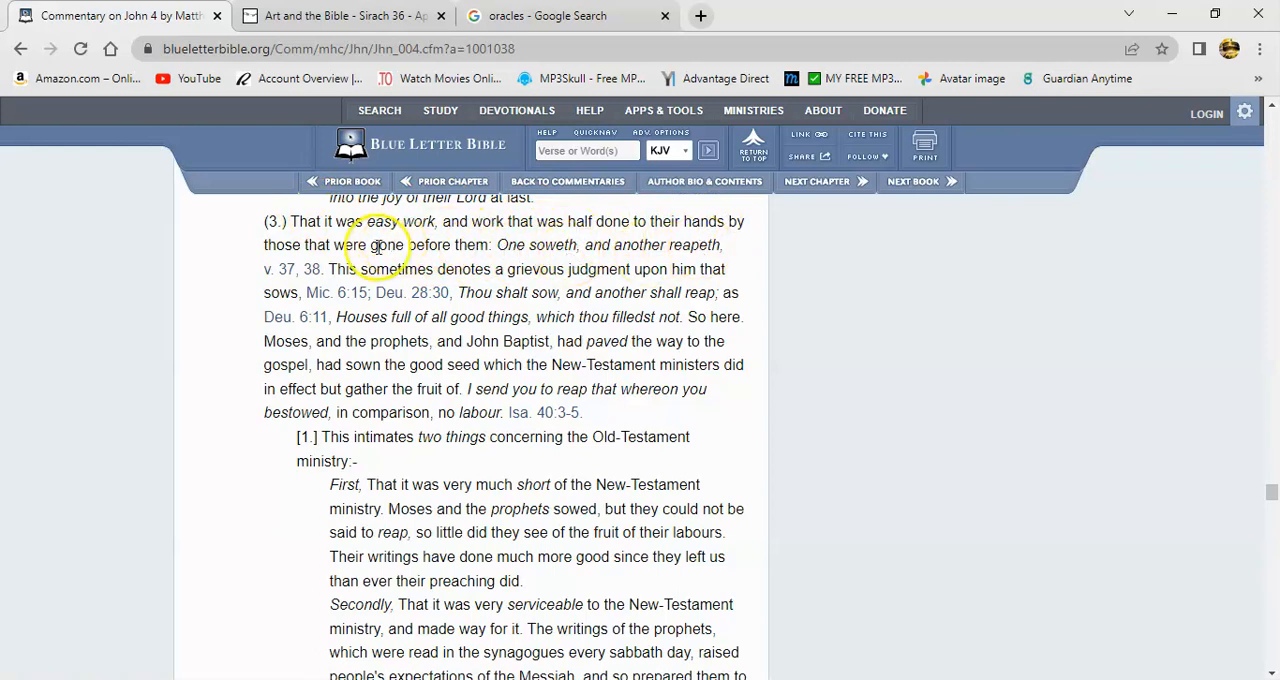
mouse_move(304, 268)
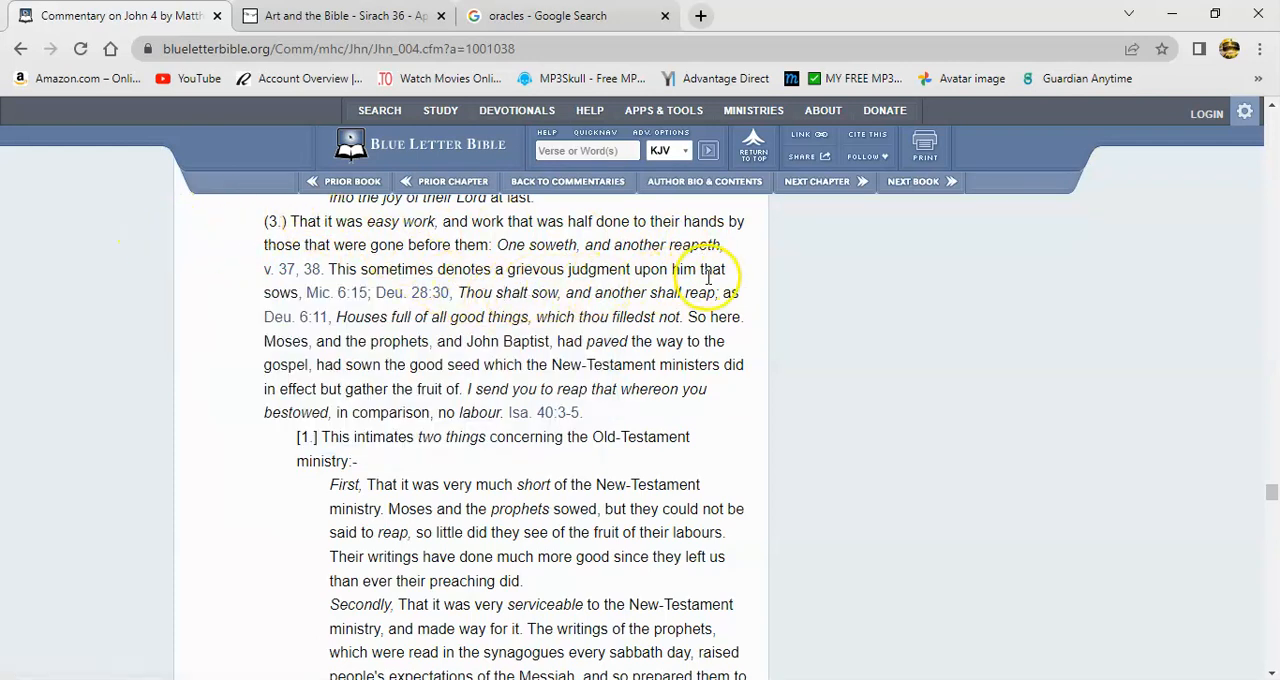
mouse_move(400, 322)
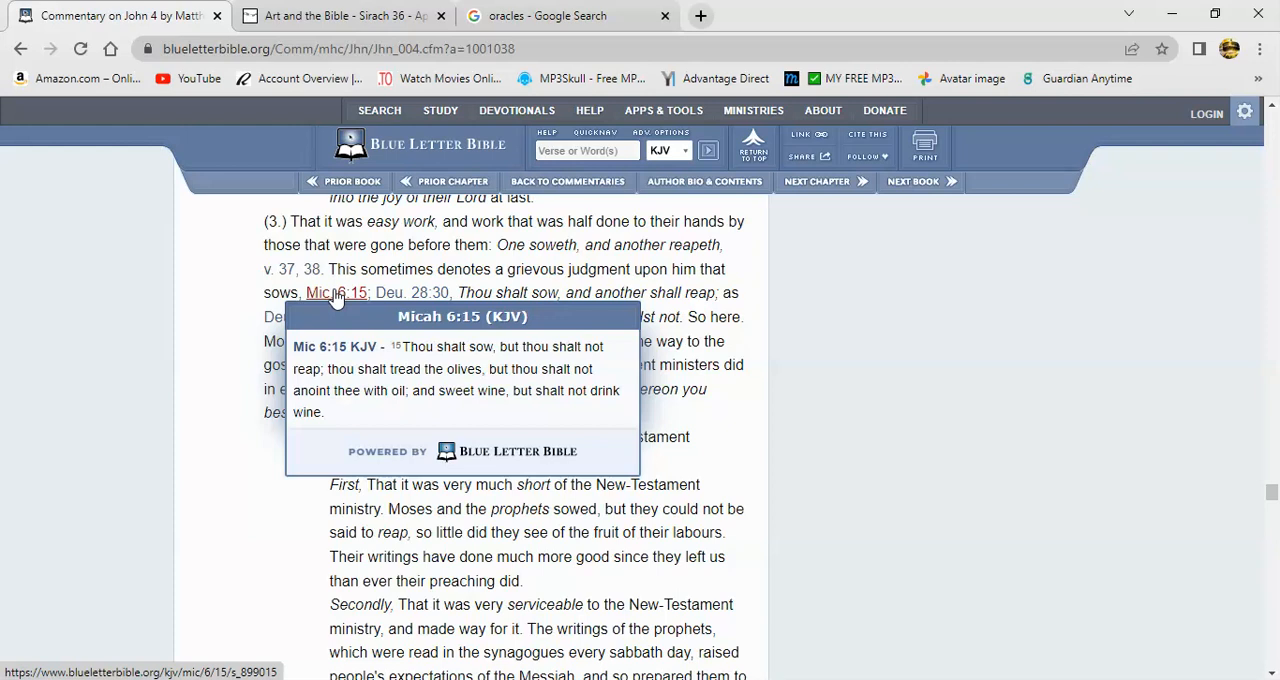
mouse_move(524, 330)
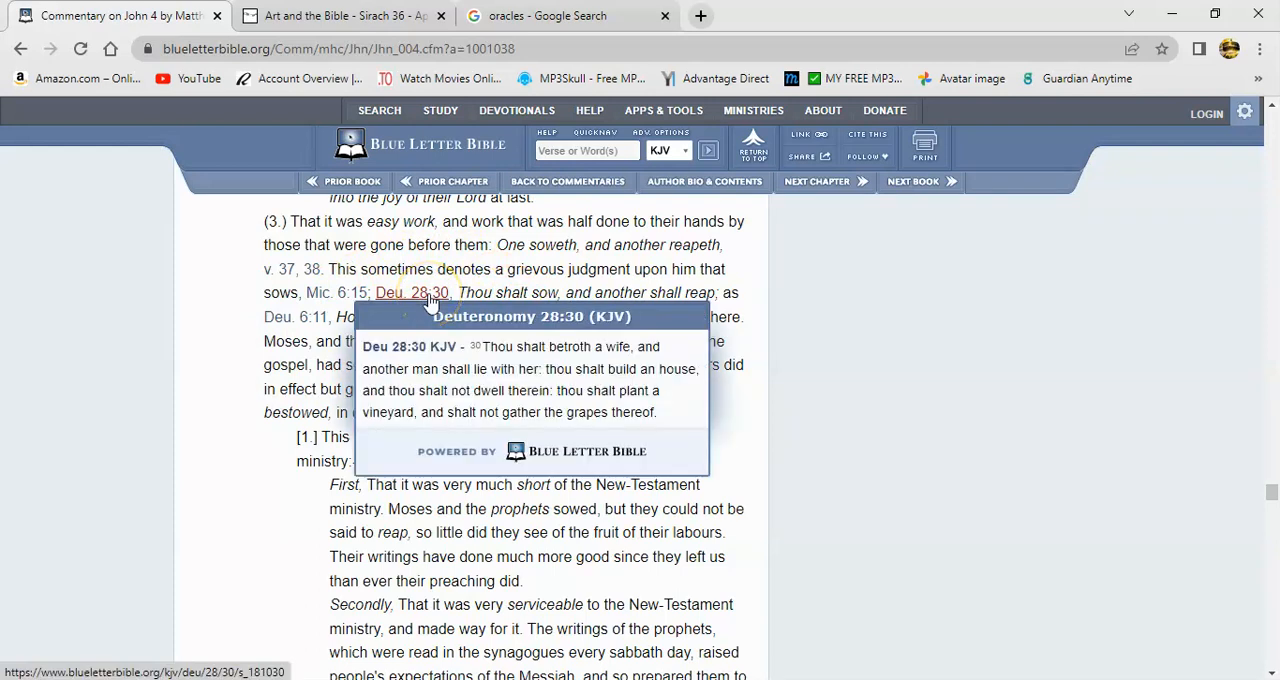
mouse_move(784, 382)
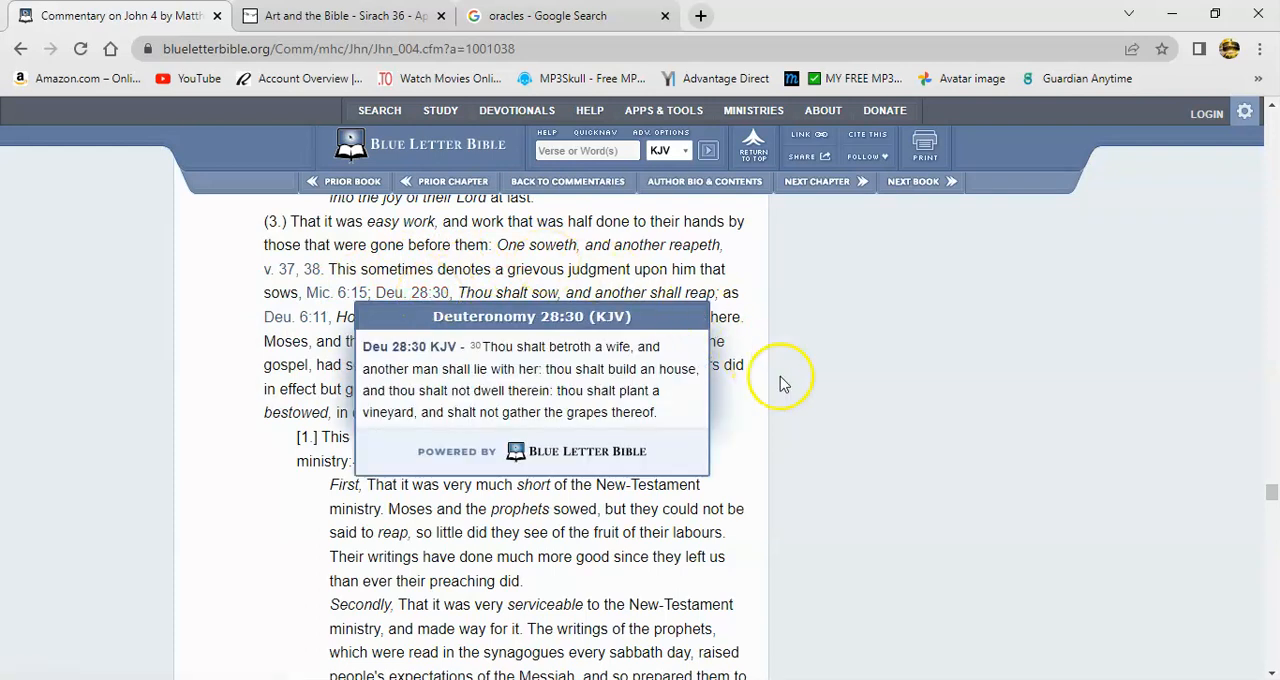
mouse_move(480, 298)
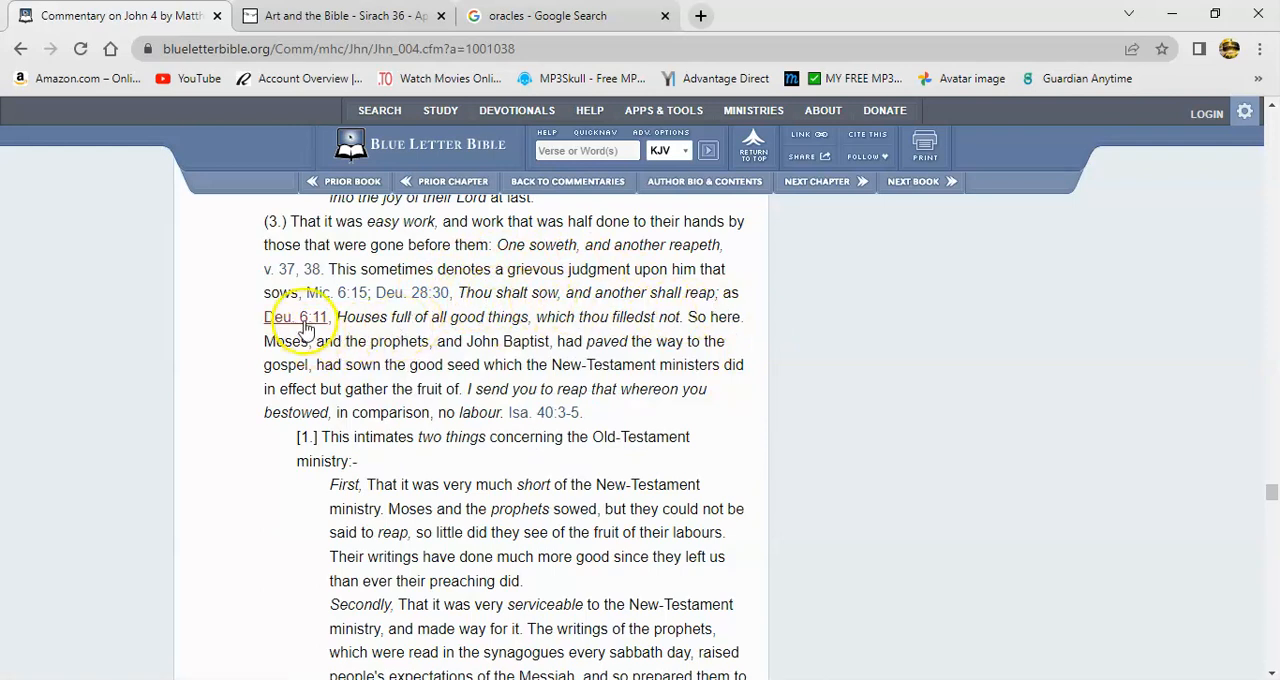
mouse_move(296, 316)
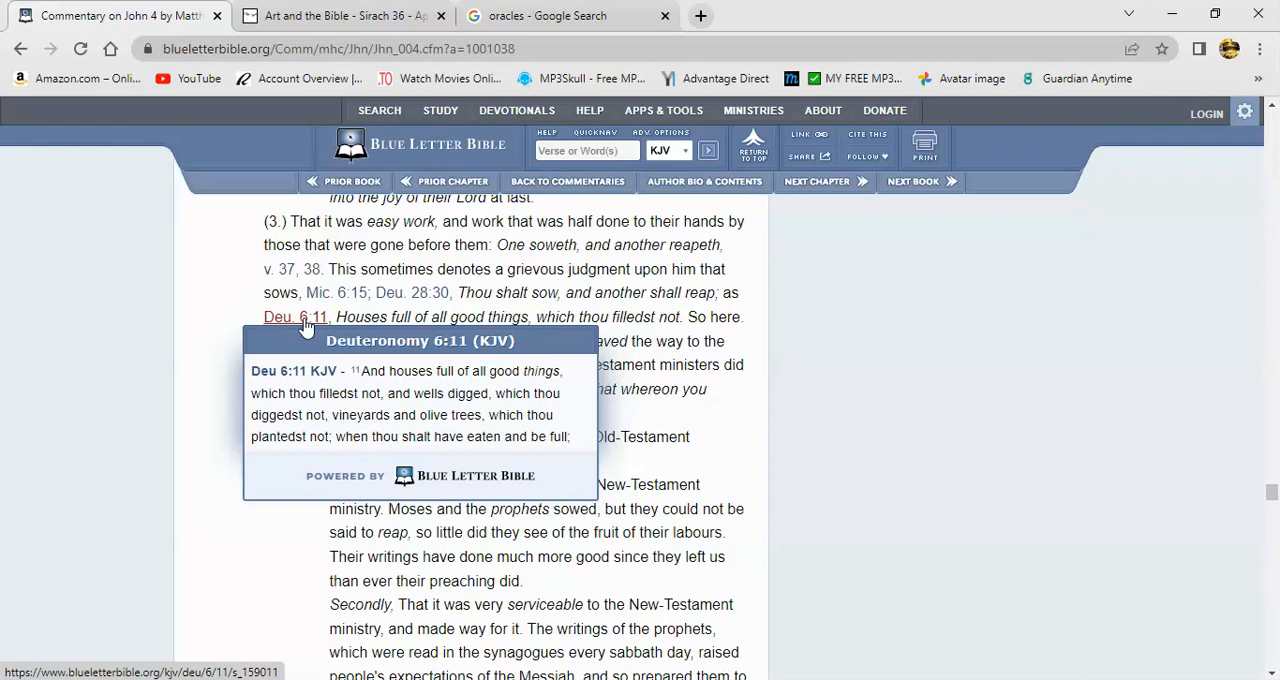
mouse_move(550, 316)
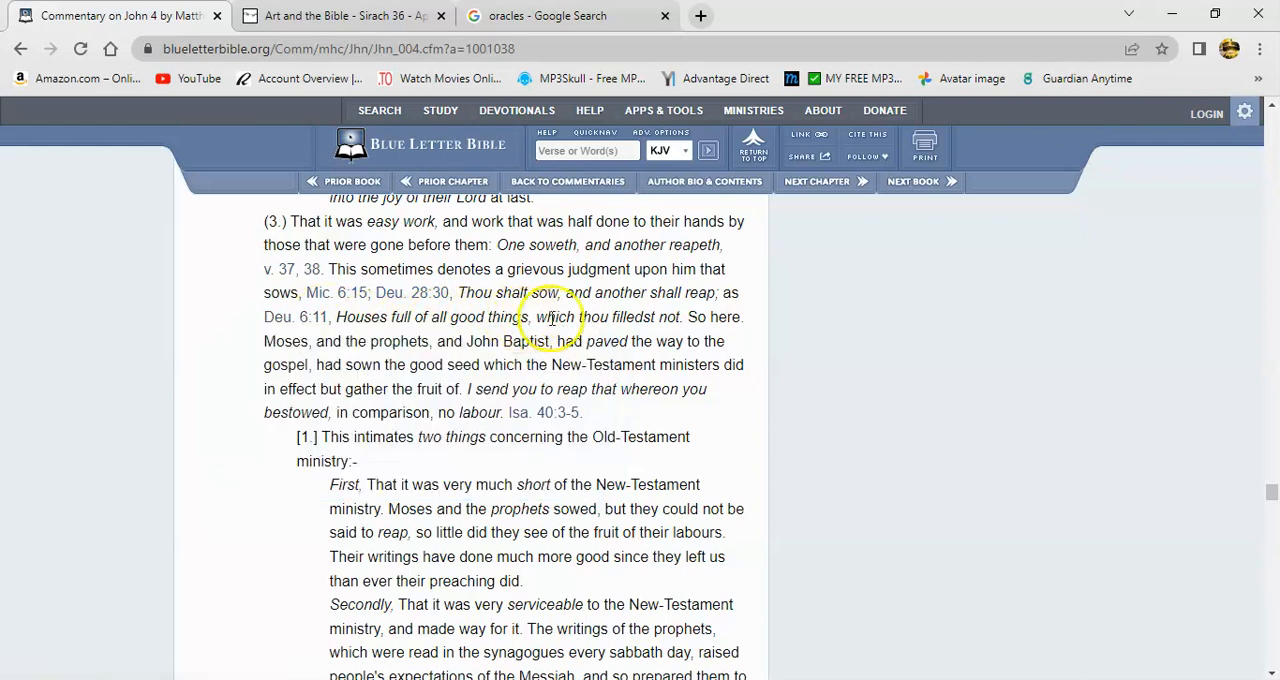
mouse_move(228, 372)
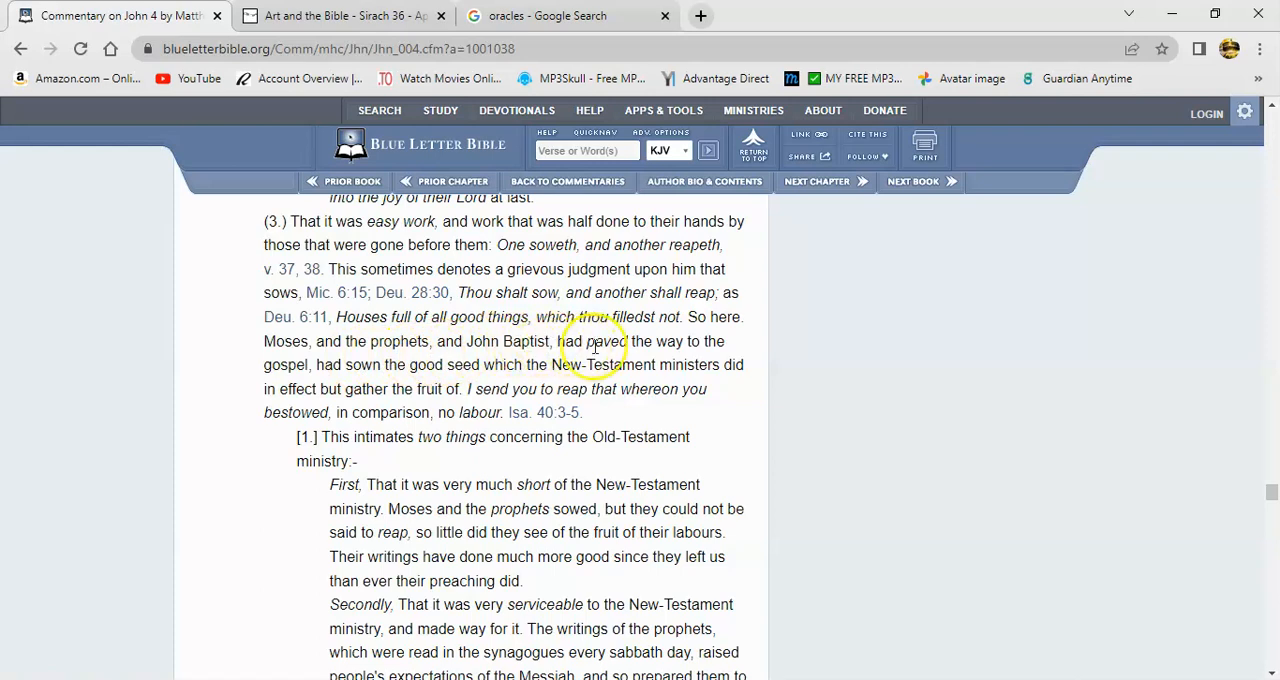
mouse_move(248, 356)
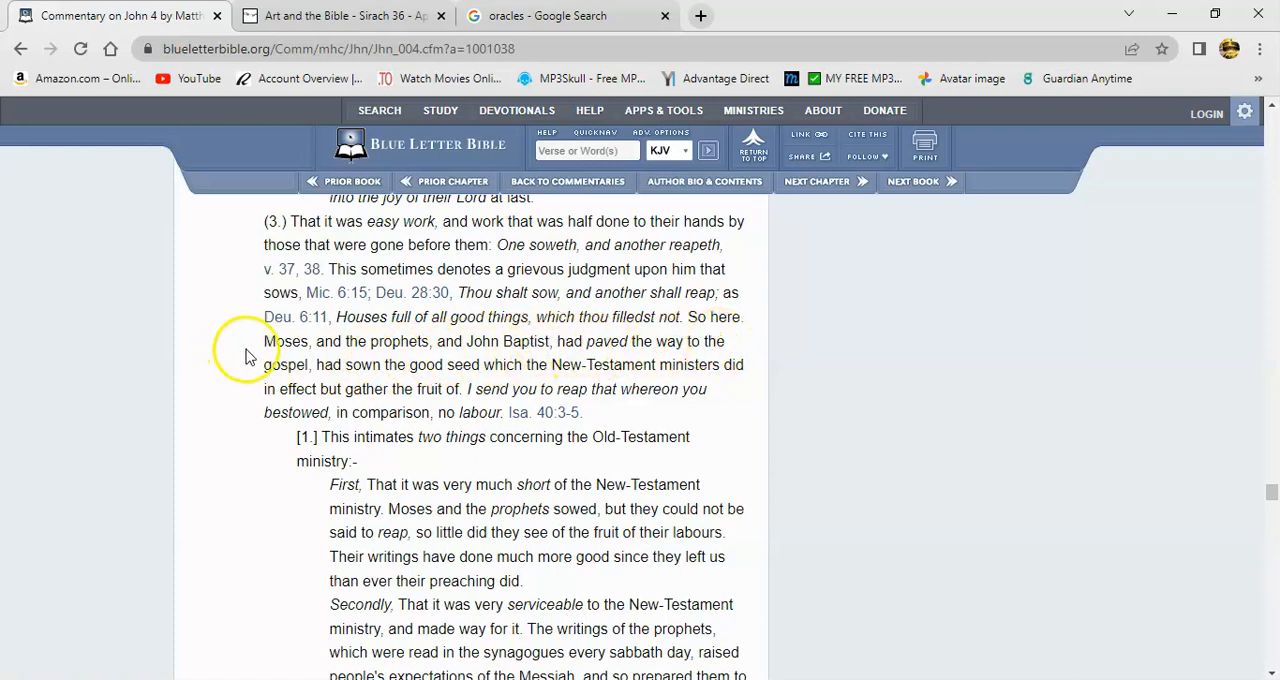
mouse_move(624, 364)
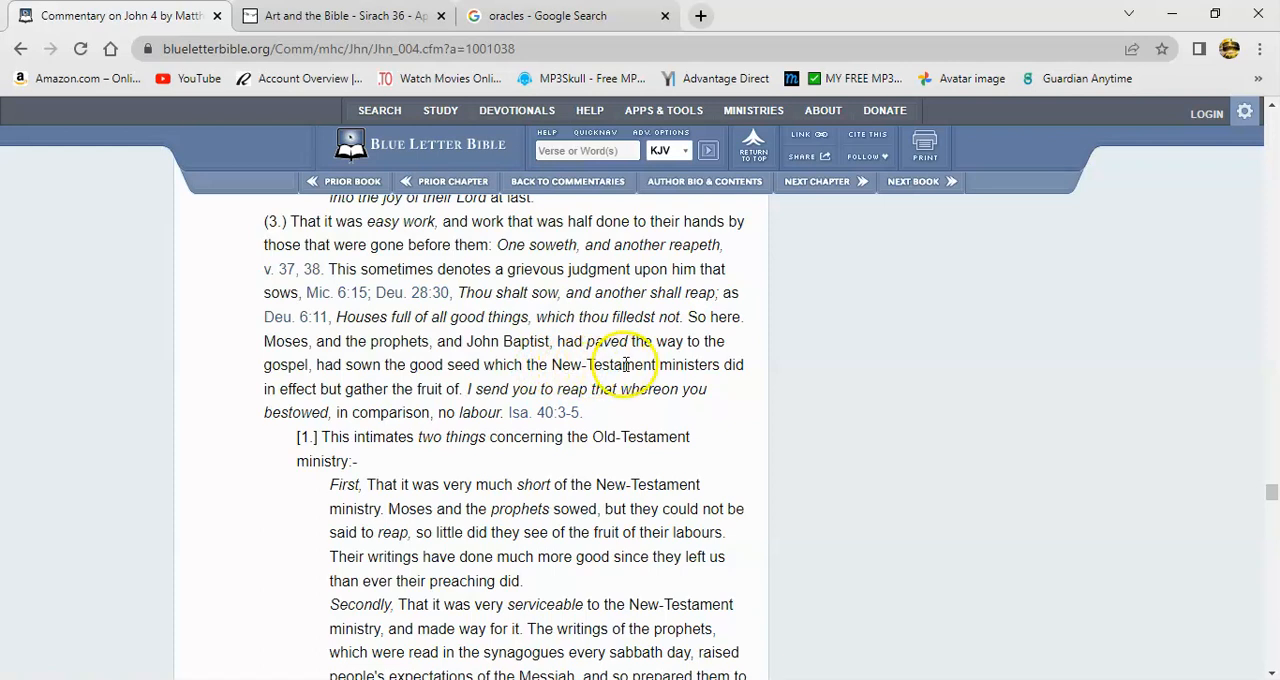
mouse_move(288, 388)
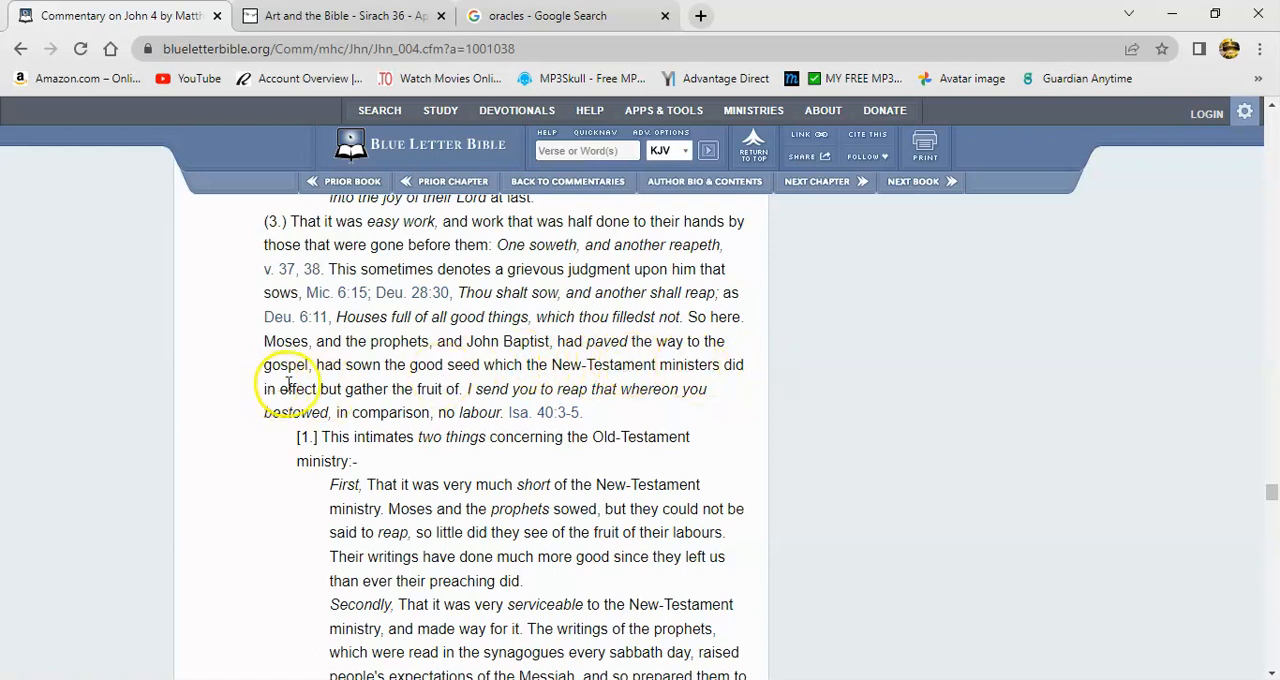
mouse_move(476, 404)
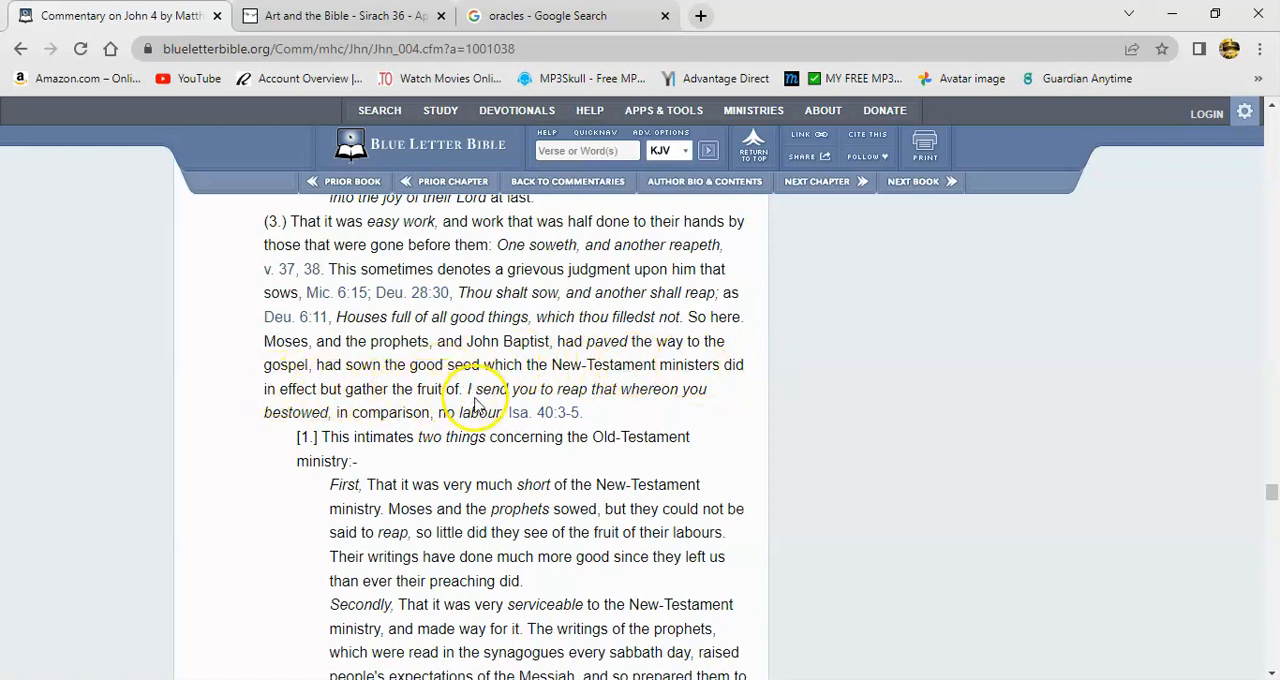
mouse_move(676, 408)
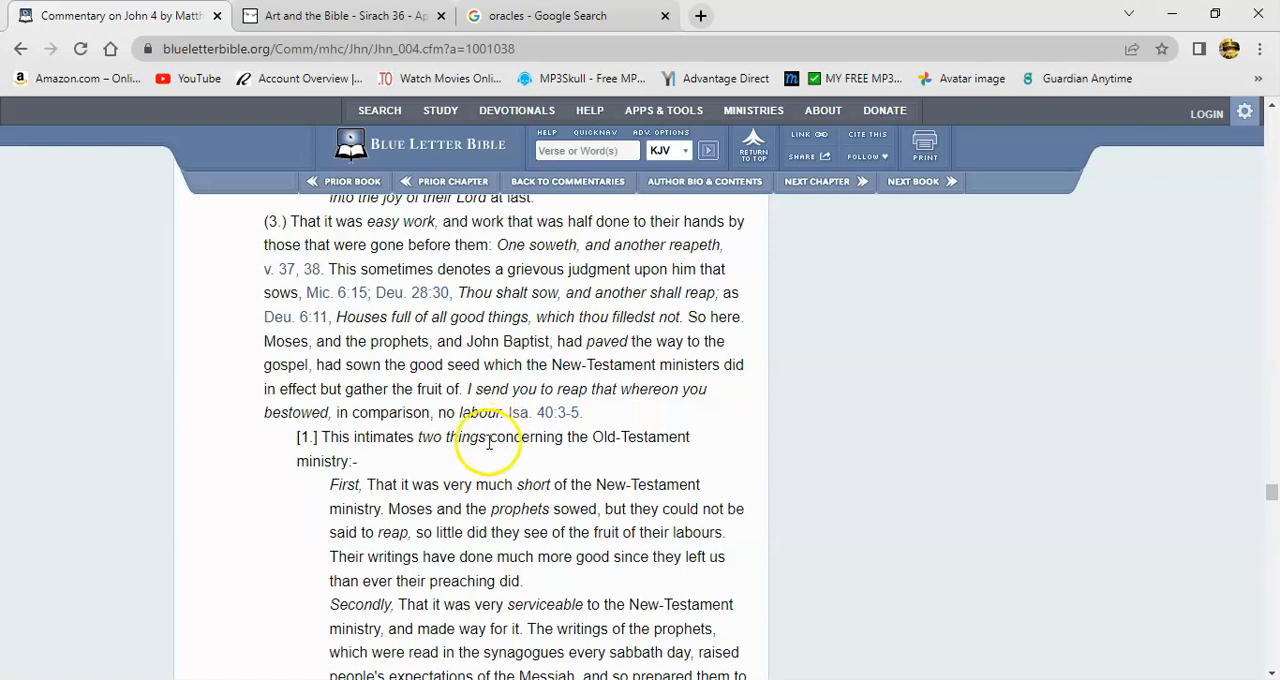
mouse_move(558, 458)
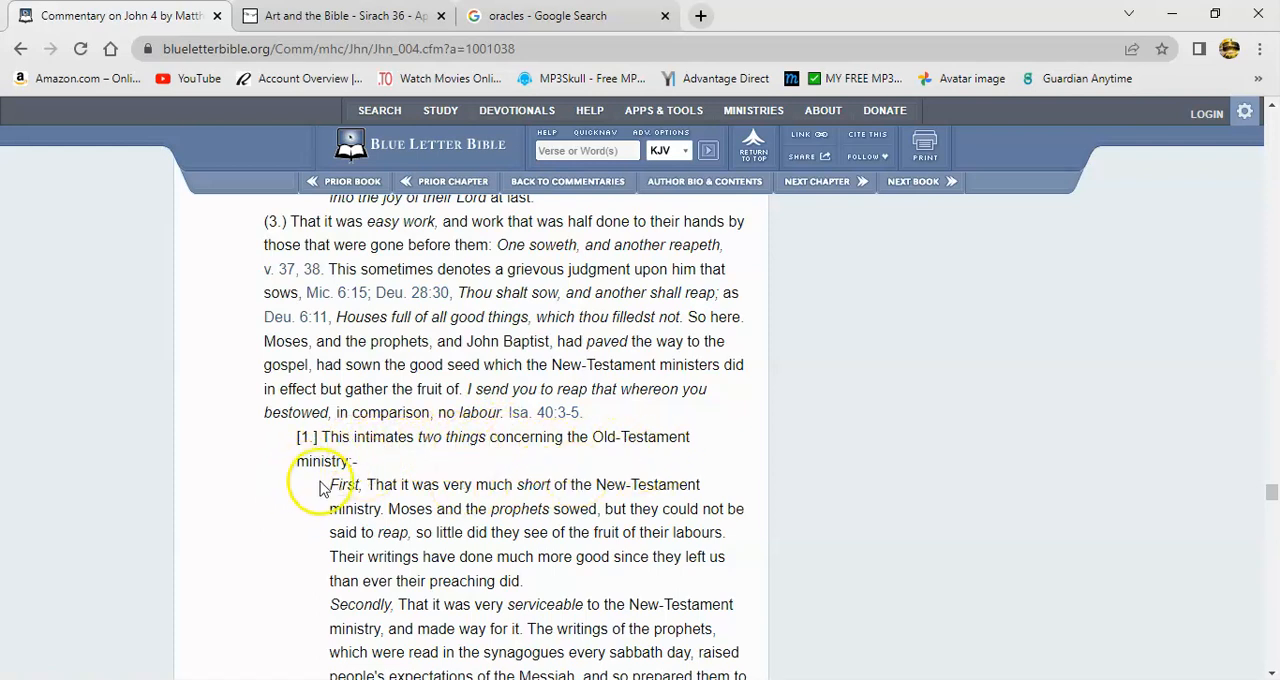
mouse_move(556, 500)
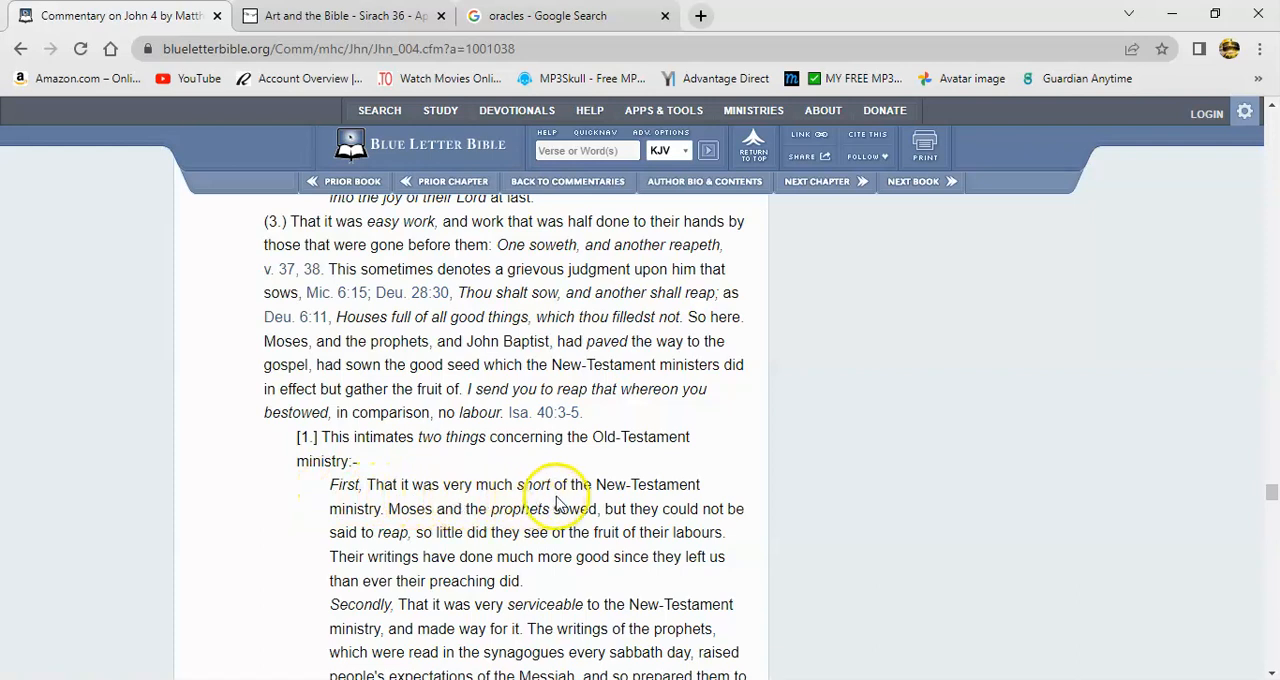
mouse_move(420, 532)
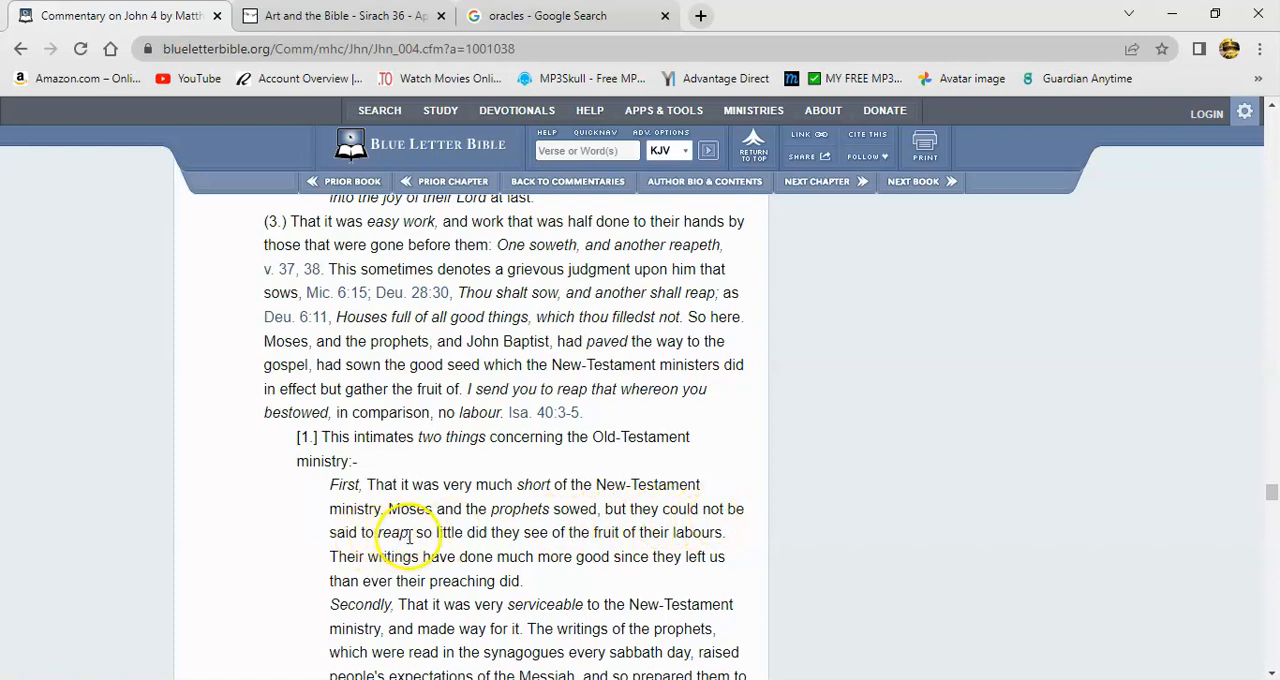
mouse_move(660, 532)
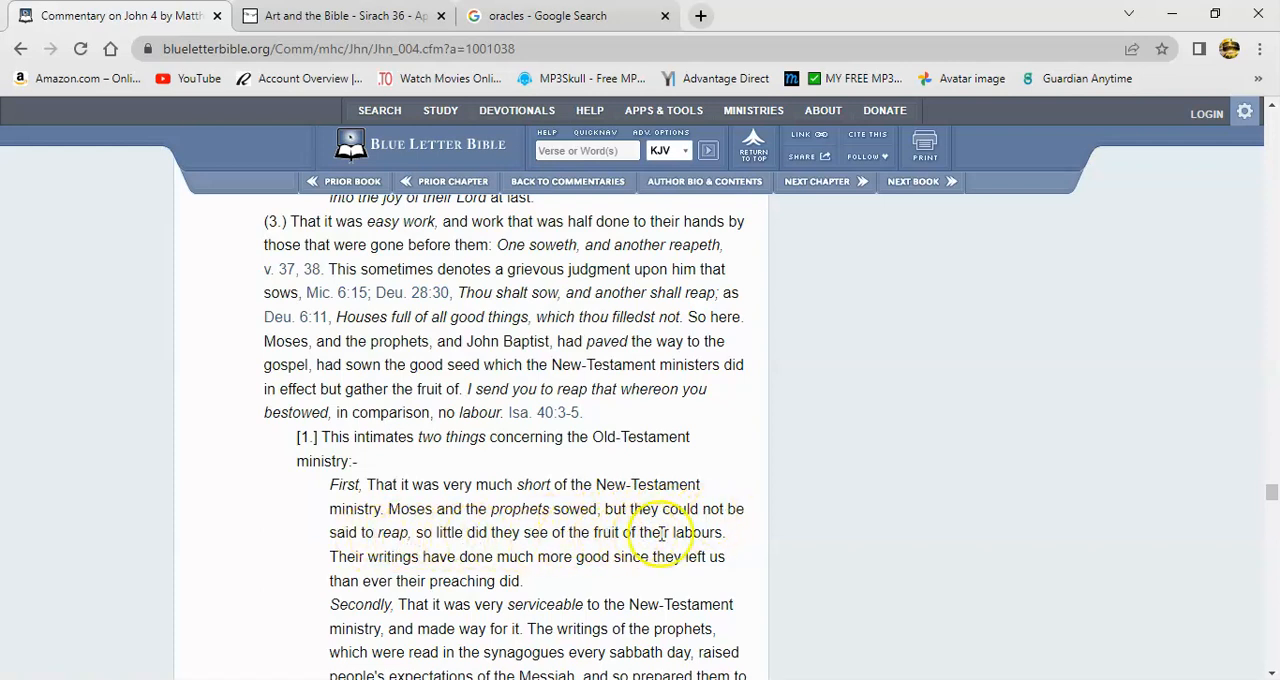
mouse_move(424, 572)
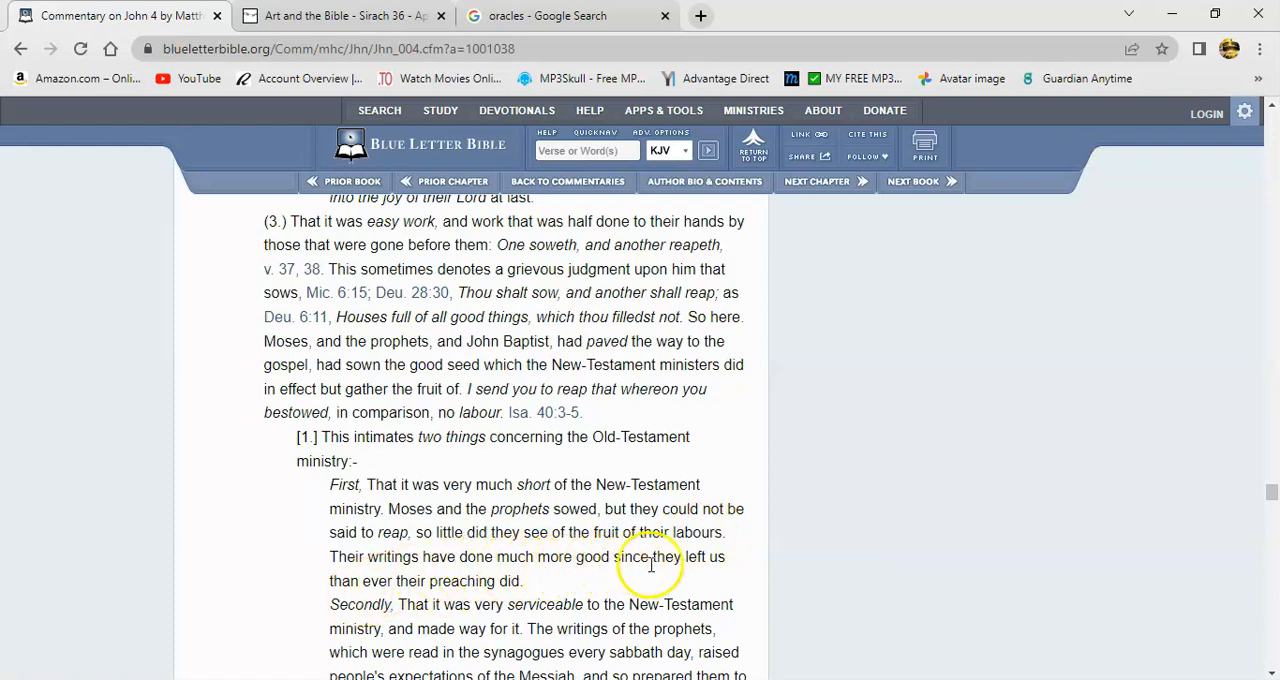
mouse_move(512, 590)
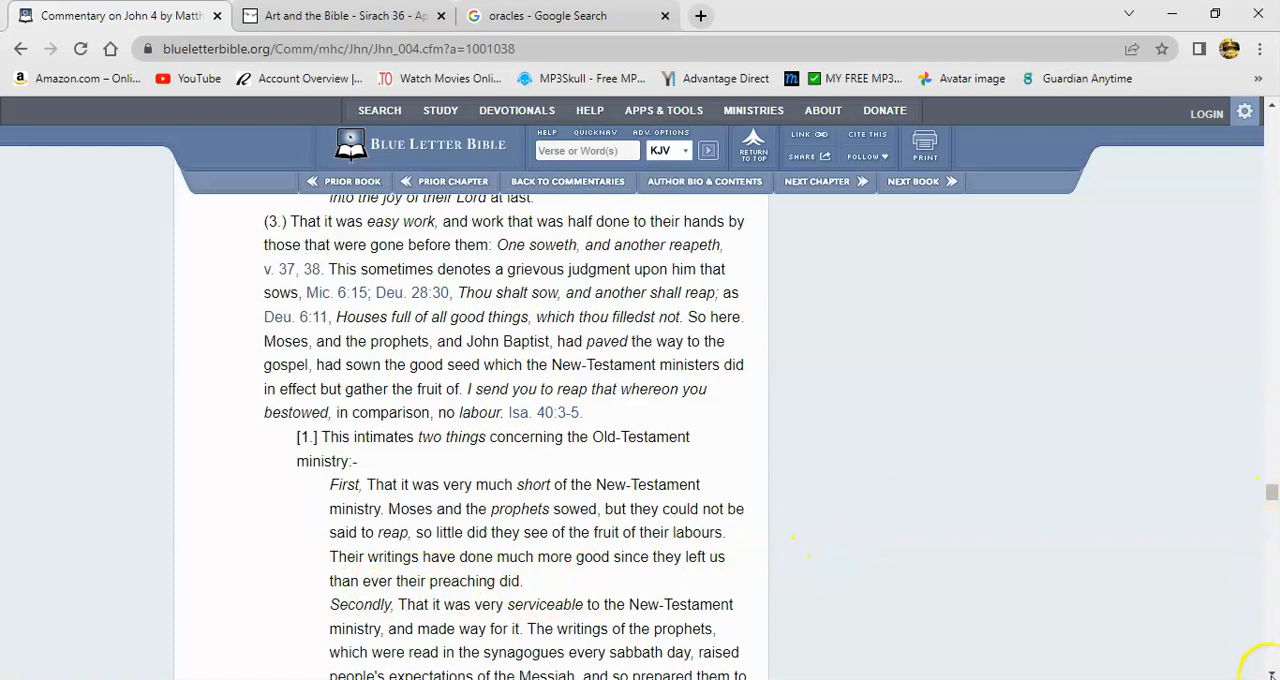
scroll(down, 3)
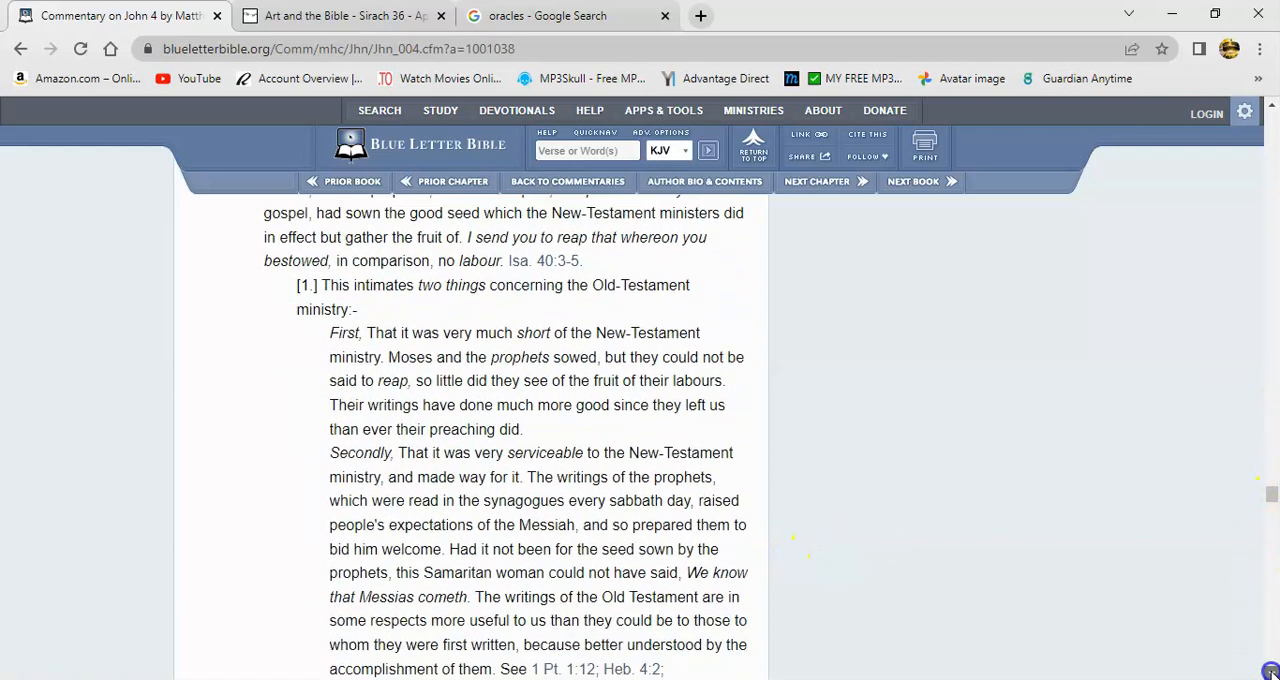
scroll(down, 3)
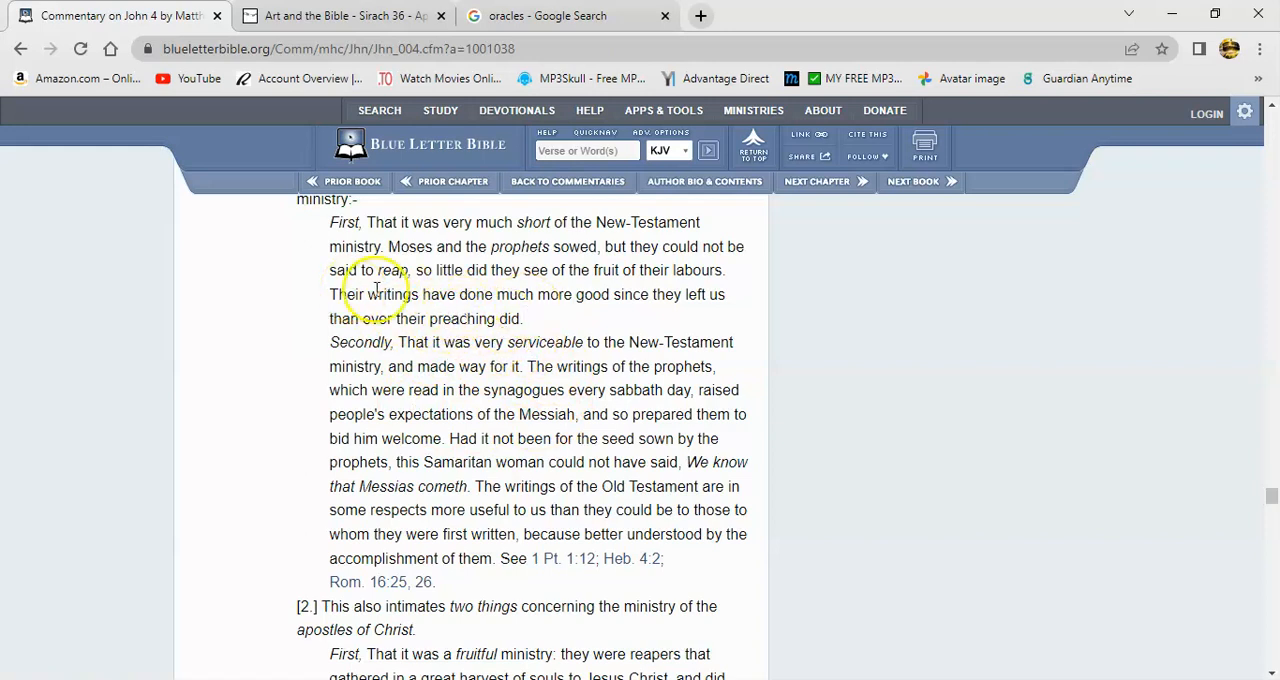
mouse_move(480, 372)
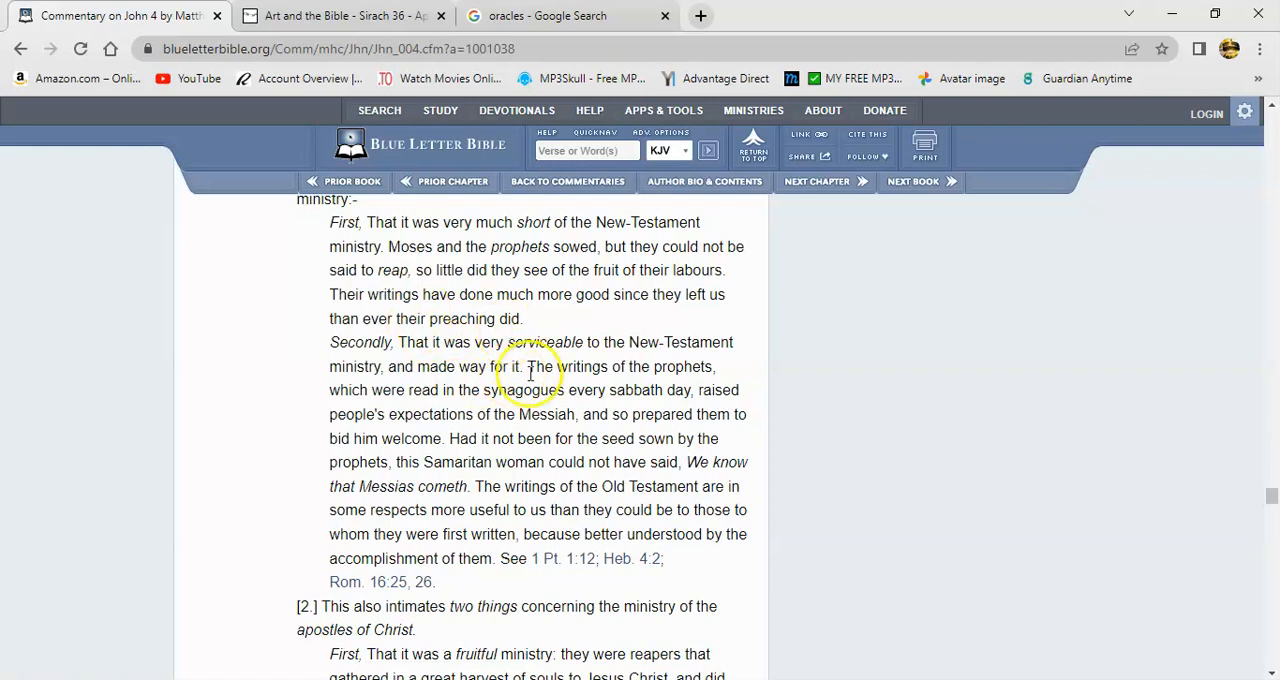
mouse_move(492, 330)
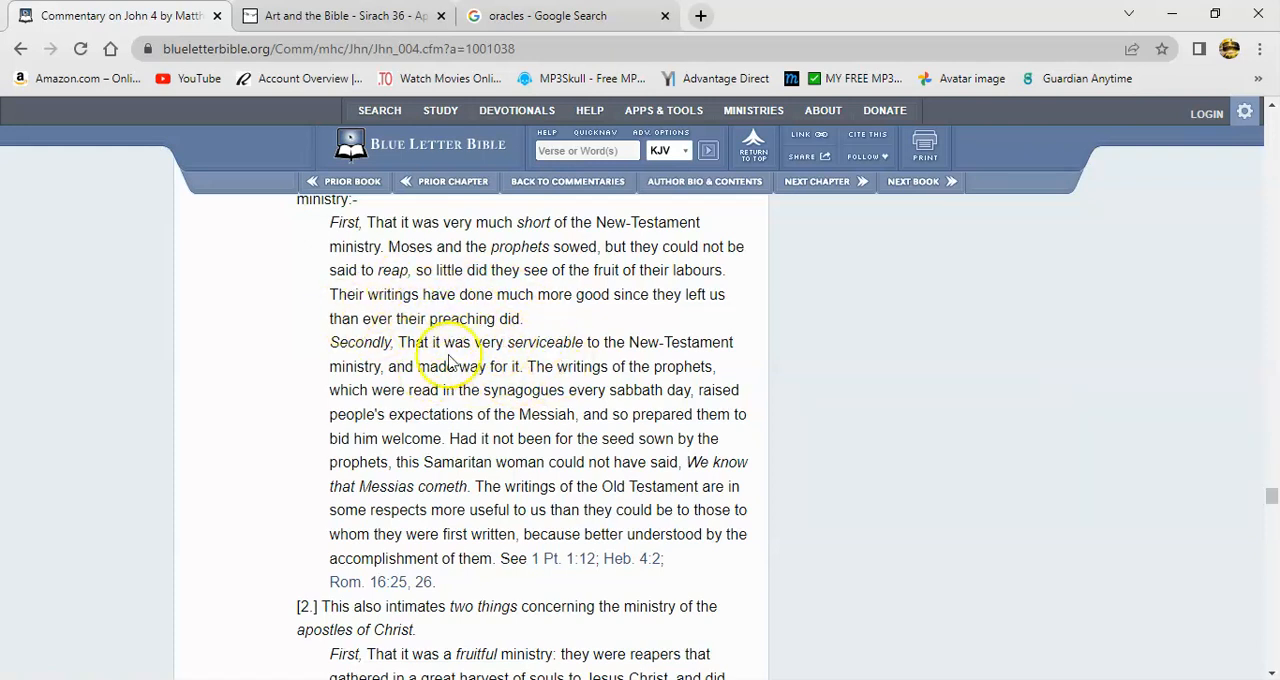
mouse_move(484, 324)
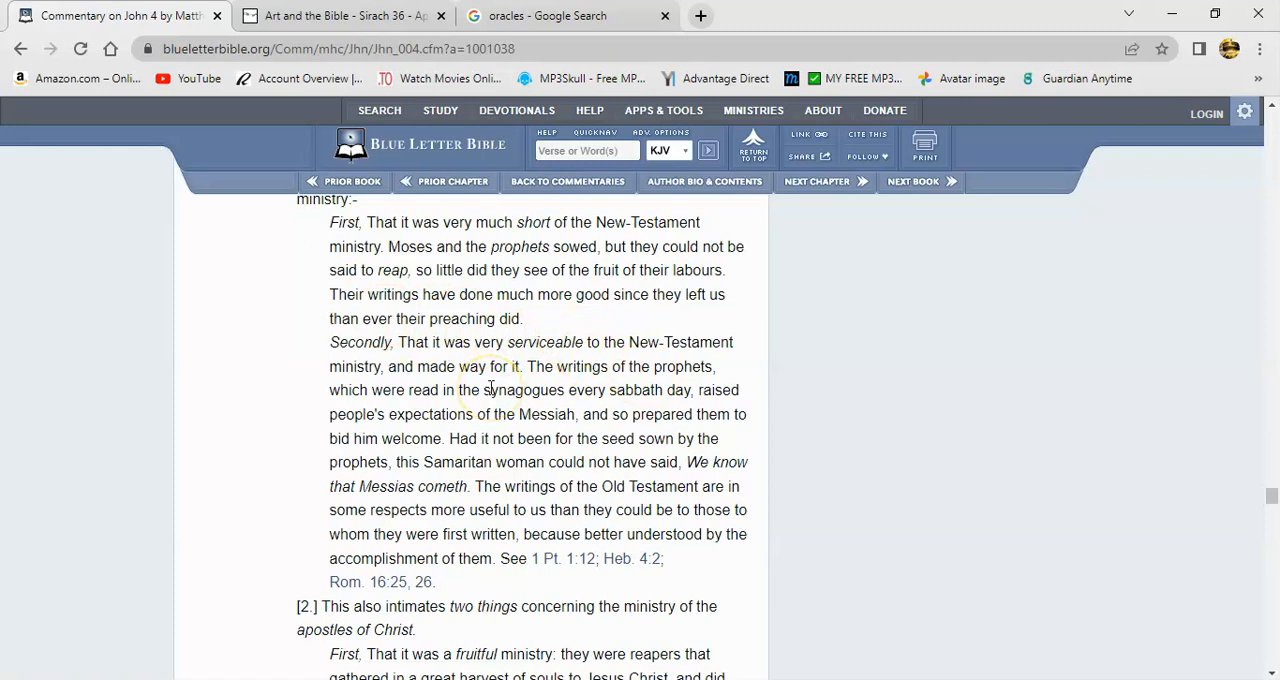
mouse_move(388, 368)
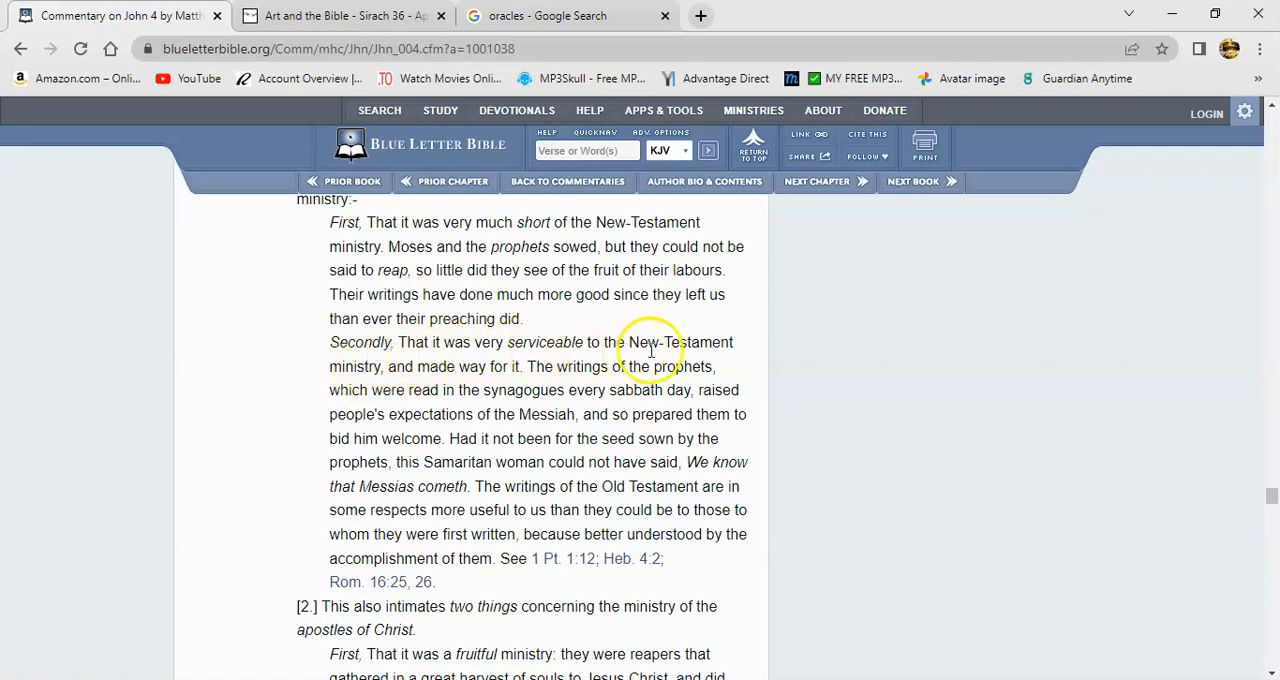
mouse_move(396, 376)
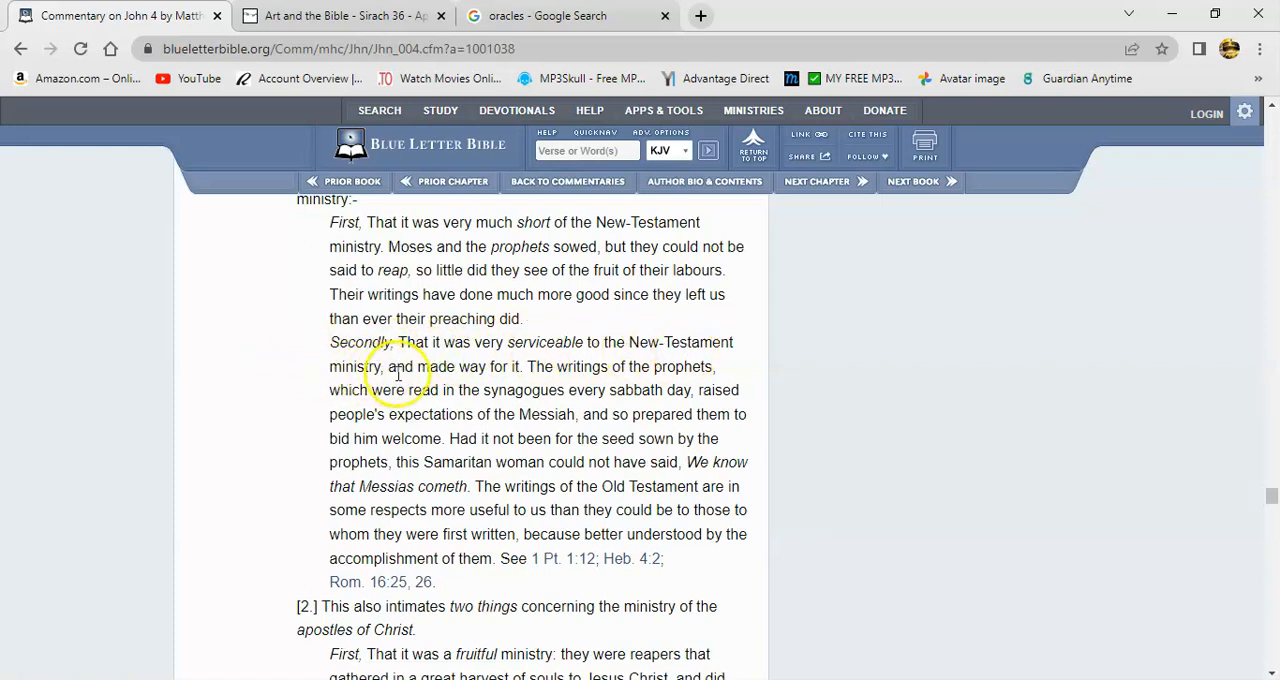
mouse_move(596, 390)
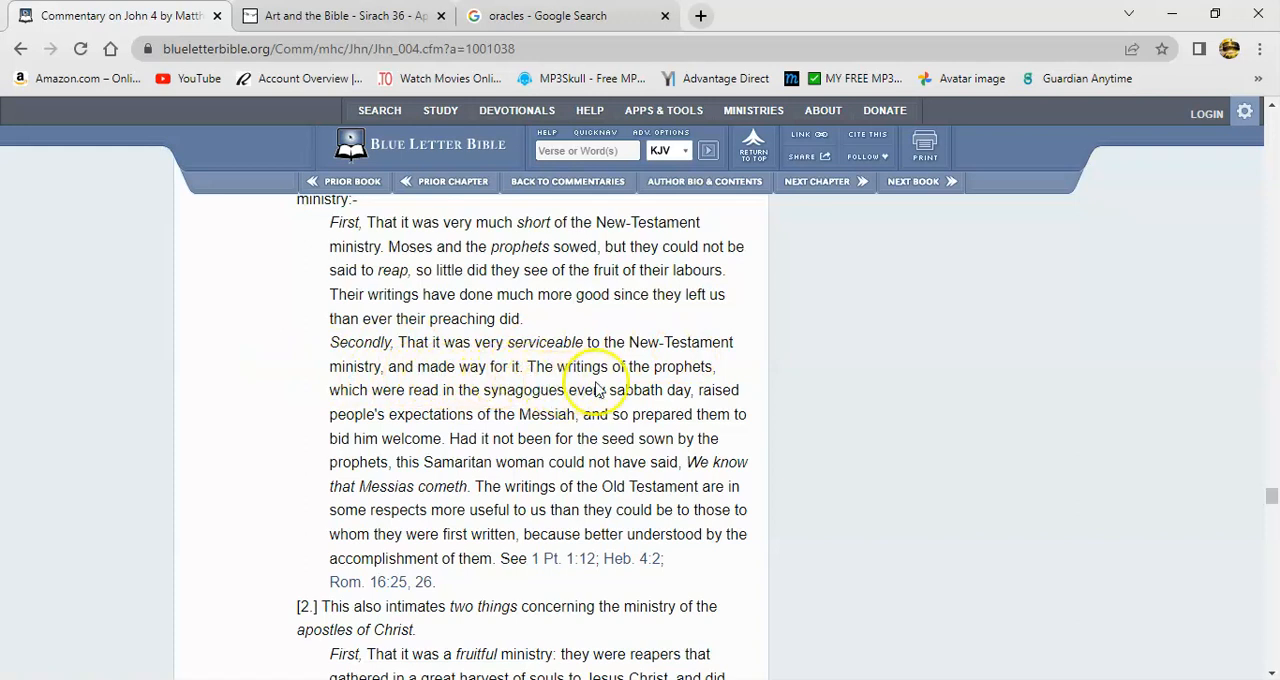
mouse_move(560, 400)
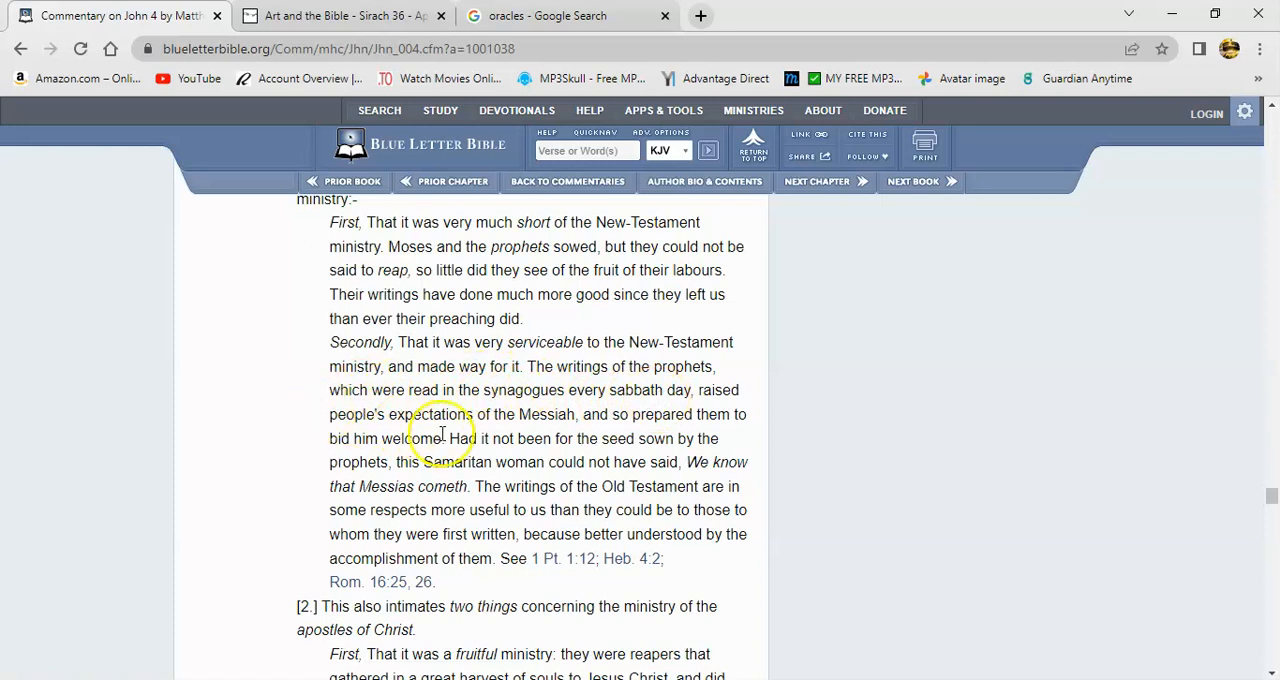
mouse_move(604, 424)
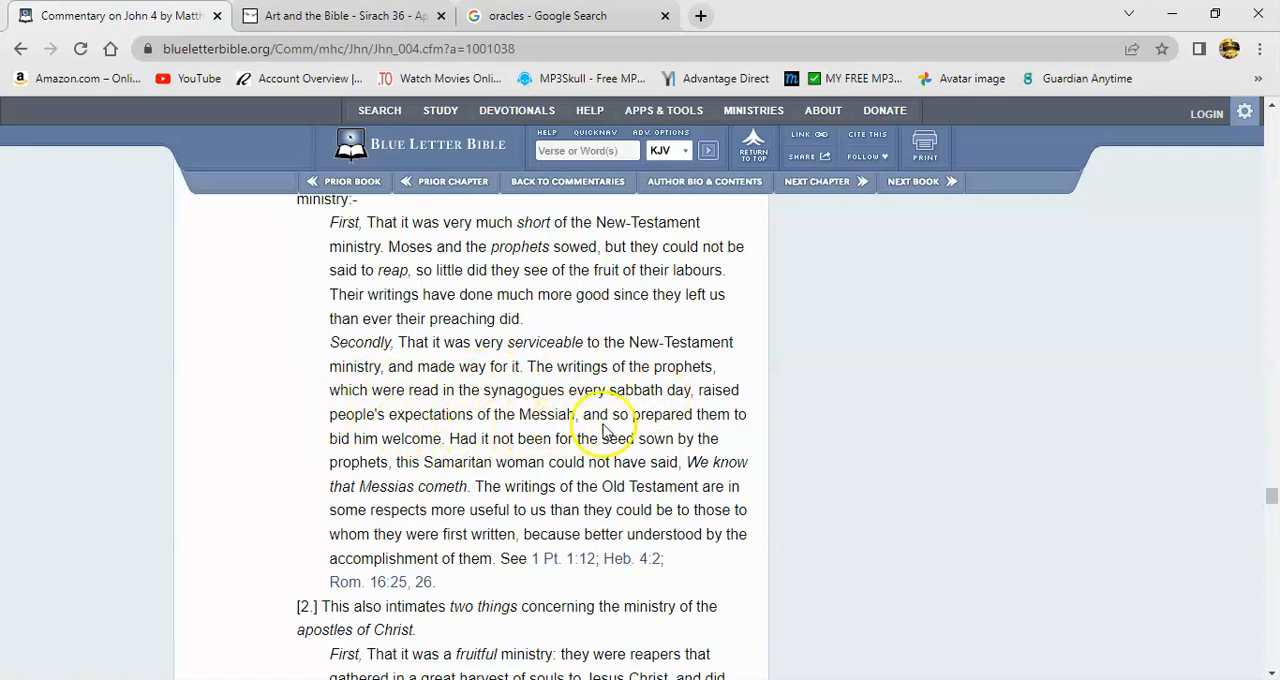
mouse_move(324, 396)
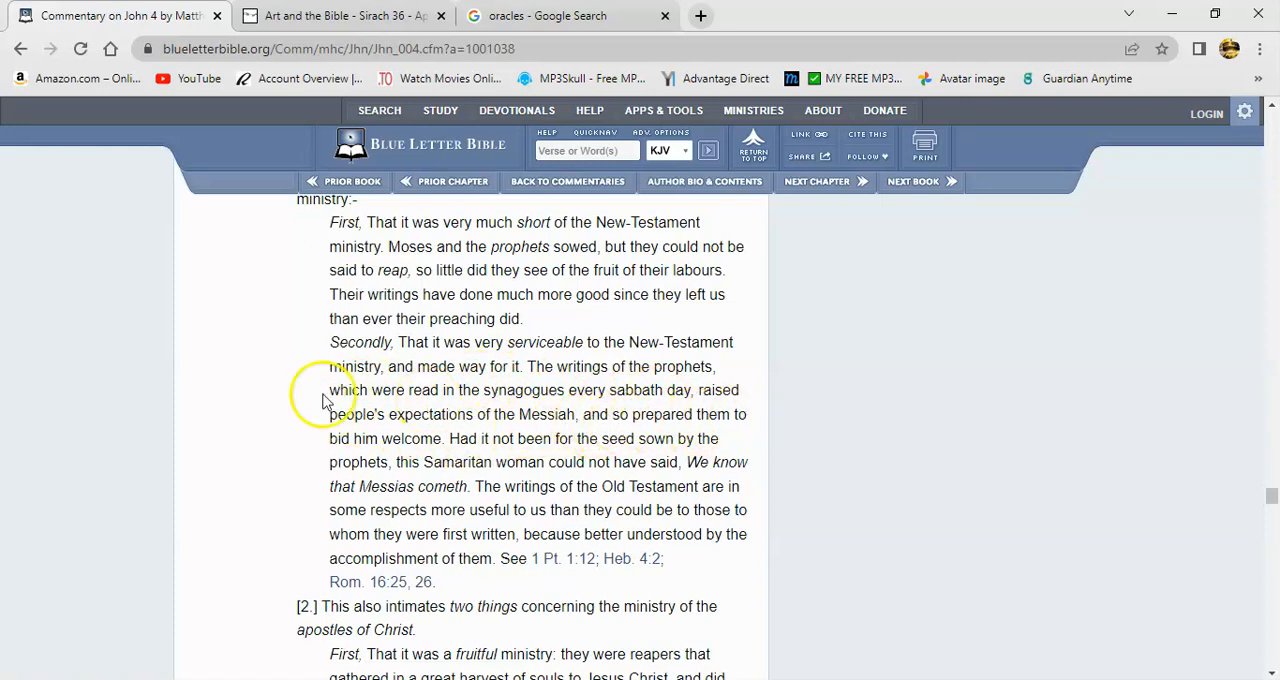
mouse_move(476, 440)
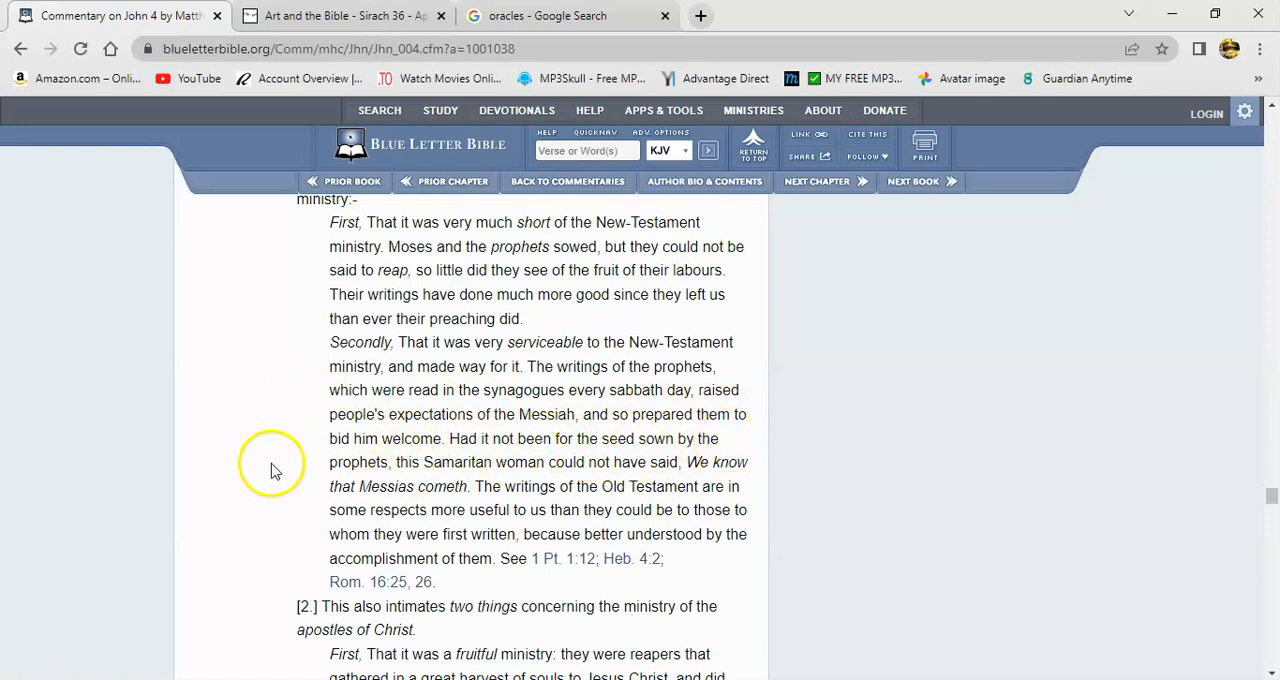
mouse_move(580, 478)
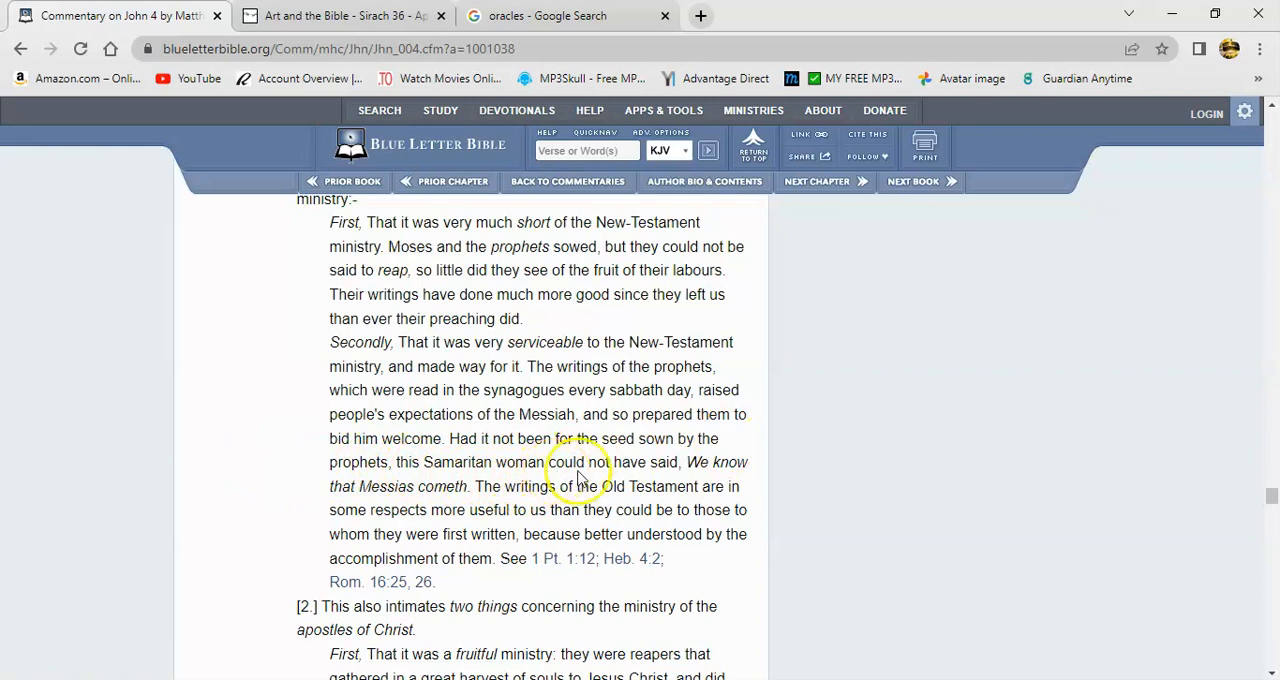
mouse_move(480, 486)
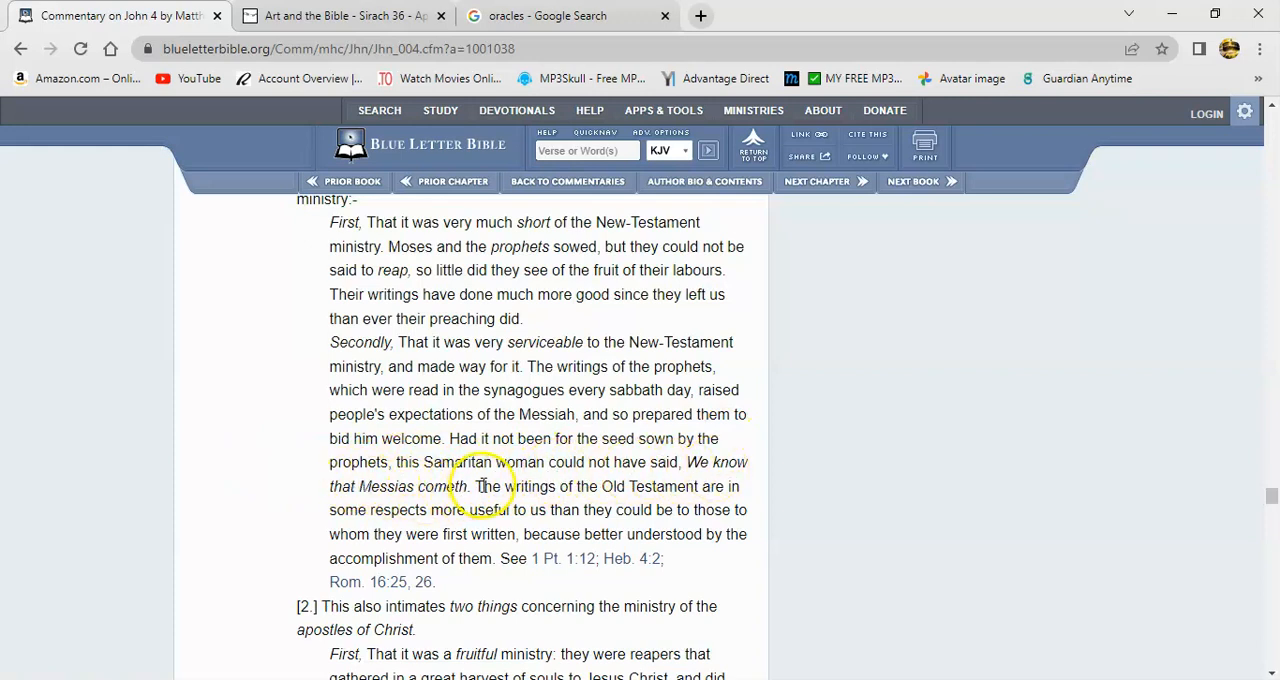
mouse_move(456, 460)
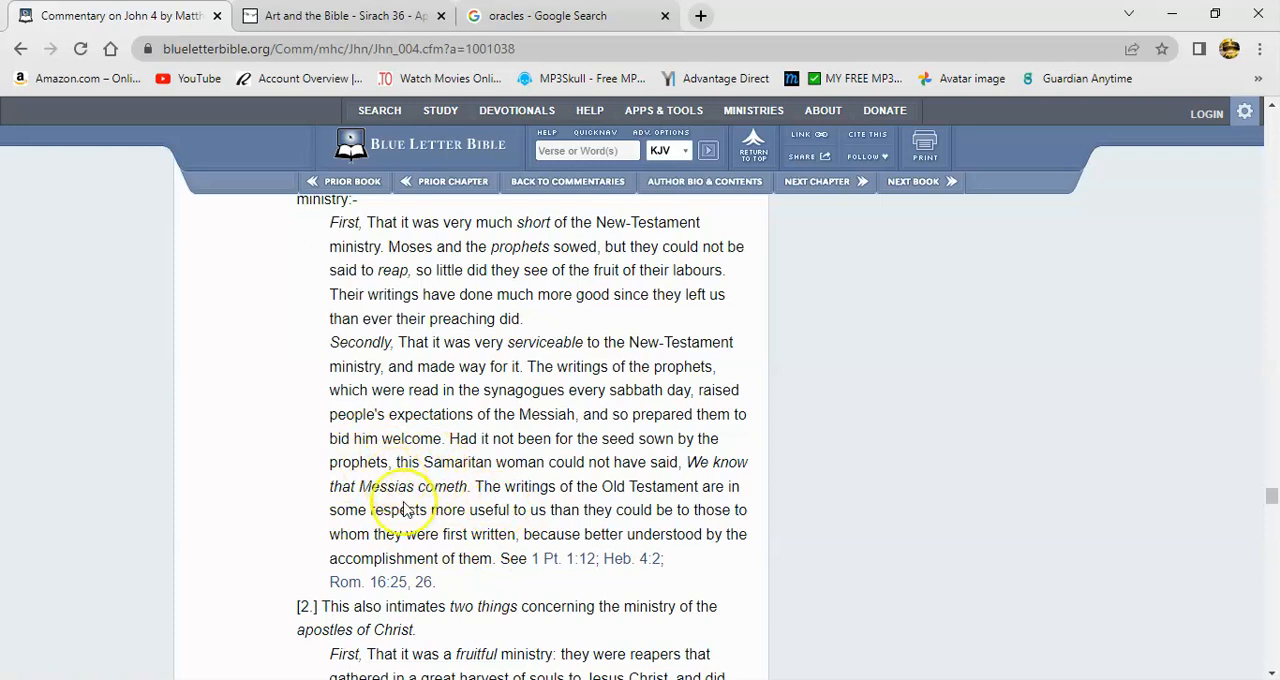
mouse_move(464, 486)
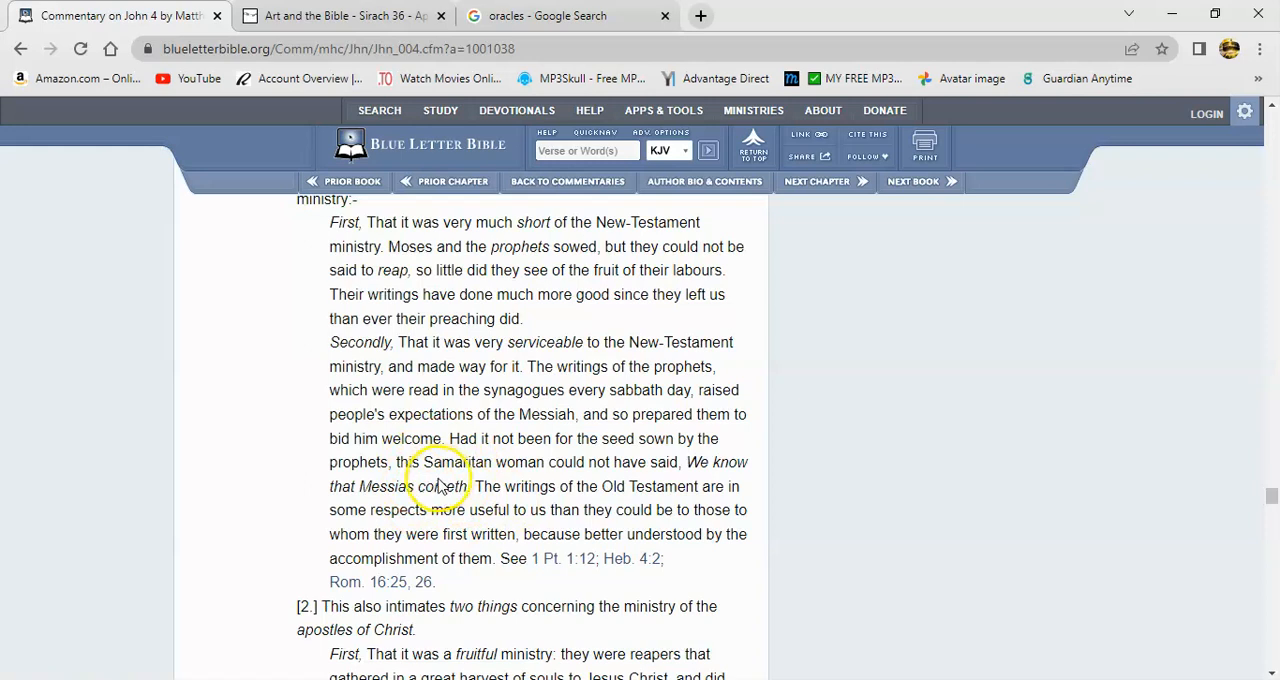
mouse_move(208, 250)
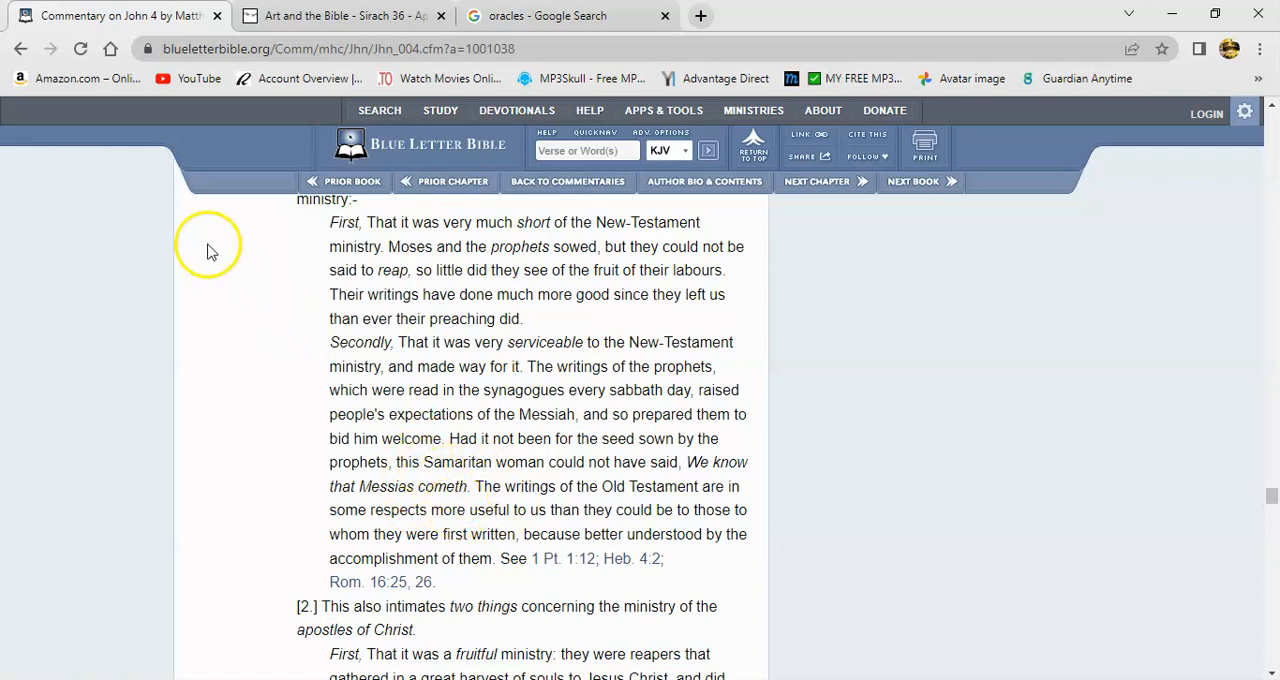
mouse_move(424, 530)
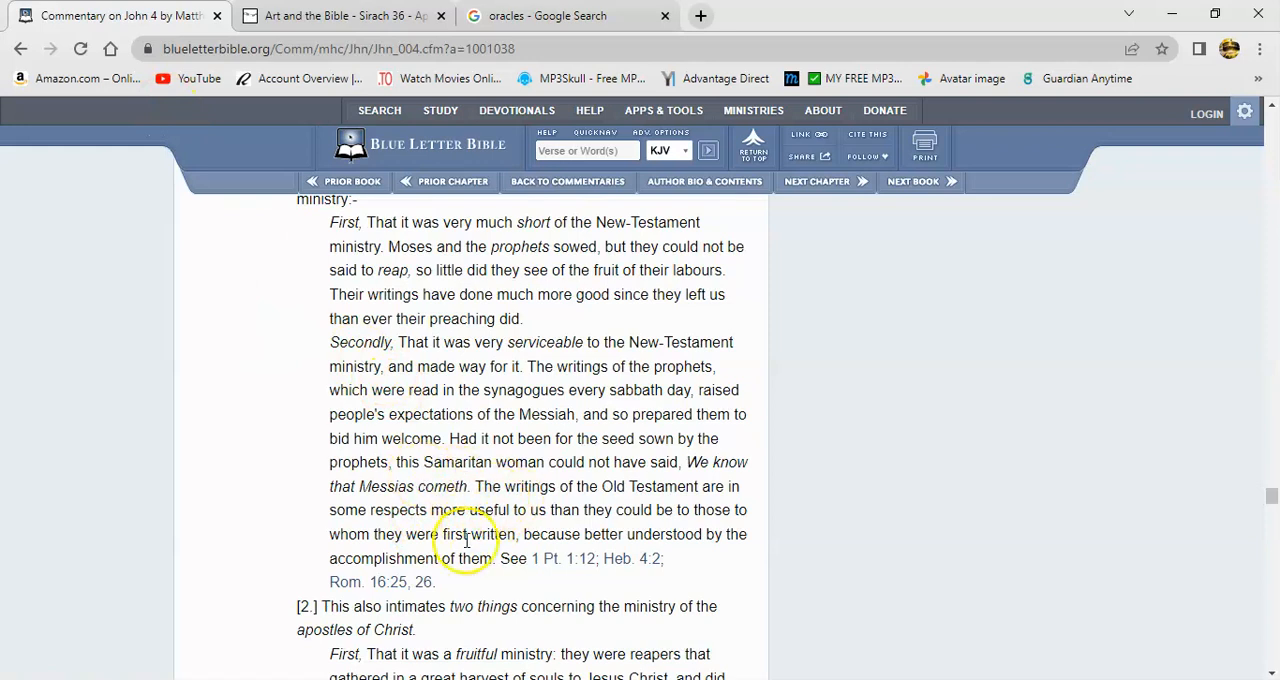
mouse_move(412, 528)
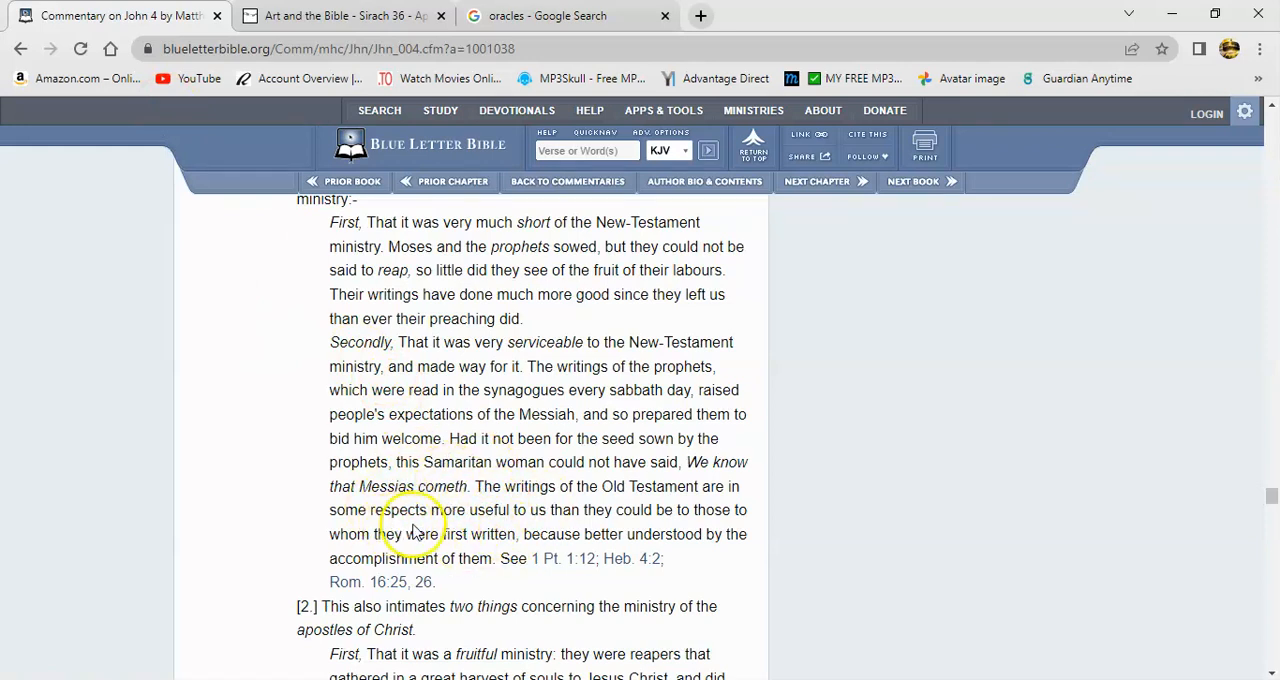
mouse_move(556, 496)
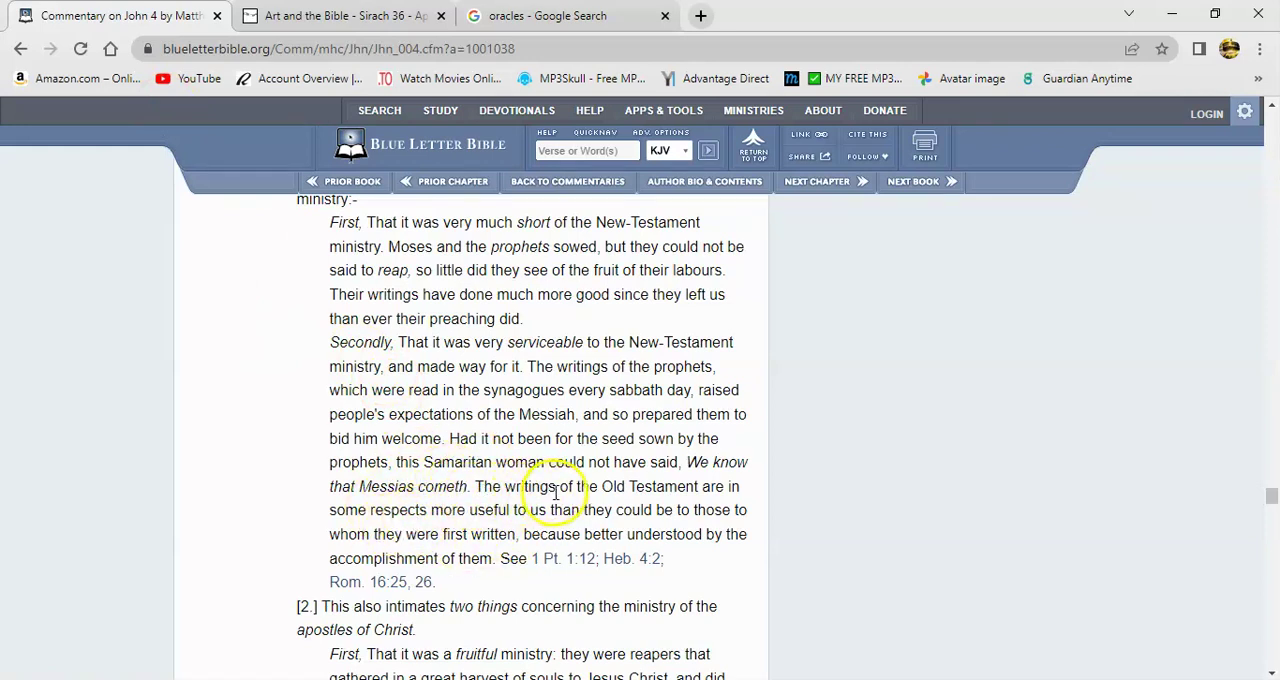
mouse_move(406, 508)
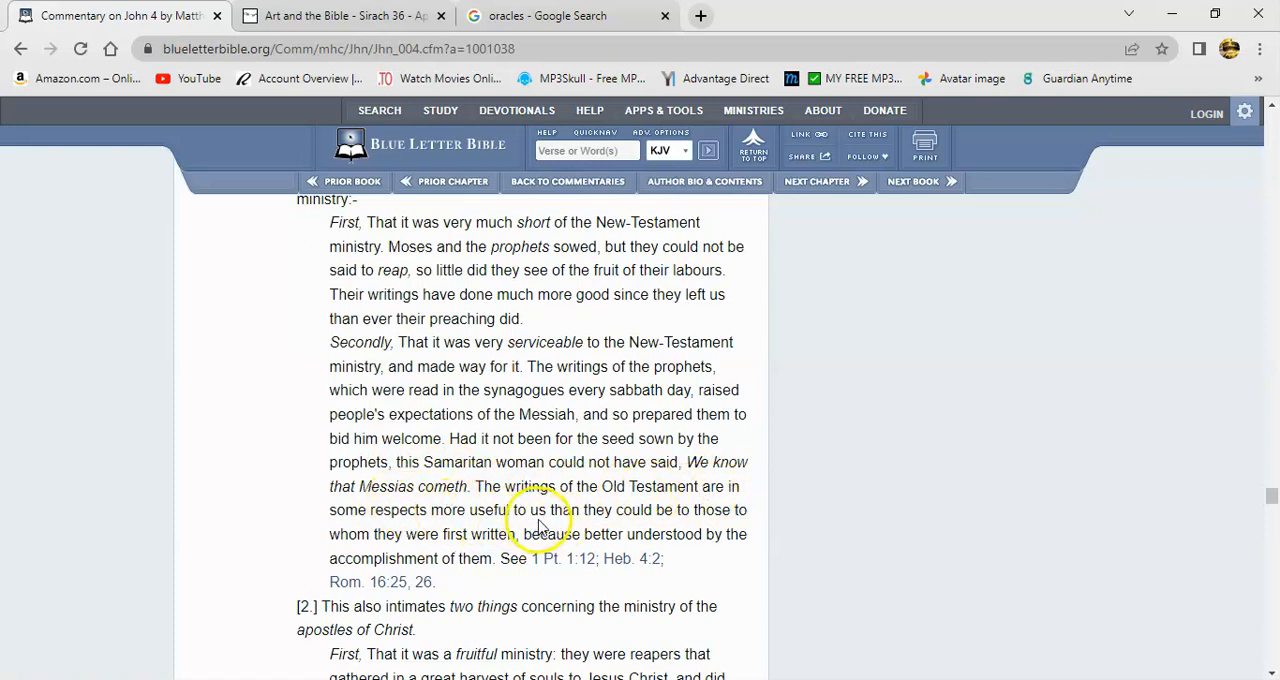
mouse_move(336, 526)
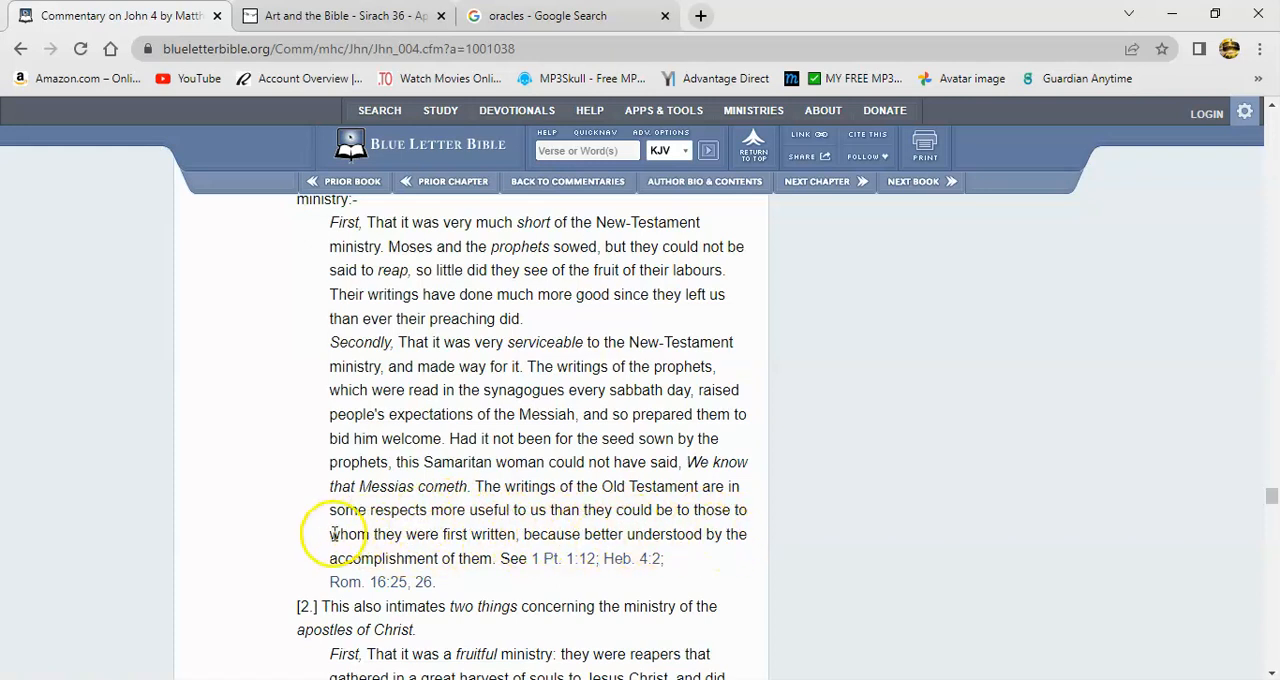
mouse_move(534, 580)
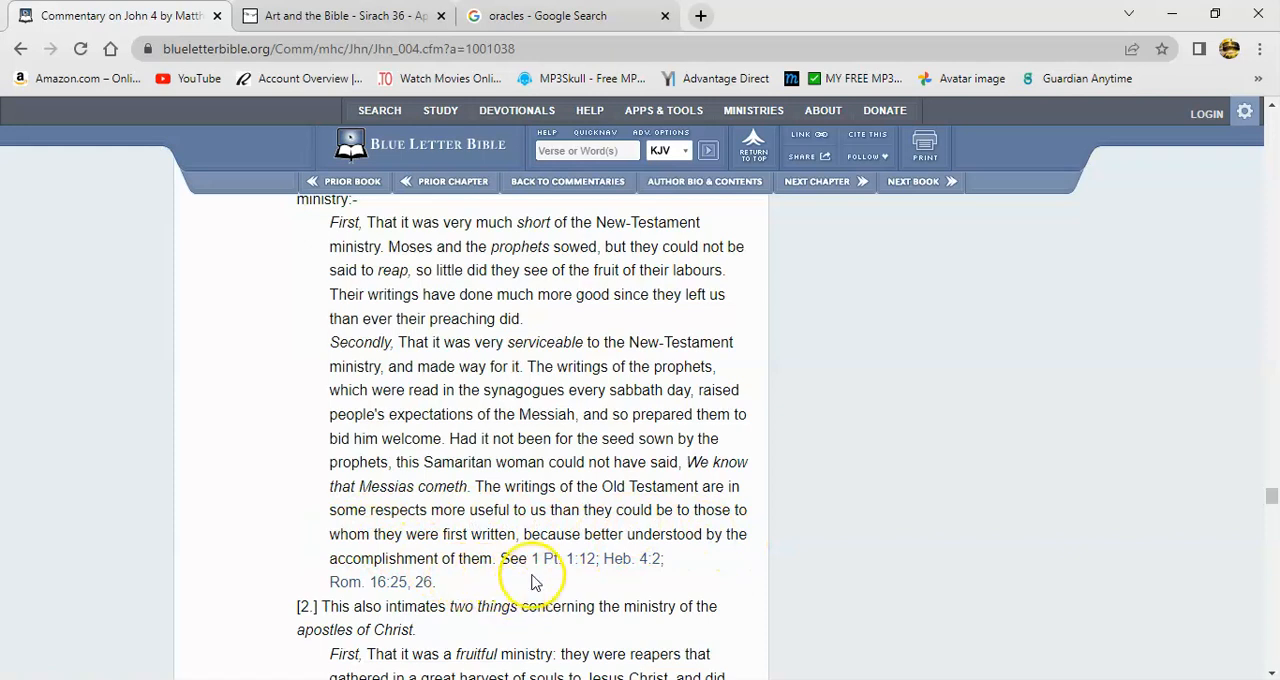
mouse_move(556, 560)
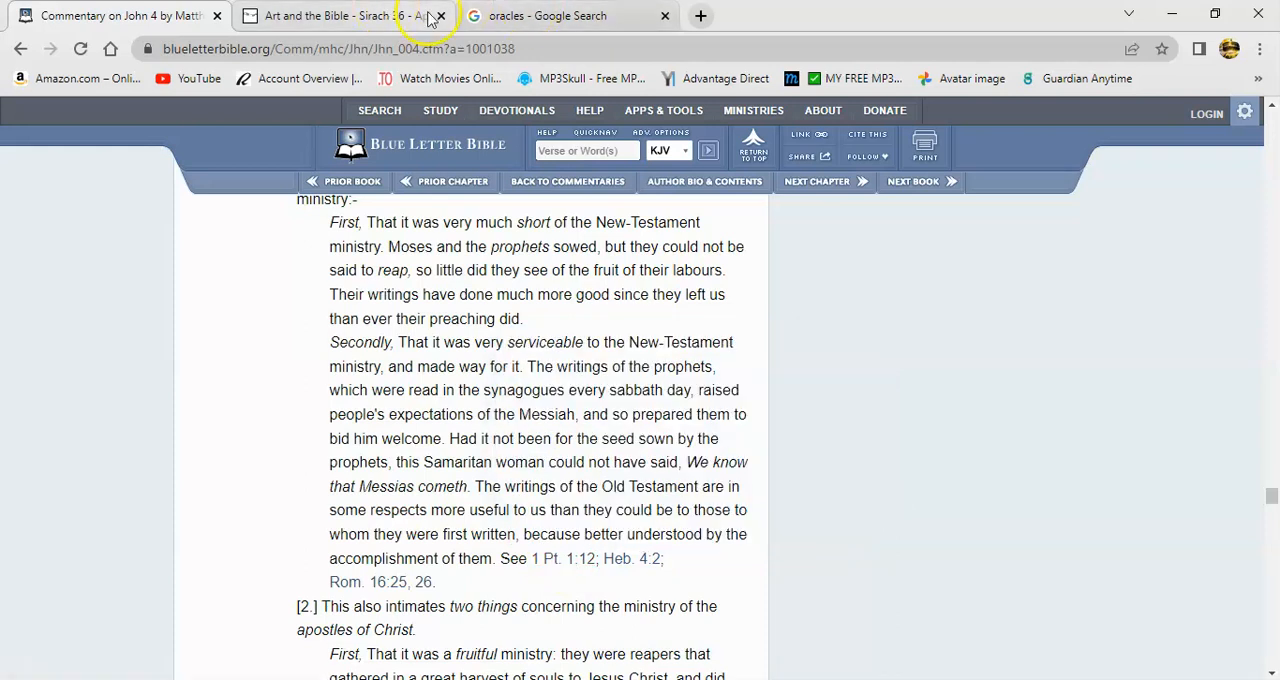
click(556, 16)
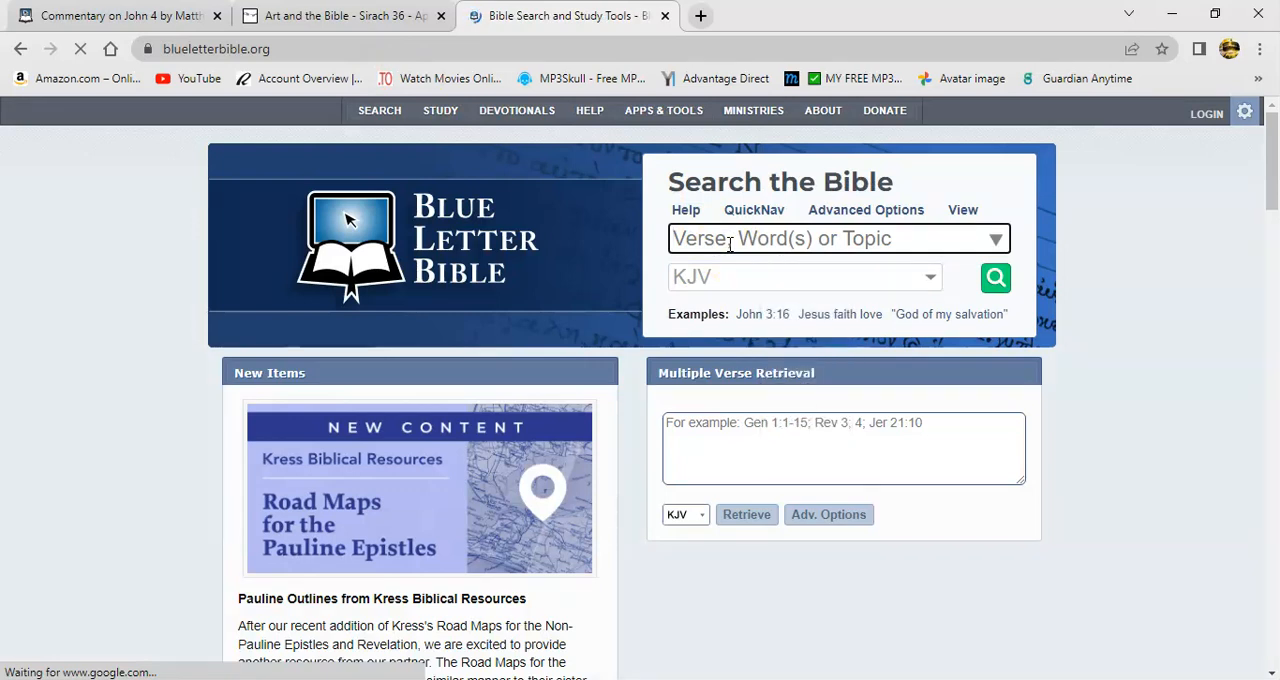
text(luk 10)
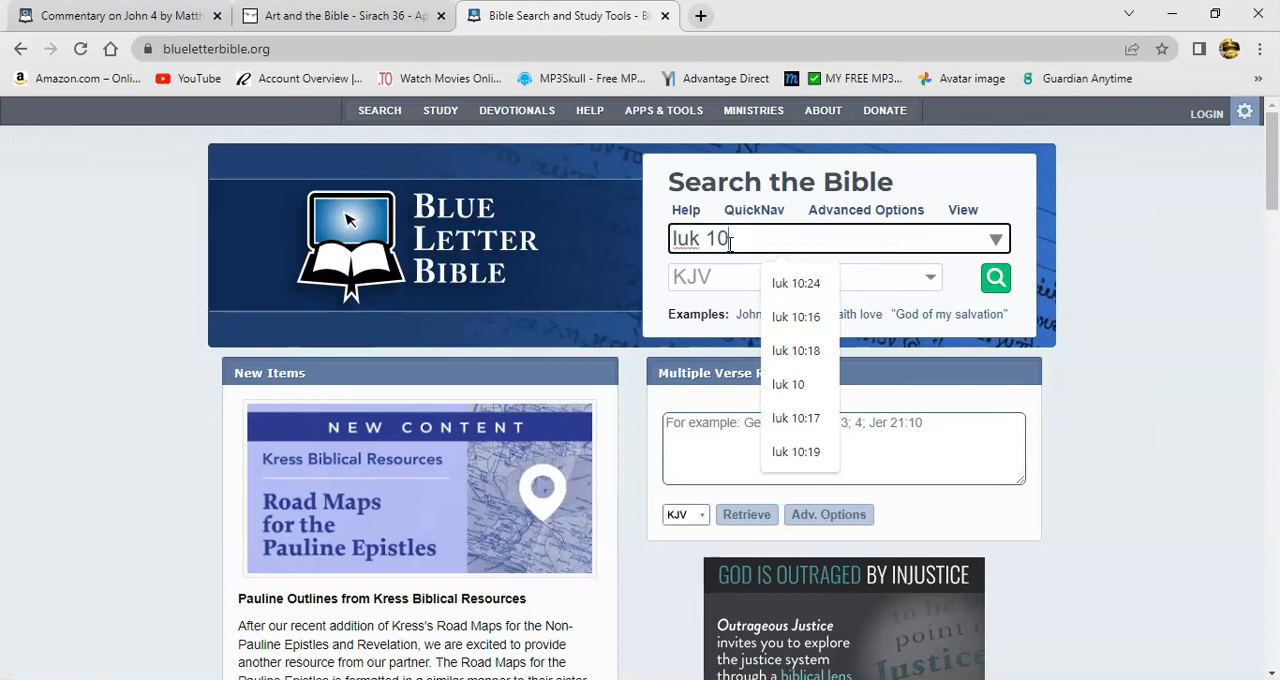
text(:2)
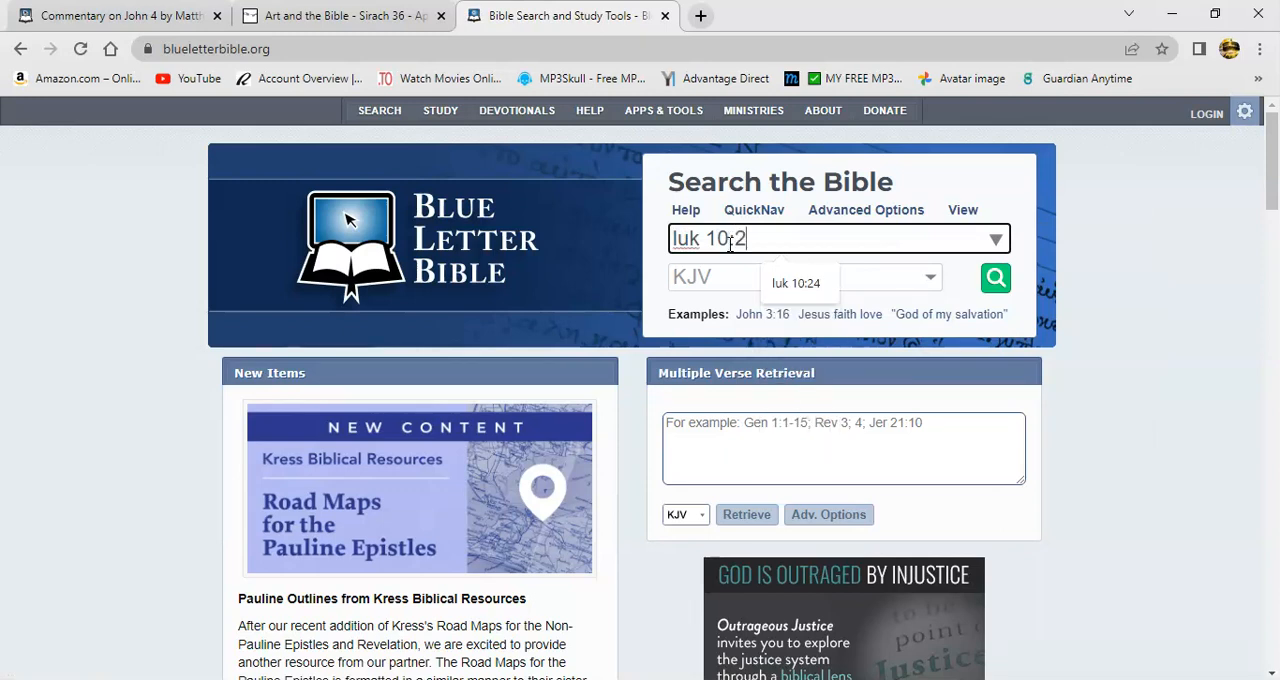
click(800, 284)
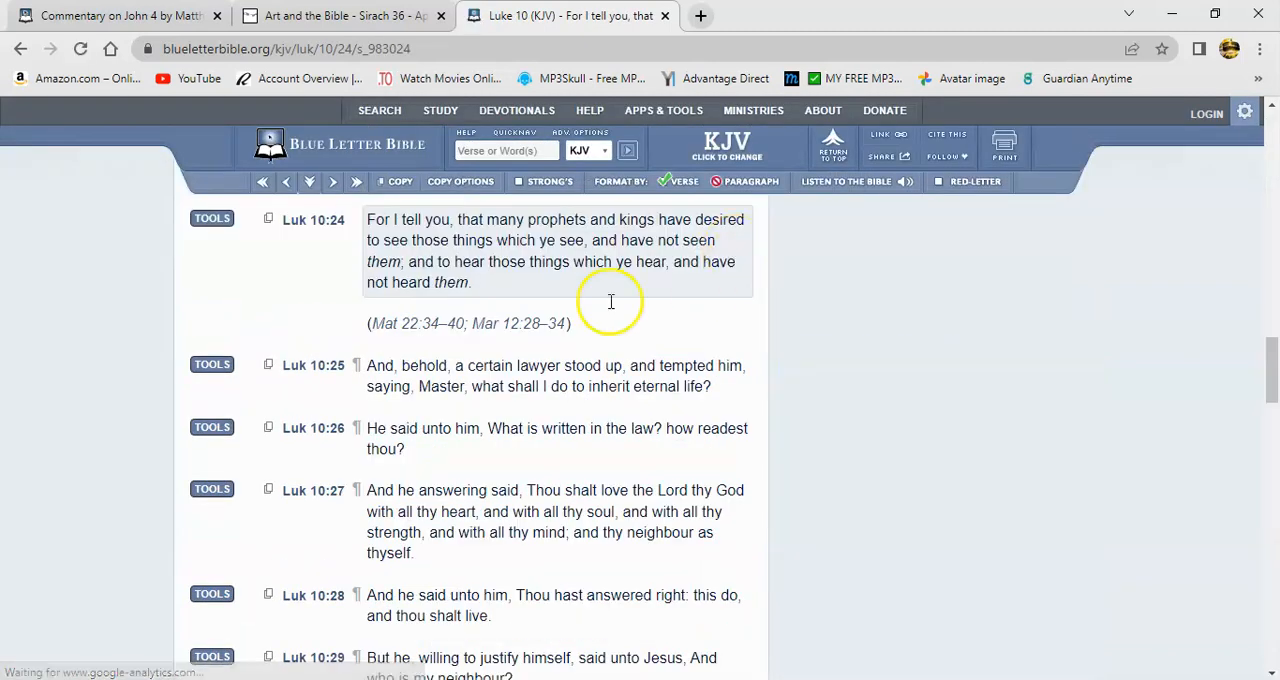
mouse_move(380, 240)
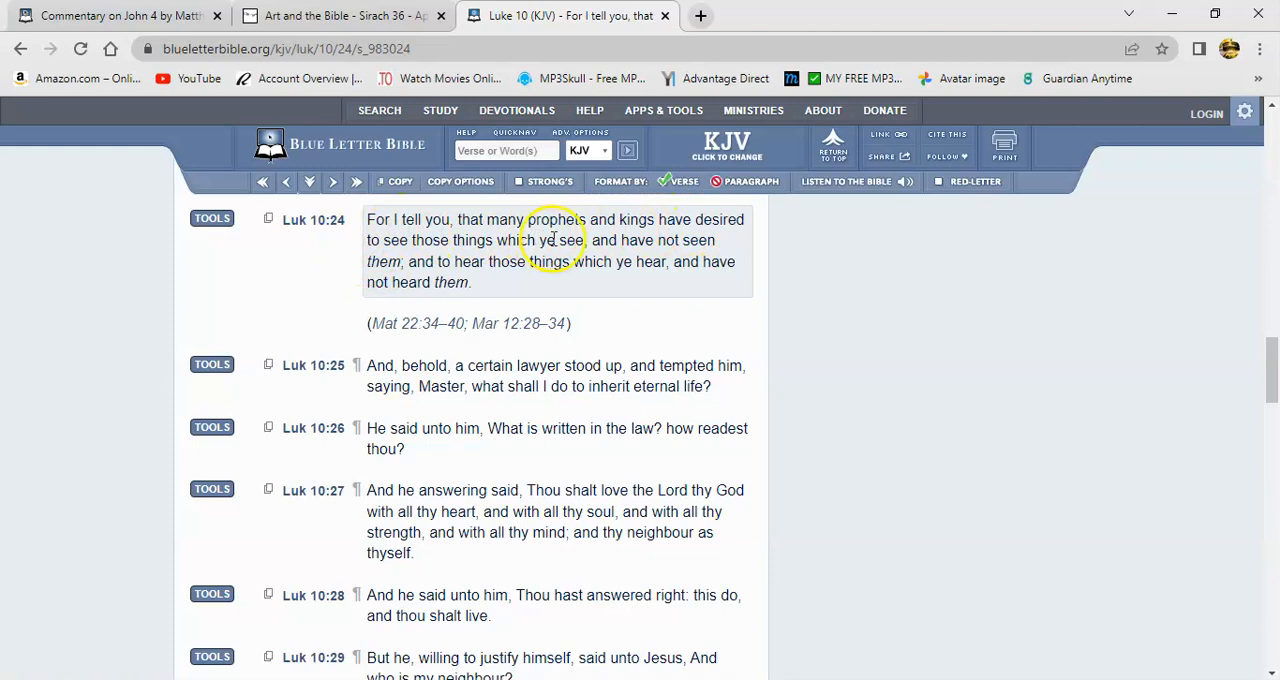
mouse_move(398, 250)
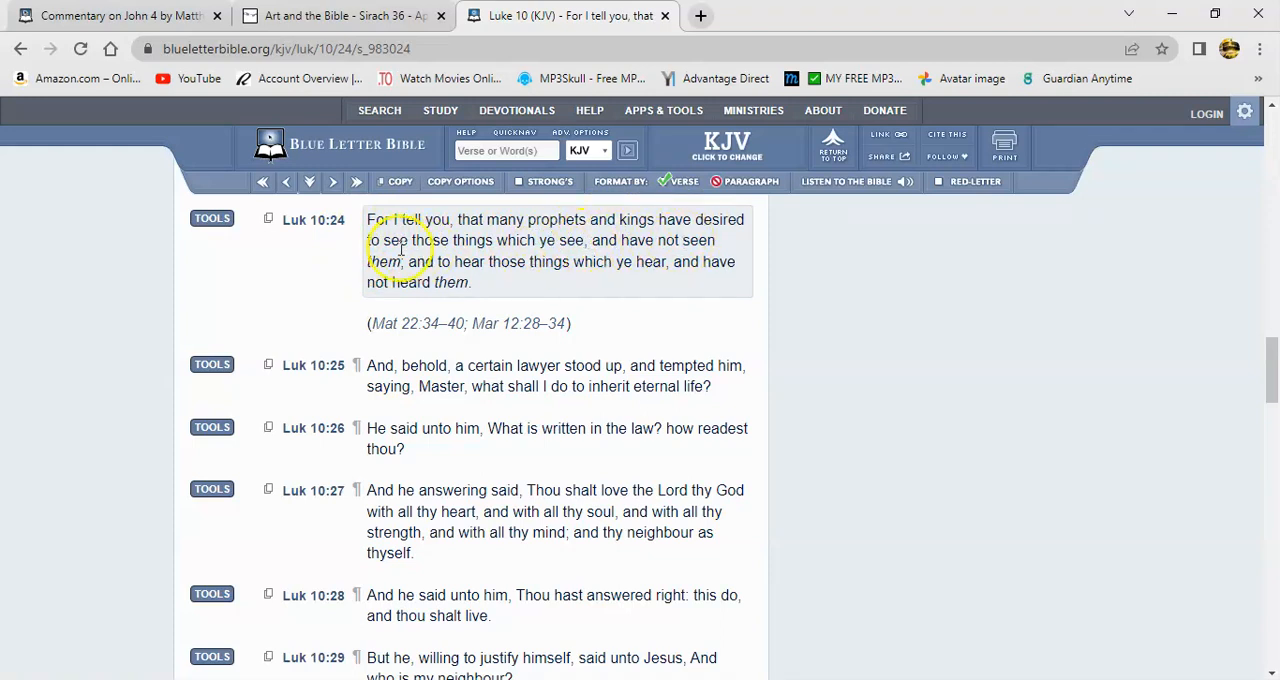
mouse_move(700, 280)
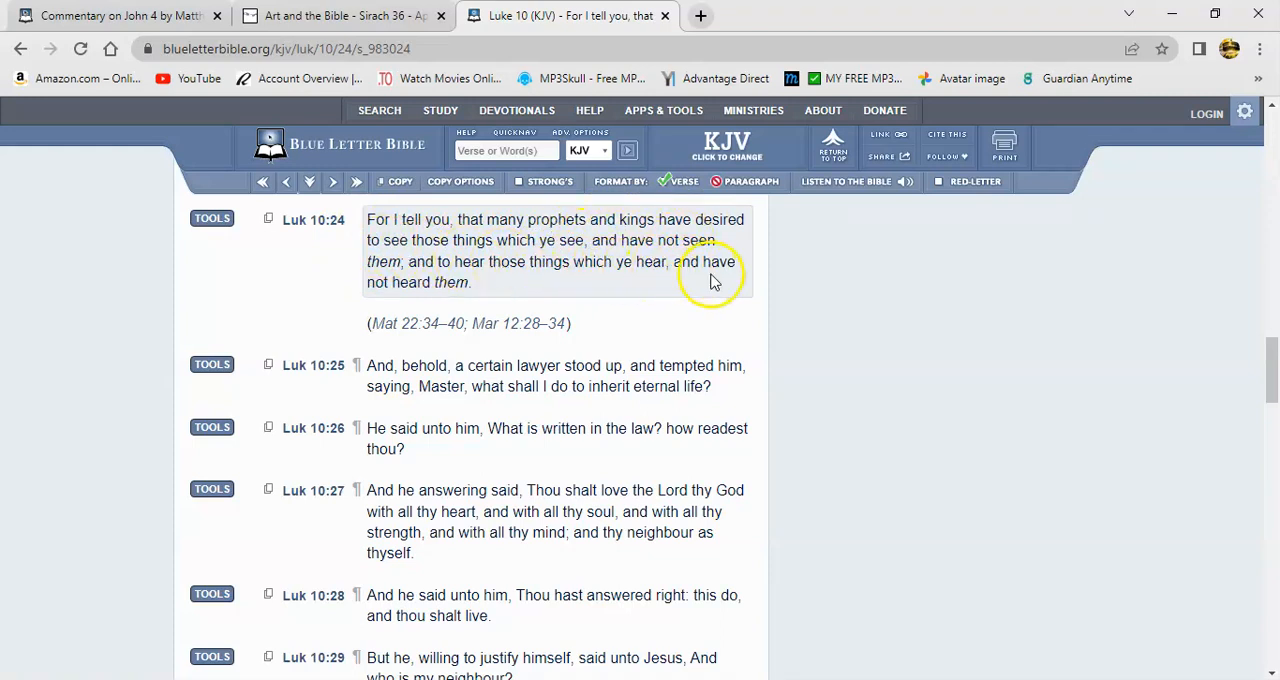
mouse_move(1266, 380)
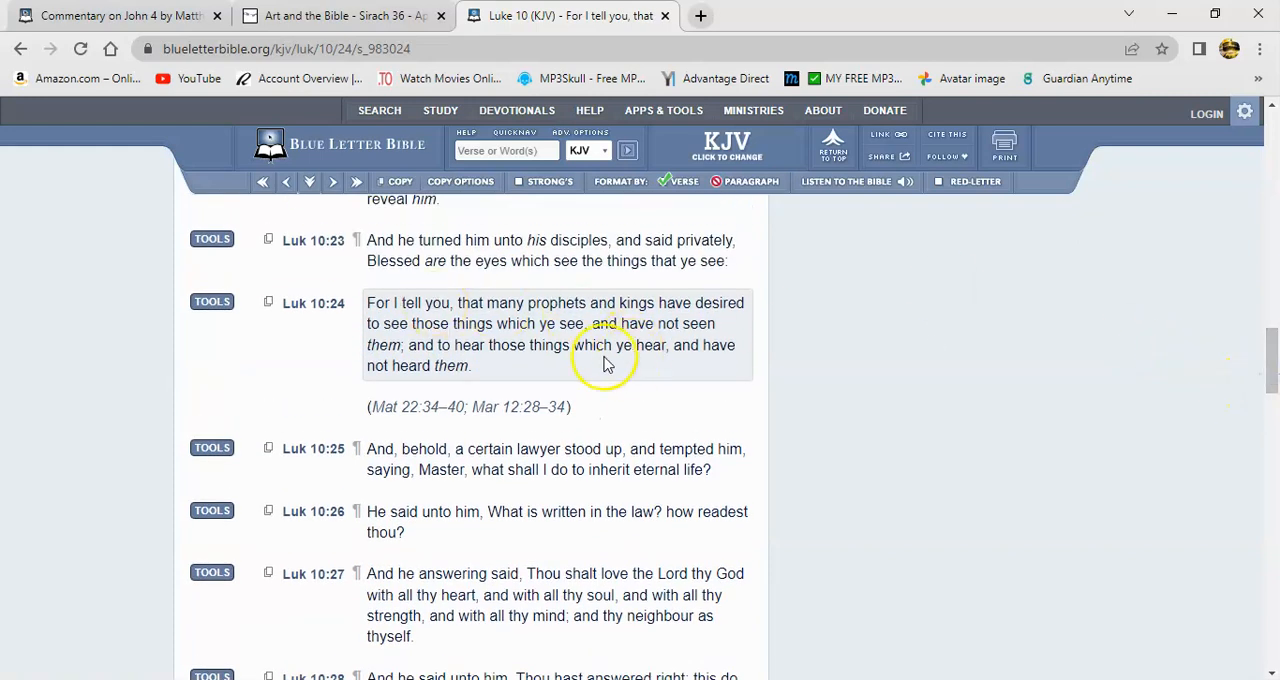
mouse_move(644, 280)
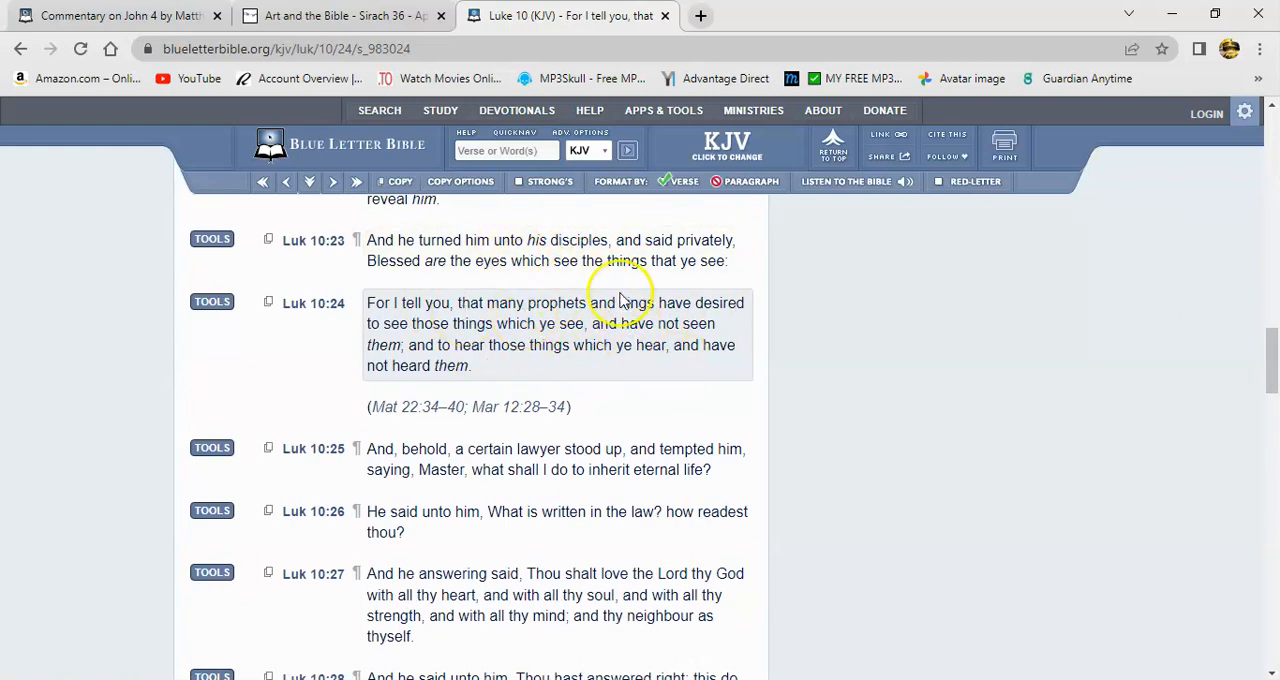
mouse_move(590, 284)
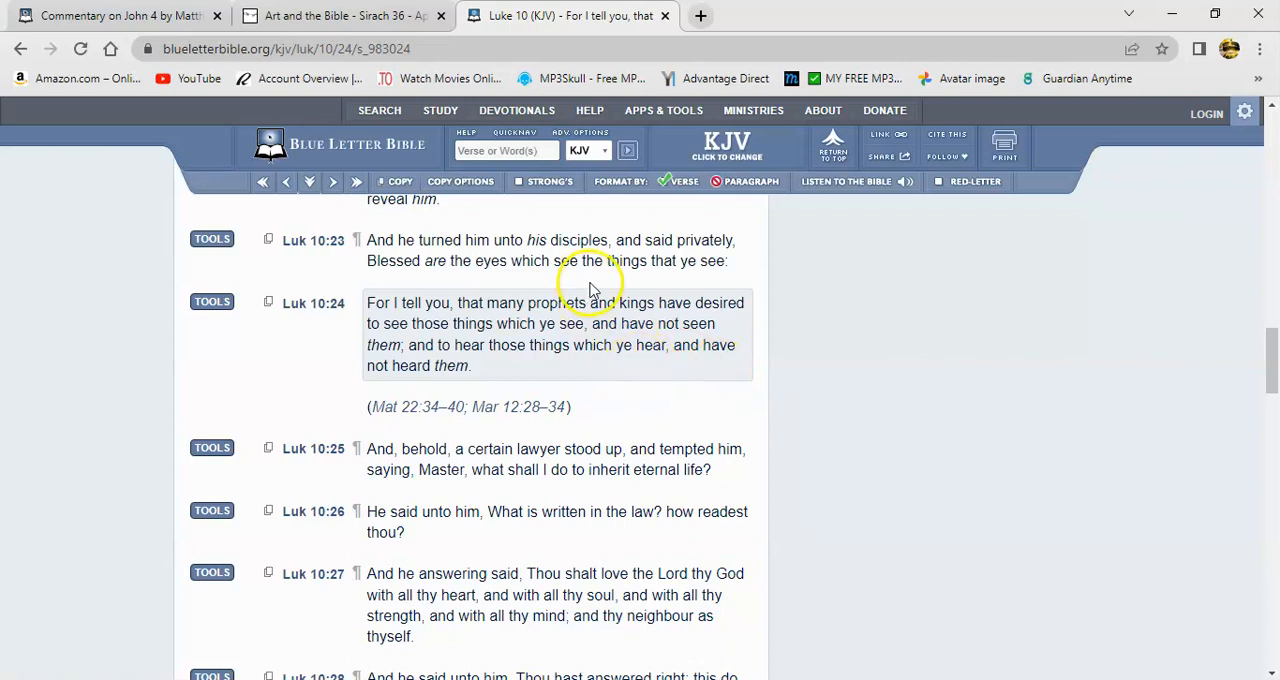
mouse_move(556, 304)
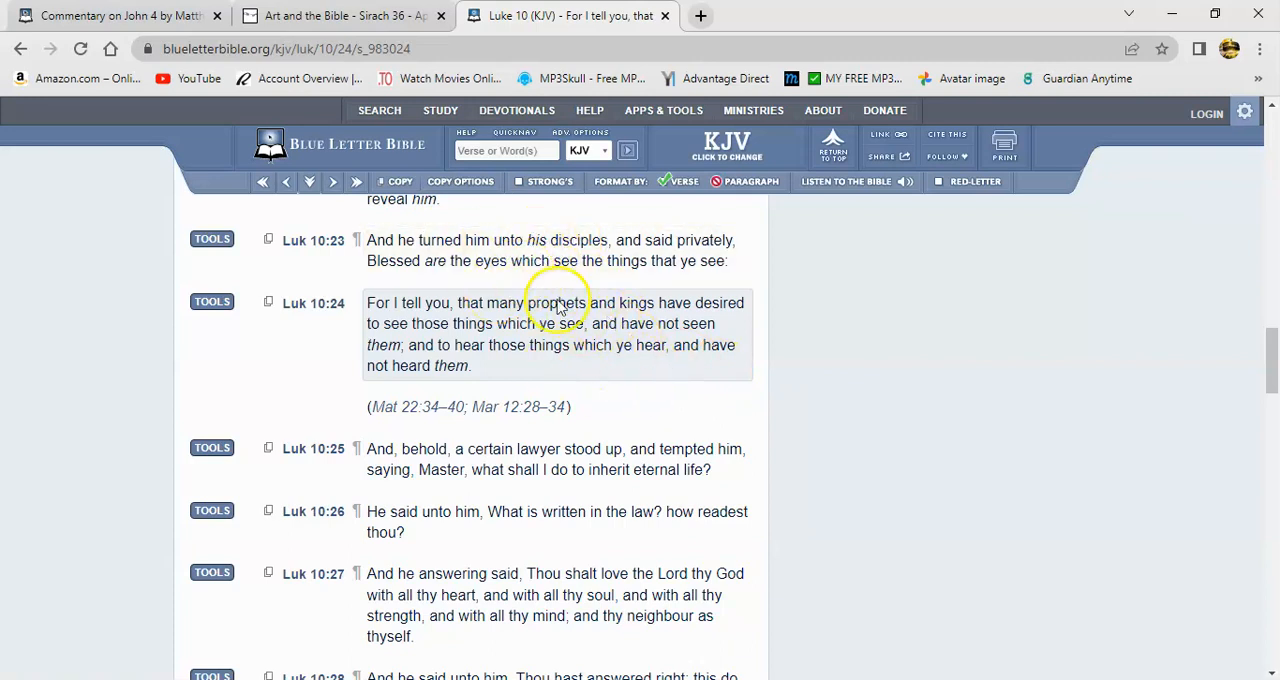
mouse_move(704, 386)
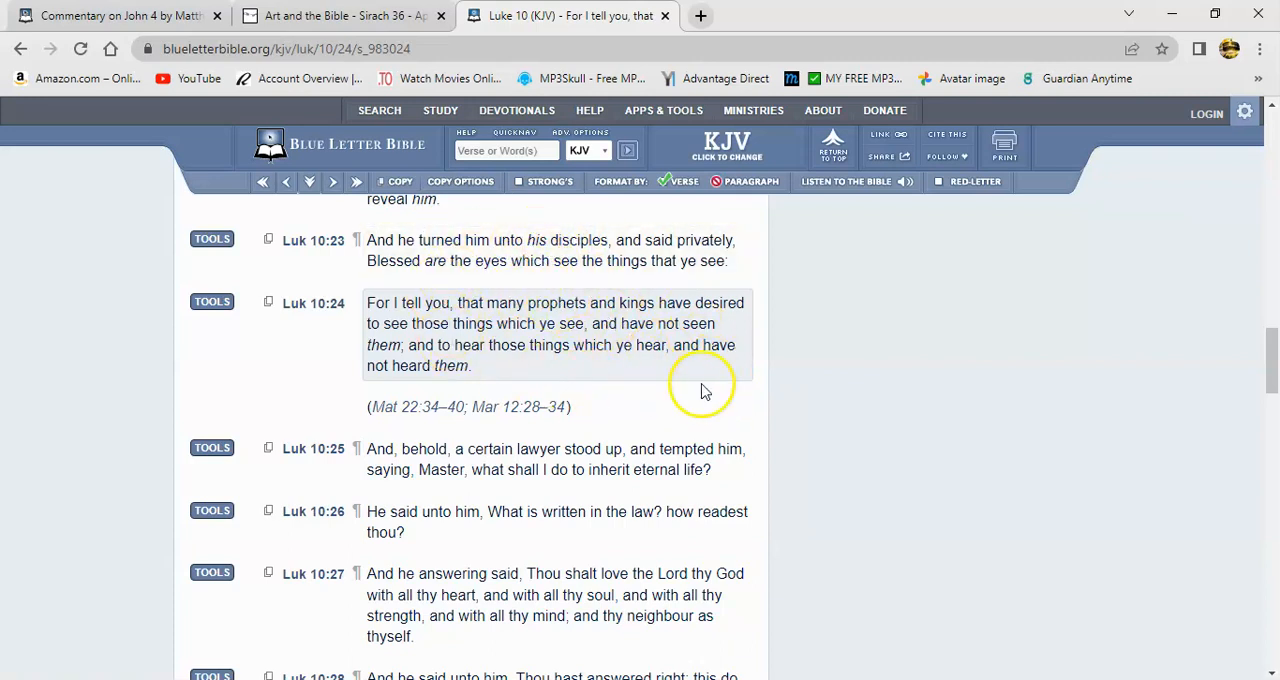
mouse_move(536, 280)
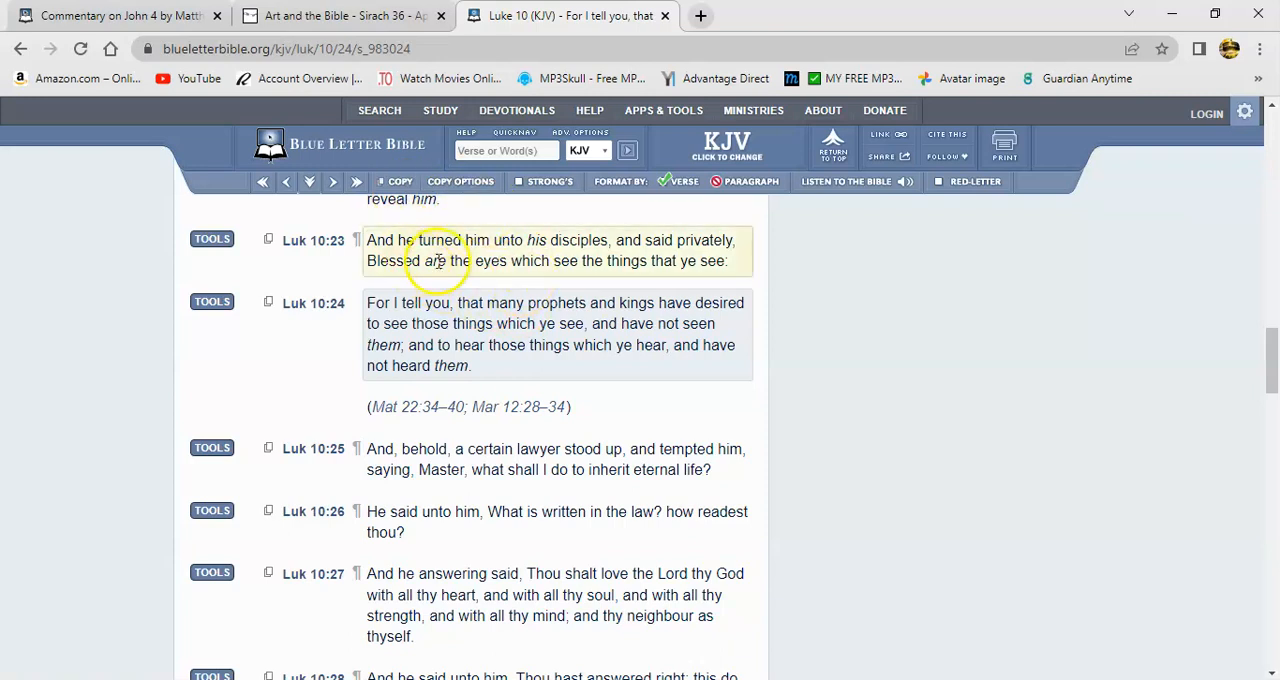
mouse_move(532, 356)
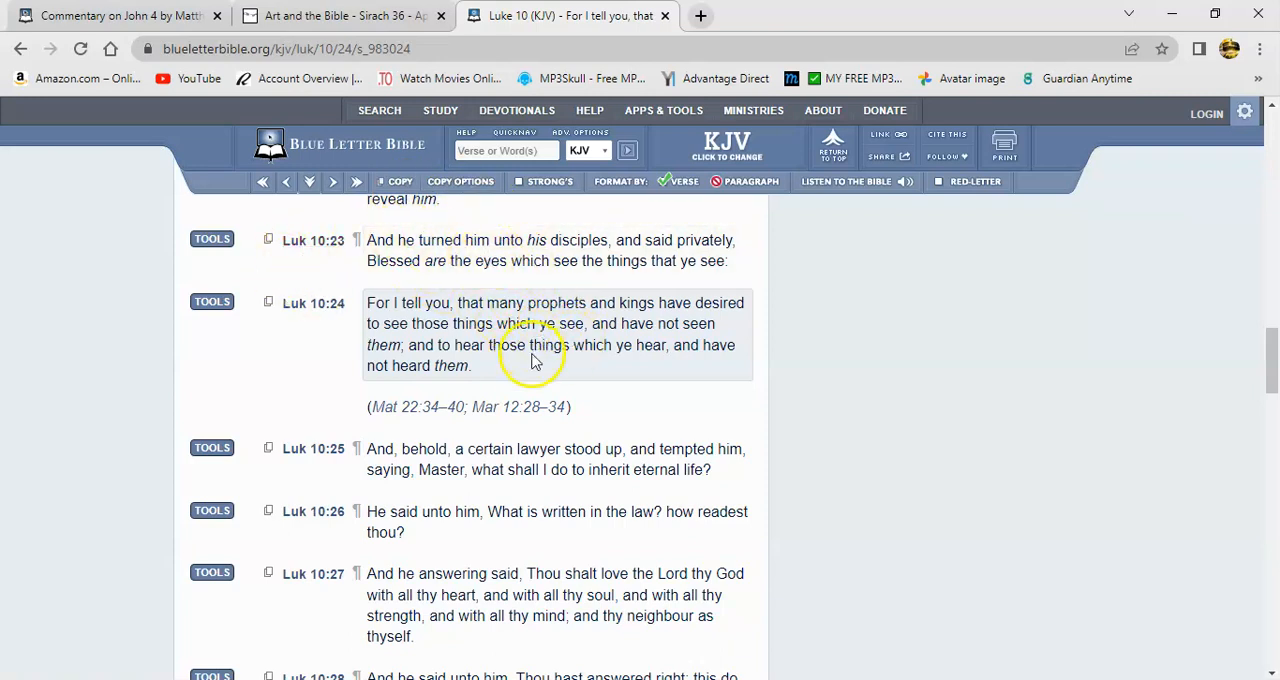
mouse_move(514, 302)
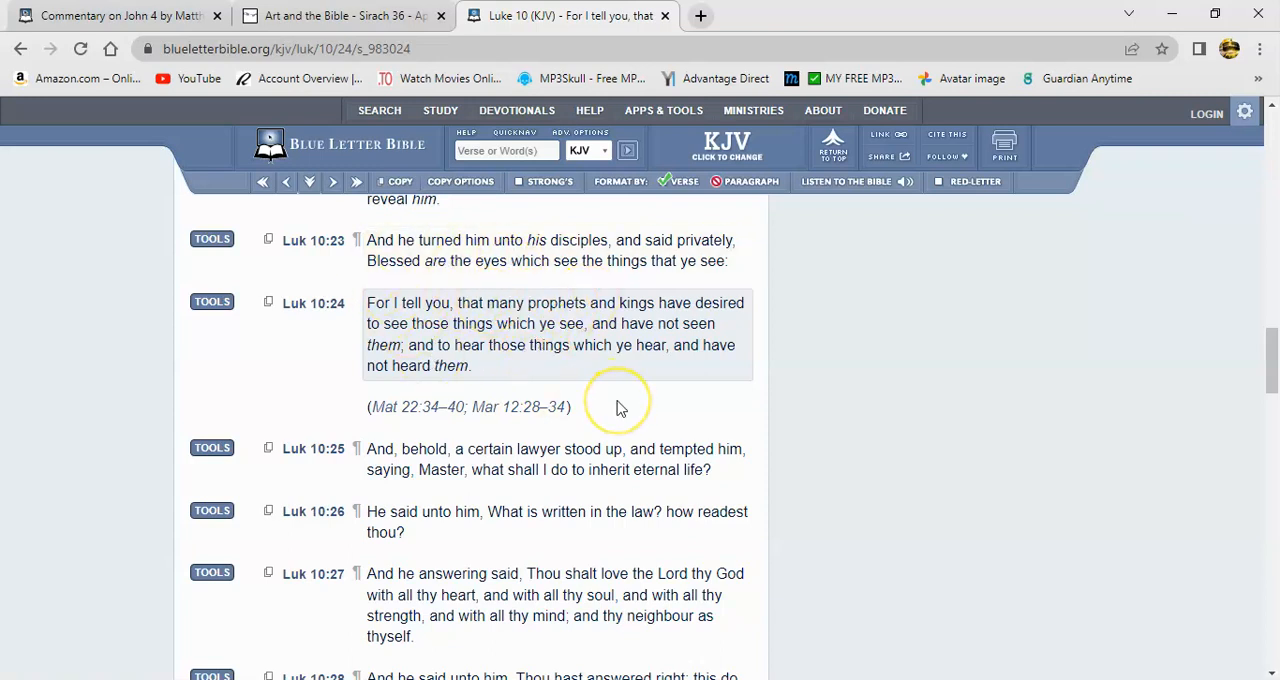
mouse_move(588, 384)
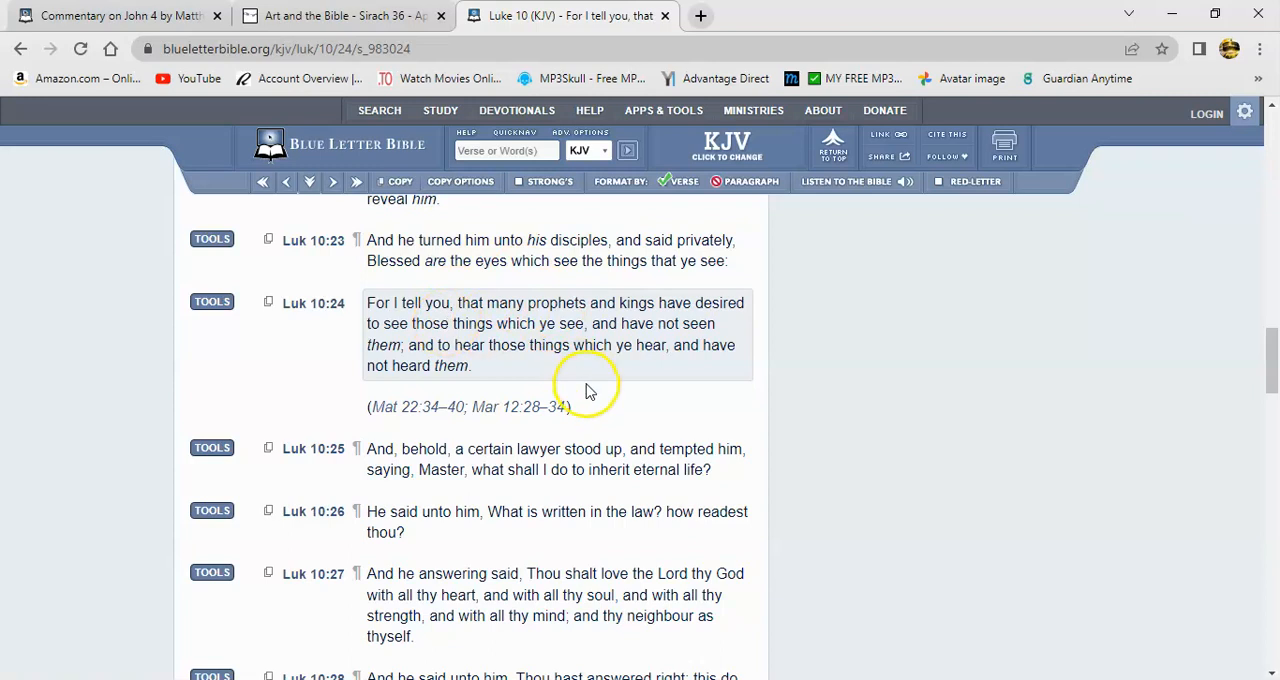
mouse_move(540, 290)
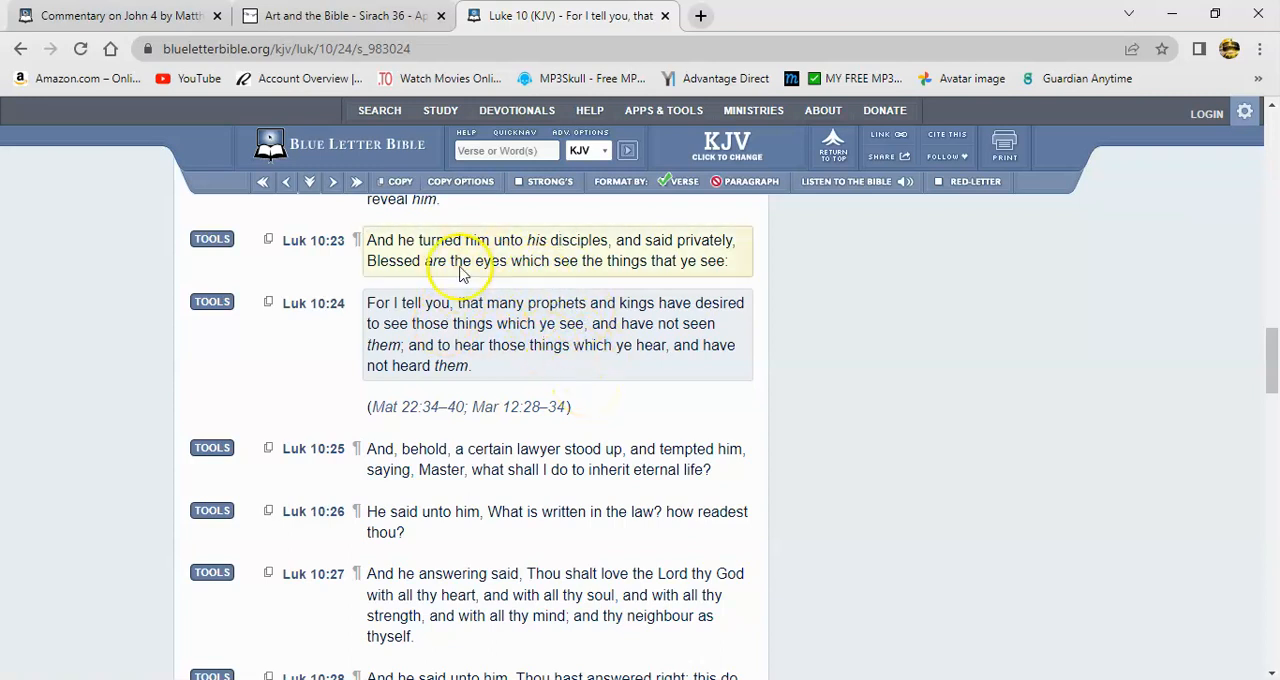
mouse_move(506, 348)
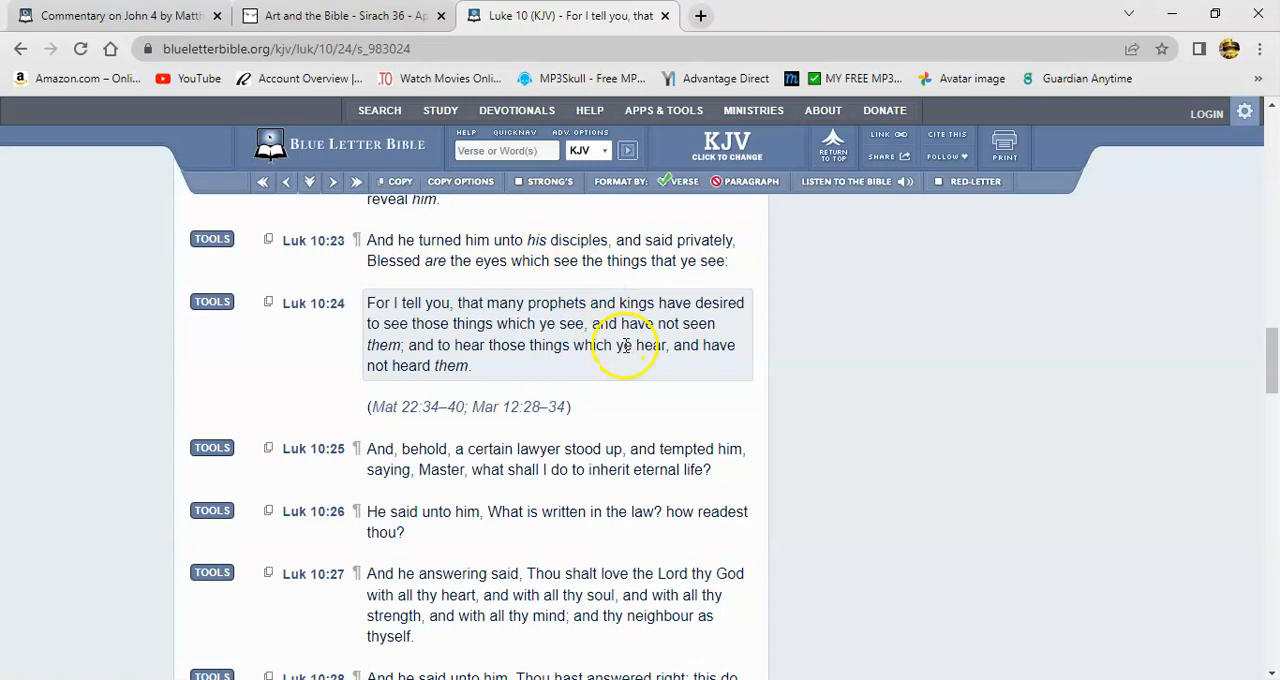
mouse_move(566, 356)
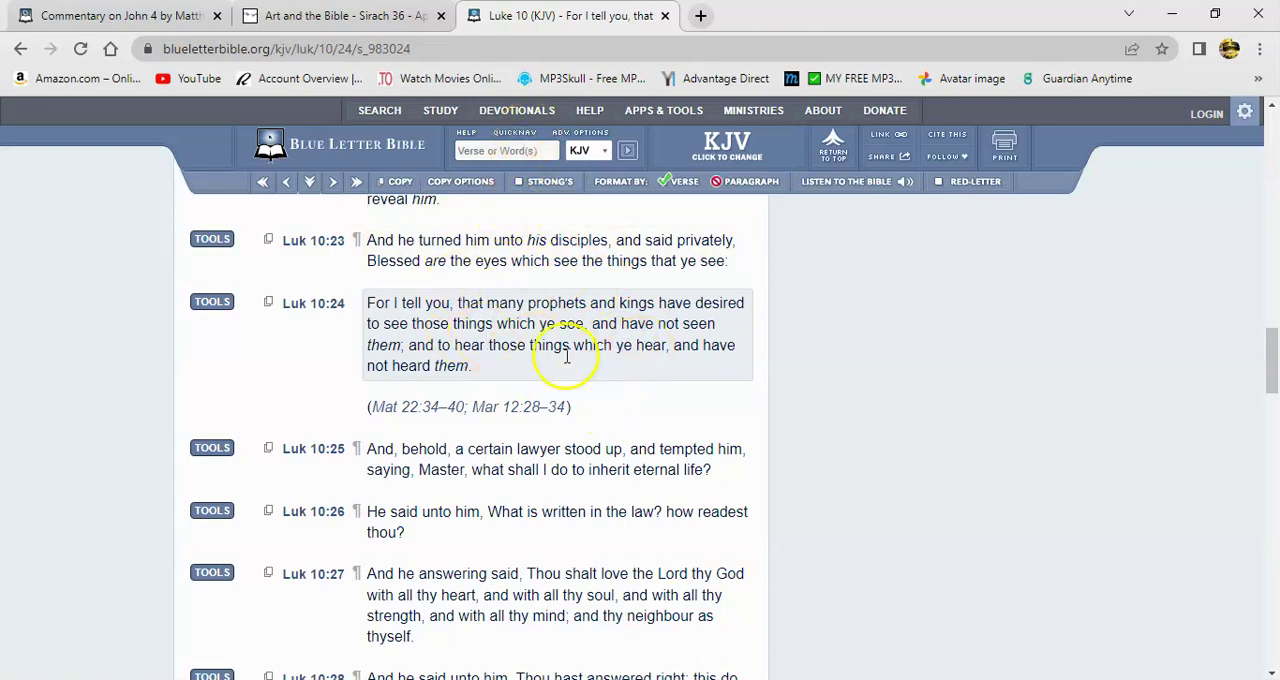
mouse_move(490, 296)
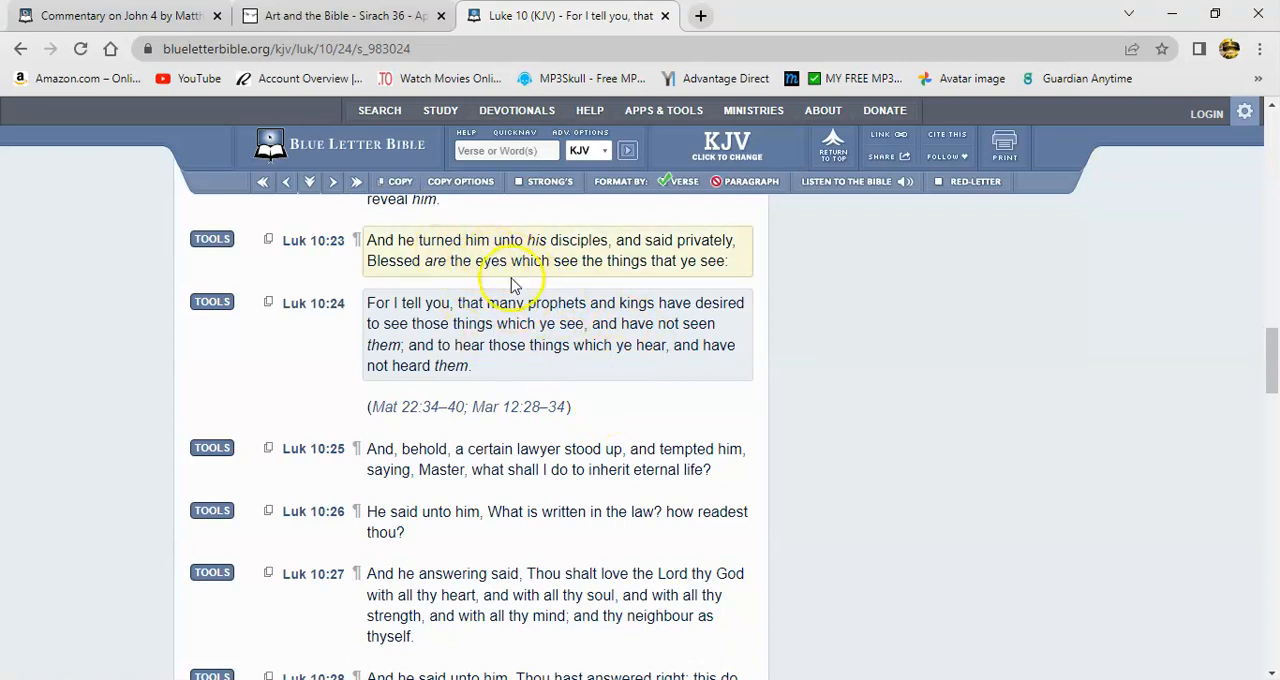
mouse_move(508, 270)
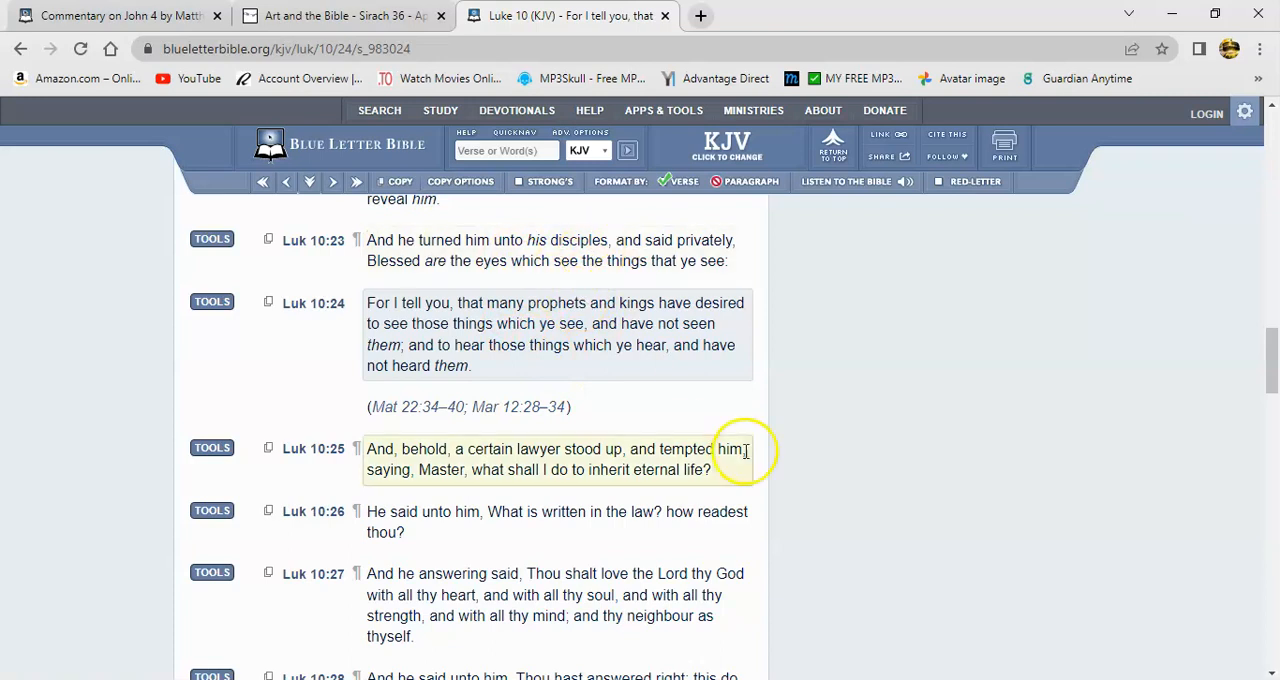
mouse_move(564, 290)
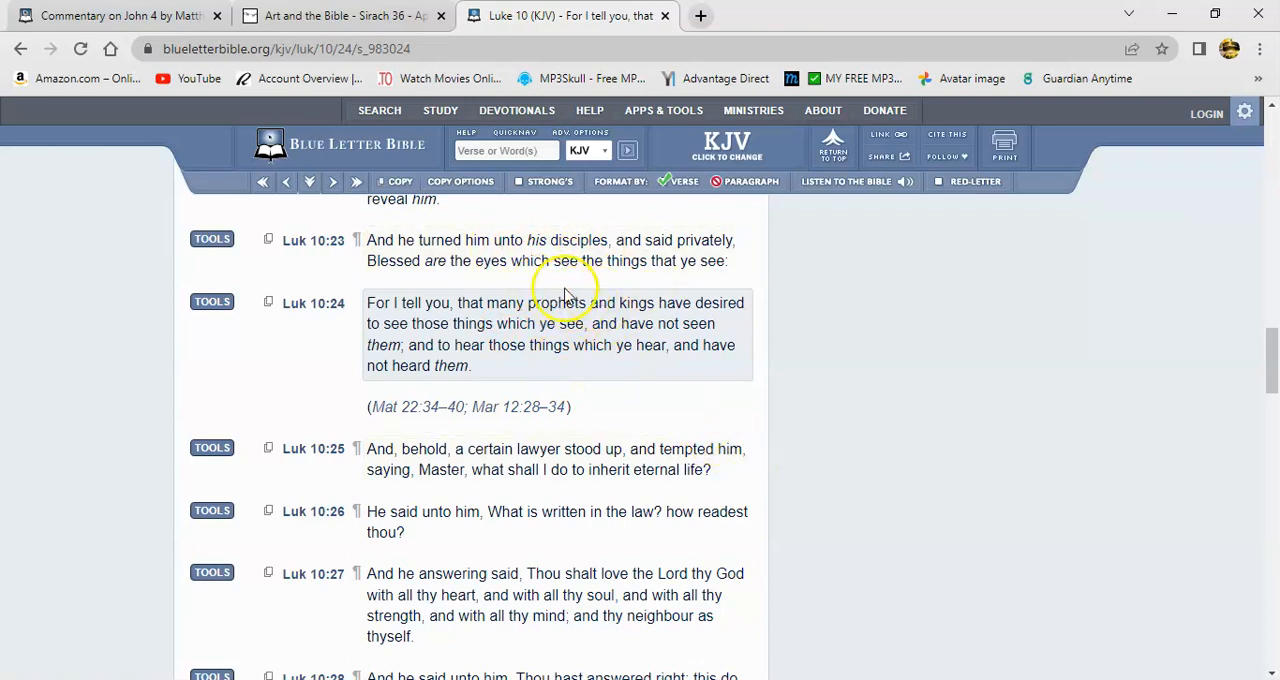
mouse_move(776, 456)
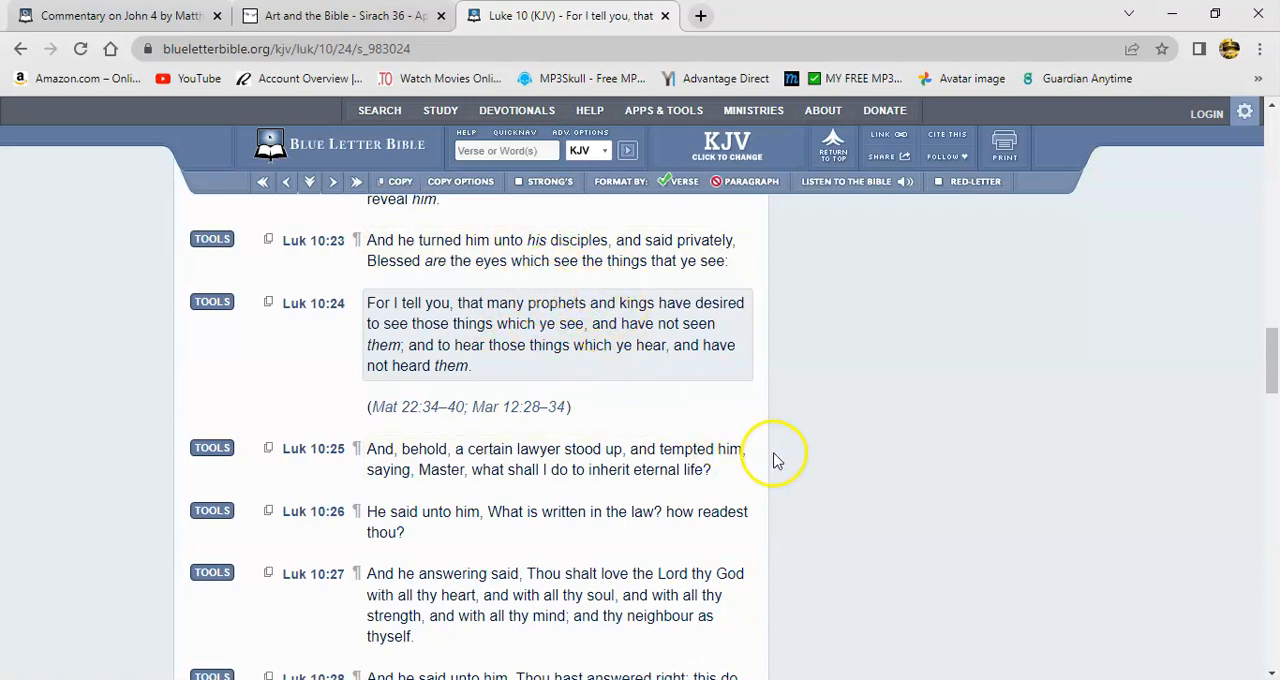
mouse_move(800, 464)
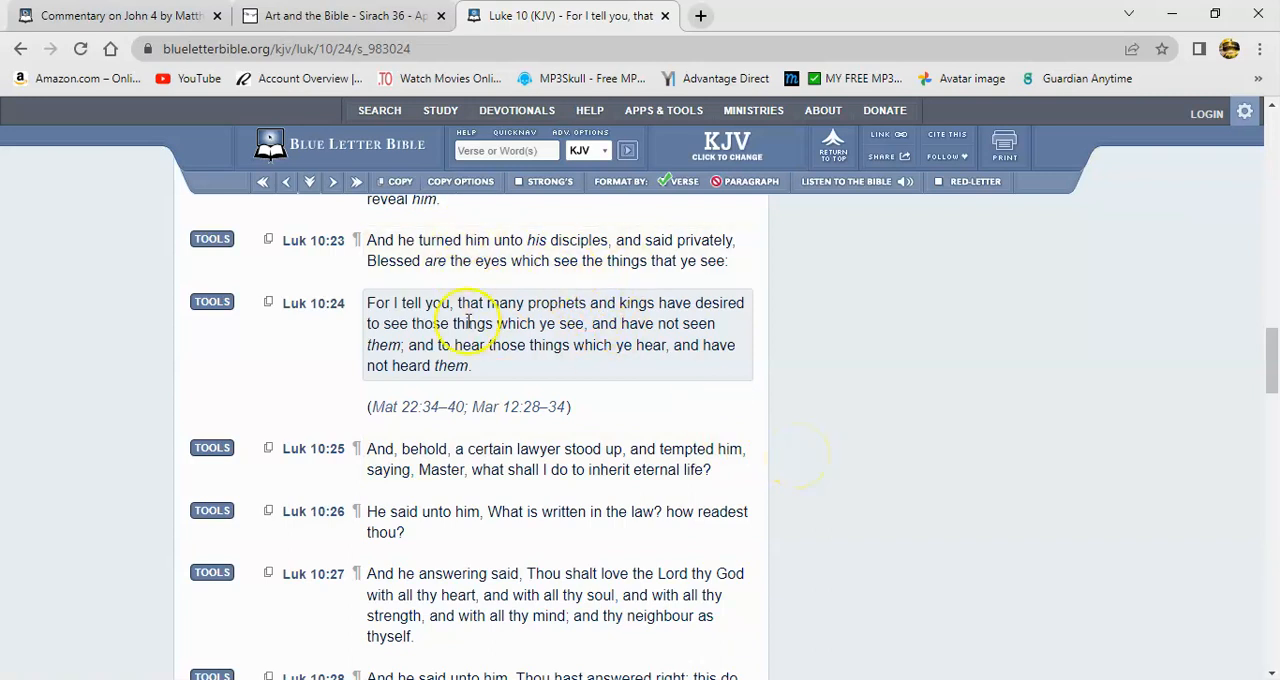
mouse_move(612, 288)
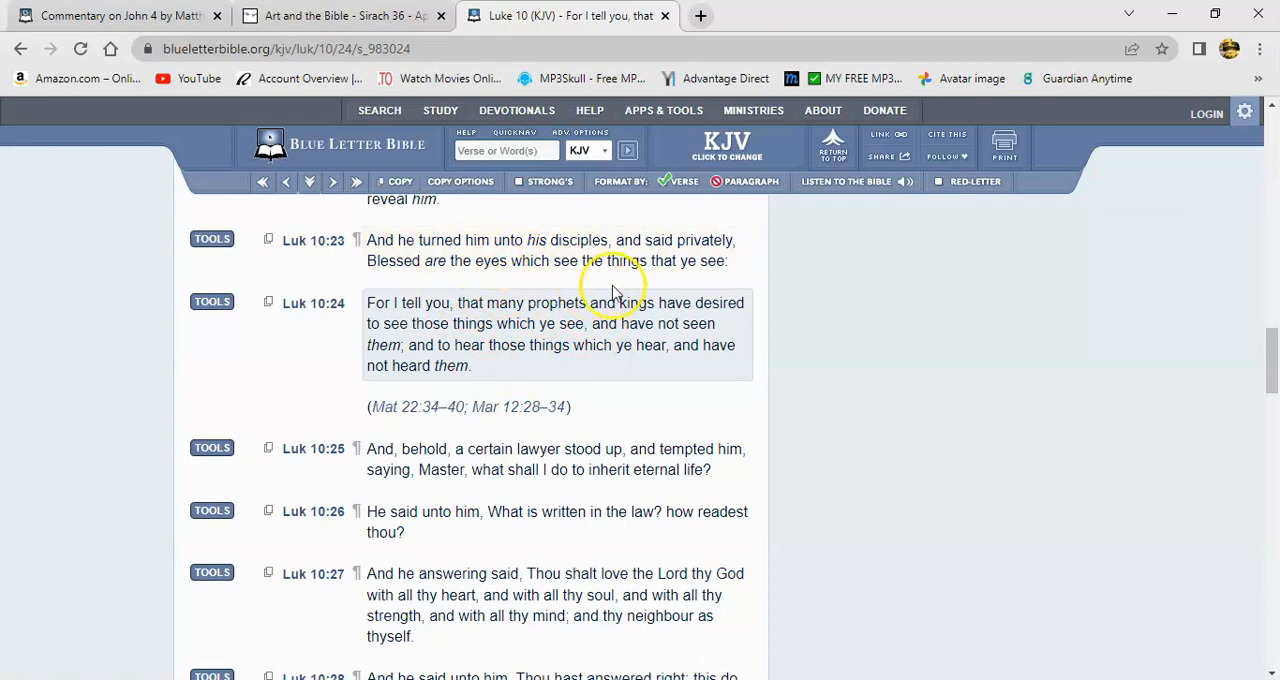
mouse_move(560, 368)
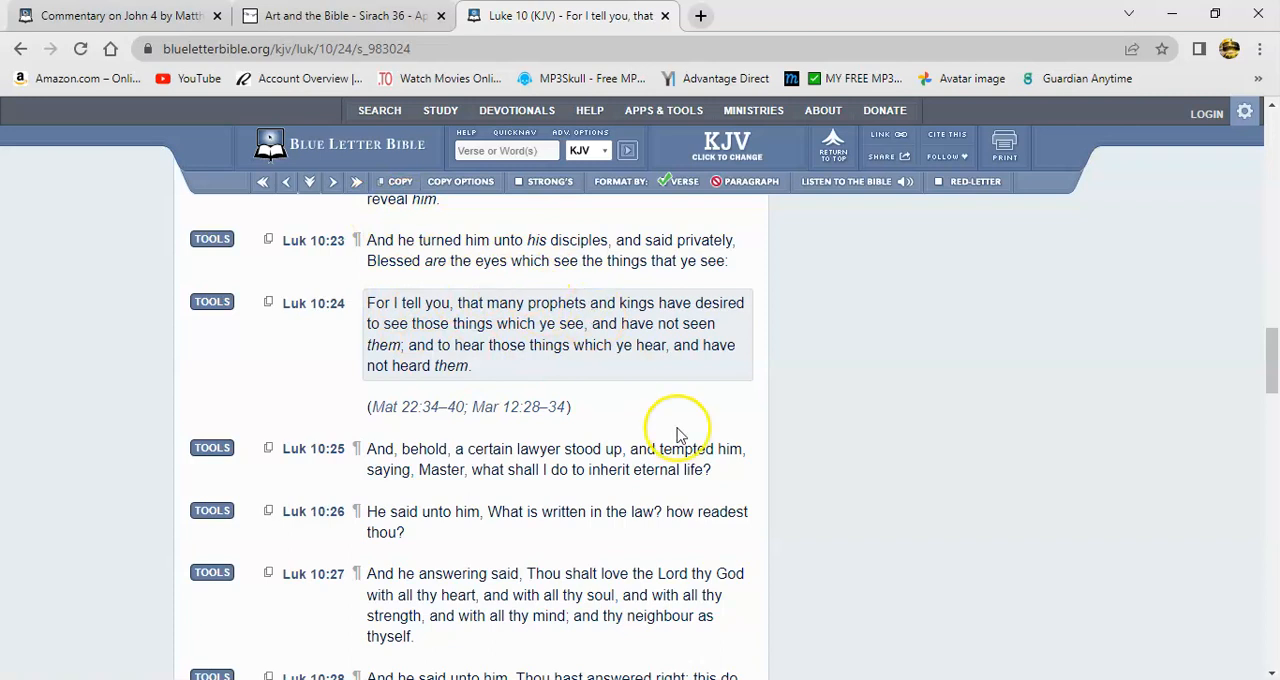
mouse_move(680, 434)
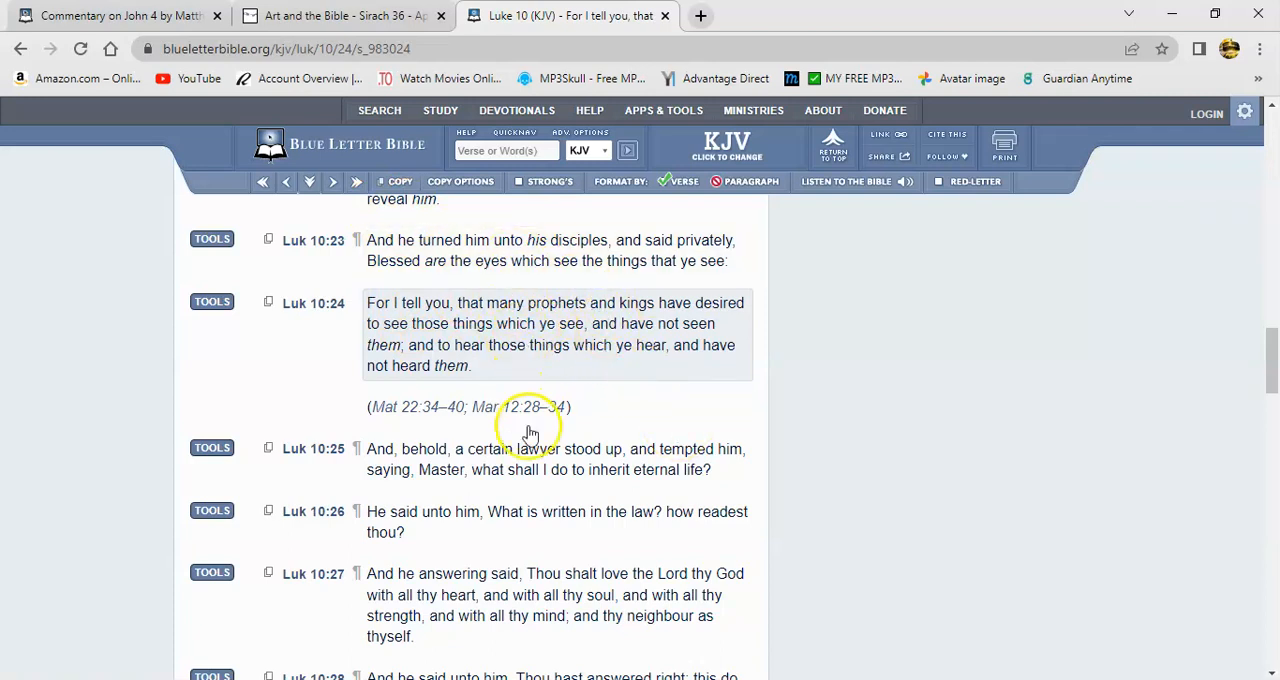
mouse_move(516, 318)
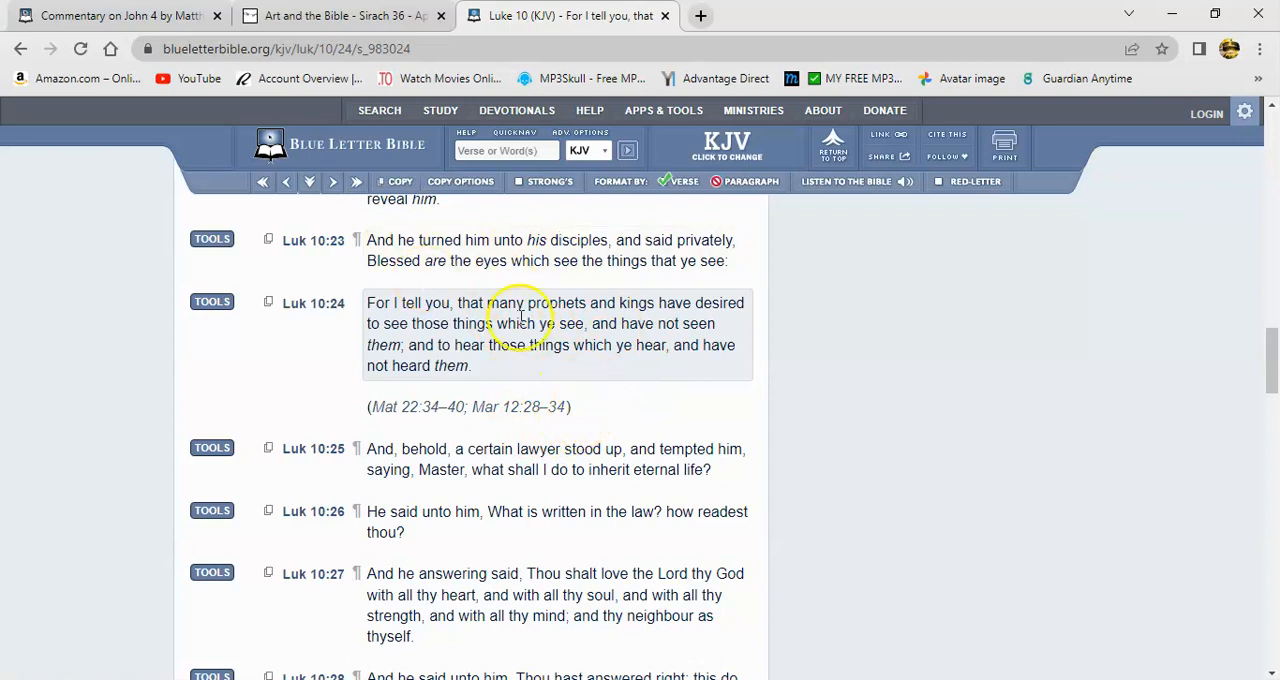
mouse_move(636, 398)
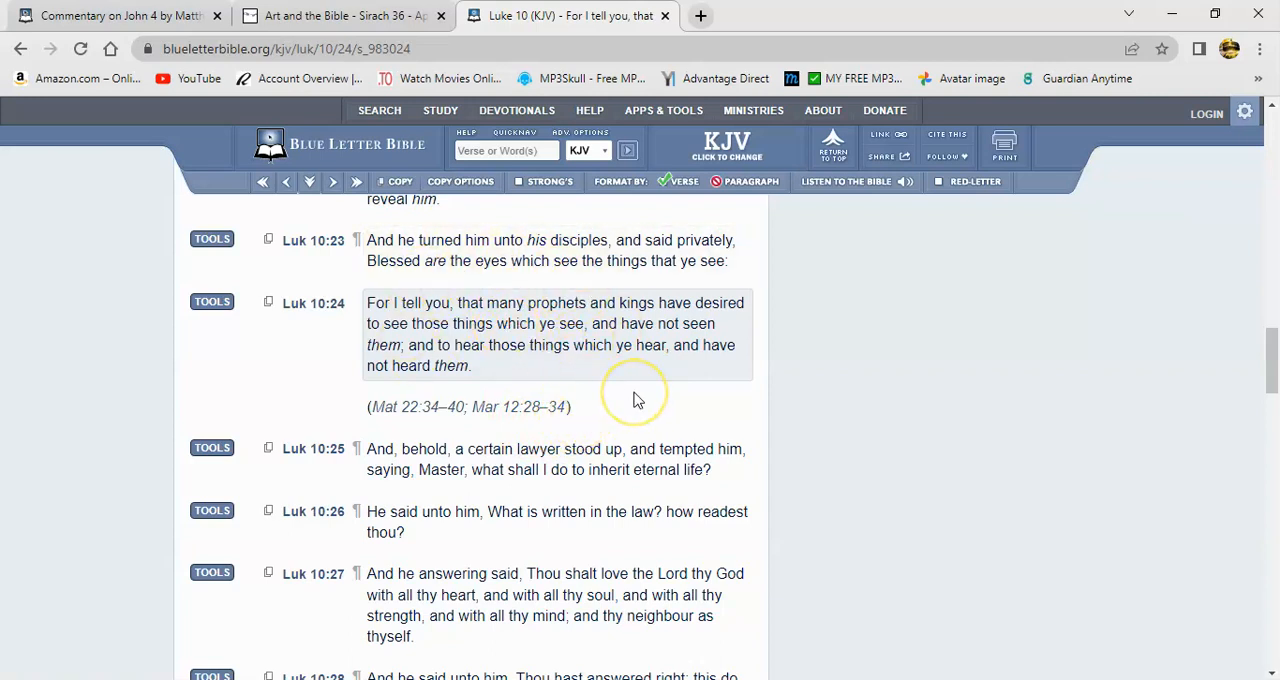
mouse_move(566, 404)
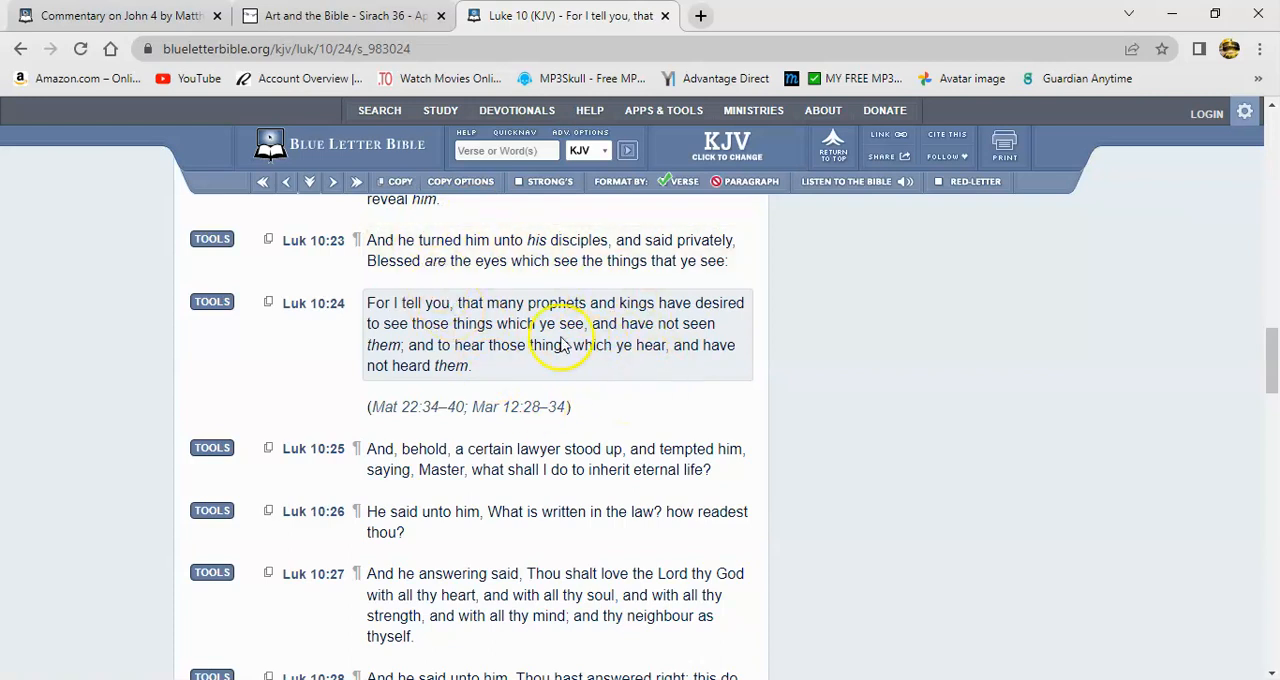
mouse_move(720, 384)
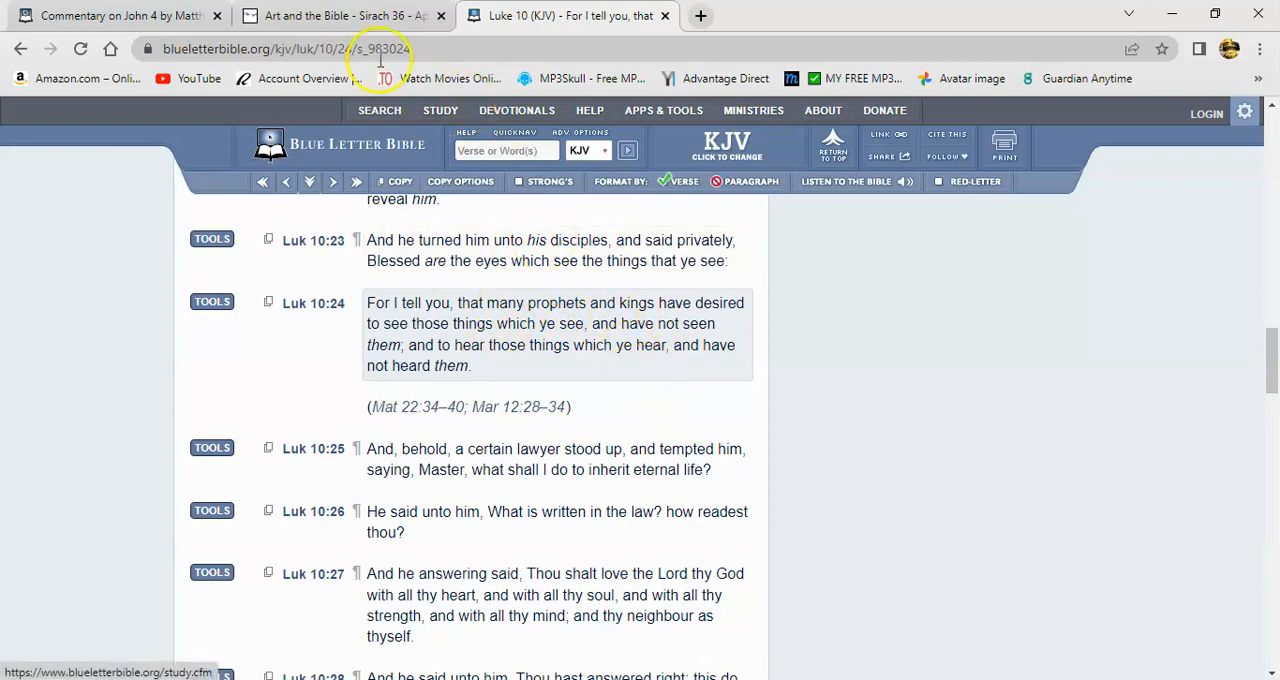
mouse_move(438, 312)
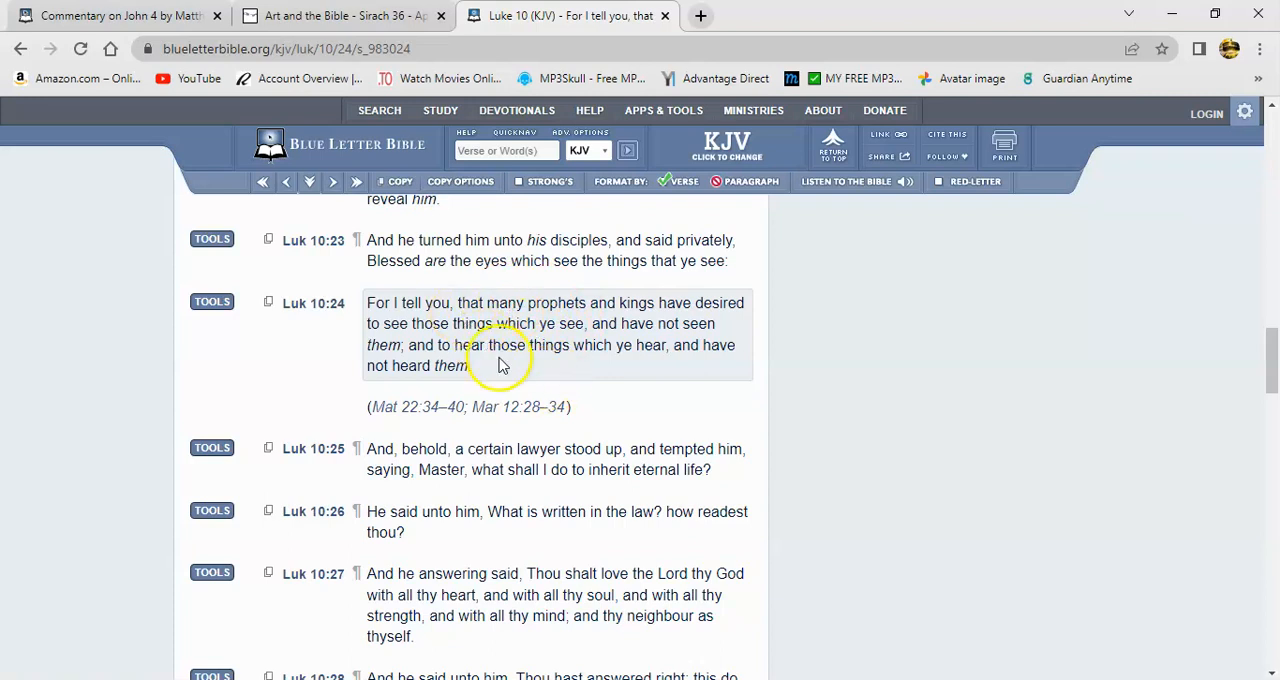
mouse_move(480, 290)
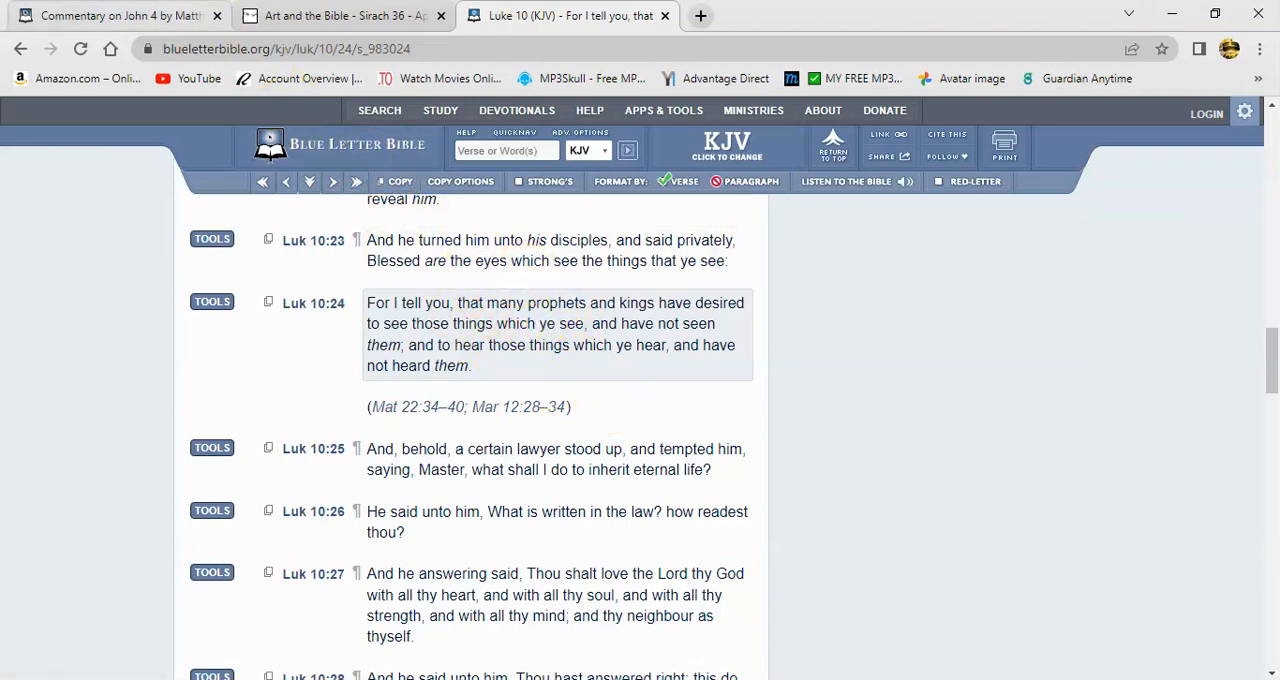
mouse_move(110, 16)
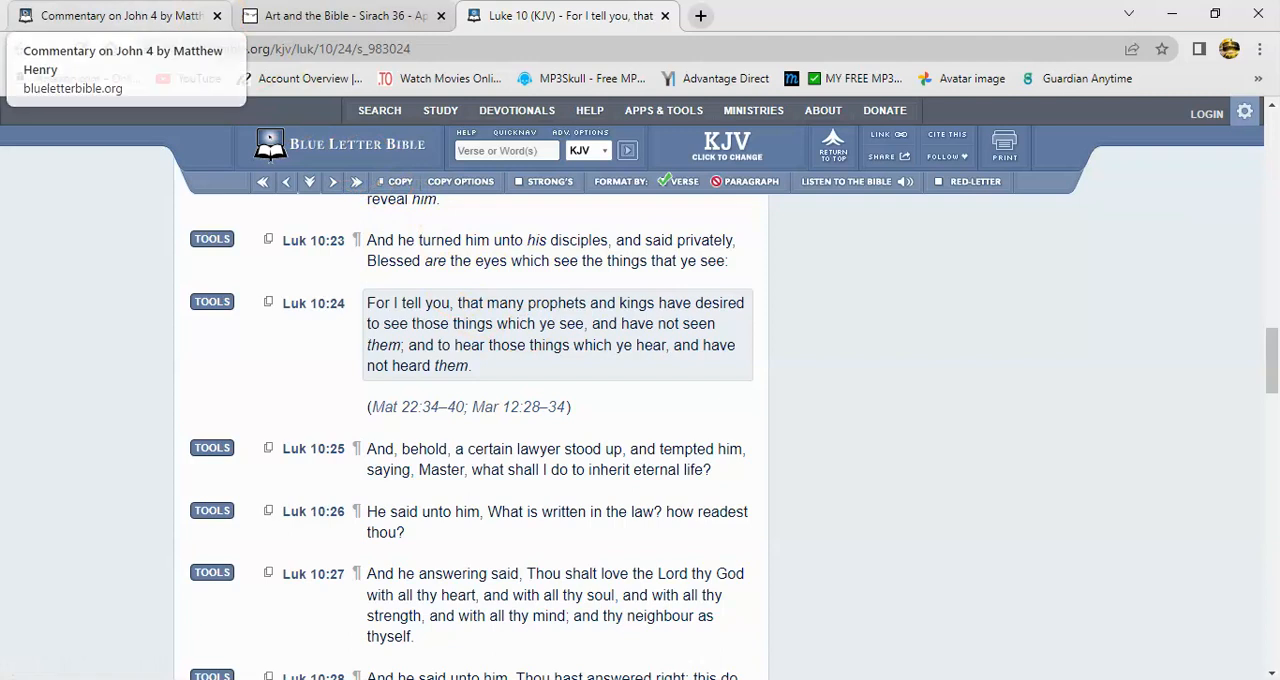
- Switch back to the 'Commentary on John 4 by Matthew Henry' tab
click(110, 16)
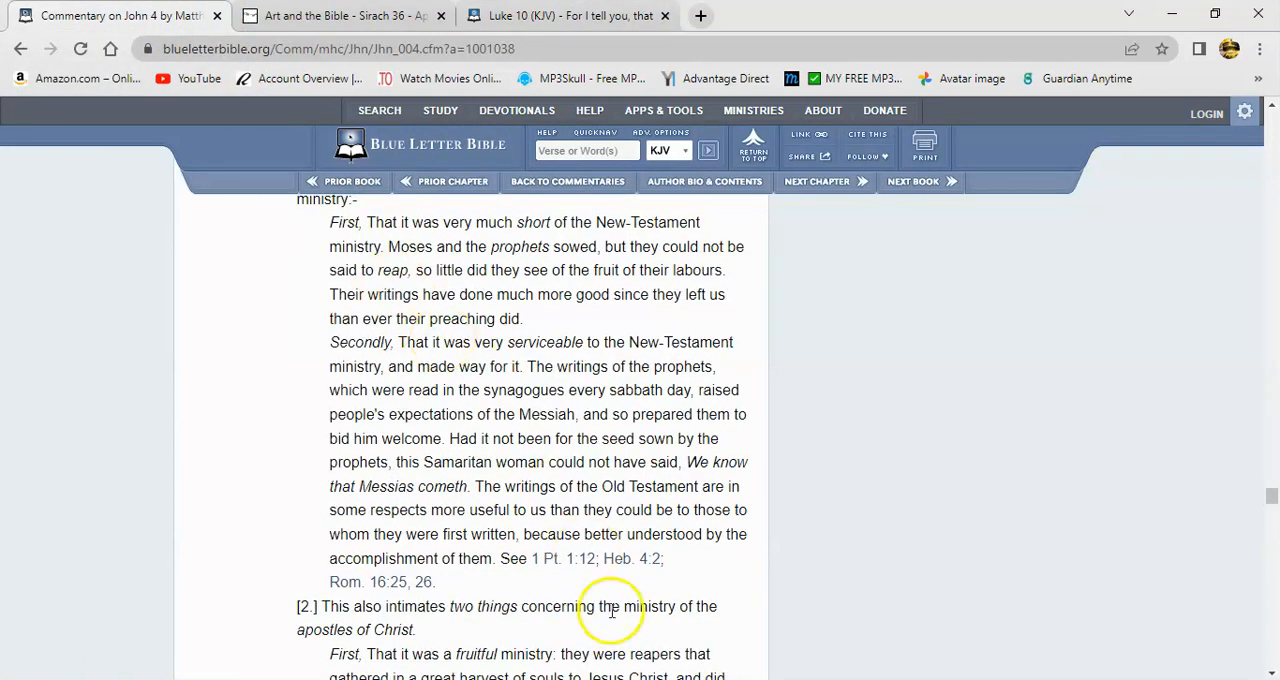
mouse_move(632, 560)
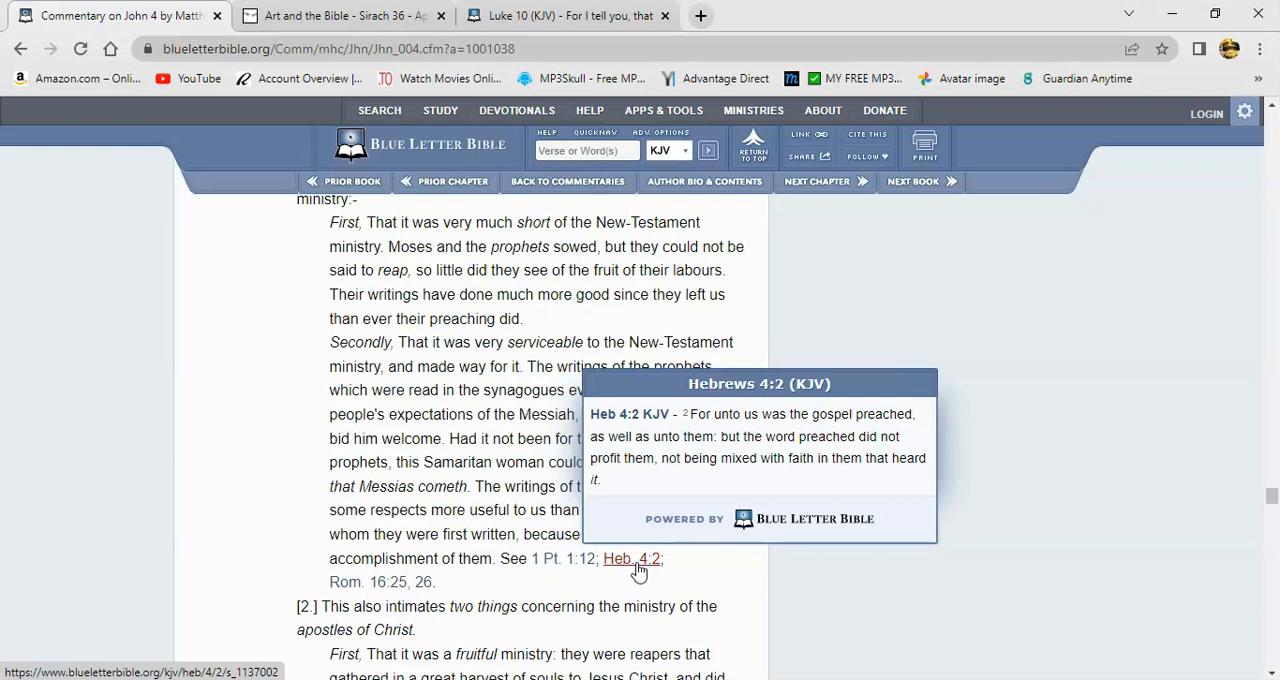
mouse_move(490, 576)
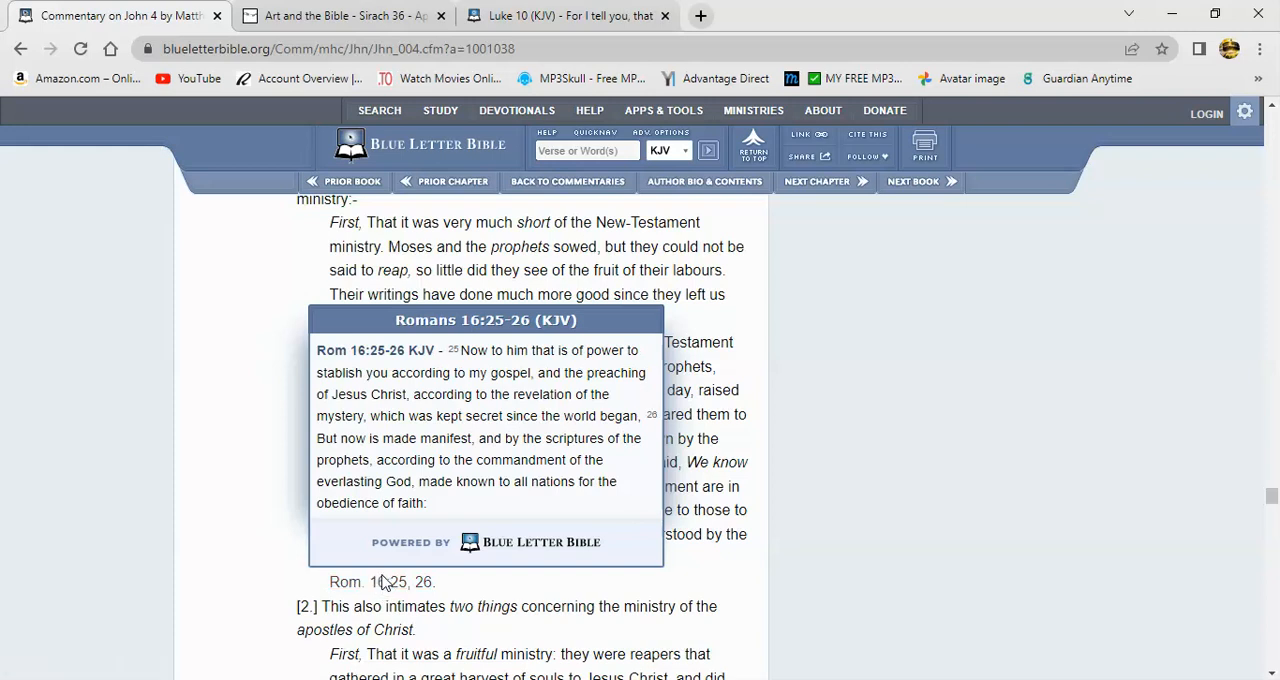
mouse_move(390, 586)
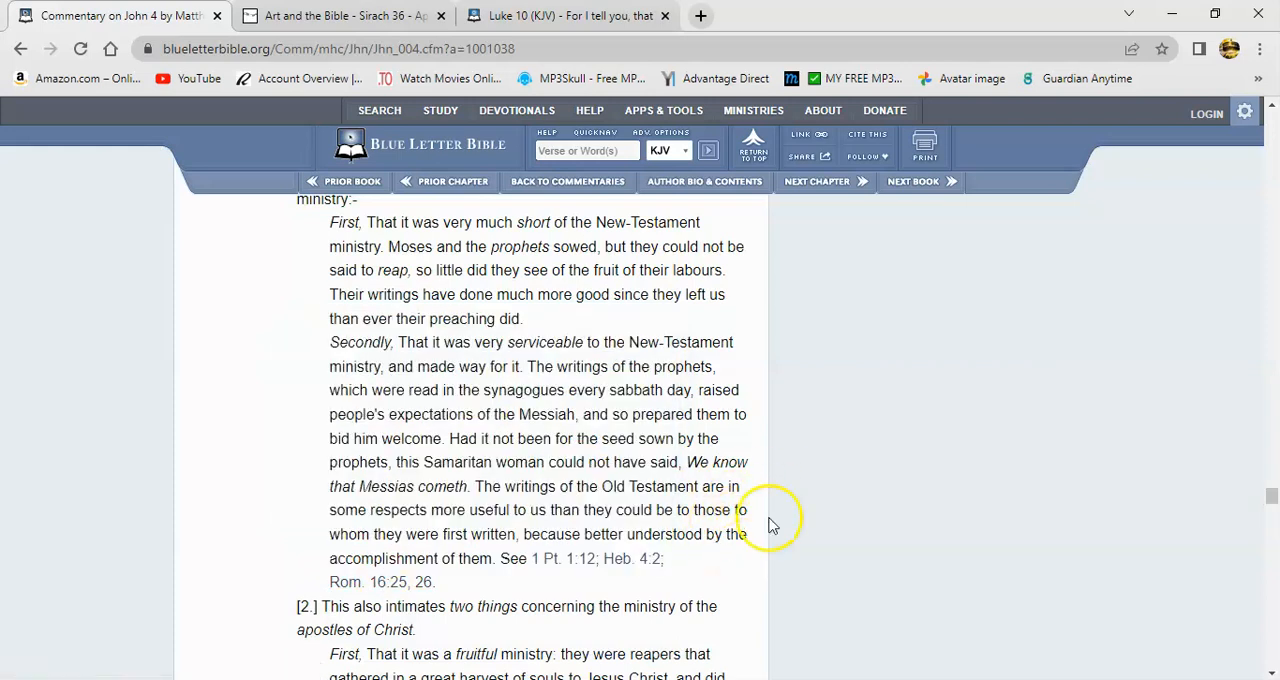
mouse_move(492, 458)
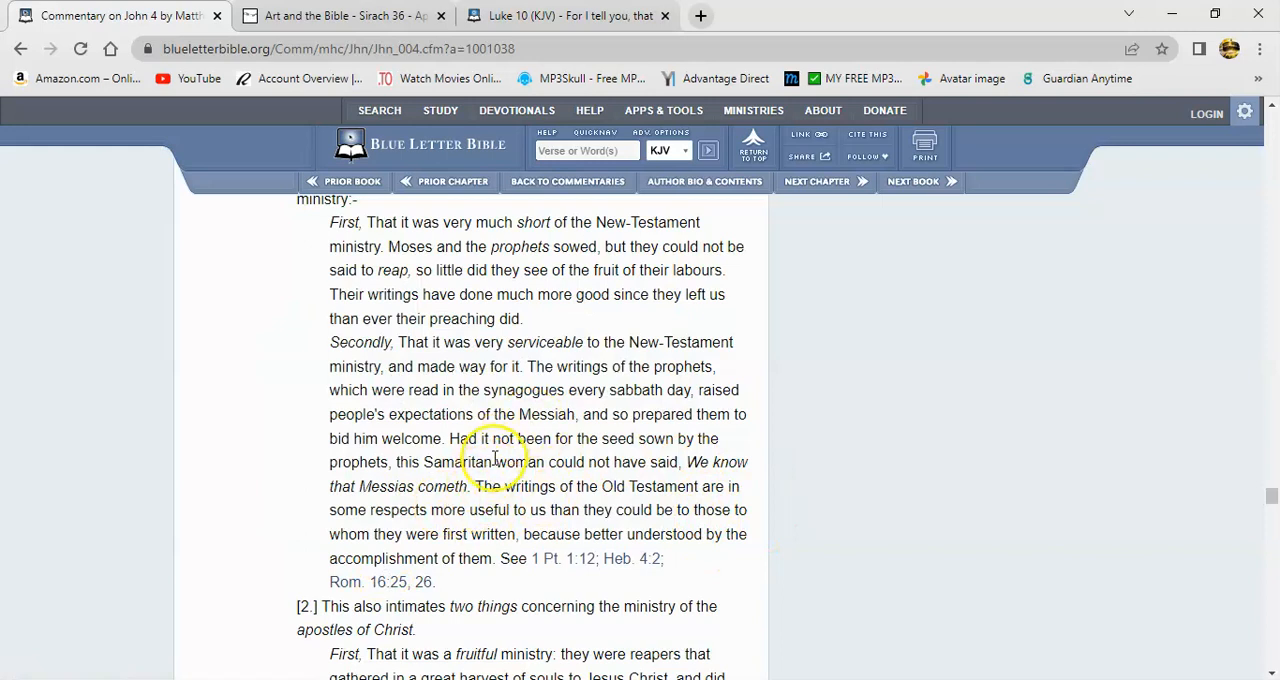
mouse_move(478, 440)
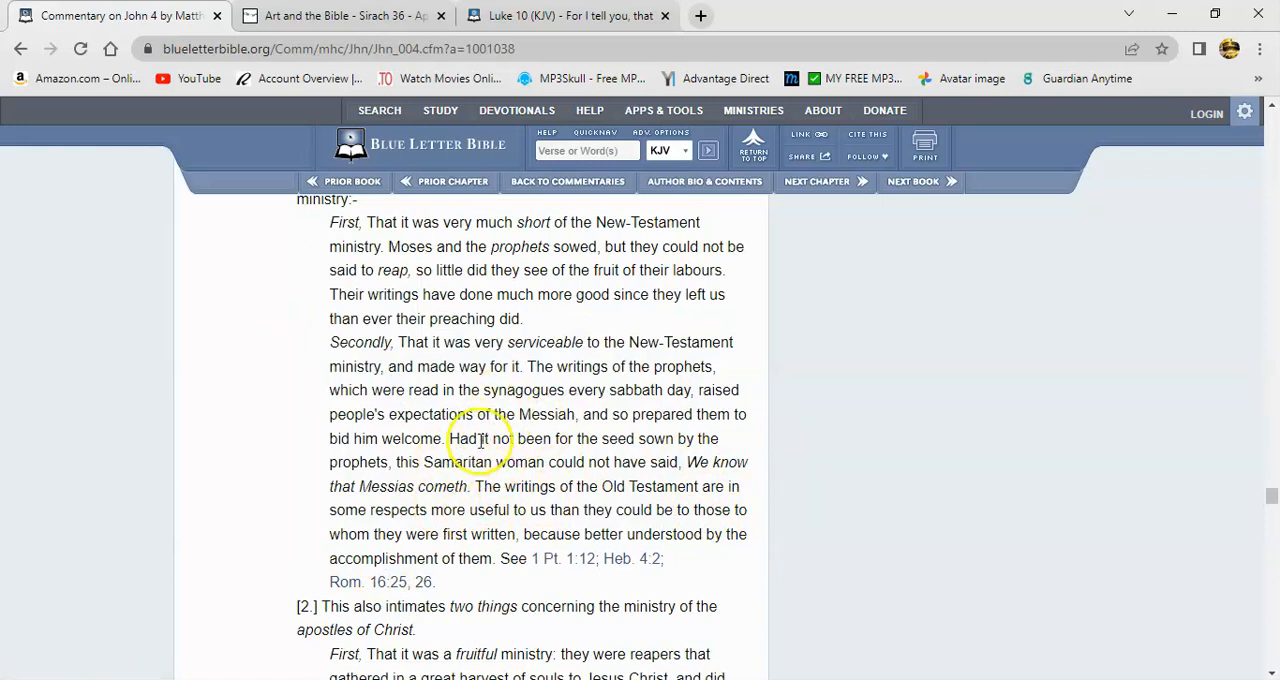
mouse_move(504, 462)
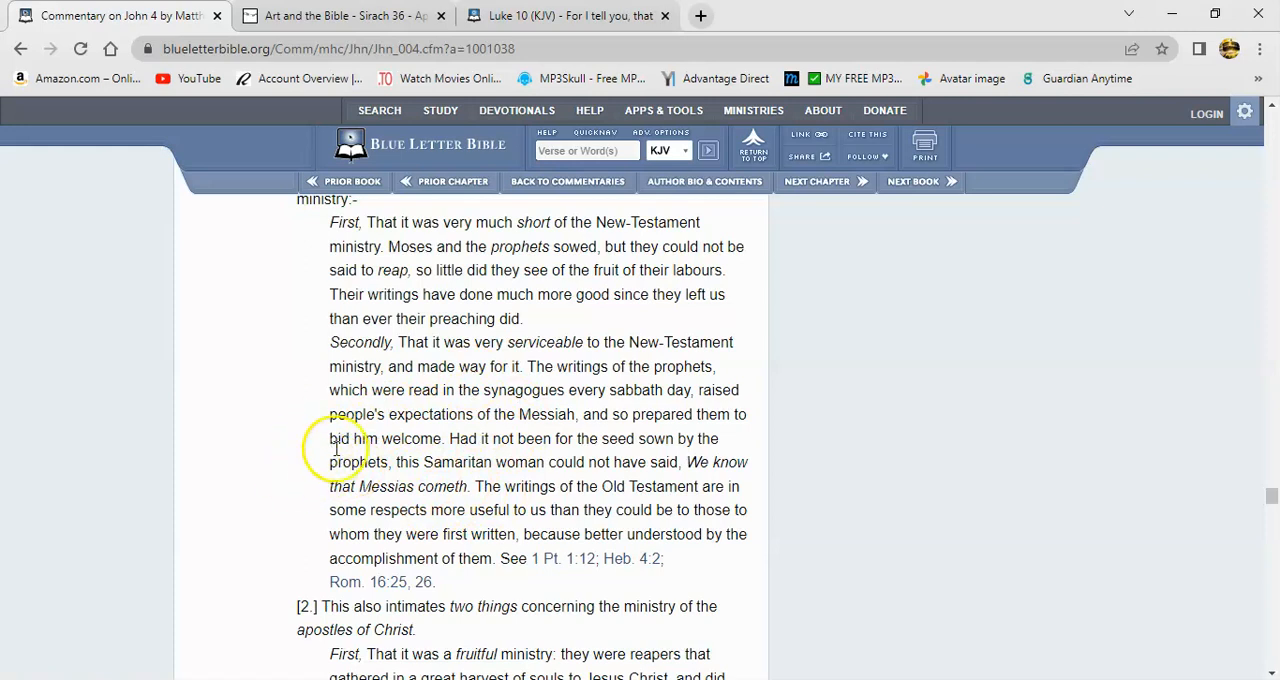
mouse_move(308, 512)
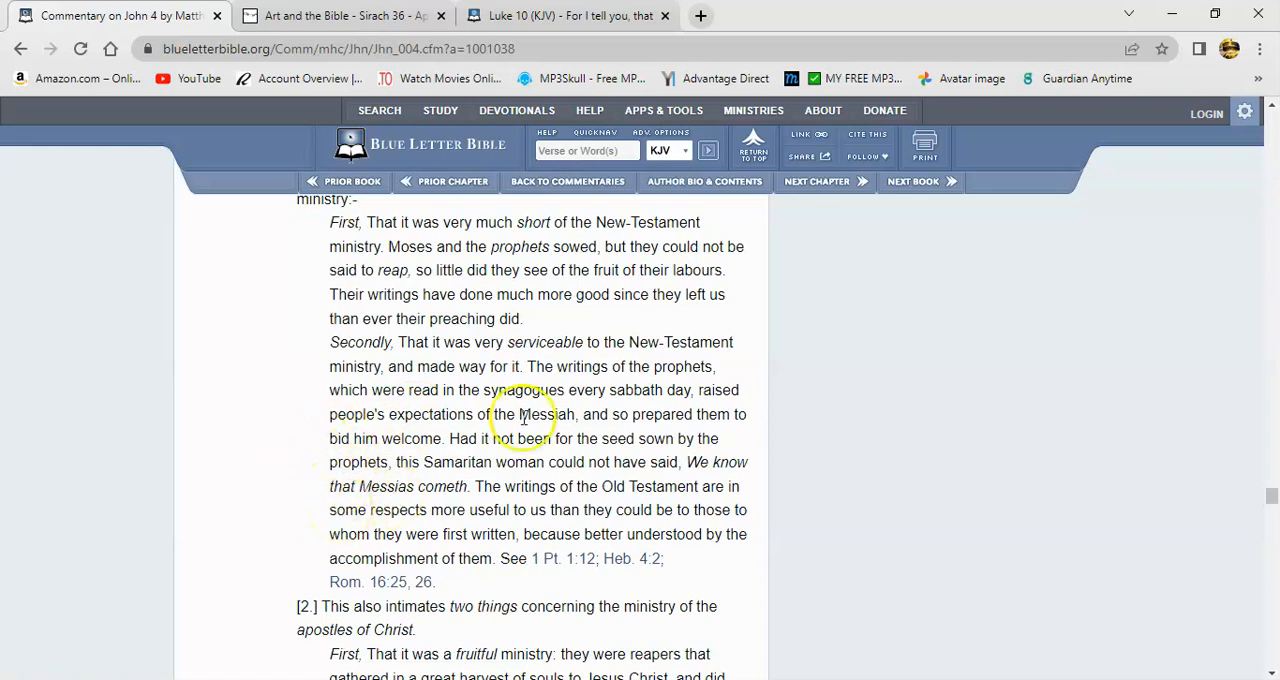
mouse_move(528, 448)
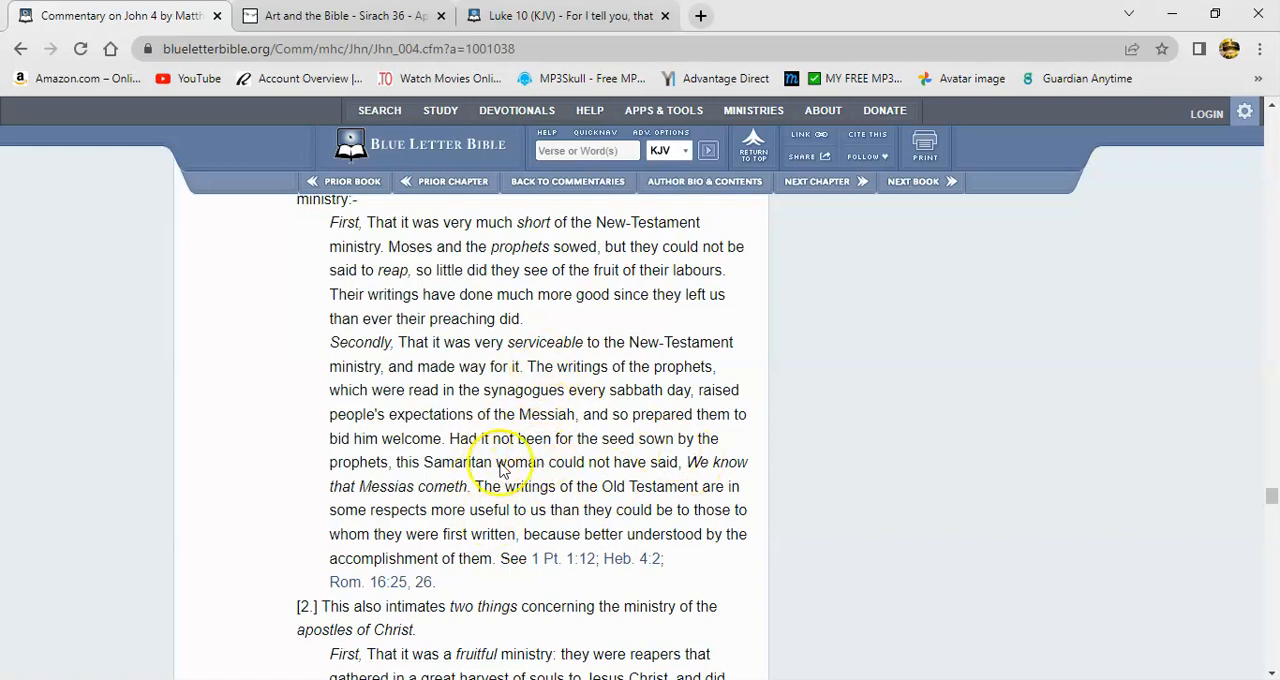
mouse_move(736, 450)
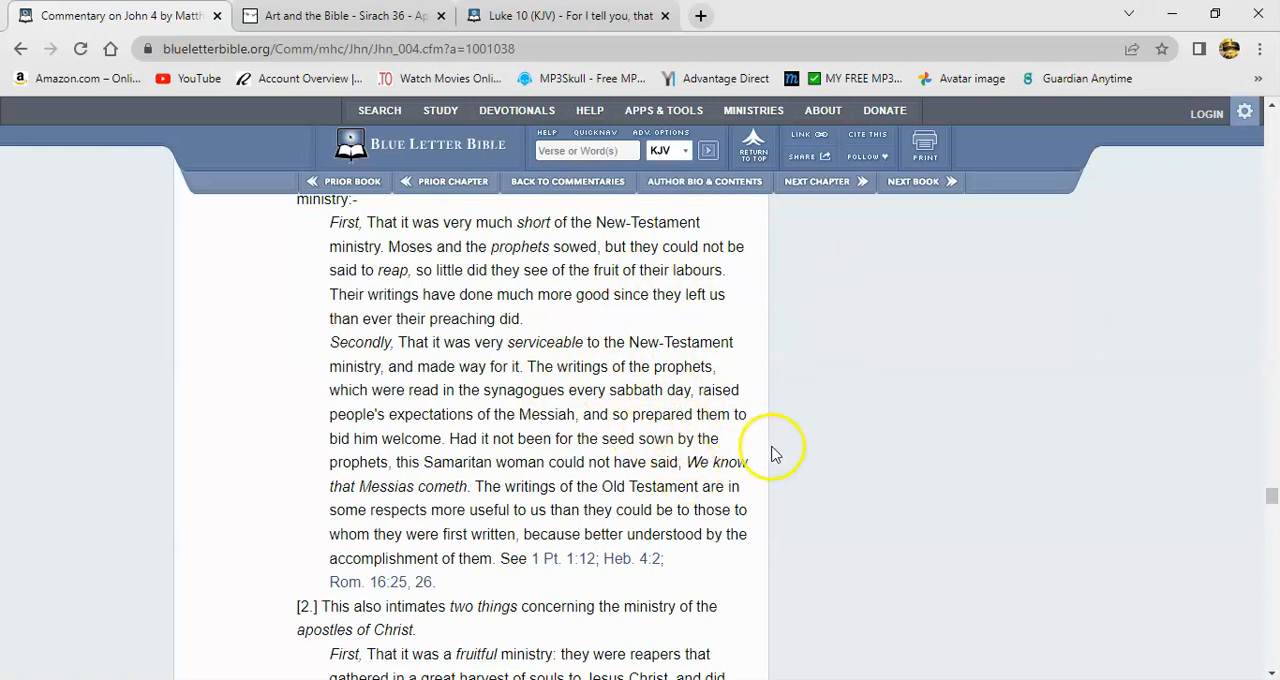
mouse_move(688, 462)
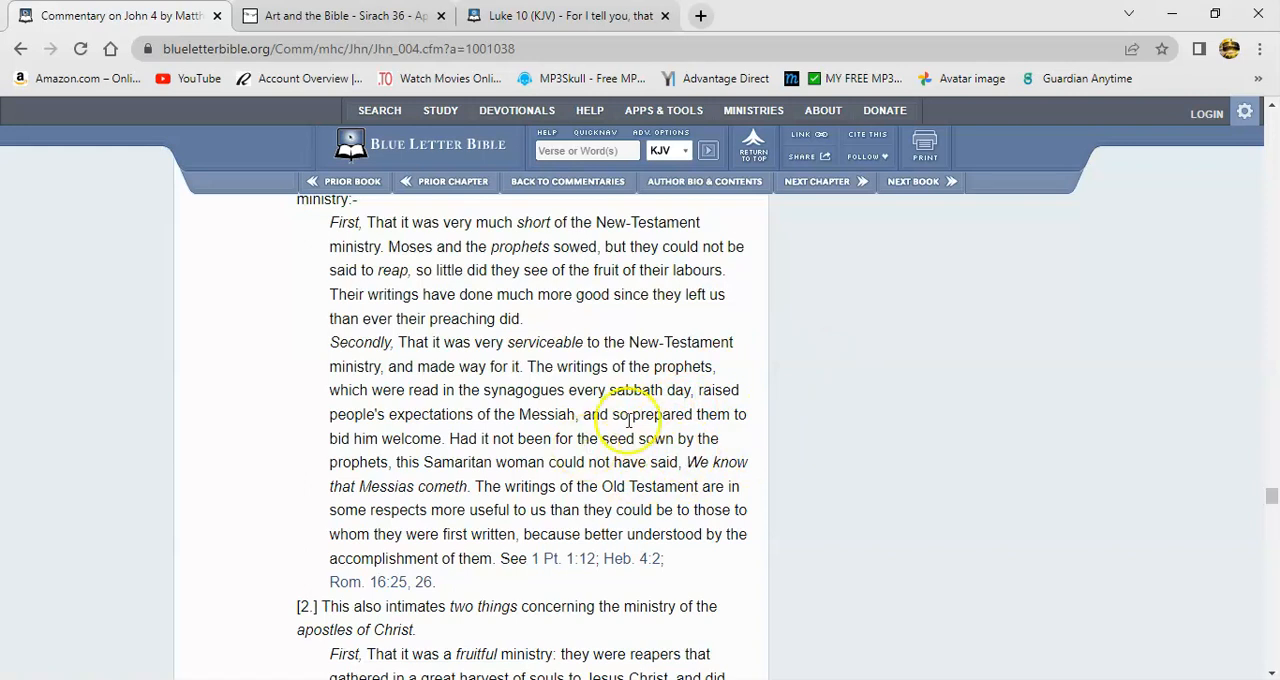
mouse_move(674, 450)
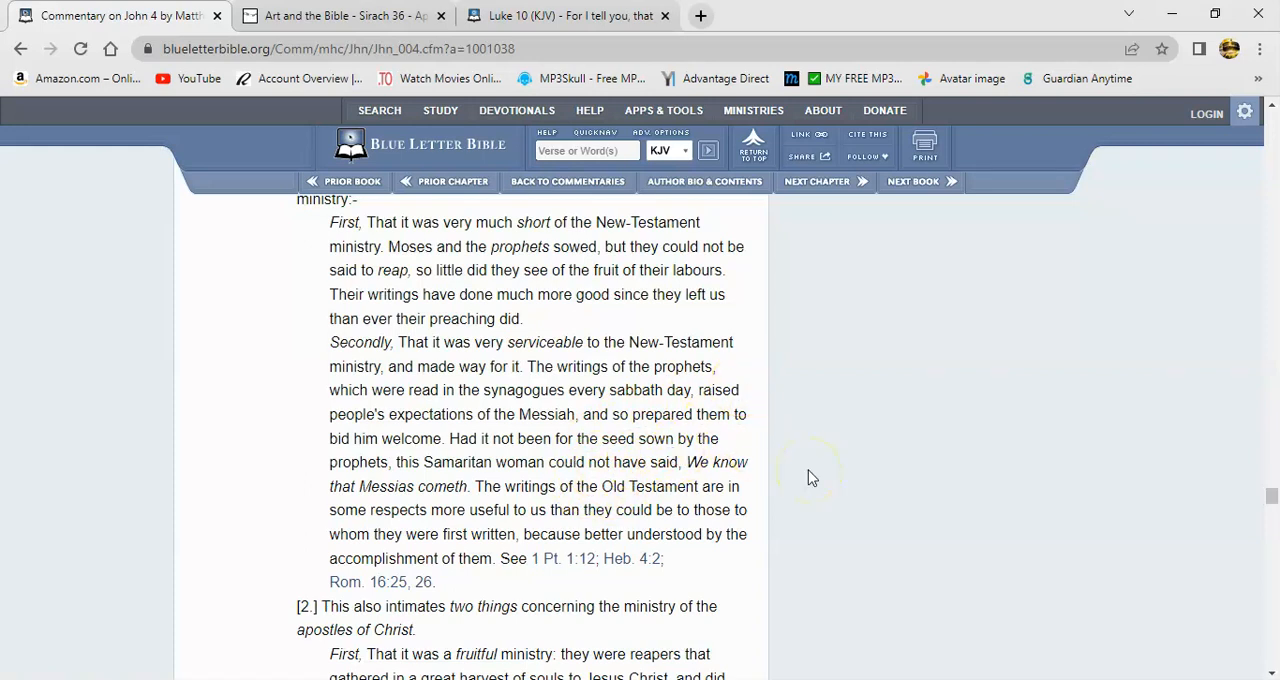
mouse_move(636, 420)
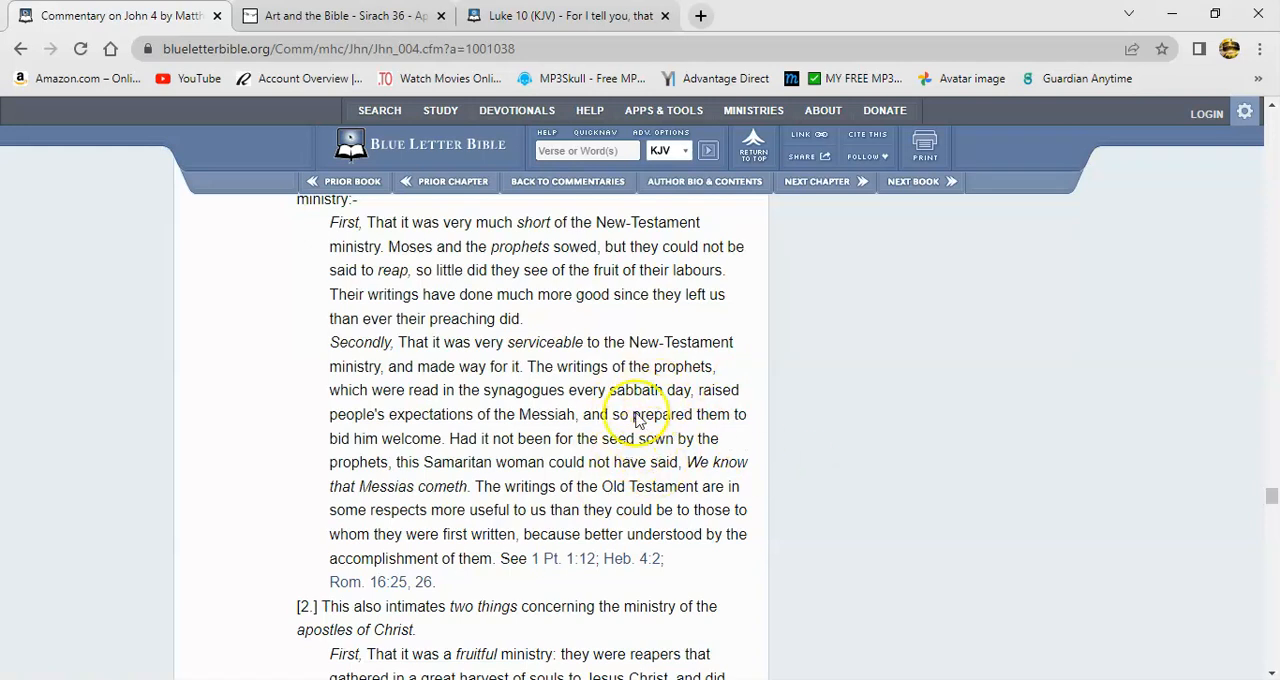
mouse_move(752, 448)
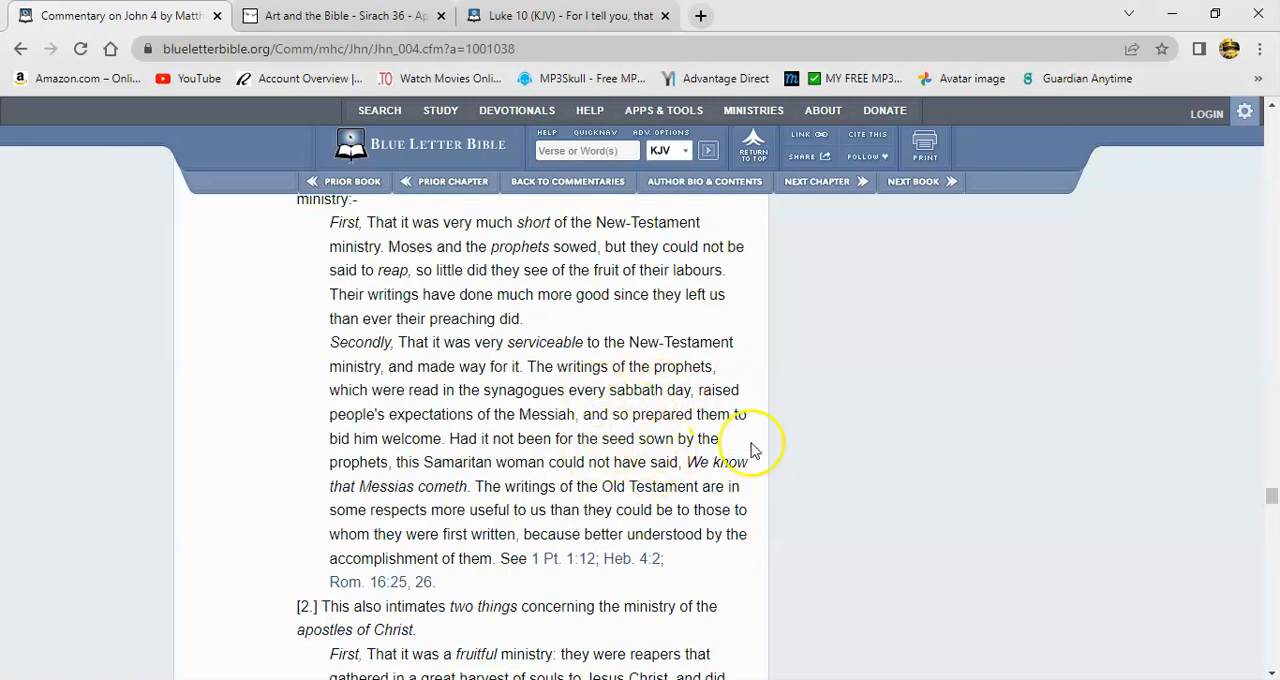
mouse_move(752, 448)
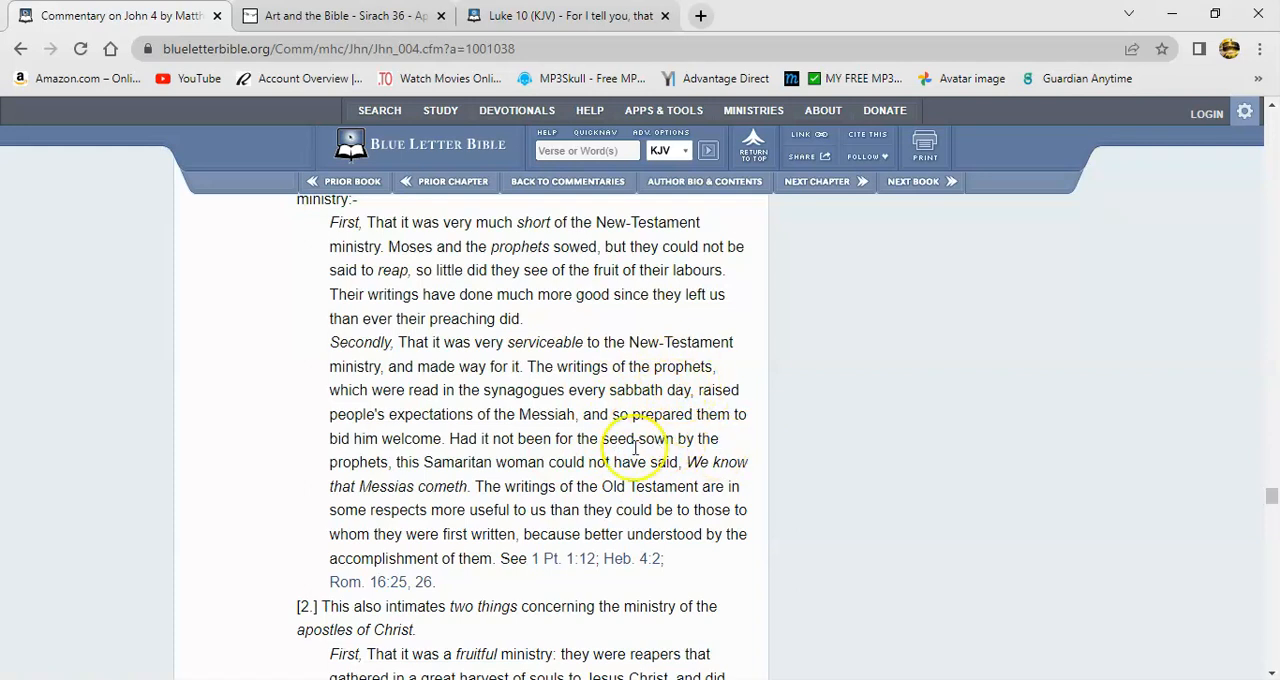
mouse_move(710, 440)
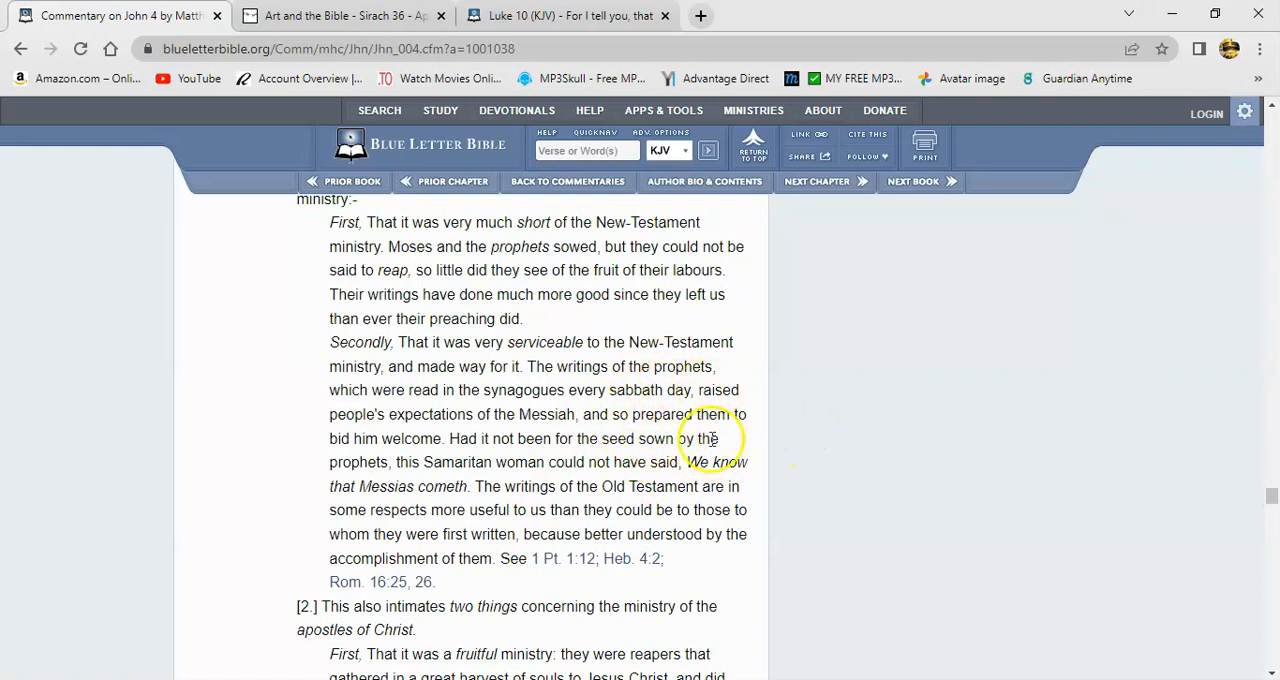
mouse_move(782, 476)
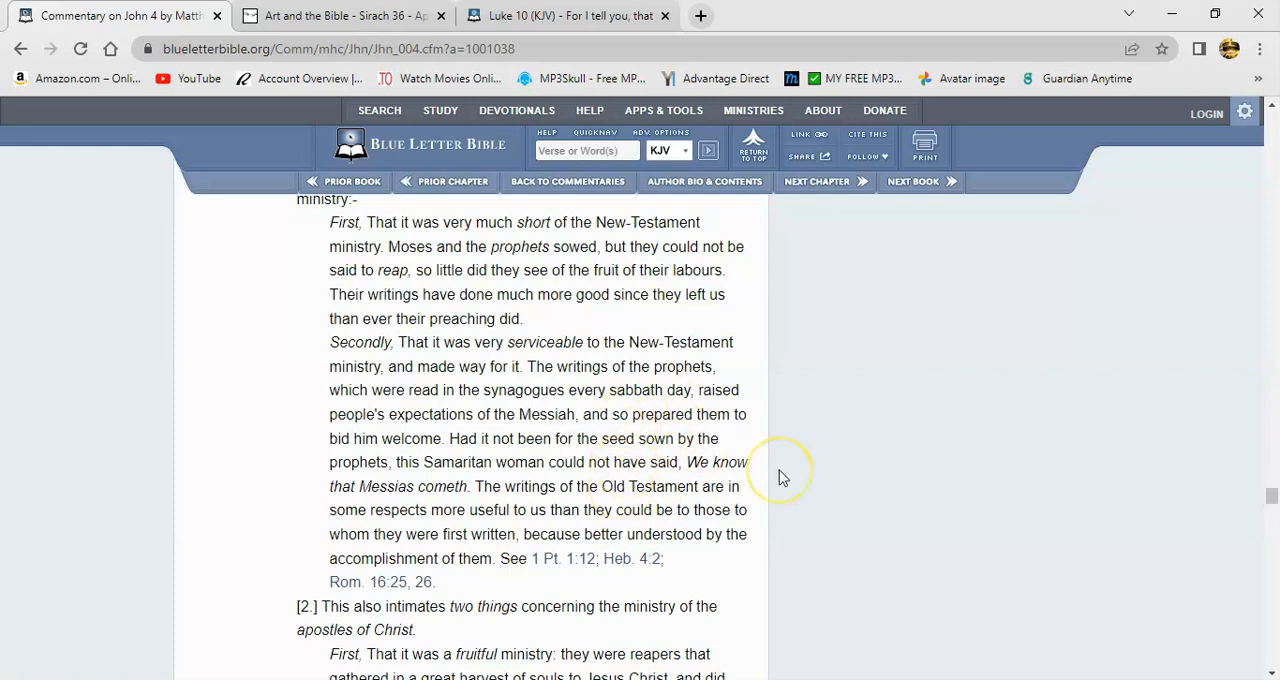
mouse_move(776, 476)
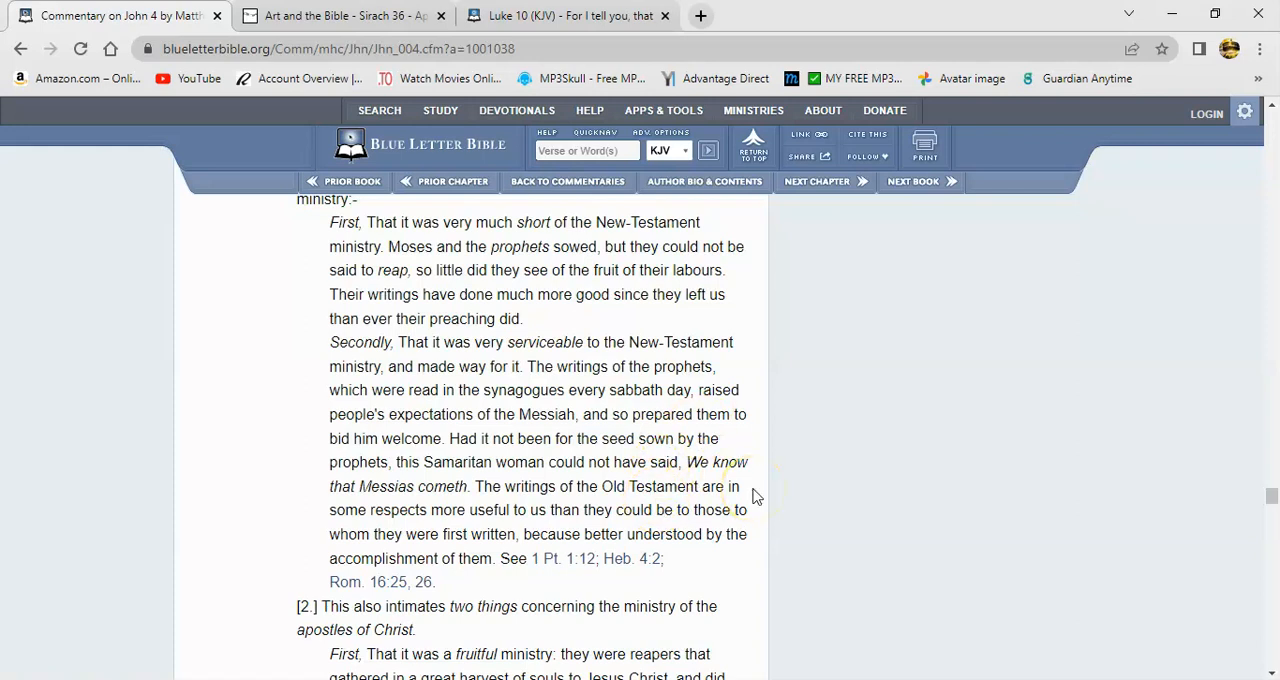
mouse_move(352, 380)
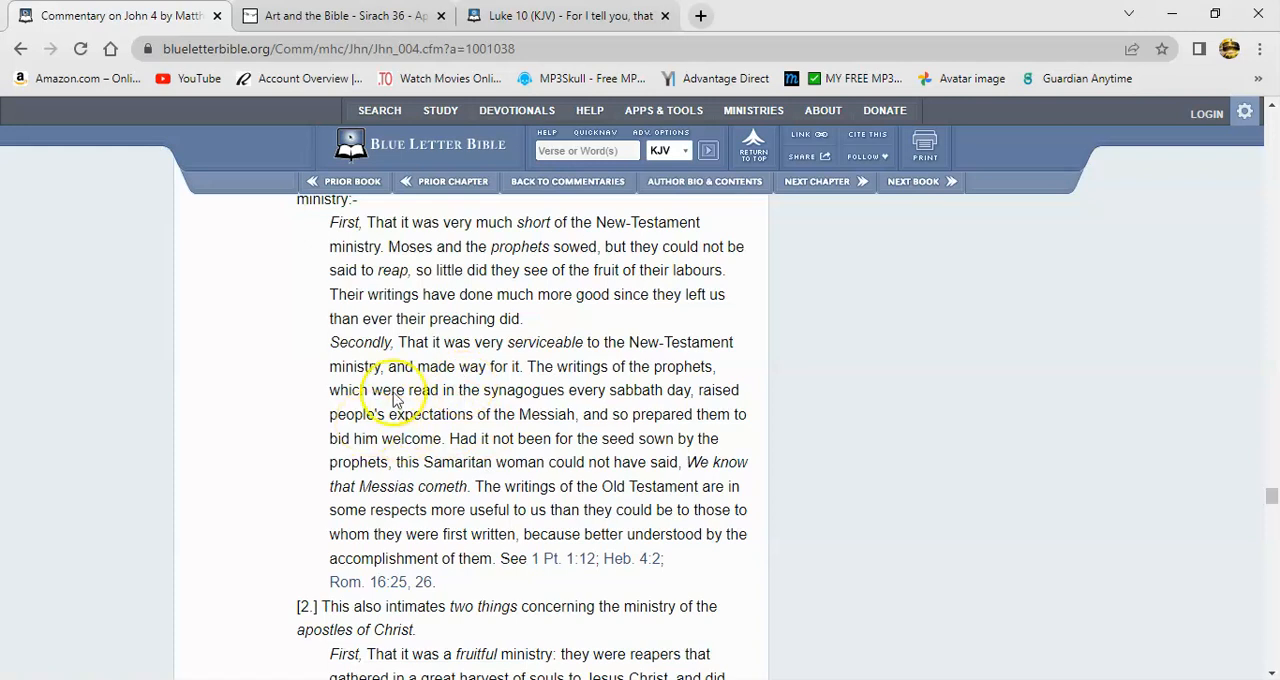
mouse_move(402, 462)
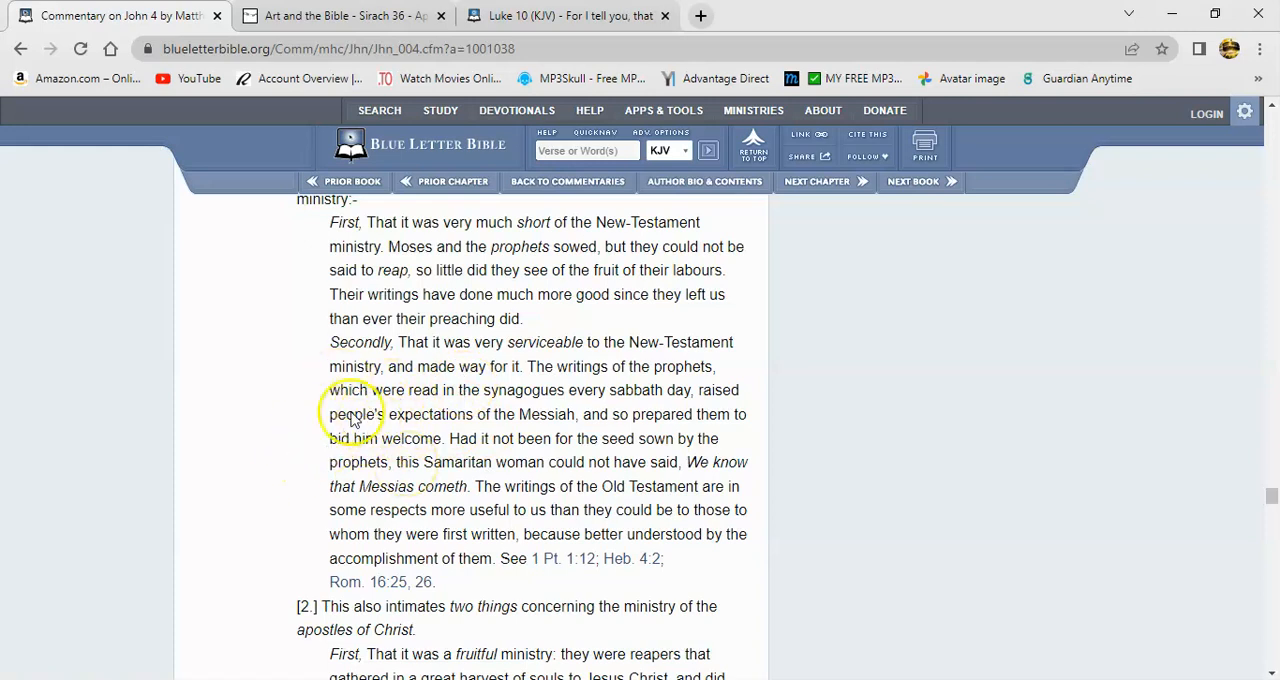
mouse_move(388, 456)
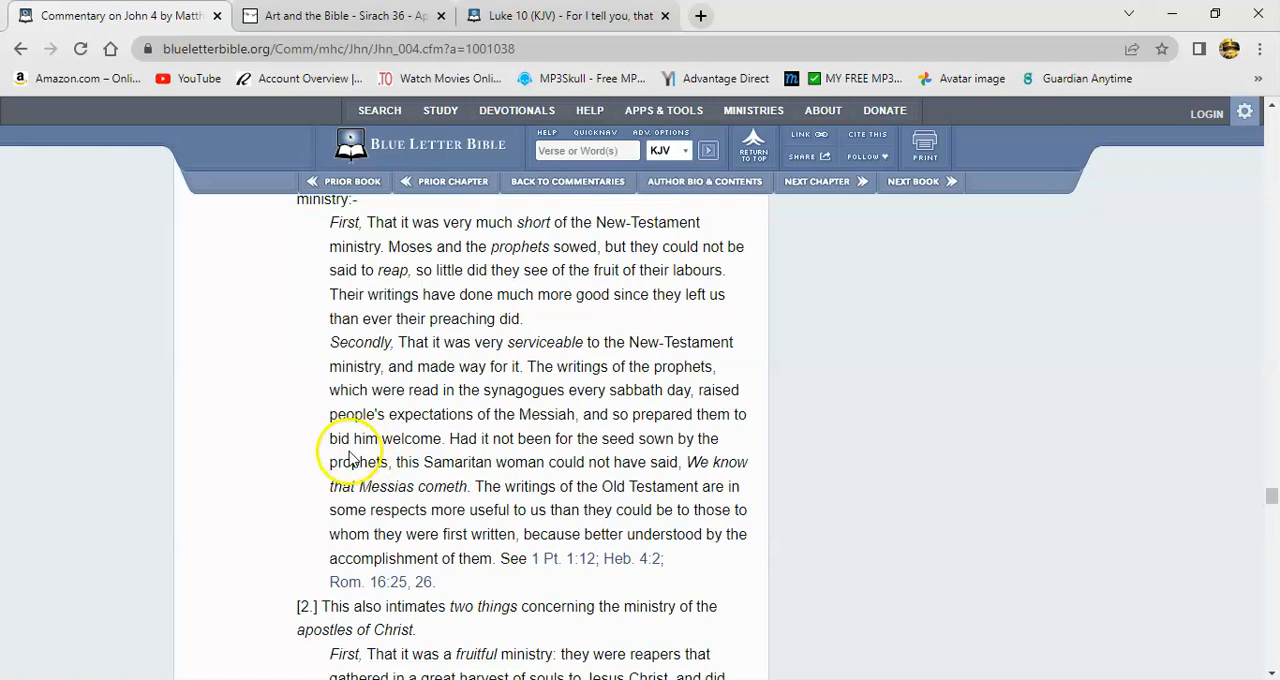
mouse_move(322, 496)
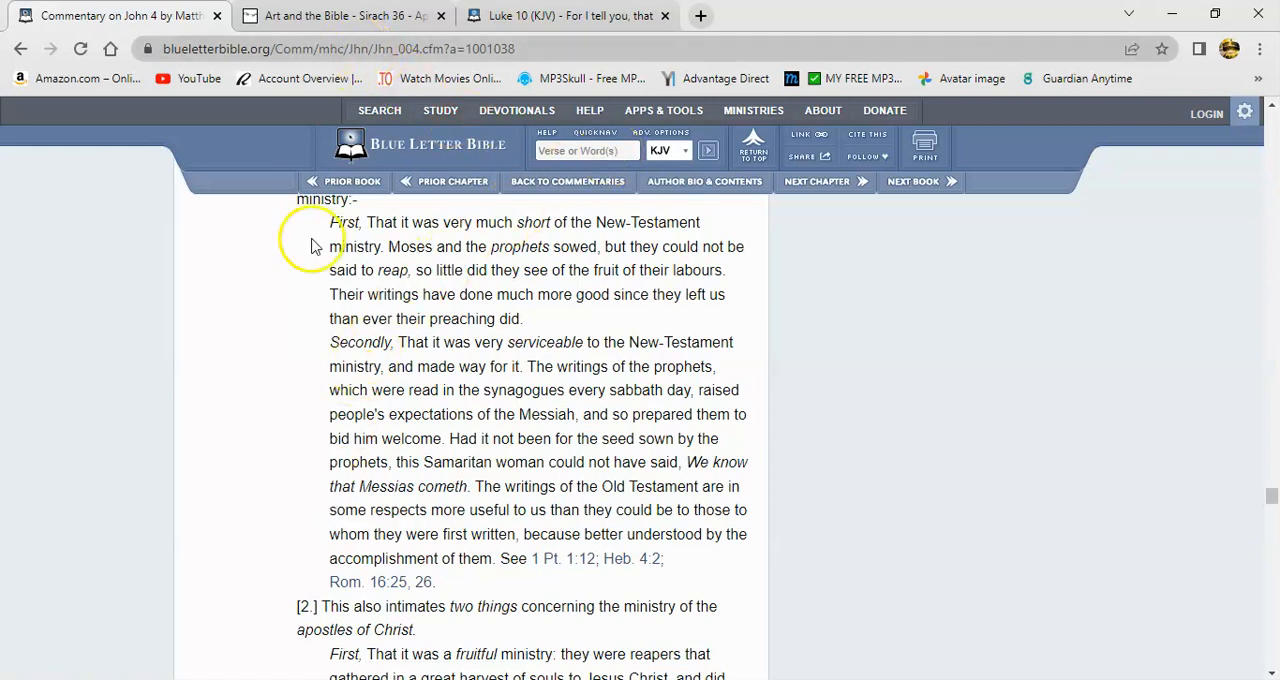
mouse_move(458, 232)
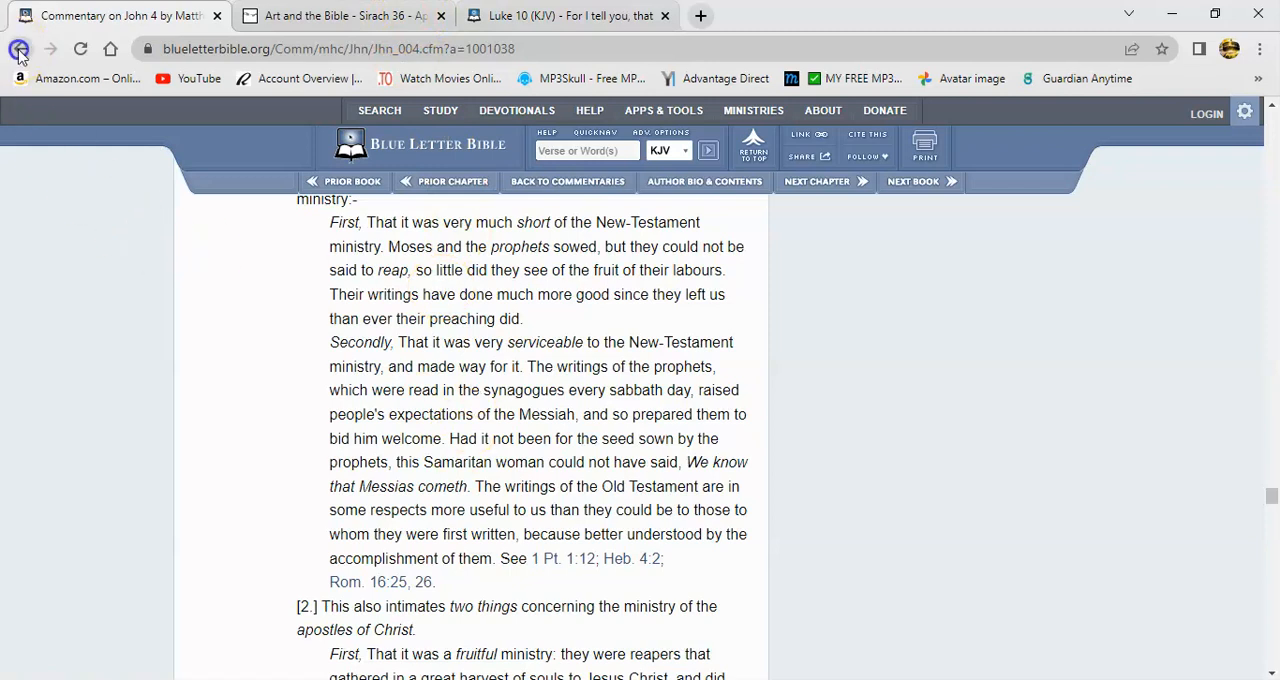
- Go back to the John 4 KJV page with the commentaries list for verse 38 open
click(14, 50)
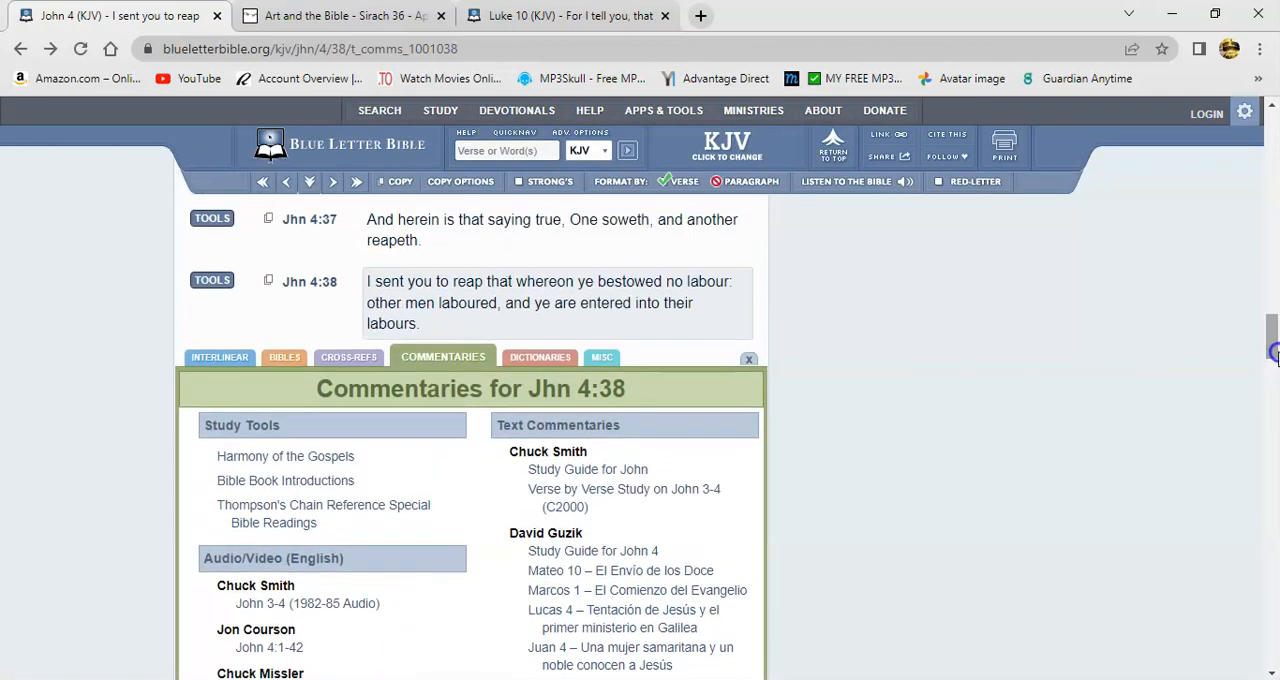
- Close the commentaries panel under John 4:38, leaving verses 38–42 in view
click(748, 358)
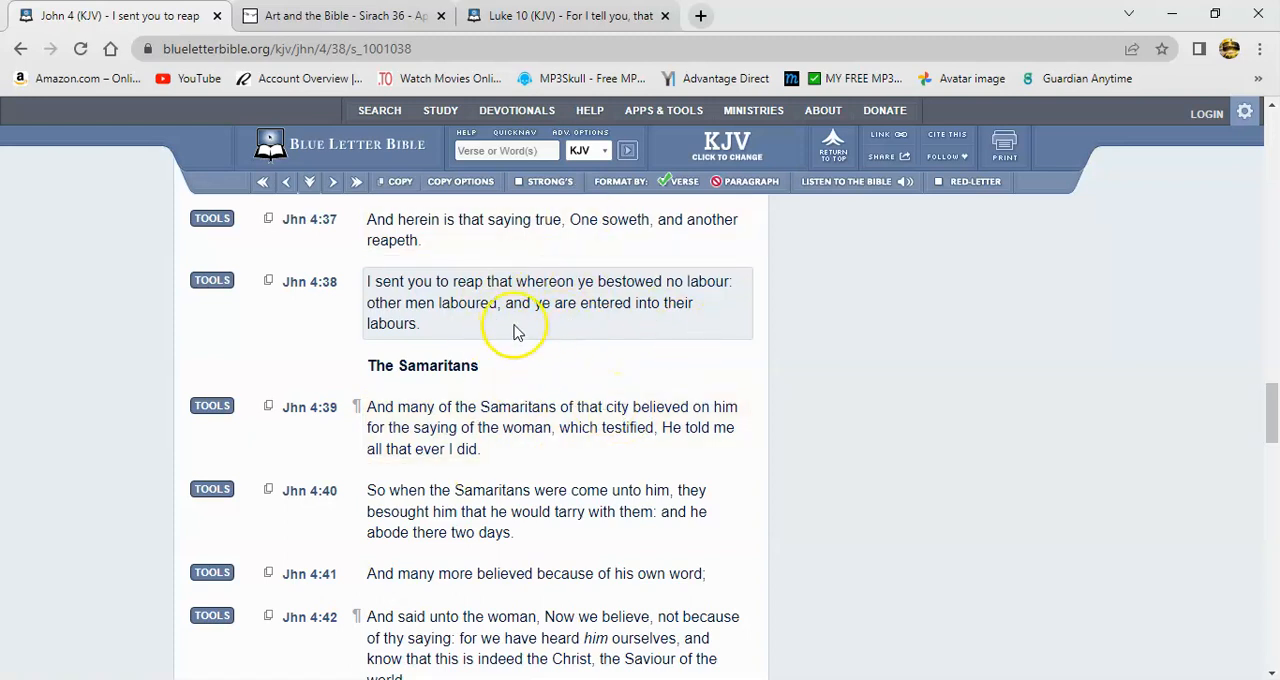
mouse_move(582, 290)
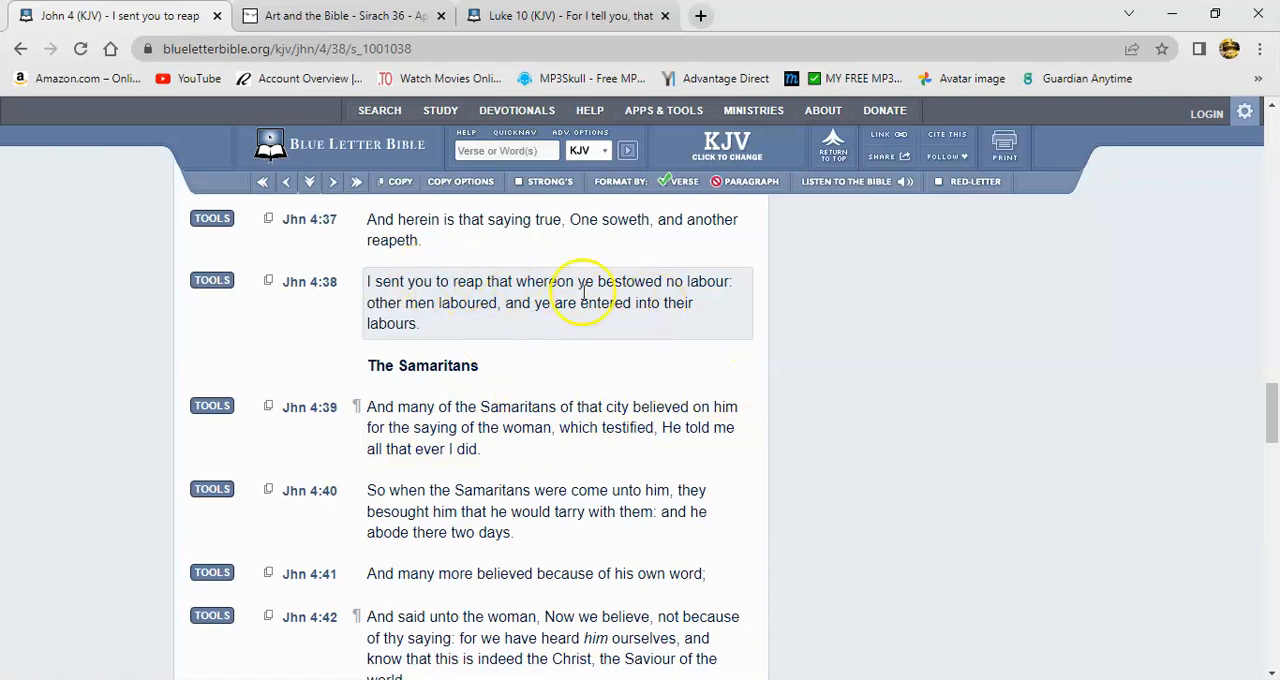
mouse_move(618, 260)
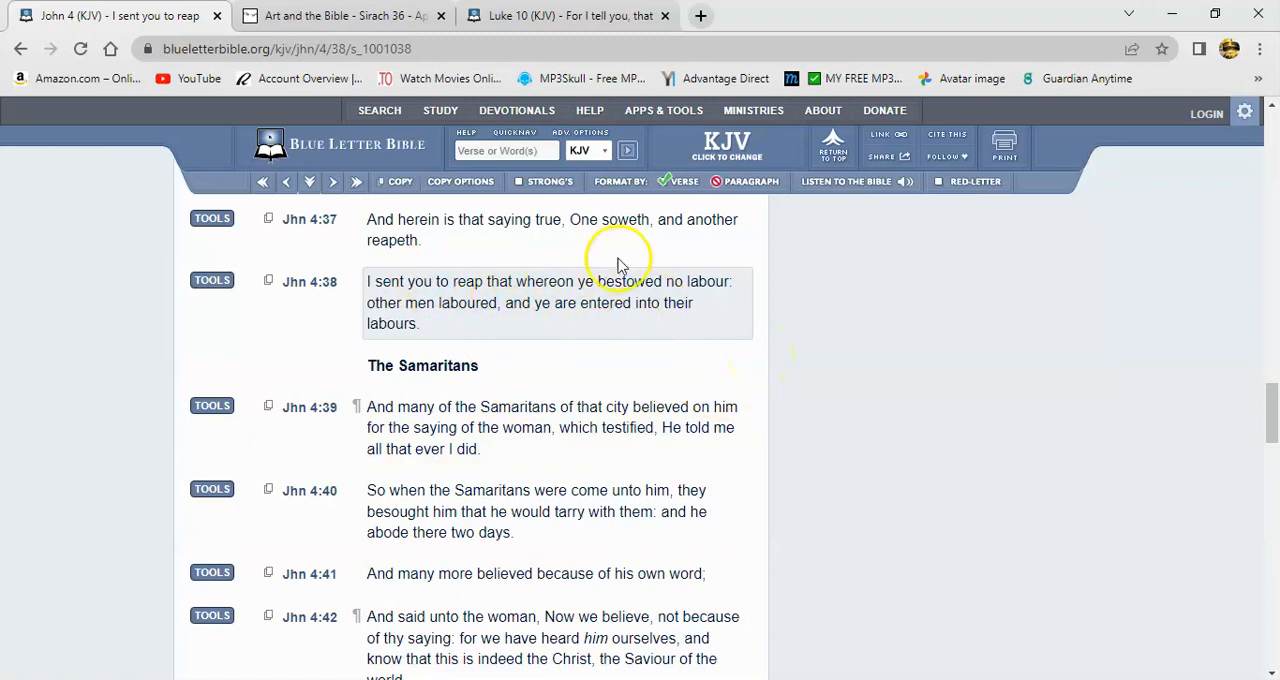
mouse_move(798, 324)
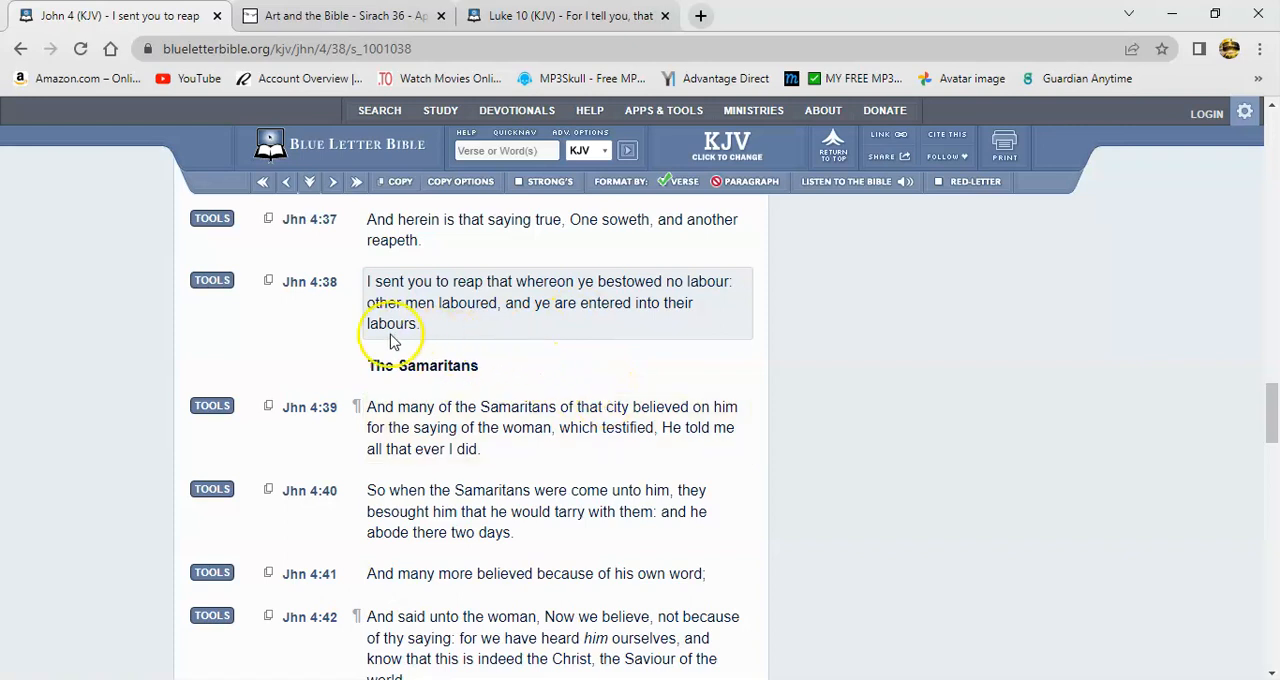
mouse_move(120, 348)
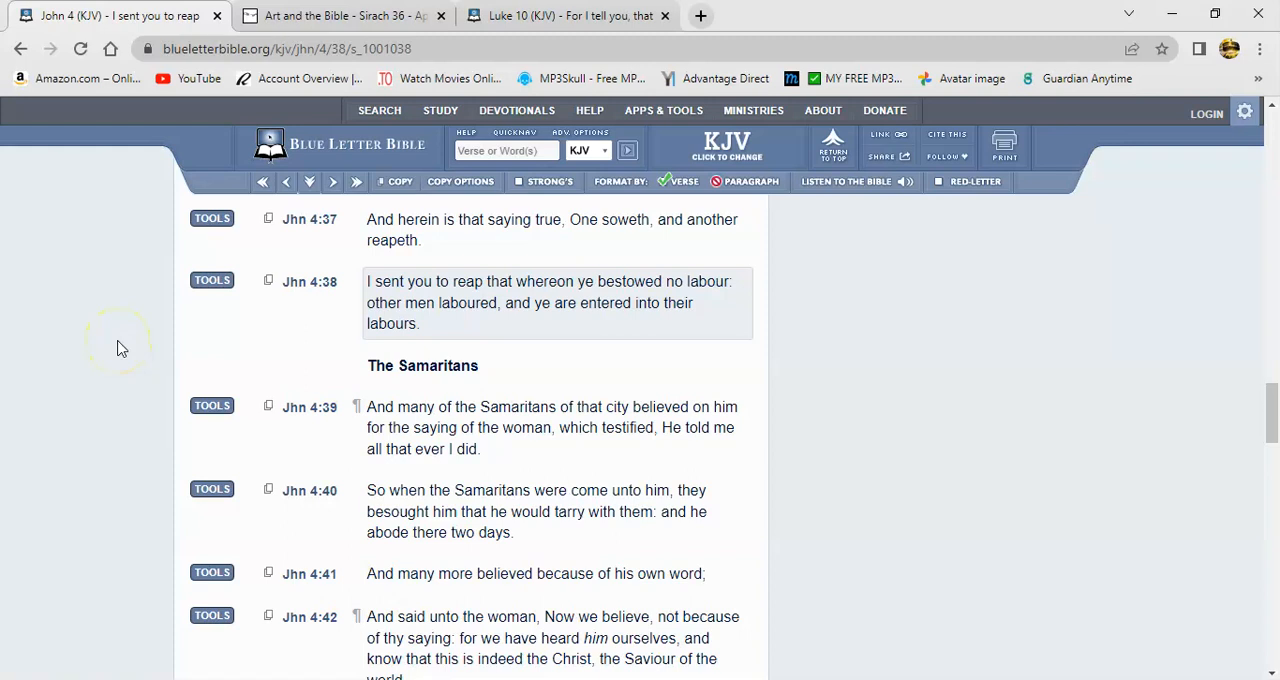
mouse_move(56, 588)
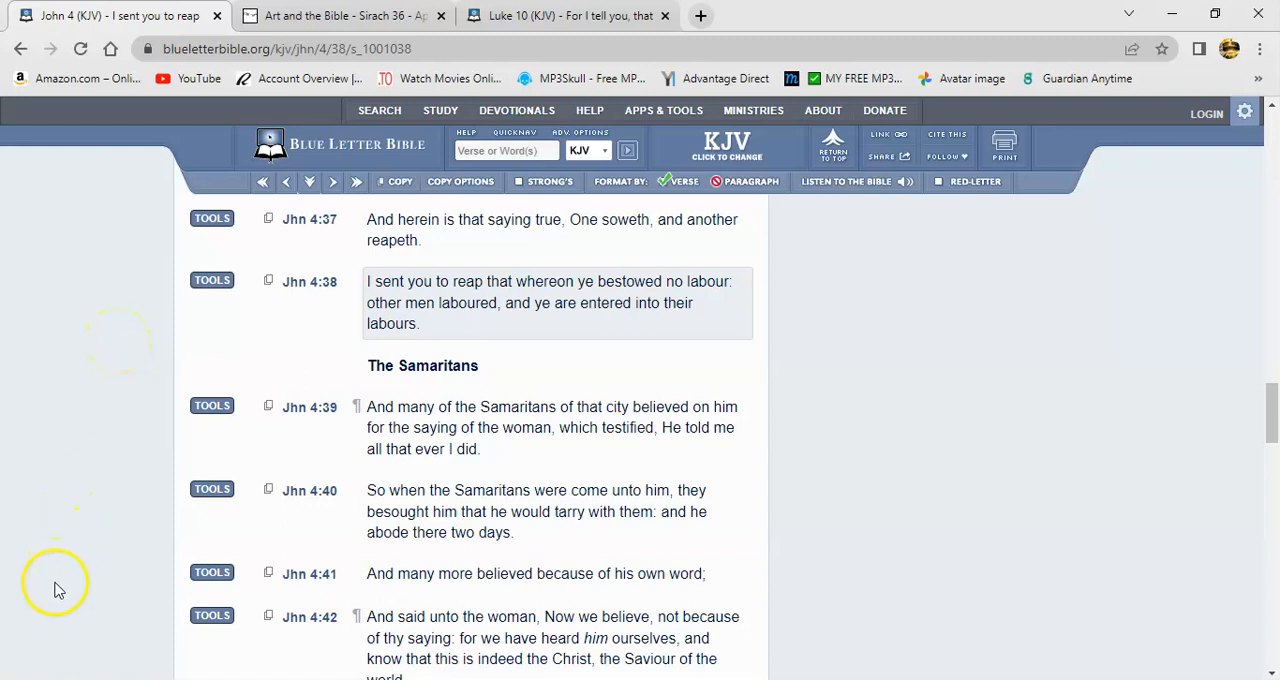